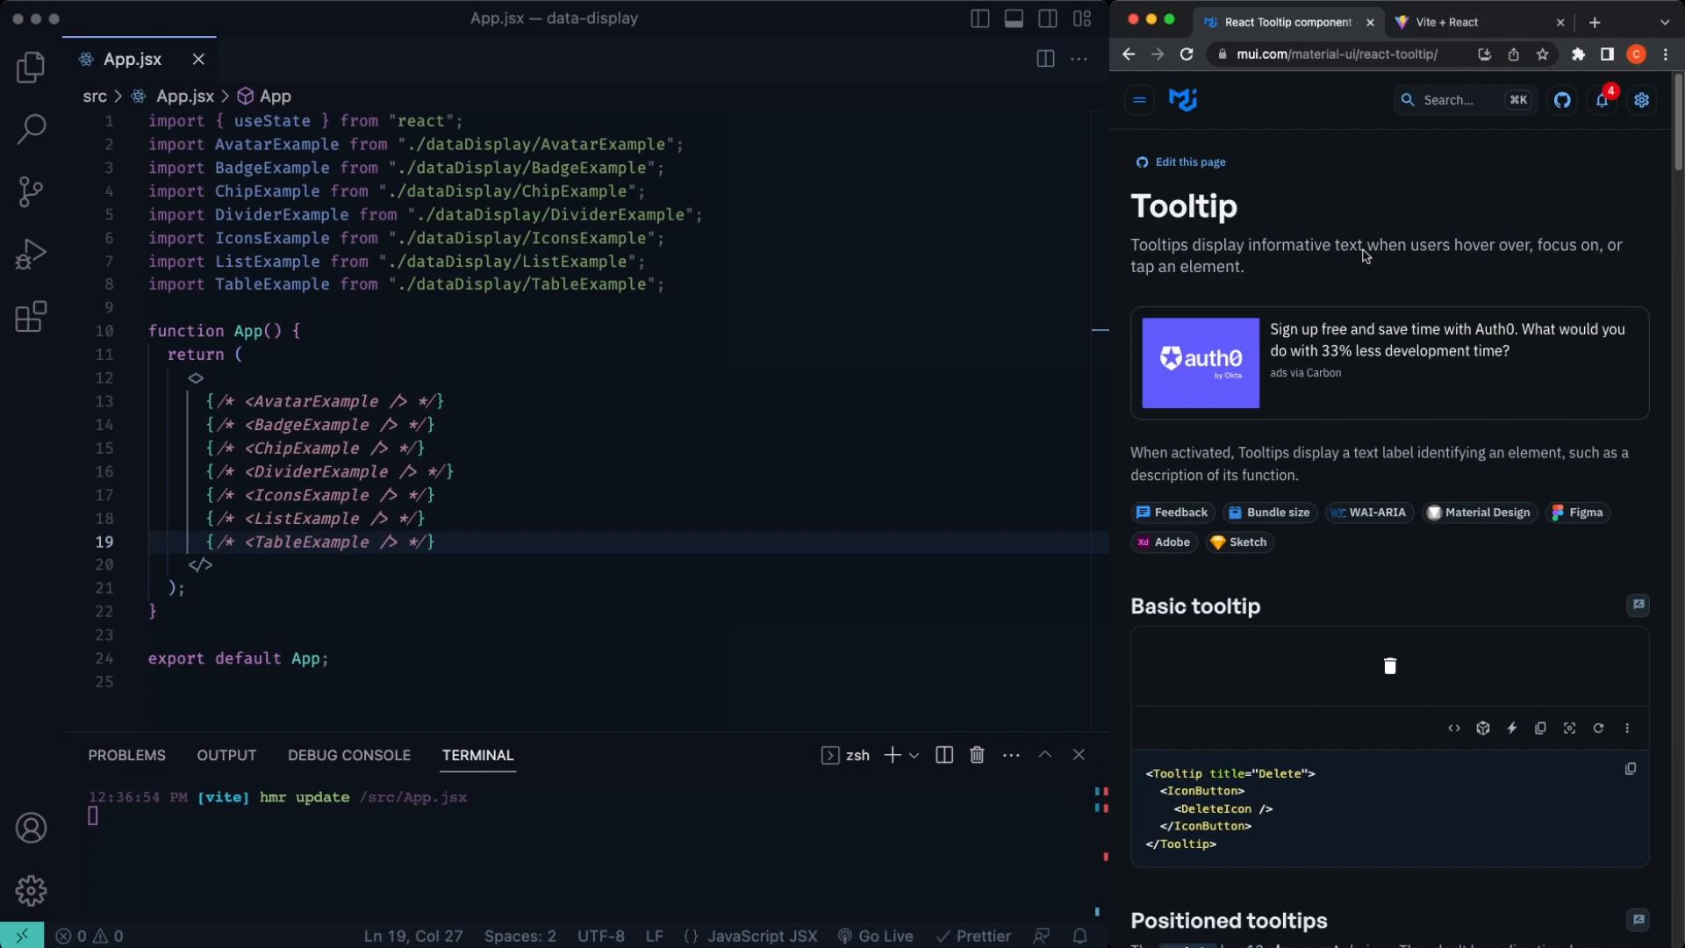
{"action": "mouse_move", "coordinate": [1251, 284]}
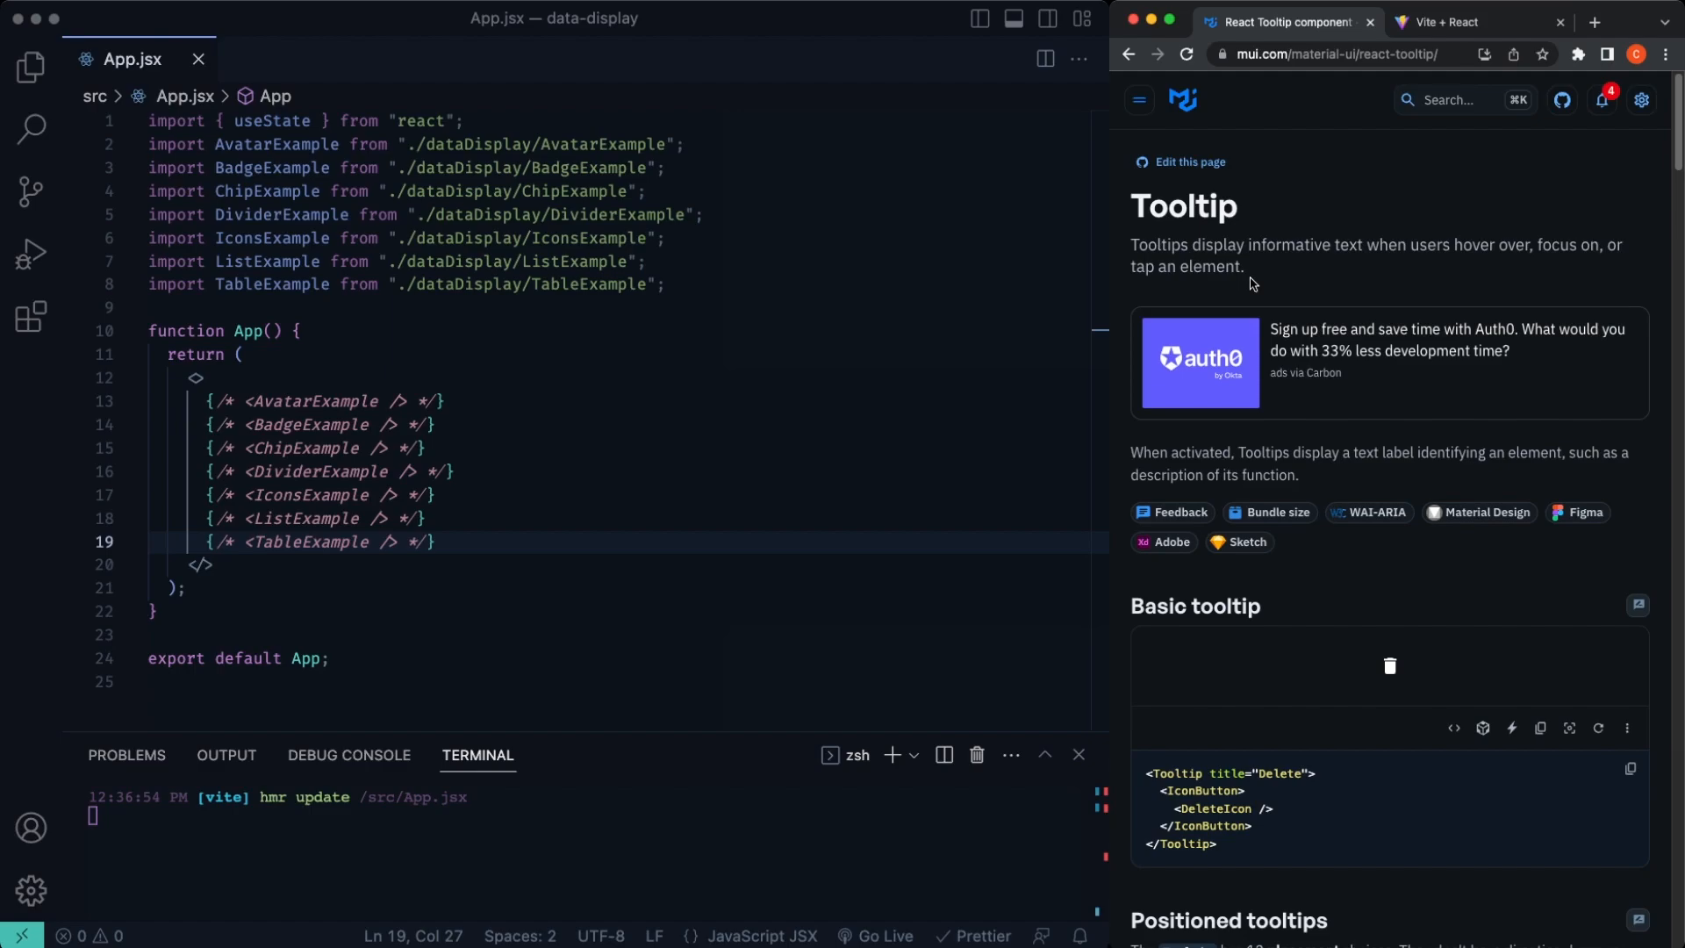
{"action": "mouse_move", "coordinate": [688, 530]}
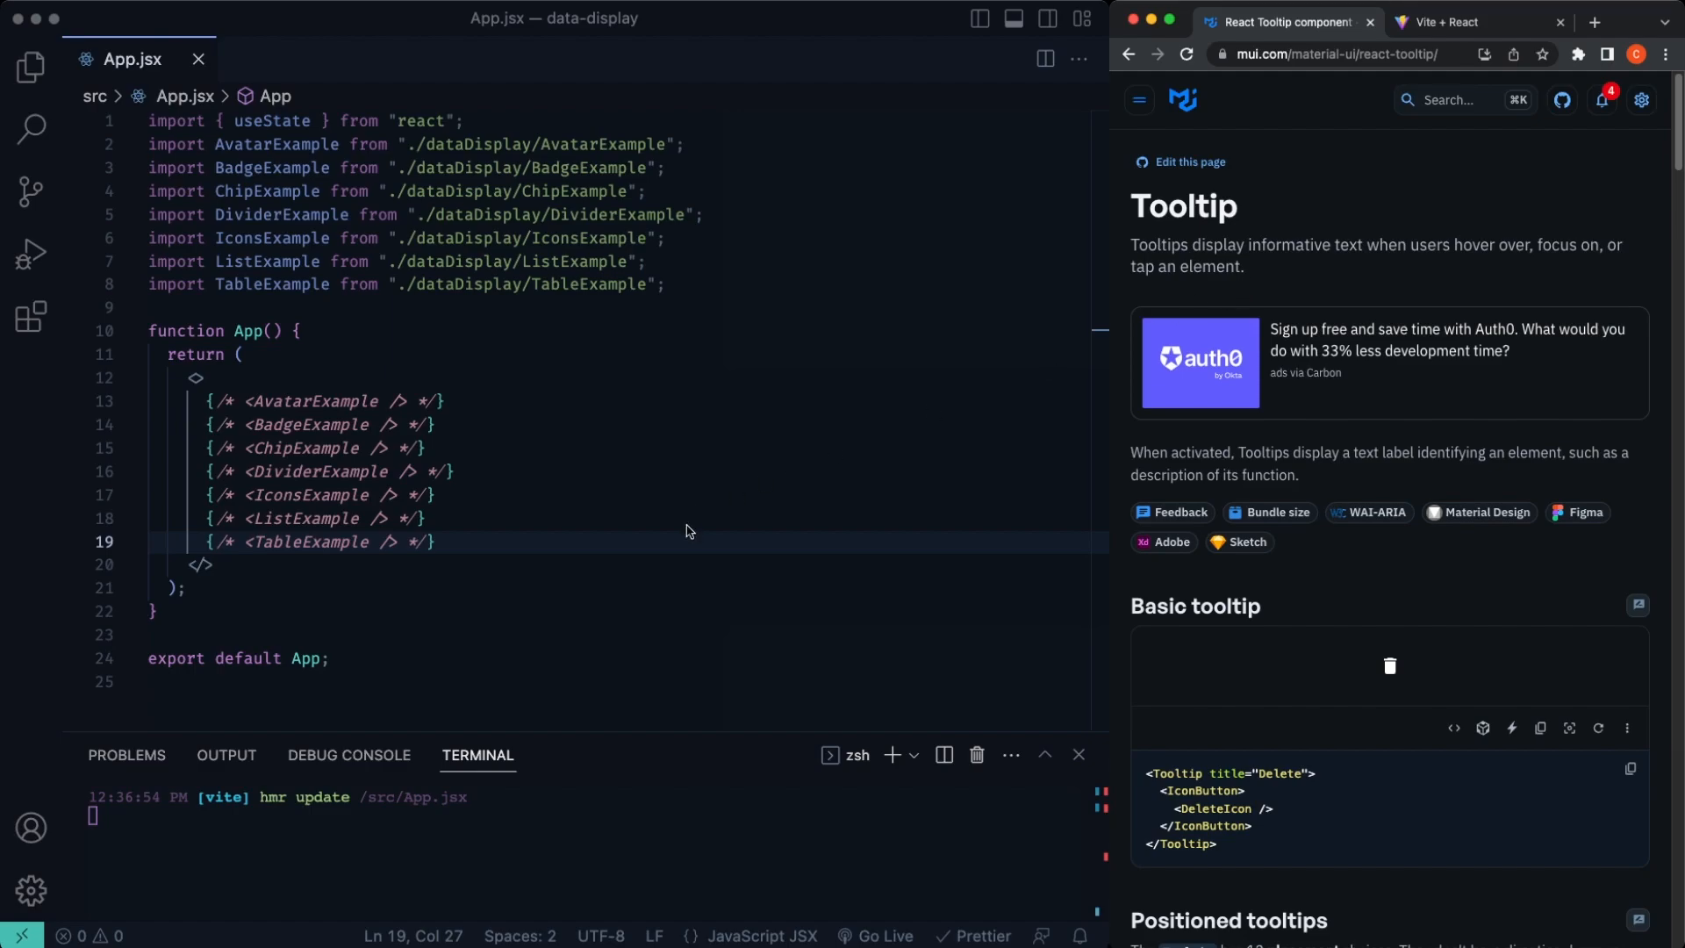
{"action": "mouse_move", "coordinate": [541, 549]}
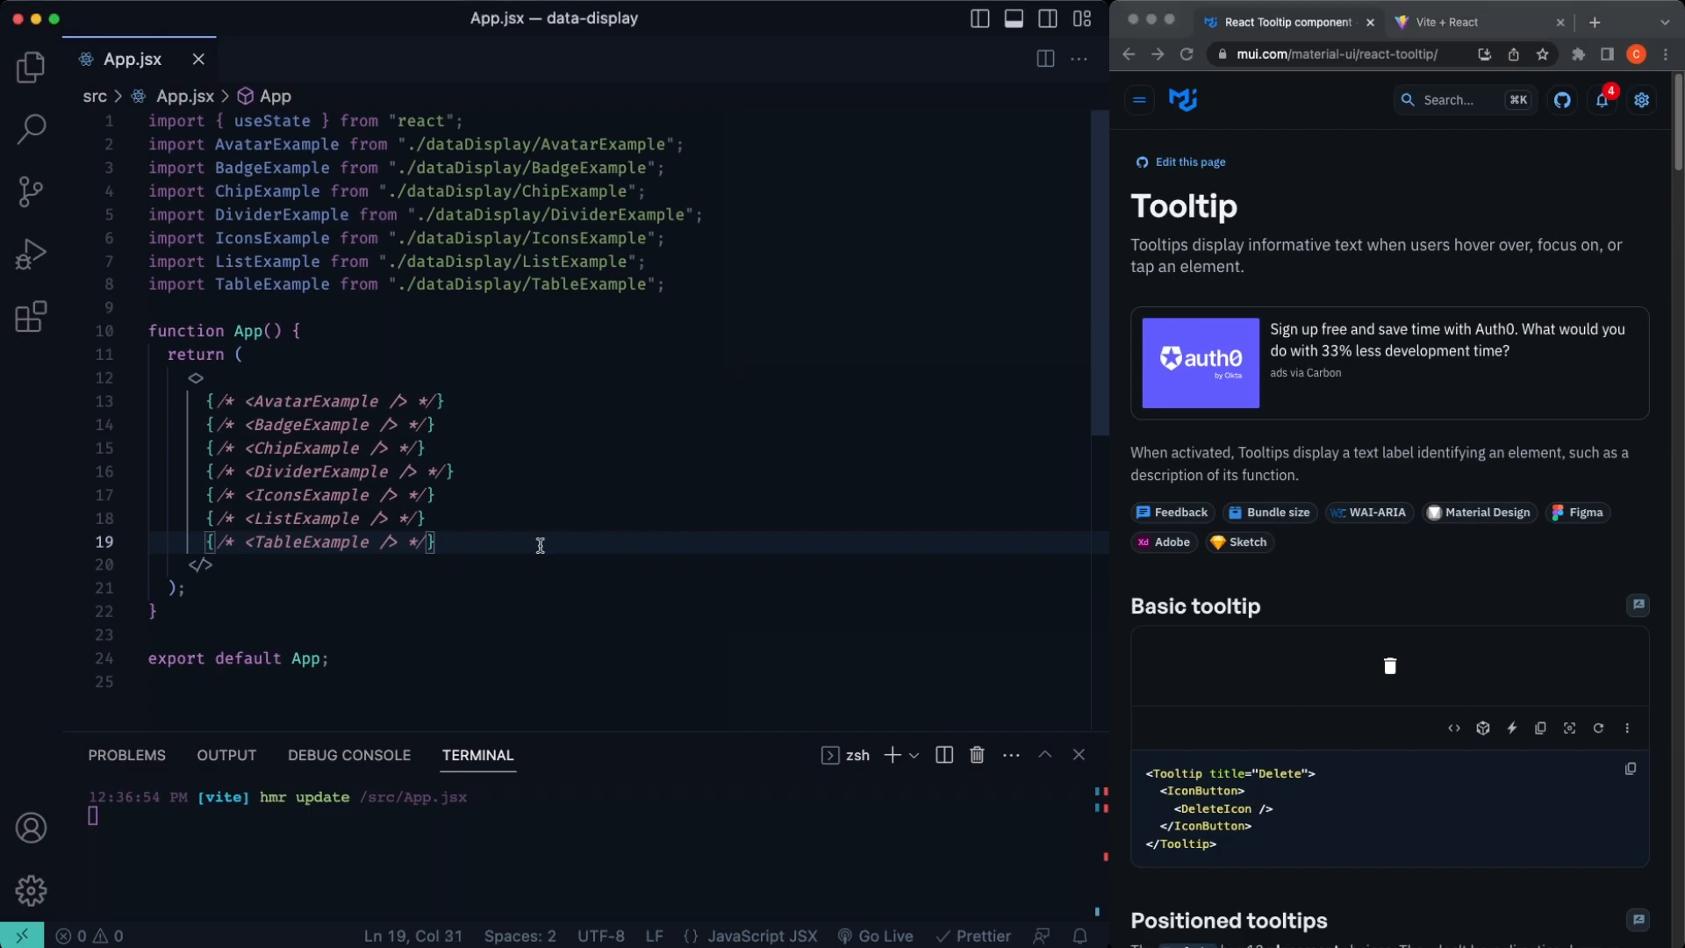
{"action": "mouse_move", "coordinate": [674, 361]}
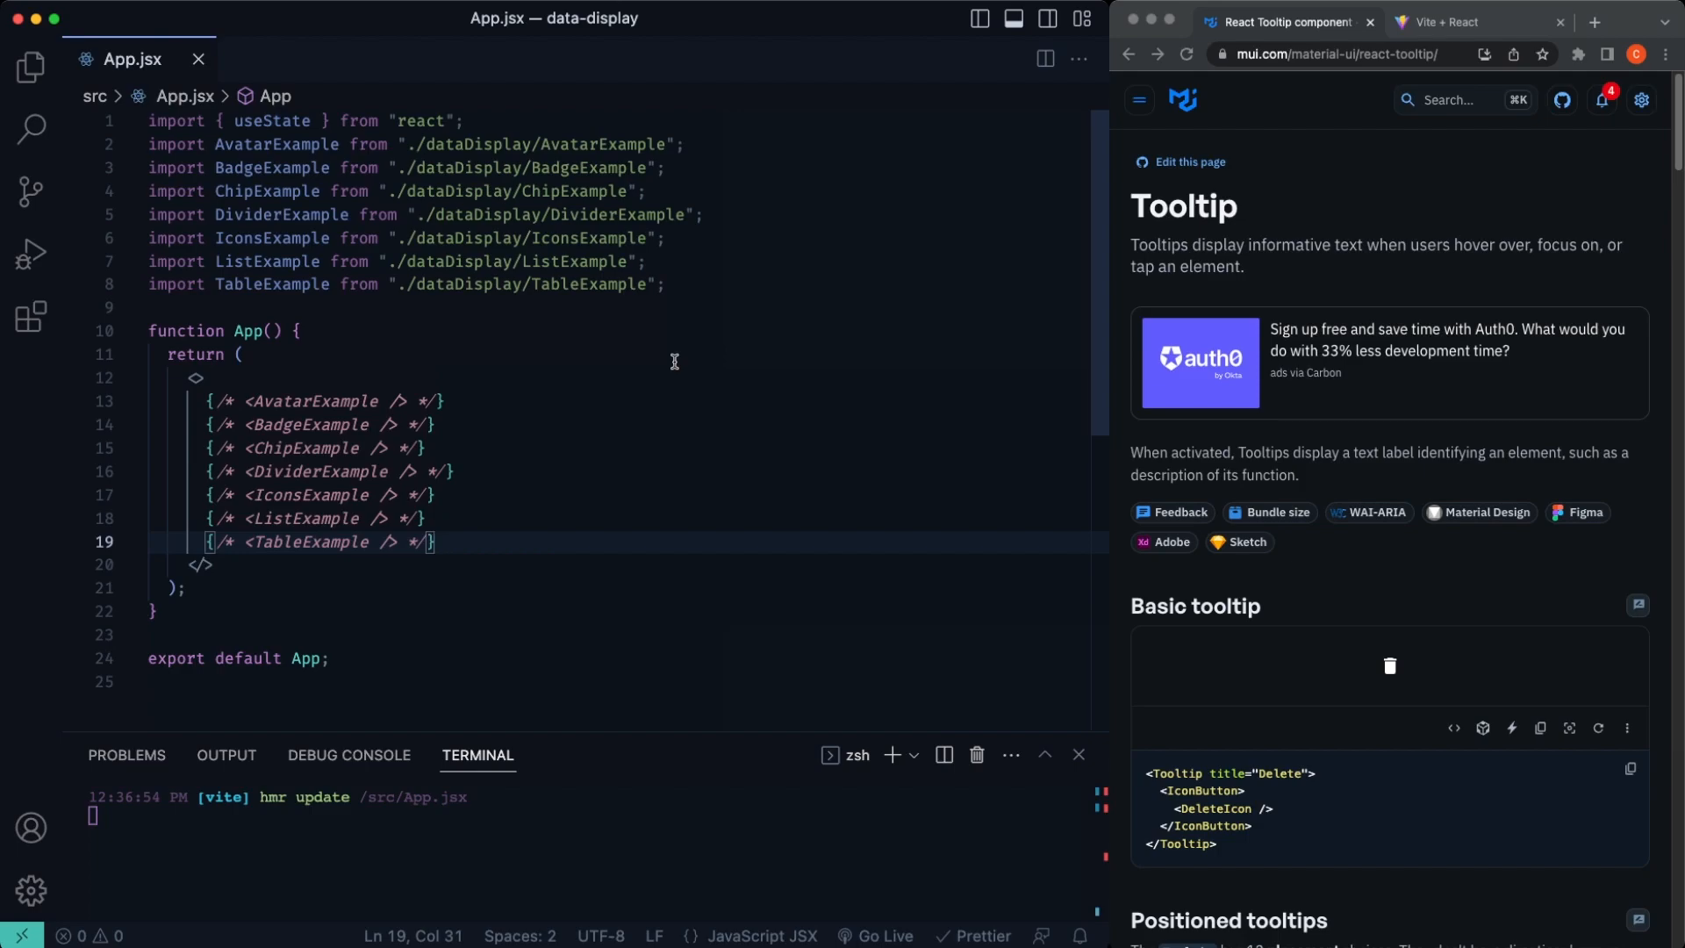
{"action": "mouse_move", "coordinate": [534, 332]}
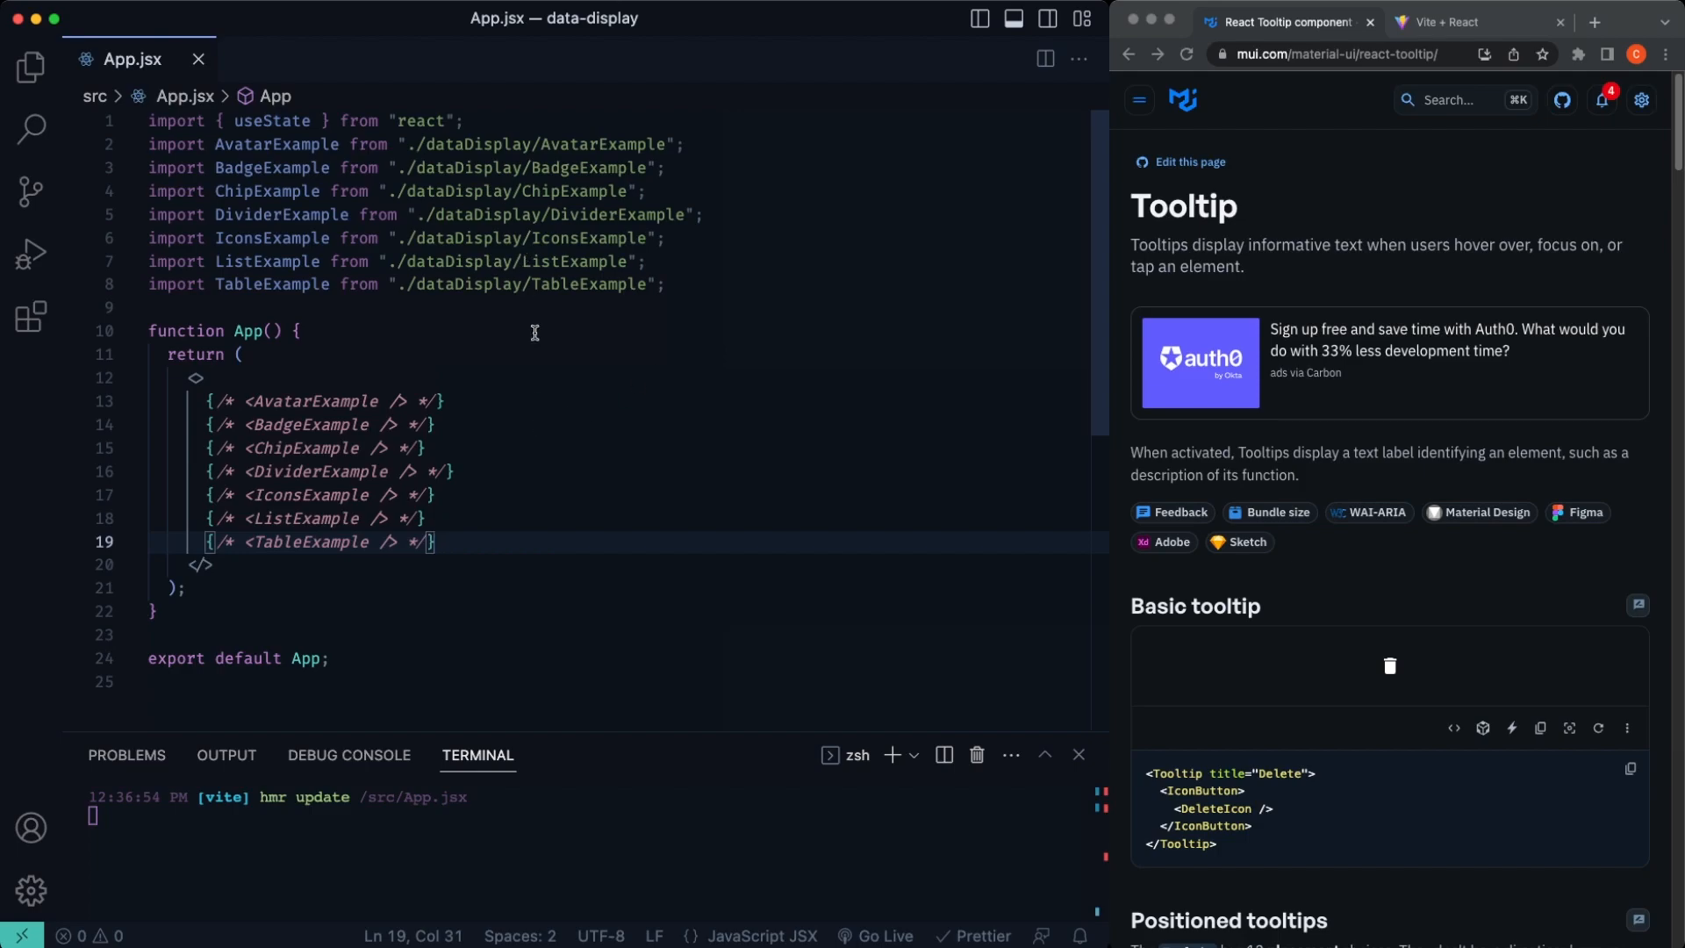
{"action": "mouse_move", "coordinate": [503, 546]}
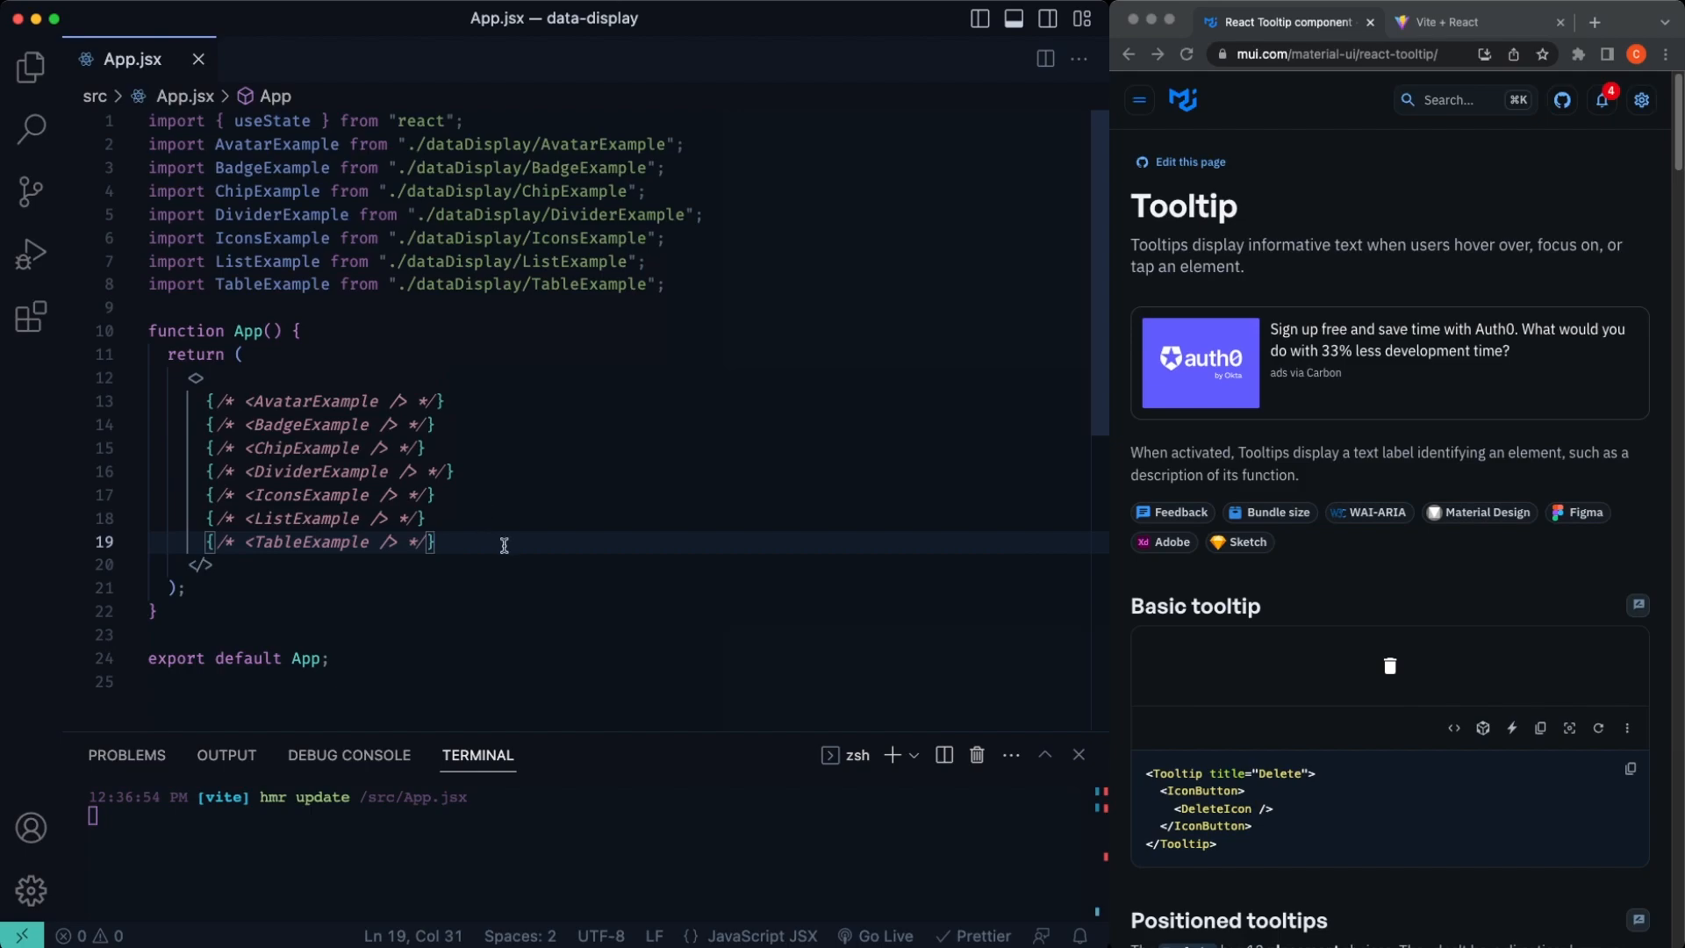
{"action": "mouse_move", "coordinate": [411, 328]}
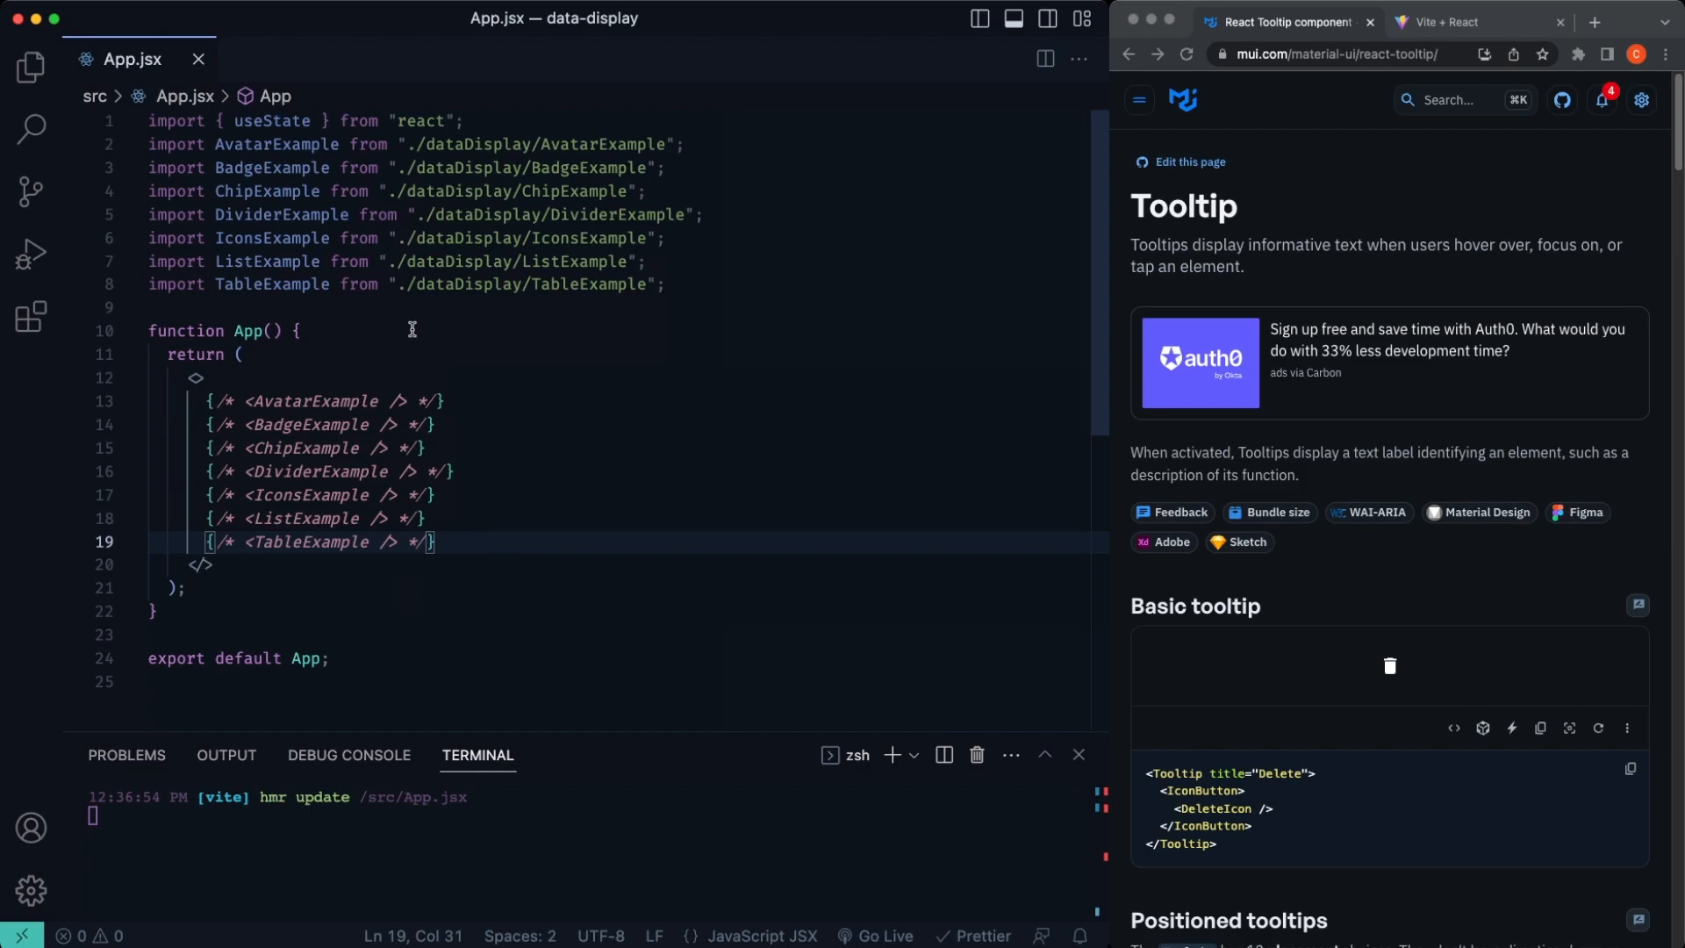
{"action": "mouse_move", "coordinate": [519, 534]}
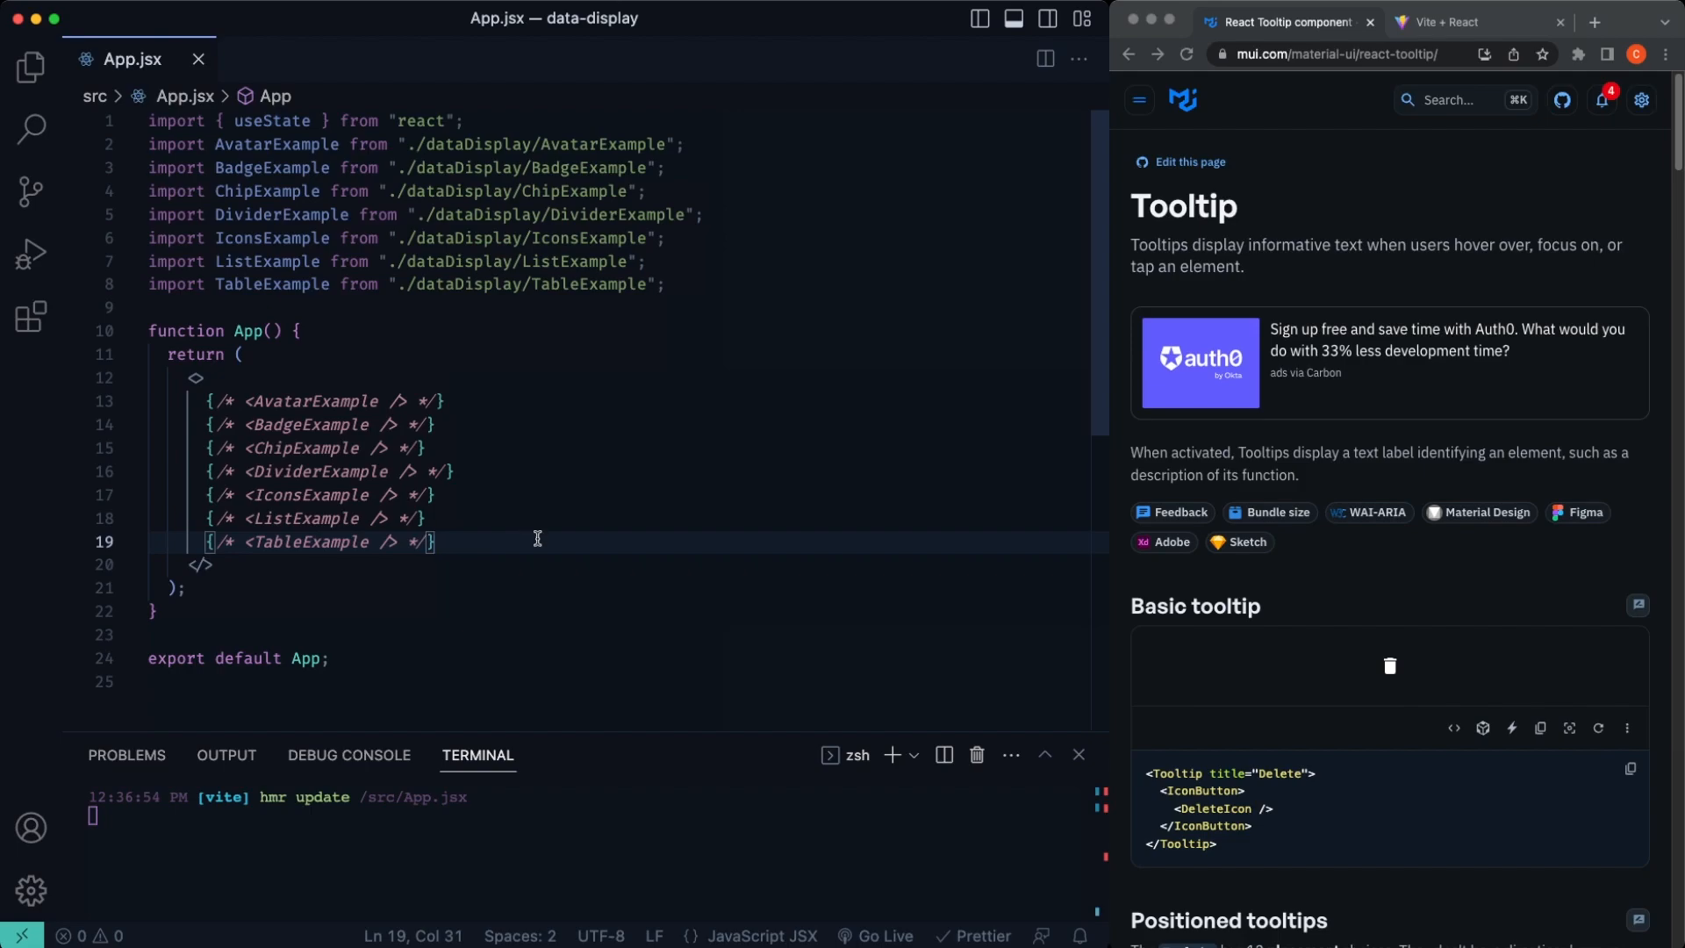
Step: Create ToolTipExample.jsx in the src/dataDisplay folder with a basic component snippet
{"action": "left_click", "coordinate": [30, 67]}
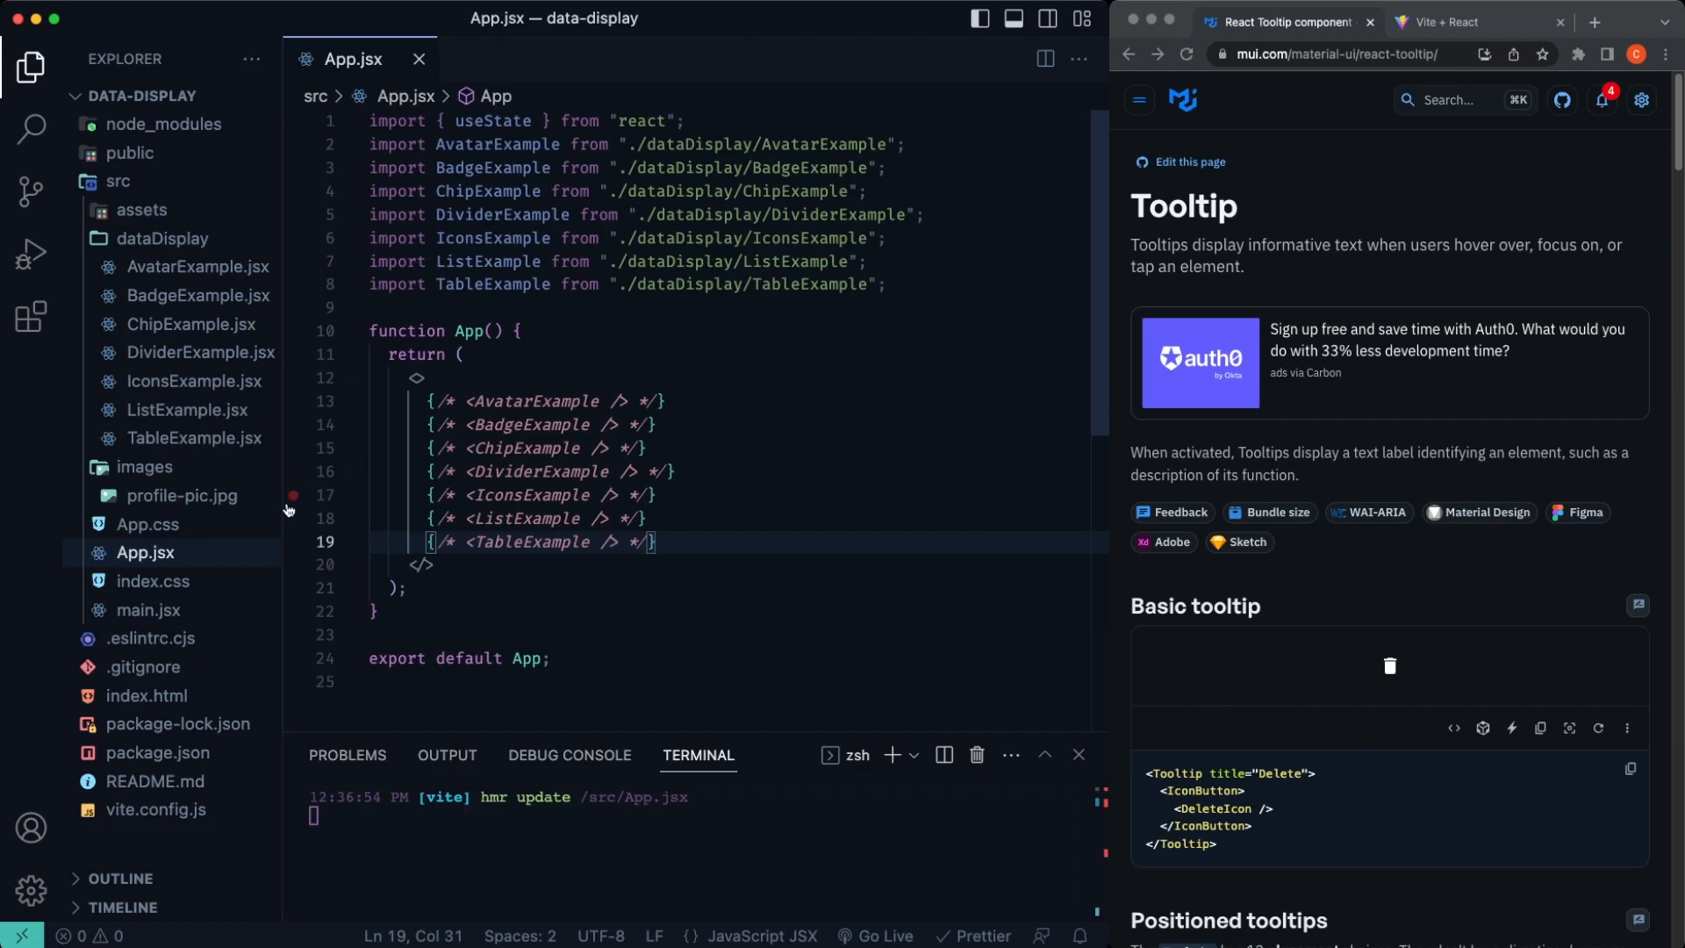
{"action": "mouse_move", "coordinate": [185, 237]}
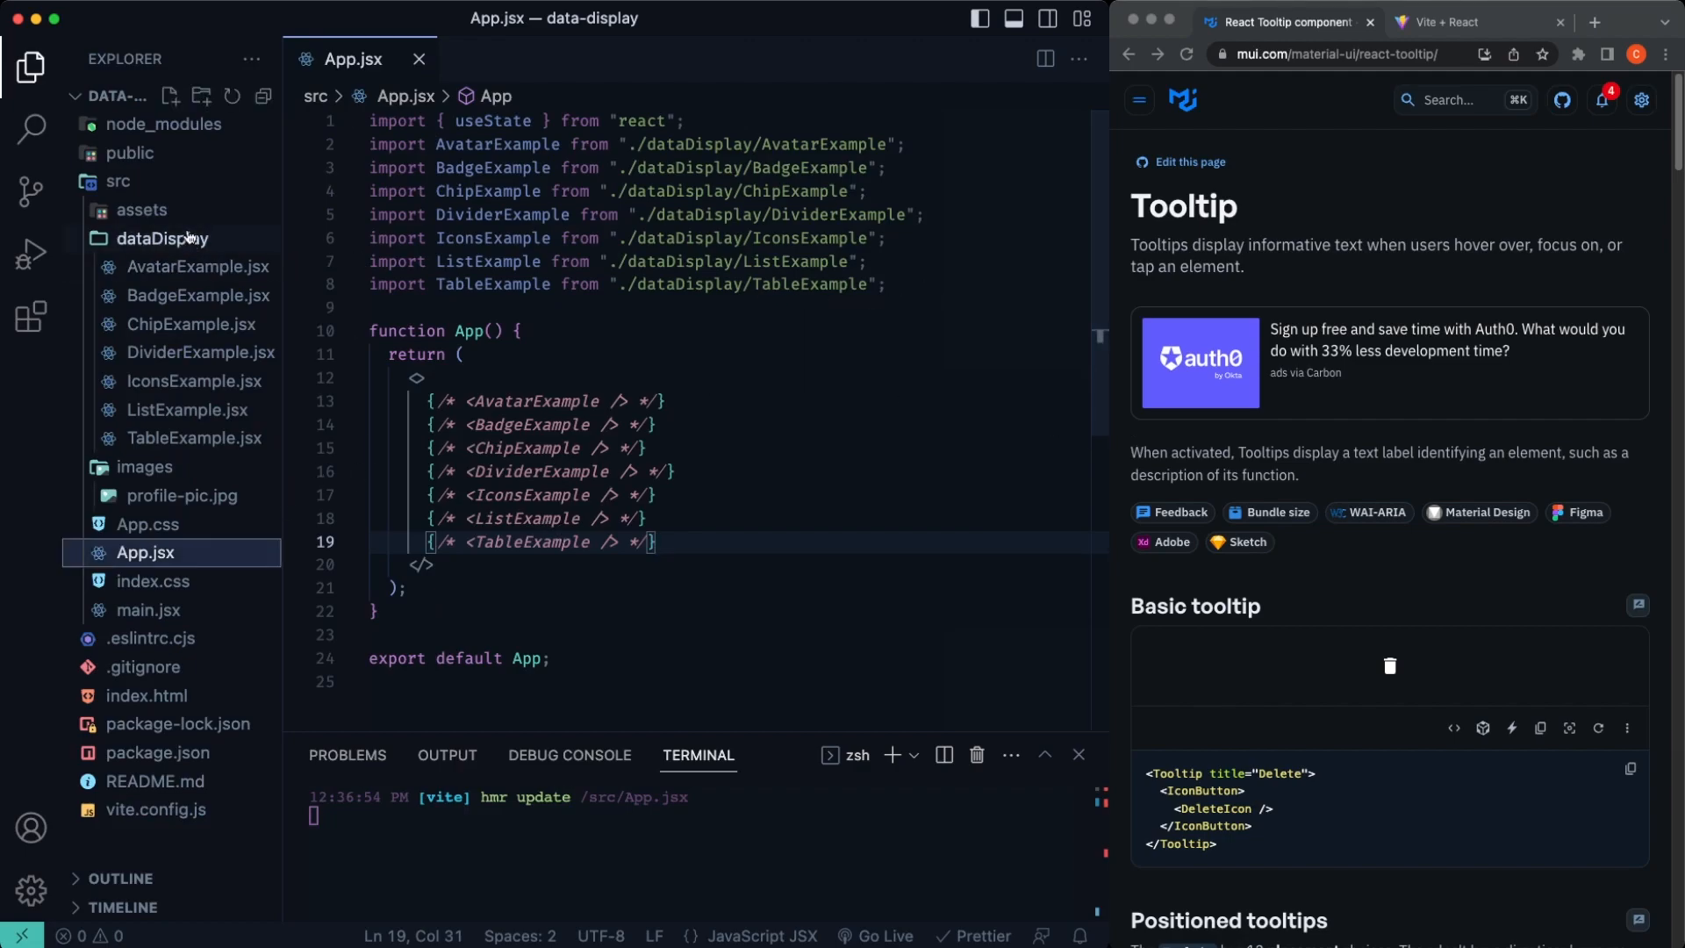
{"action": "left_click", "coordinate": [170, 67]}
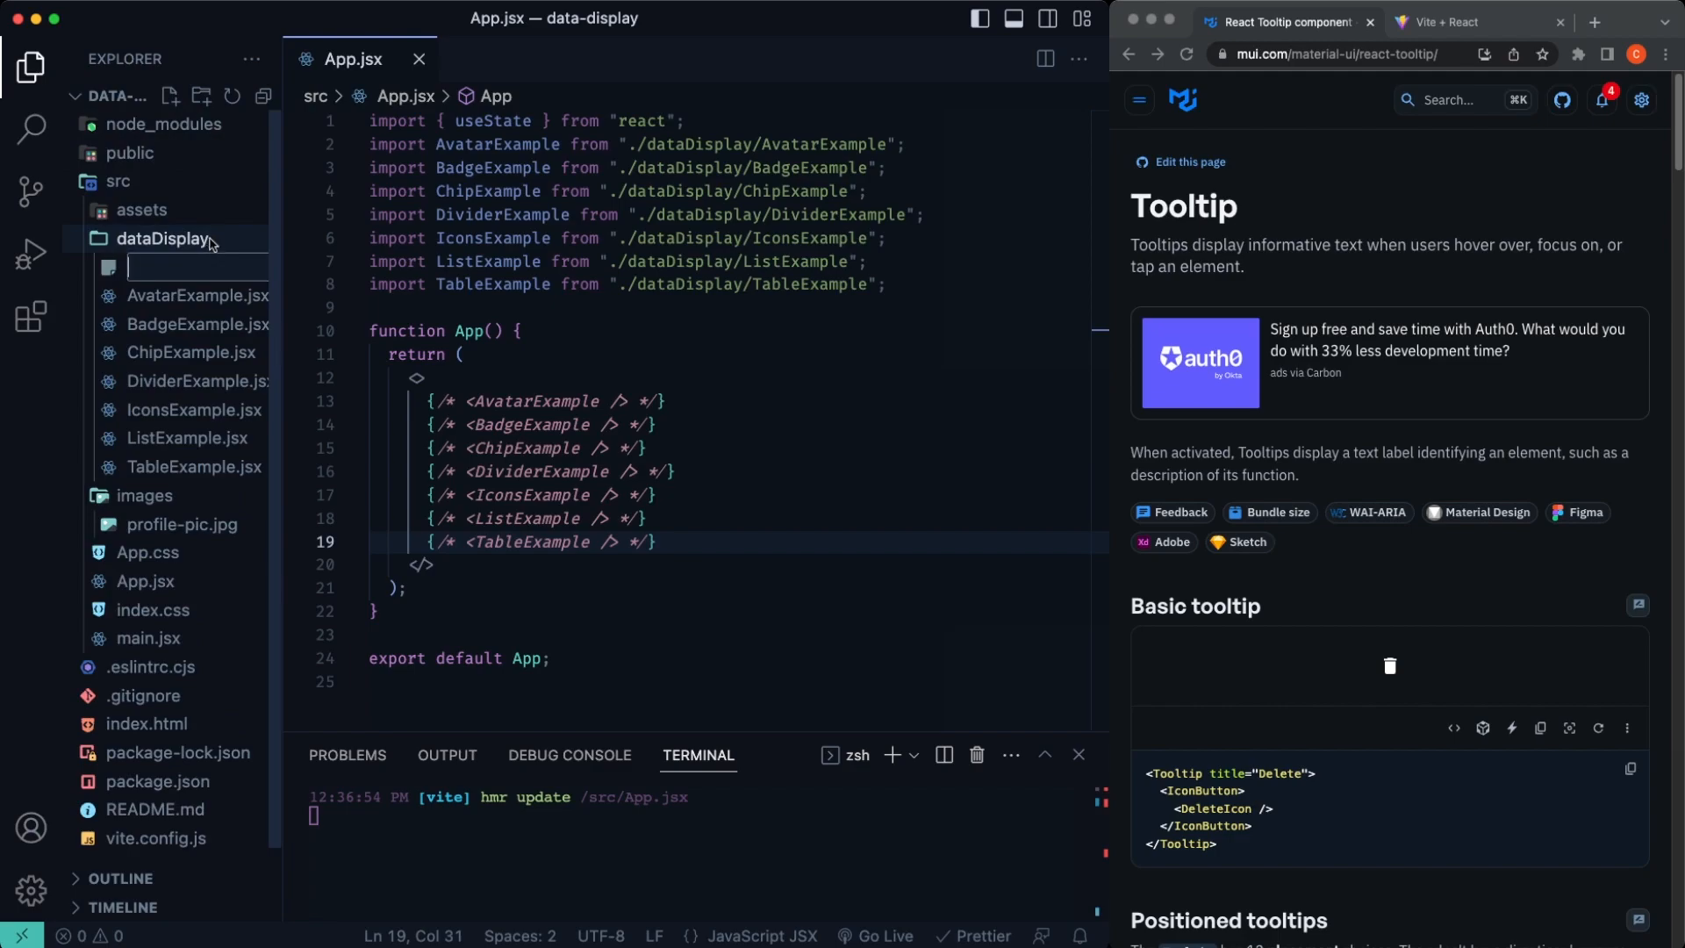
{"action": "type", "text": "ToolTipExample.js"}
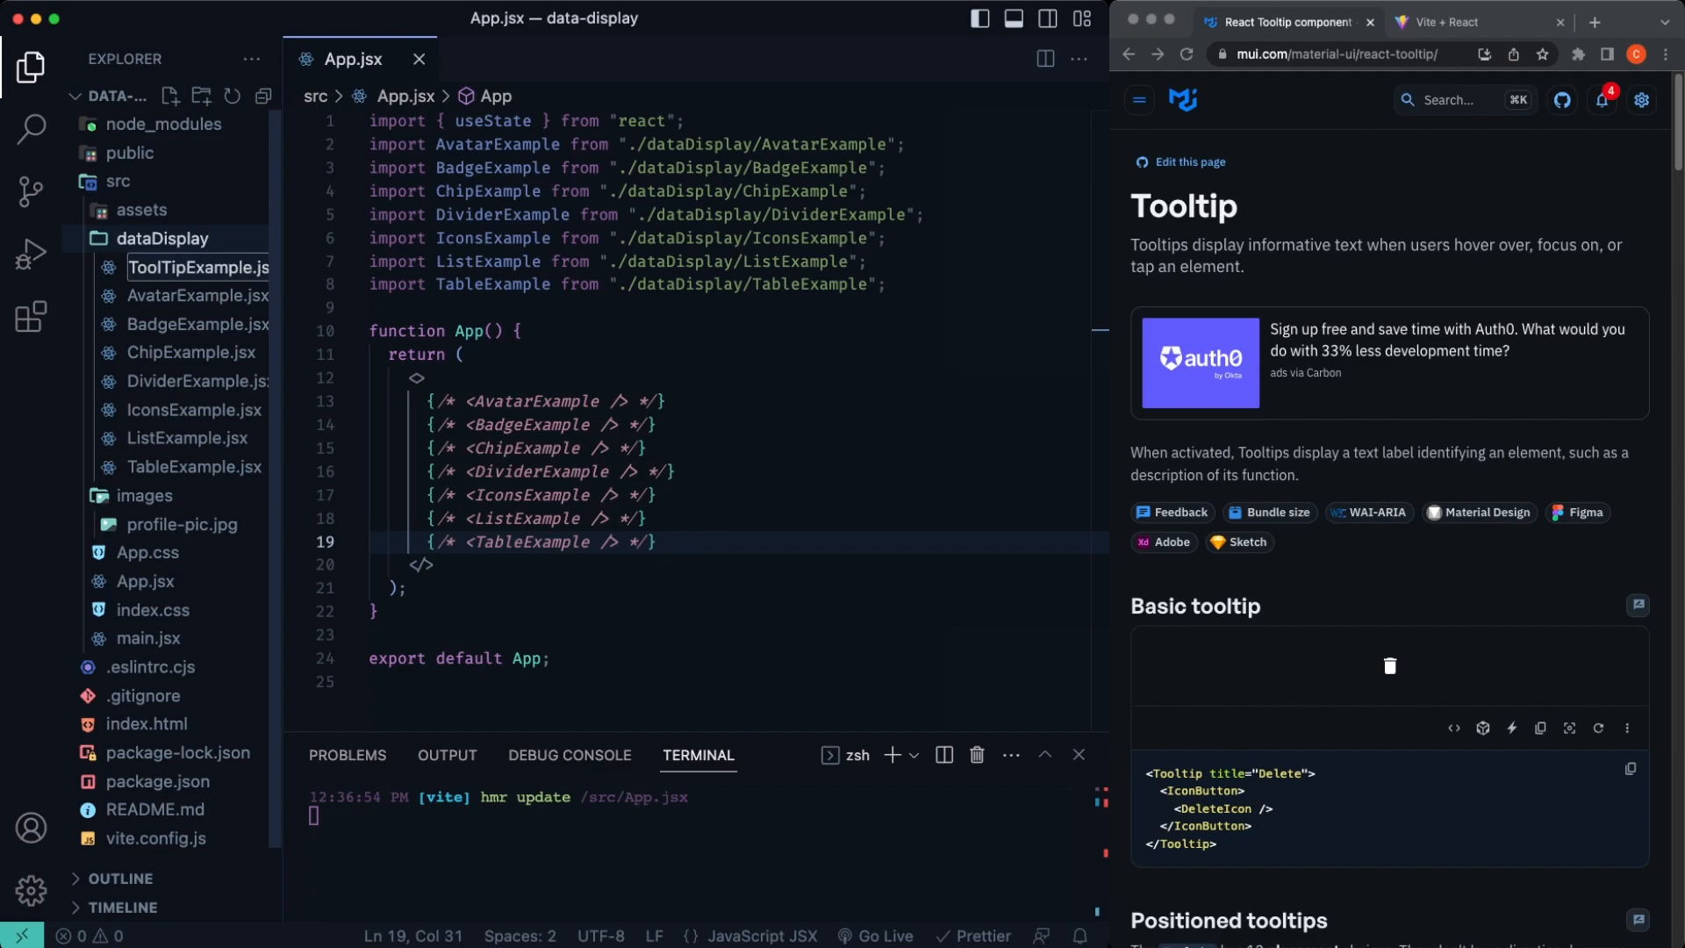
{"action": "left_click", "coordinate": [199, 267]}
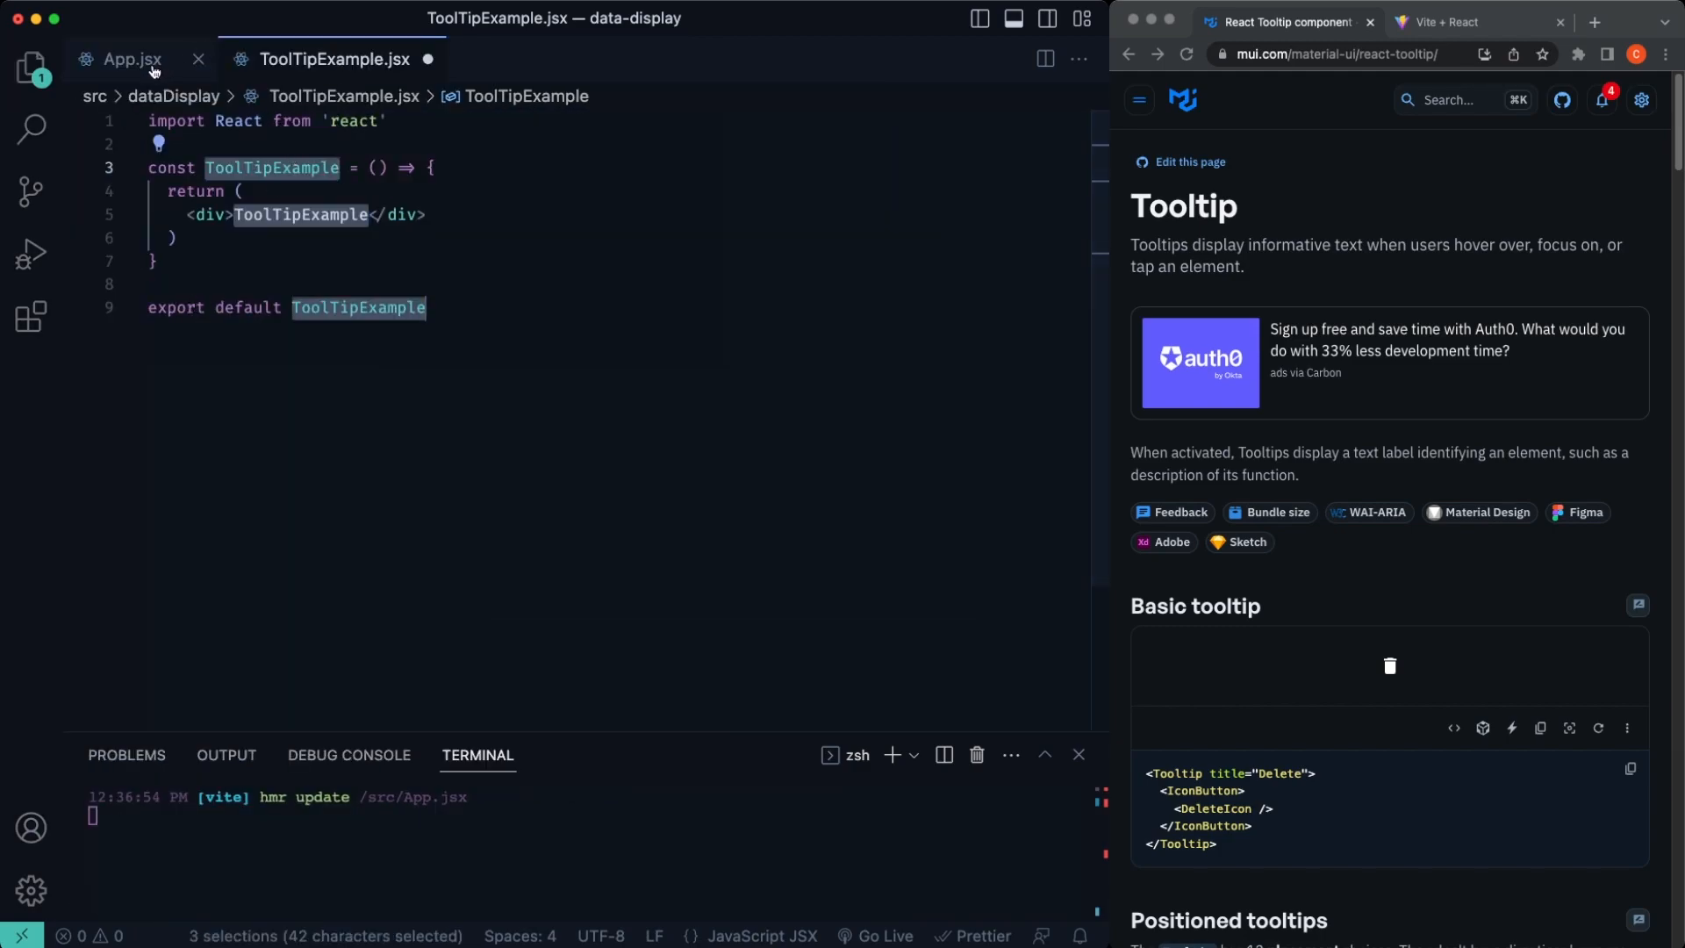
Step: Render <ToolTipExample /> inside App.jsx
{"action": "left_click", "coordinate": [128, 60]}
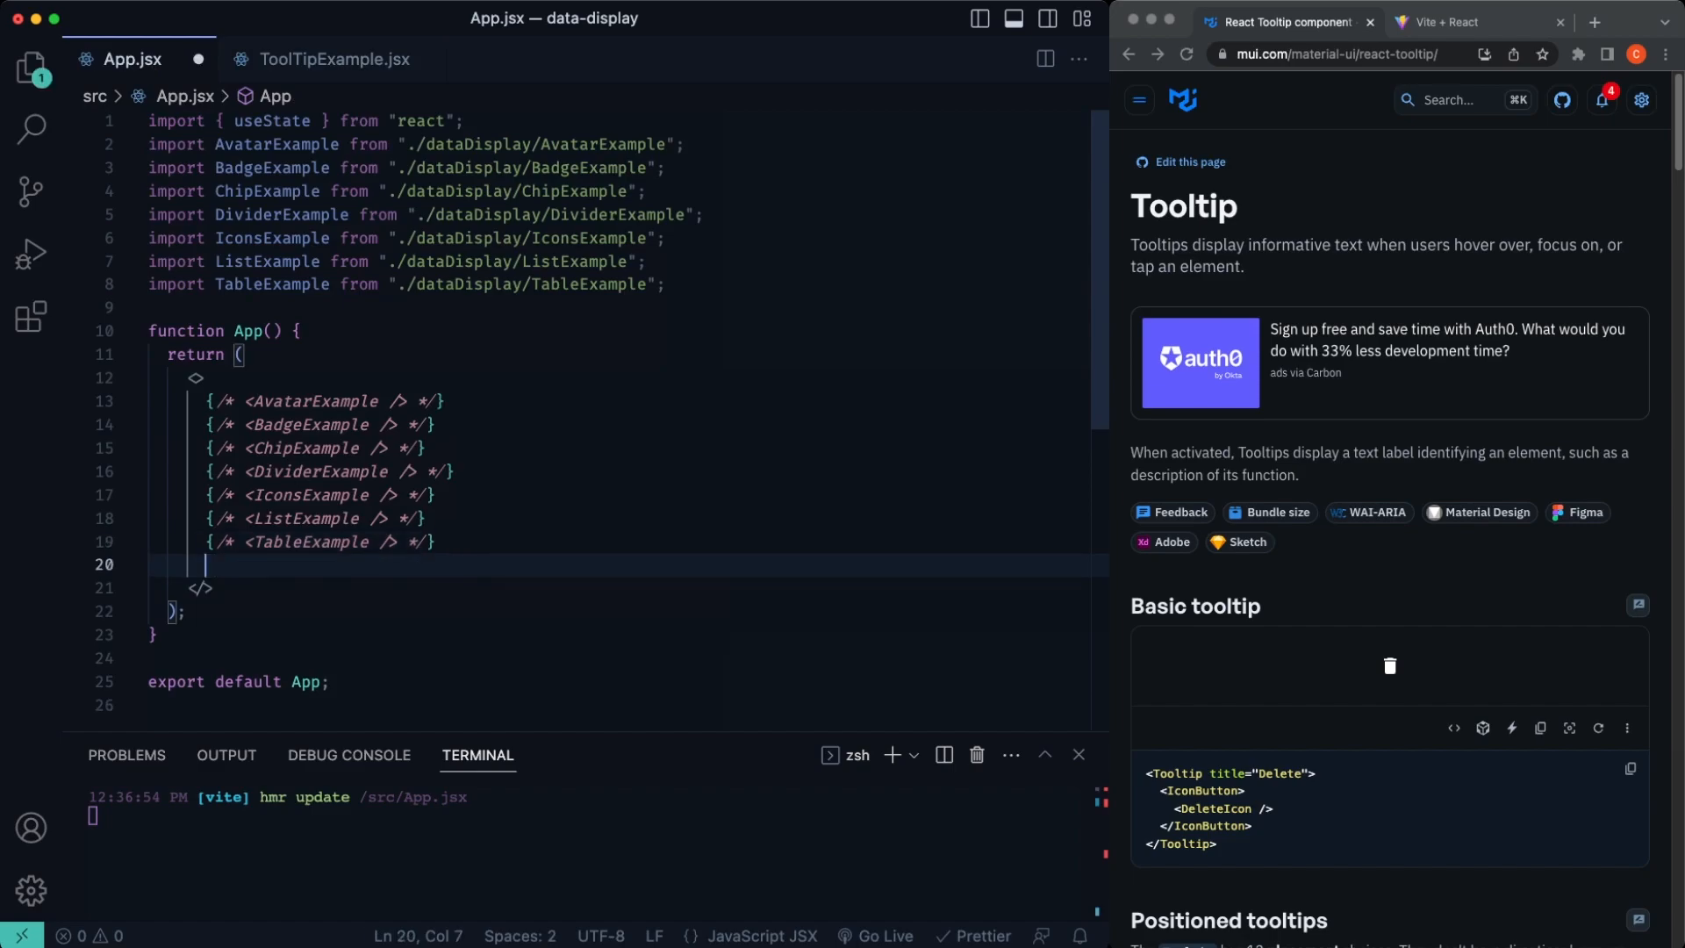
{"action": "type", "text": "<Tool"}
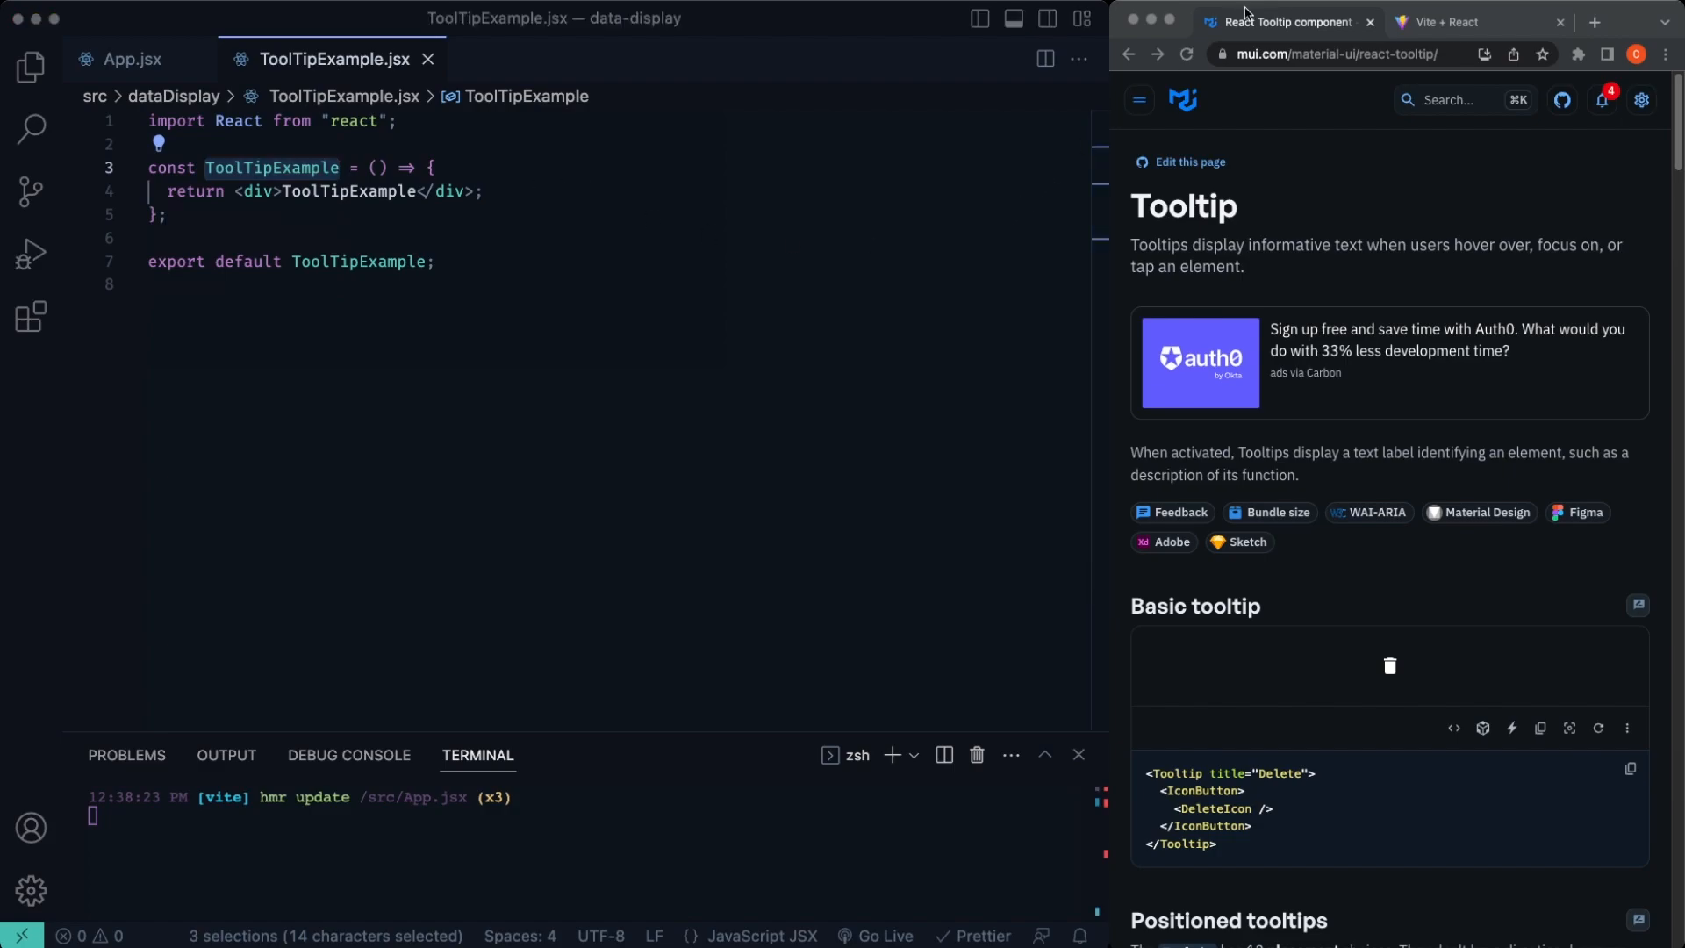
{"action": "left_click", "coordinate": [1452, 21]}
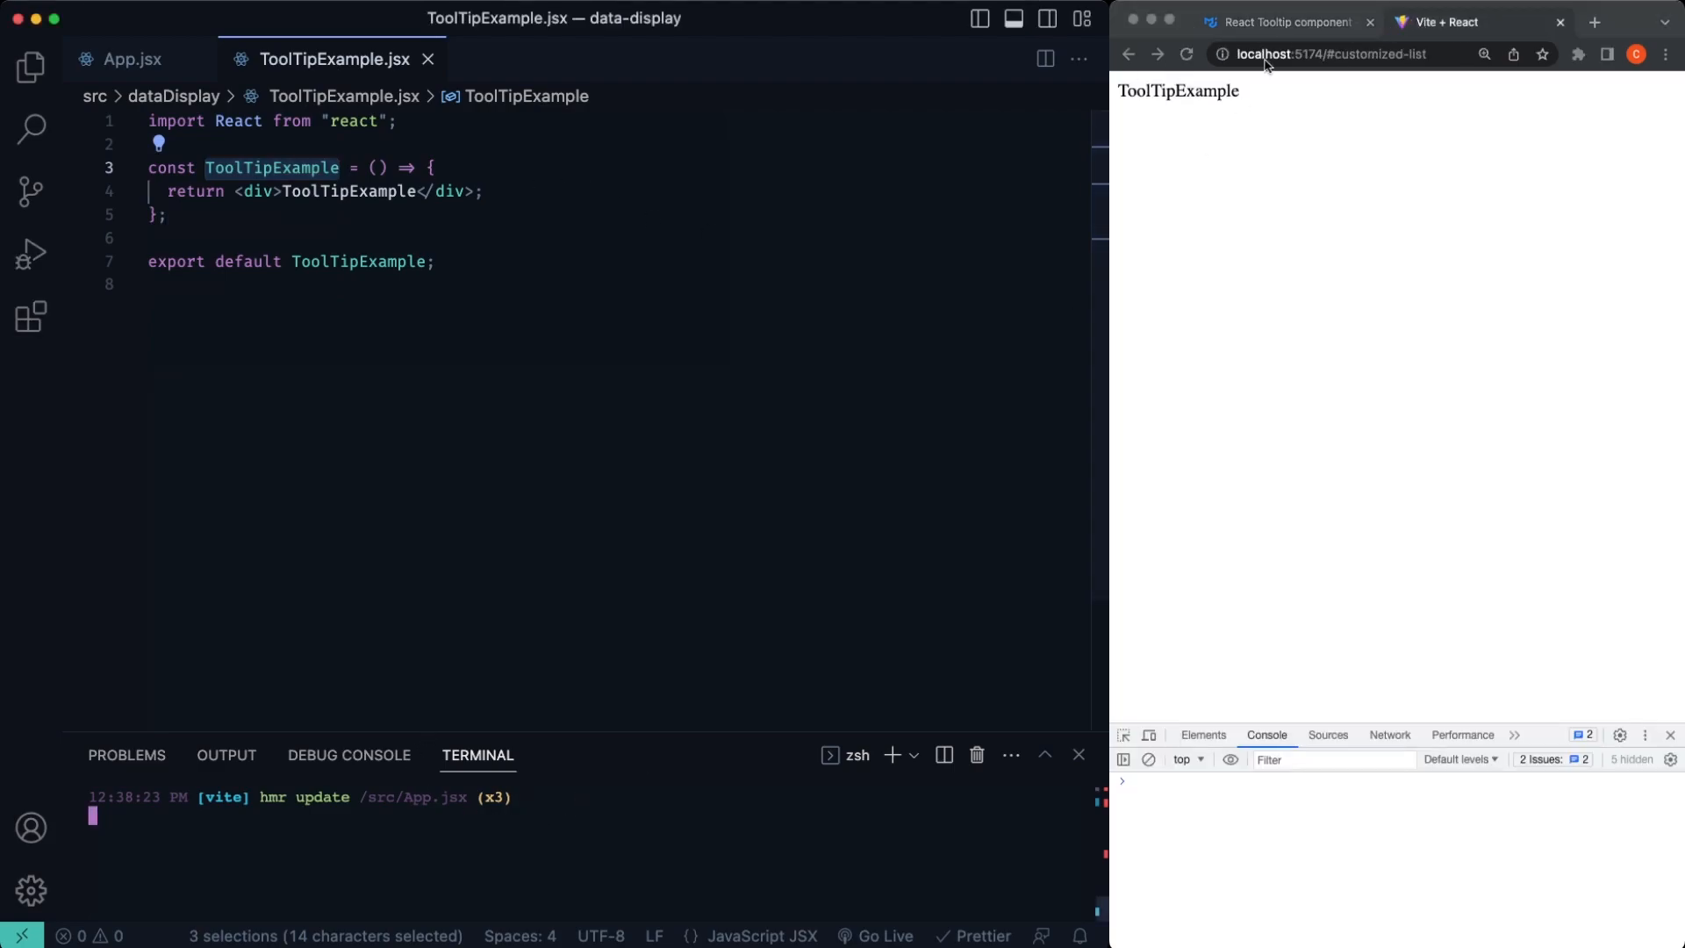
{"action": "left_click", "coordinate": [1187, 54]}
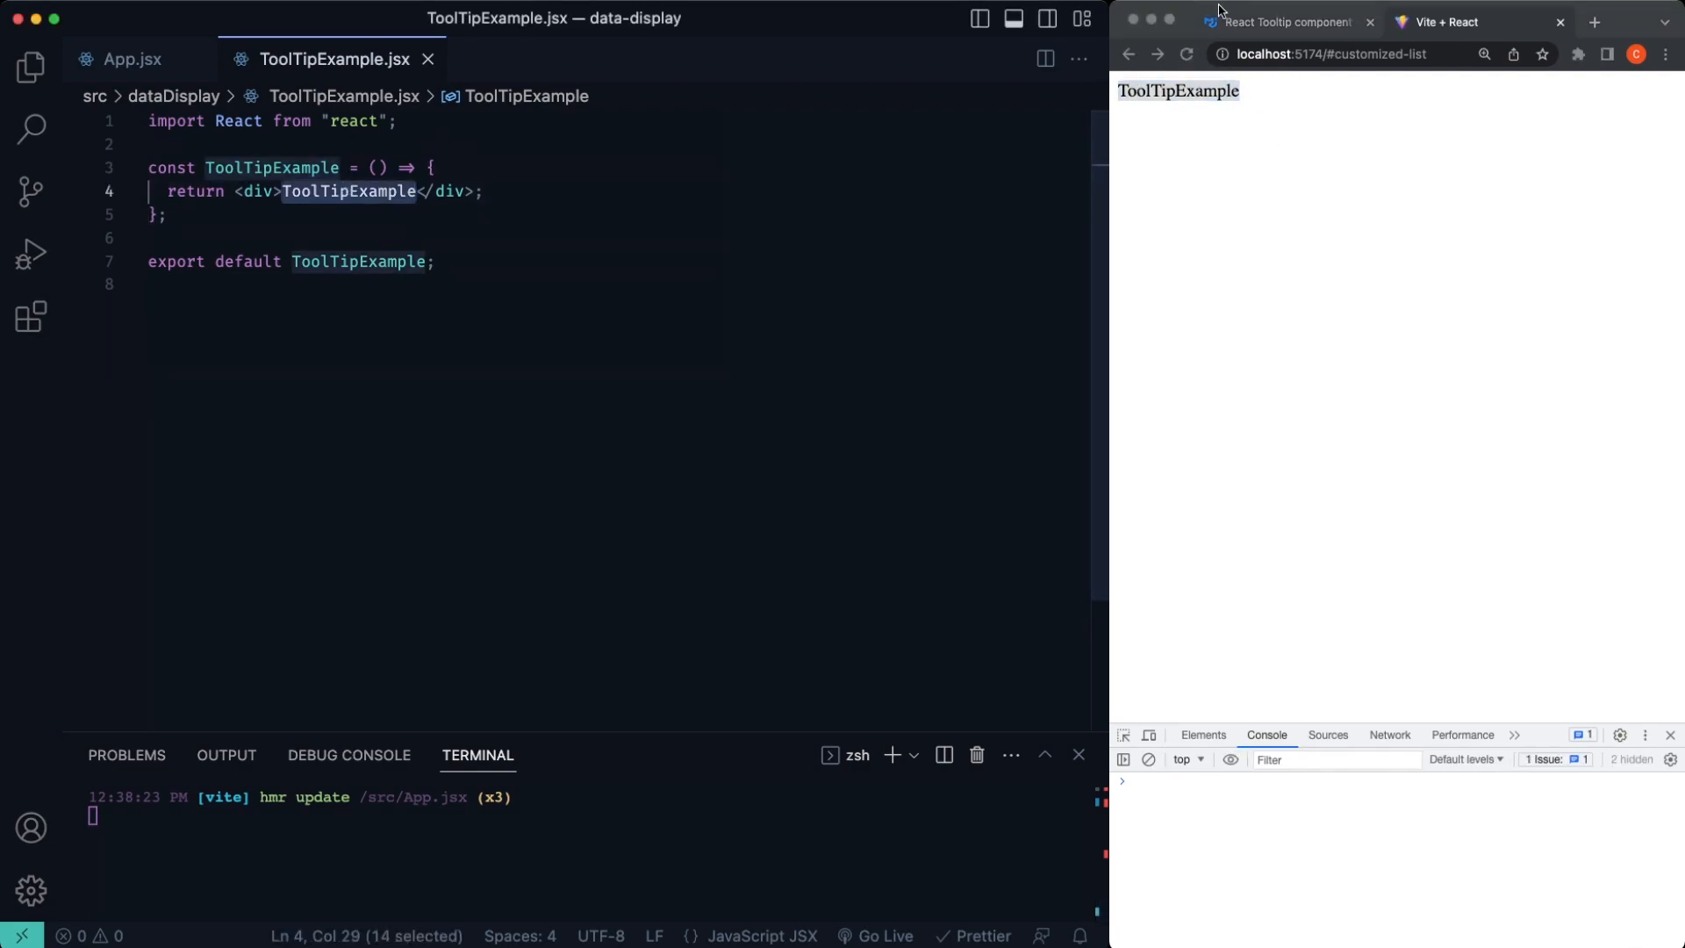
{"action": "left_click", "coordinate": [1282, 21]}
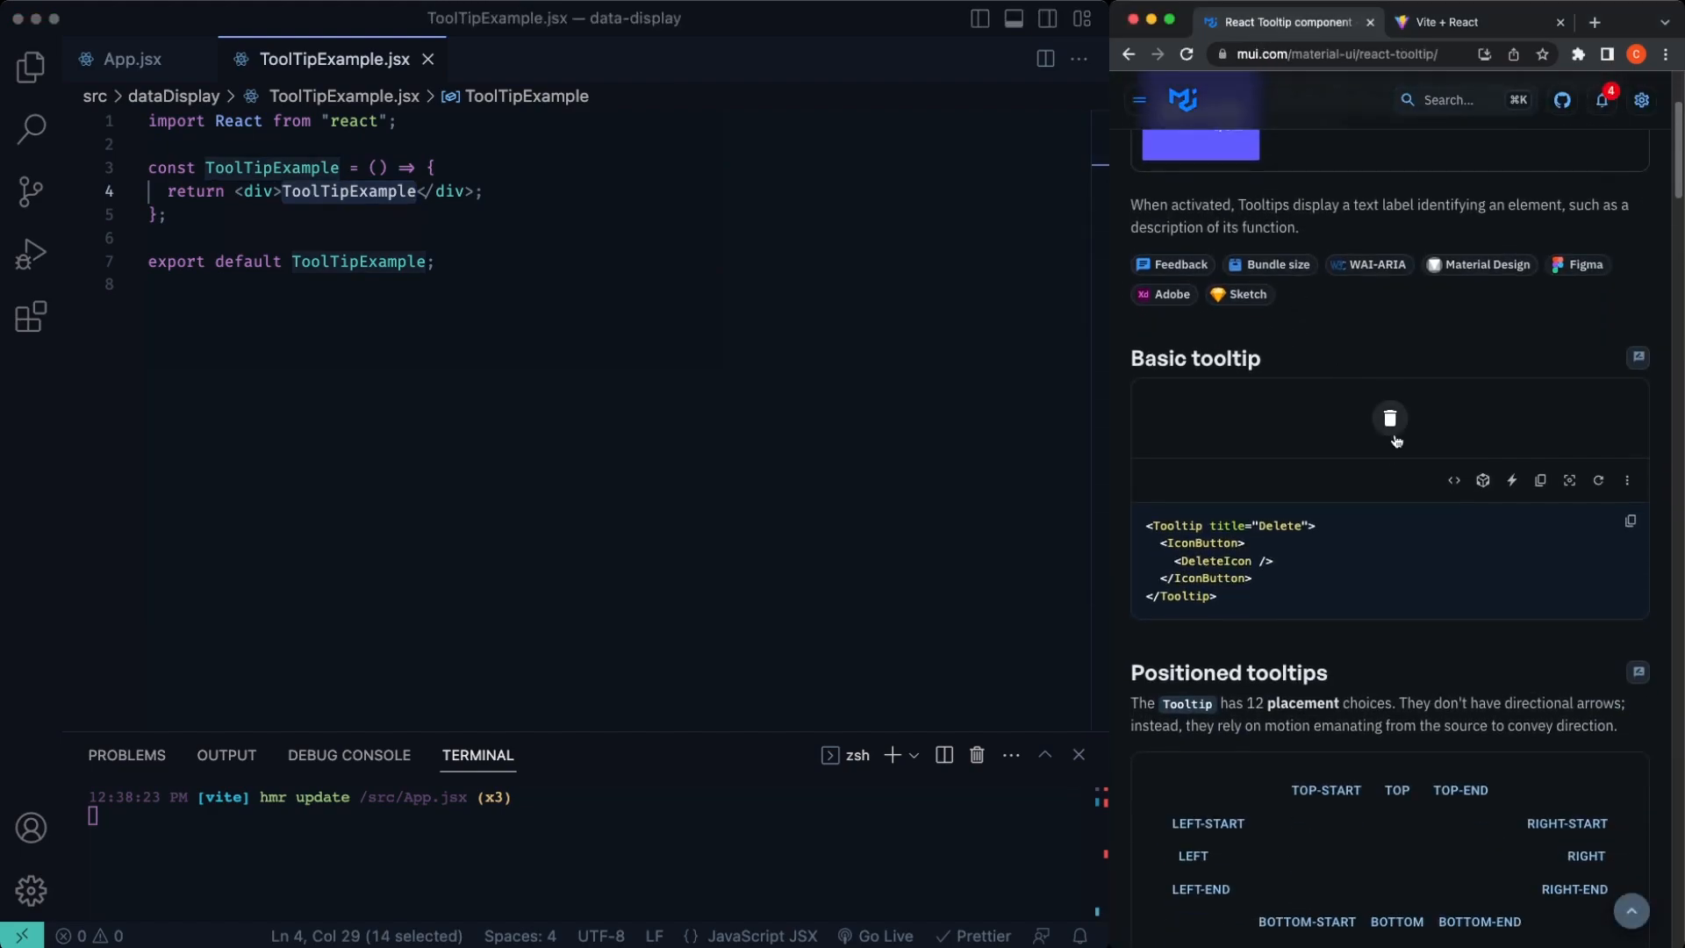
{"action": "mouse_move", "coordinate": [1390, 418]}
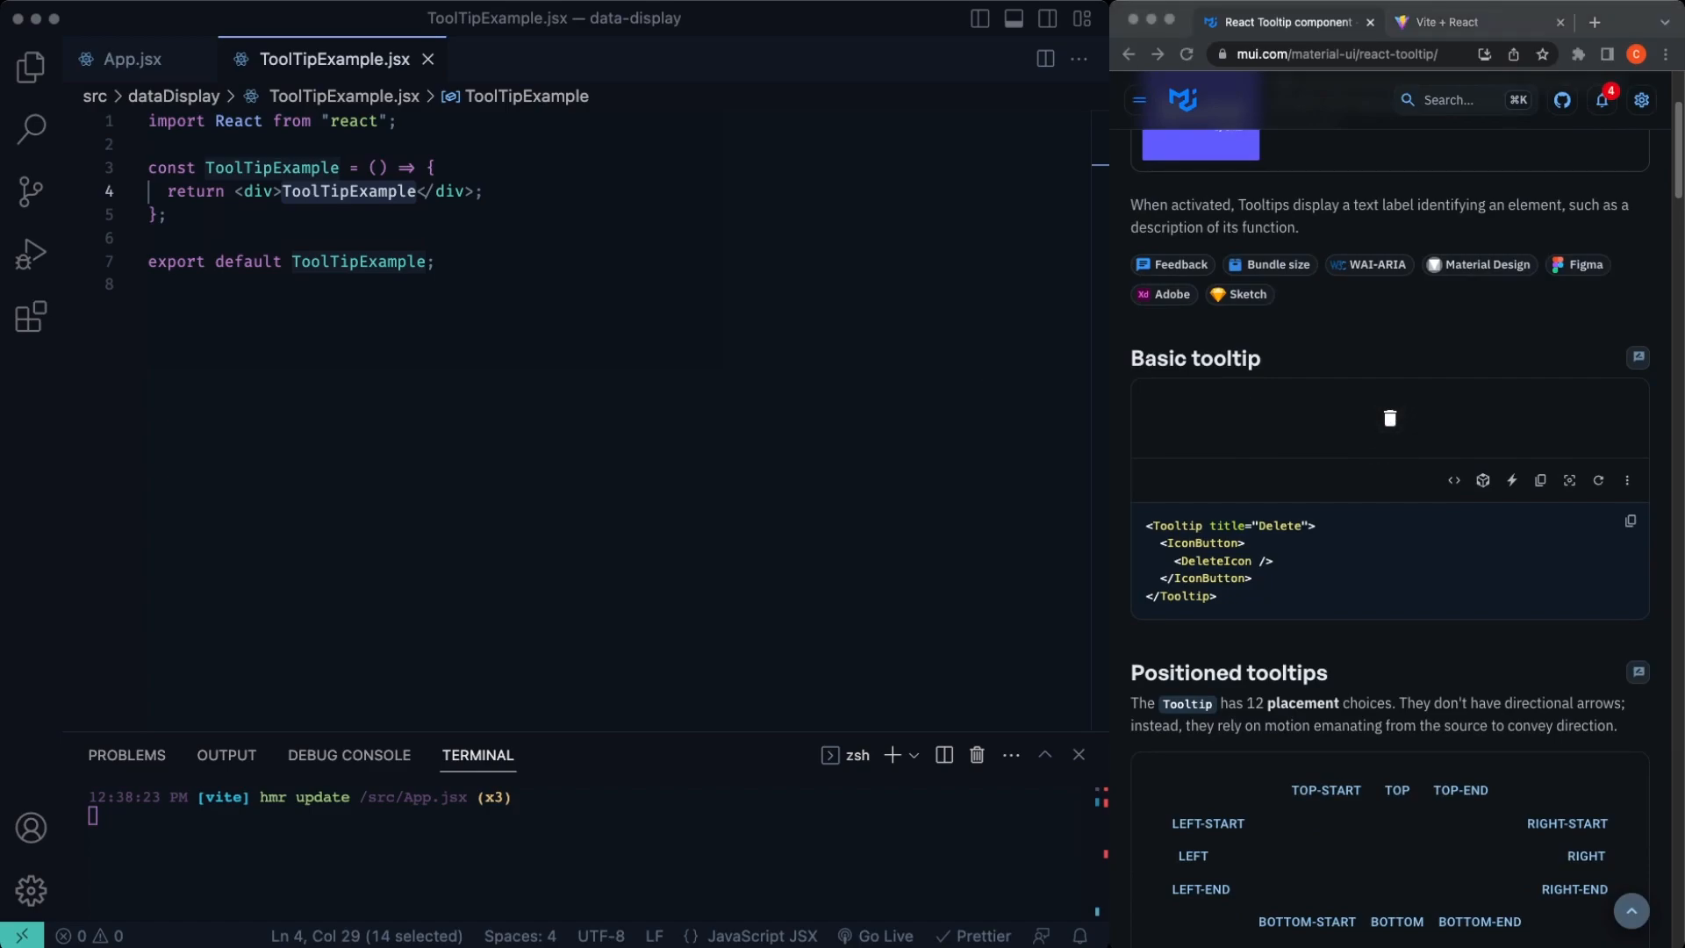
{"action": "mouse_move", "coordinate": [1389, 417]}
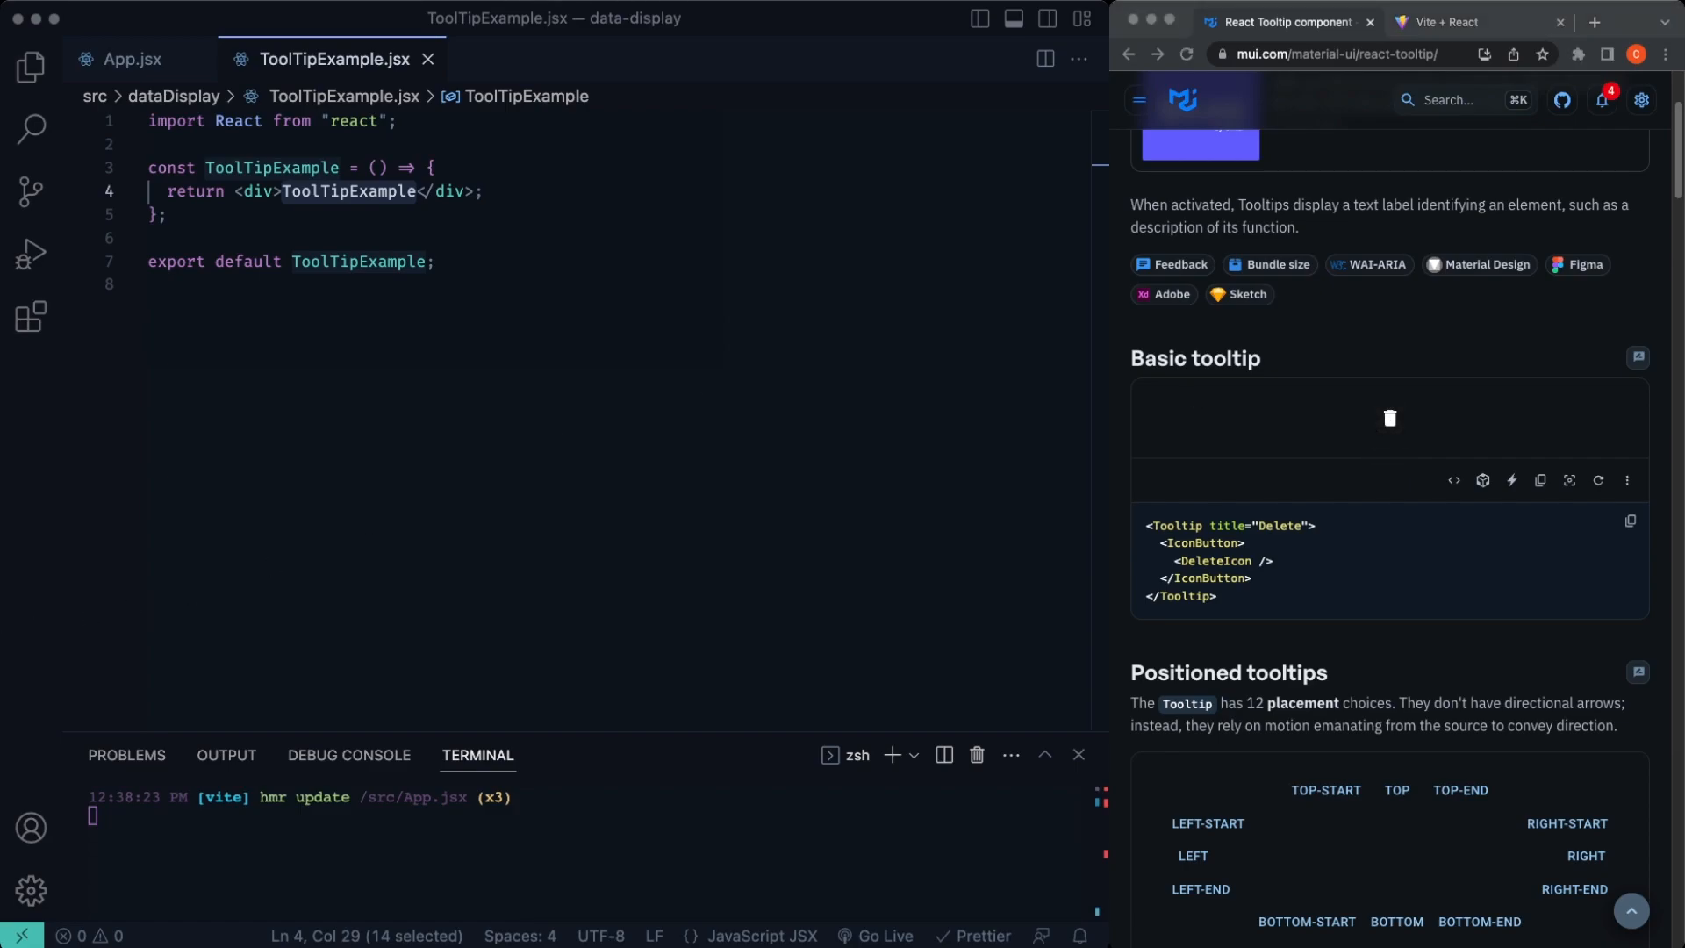
{"action": "mouse_move", "coordinate": [1404, 423]}
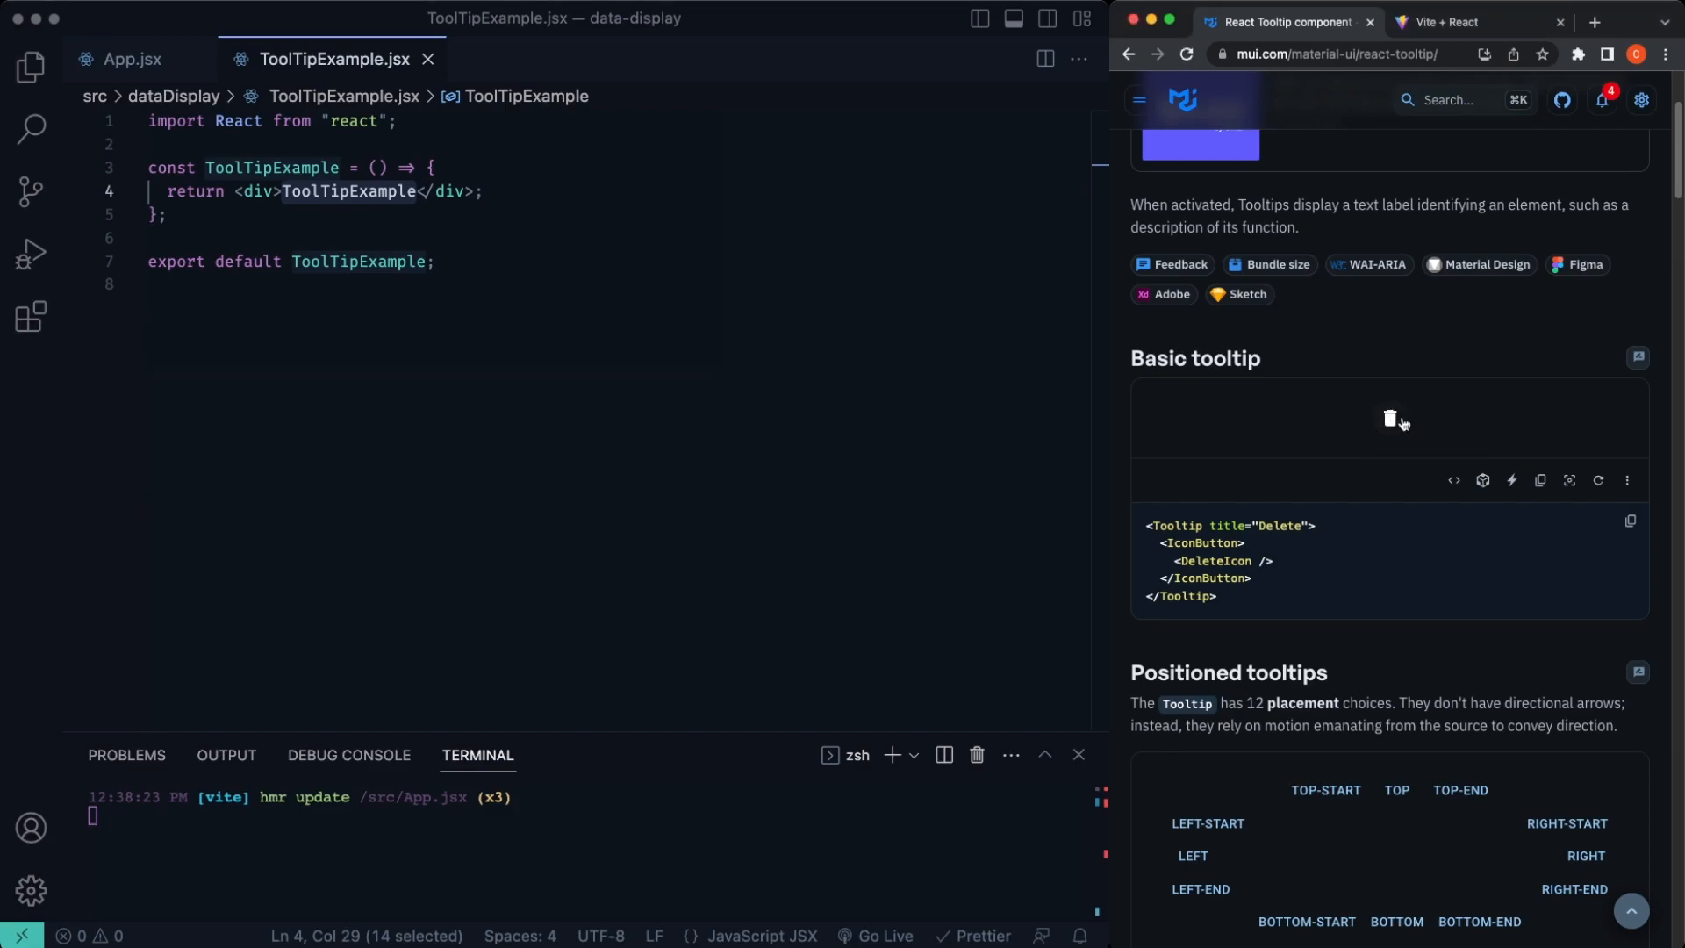
{"action": "mouse_move", "coordinate": [1453, 481]}
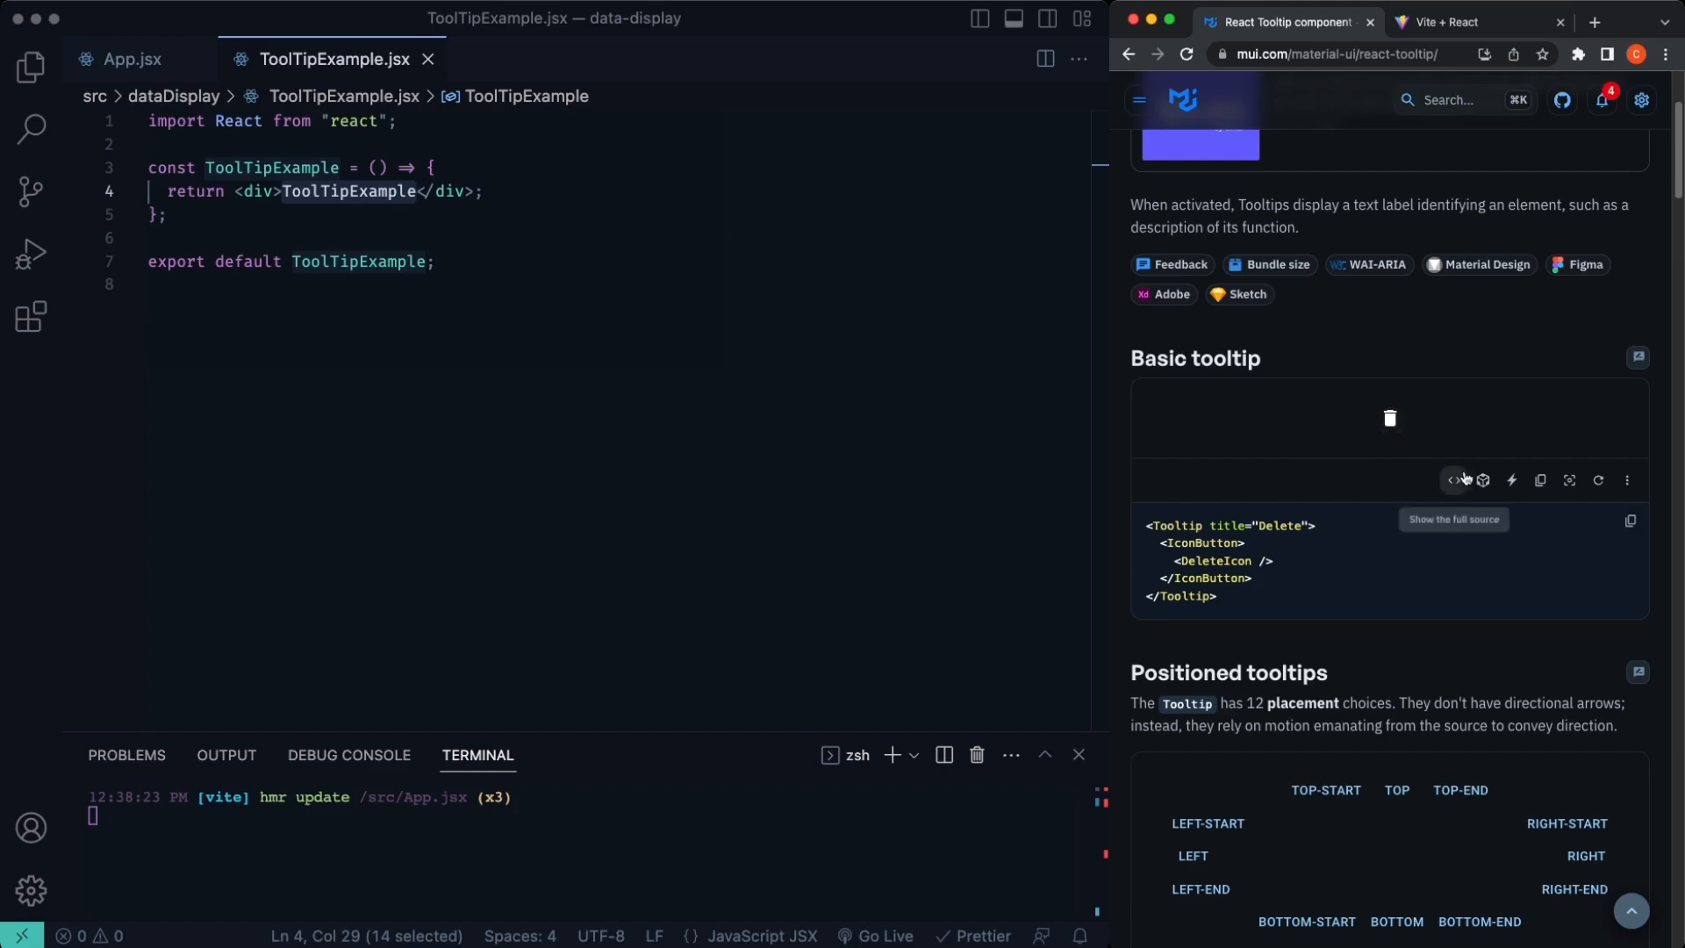
{"action": "scroll", "scroll_direction": "down", "scroll_amount": 3}
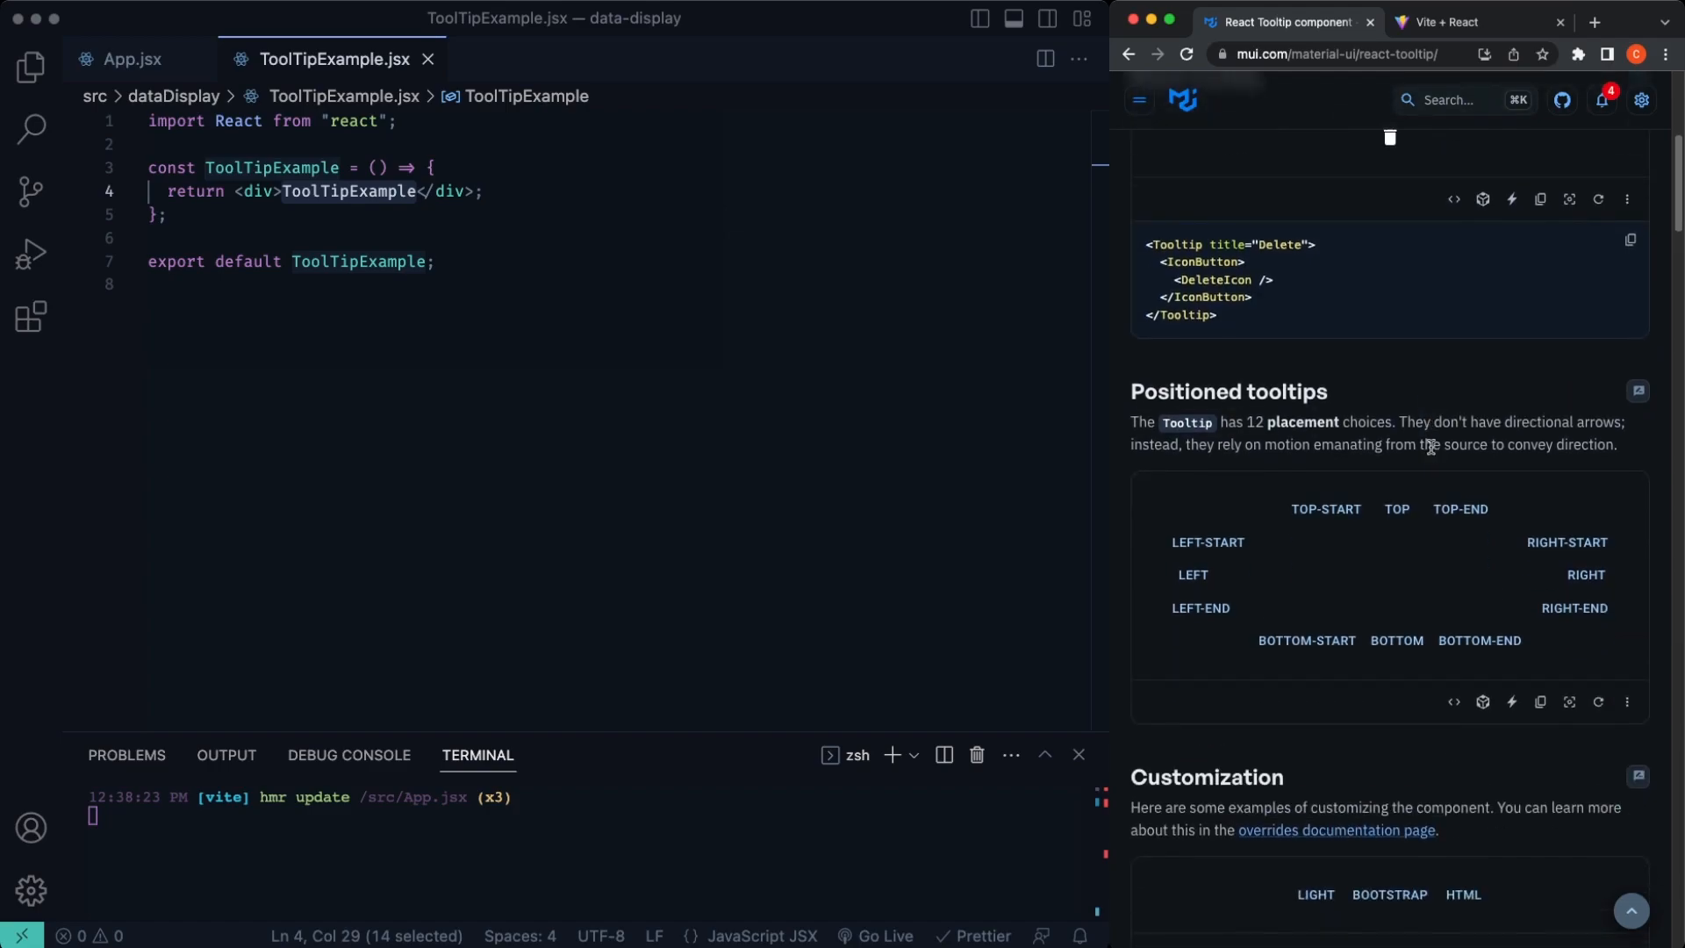
{"action": "scroll", "scroll_direction": "up", "scroll_amount": 3}
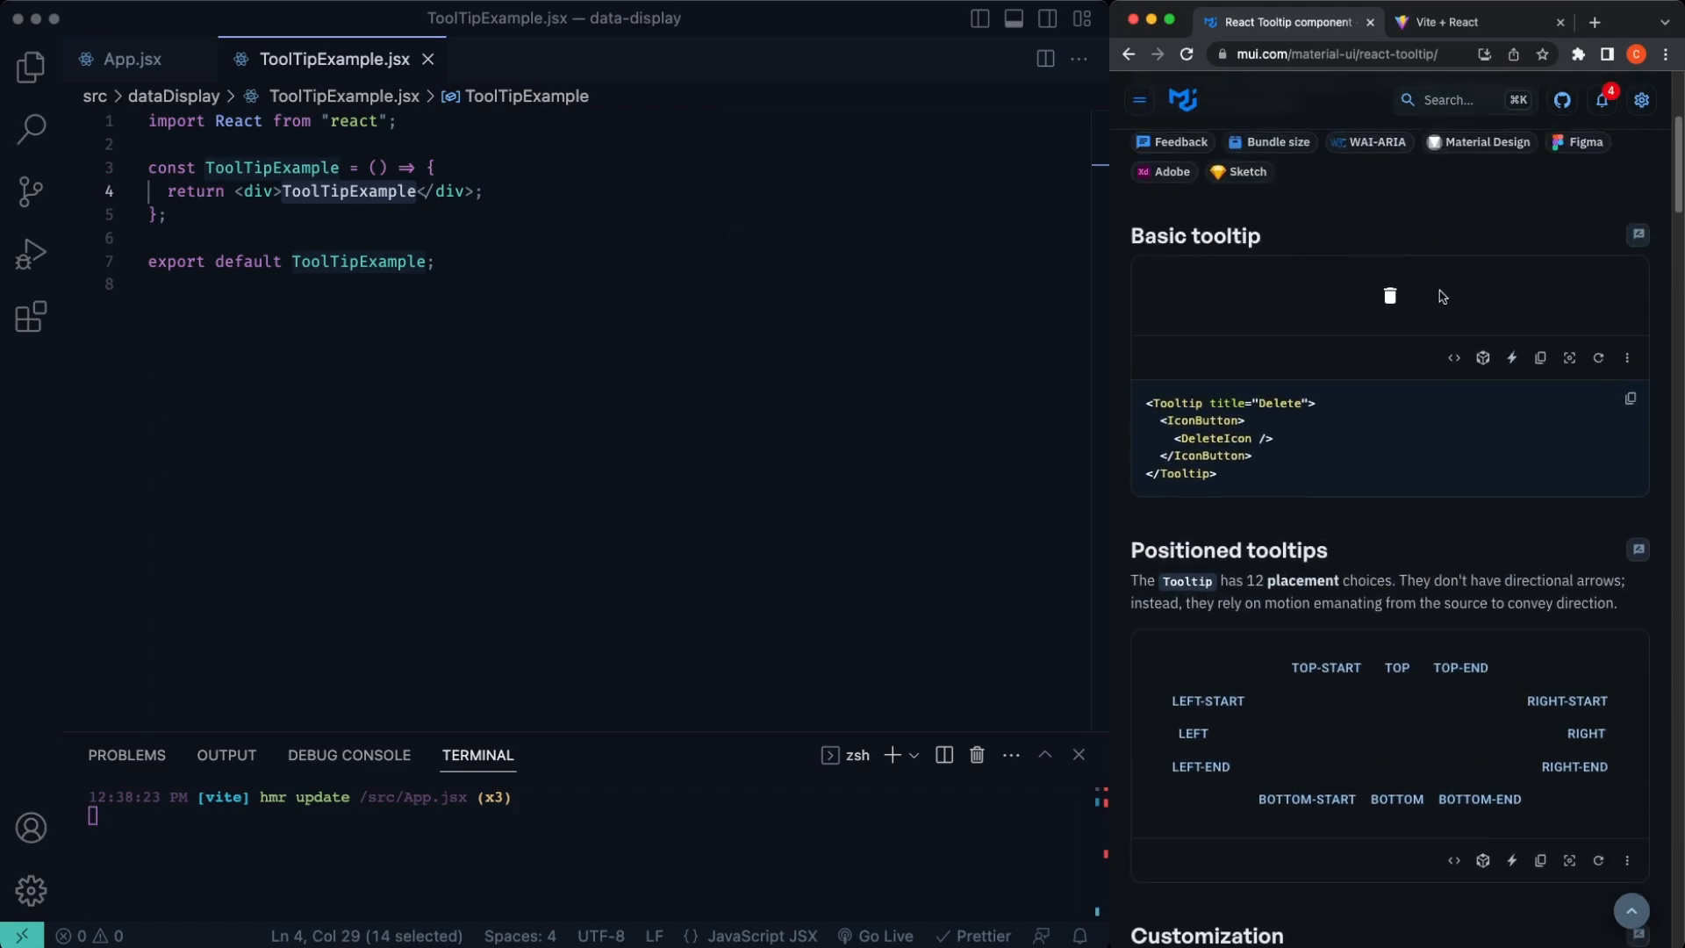
Step: Copy the Basic tooltip source so the component renders a Delete IconButton inside a Tooltip, and view the app
{"action": "left_click", "coordinate": [1453, 357]}
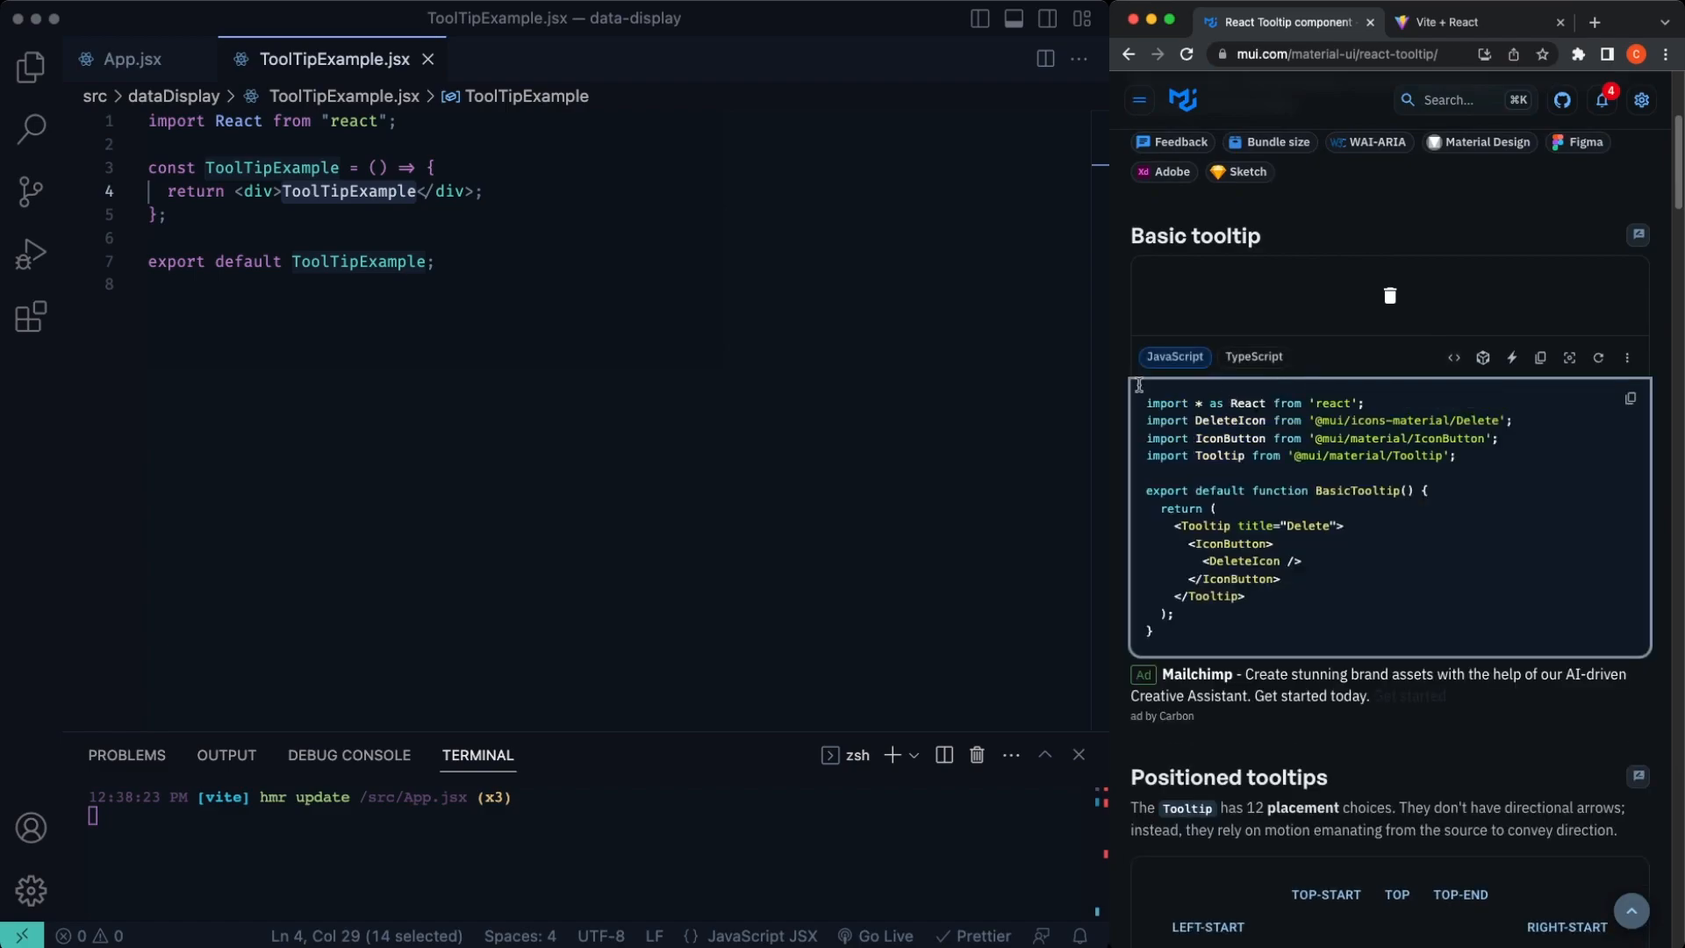
{"action": "mouse_move", "coordinate": [1480, 463]}
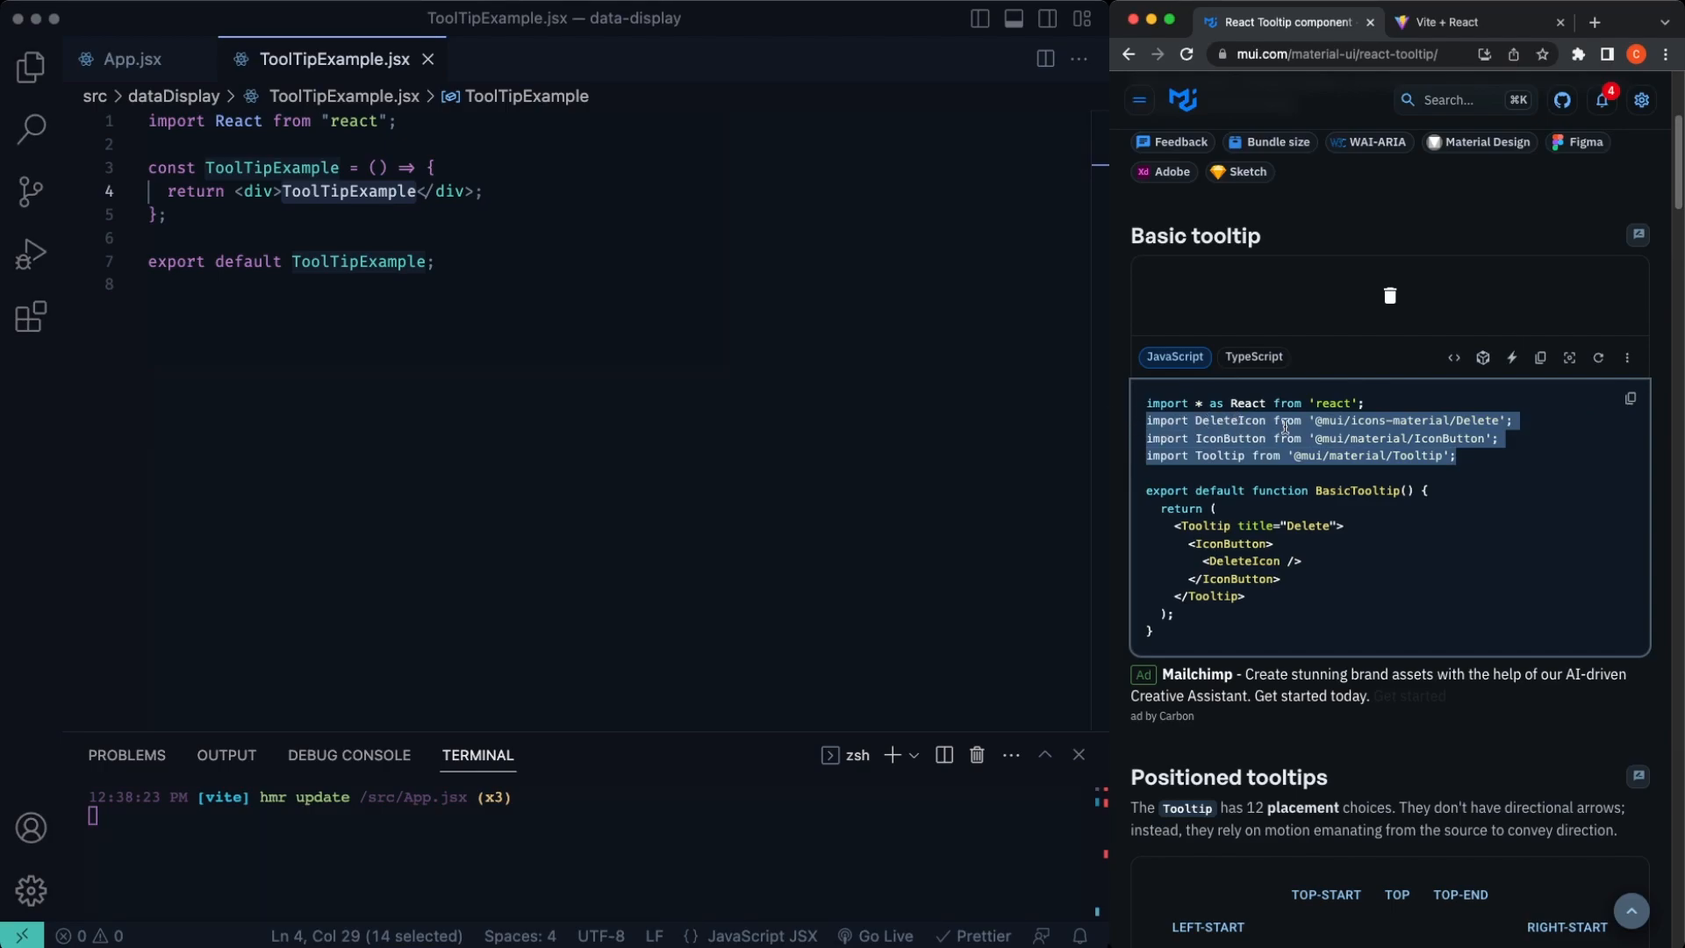
{"action": "mouse_move", "coordinate": [1371, 325]}
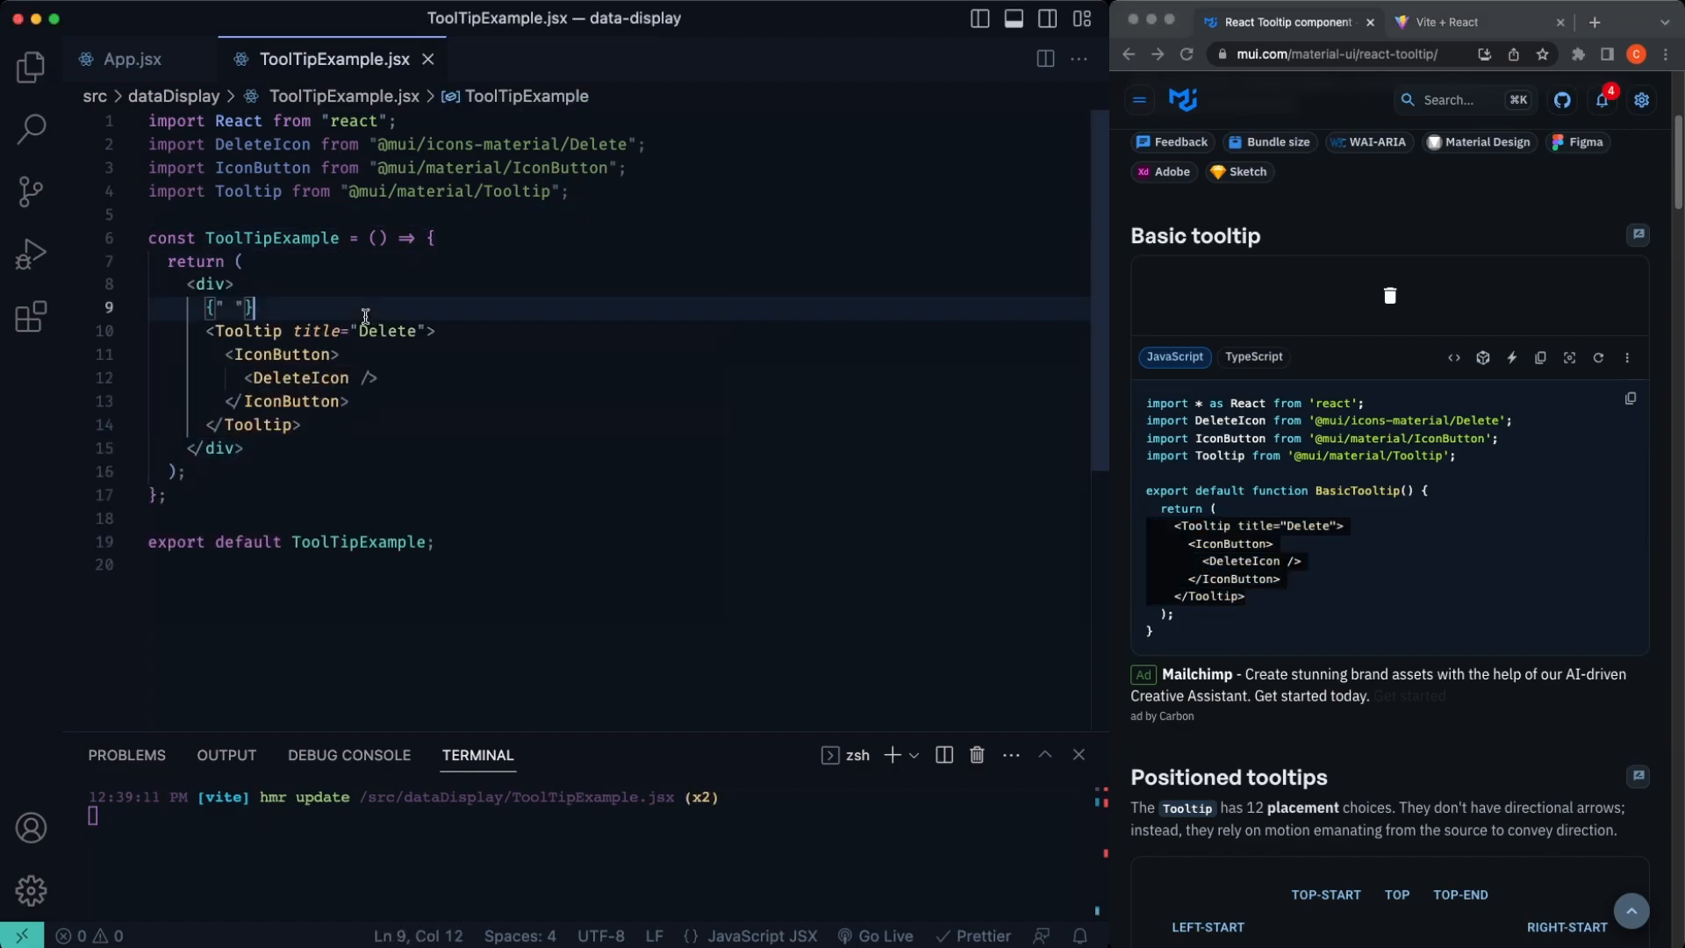
{"action": "key", "text": "Backspace"}
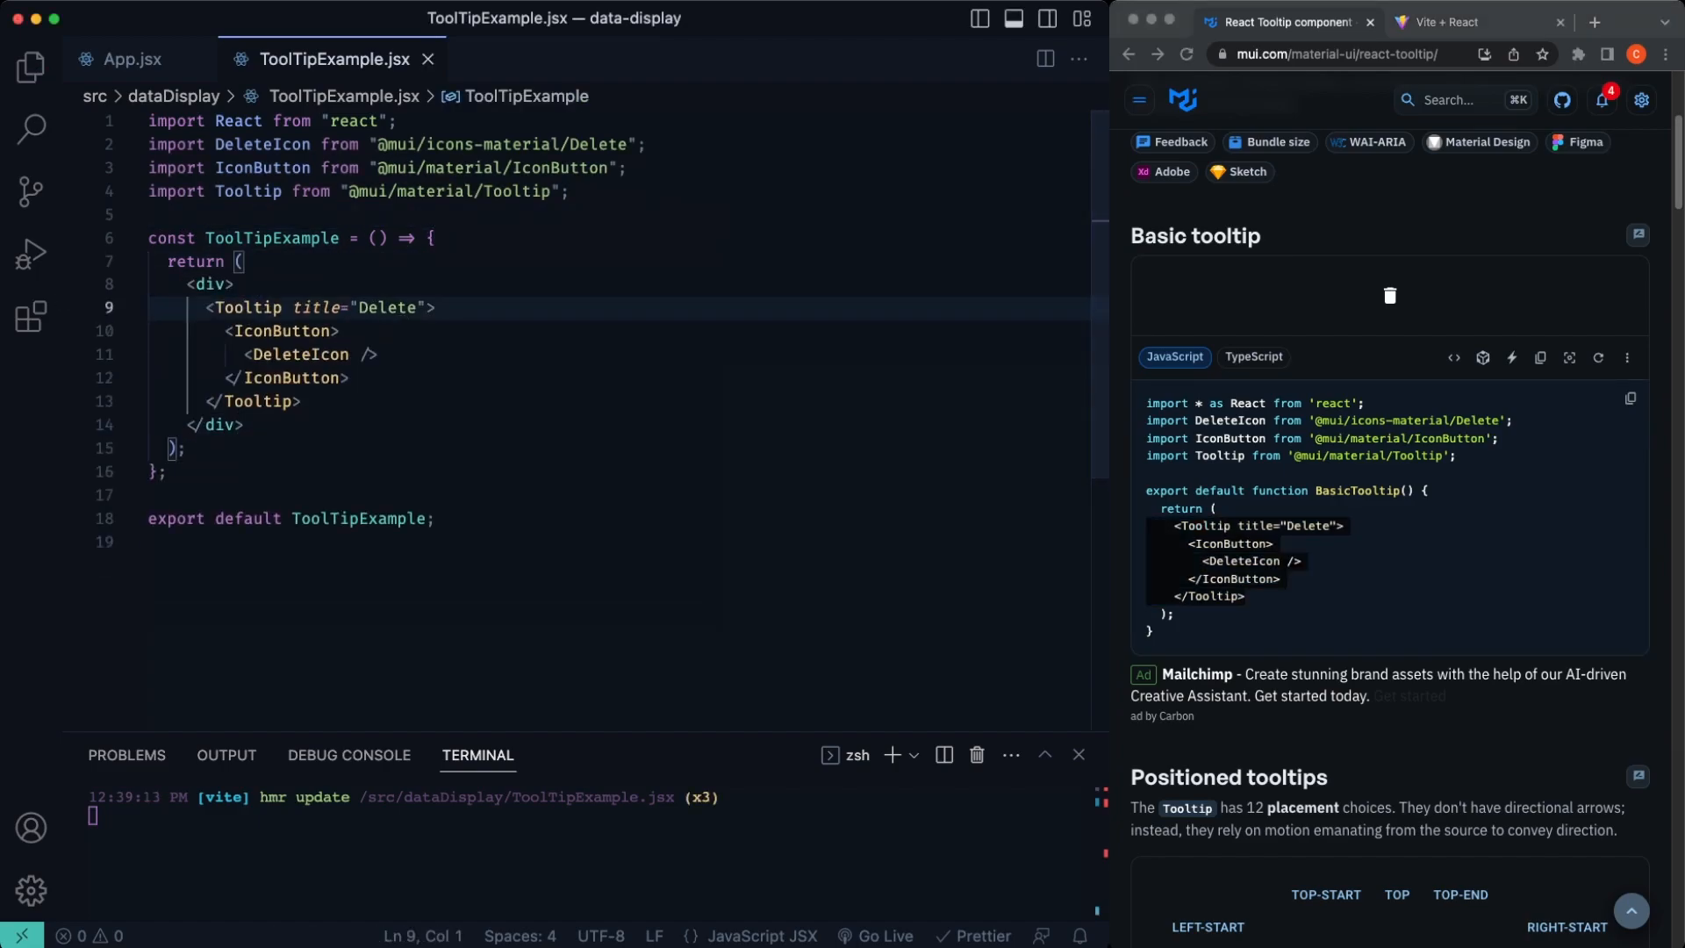
{"action": "left_click", "coordinate": [1457, 21]}
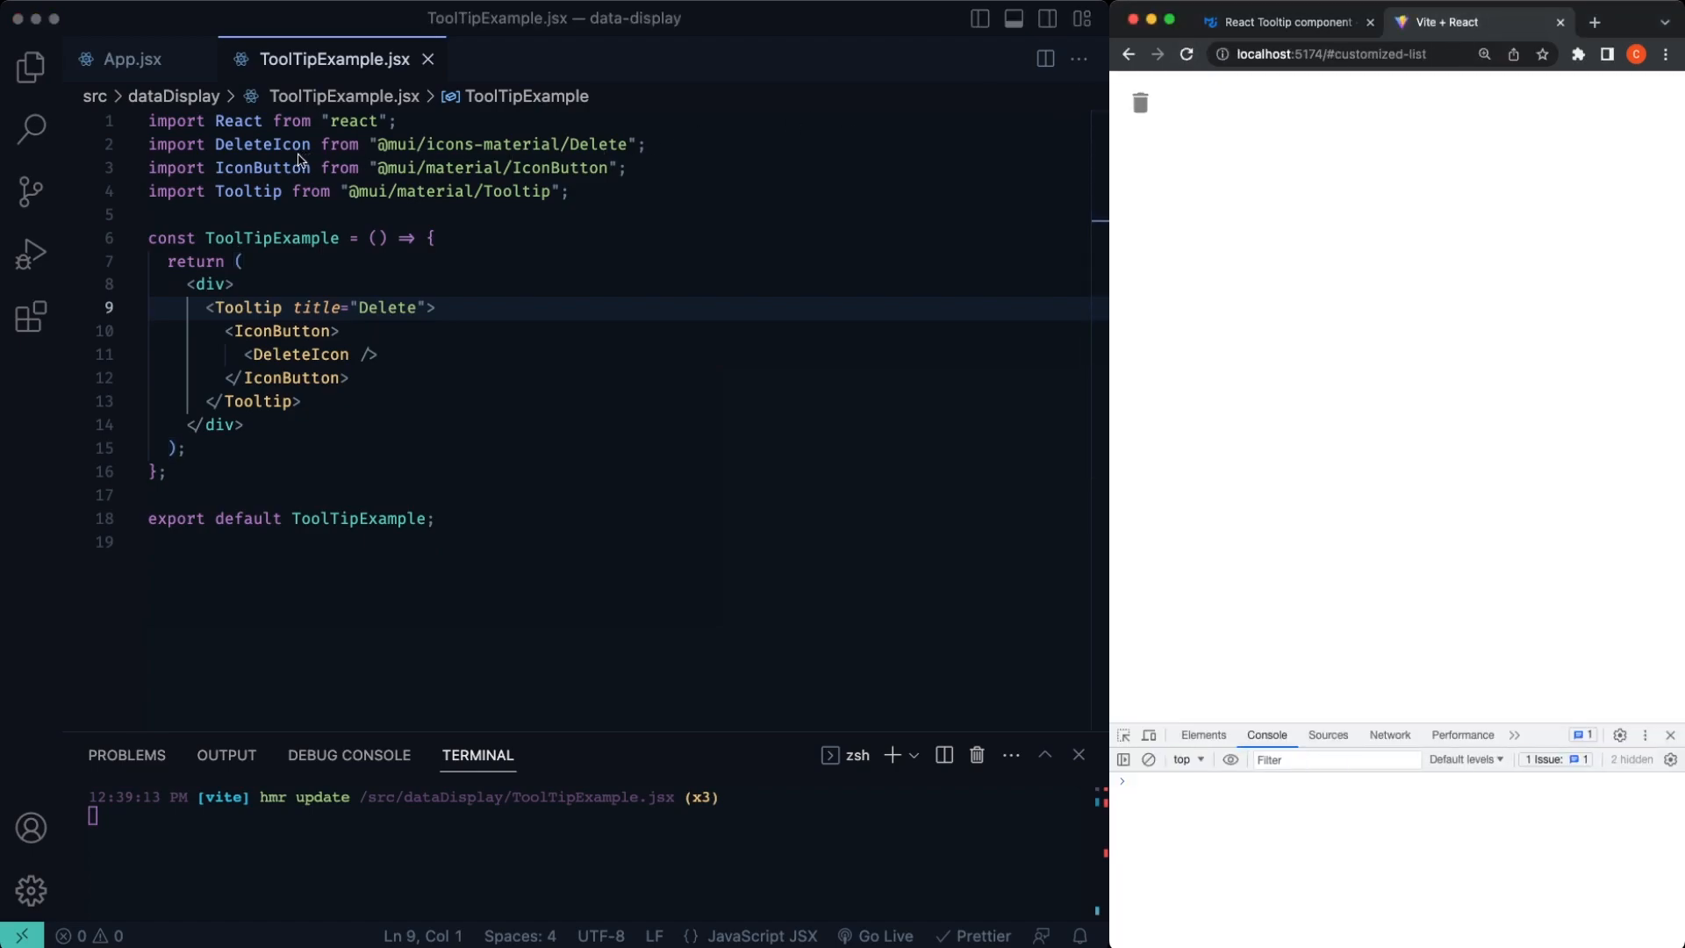
{"action": "mouse_move", "coordinate": [485, 160]}
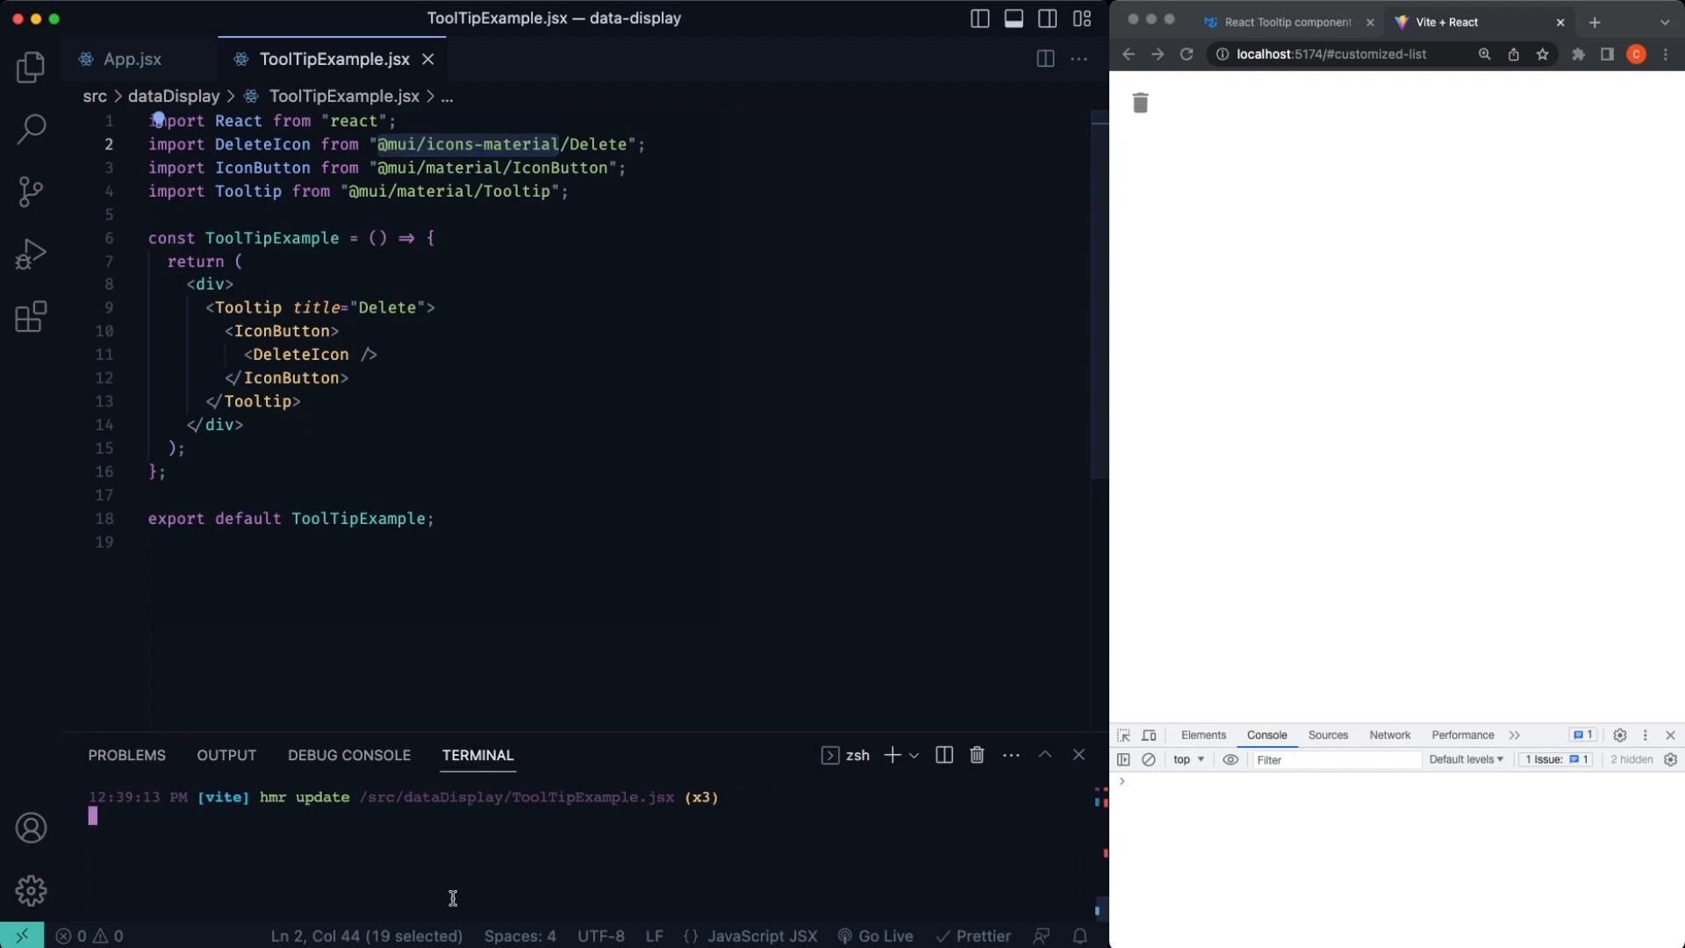
{"action": "type", "text": "npm i"}
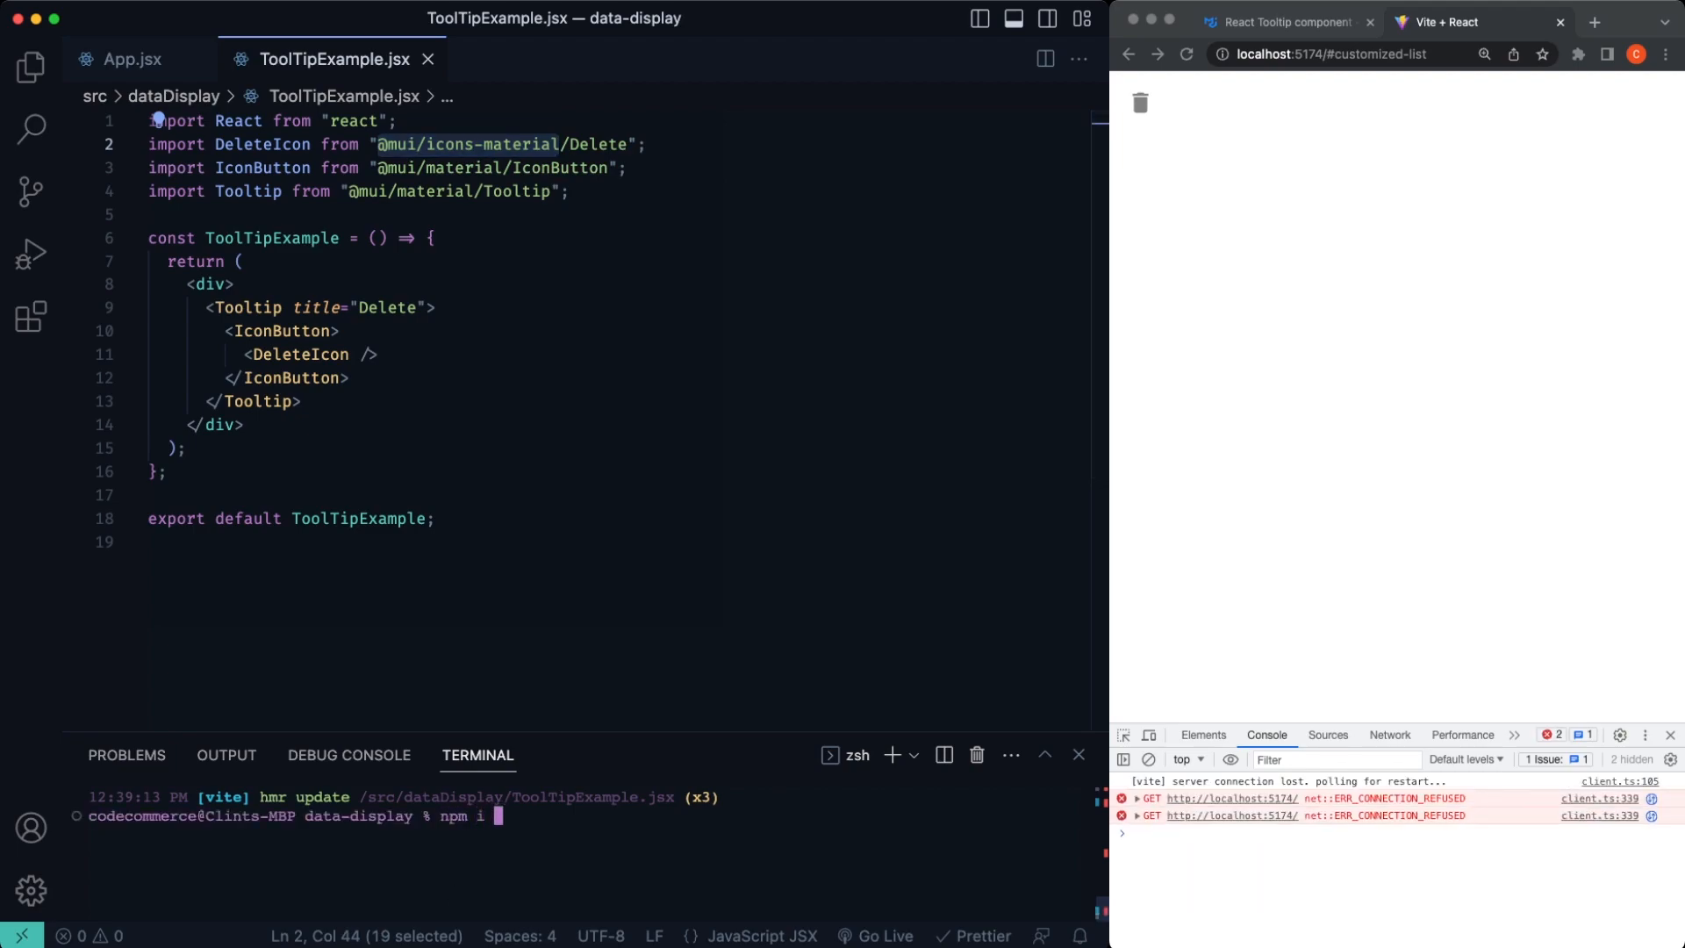
{"action": "type", "text": "@mui/icons-material"}
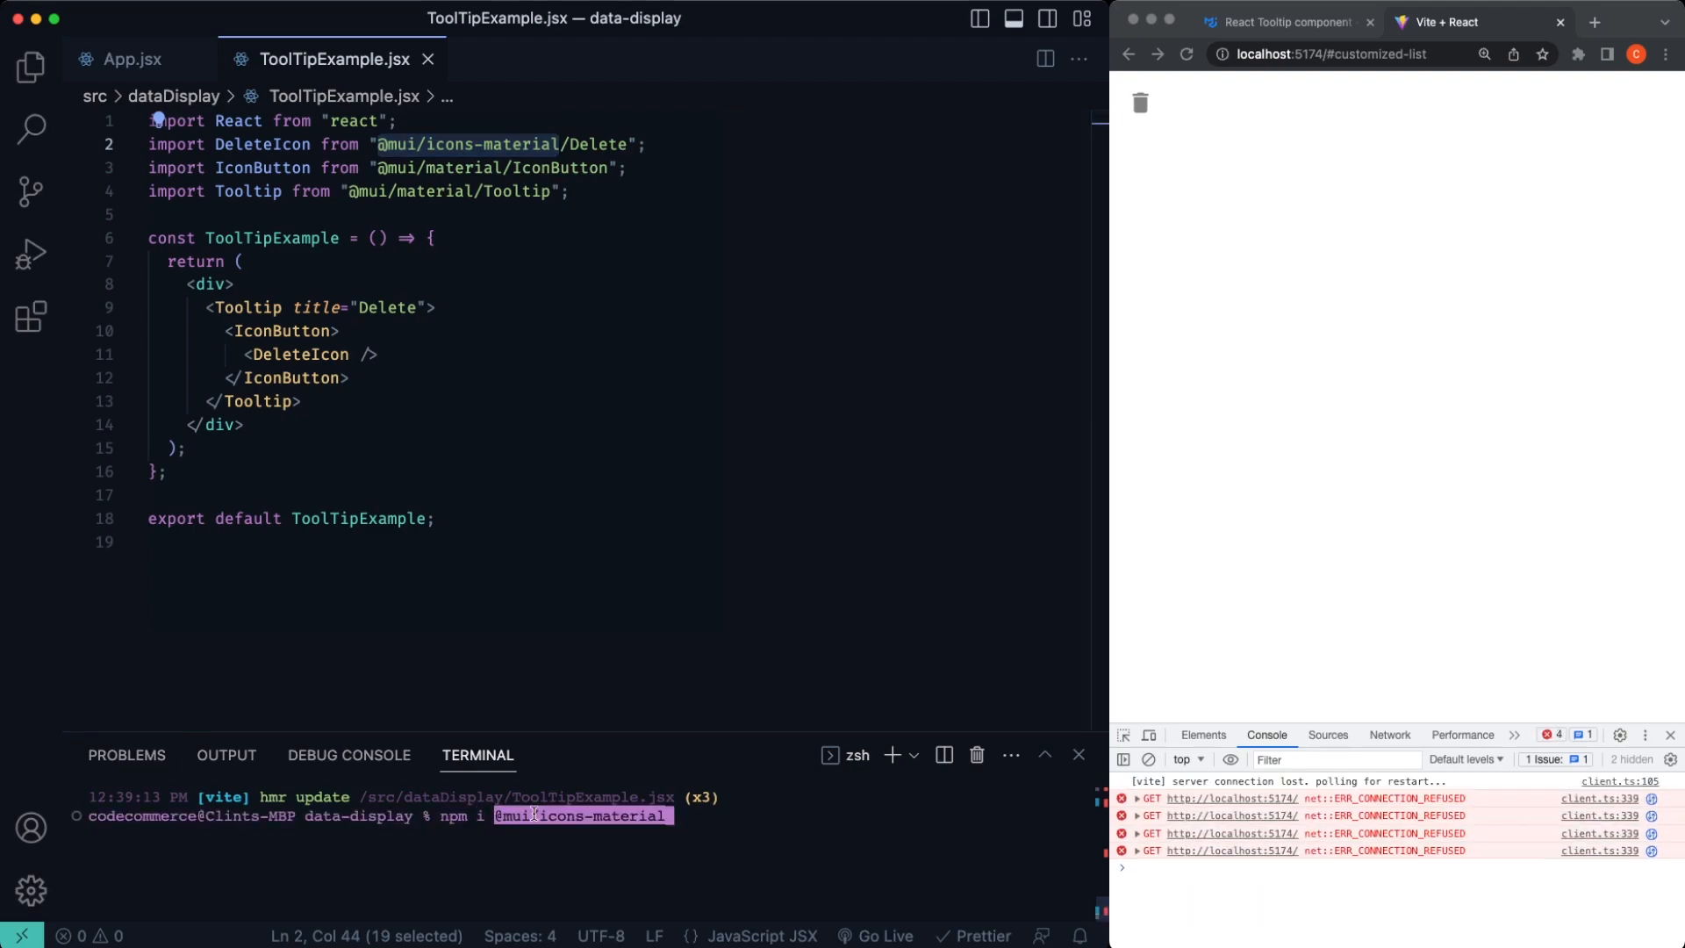
{"action": "key", "text": "Return"}
{"action": "type", "text": "npm run"}
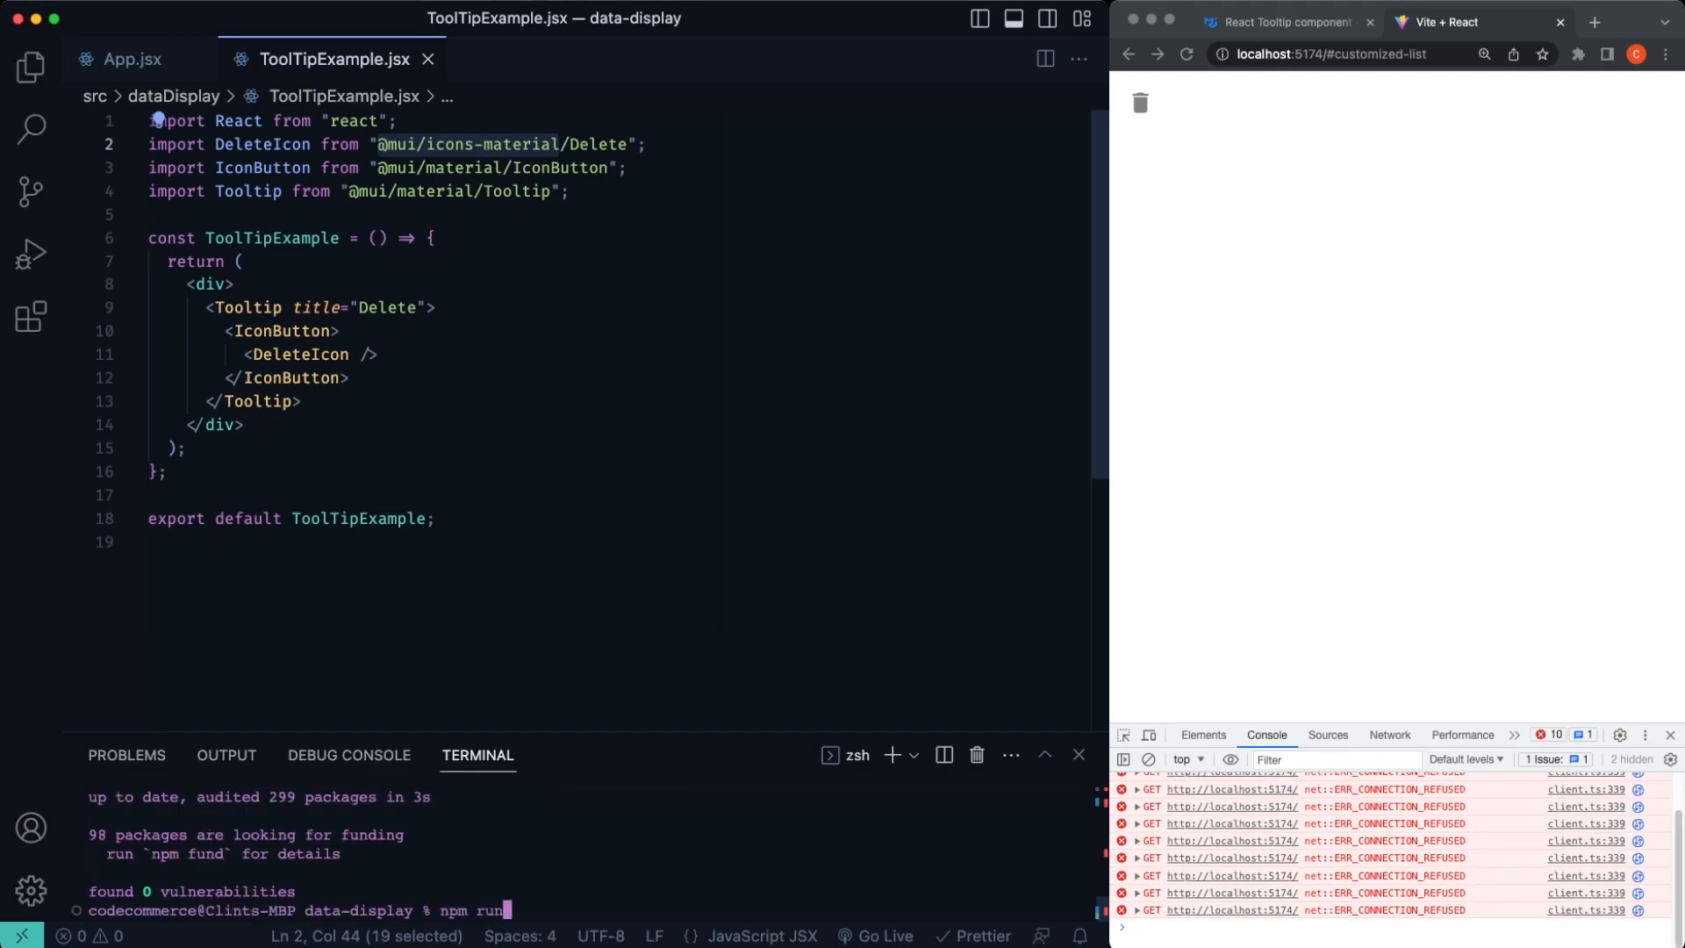
{"action": "key", "text": "Return"}
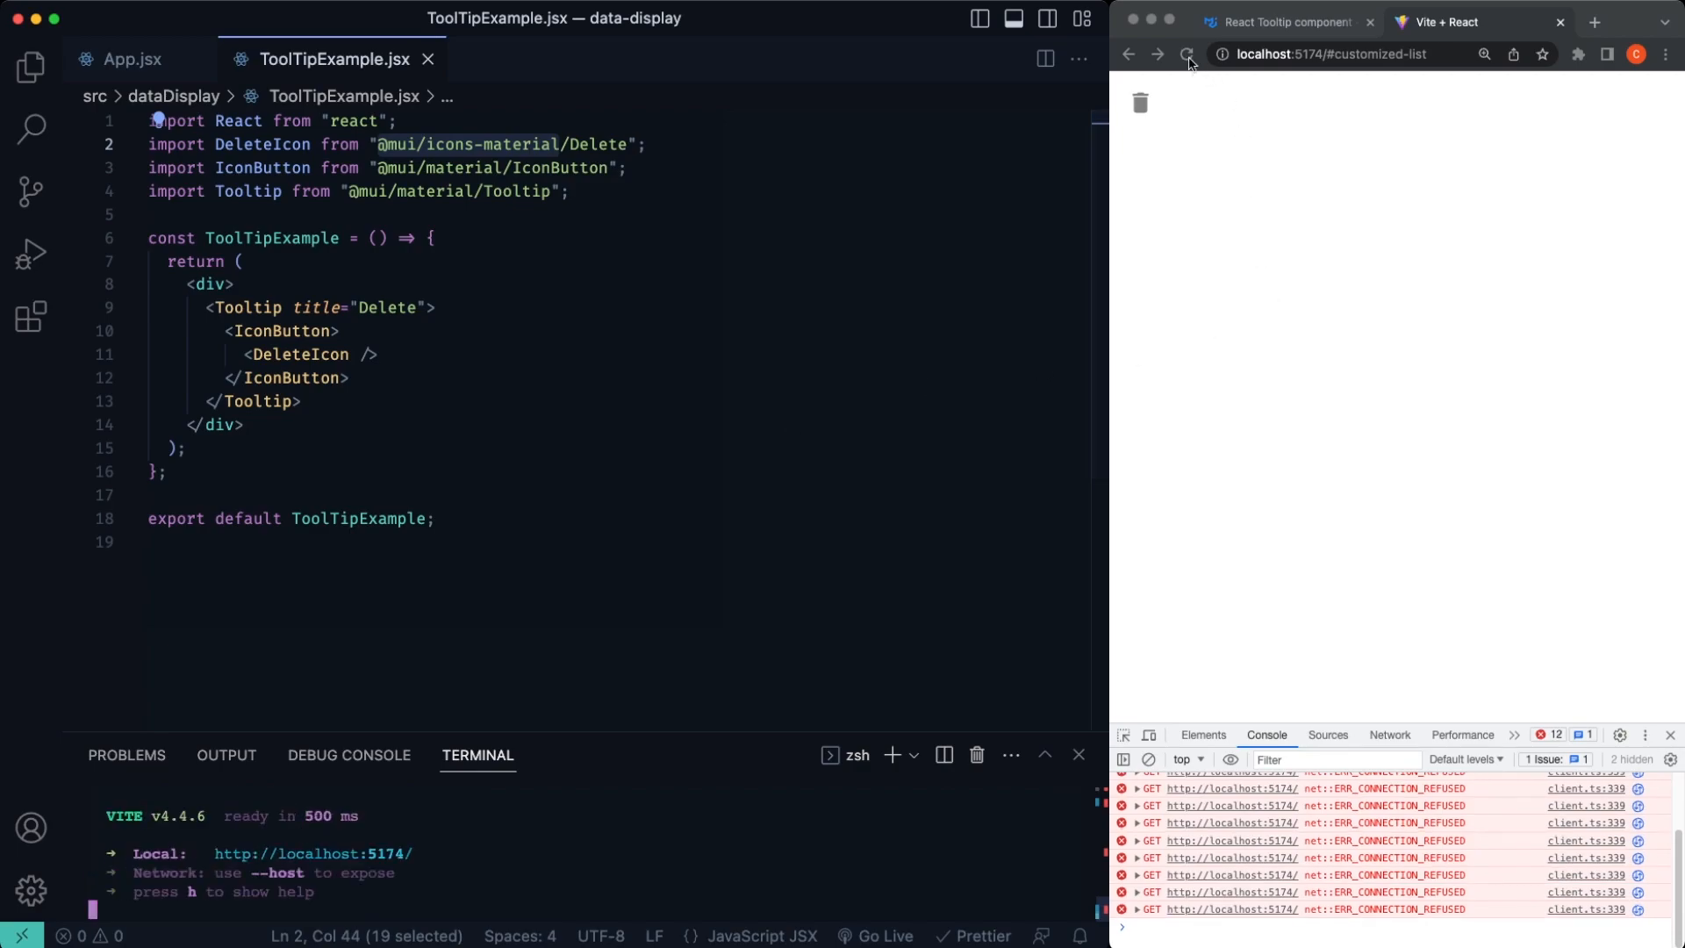
{"action": "left_click", "coordinate": [1148, 758]}
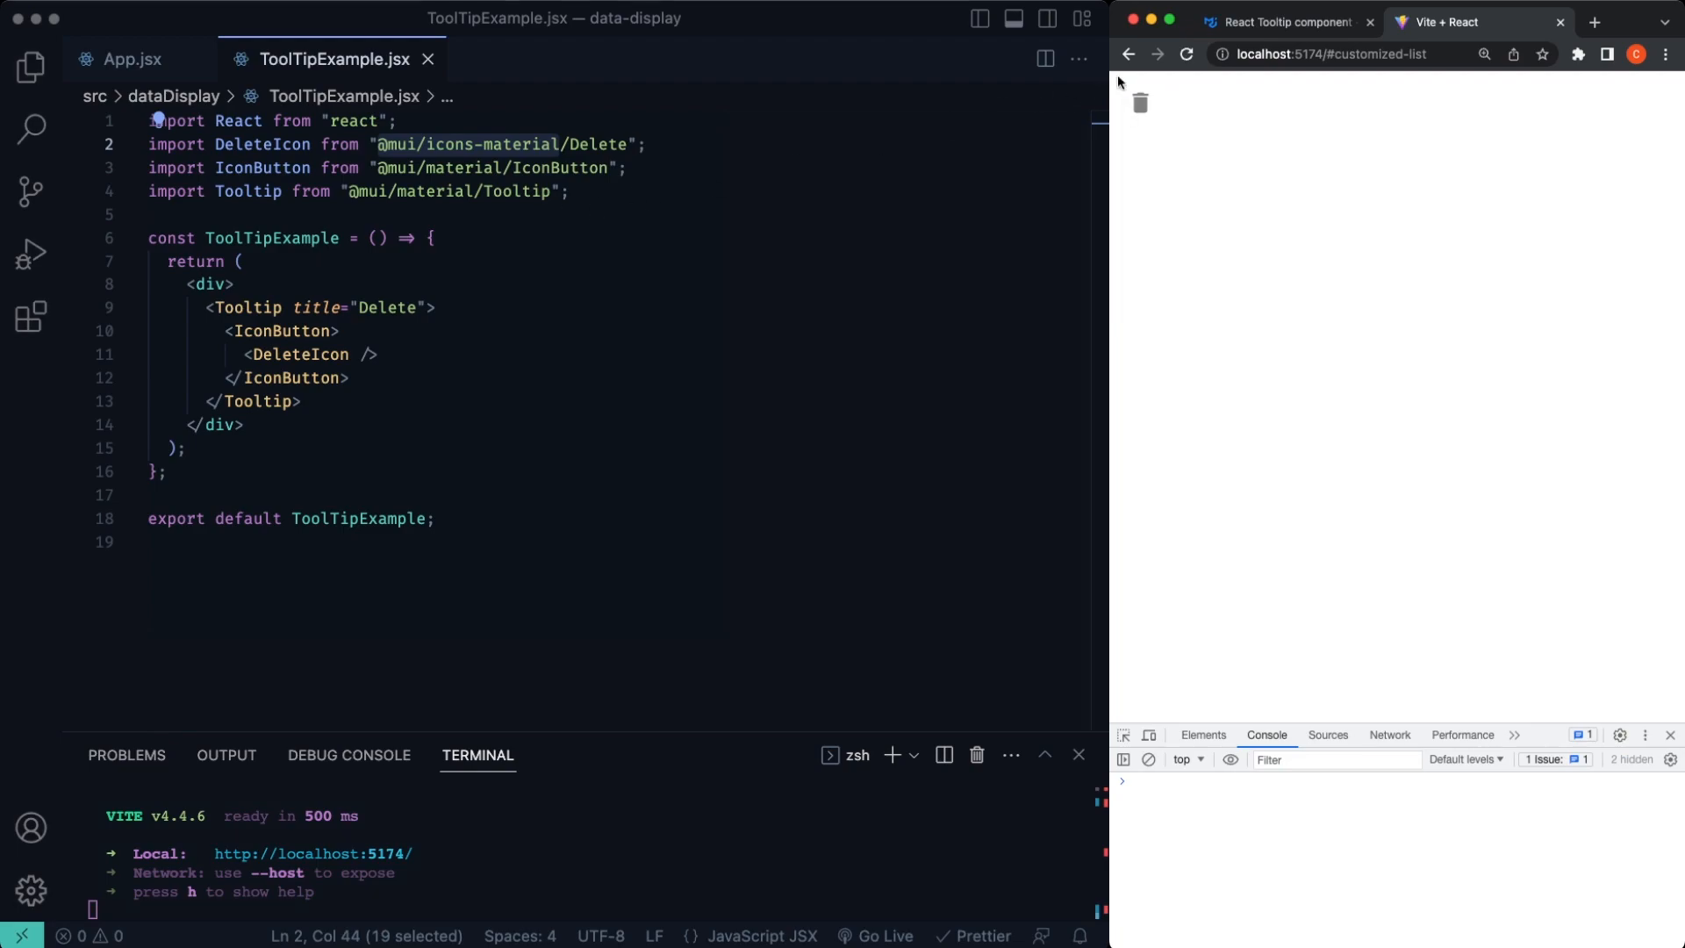
{"action": "mouse_move", "coordinate": [1141, 103]}
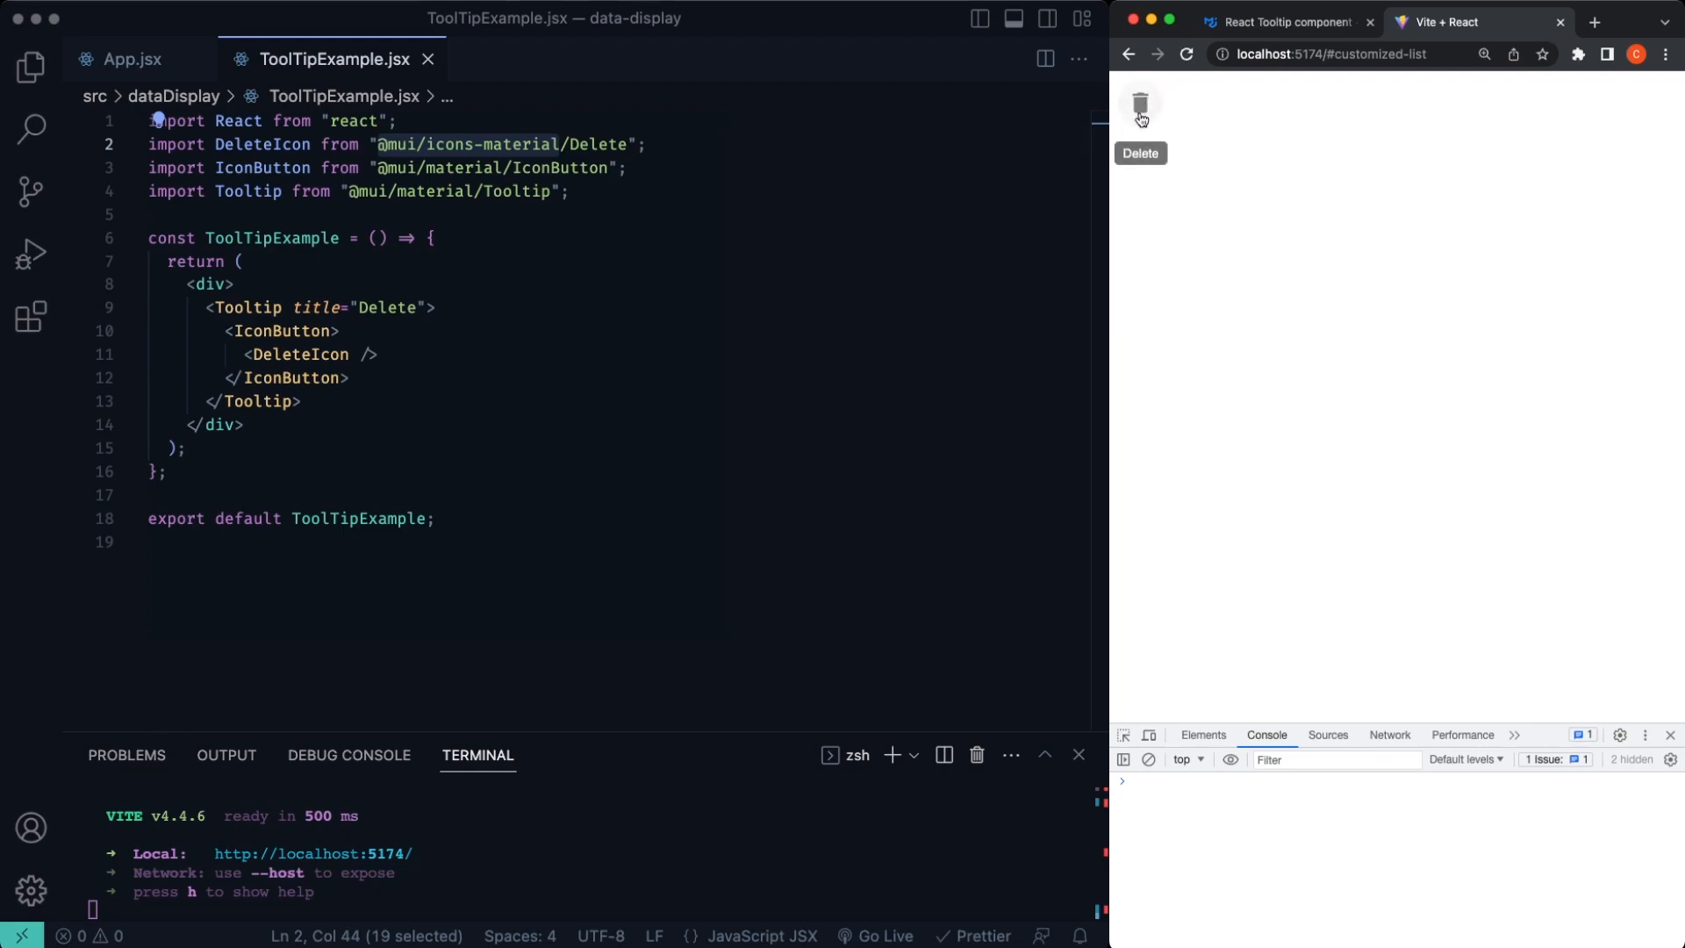
{"action": "mouse_move", "coordinate": [1139, 127]}
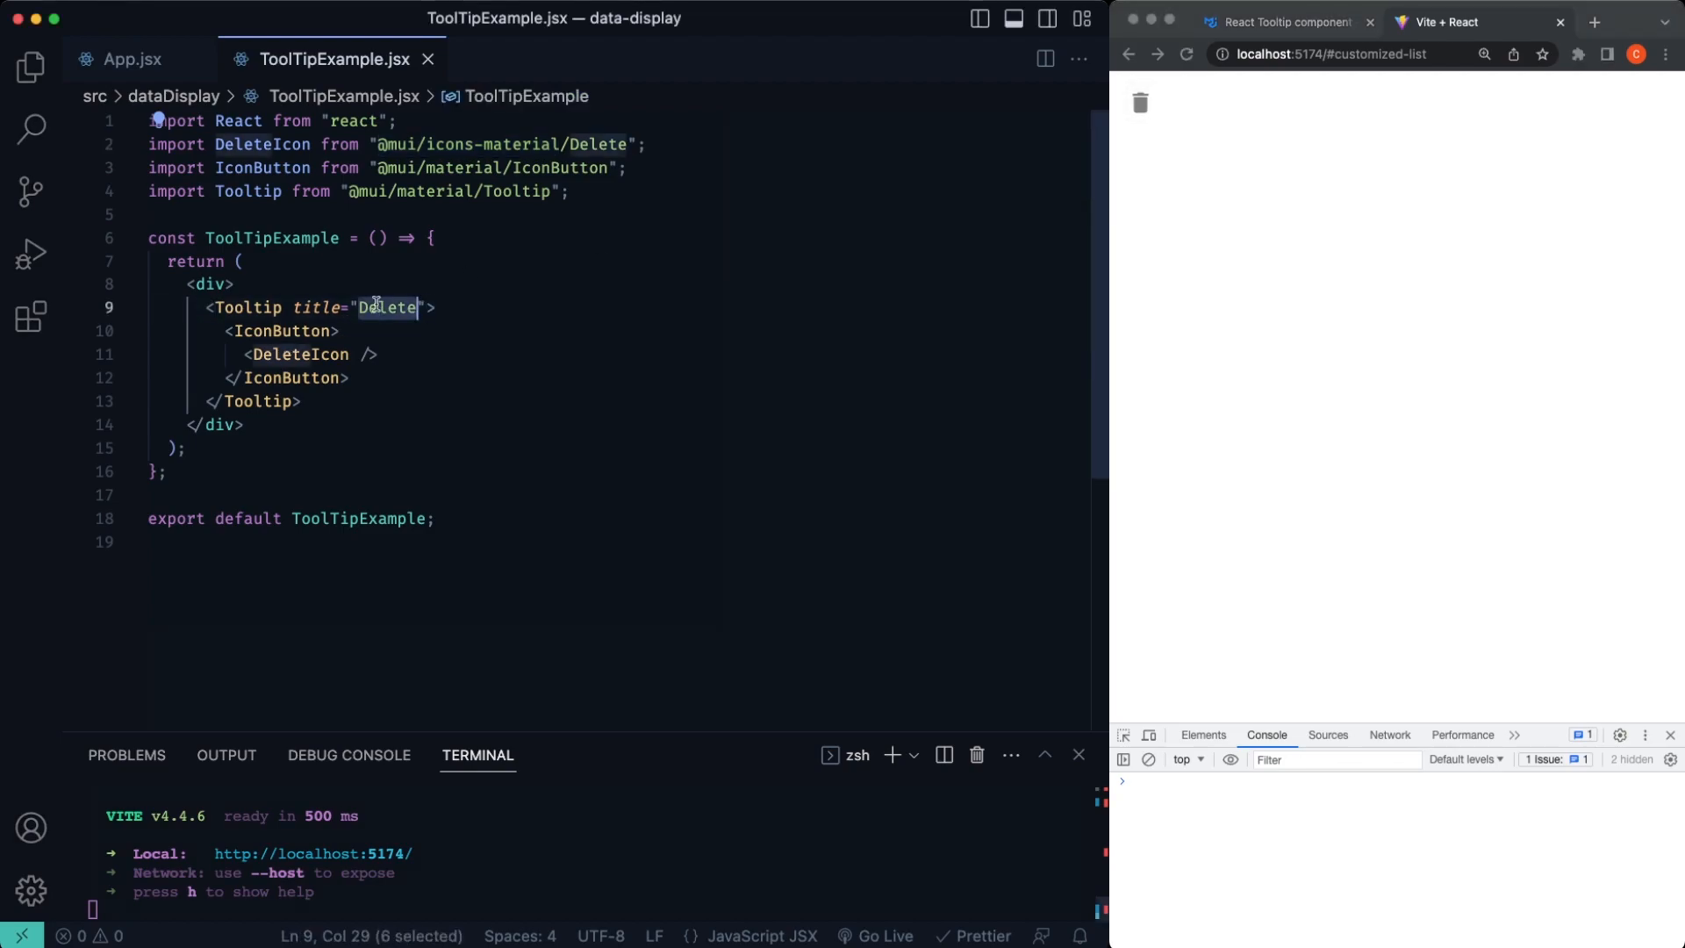
Step: Try the title 'DELETE NOW!', revert it to 'Delete', and duplicate the Tooltip icon button
{"action": "type", "text": "DELETE NOW"}
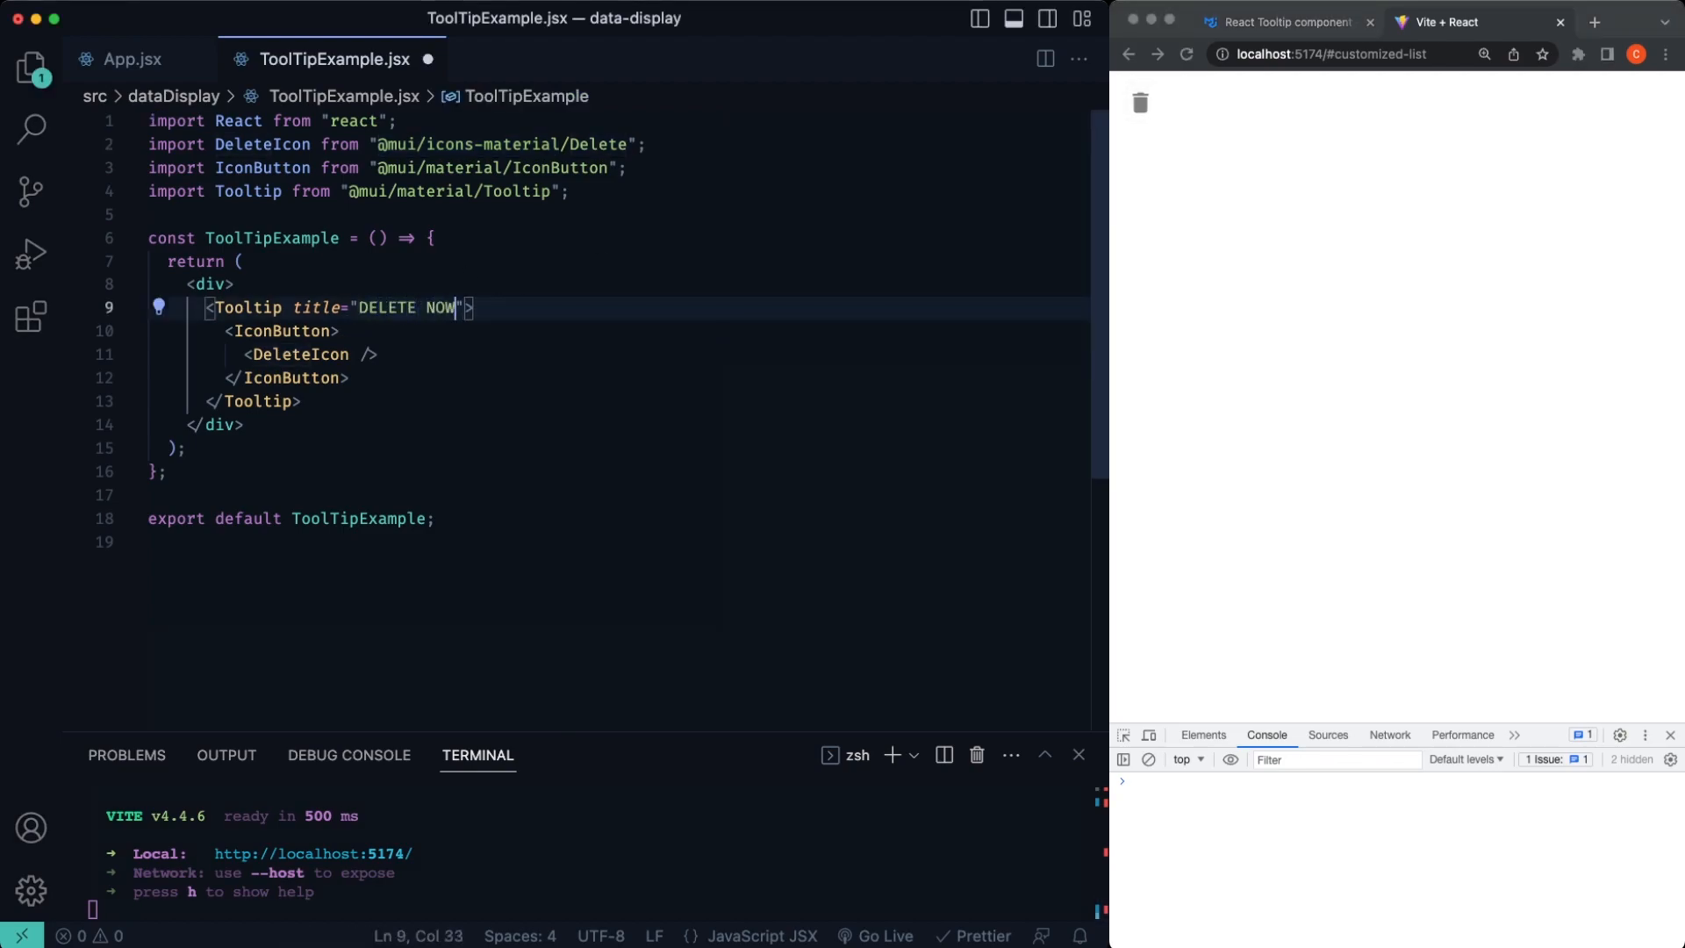
{"action": "type", "text": "!"}
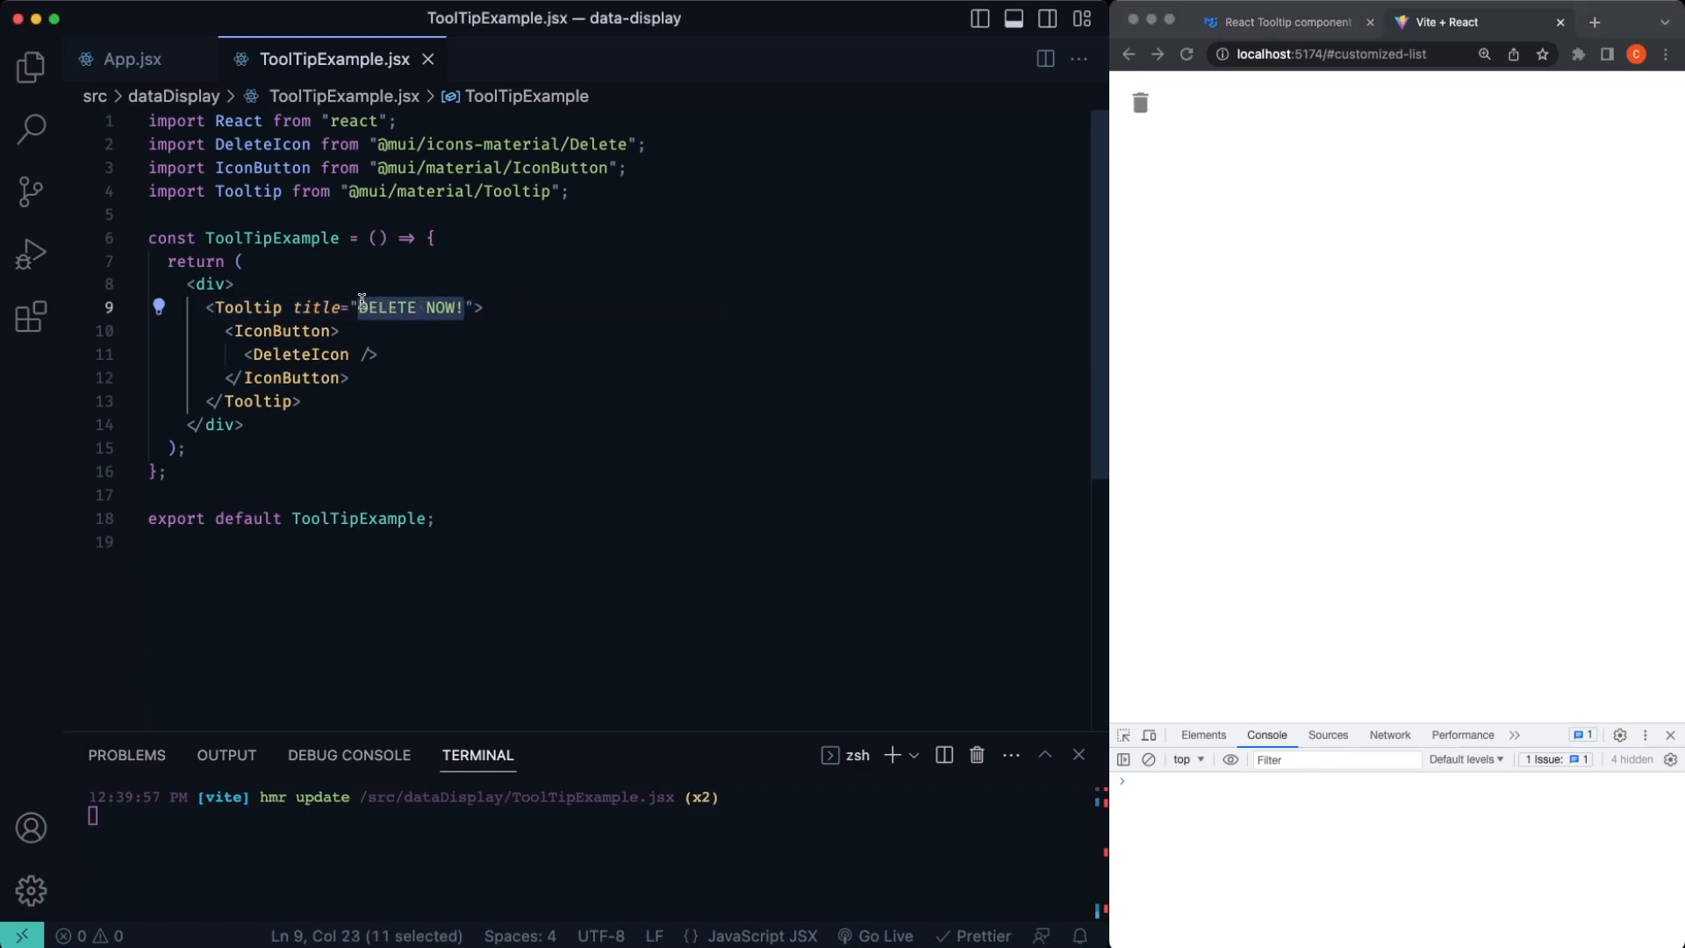
{"action": "type", "text": "Delete"}
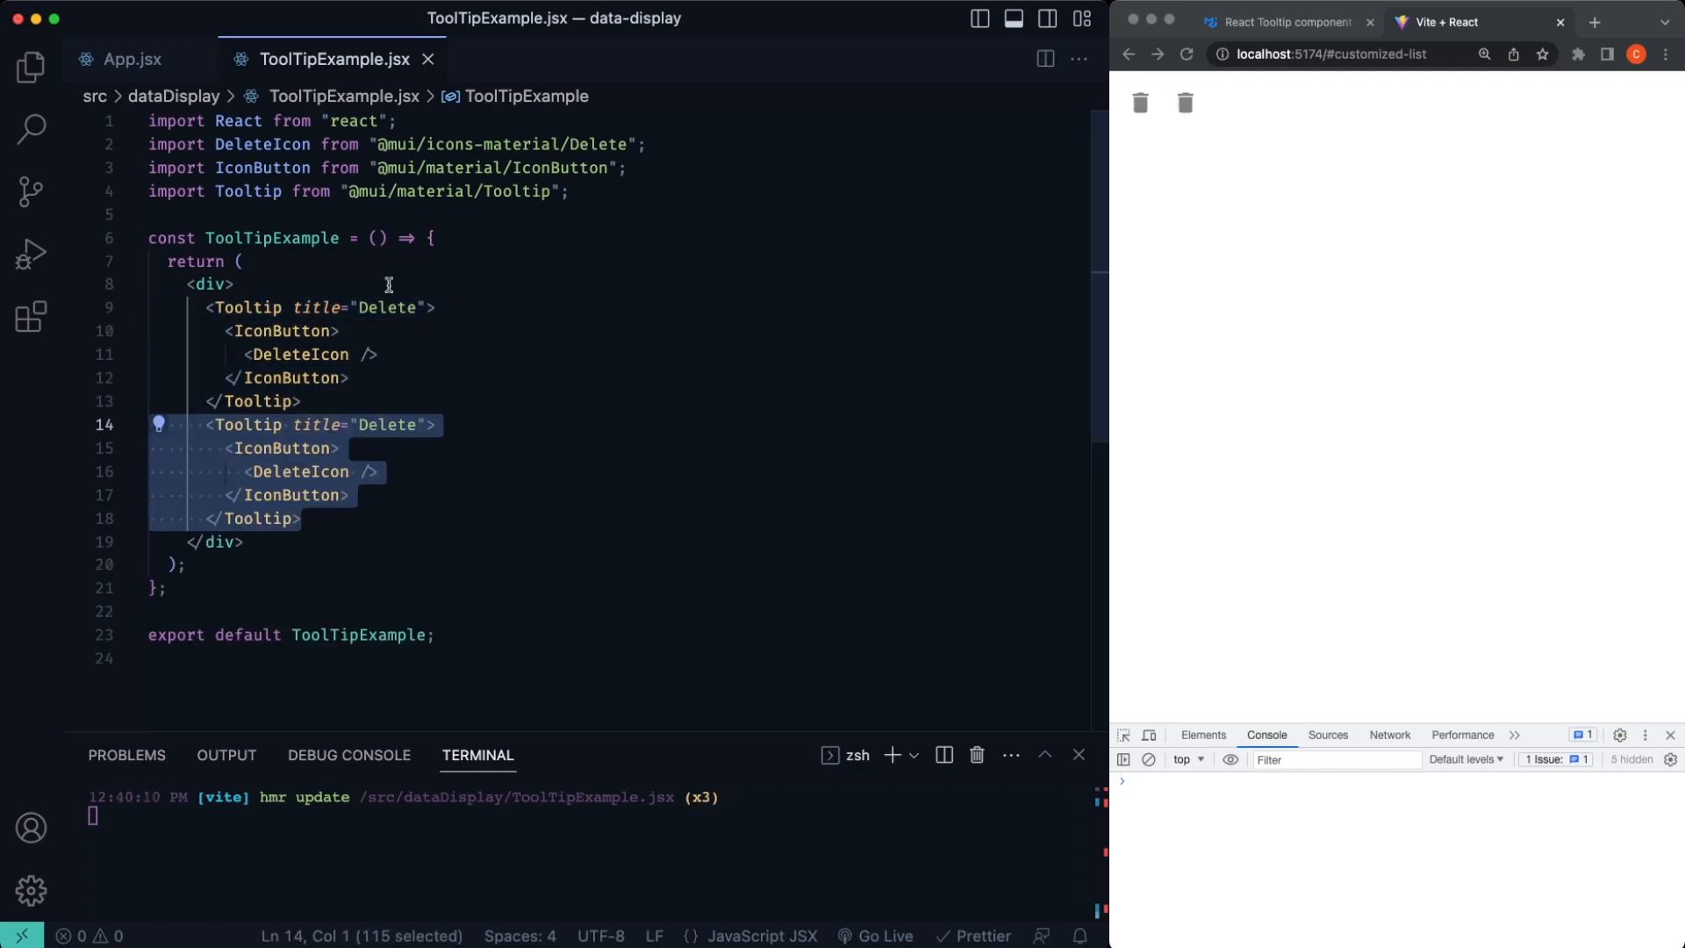
Step: Add placement="top-start" to the second Tooltip, following the Positioned tooltips docs
{"action": "left_click", "coordinate": [1287, 21]}
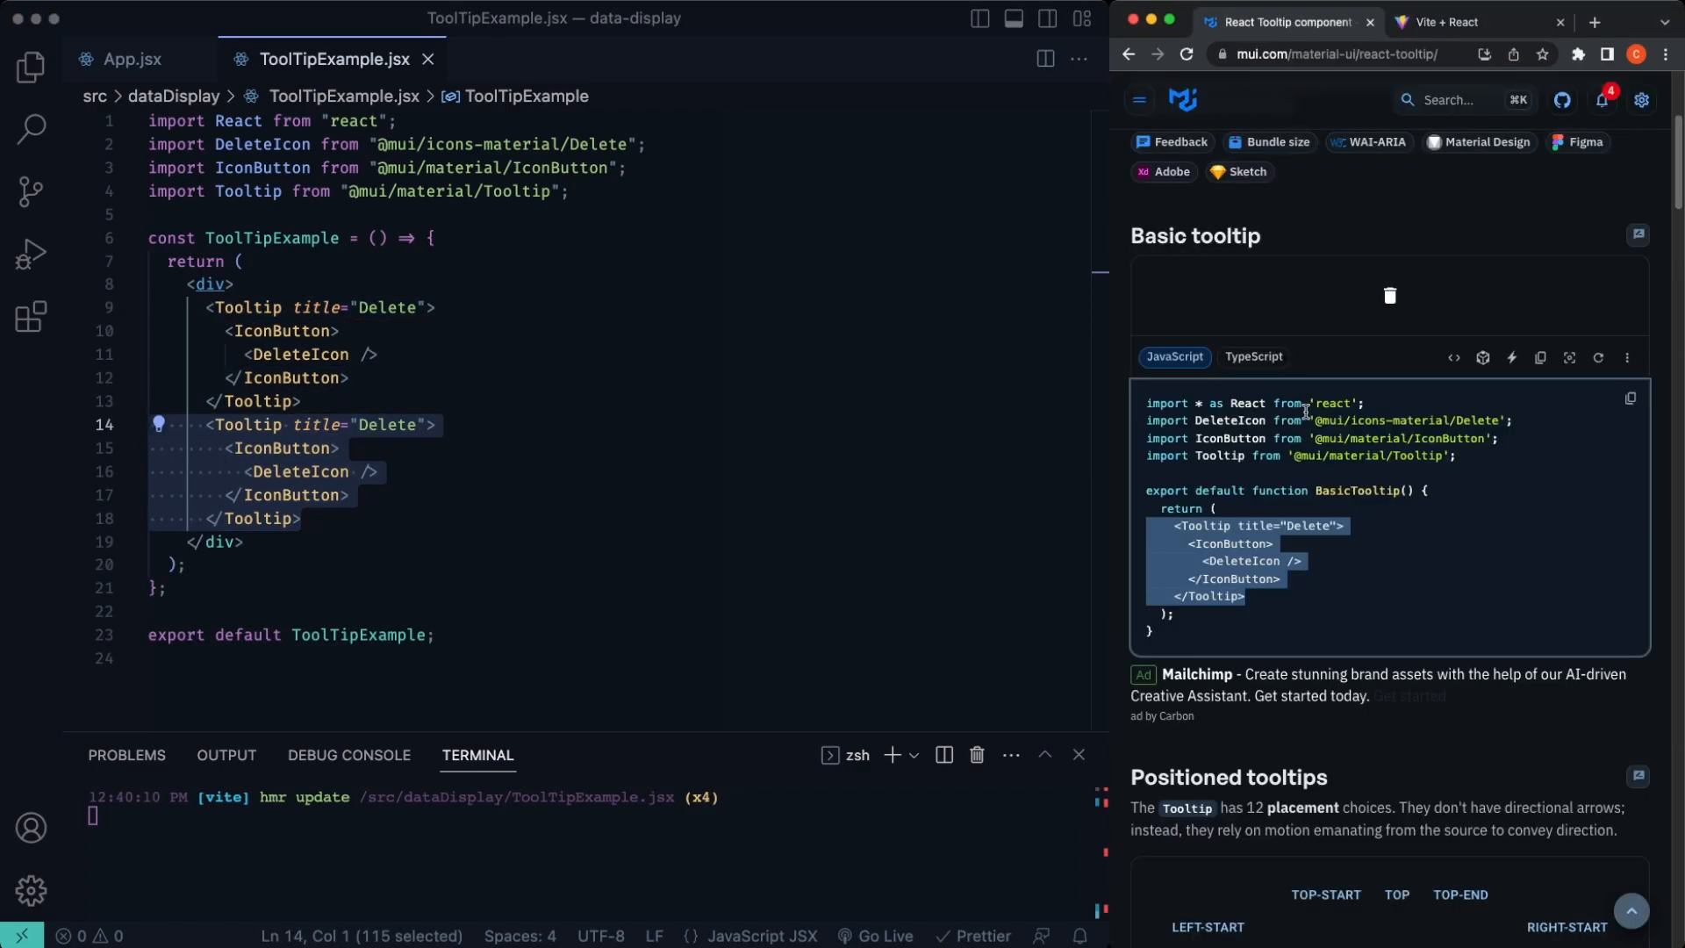
{"action": "scroll", "scroll_direction": "down", "scroll_amount": 3}
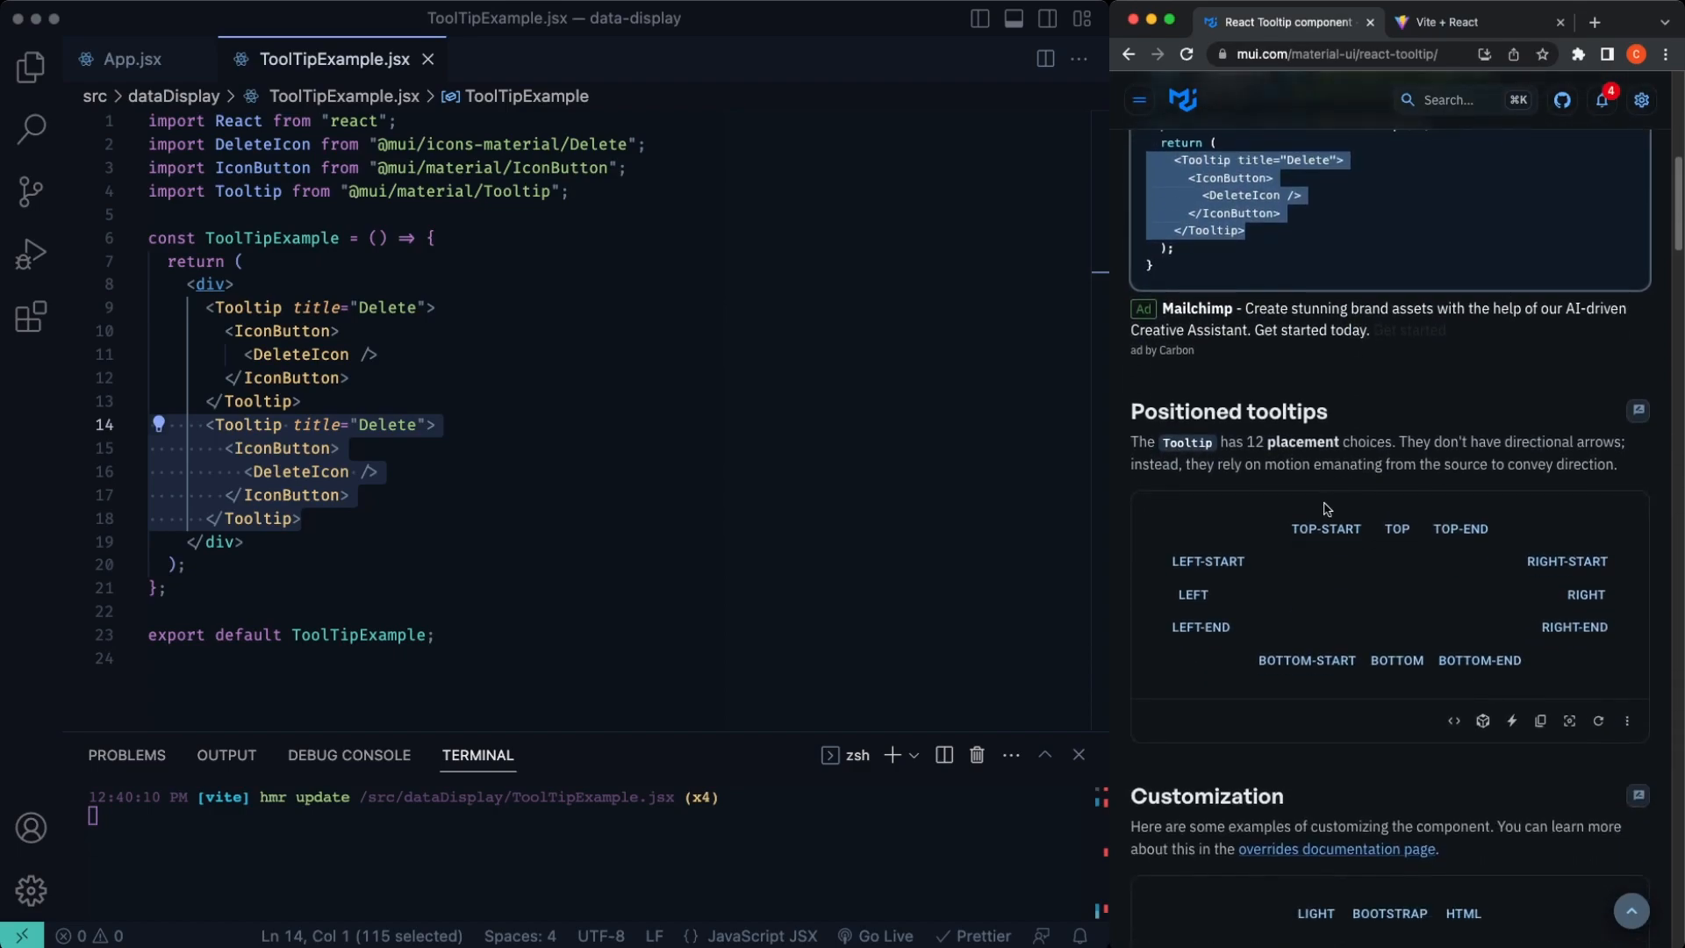
{"action": "mouse_move", "coordinate": [1398, 528]}
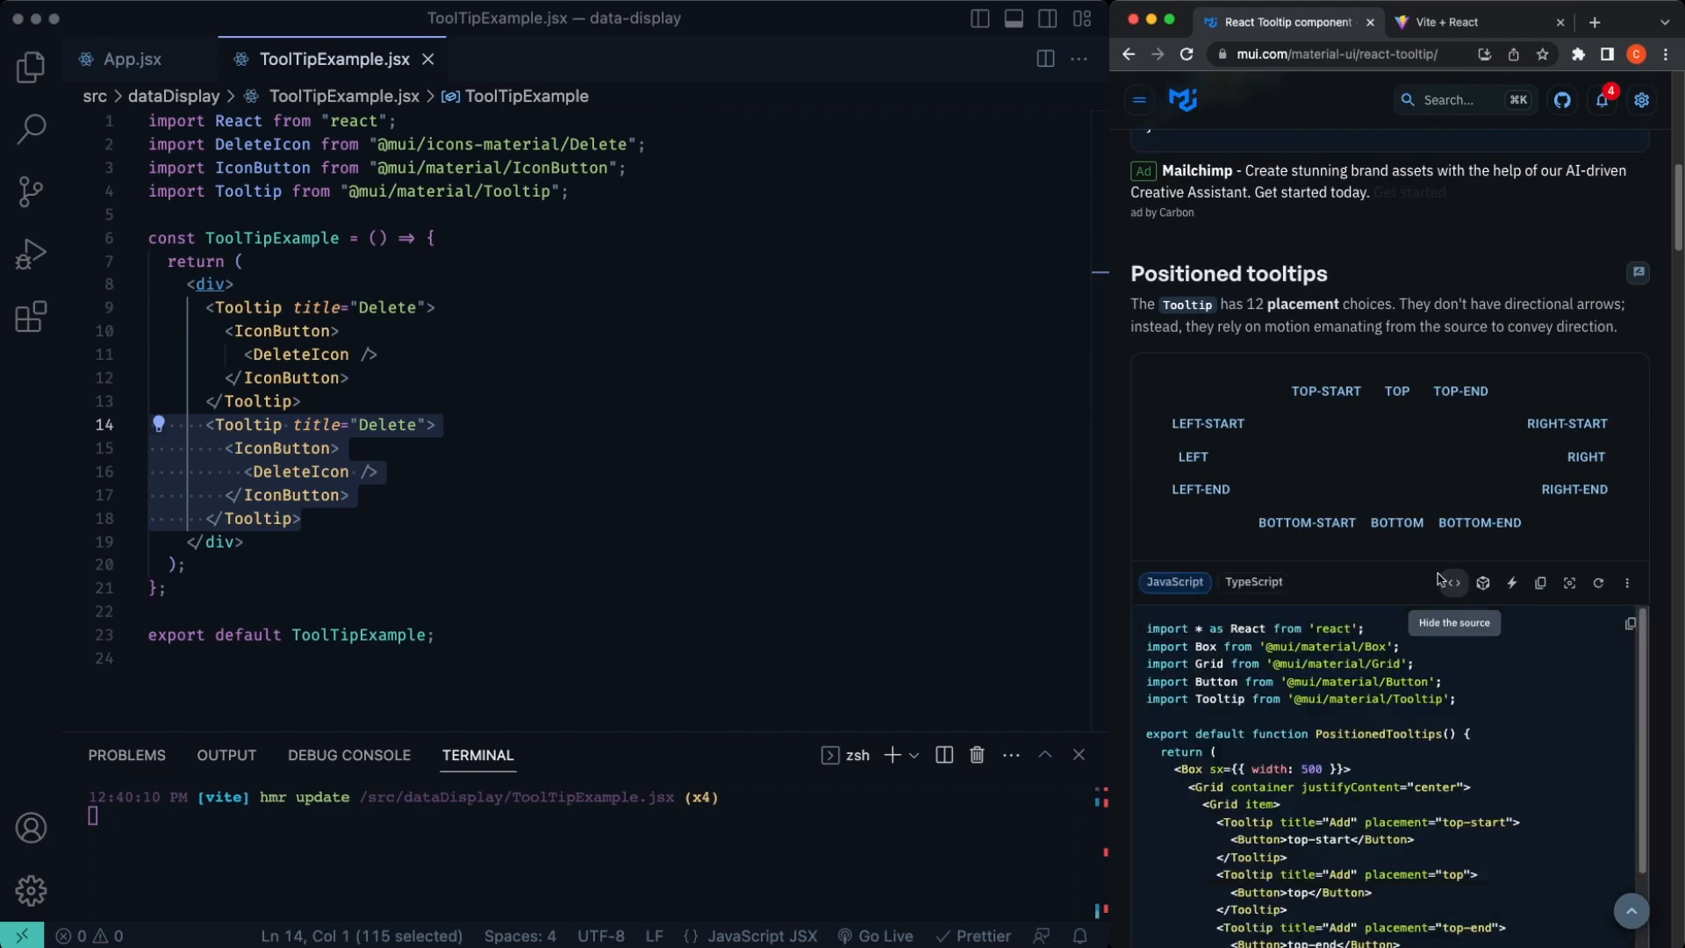
{"action": "scroll", "scroll_direction": "down", "scroll_amount": 3}
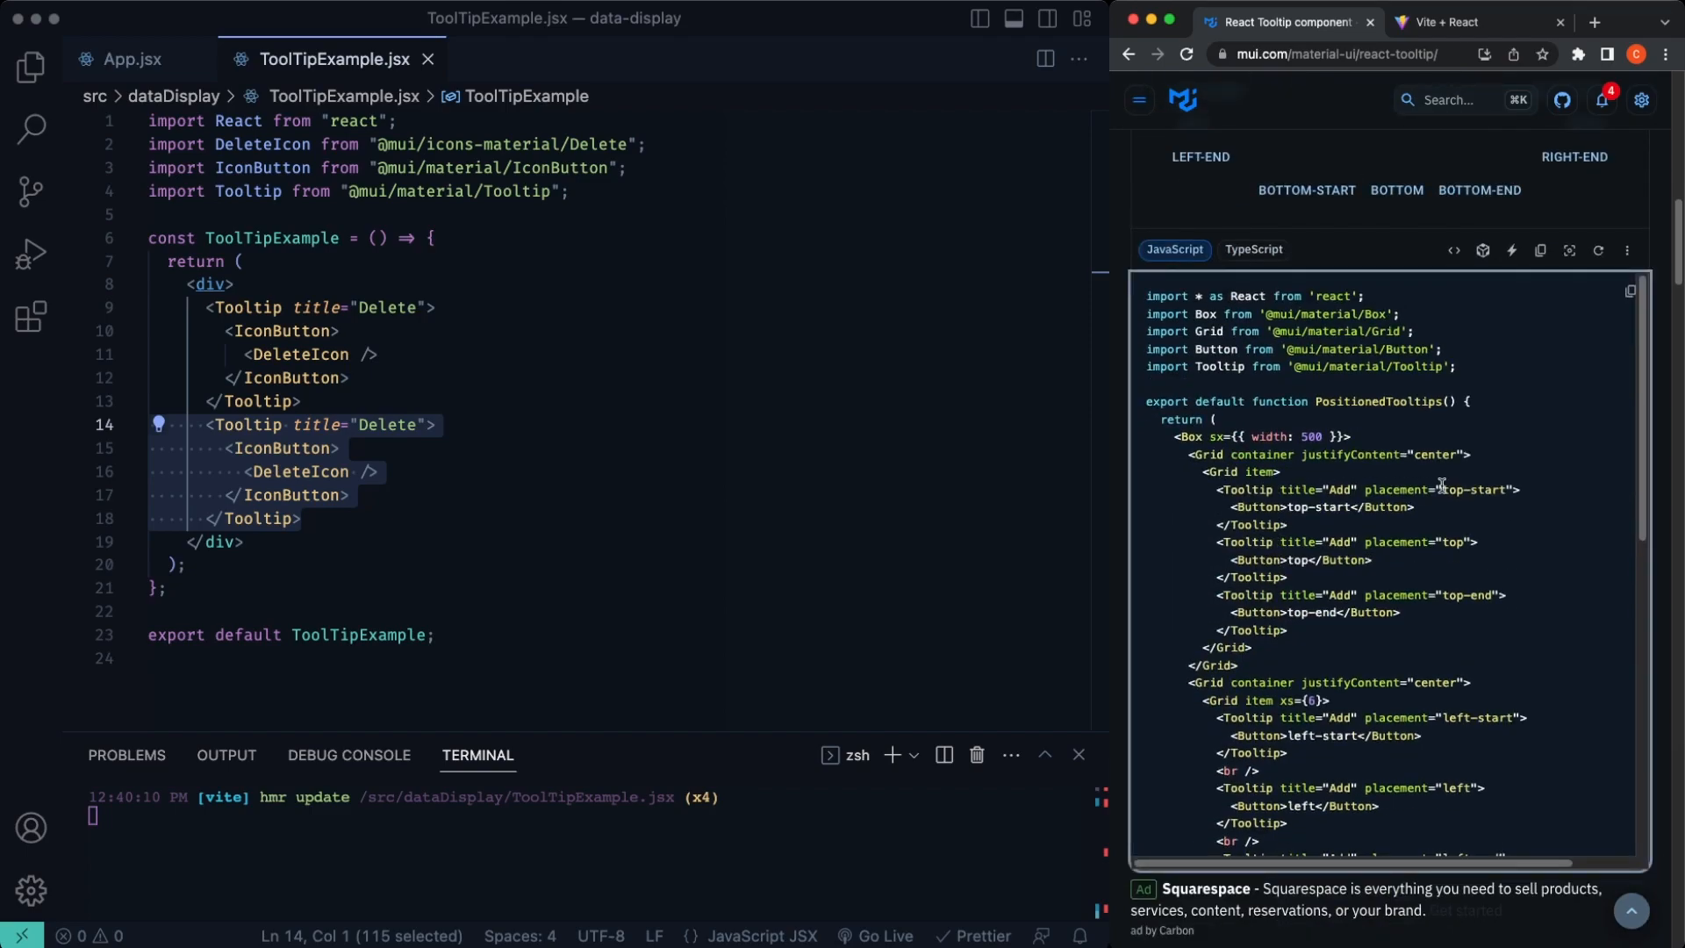
{"action": "double_click", "coordinate": [1440, 490]}
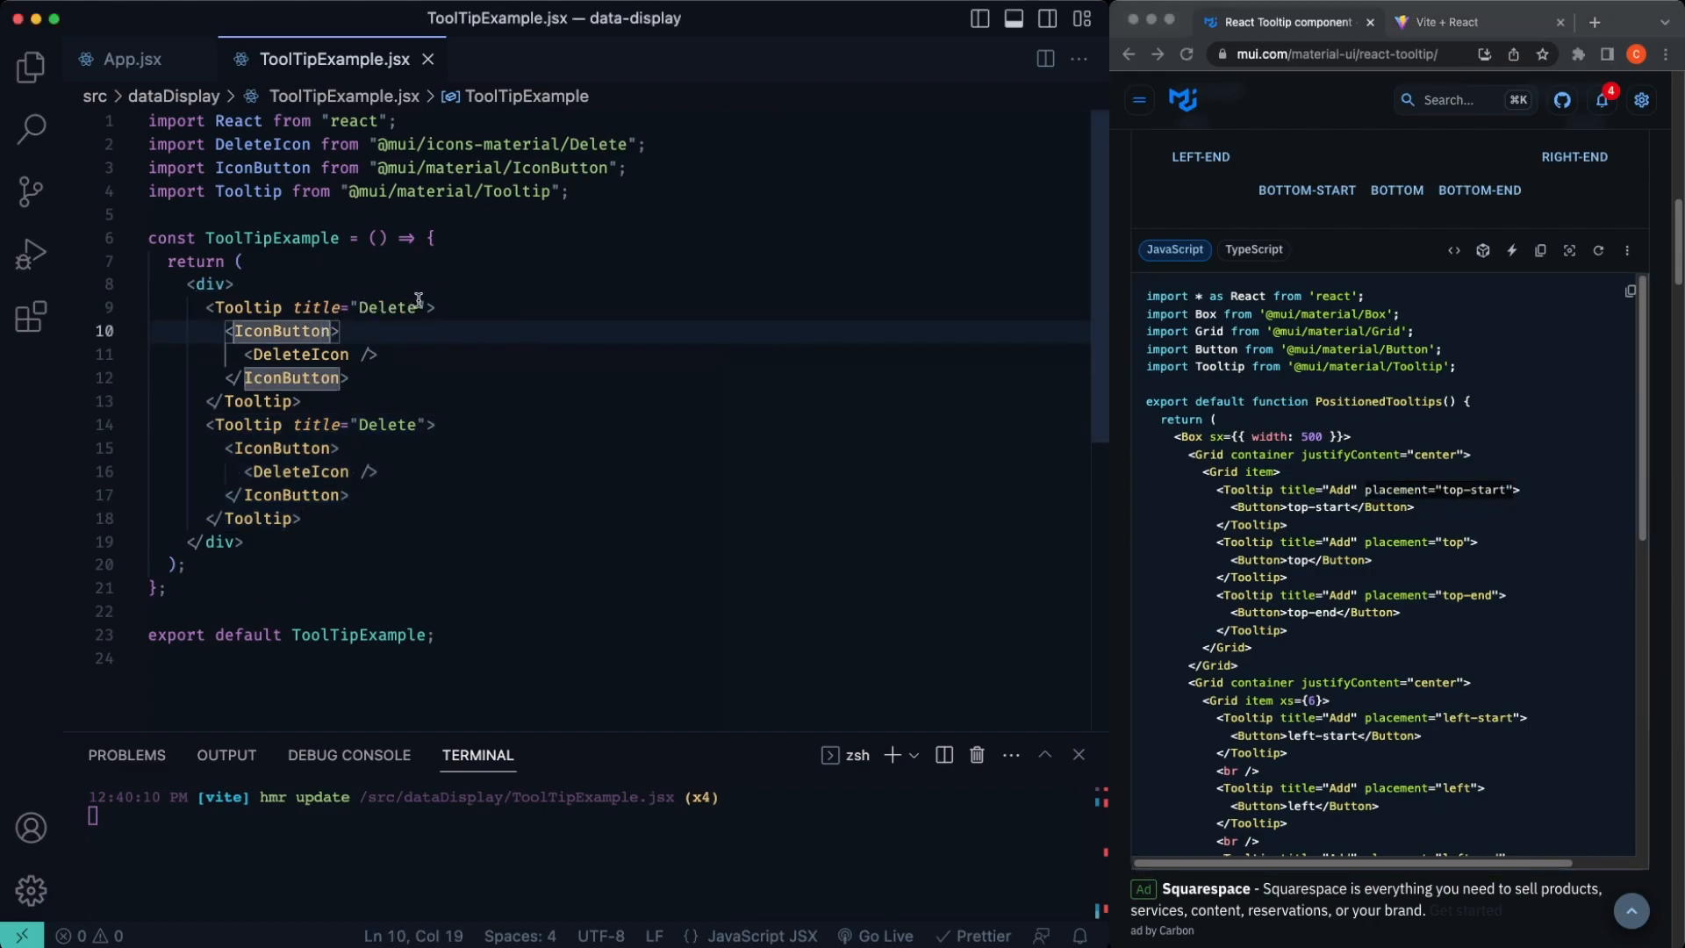
{"action": "type", "text": "placement=\"top-start\""}
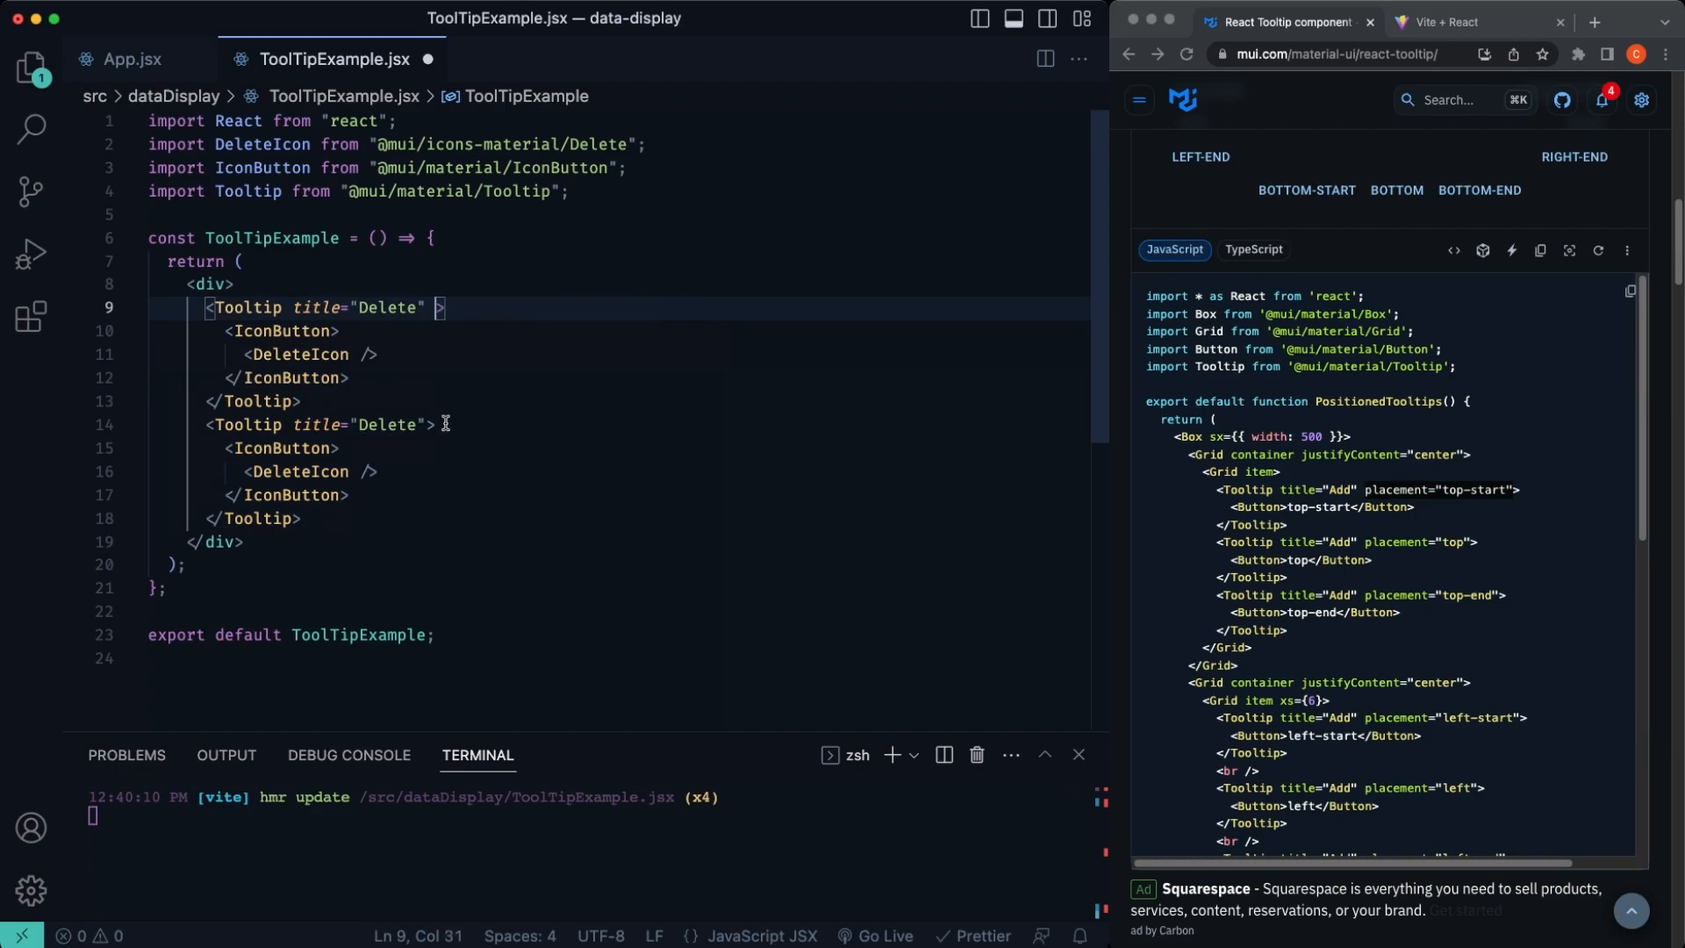
{"action": "left_click", "coordinate": [433, 423]}
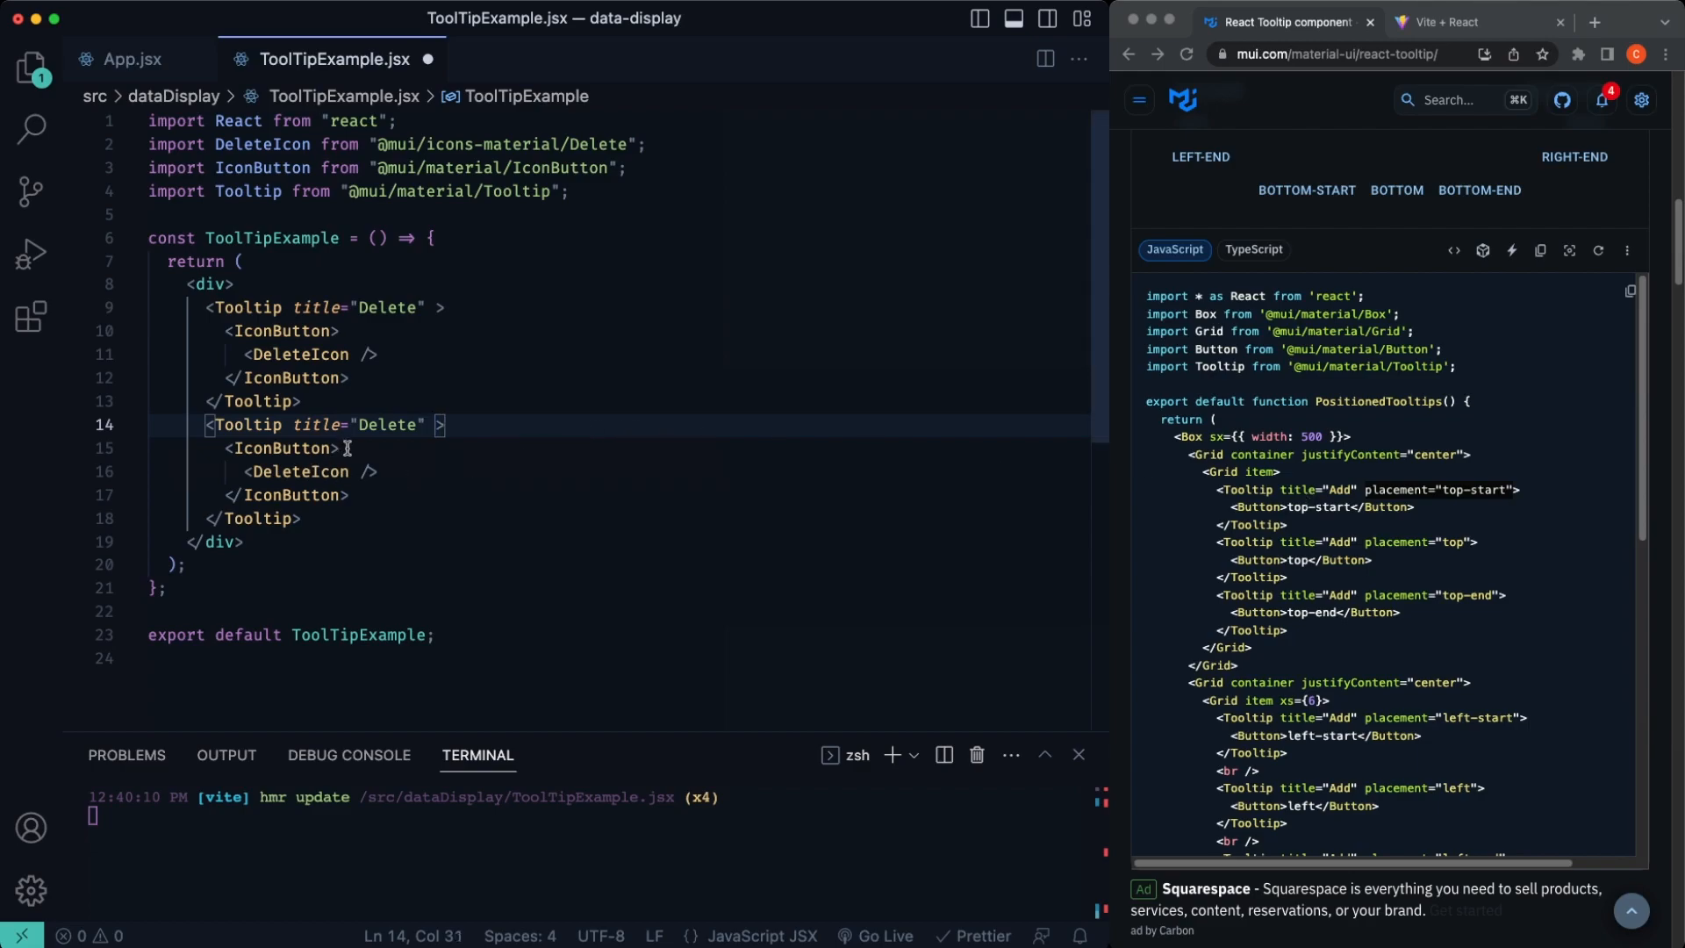
{"action": "type", "text": "placement=\"top-start\""}
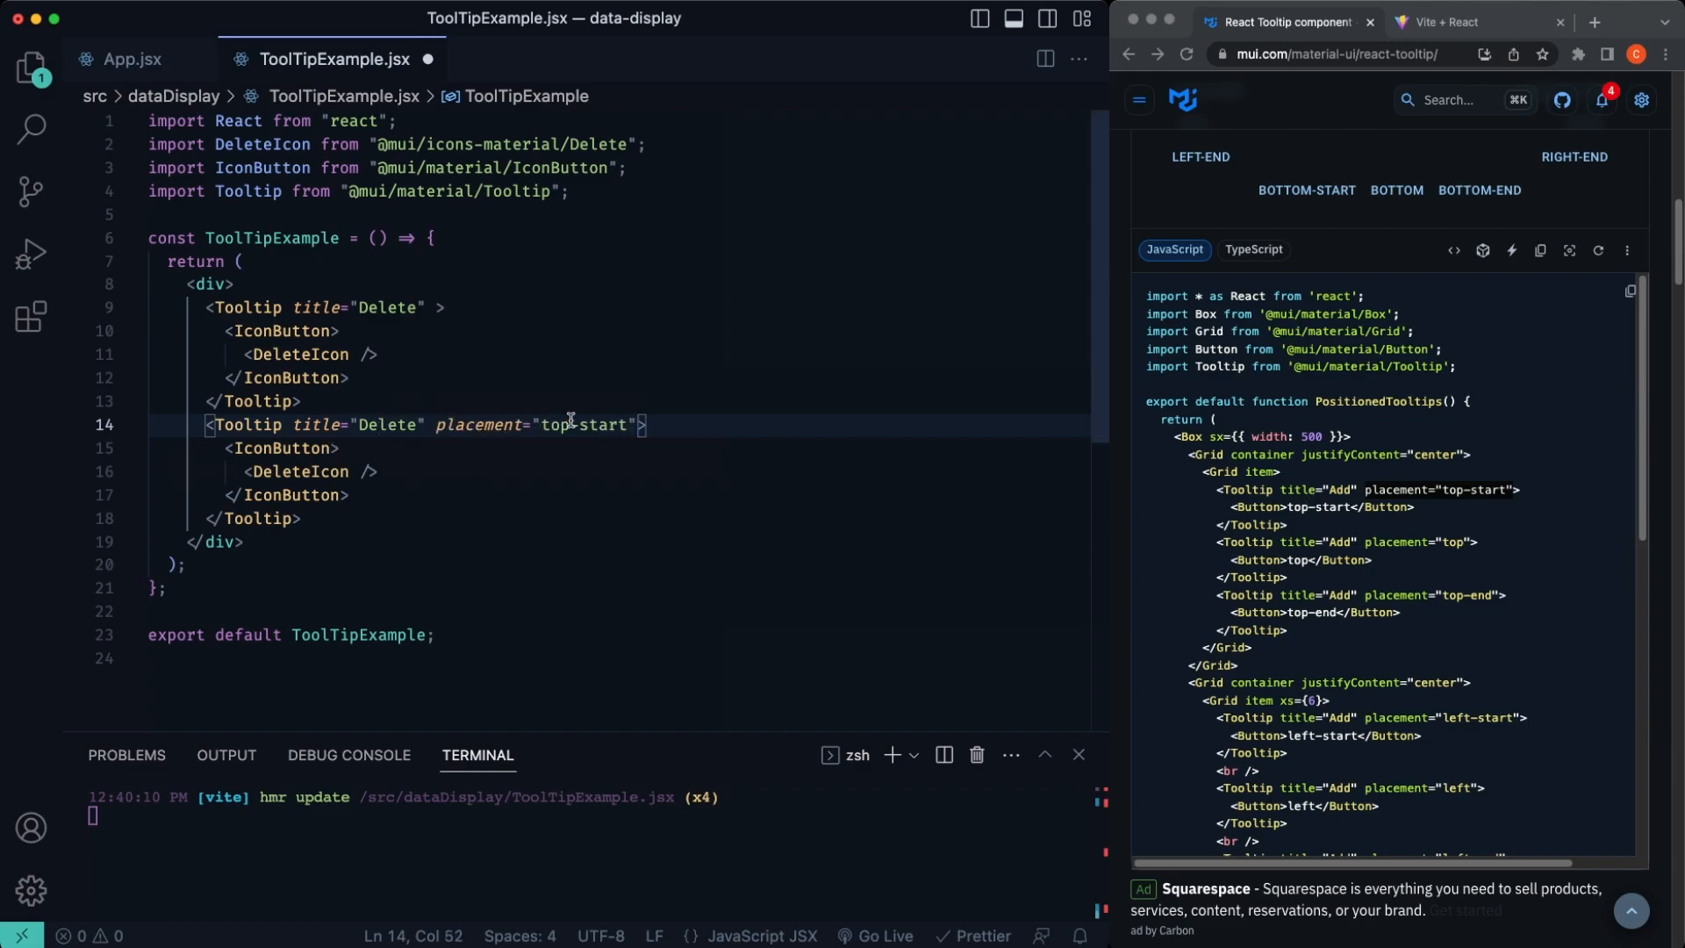
Step: Hover the top-start tooltip in the running app, then return to the code and docs
{"action": "left_click", "coordinate": [1452, 21]}
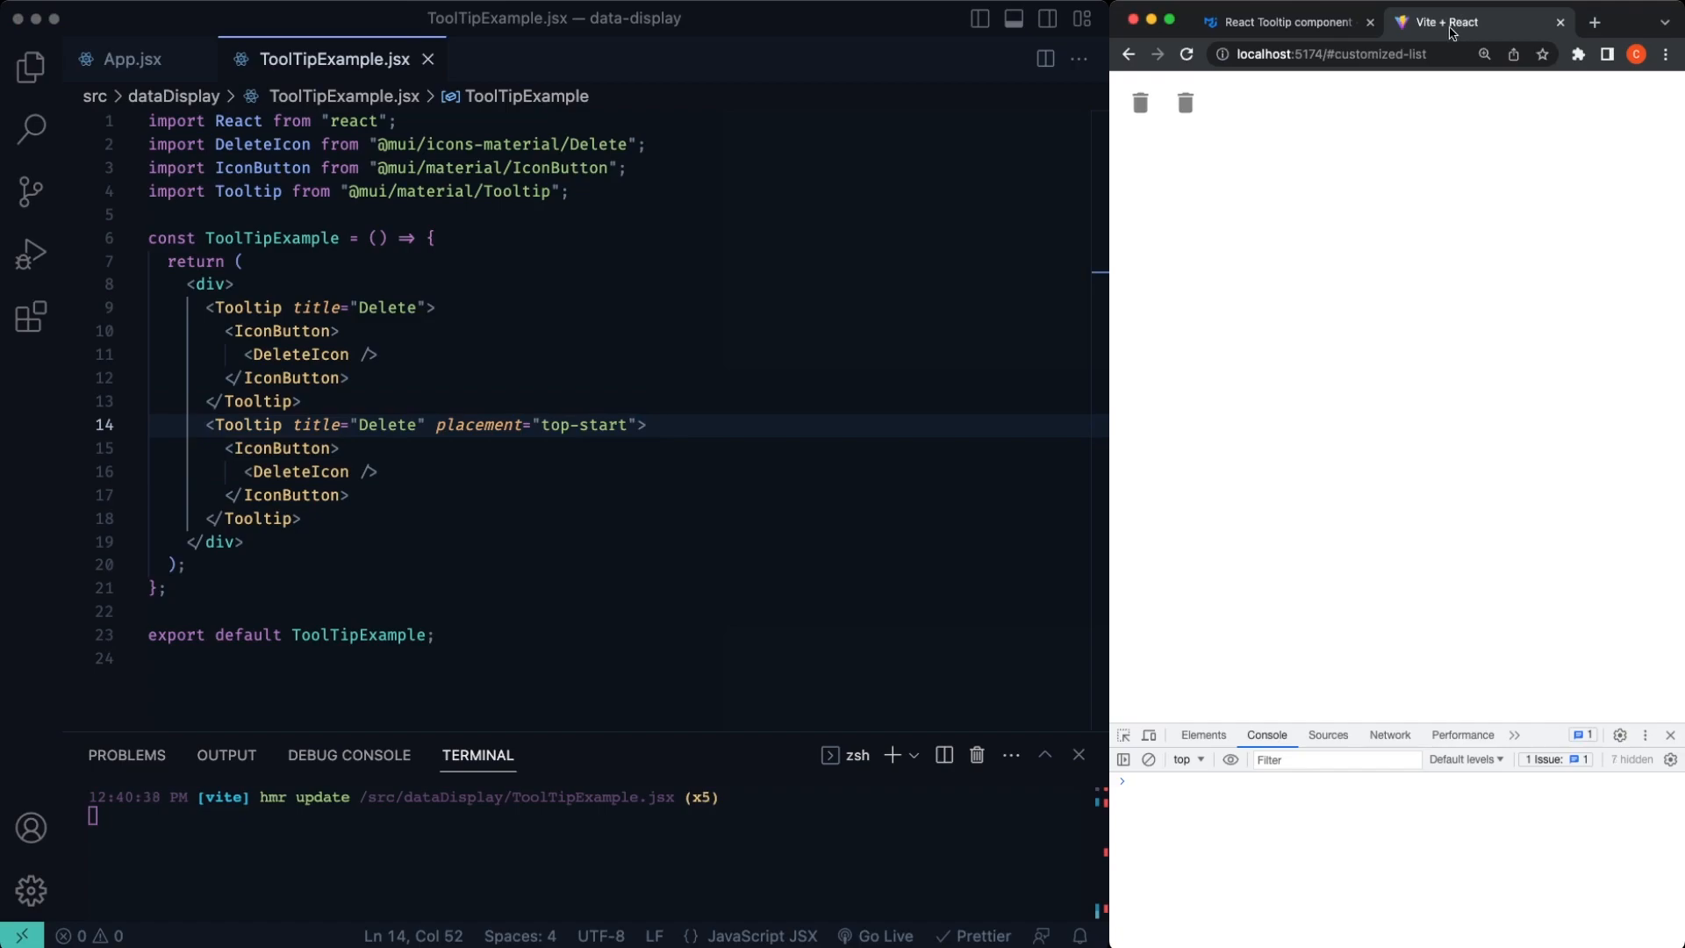
{"action": "mouse_move", "coordinate": [1185, 103]}
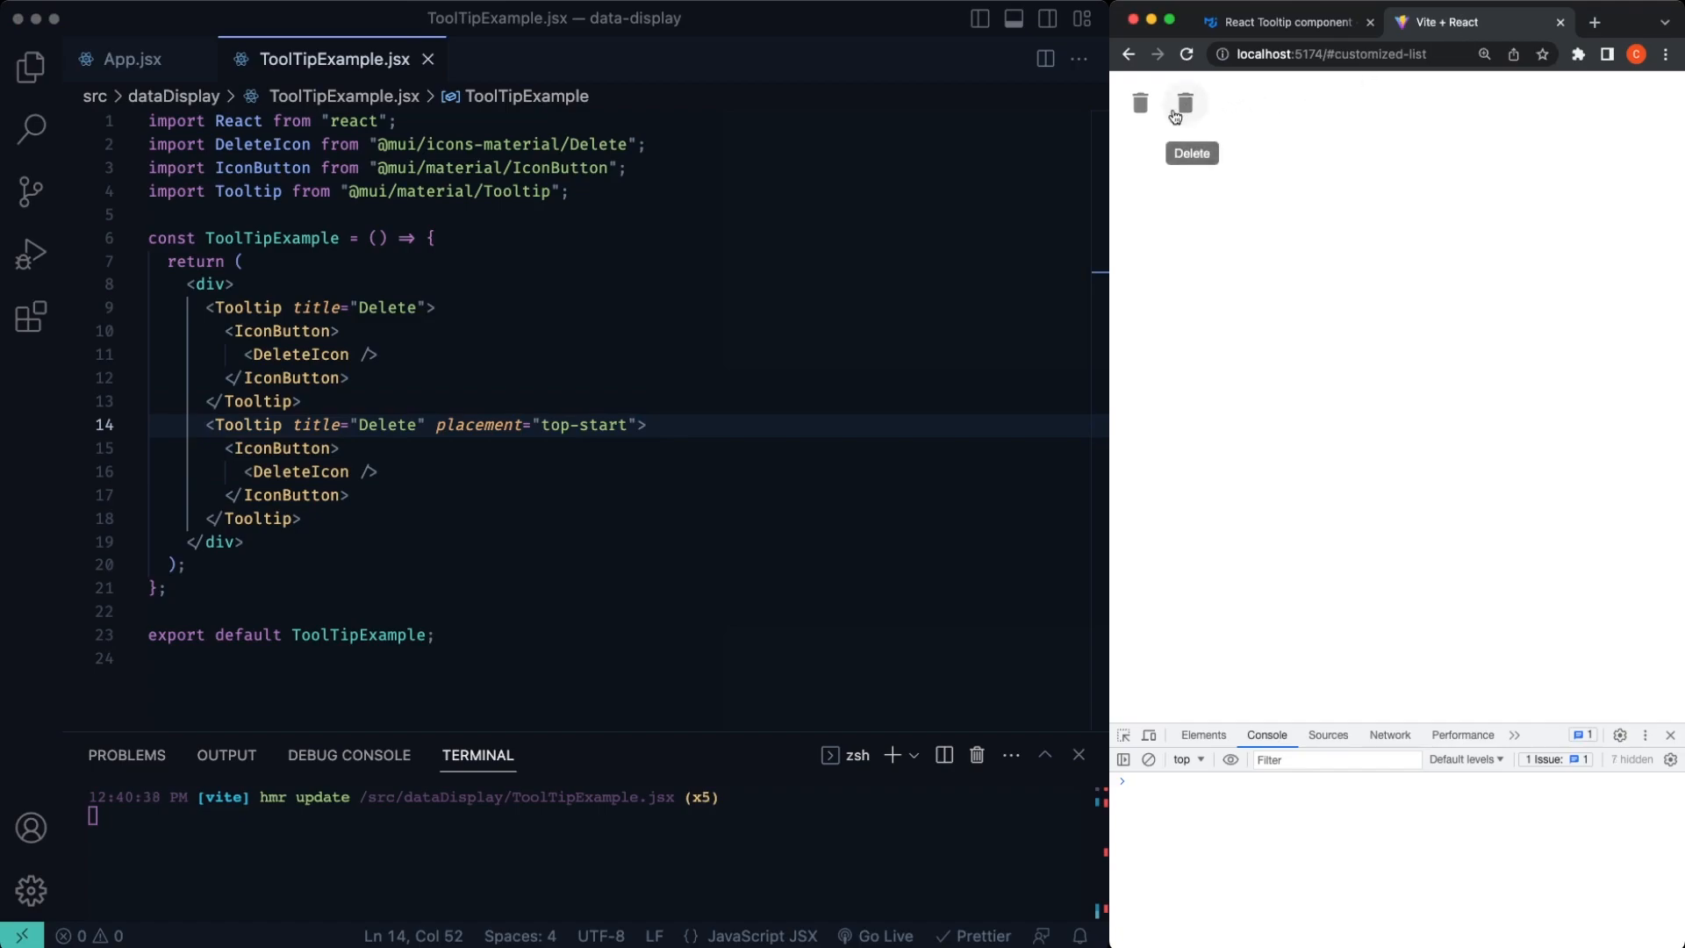
{"action": "mouse_move", "coordinate": [1181, 103]}
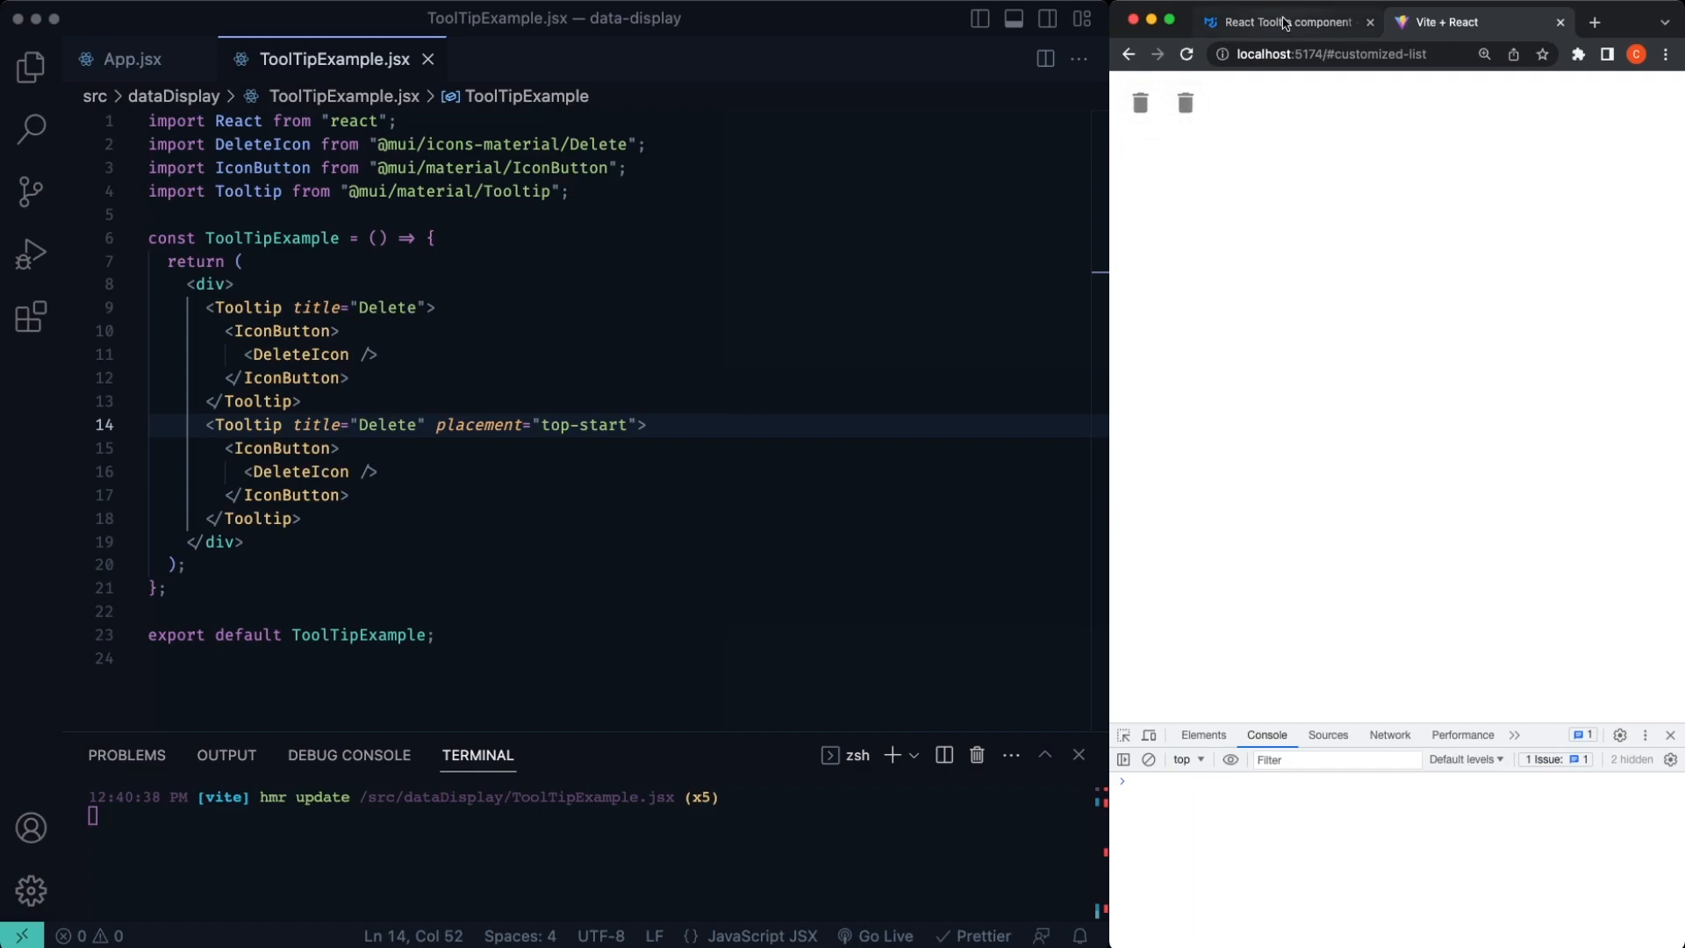
{"action": "mouse_move", "coordinate": [400, 351]}
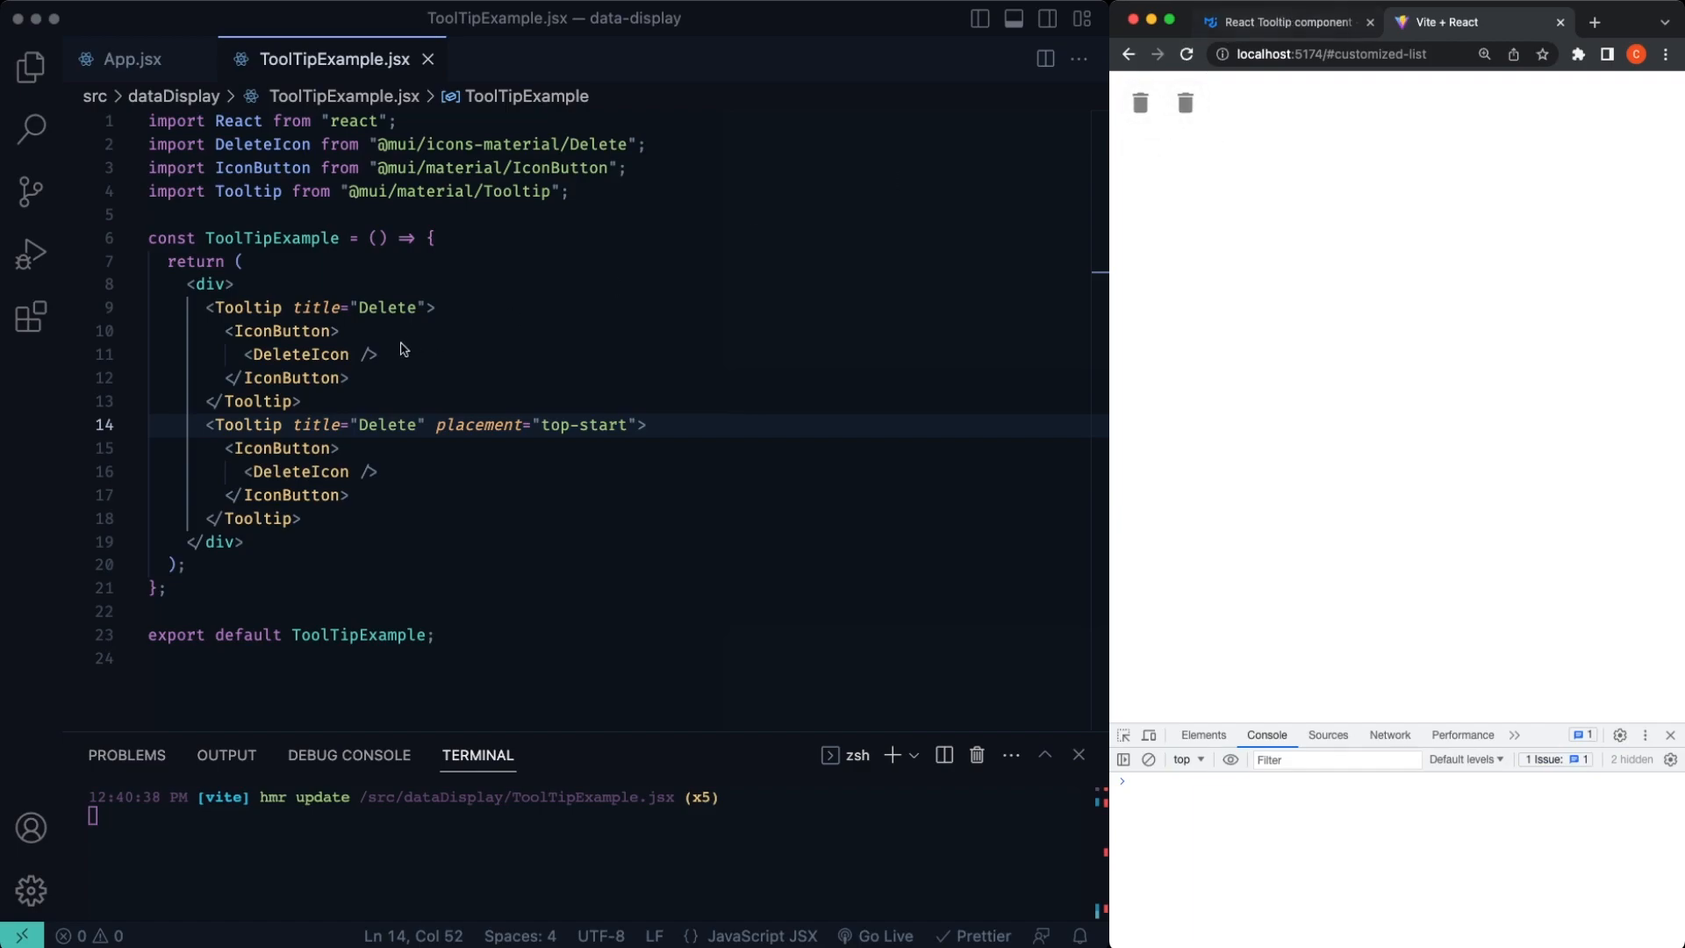
{"action": "left_click", "coordinate": [212, 285]}
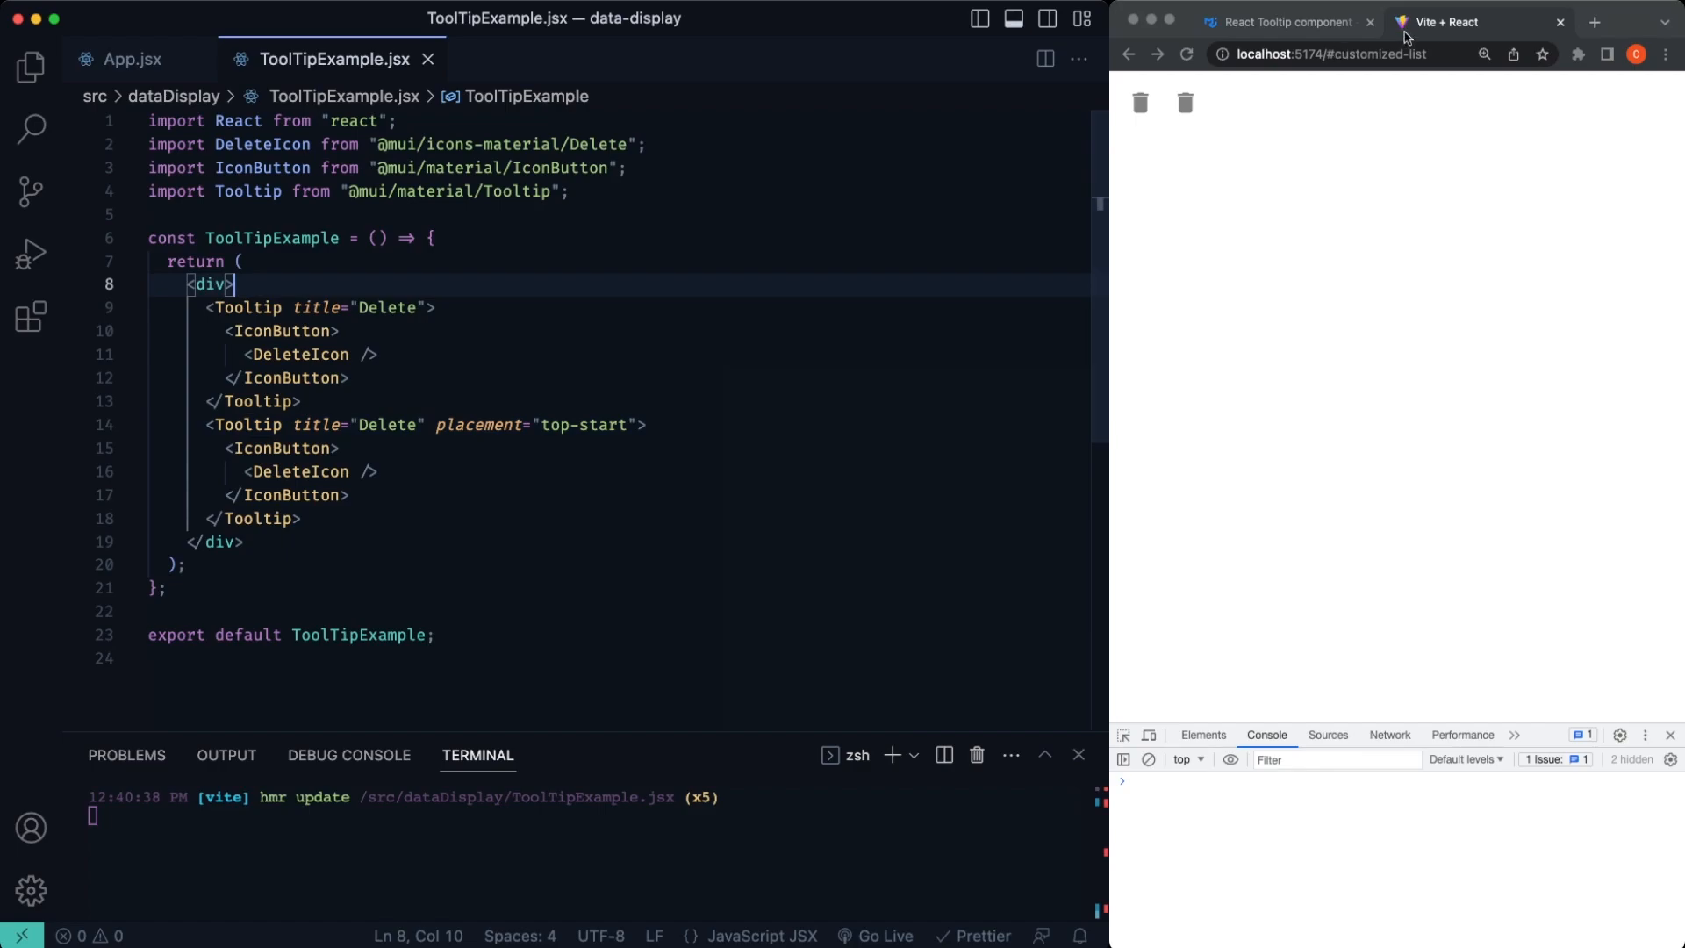
{"action": "left_click", "coordinate": [1282, 21]}
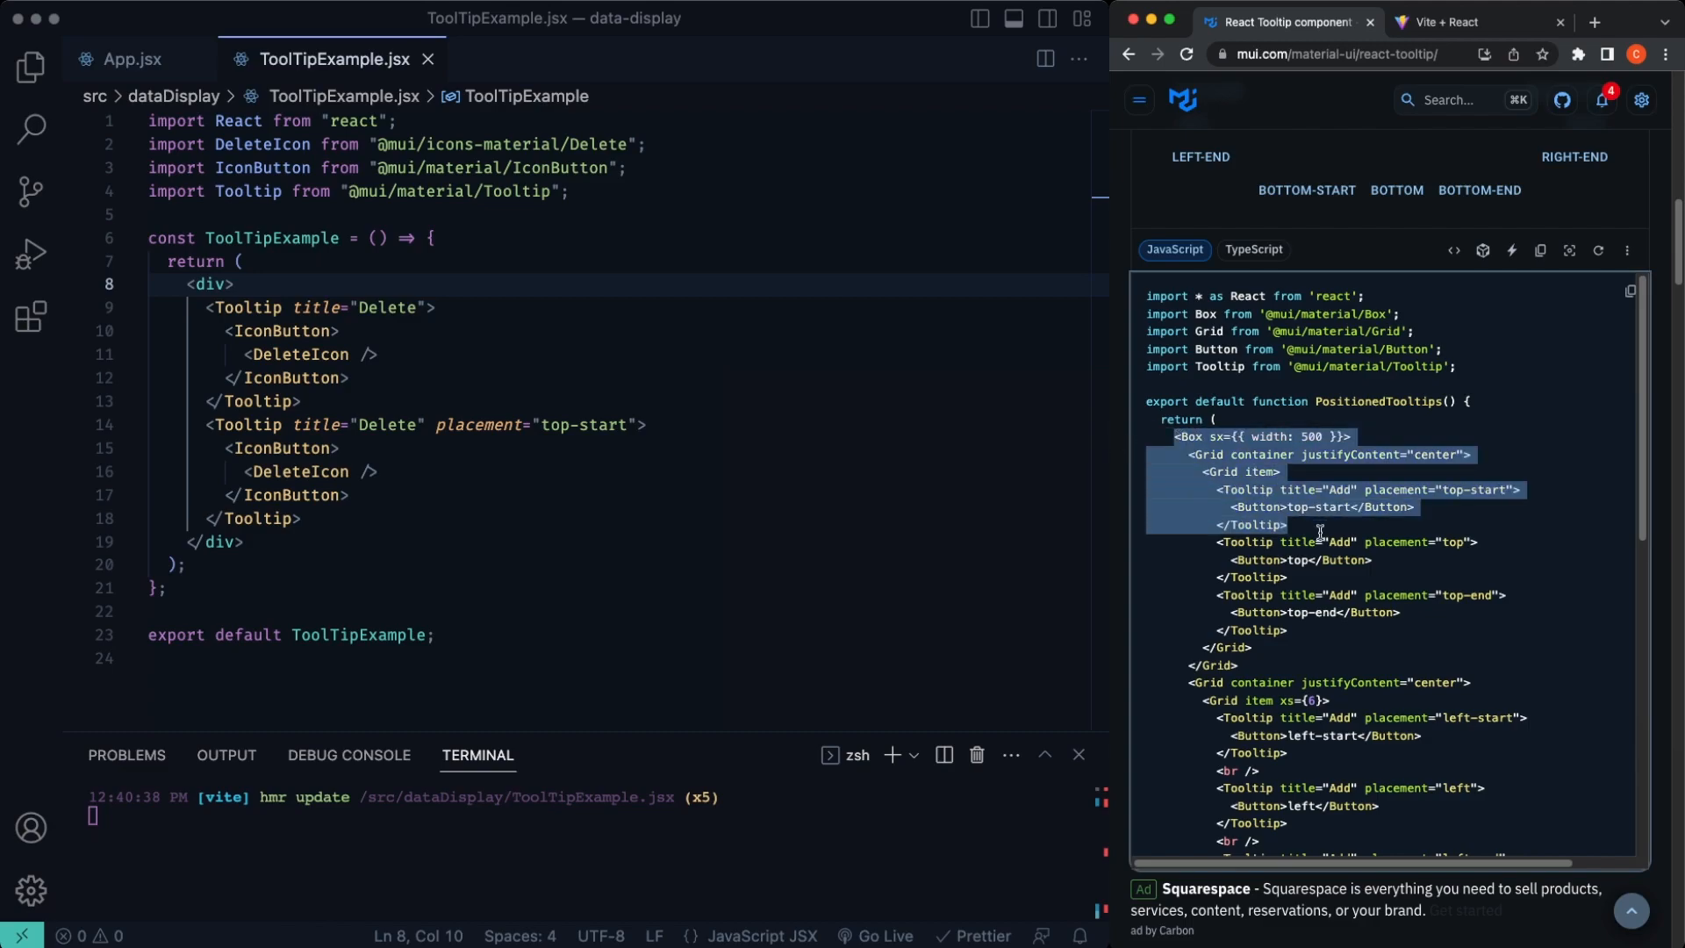
Step: Paste the PositionedTooltips grid JSX and import Box and Grid from MUI material
{"action": "scroll", "scroll_direction": "down", "scroll_amount": 3}
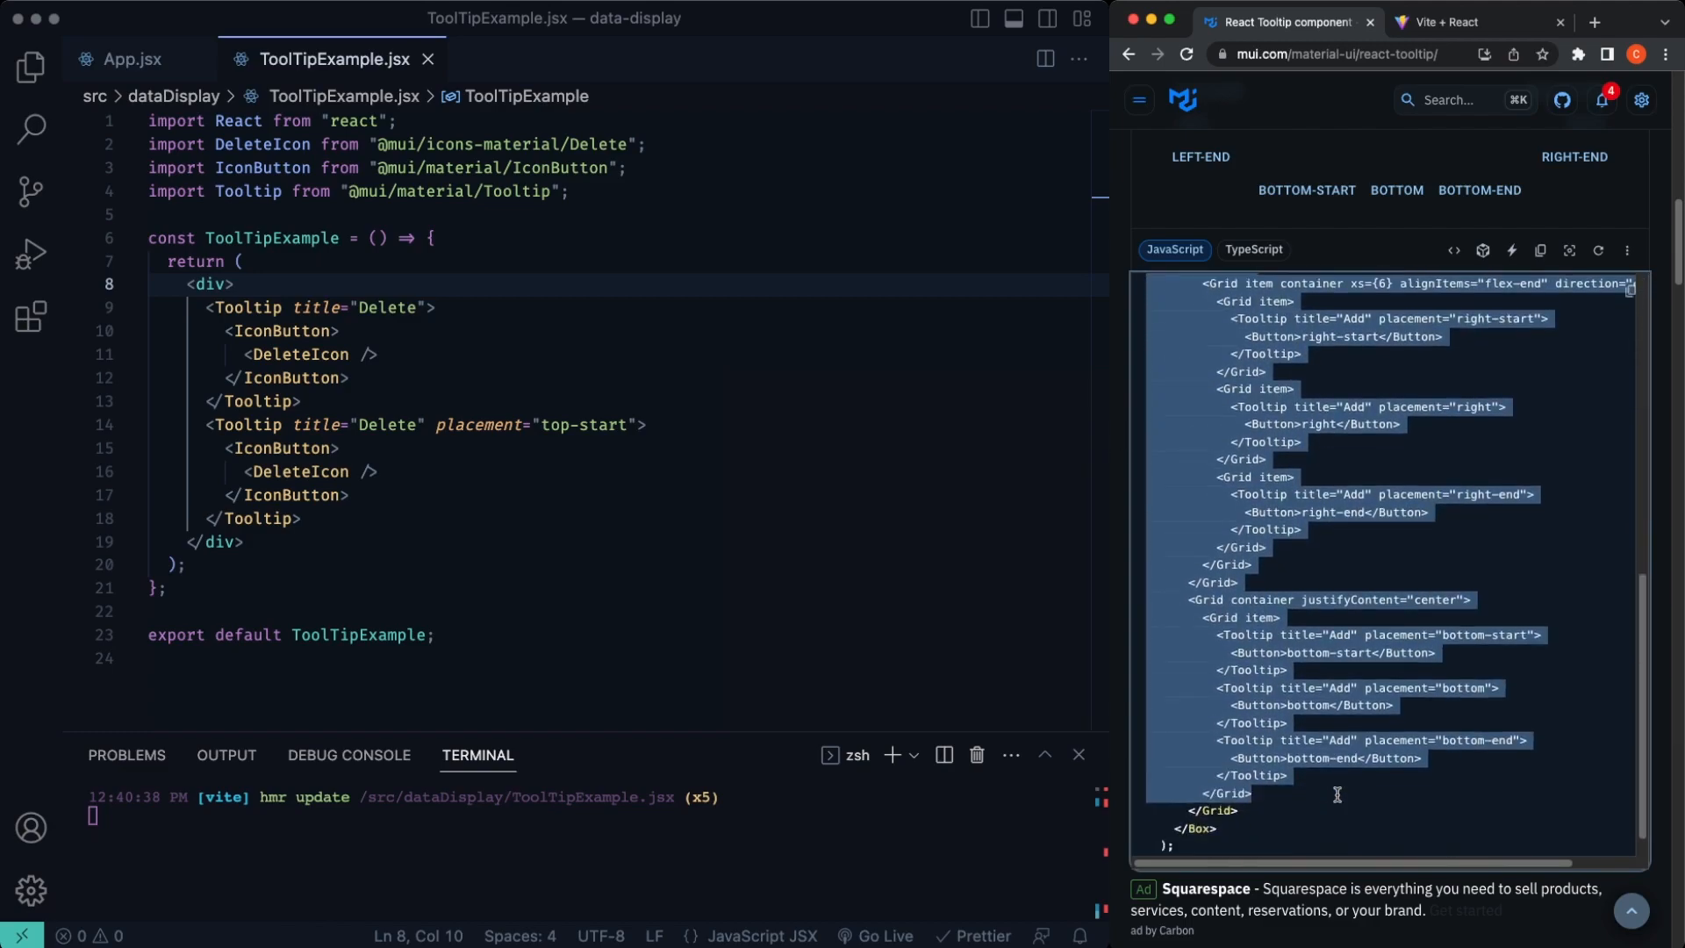
{"action": "scroll", "scroll_direction": "down", "scroll_amount": 3}
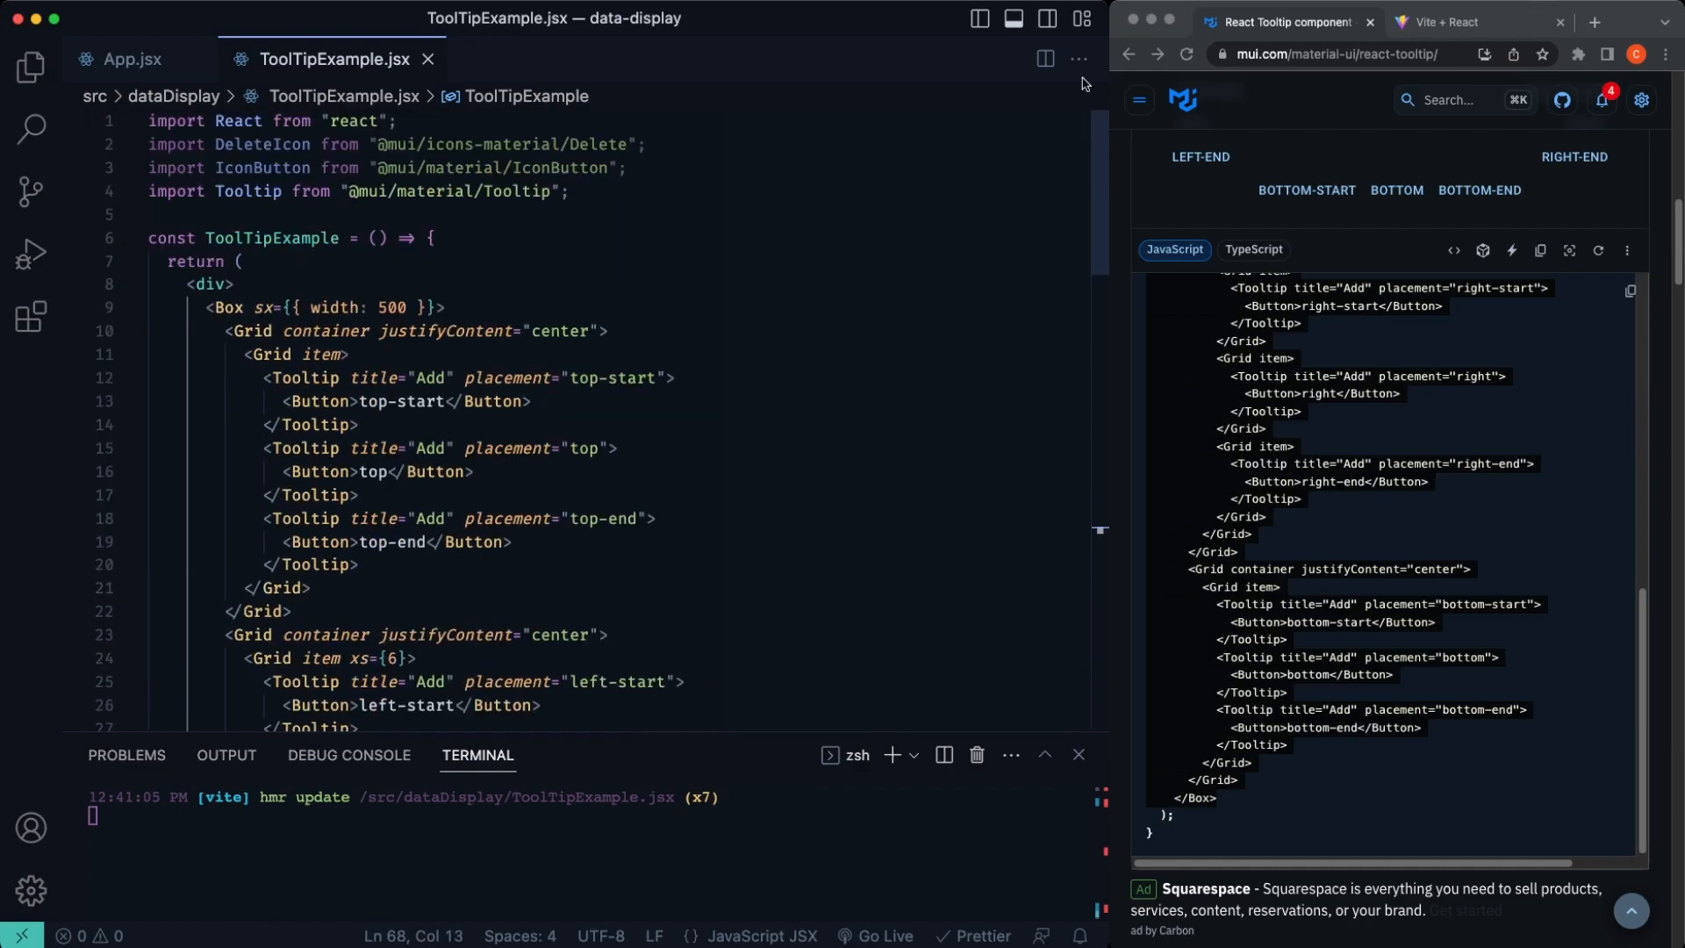
{"action": "left_click", "coordinate": [246, 307]}
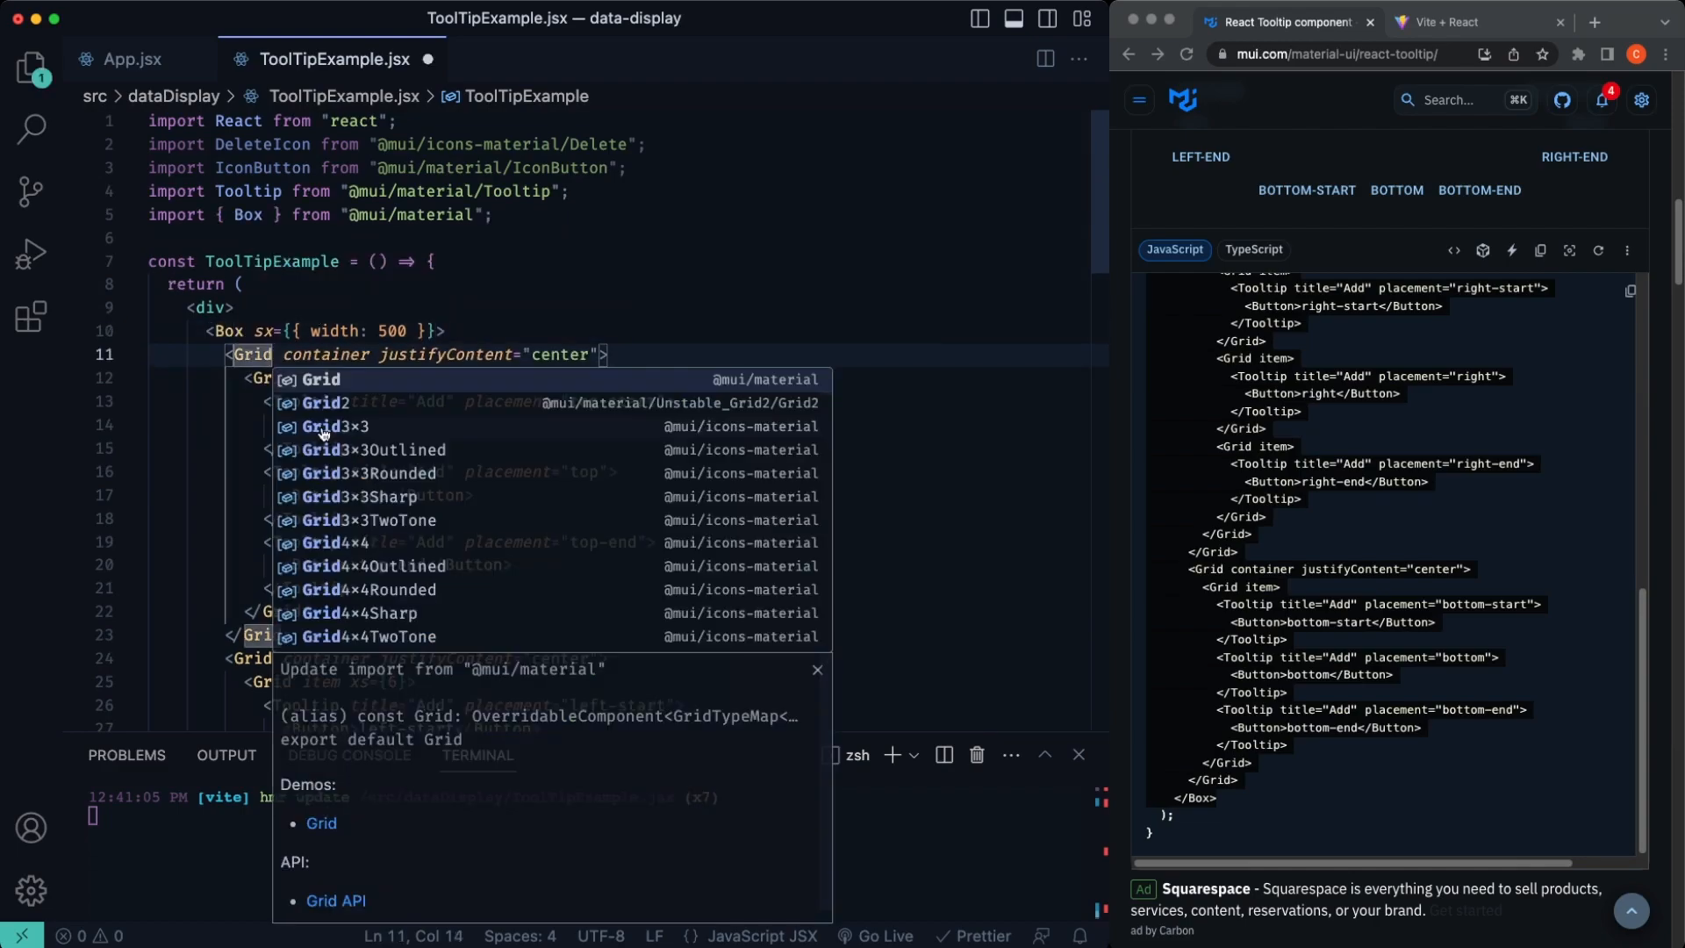
{"action": "left_click", "coordinate": [319, 379]}
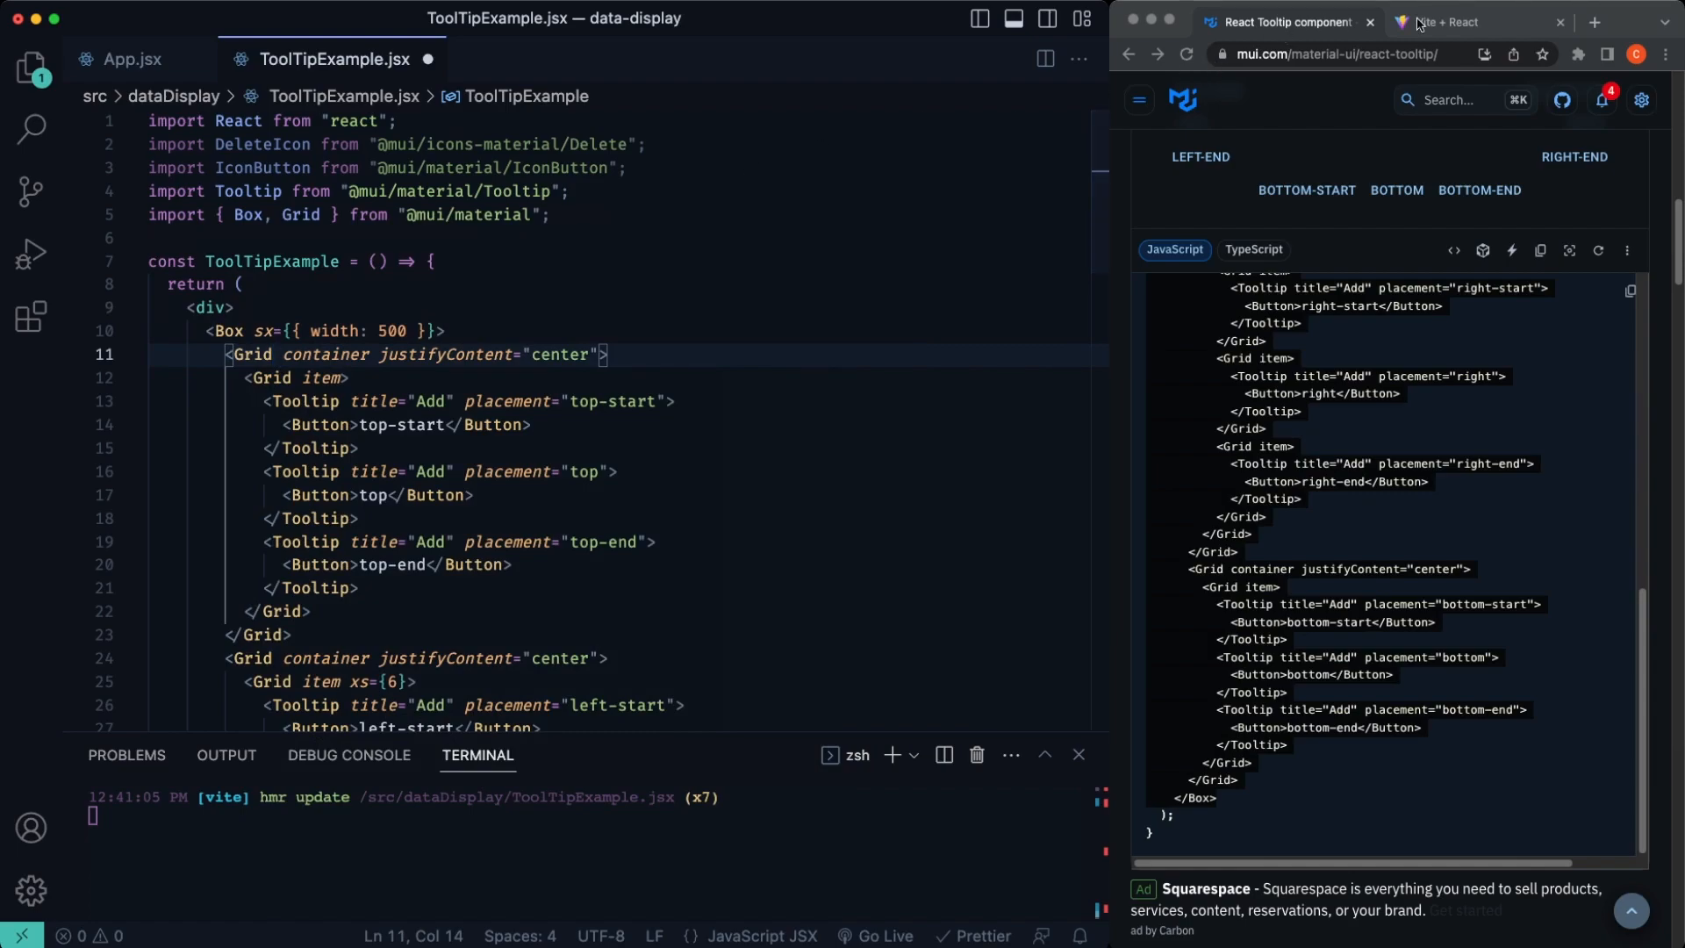
Step: View the twelve placement buttons in the running app
{"action": "left_click", "coordinate": [1450, 21]}
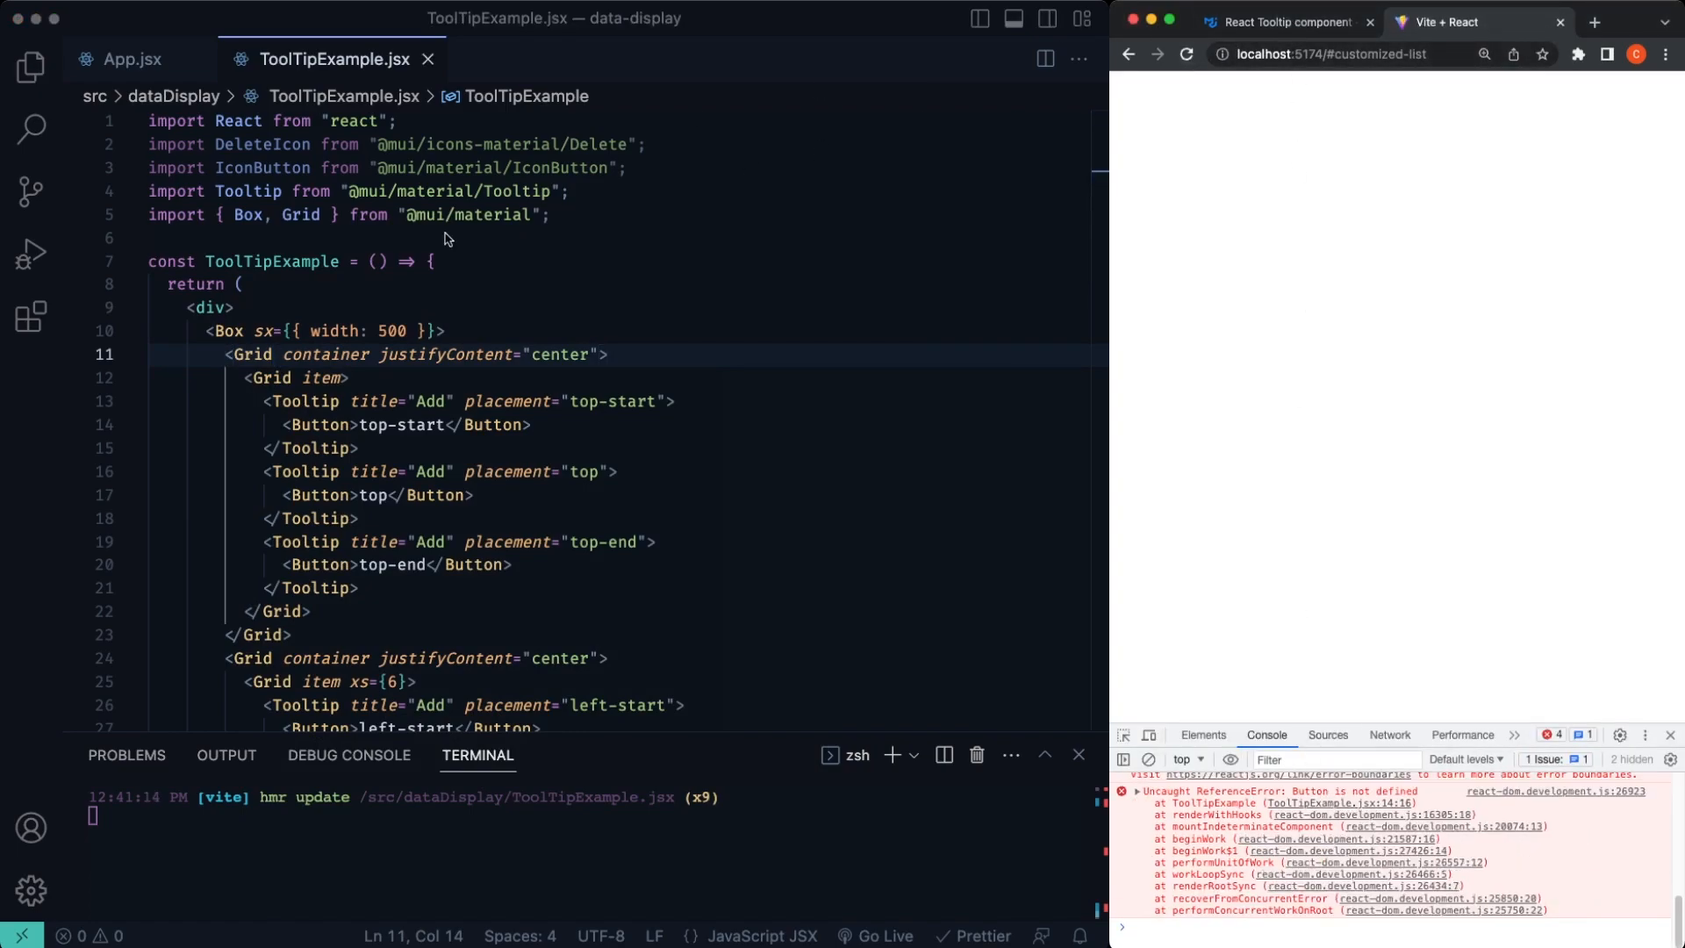
{"action": "scroll", "scroll_direction": "down", "scroll_amount": 3}
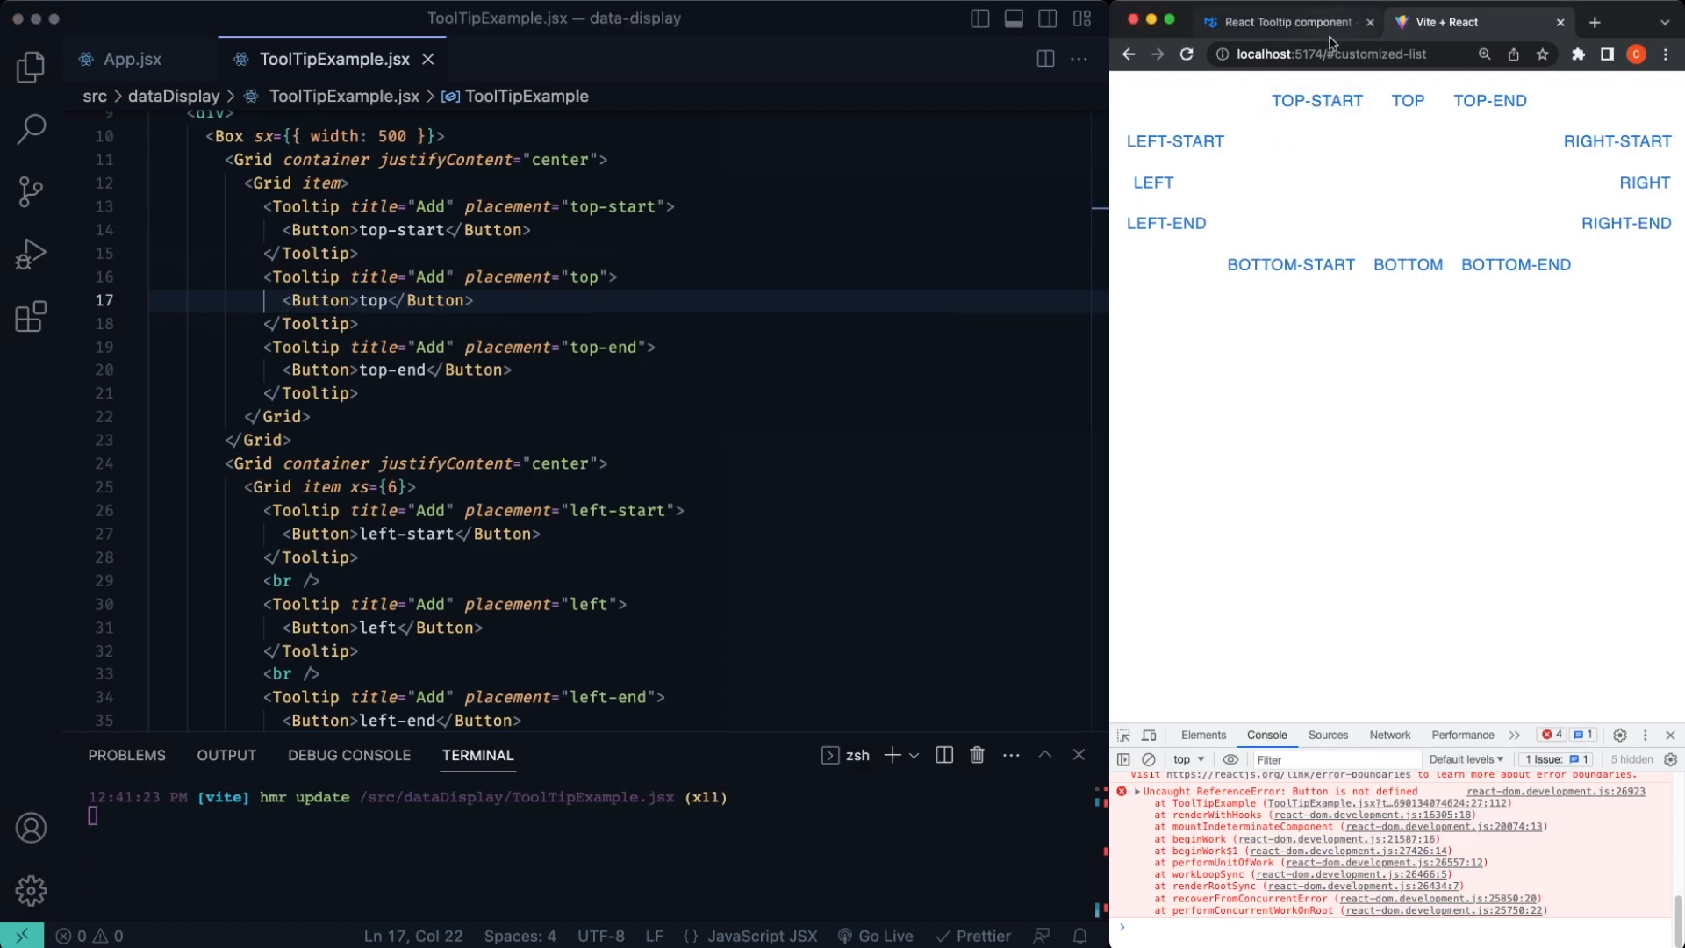
{"action": "mouse_move", "coordinate": [1406, 100]}
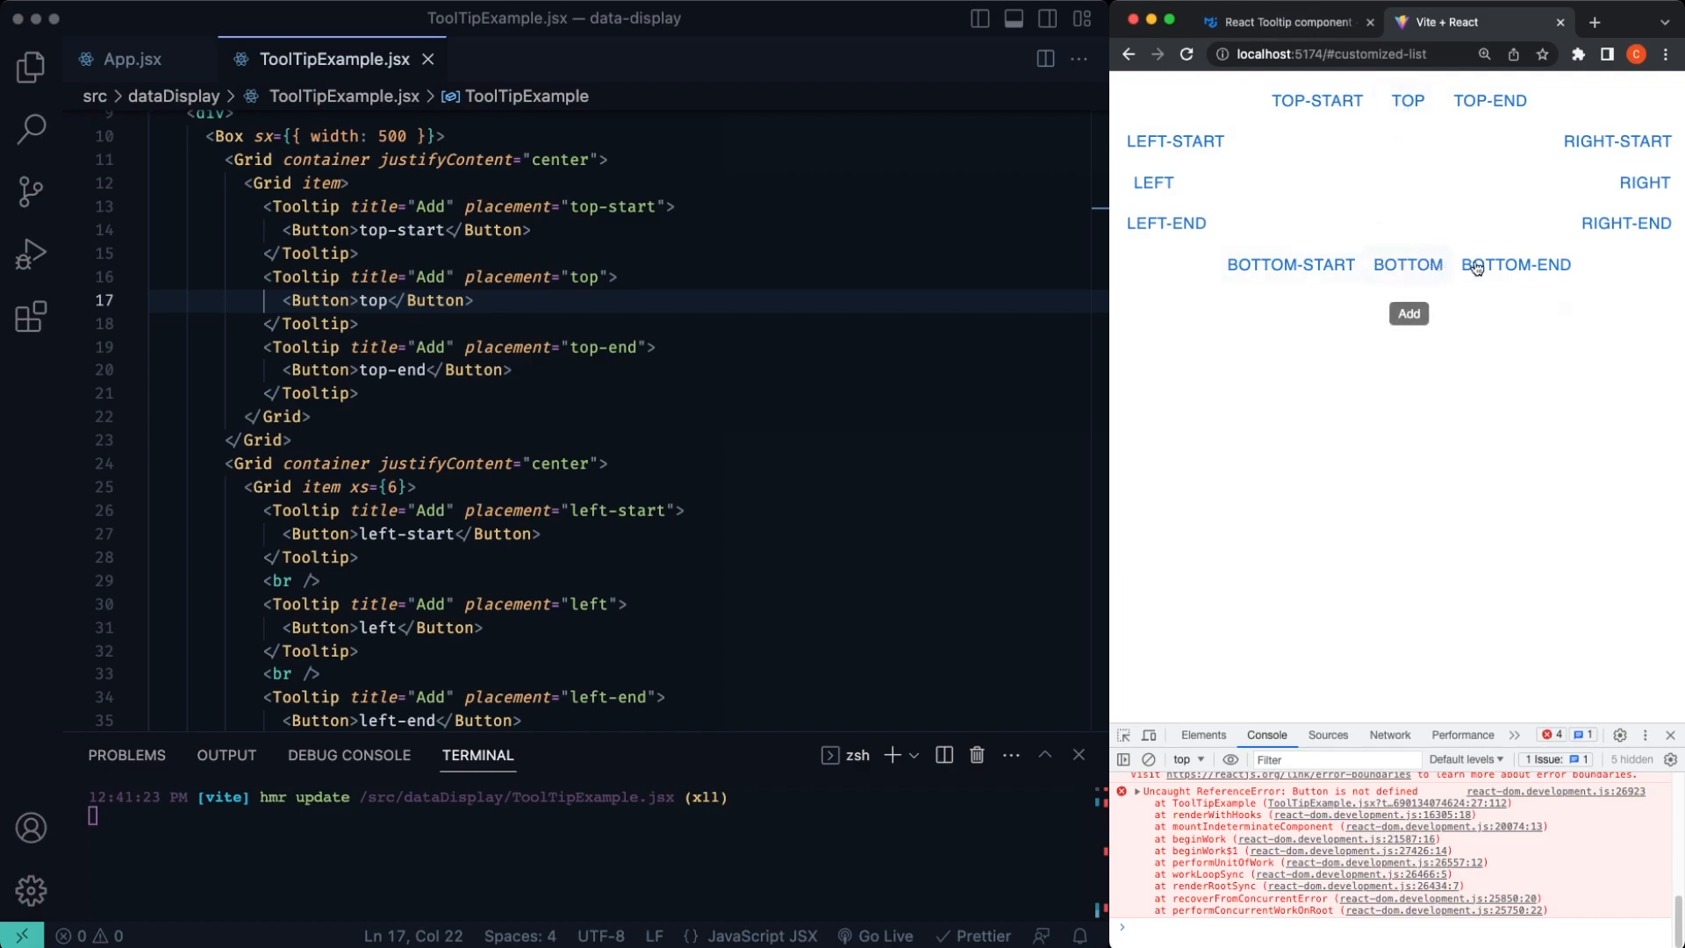
{"action": "mouse_move", "coordinate": [1641, 211]}
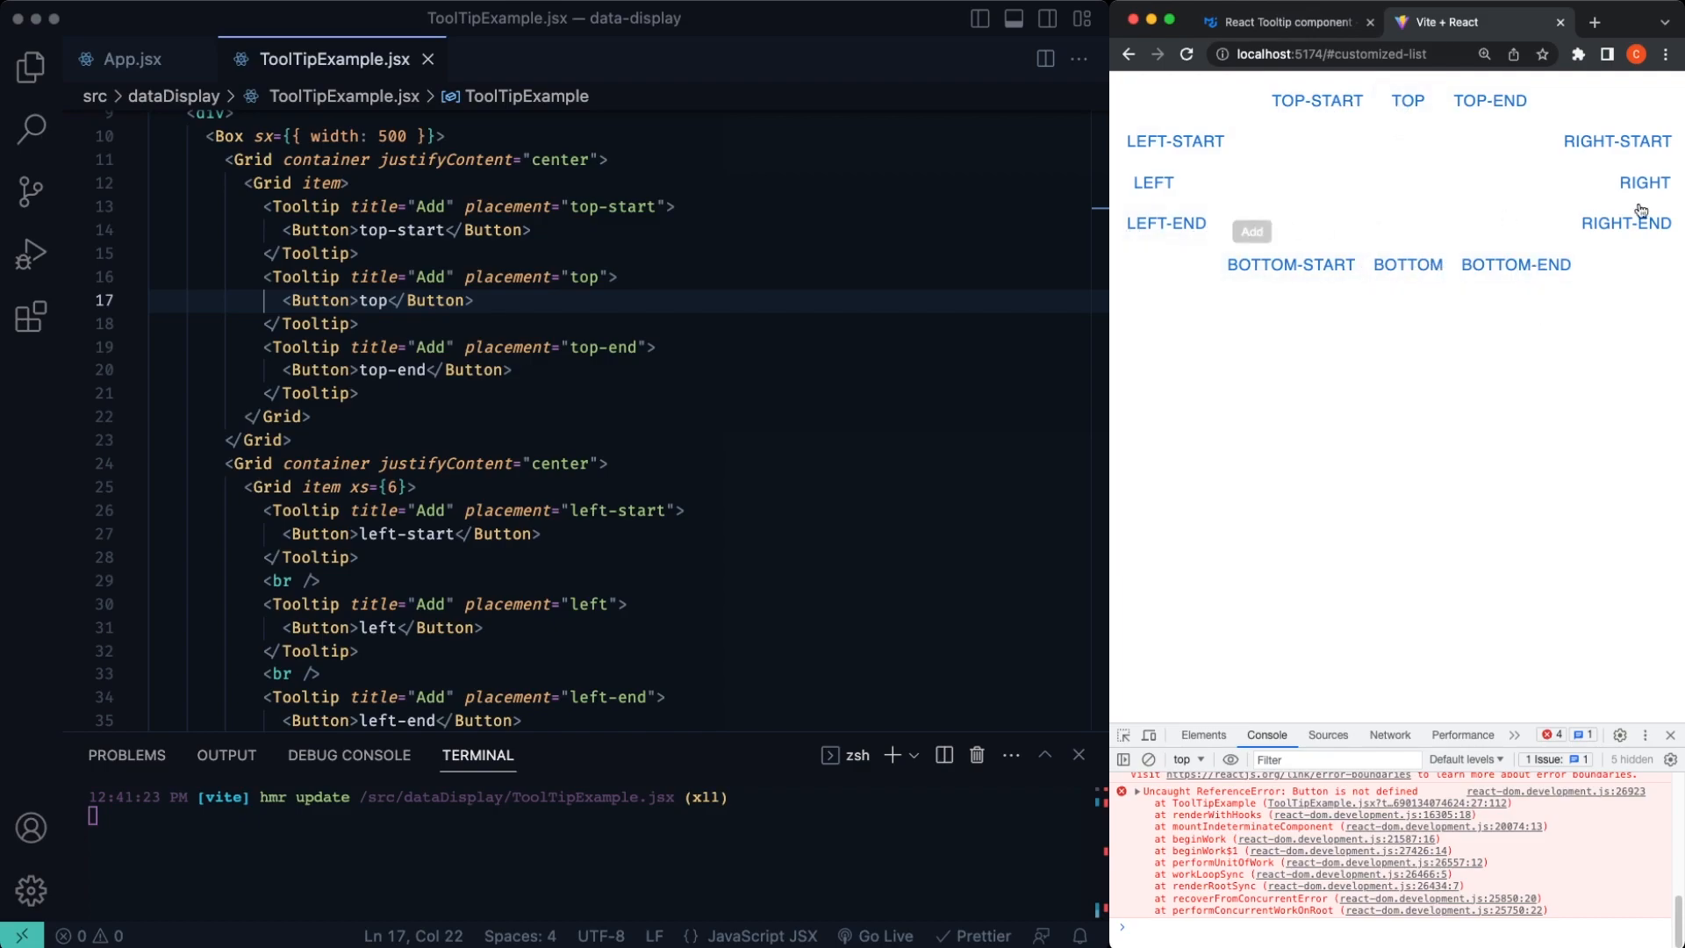
{"action": "mouse_move", "coordinate": [1408, 102]}
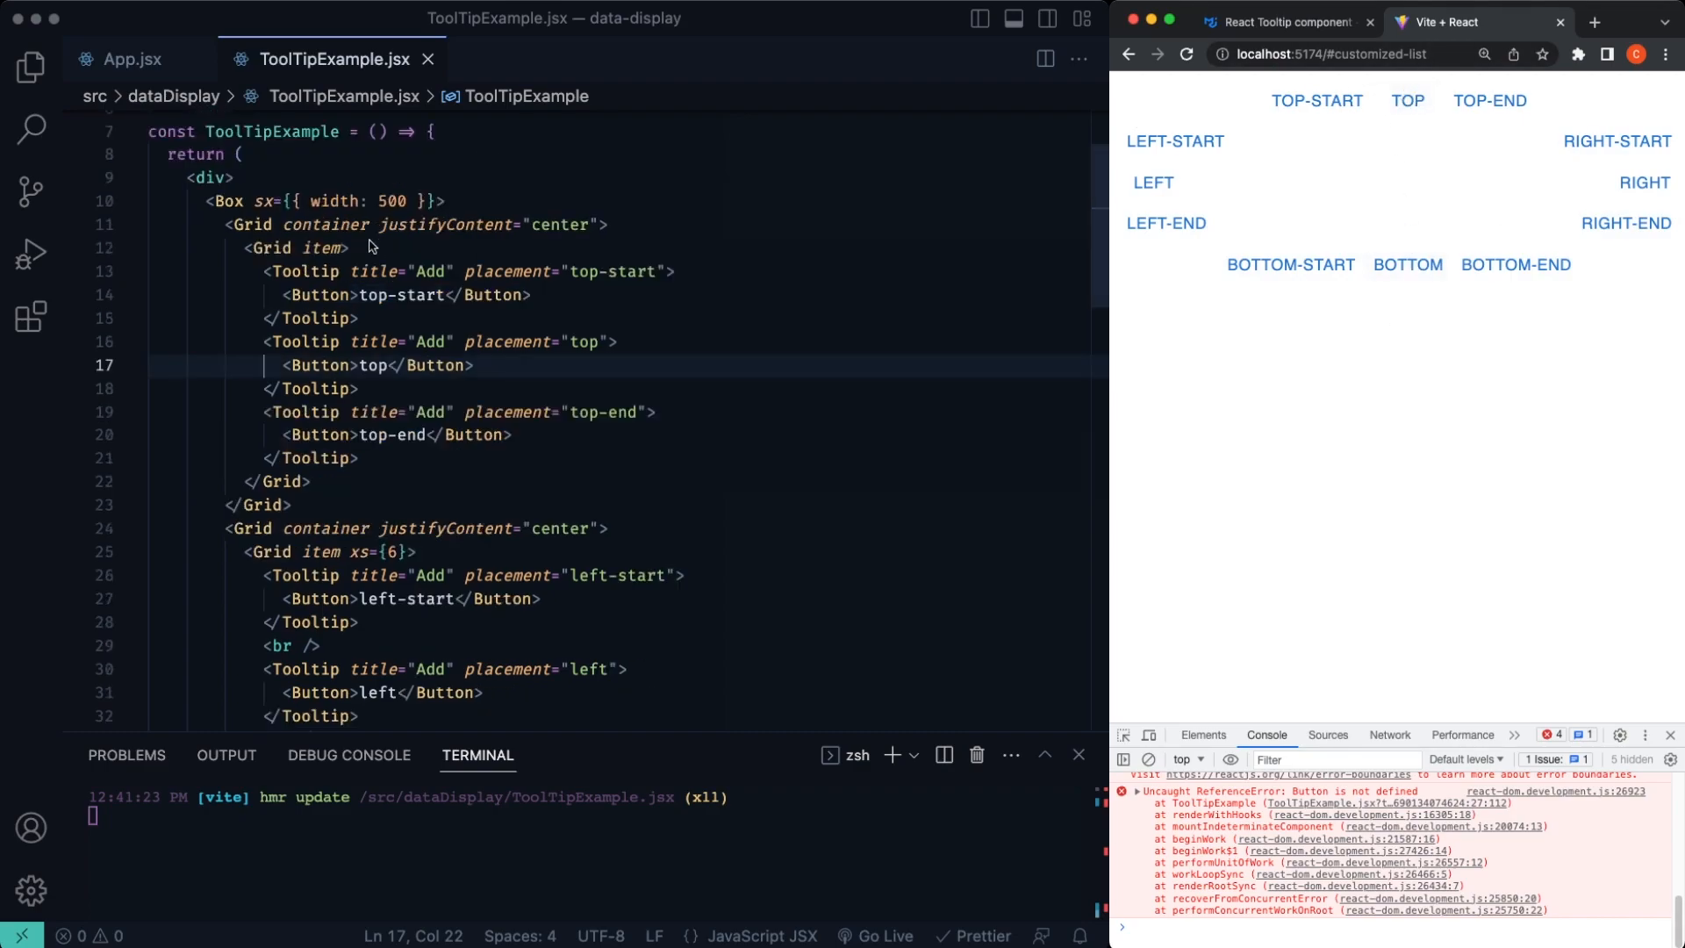
{"action": "mouse_move", "coordinate": [521, 353]}
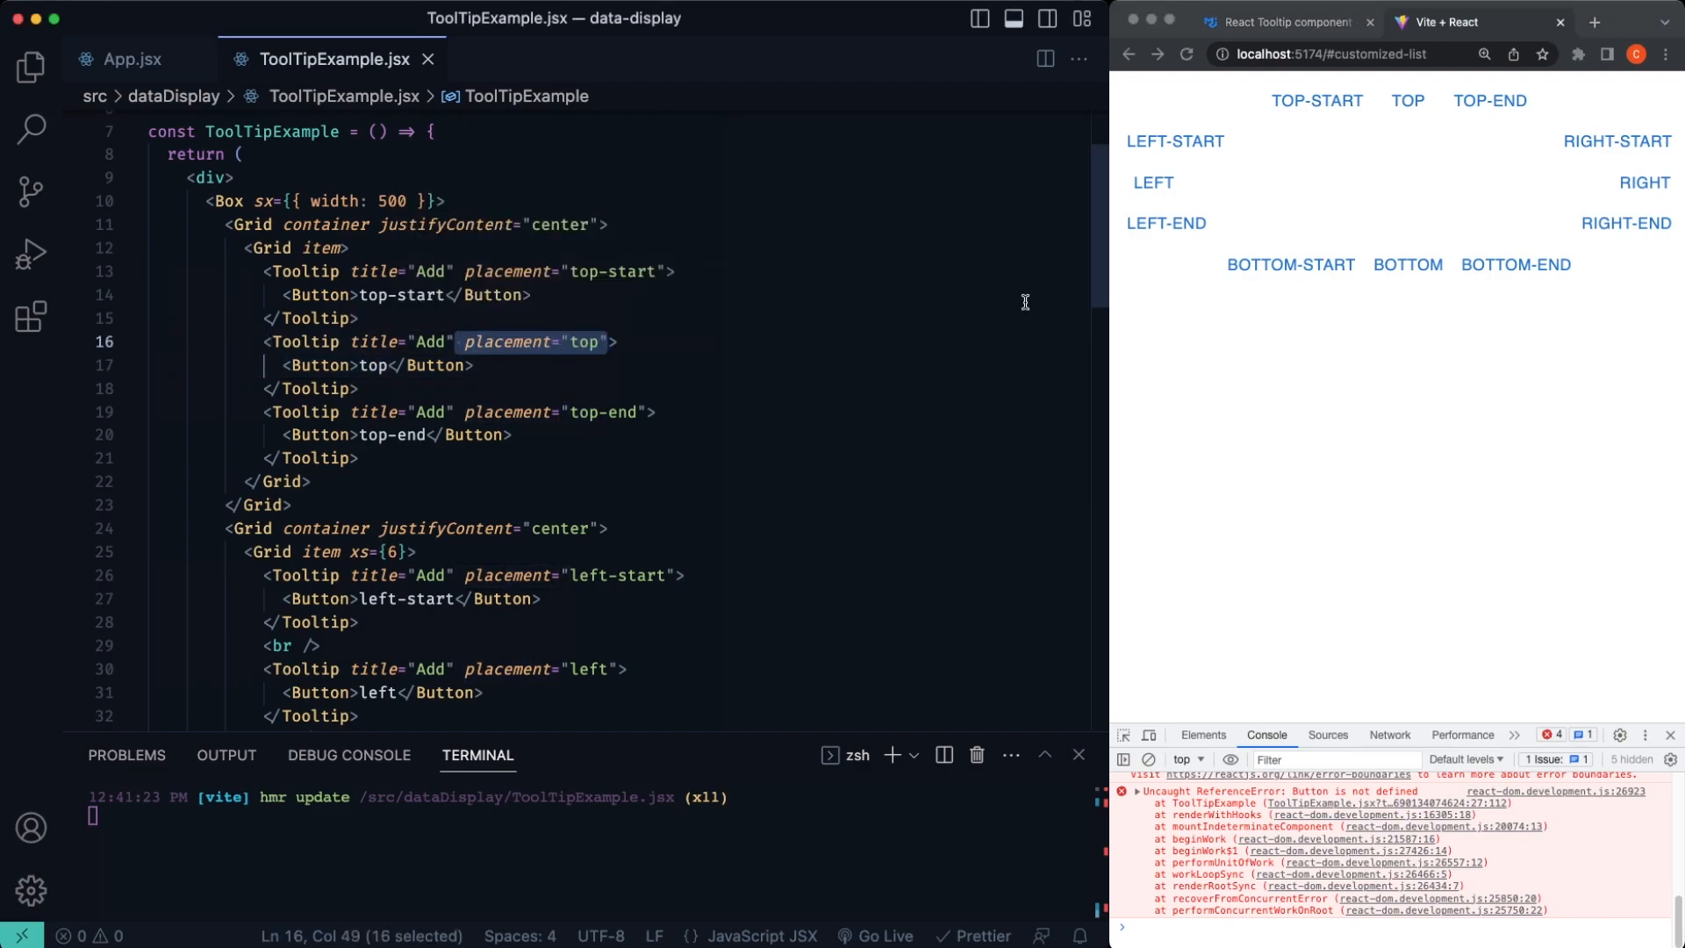
Step: Change the bottom button's tooltip placement from "bottom" to "top"
{"action": "scroll", "scroll_direction": "down", "scroll_amount": 3}
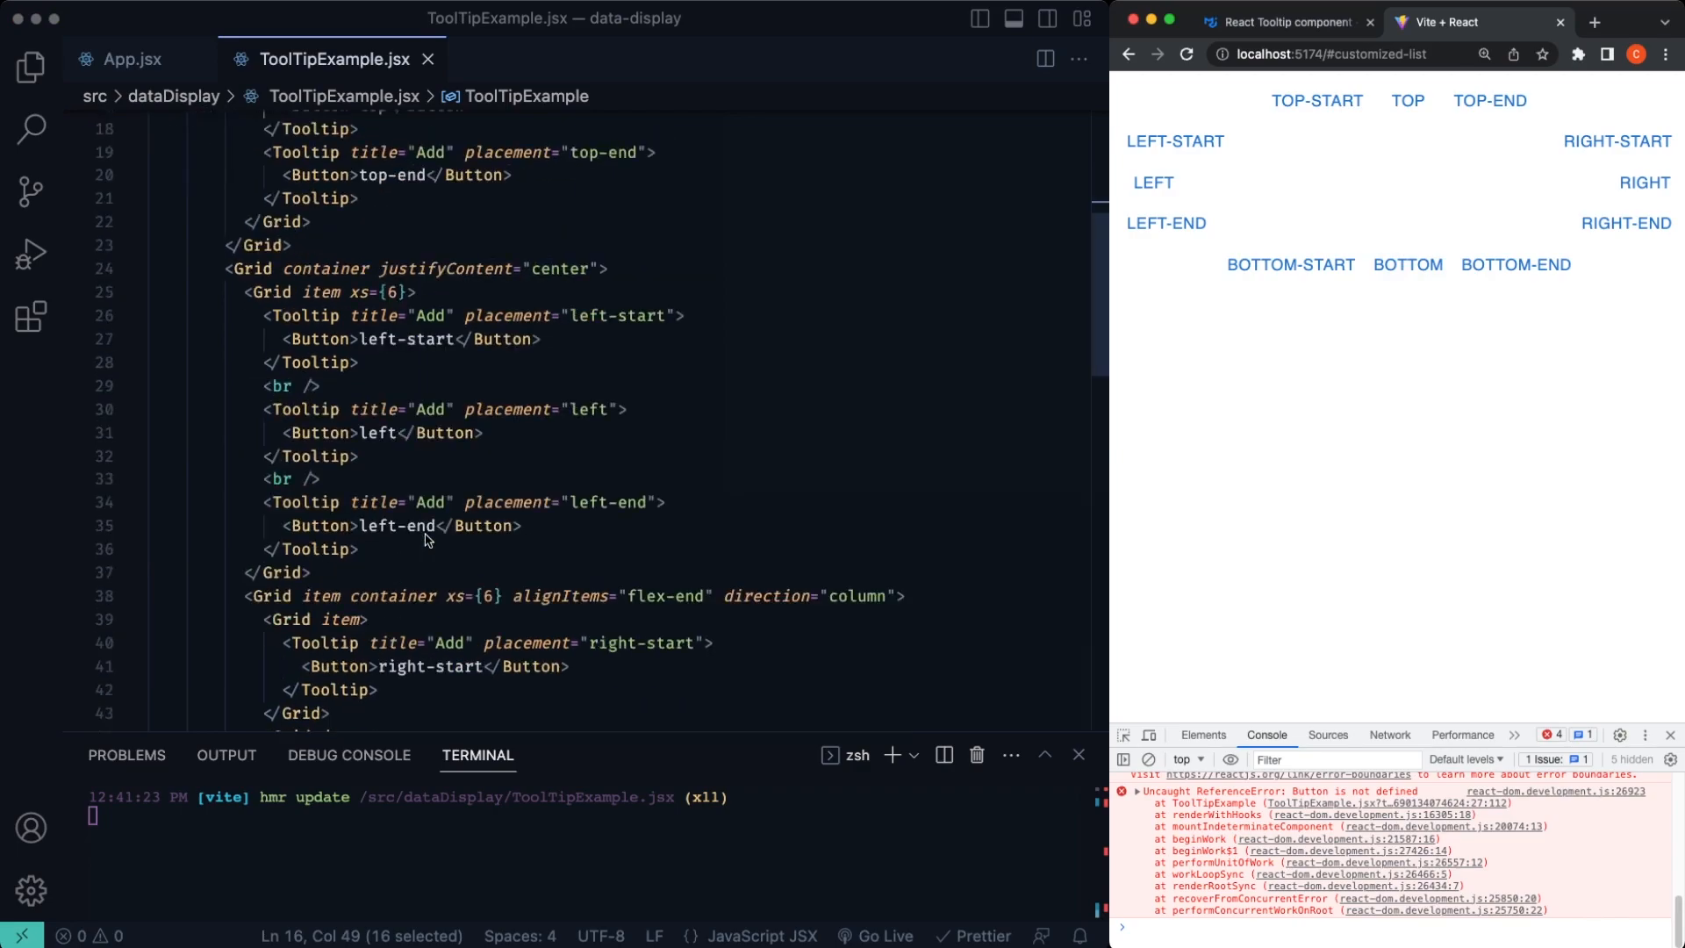
{"action": "scroll", "scroll_direction": "down", "scroll_amount": 3}
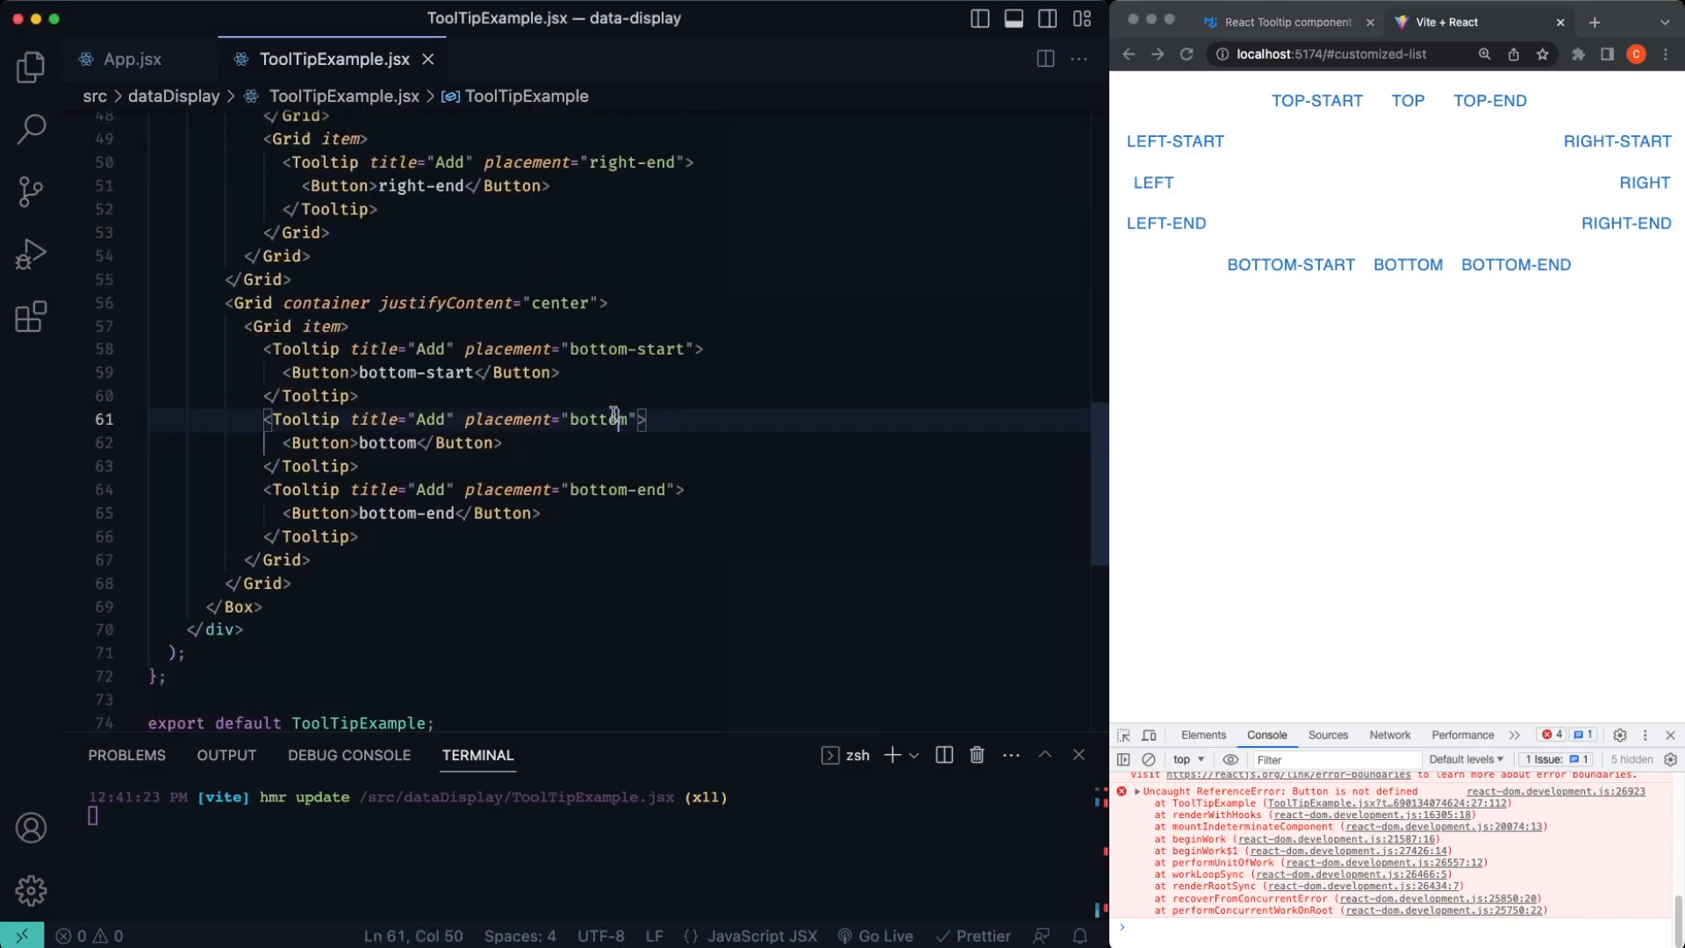
{"action": "type", "text": "top"}
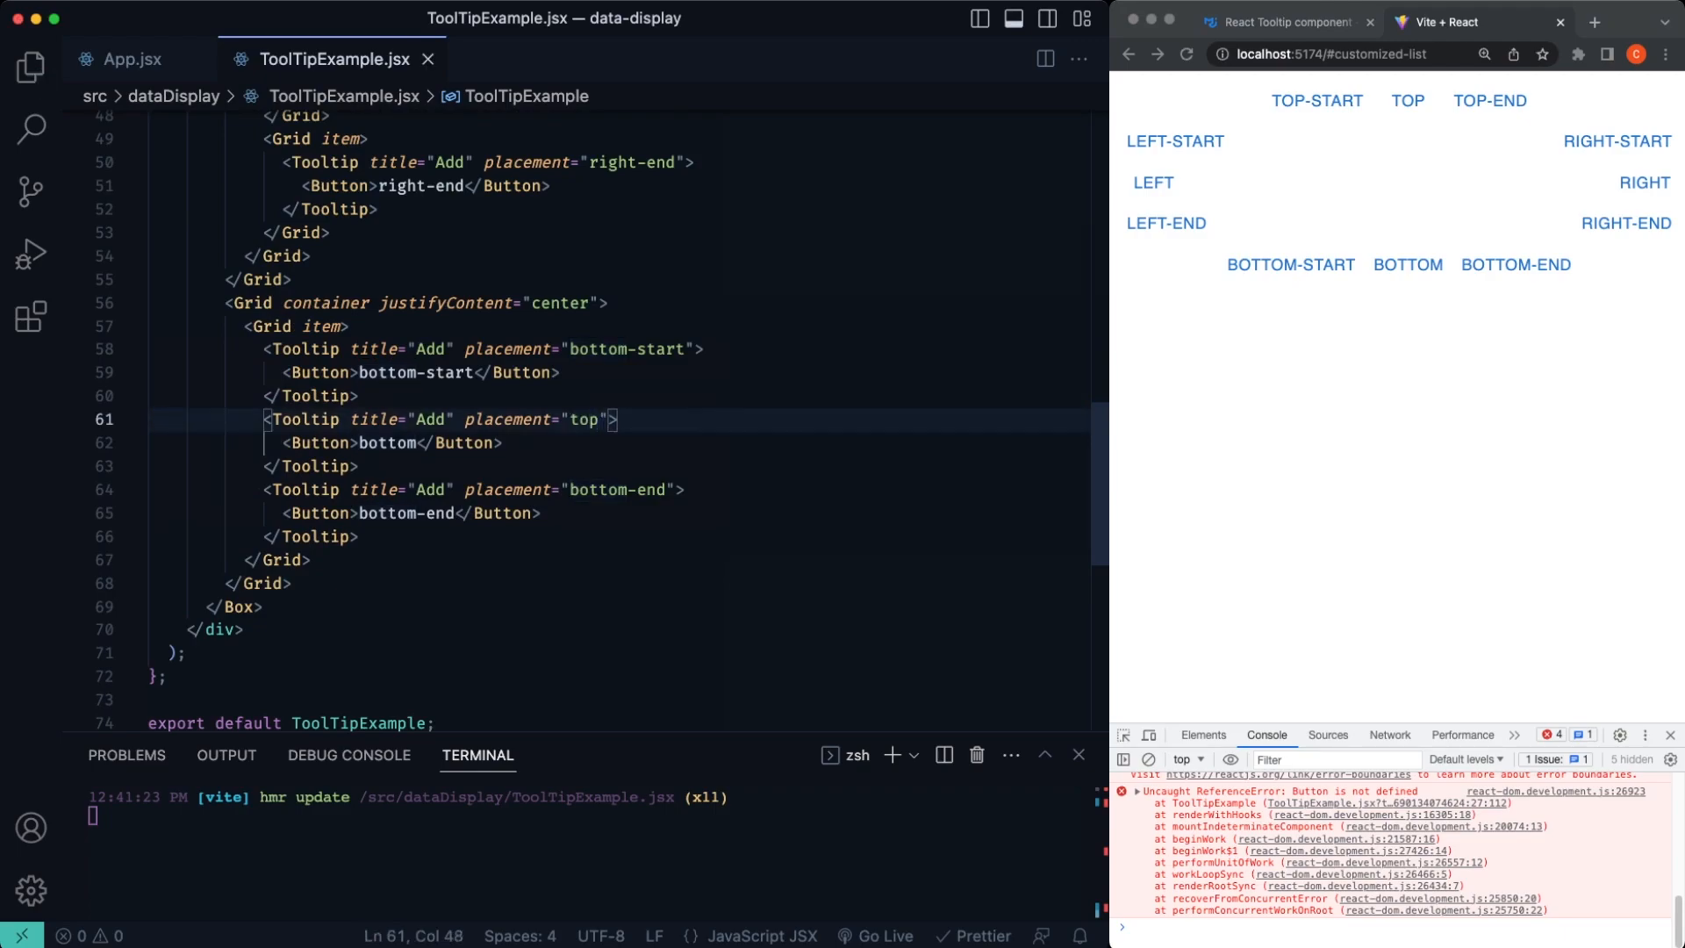
{"action": "mouse_move", "coordinate": [1515, 265]}
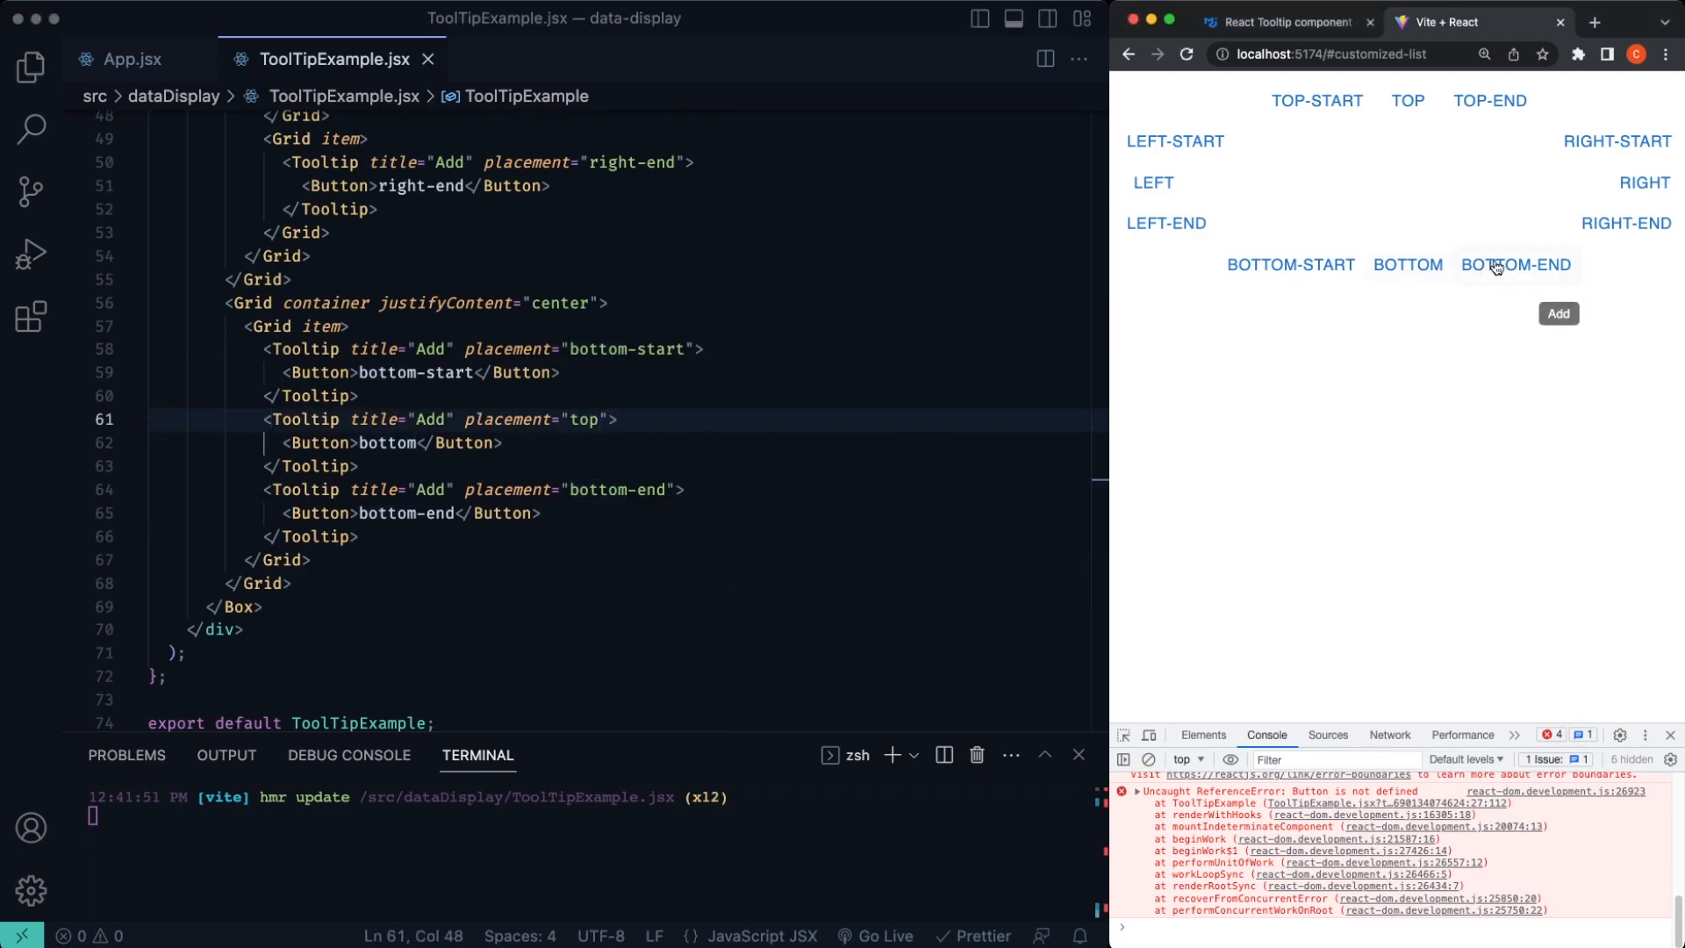
{"action": "mouse_move", "coordinate": [1408, 265]}
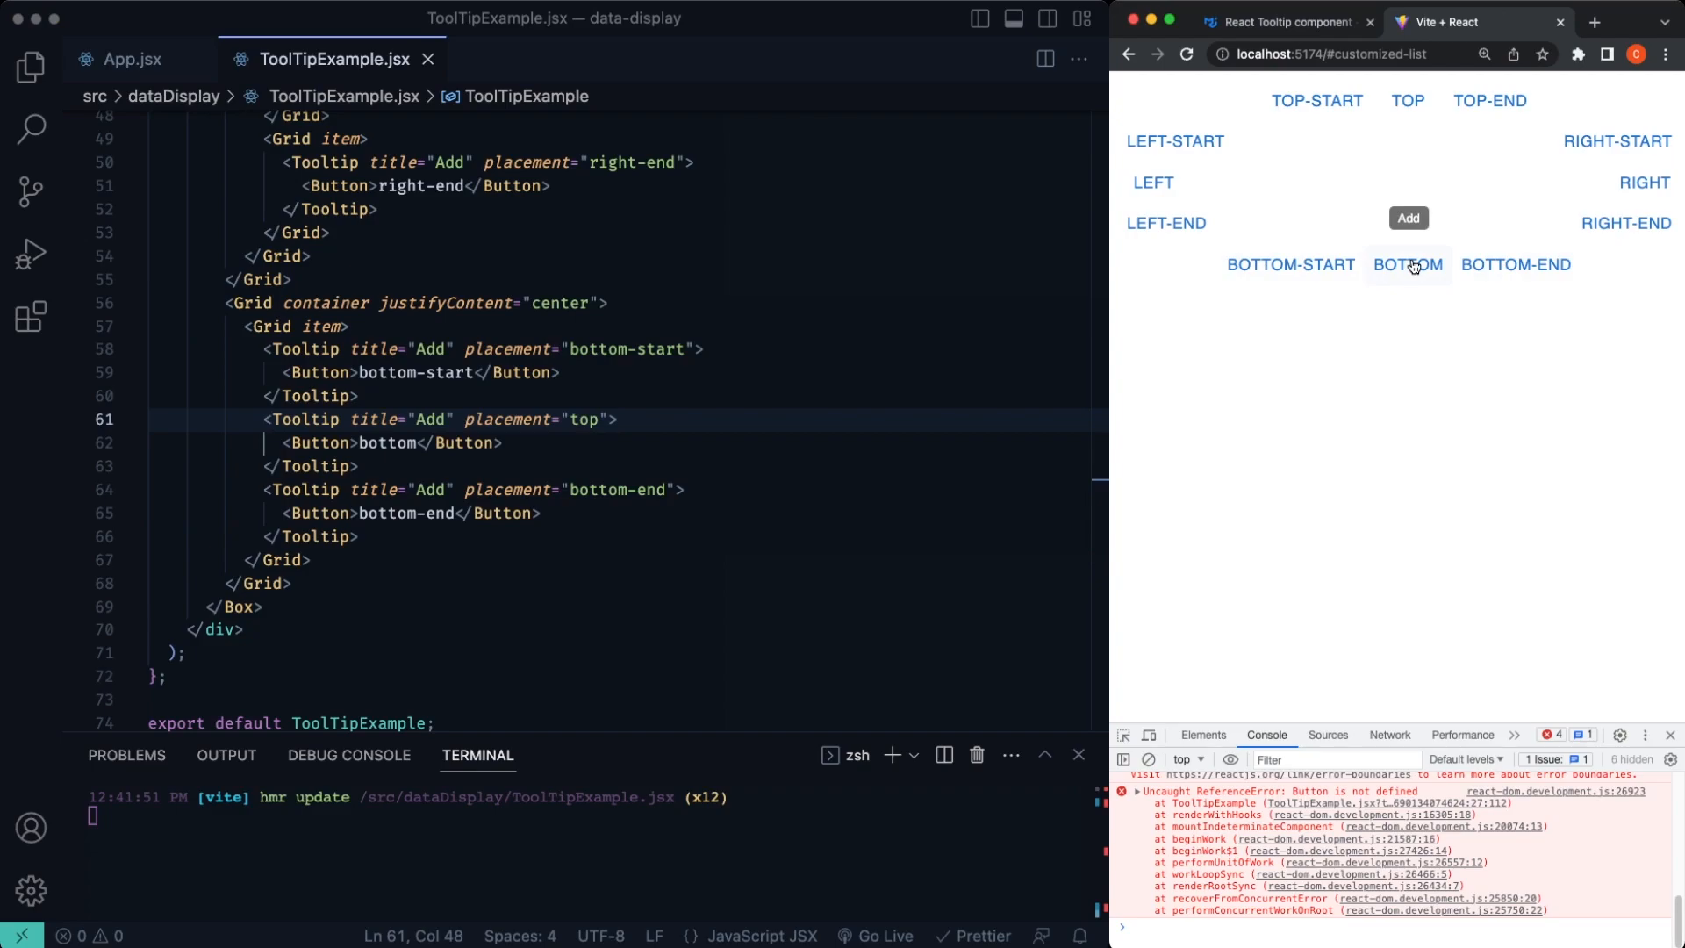
{"action": "mouse_move", "coordinate": [1408, 100]}
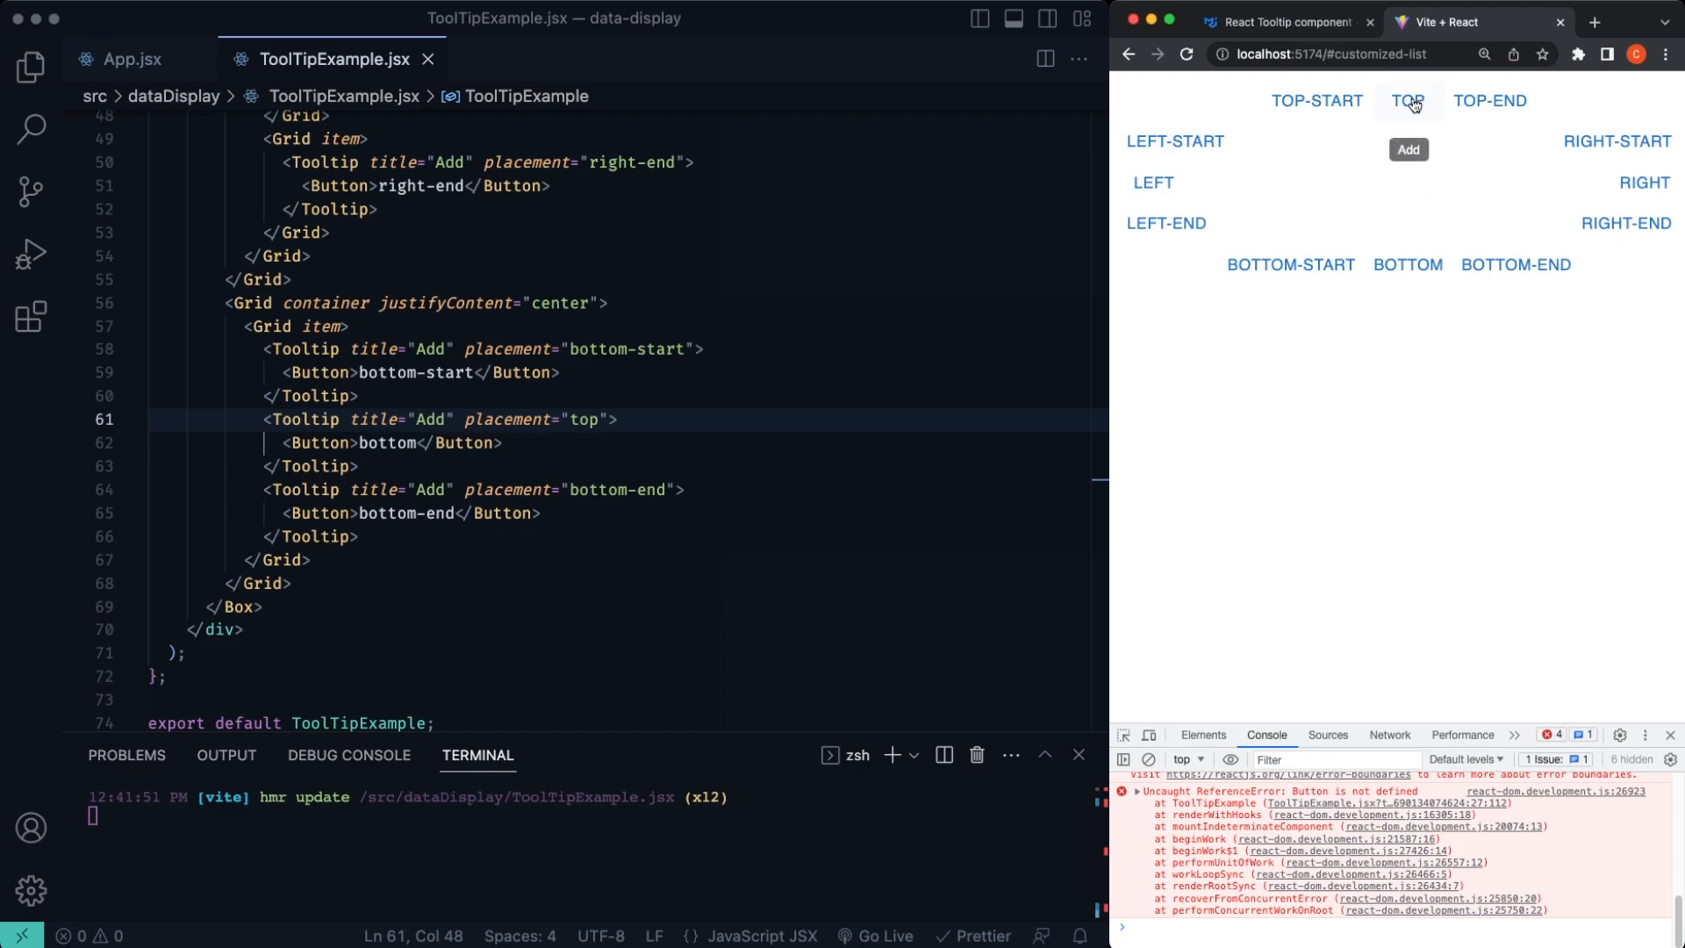
{"action": "mouse_move", "coordinate": [1267, 270]}
{"action": "type", "text": "end"}
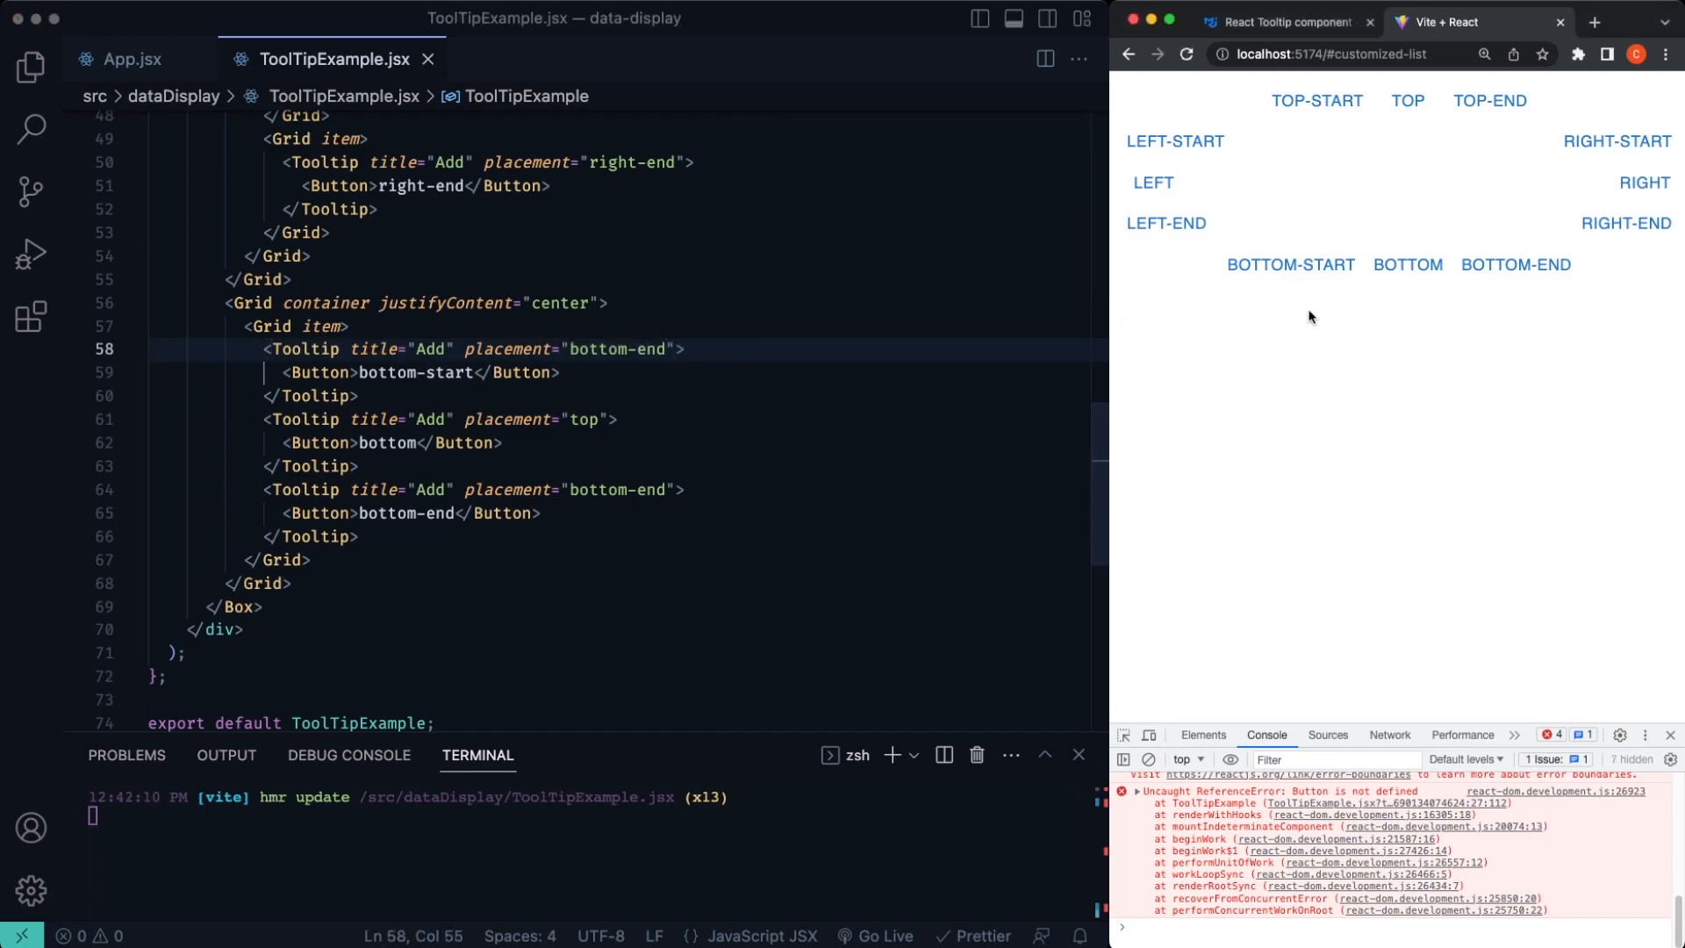
{"action": "mouse_move", "coordinate": [1557, 266]}
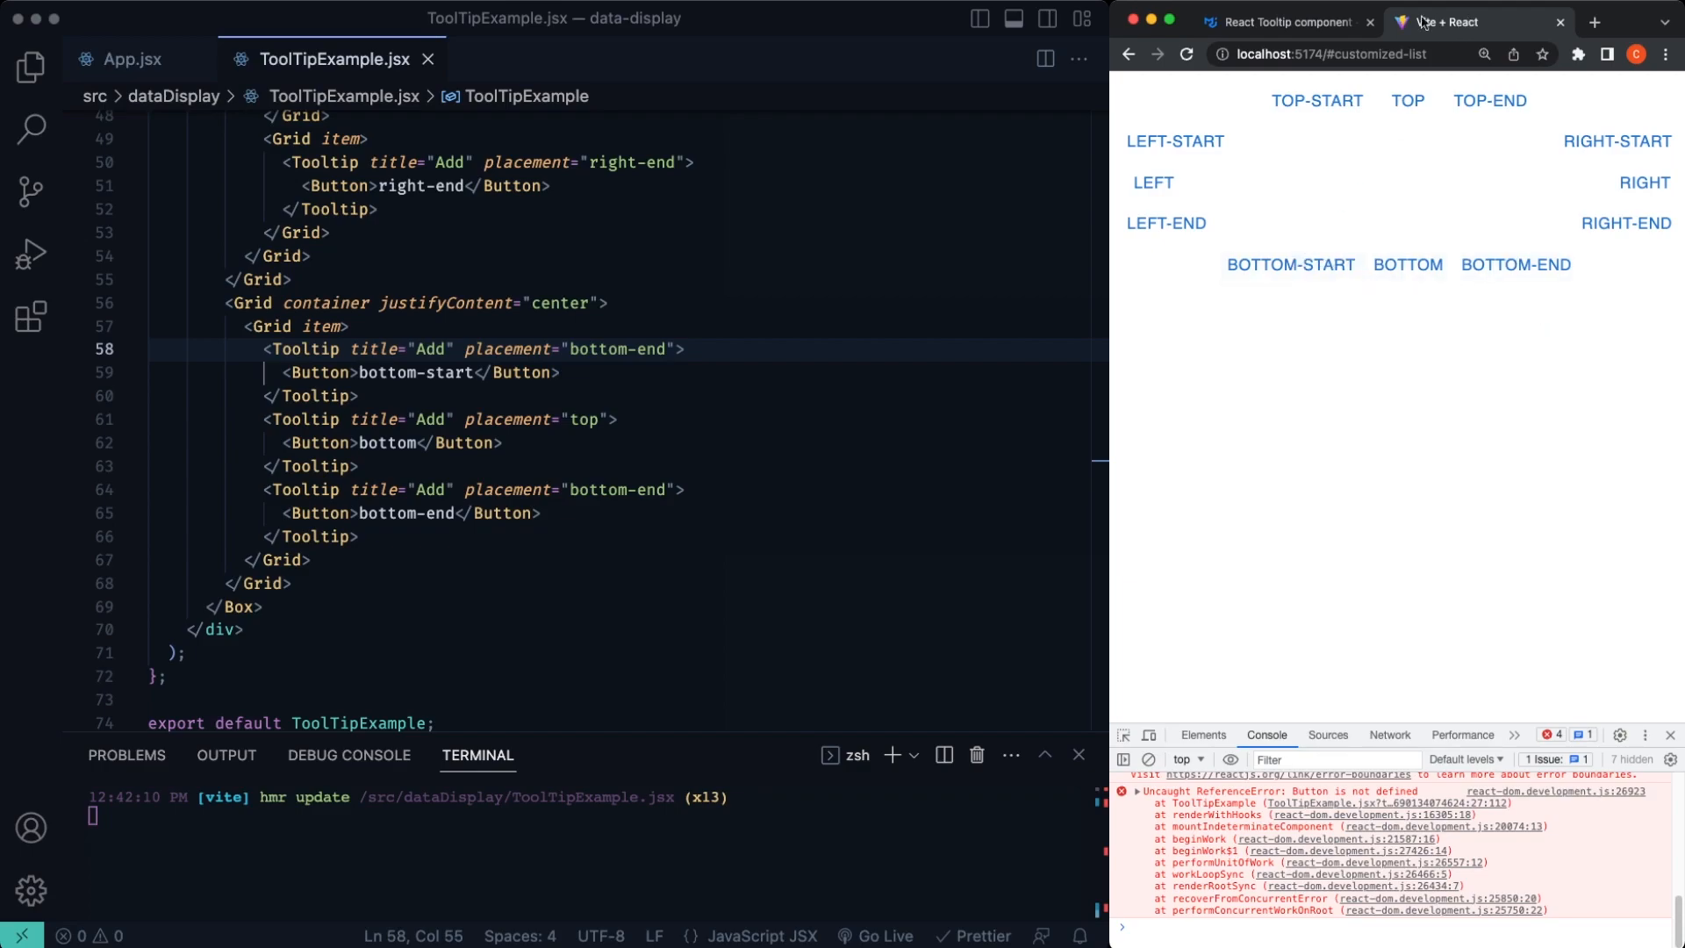
Step: Reveal the Customization example's source in the MUI docs and copy its import lines
{"action": "left_click", "coordinate": [1285, 21]}
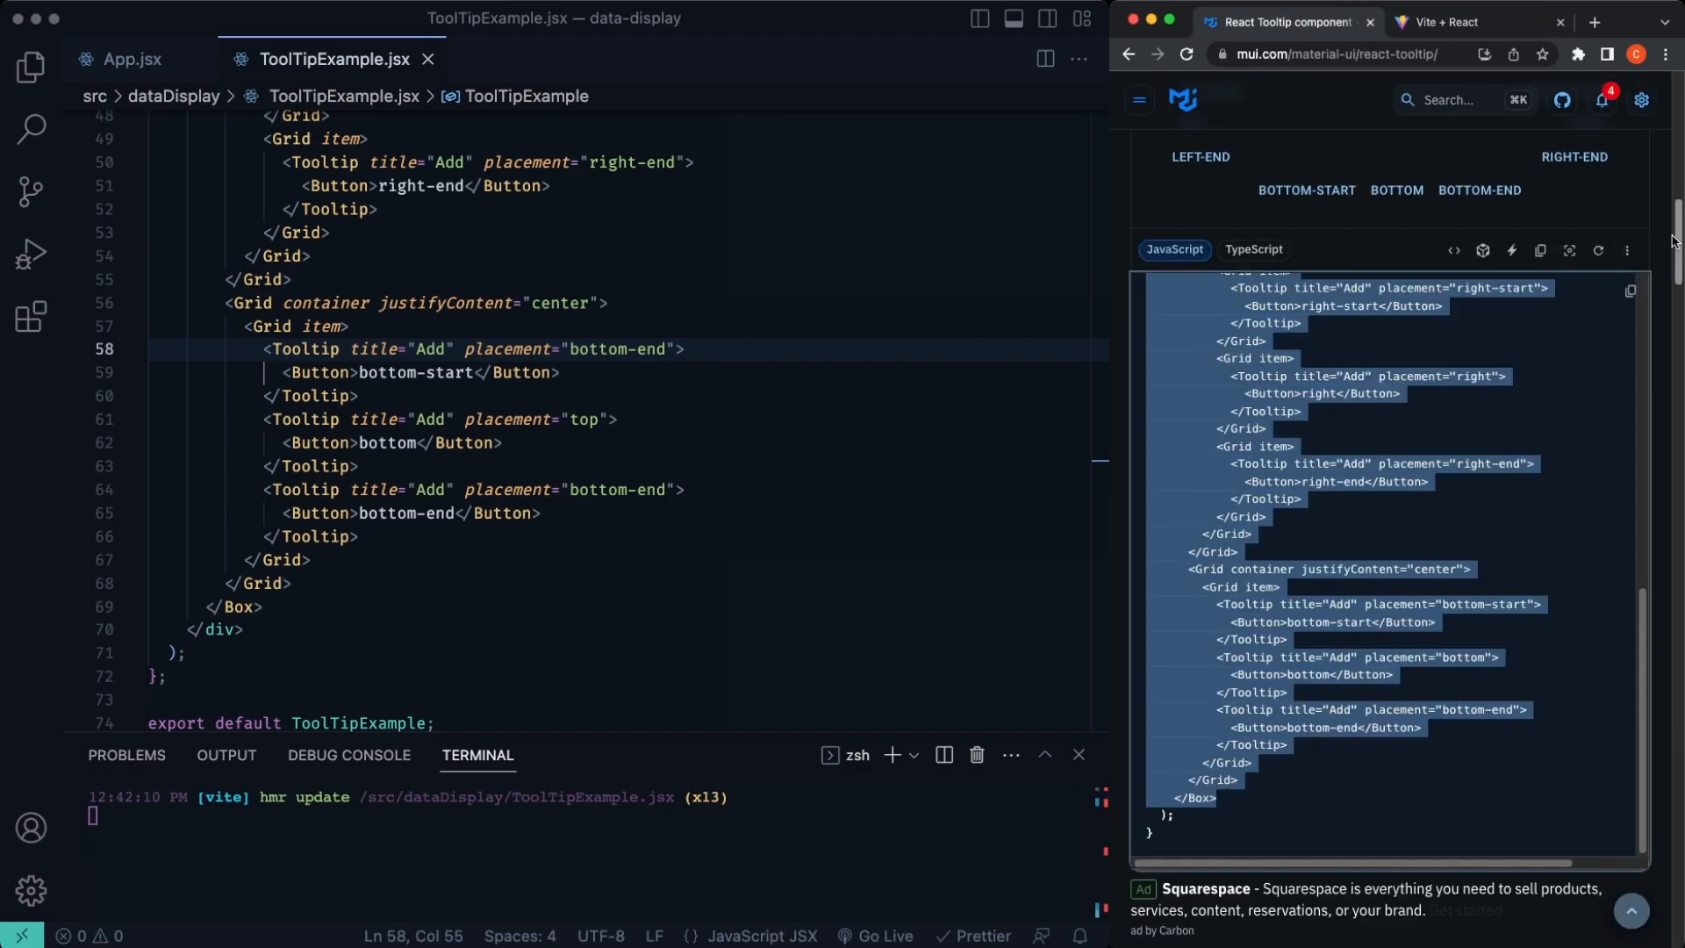
{"action": "scroll", "scroll_direction": "down", "scroll_amount": 3}
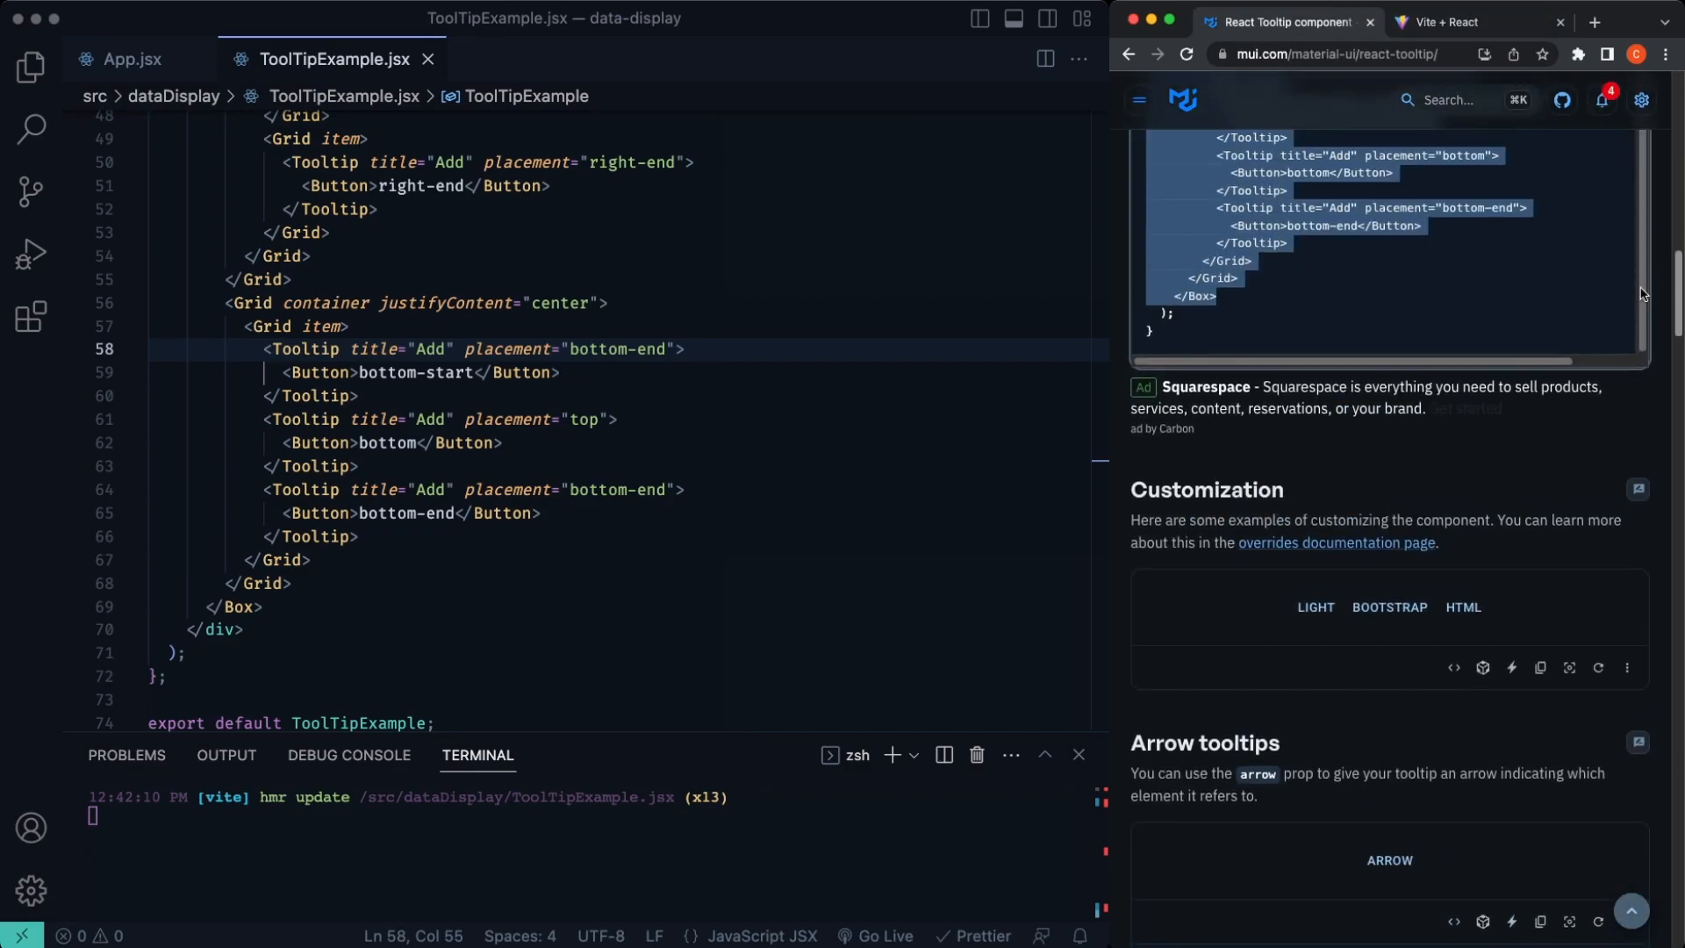
{"action": "scroll", "scroll_direction": "down", "scroll_amount": 3}
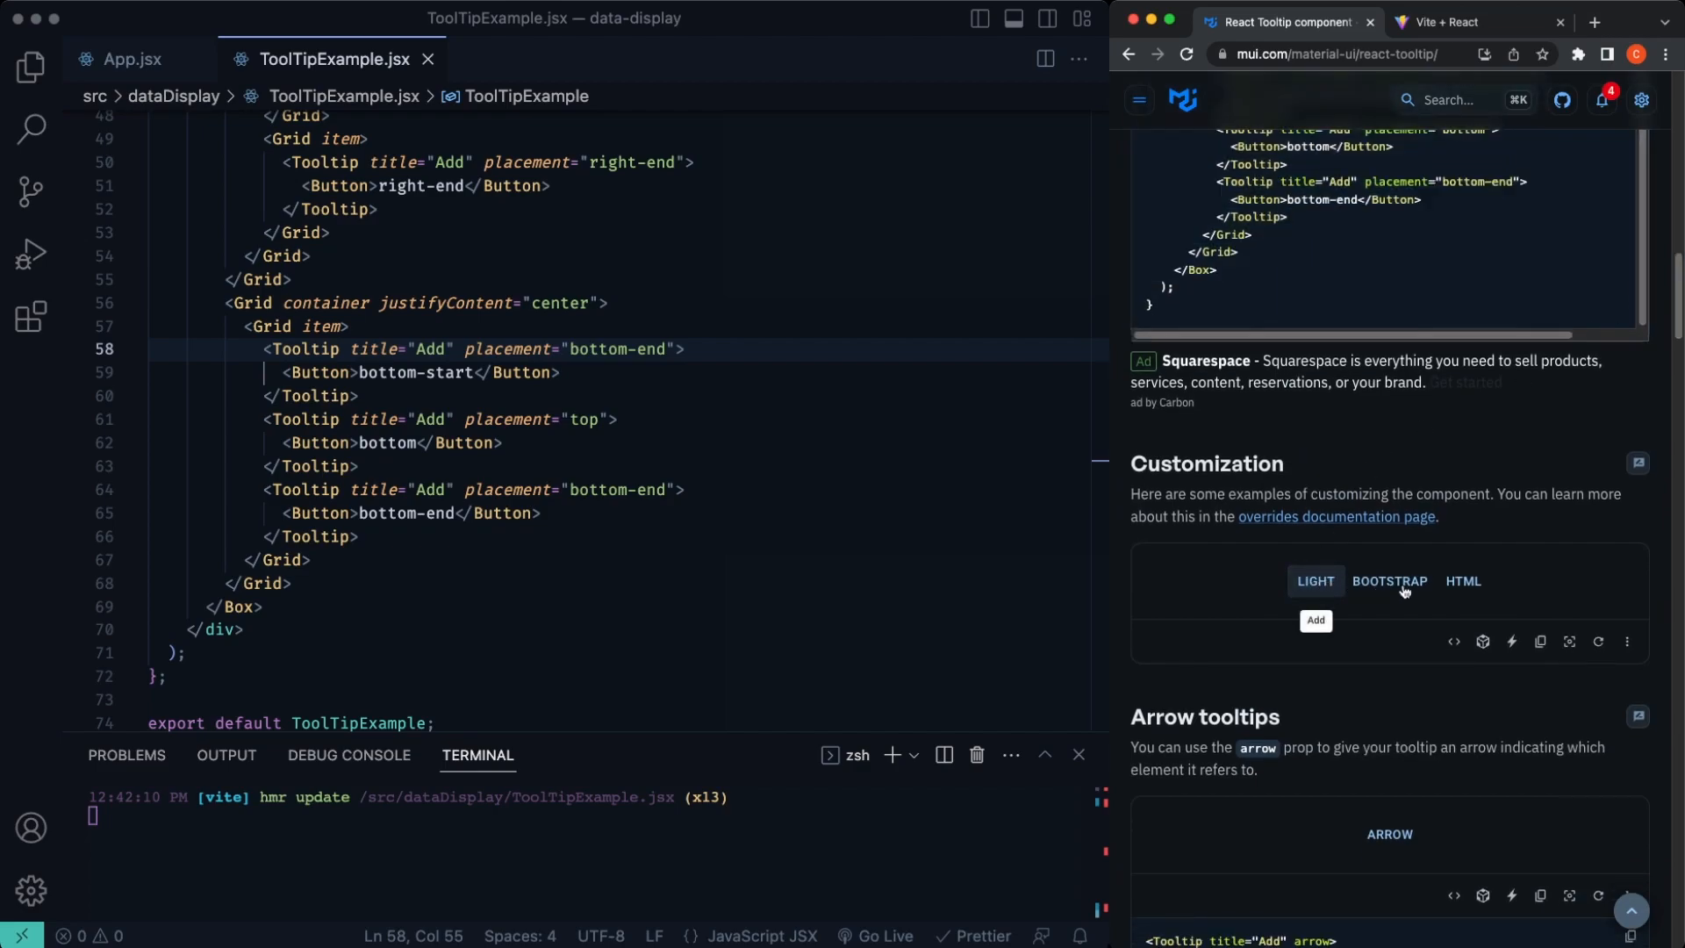
{"action": "left_click", "coordinate": [1463, 581]}
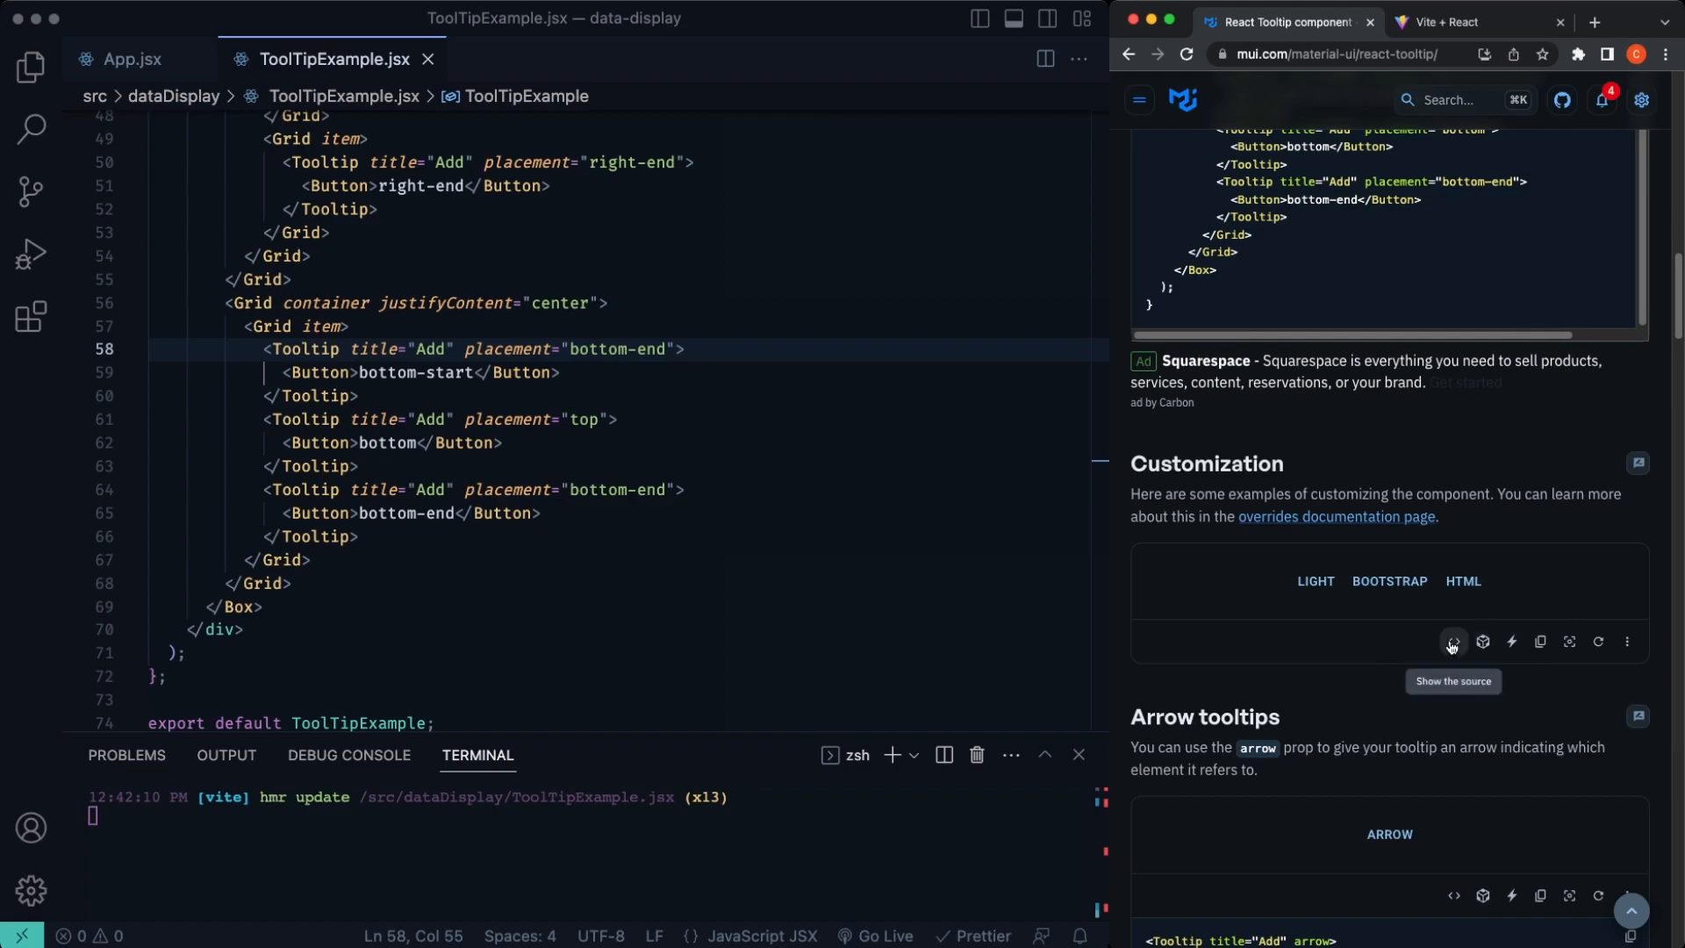
{"action": "left_click", "coordinate": [1450, 642]}
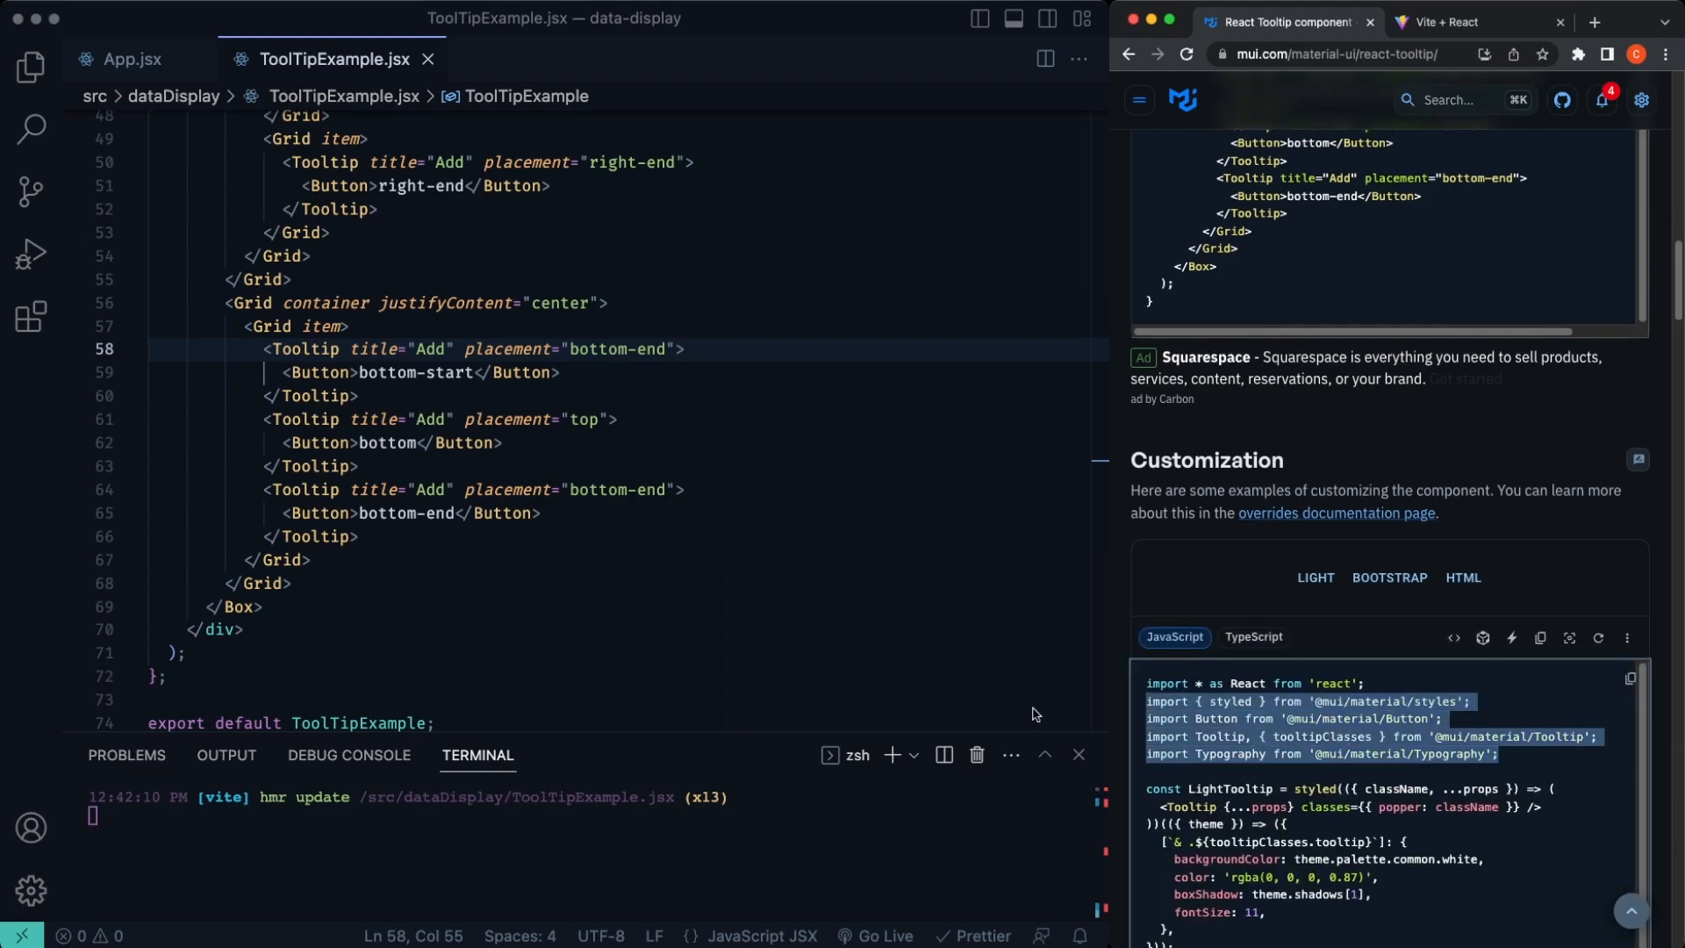
{"action": "scroll", "scroll_direction": "up", "scroll_amount": 3}
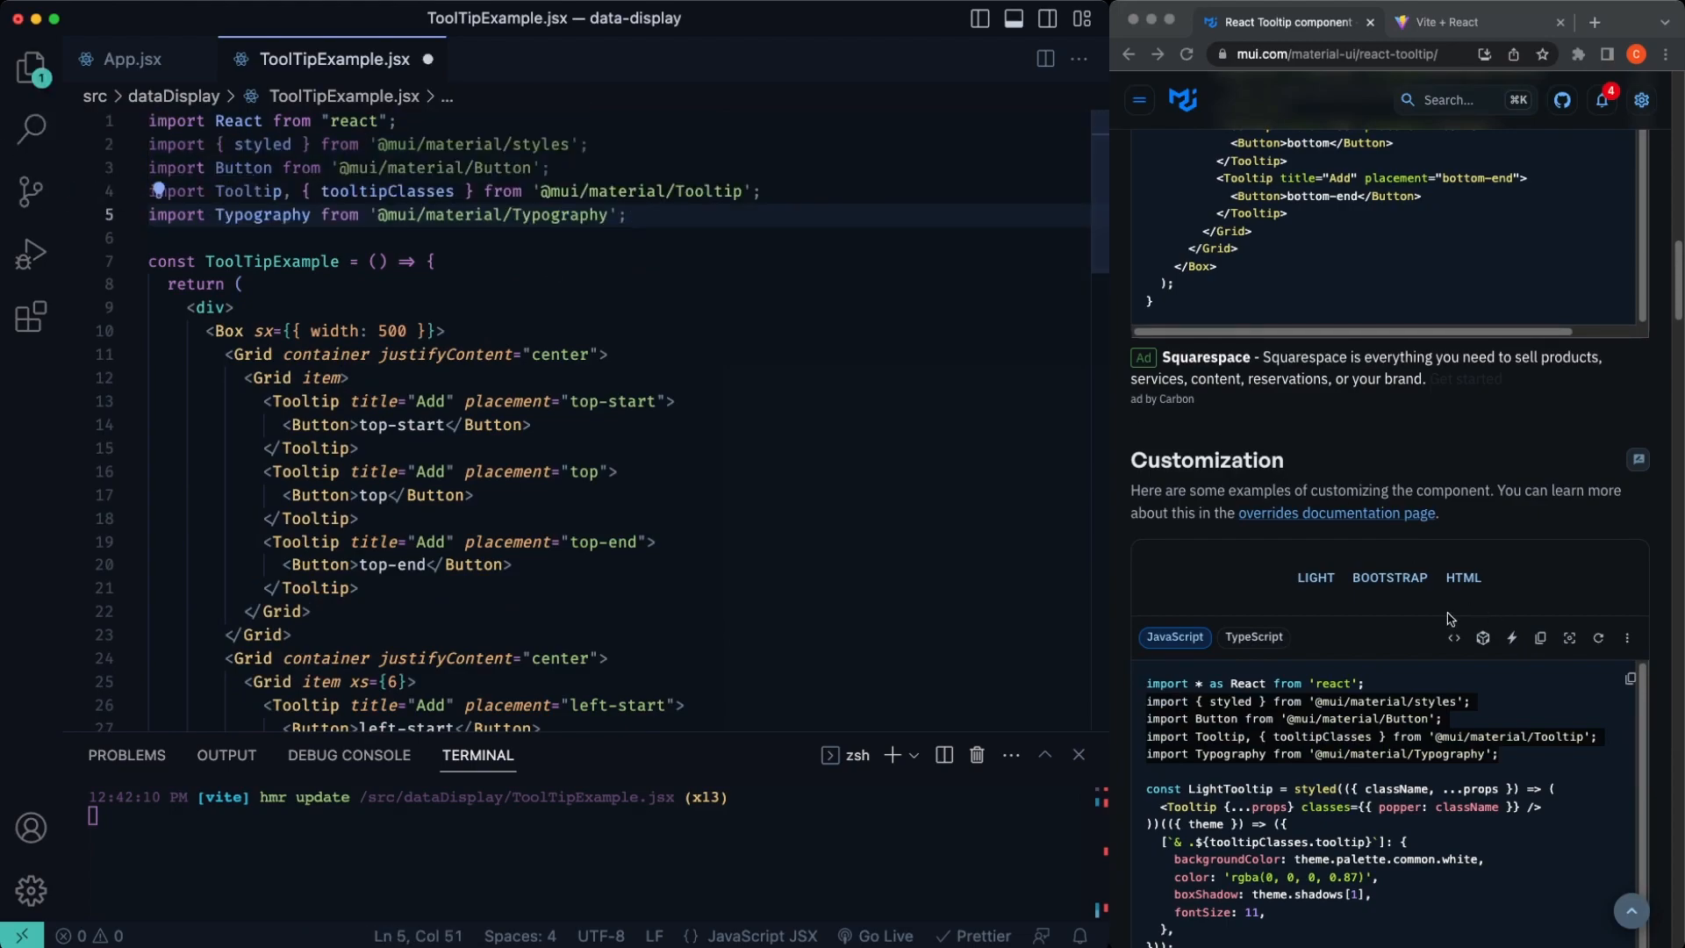
{"action": "scroll", "scroll_direction": "down", "scroll_amount": 3}
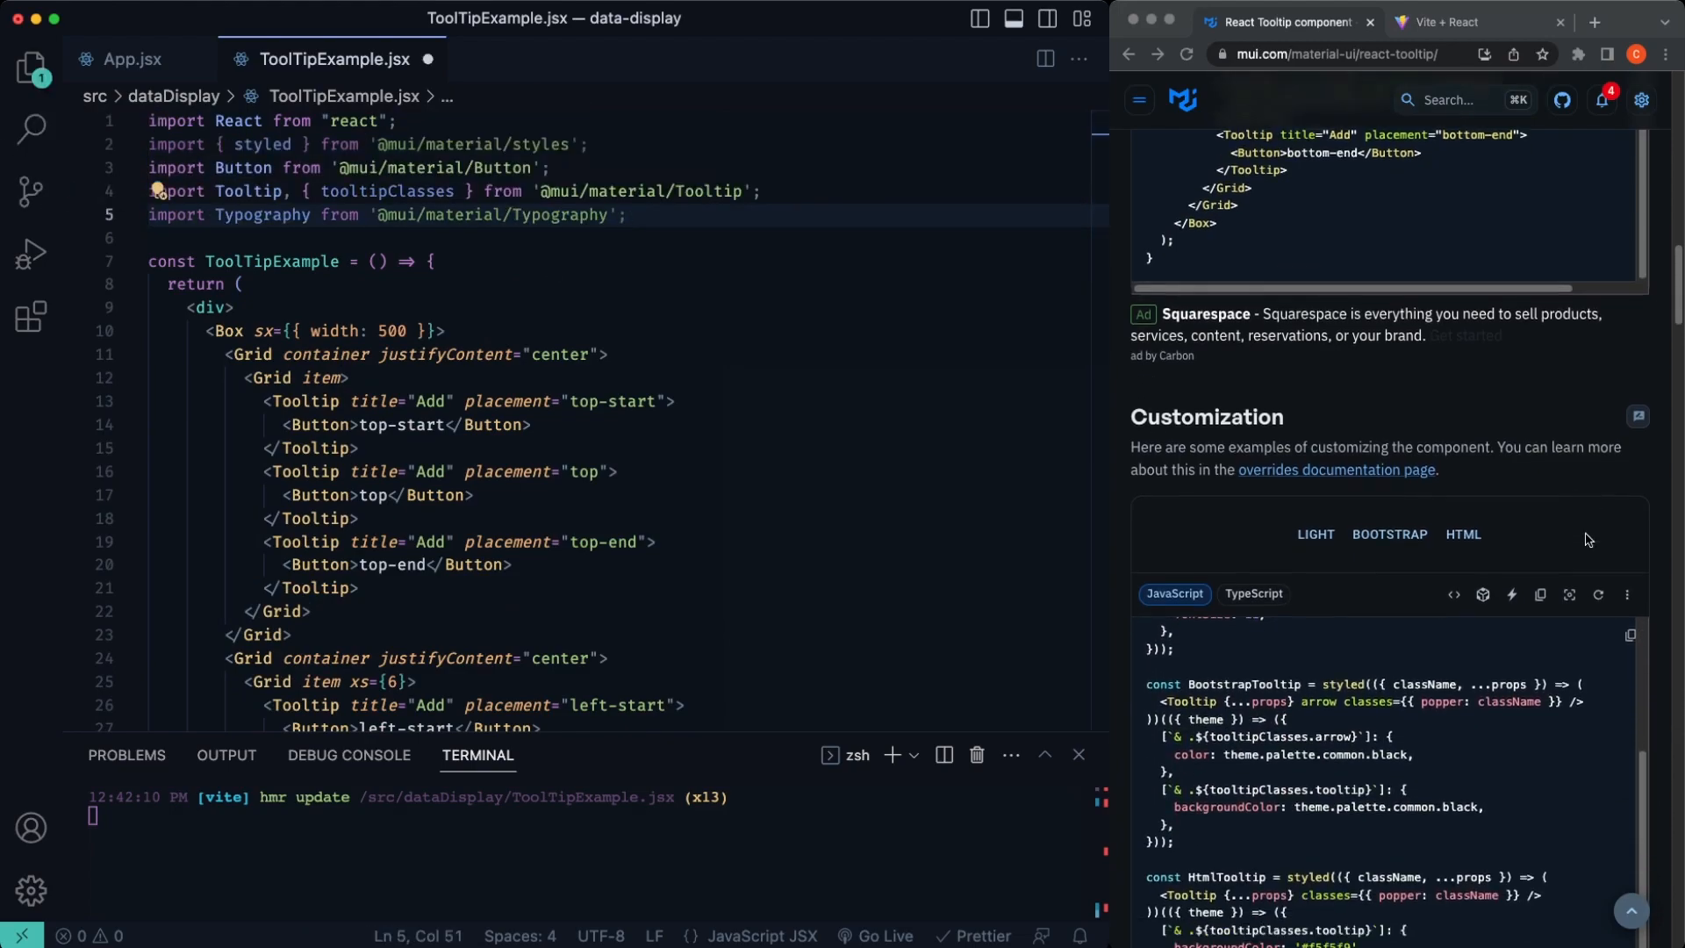
{"action": "scroll", "scroll_direction": "down", "scroll_amount": 3}
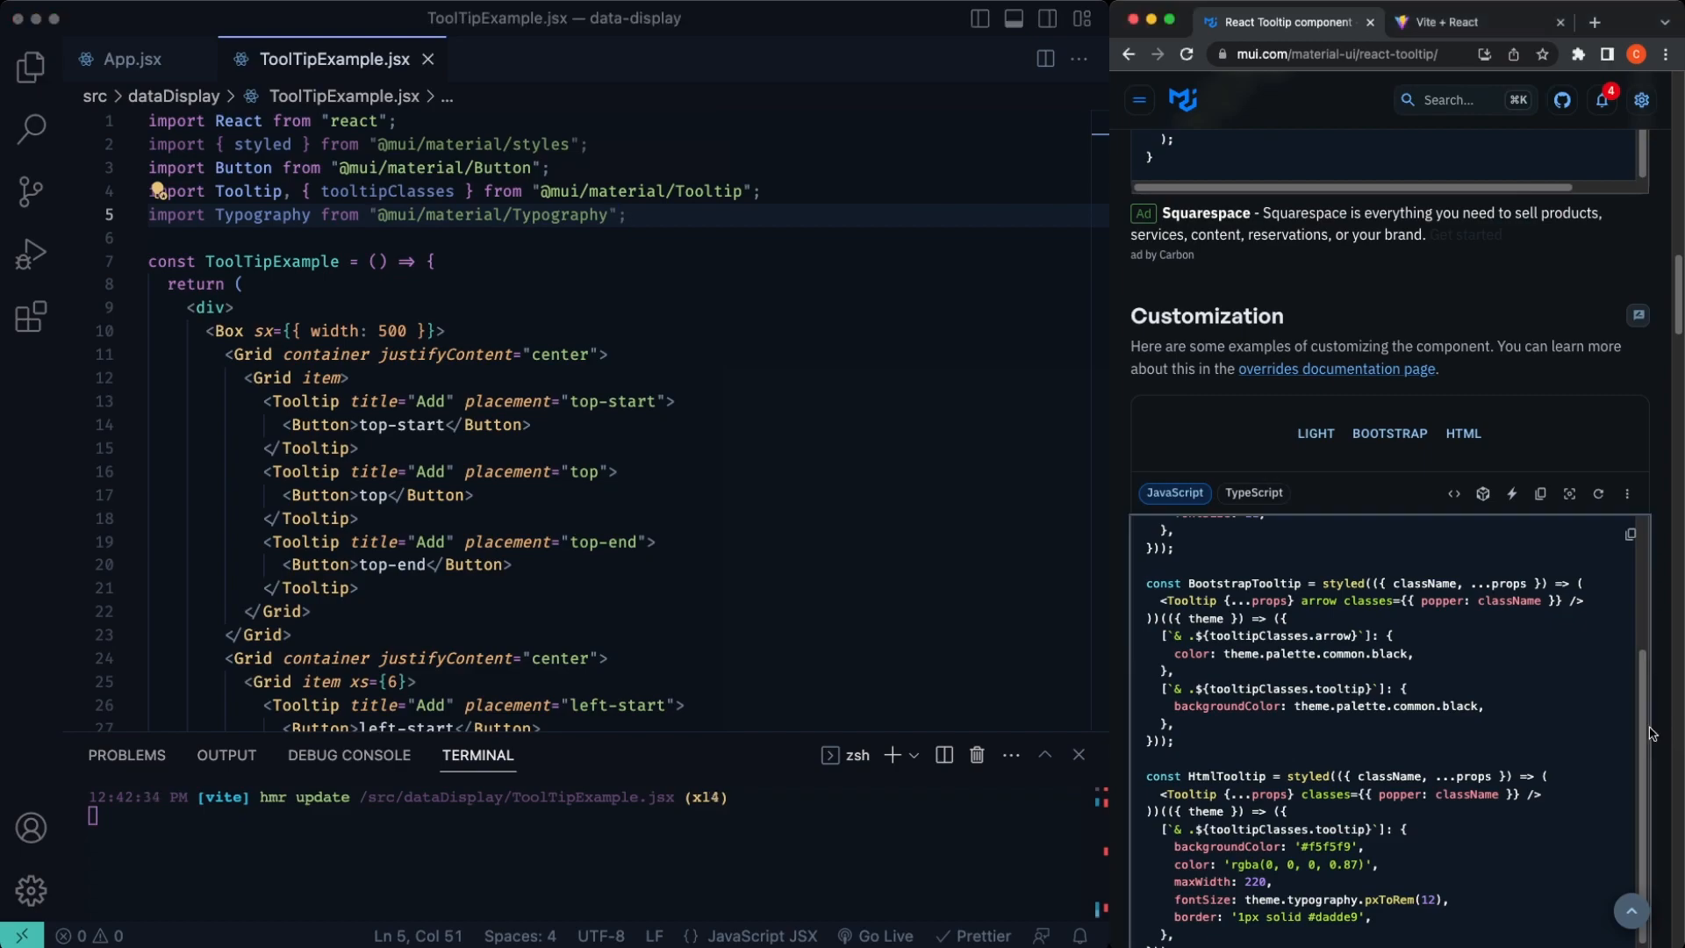
{"action": "scroll", "scroll_direction": "up", "scroll_amount": 3}
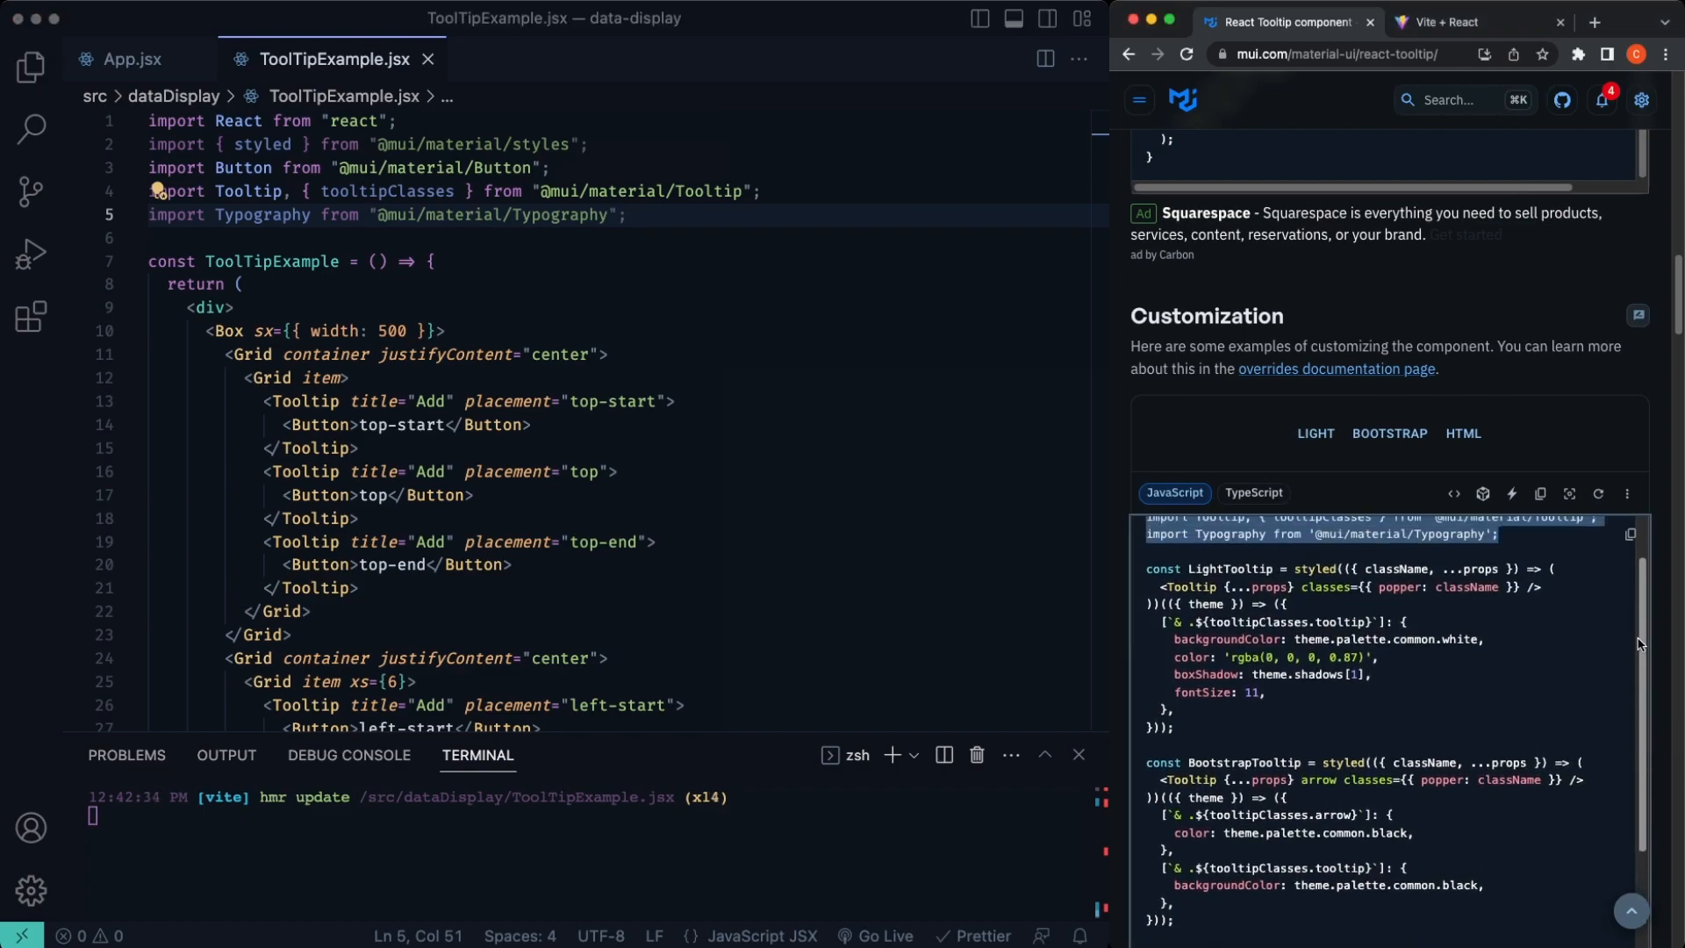
{"action": "scroll", "scroll_direction": "down", "scroll_amount": 3}
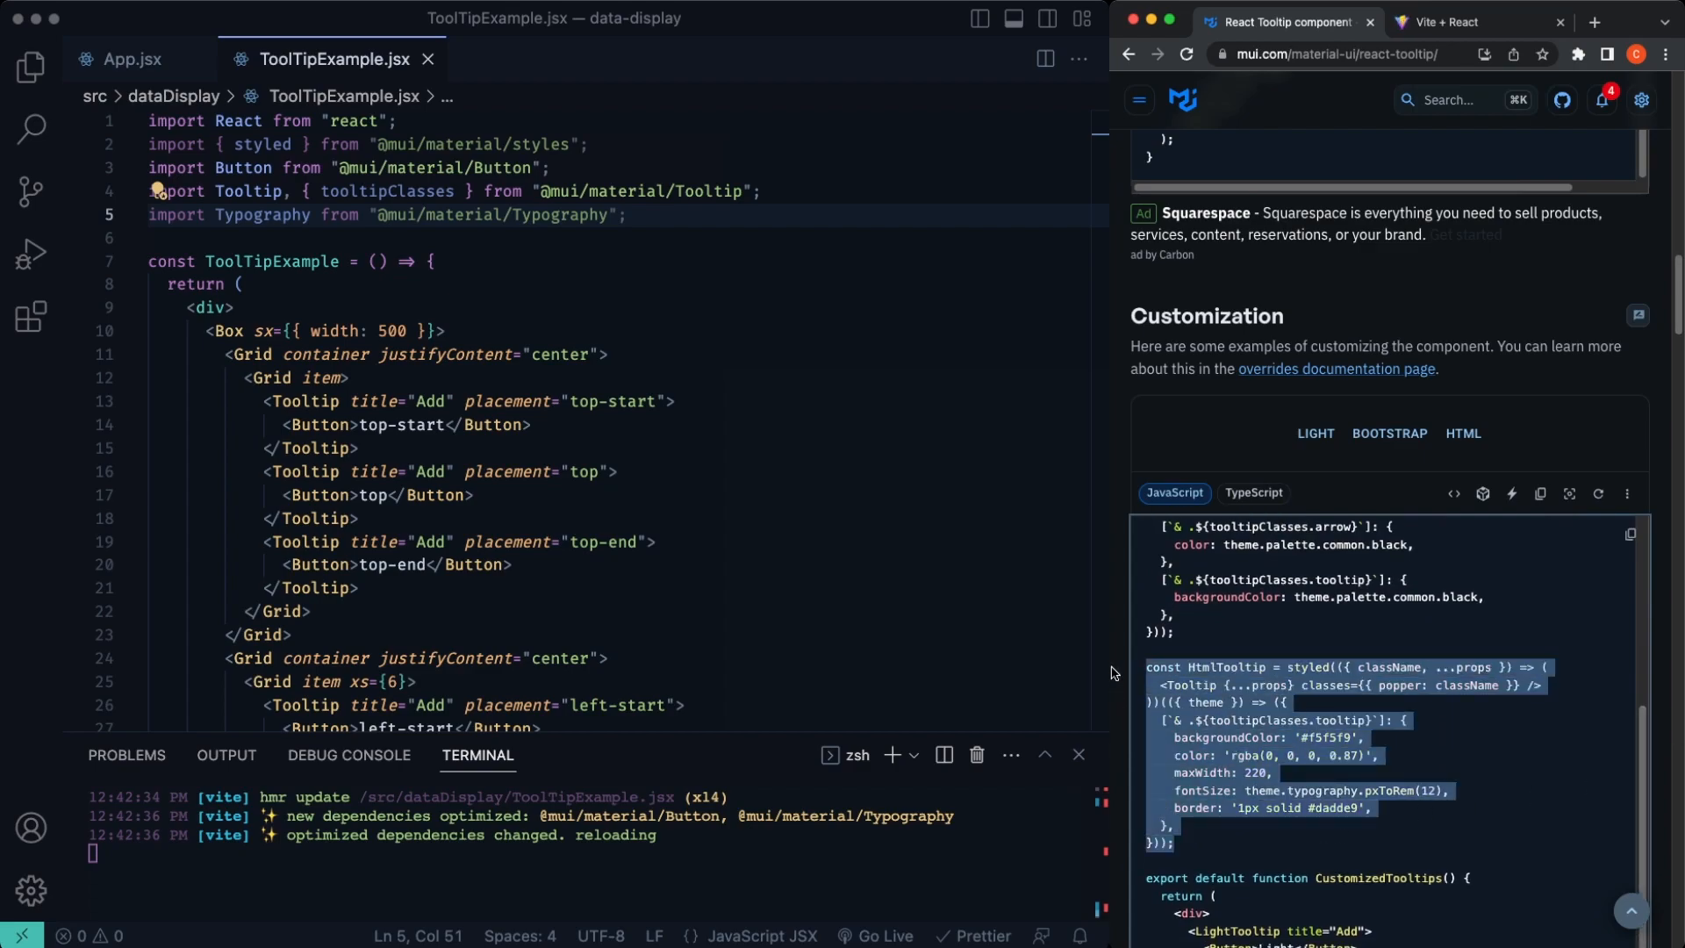
Step: Paste the styled, tooltipClasses and Typography imports into ToolTipExample.jsx
{"action": "left_click", "coordinate": [404, 237]}
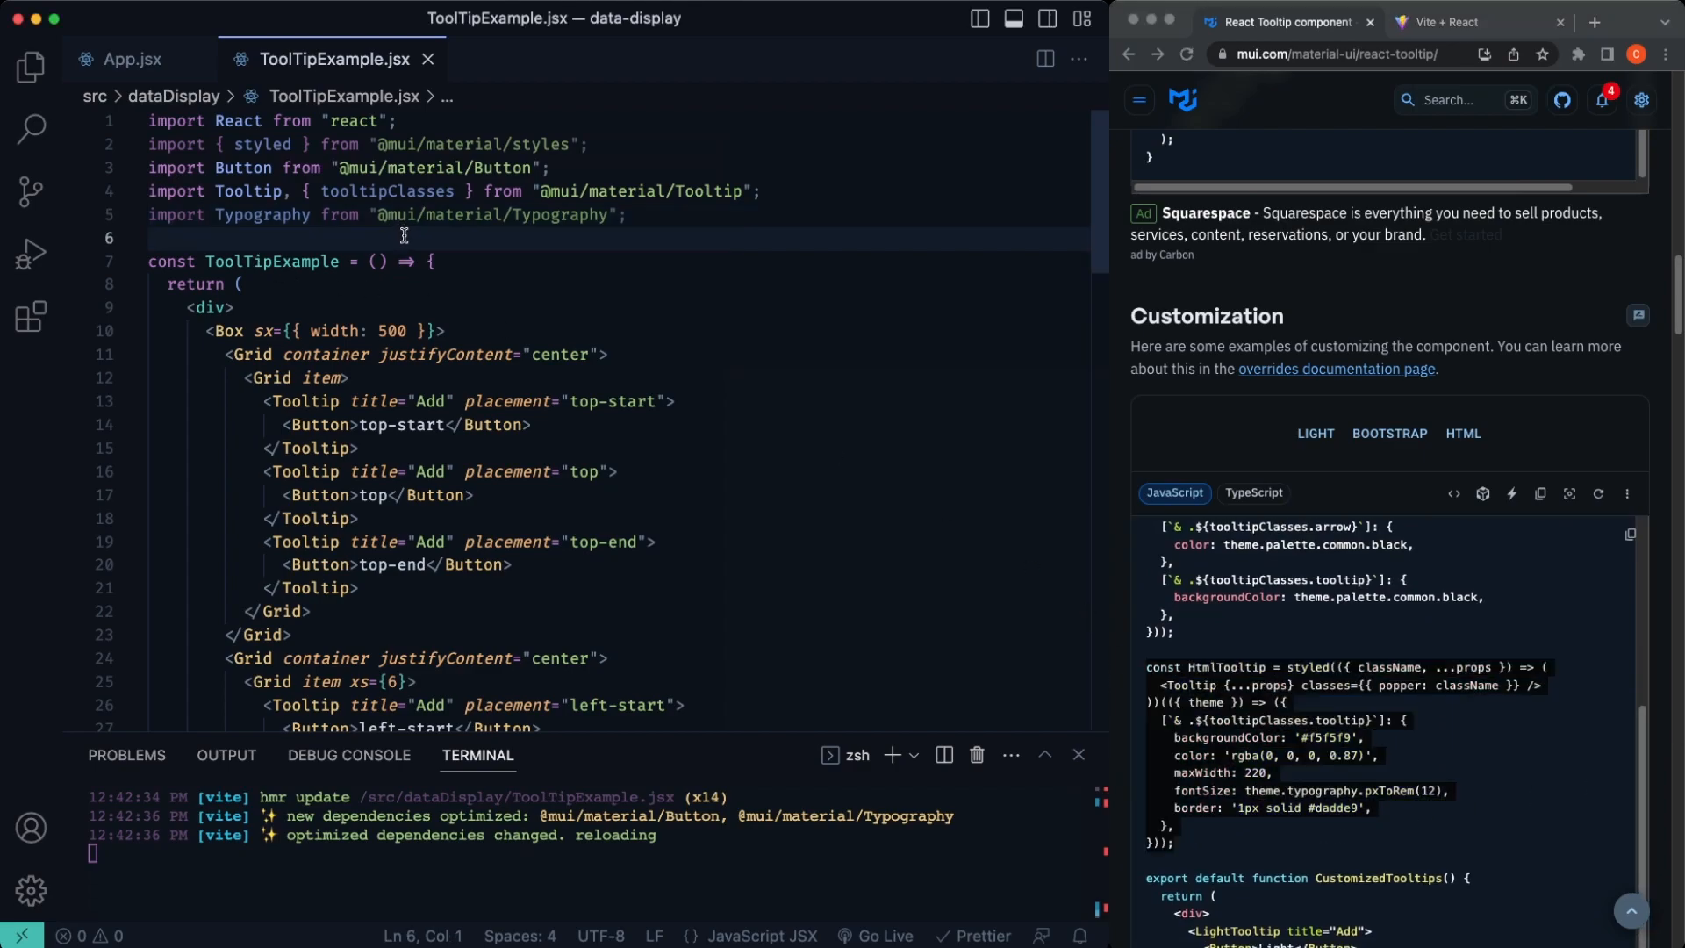
{"action": "left_click", "coordinate": [616, 260]}
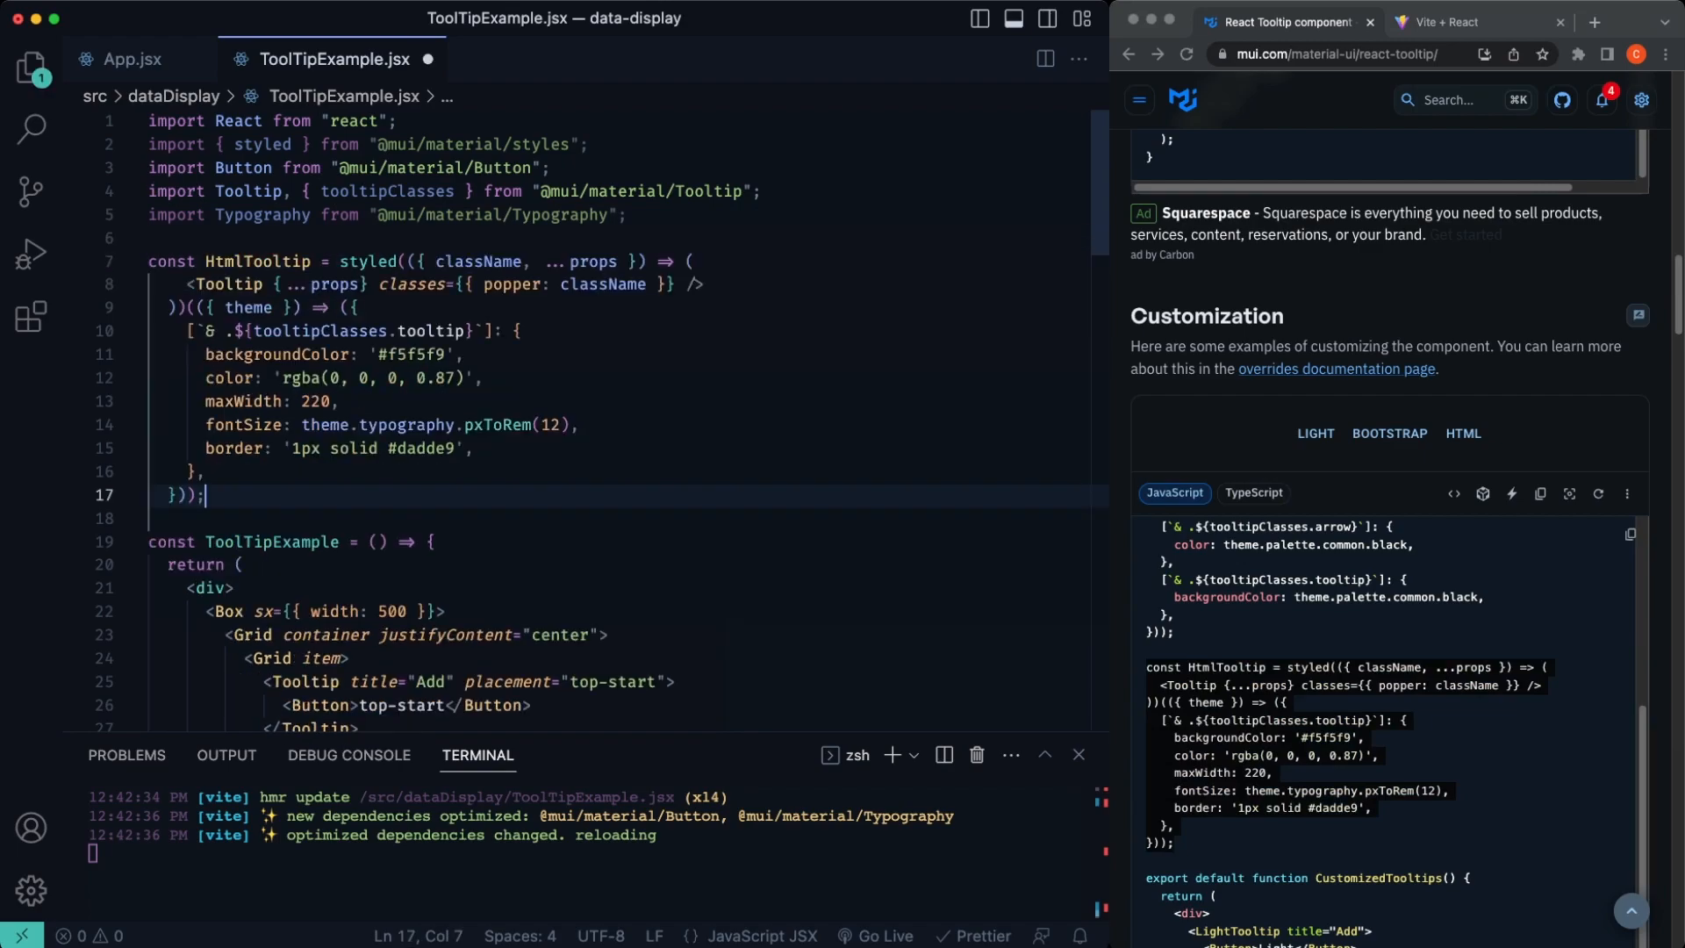
Step: Paste the HtmlTooltip styled() definition with #f5f5f9 background, 220 max width and thin border after the imports
{"action": "scroll", "scroll_direction": "down", "scroll_amount": 3}
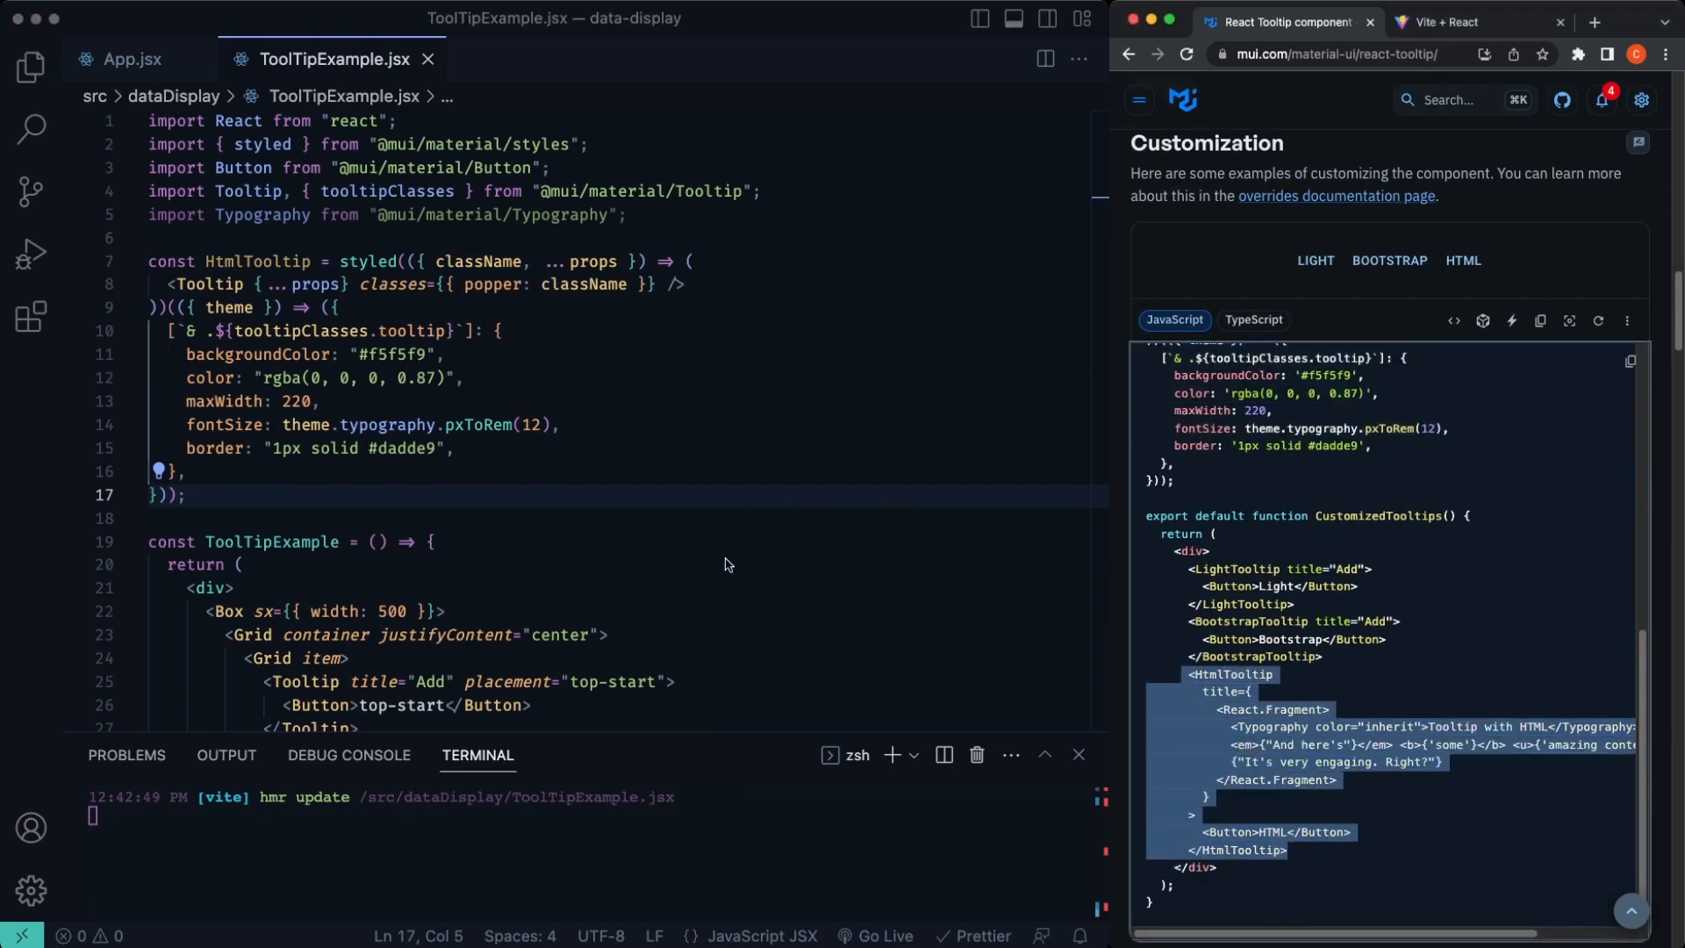
{"action": "mouse_move", "coordinate": [237, 630]}
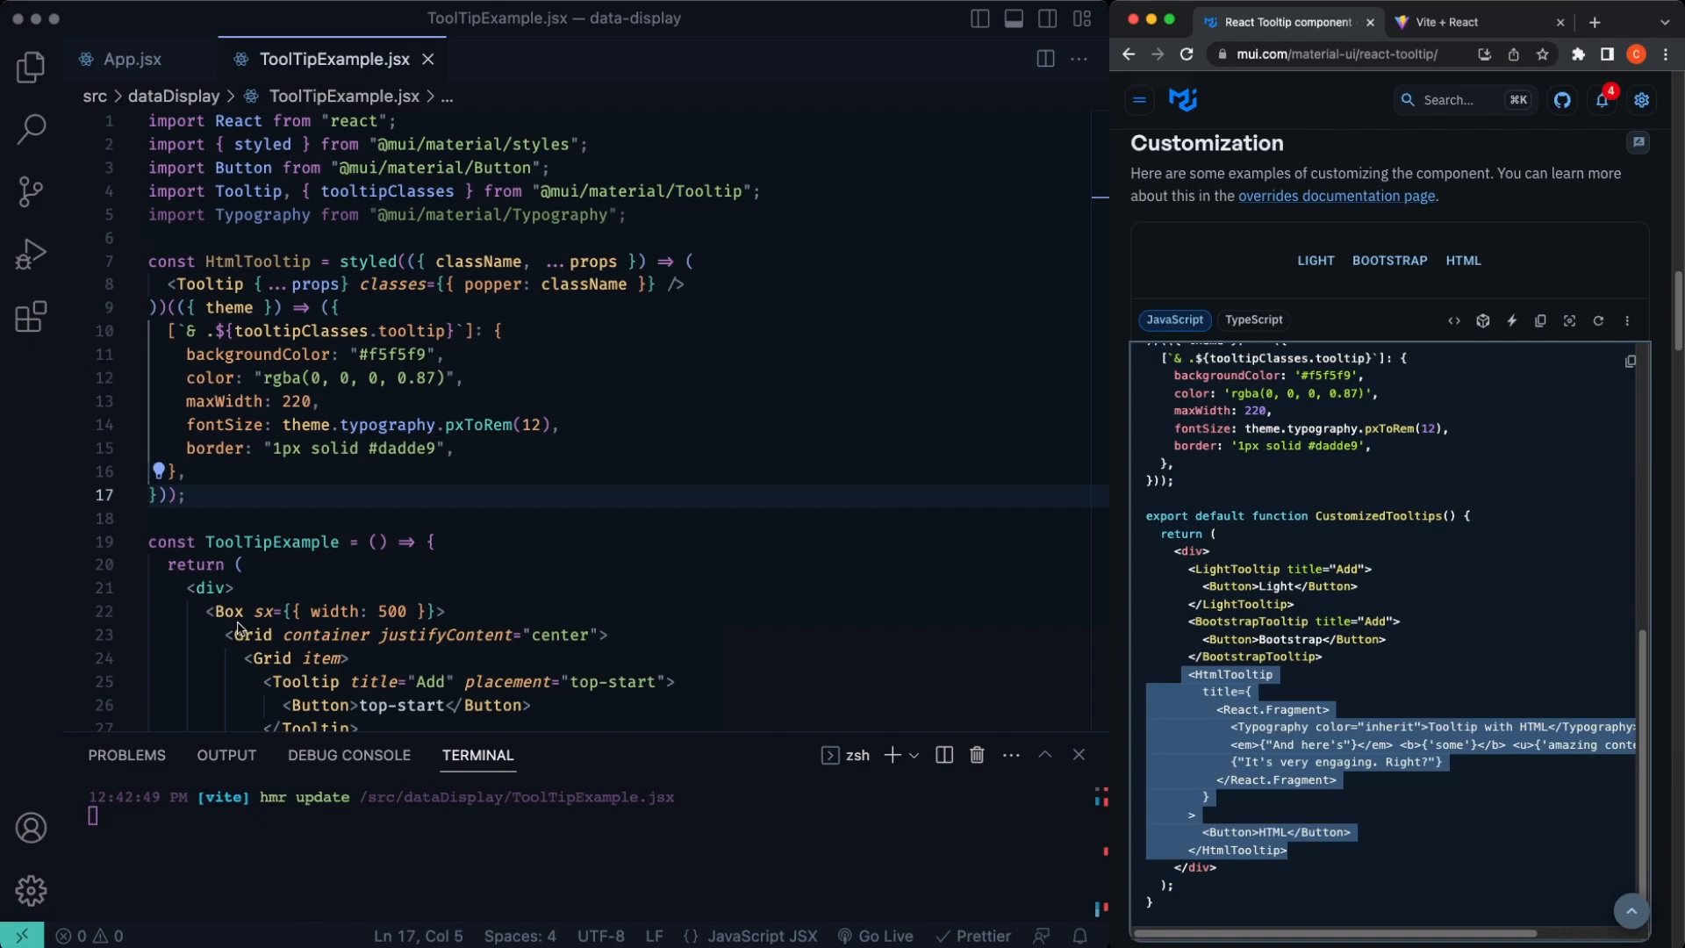
{"action": "left_click", "coordinate": [207, 611]}
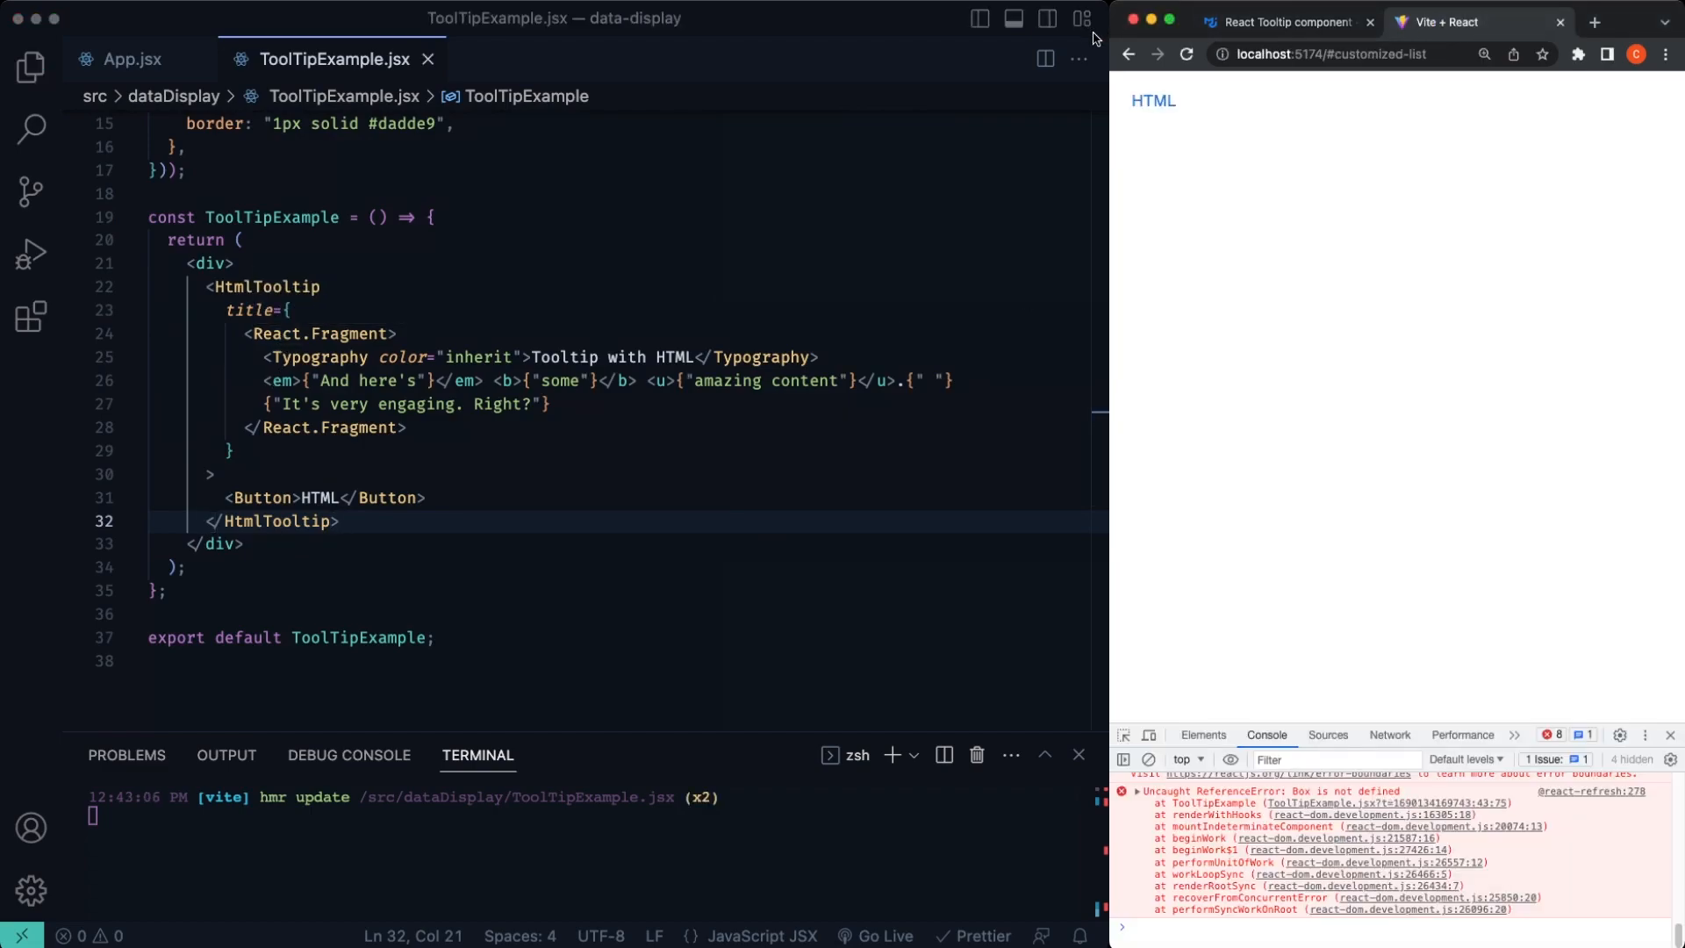
{"action": "mouse_move", "coordinate": [1152, 100]}
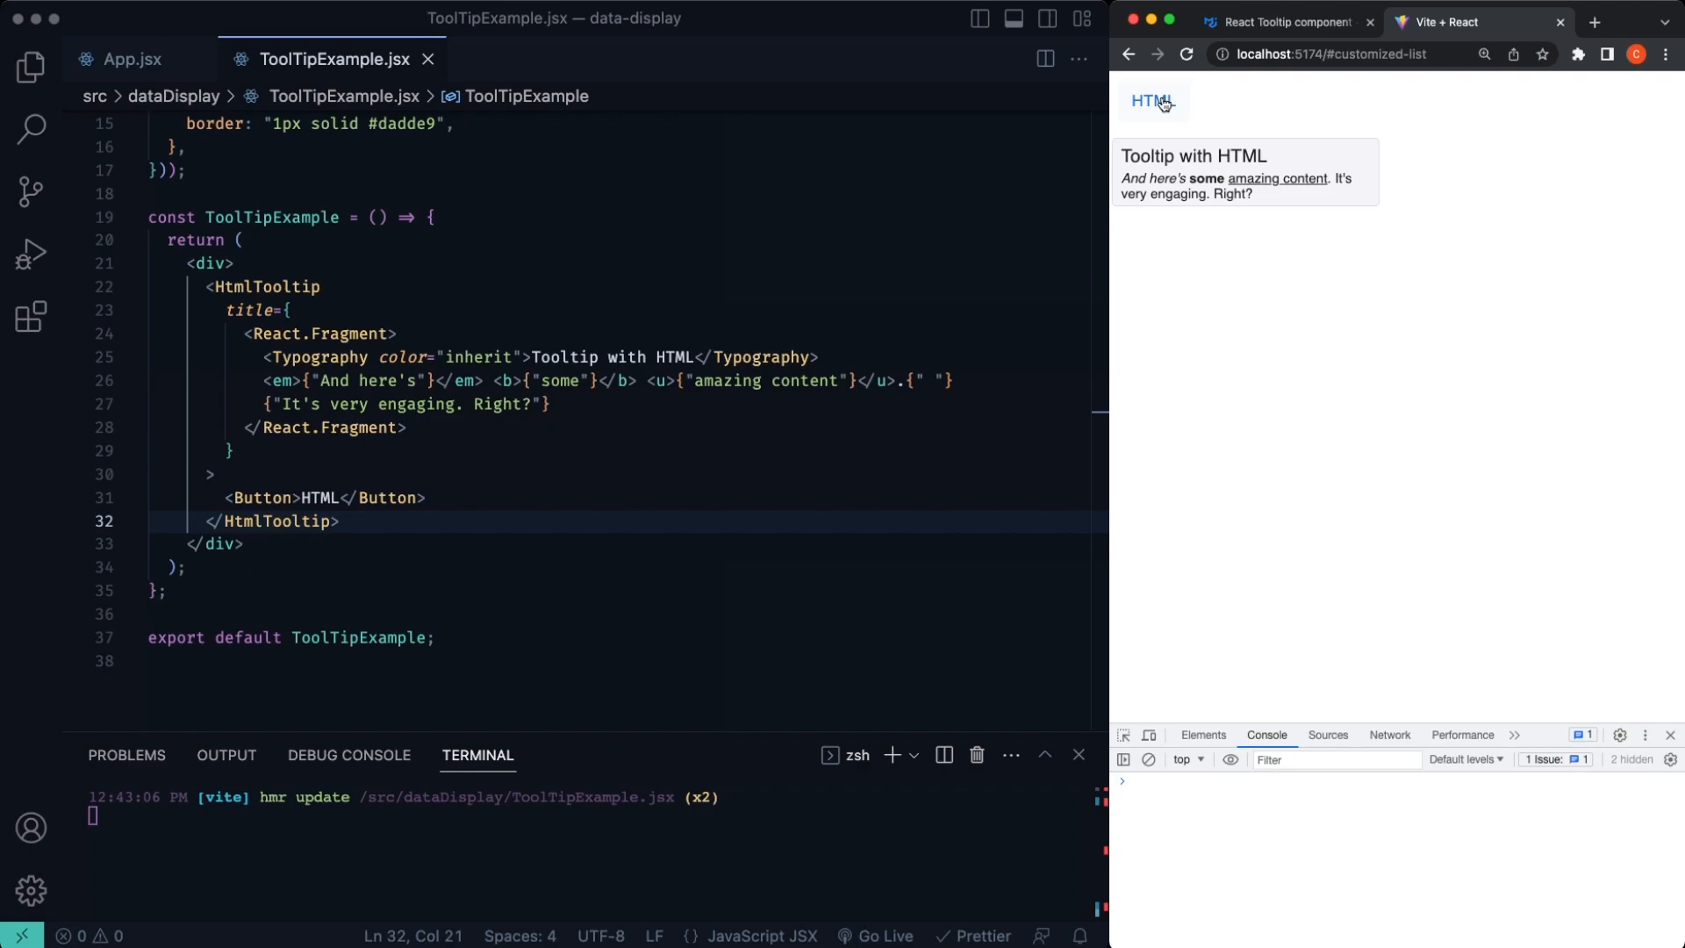
{"action": "mouse_move", "coordinate": [1161, 133]}
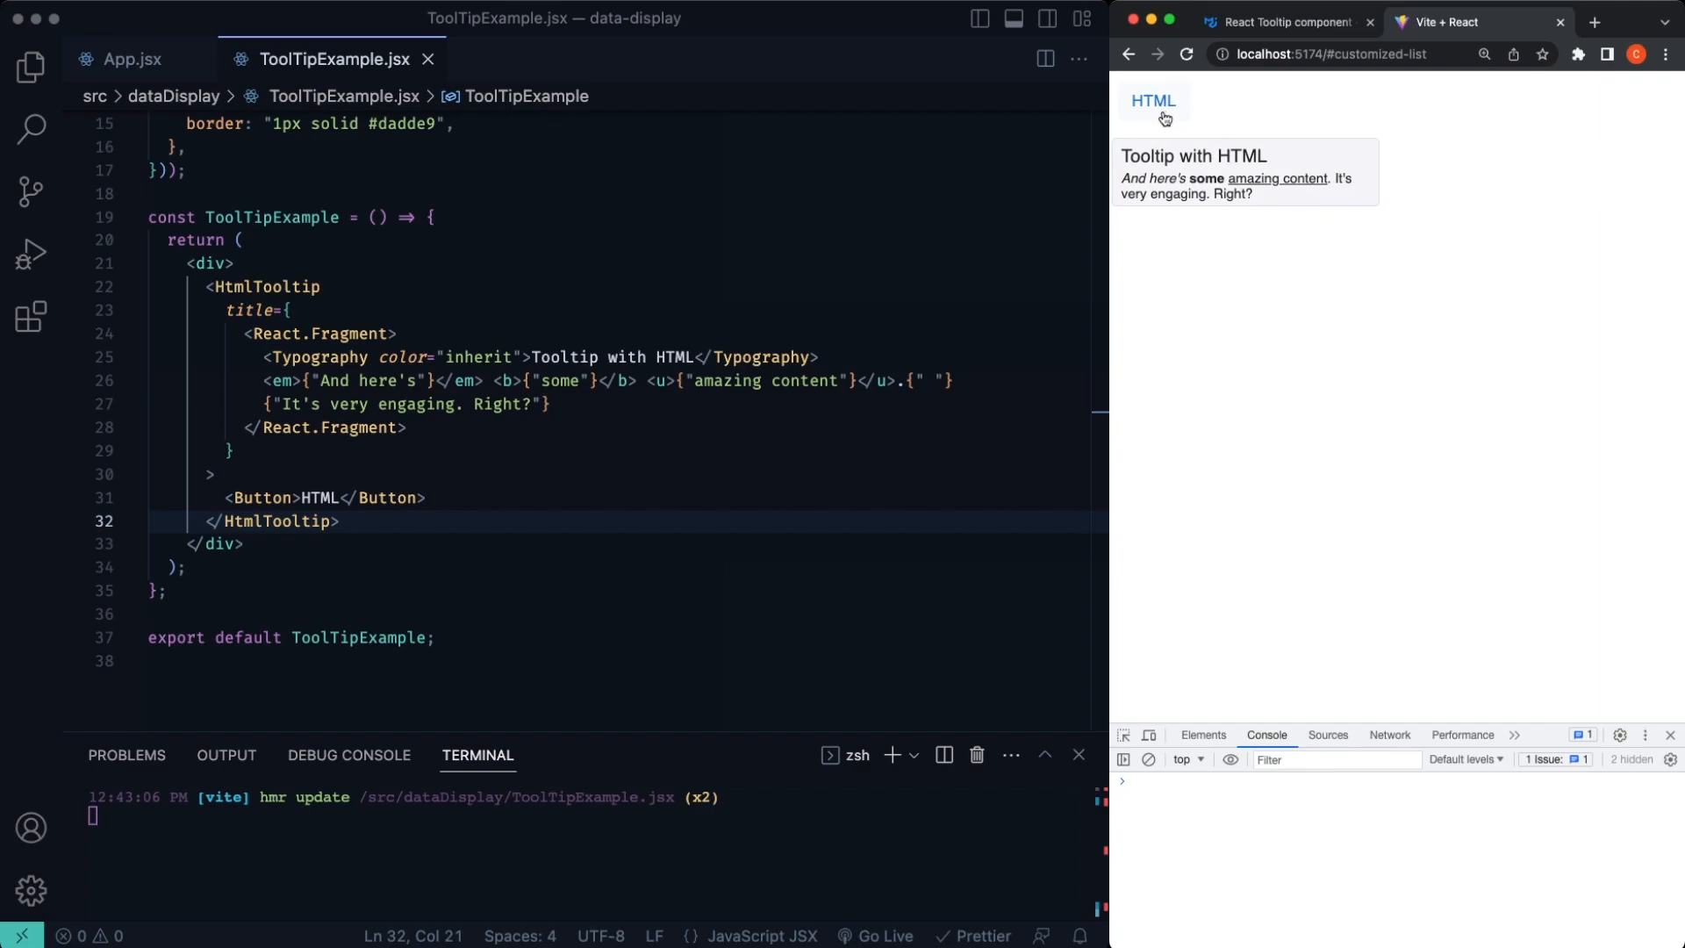
{"action": "mouse_move", "coordinate": [1211, 115]}
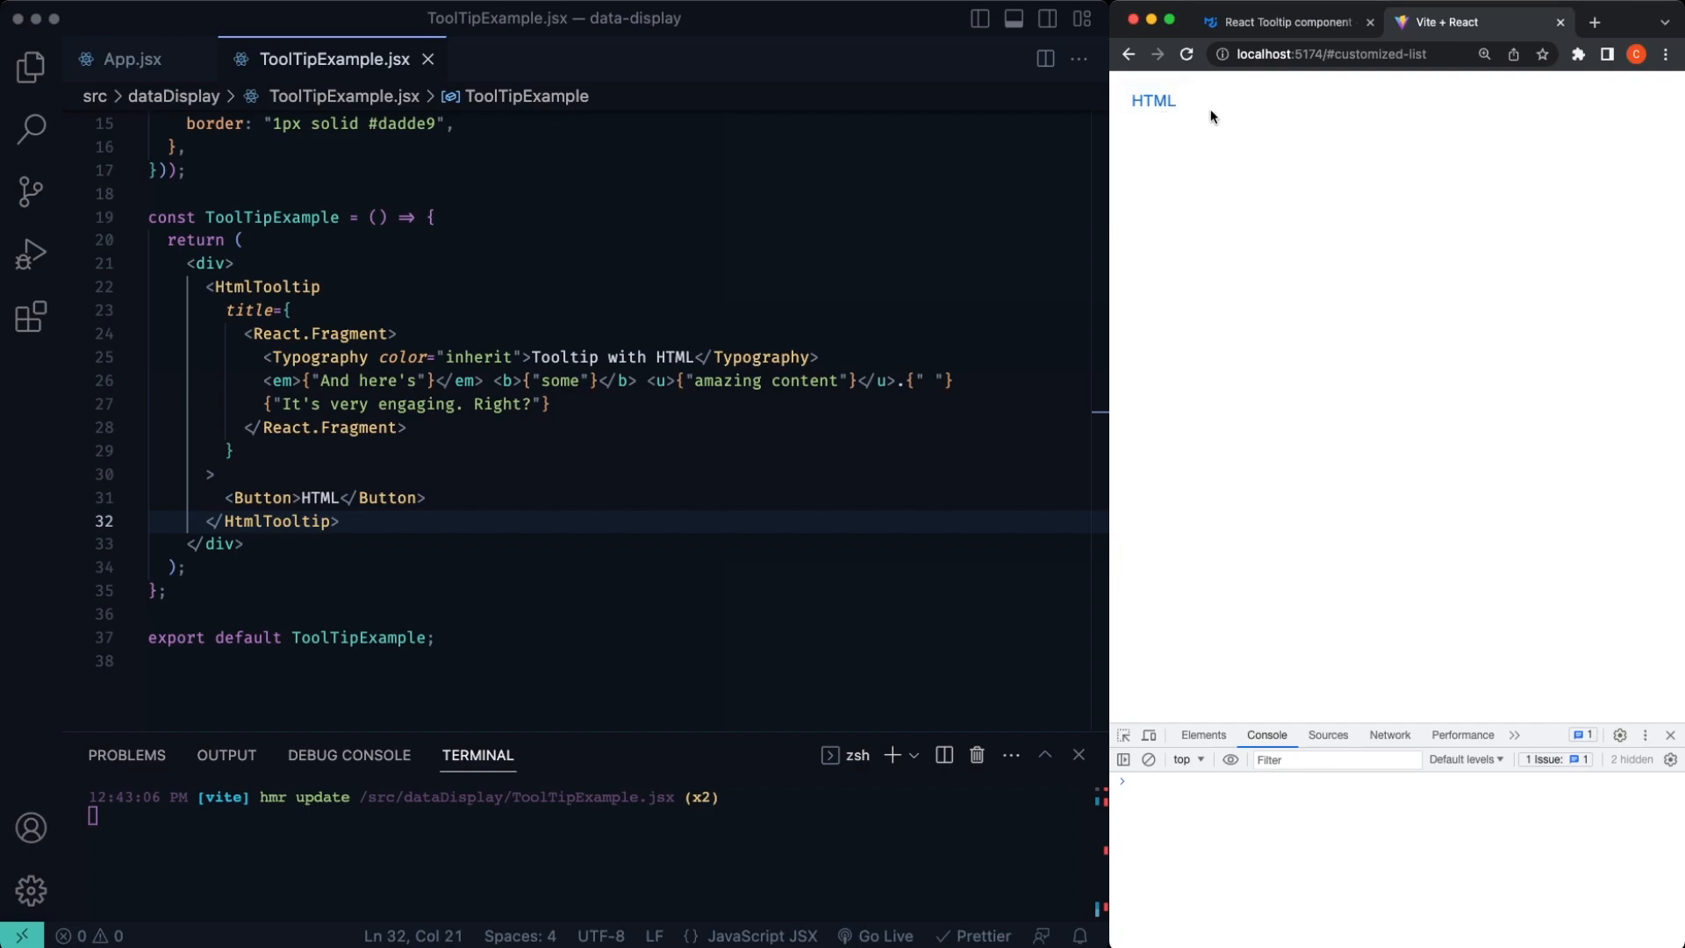
{"action": "mouse_move", "coordinate": [1201, 107]}
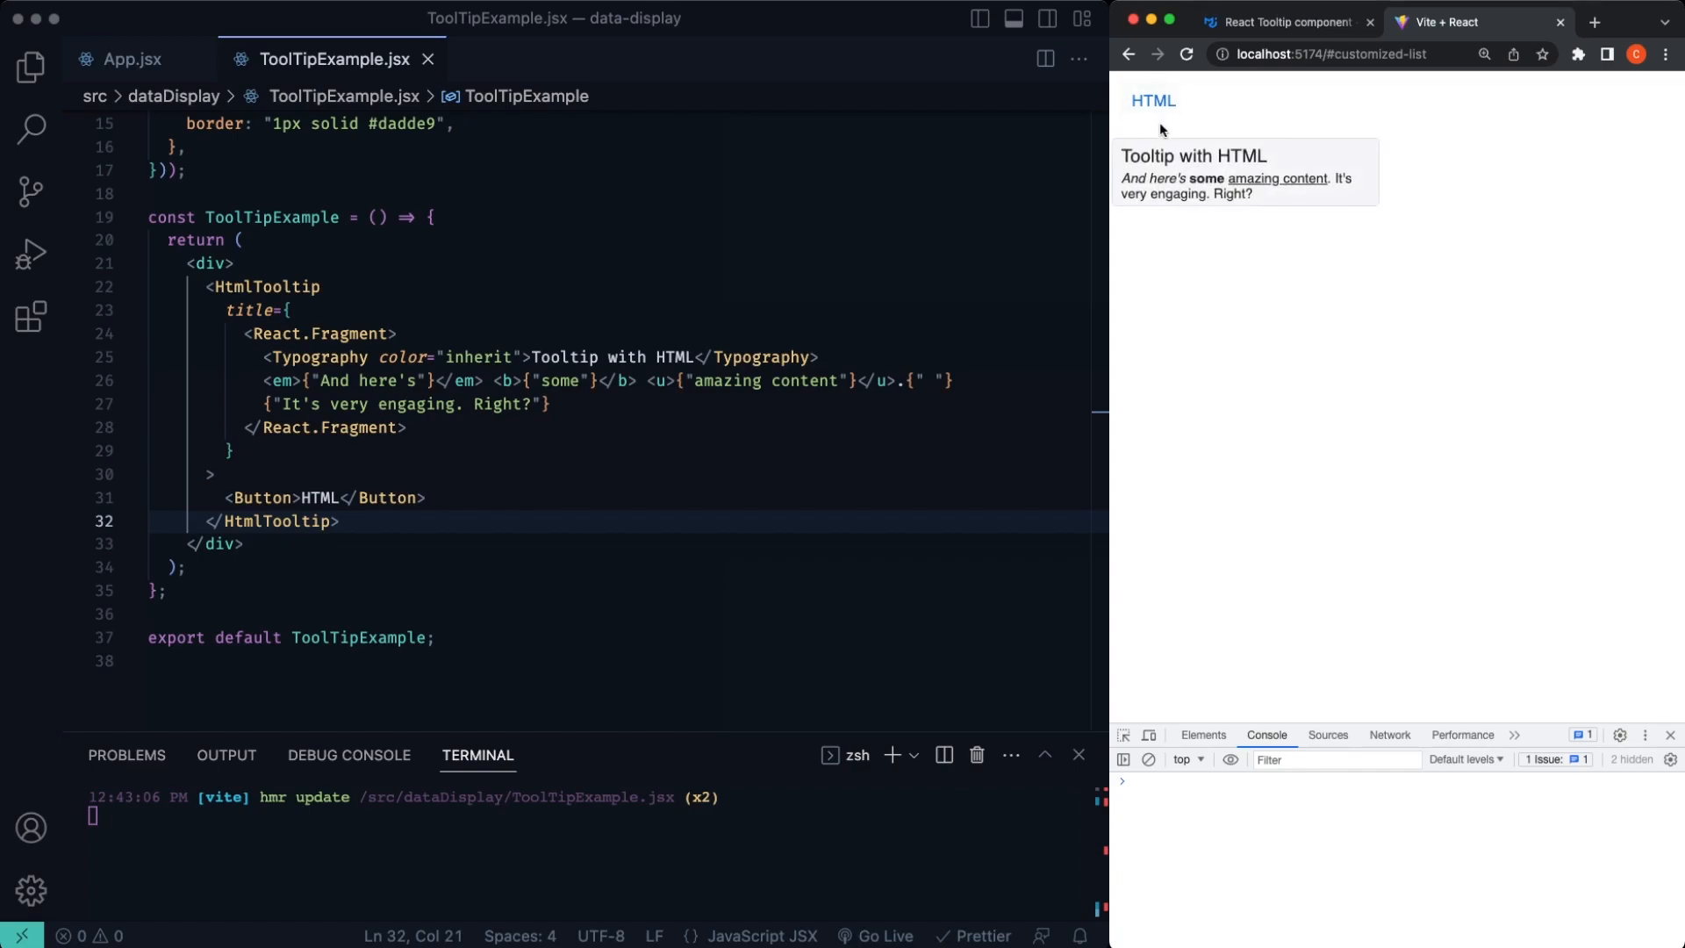
{"action": "mouse_move", "coordinate": [1171, 137]}
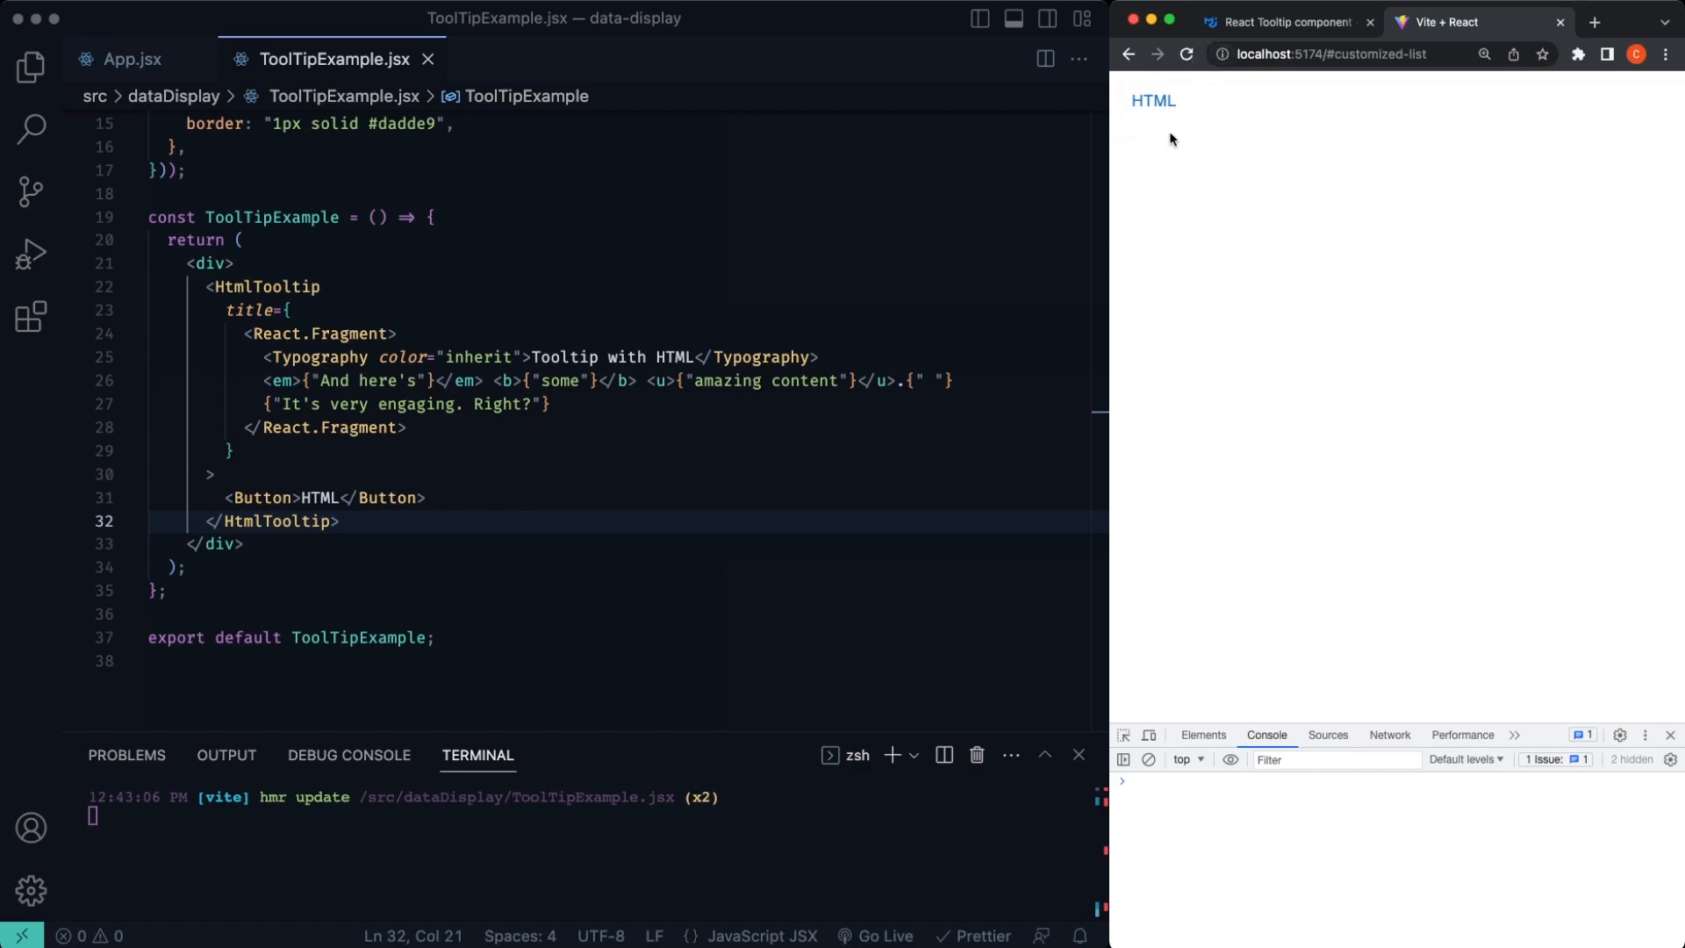
{"action": "mouse_move", "coordinate": [1151, 102]}
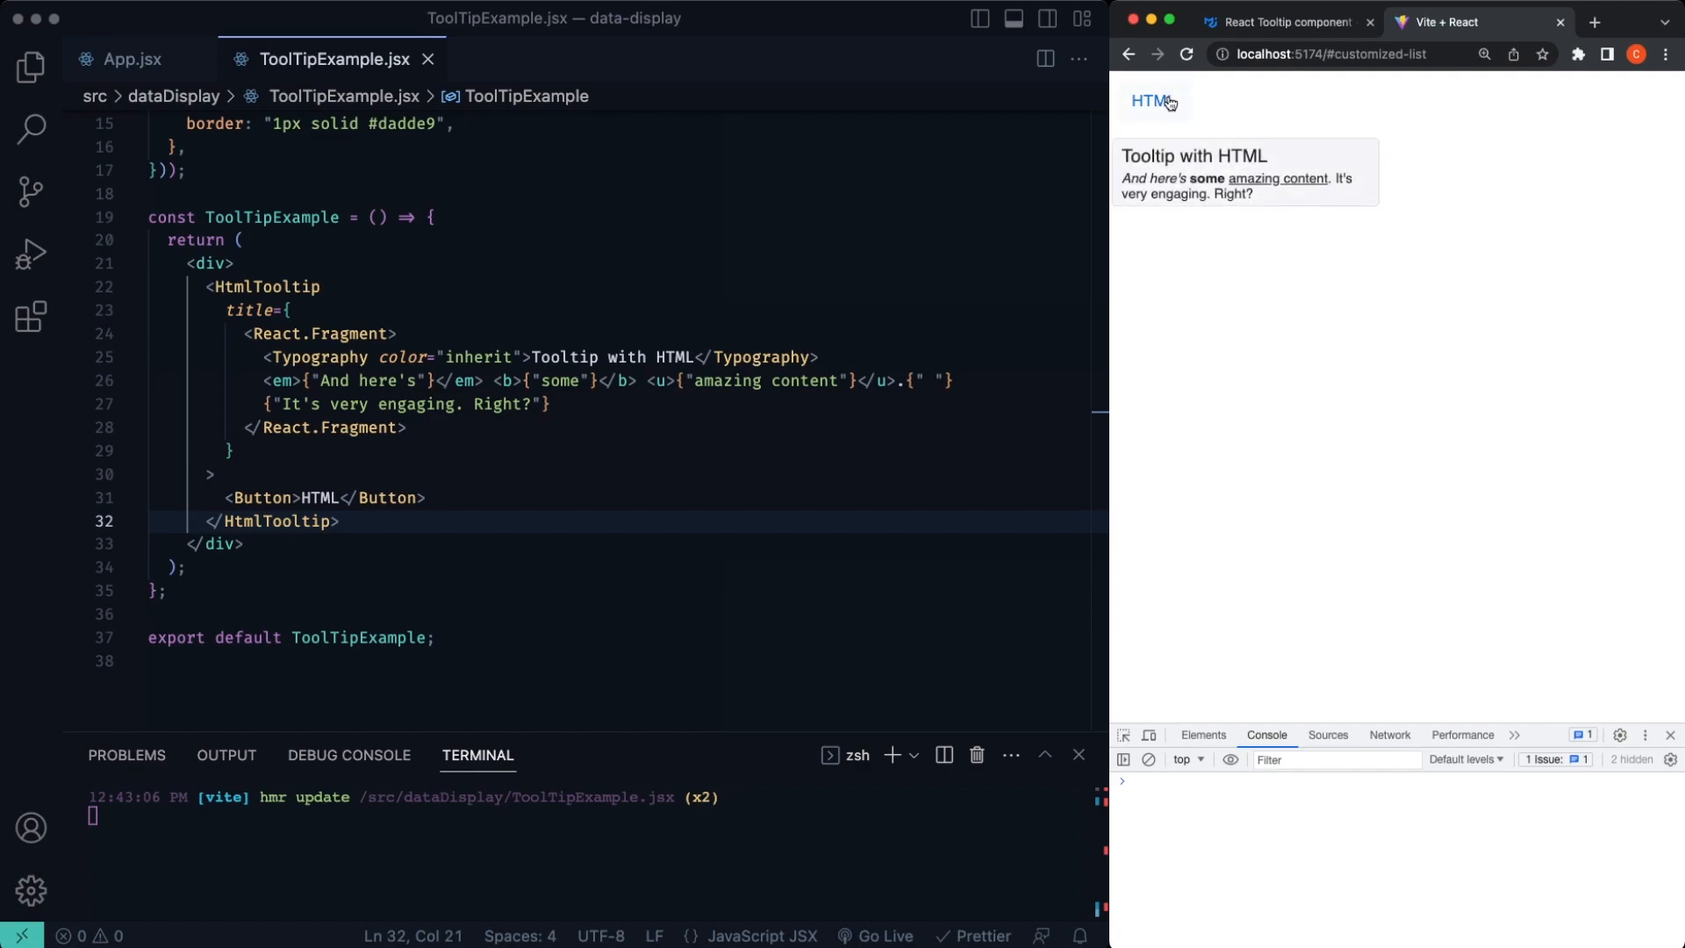
{"action": "mouse_move", "coordinate": [1192, 179]}
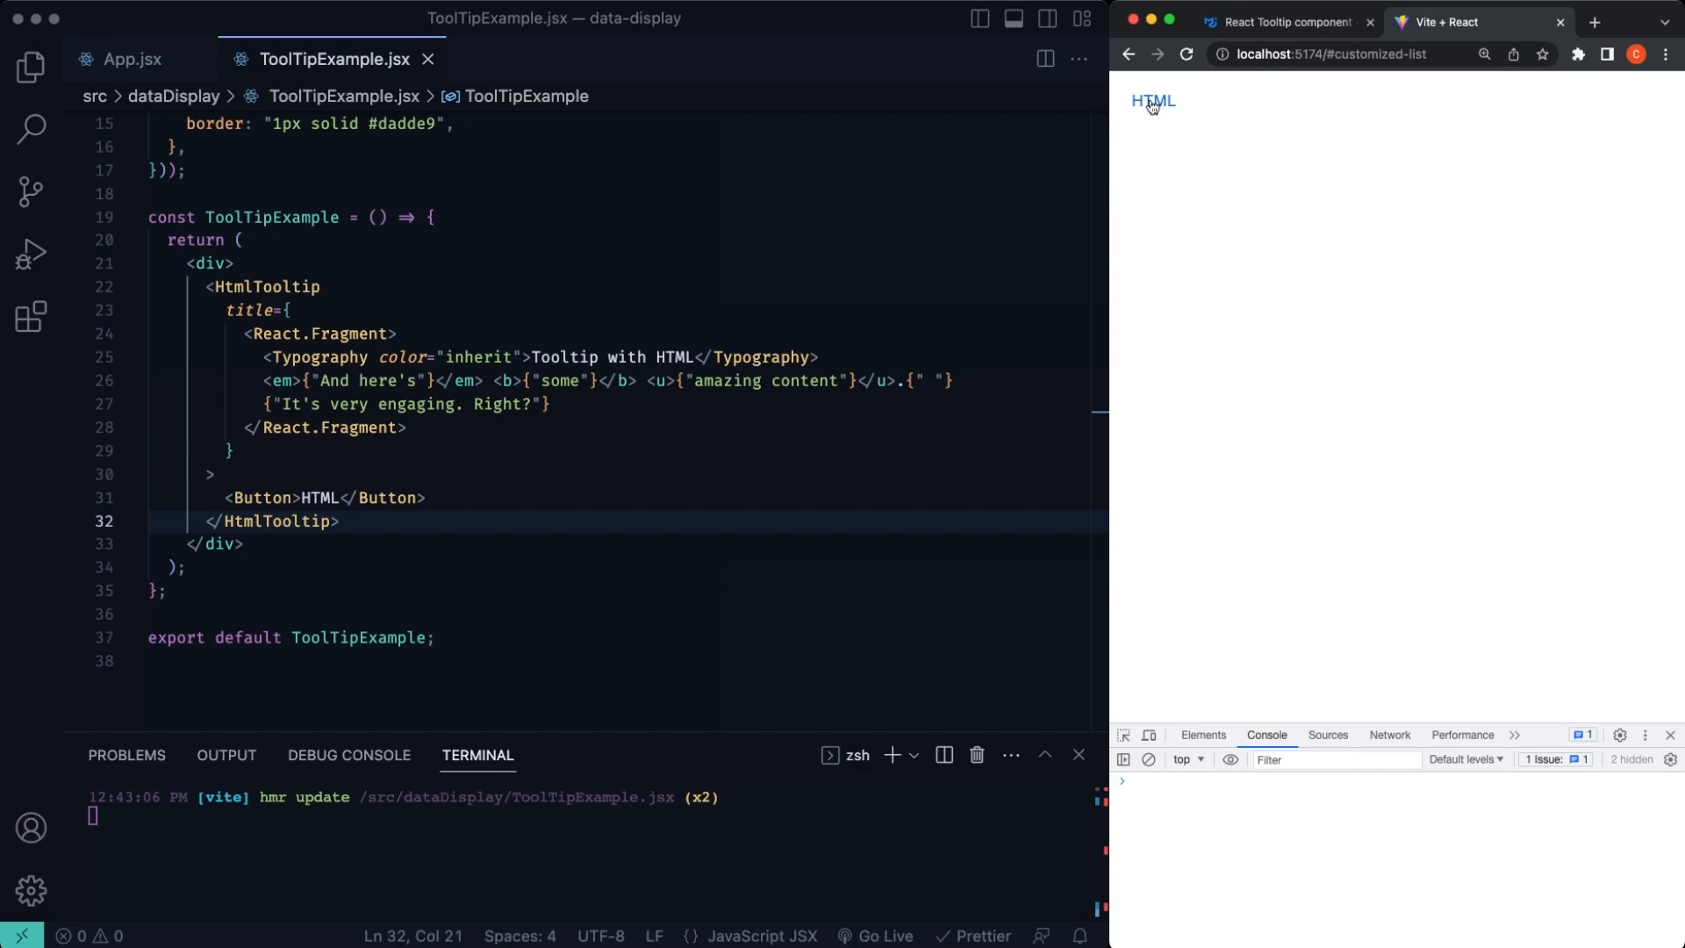
{"action": "mouse_move", "coordinate": [1152, 102]}
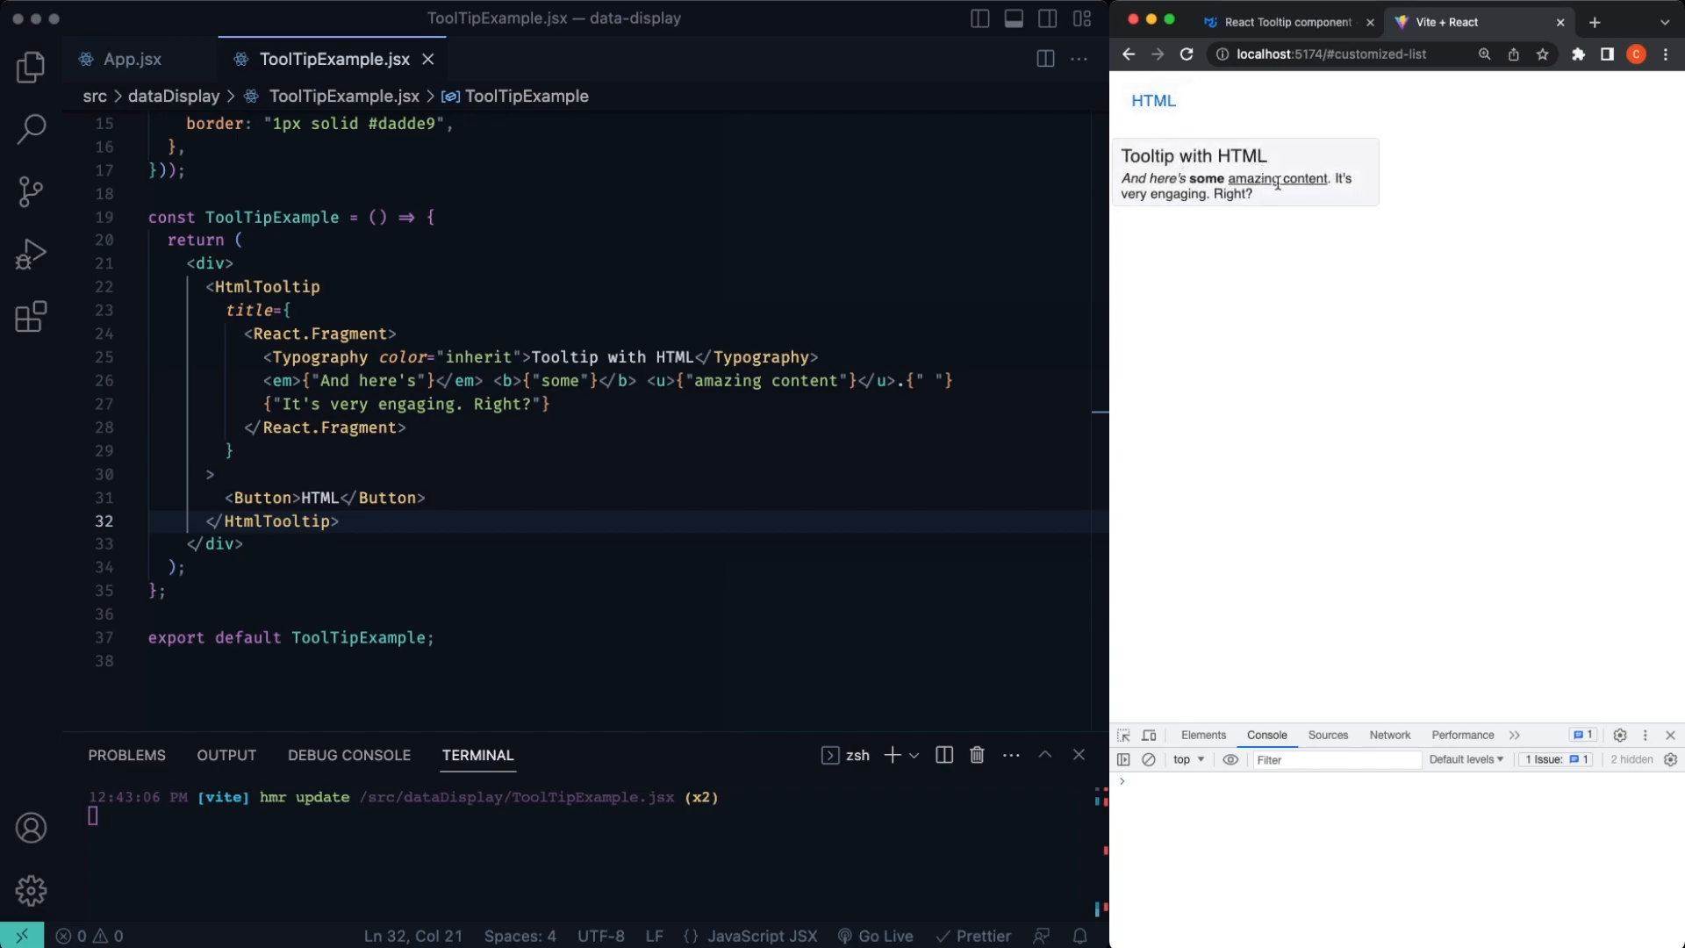
{"action": "mouse_move", "coordinate": [687, 392]}
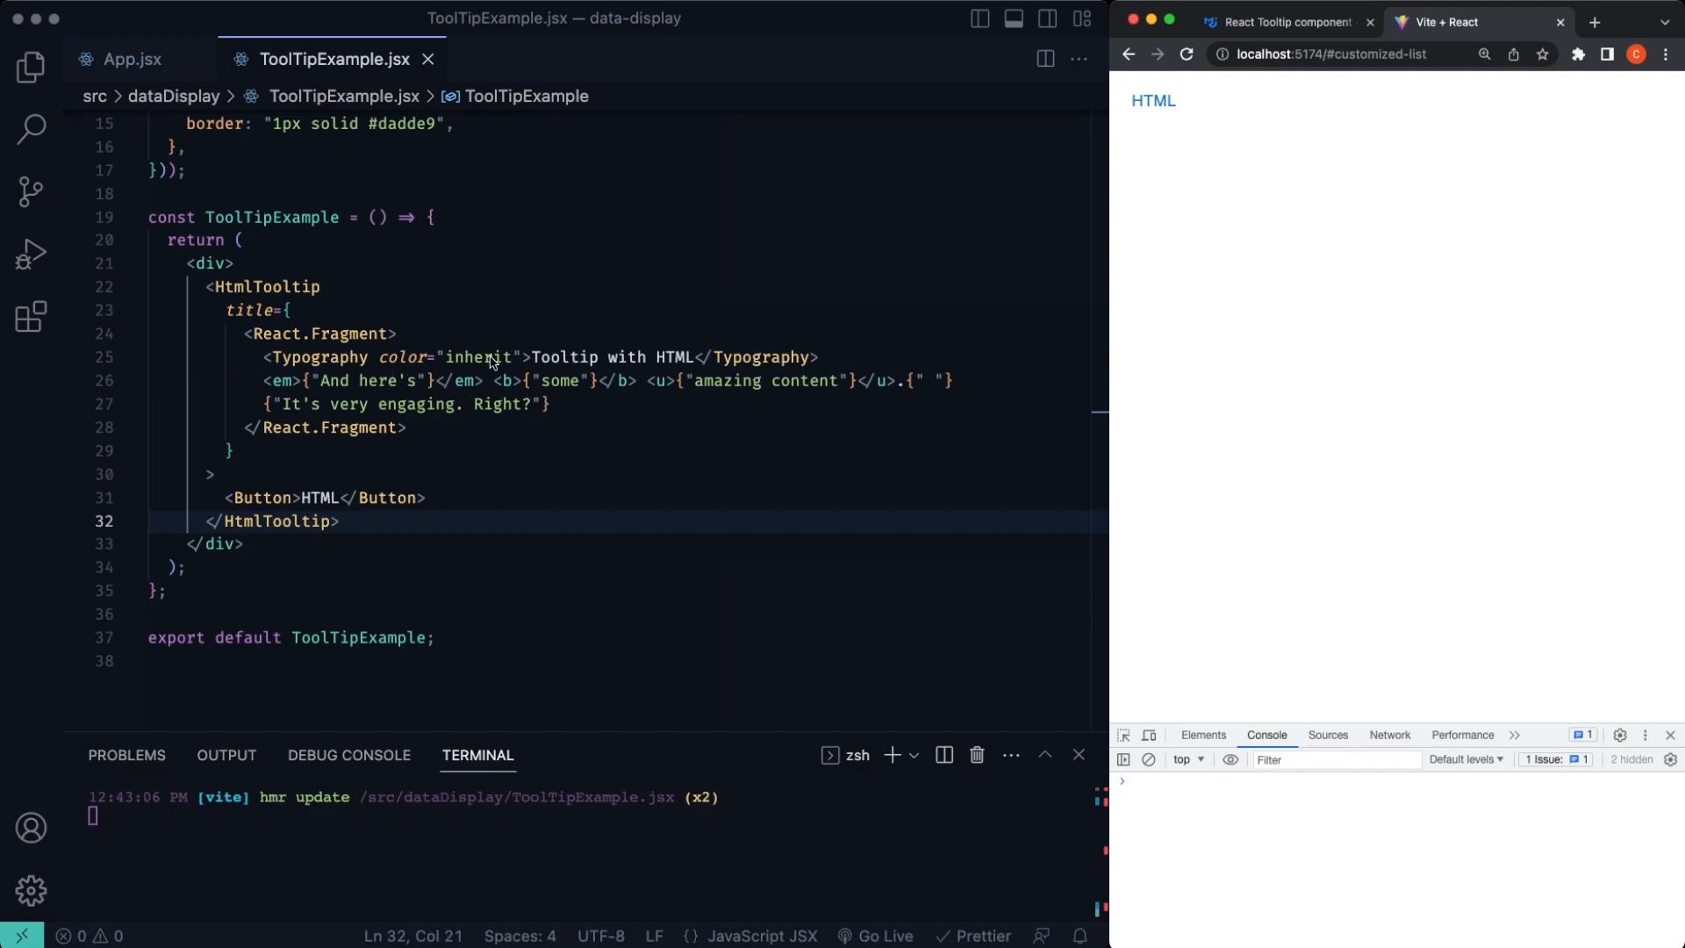
Step: Finish the HtmlTooltip's React.Fragment title with inherit-colour heading, then return to the MUI docs
{"action": "double_click", "coordinate": [478, 356]}
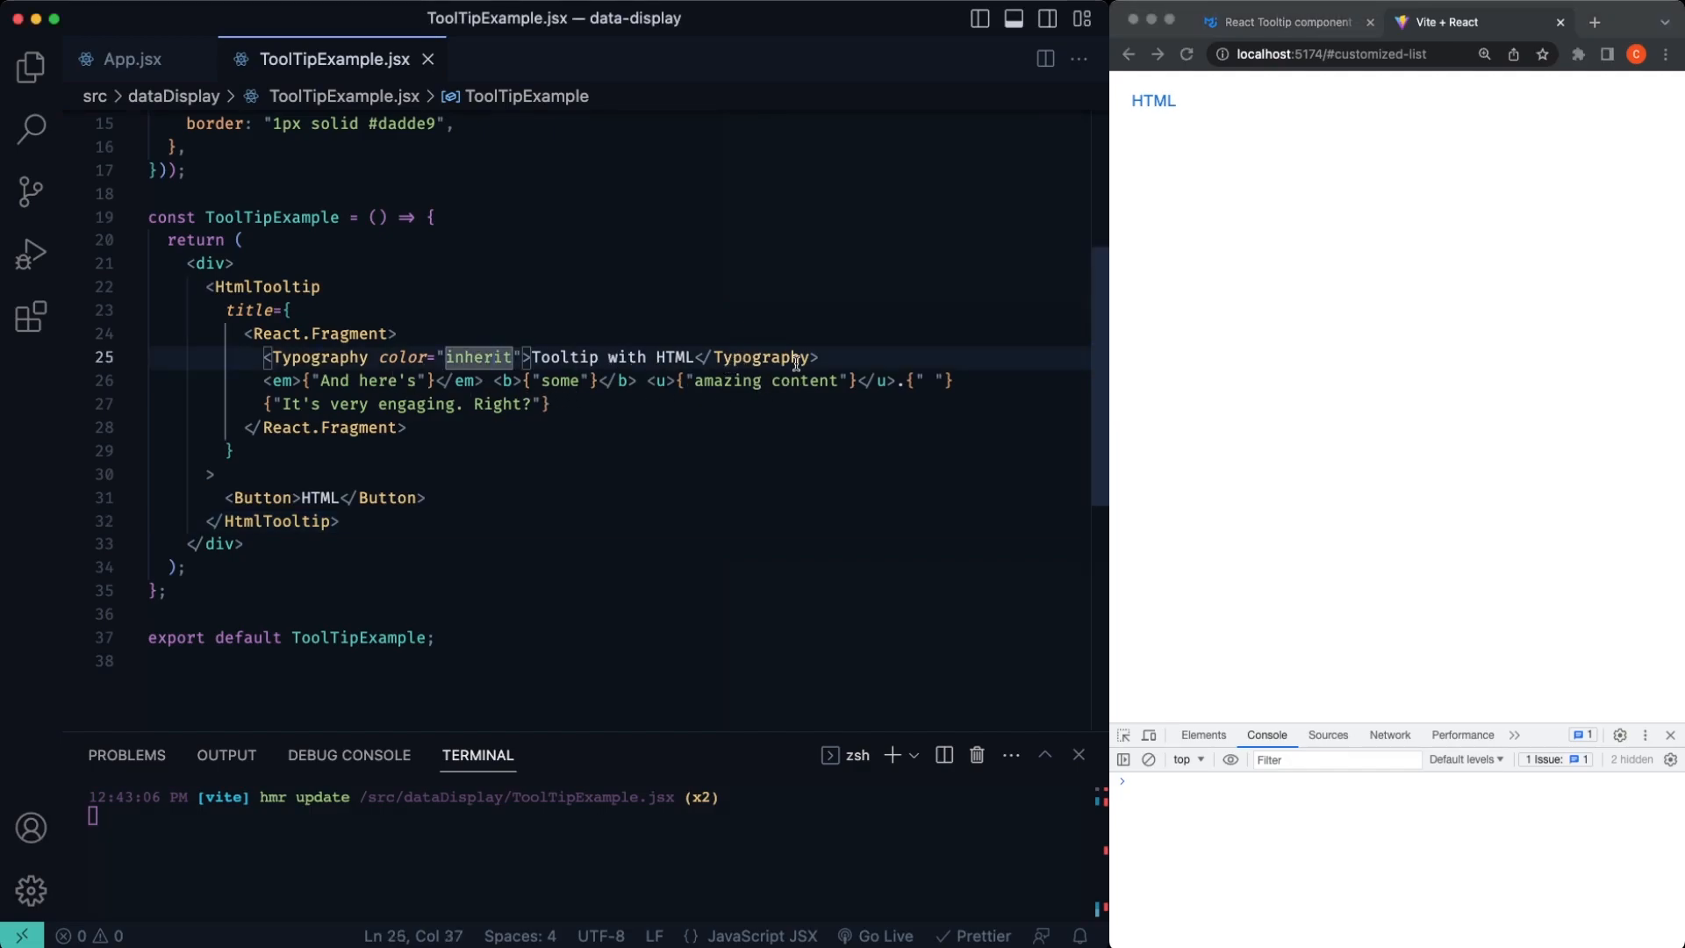
{"action": "left_click", "coordinate": [820, 357]}
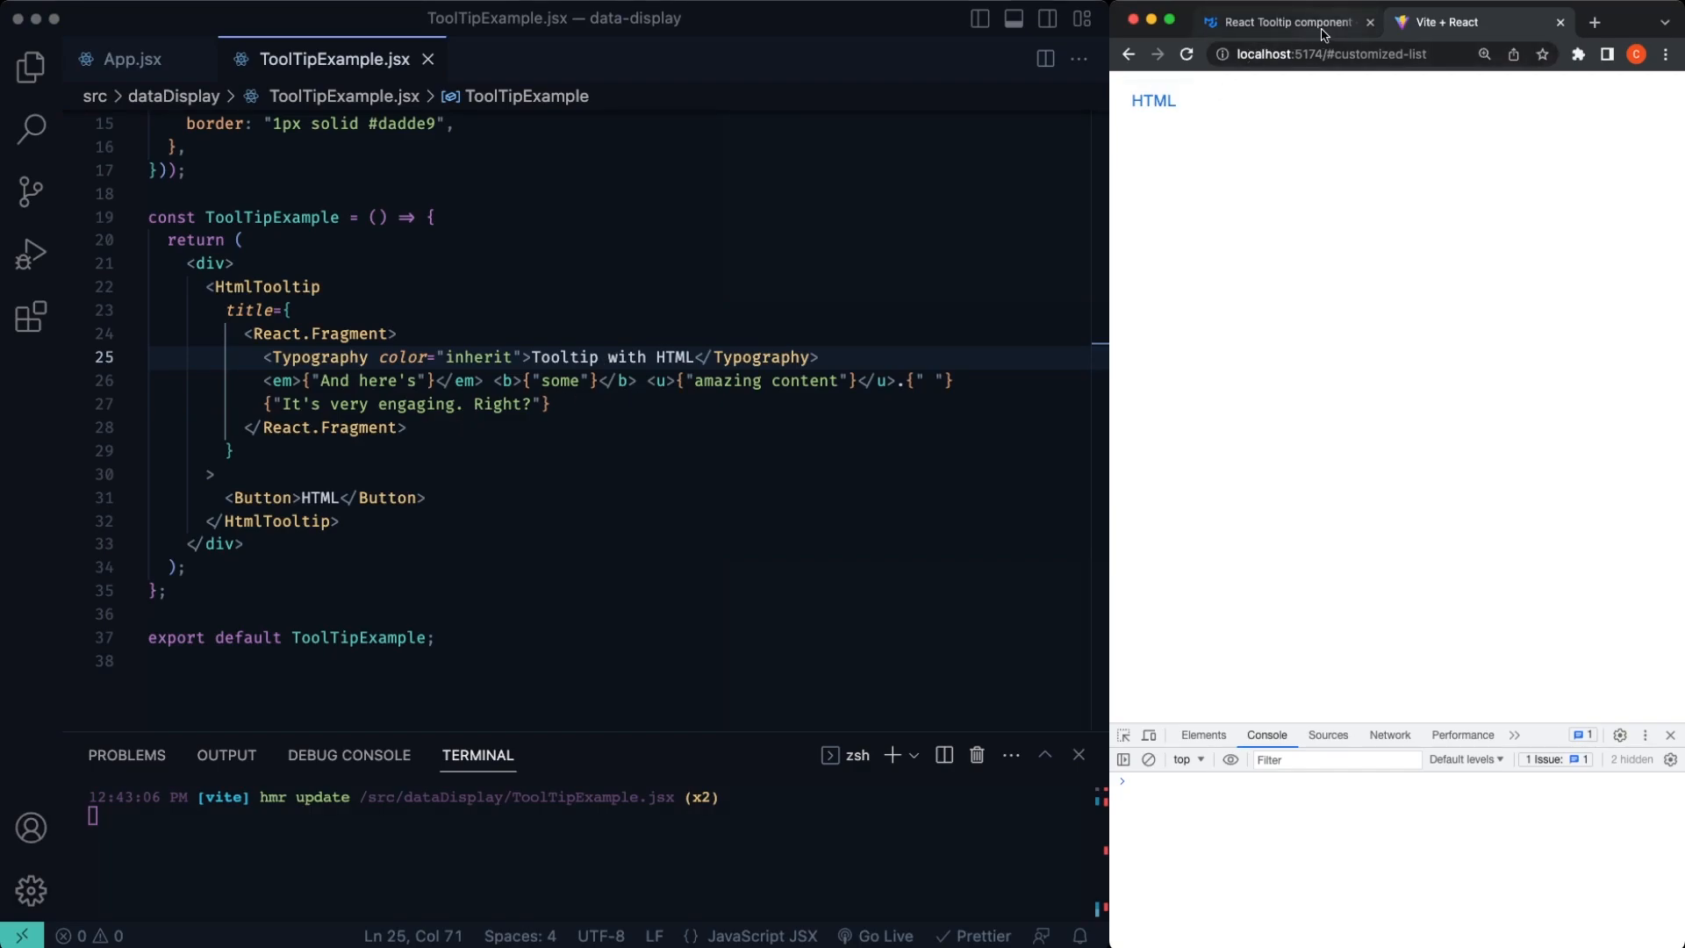
{"action": "left_click", "coordinate": [406, 404]}
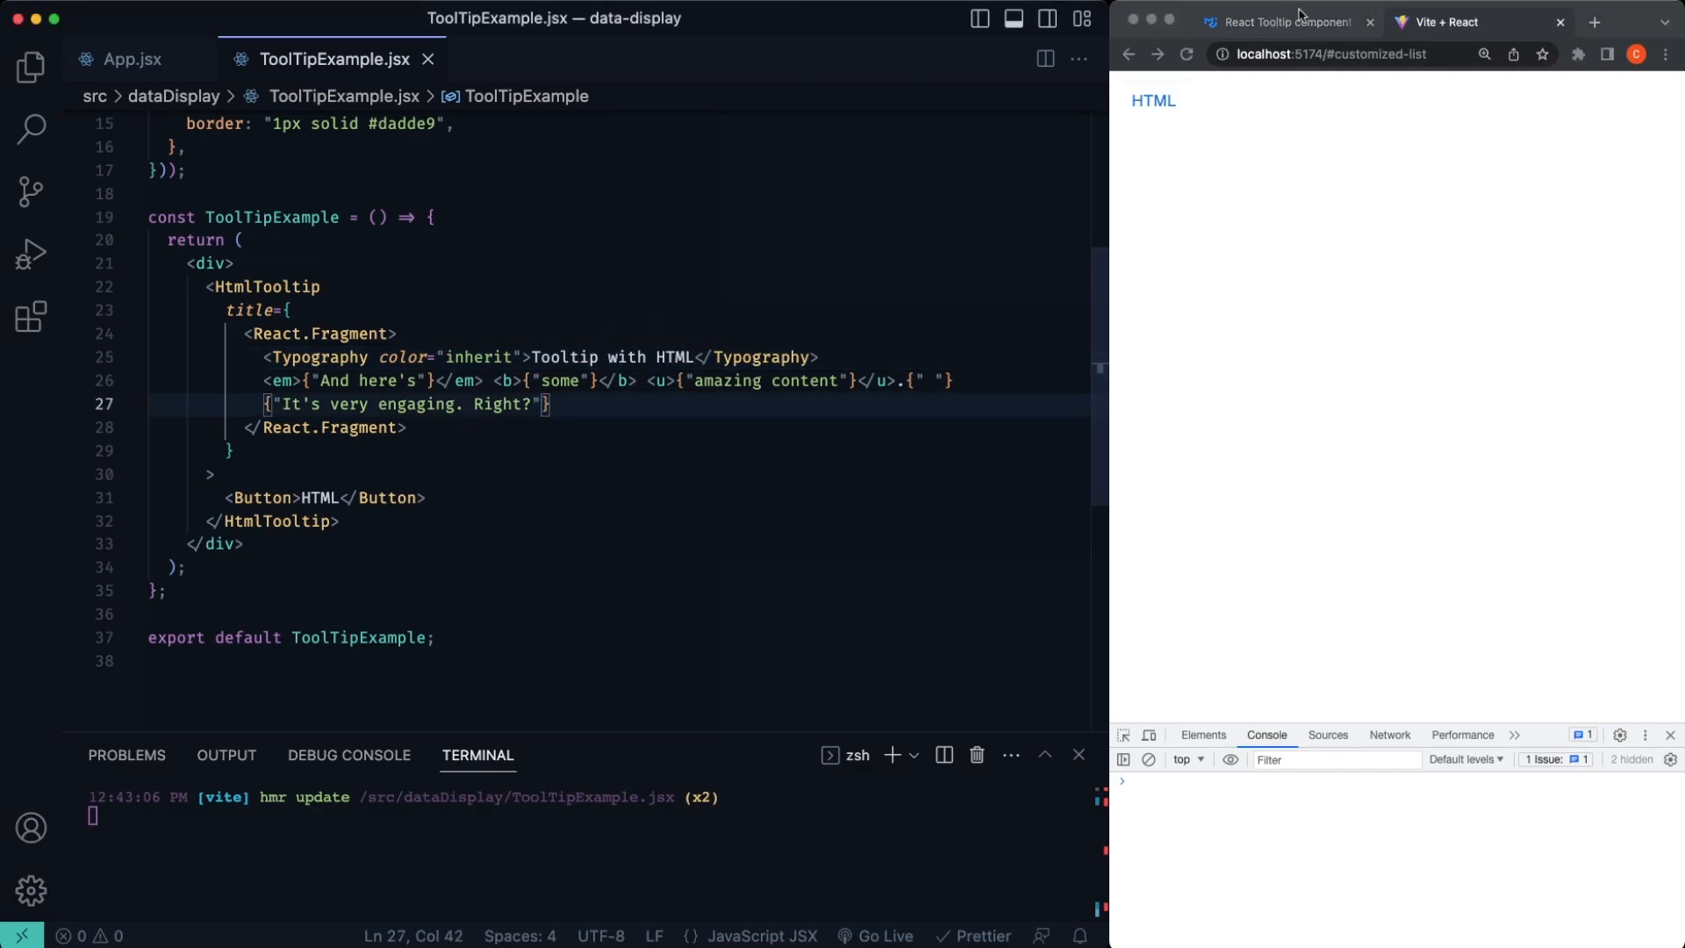
{"action": "left_click", "coordinate": [1285, 21]}
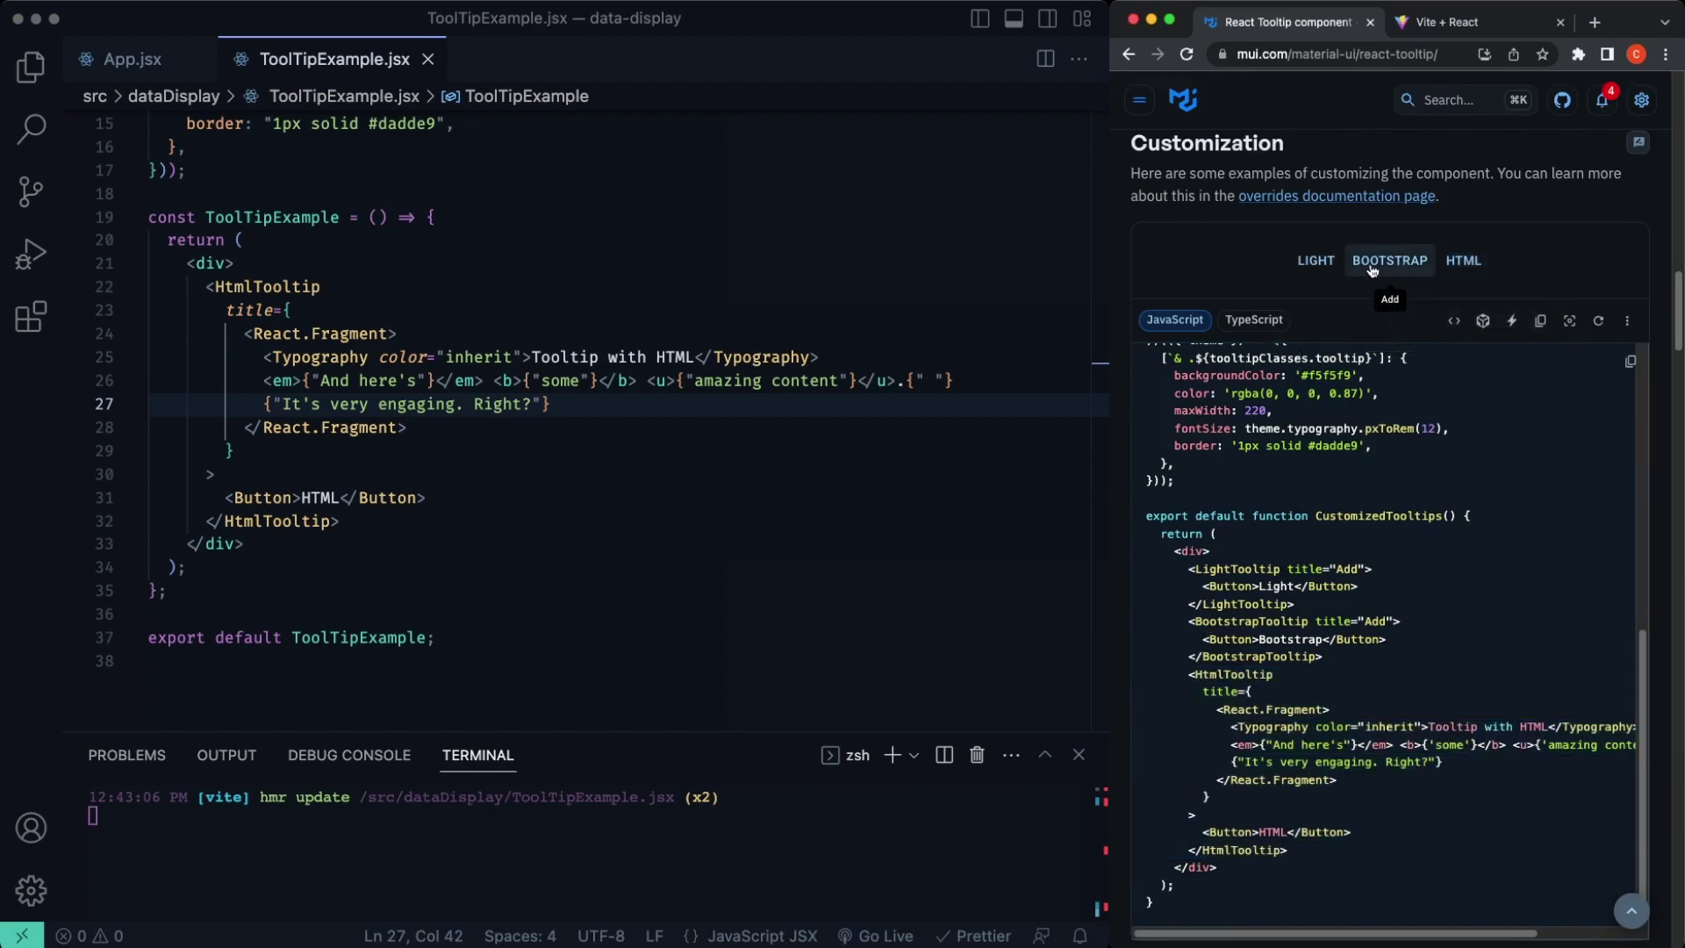
{"action": "mouse_move", "coordinate": [1450, 614]}
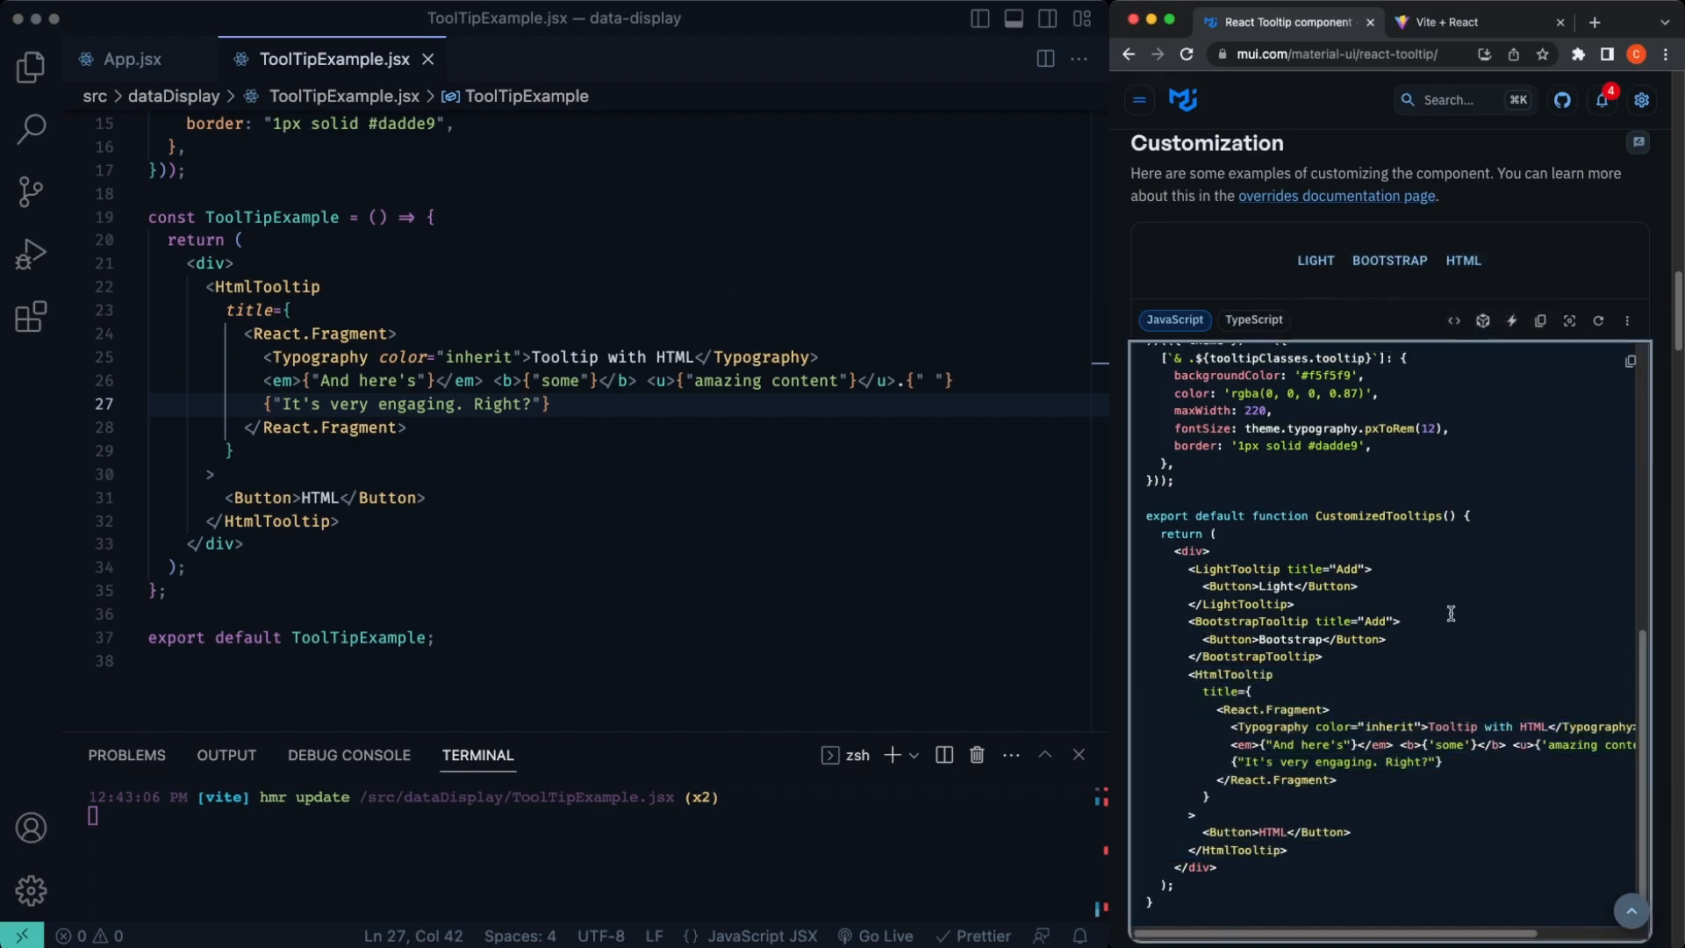
Step: Add an Arrow button wrapped in a Tooltip titled "Add" with the arrow prop after HtmlTooltip, and save
{"action": "scroll", "scroll_direction": "down", "scroll_amount": 3}
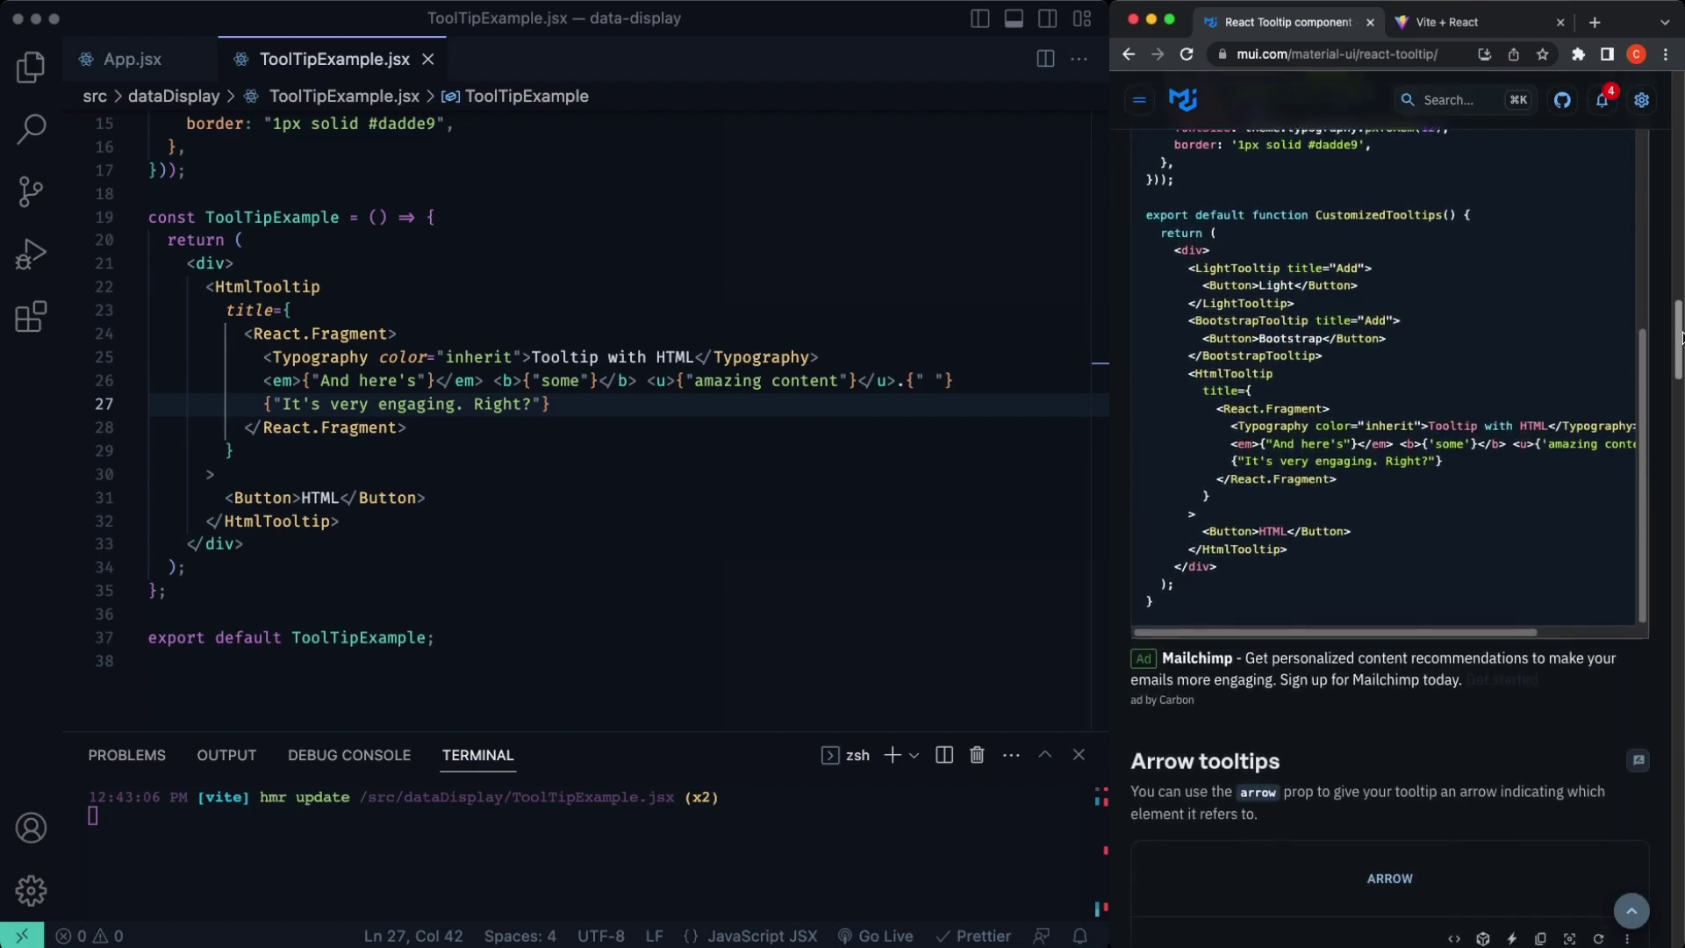
{"action": "scroll", "scroll_direction": "down", "scroll_amount": 3}
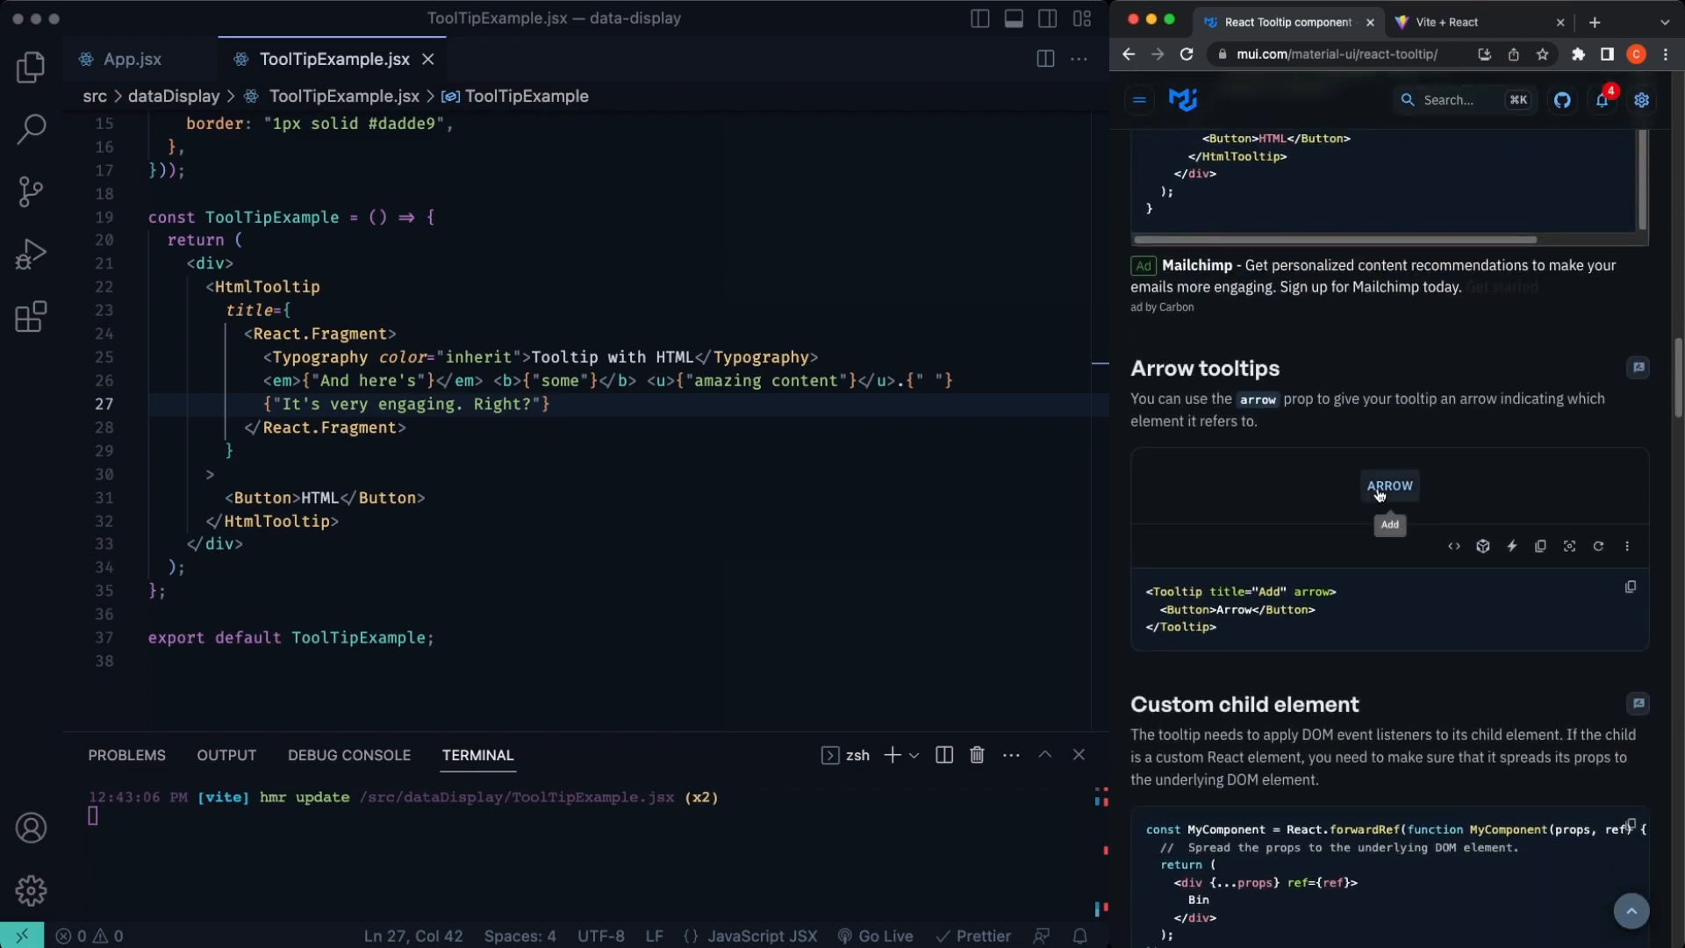
{"action": "mouse_move", "coordinate": [1334, 535]}
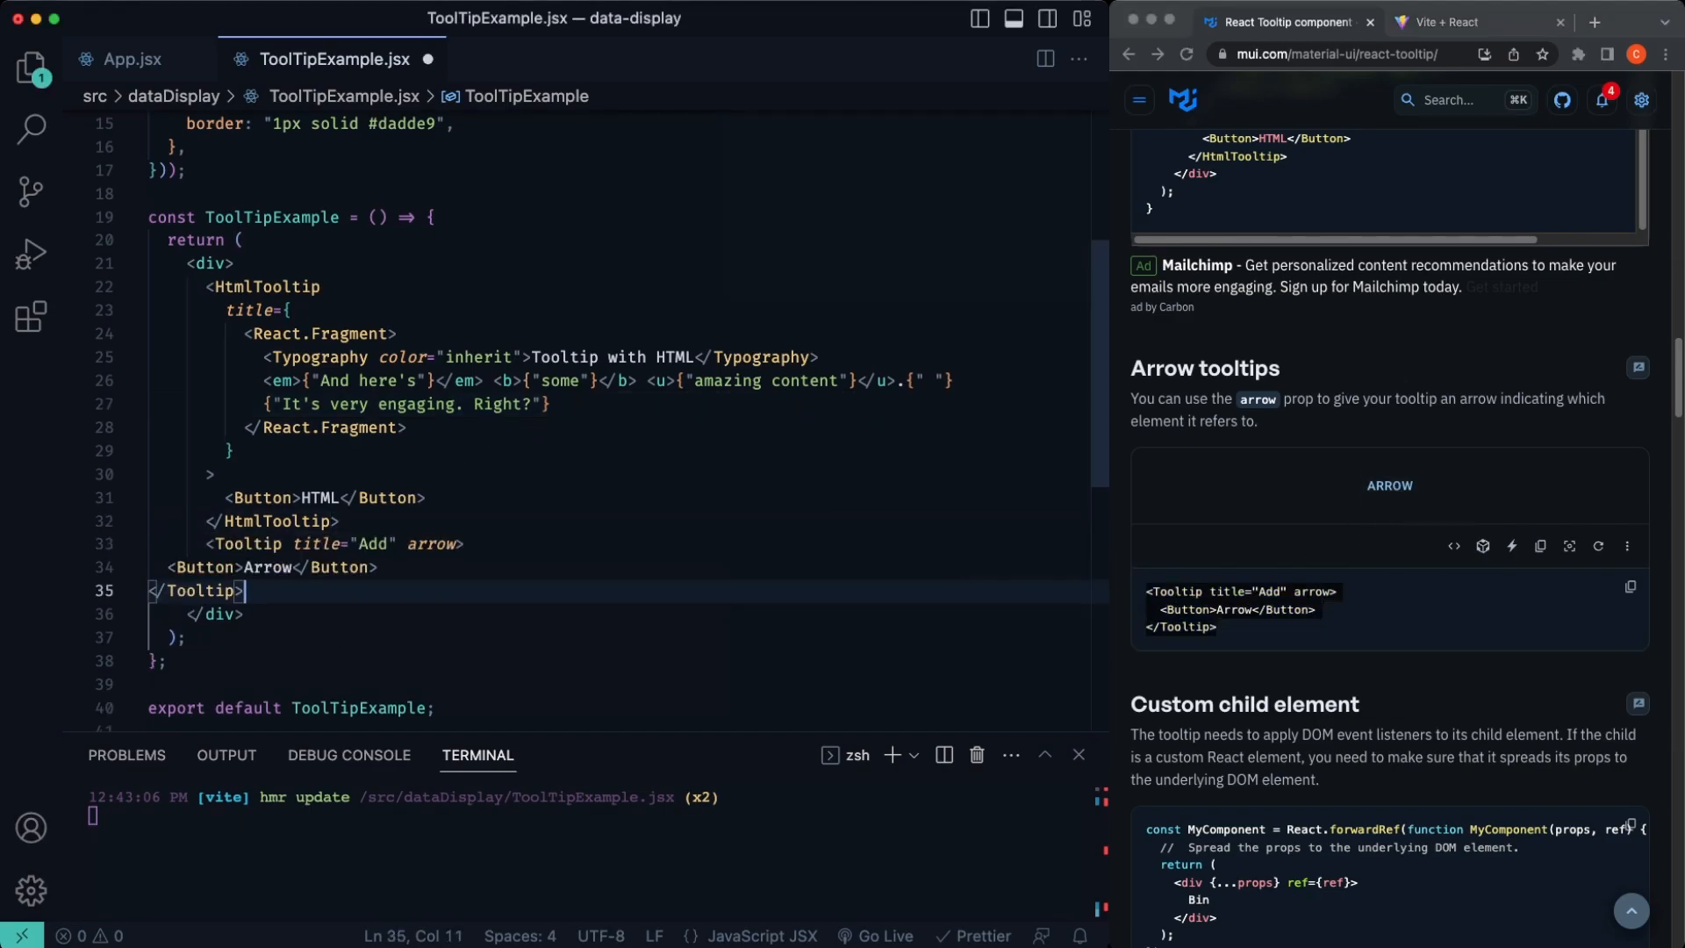
{"action": "left_click", "coordinate": [1462, 21]}
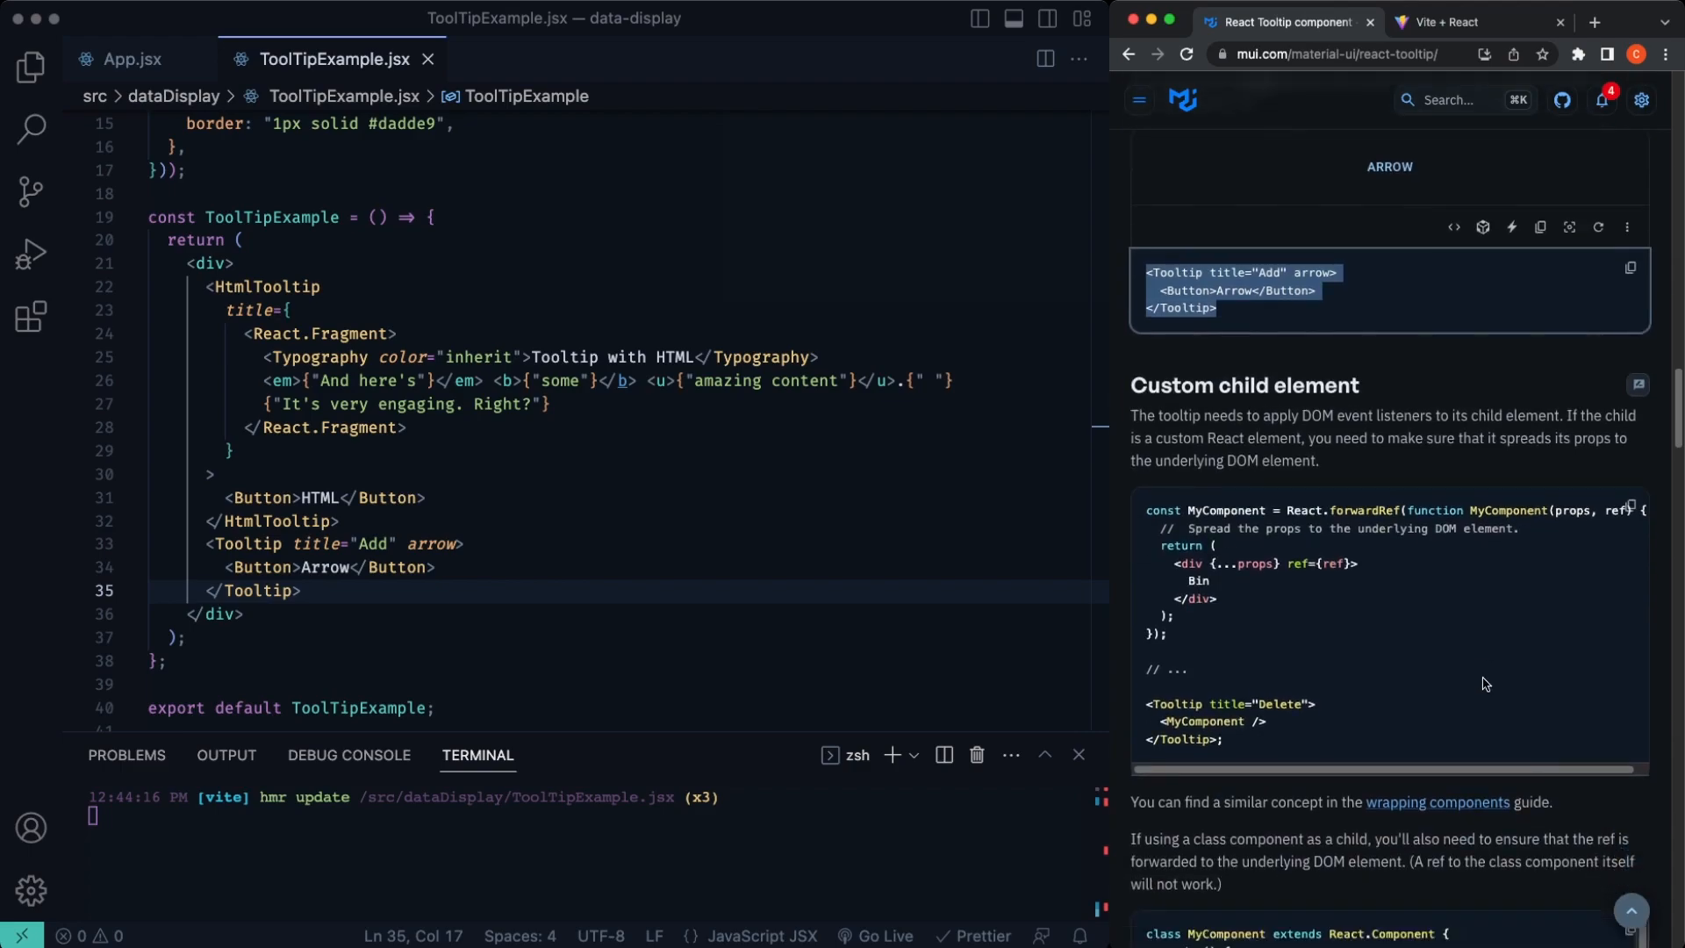
Step: Try the click-triggered Add tooltip in the MUI Triggers demo and reveal its source code
{"action": "scroll", "scroll_direction": "down", "scroll_amount": 3}
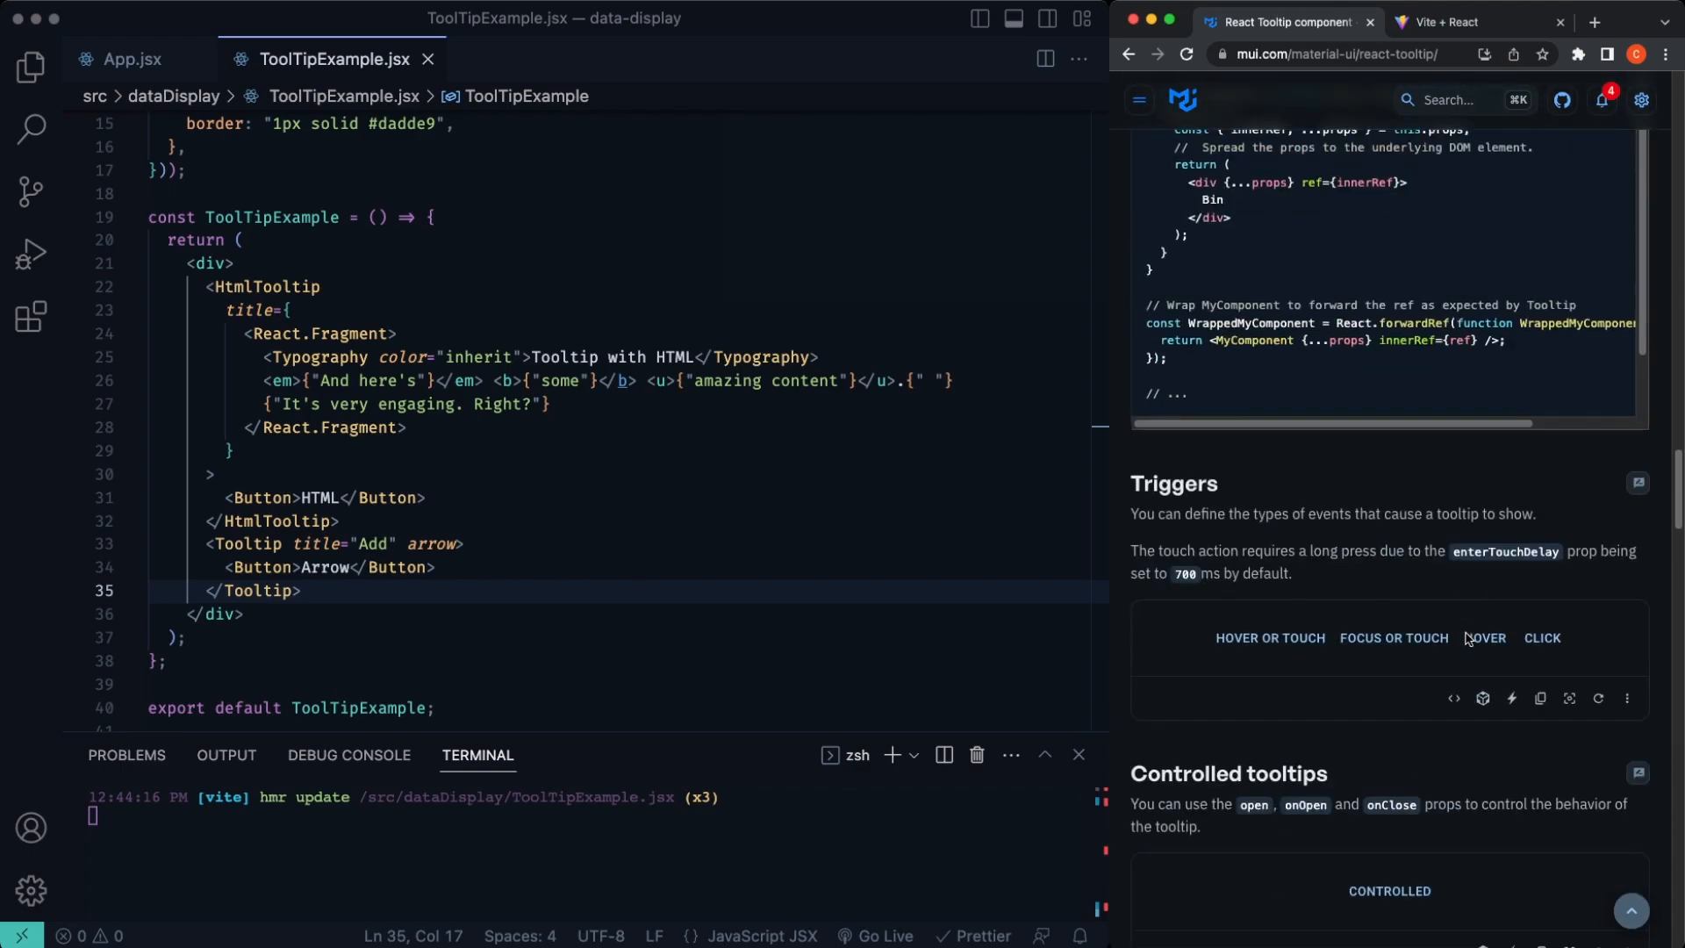
{"action": "scroll", "scroll_direction": "down", "scroll_amount": 3}
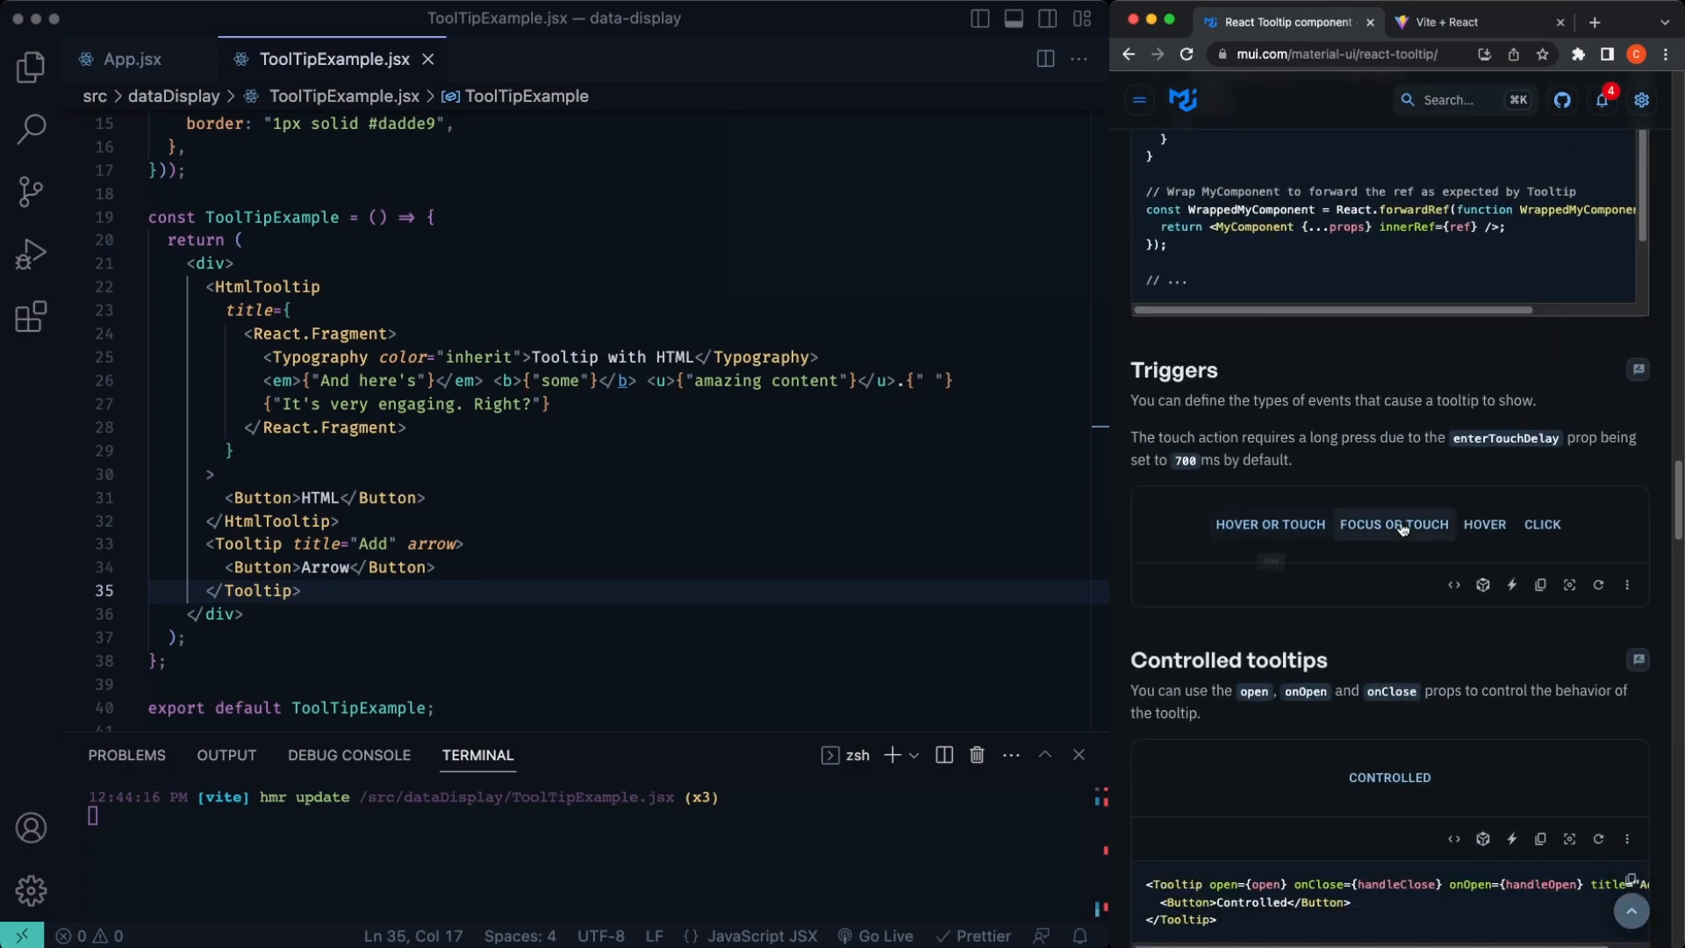
{"action": "mouse_move", "coordinate": [1487, 525]}
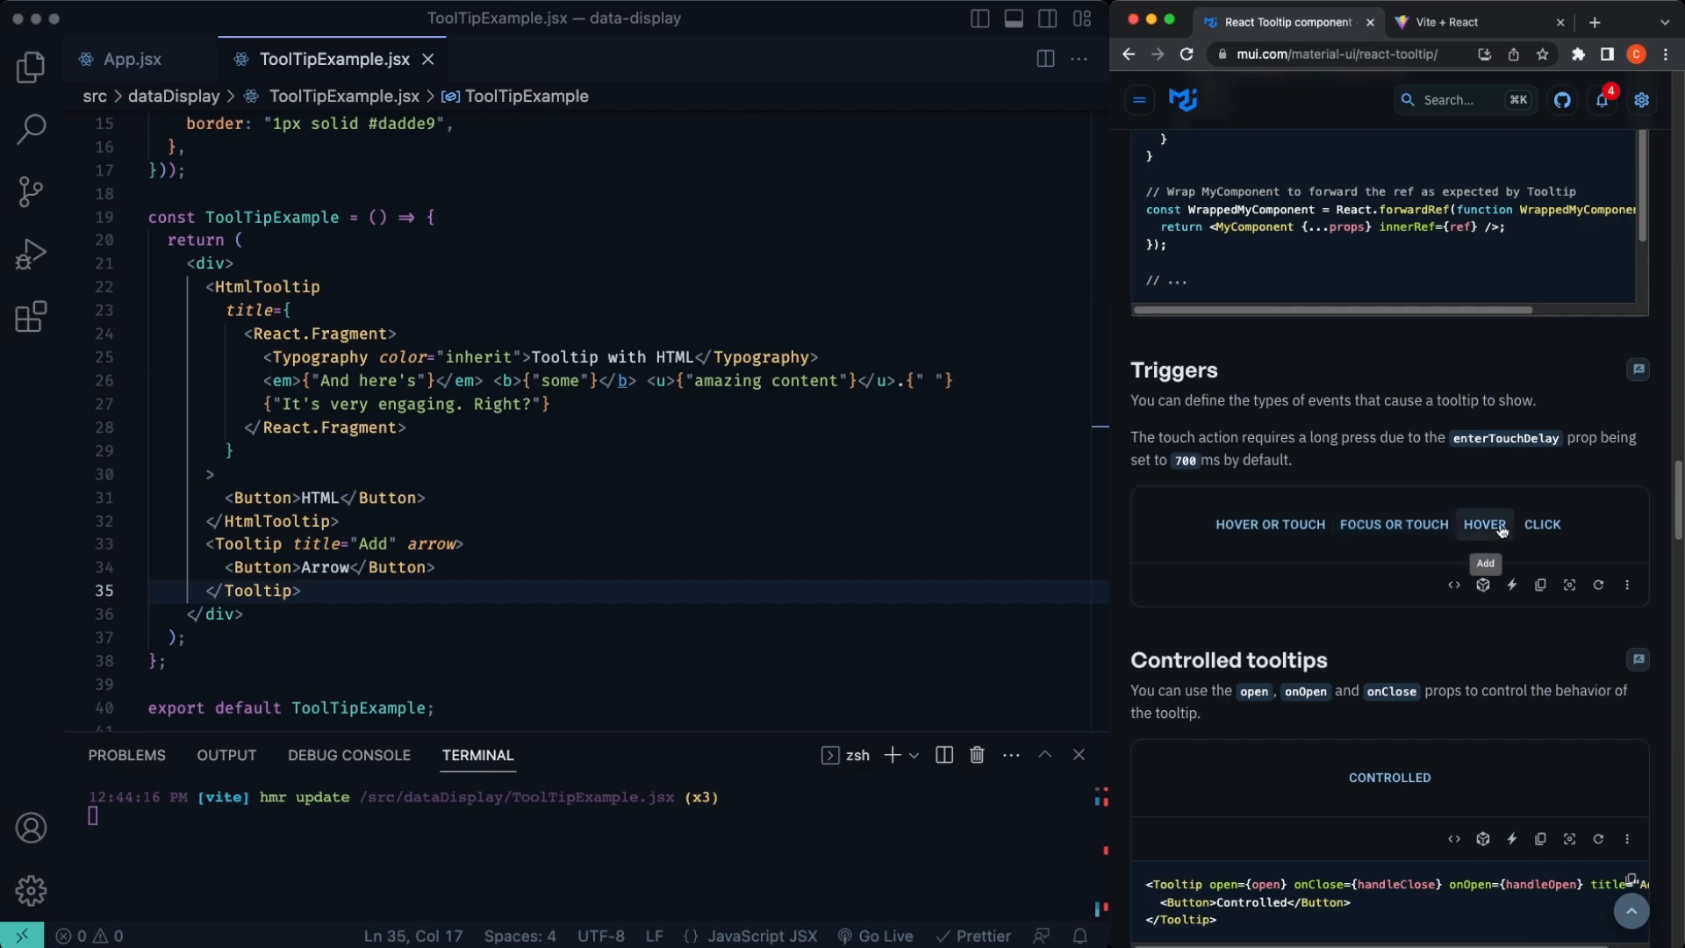
{"action": "left_click", "coordinate": [1541, 525]}
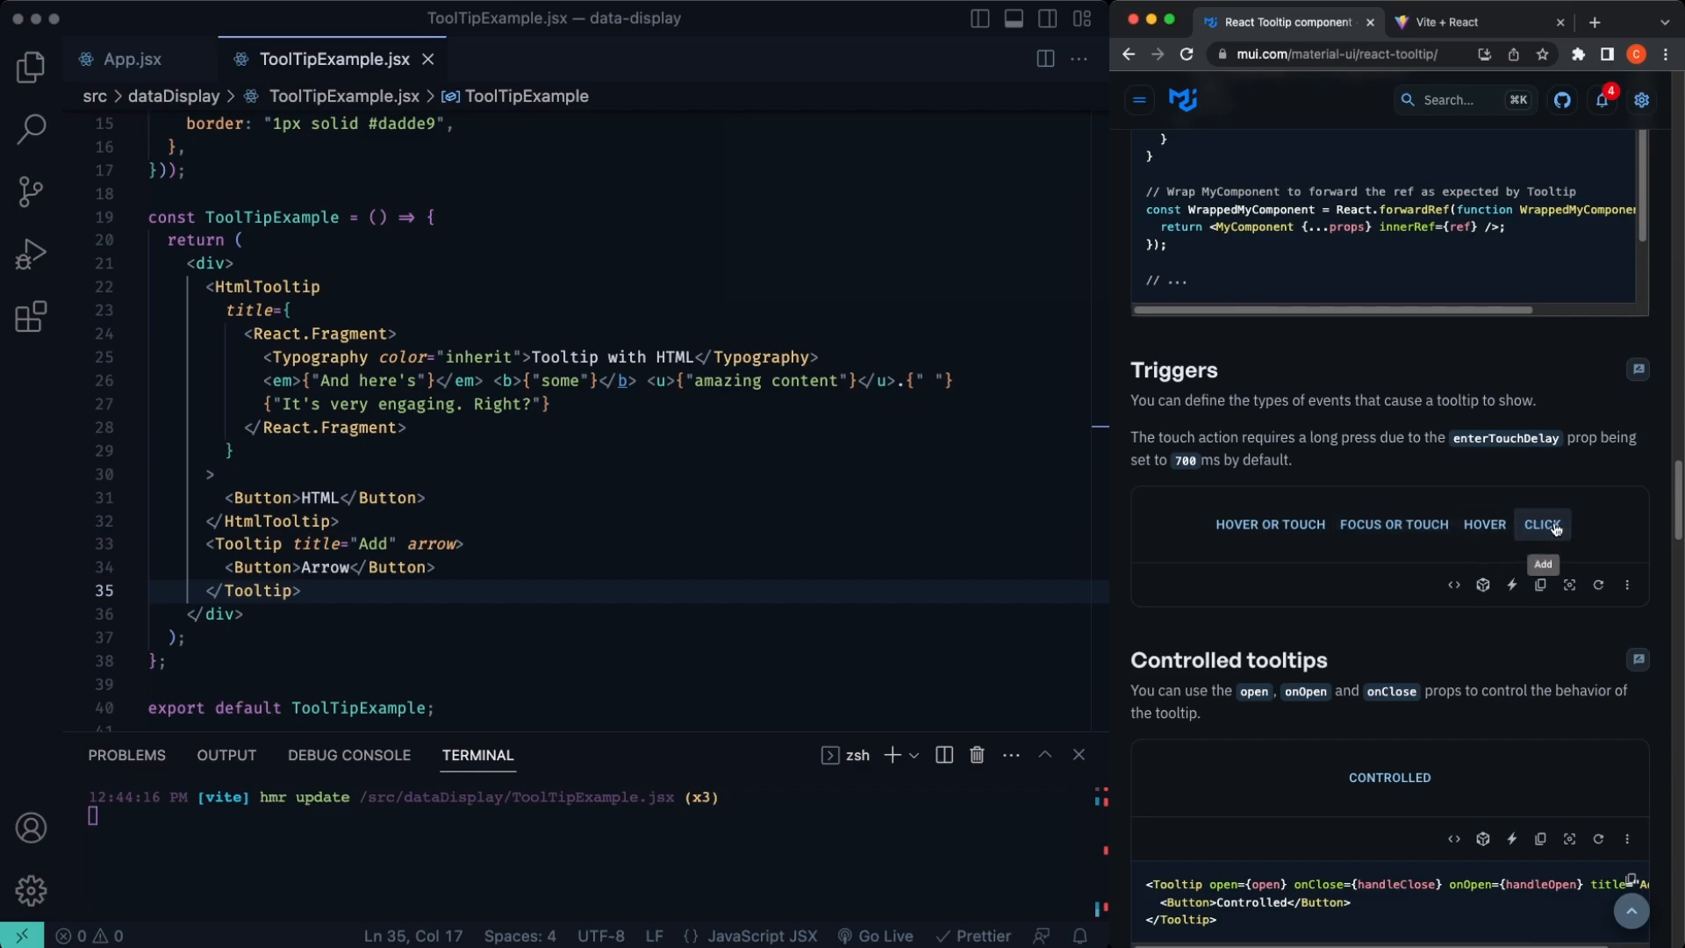
{"action": "left_click", "coordinate": [1540, 525]}
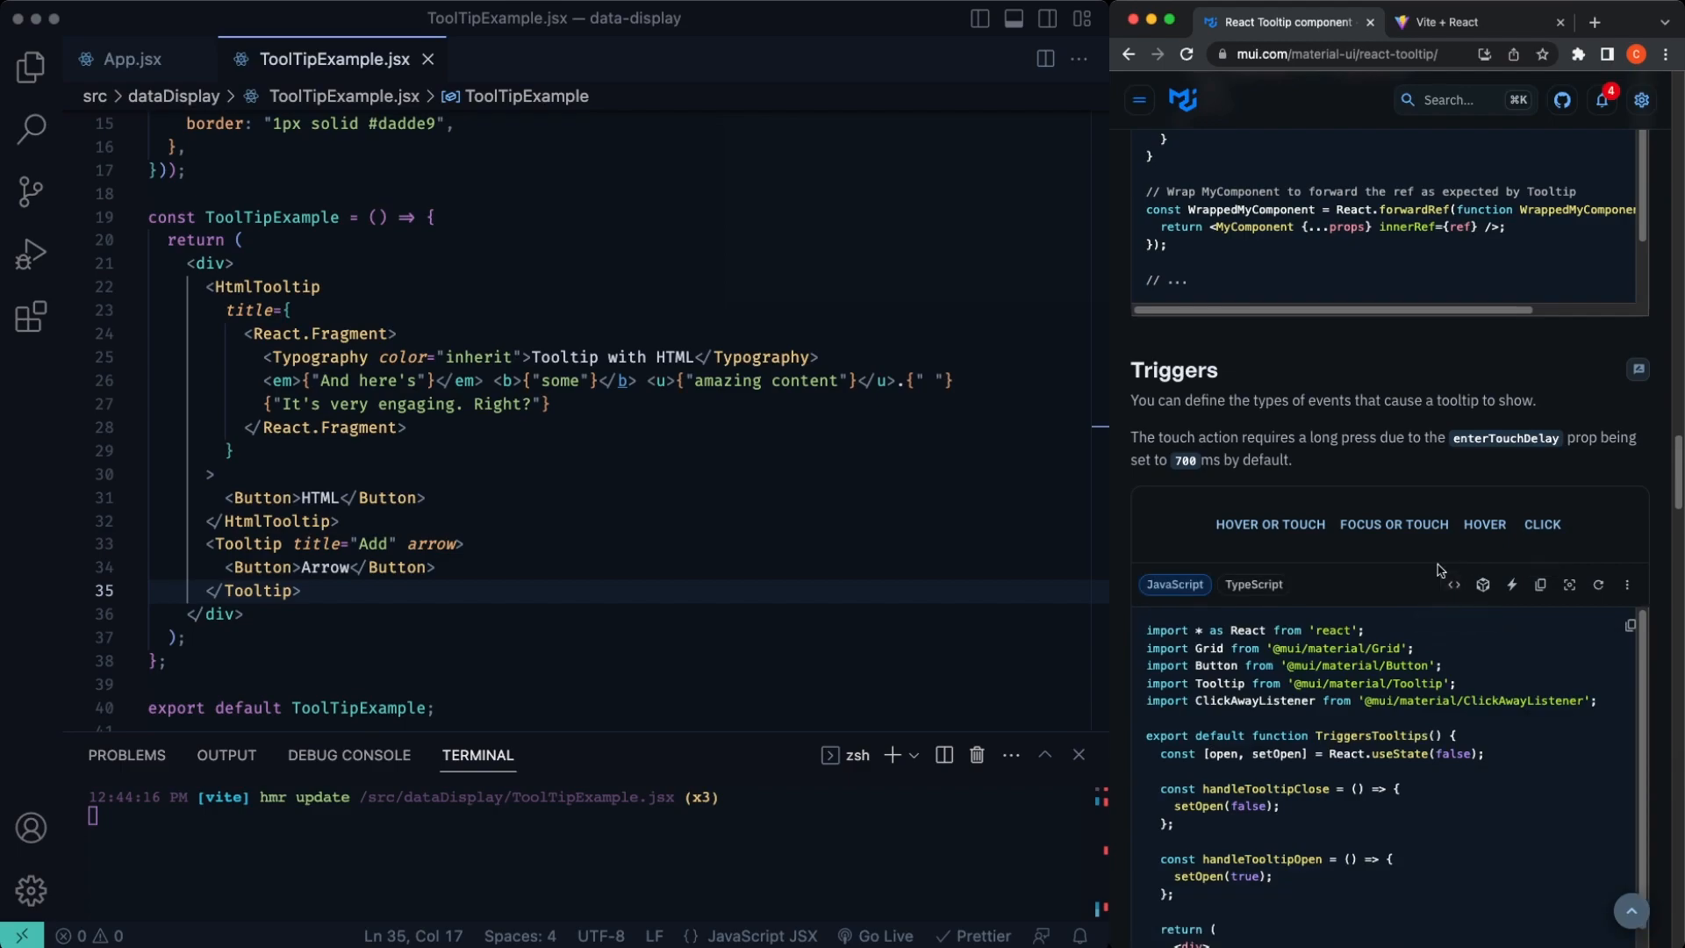
{"action": "scroll", "scroll_direction": "up", "scroll_amount": 3}
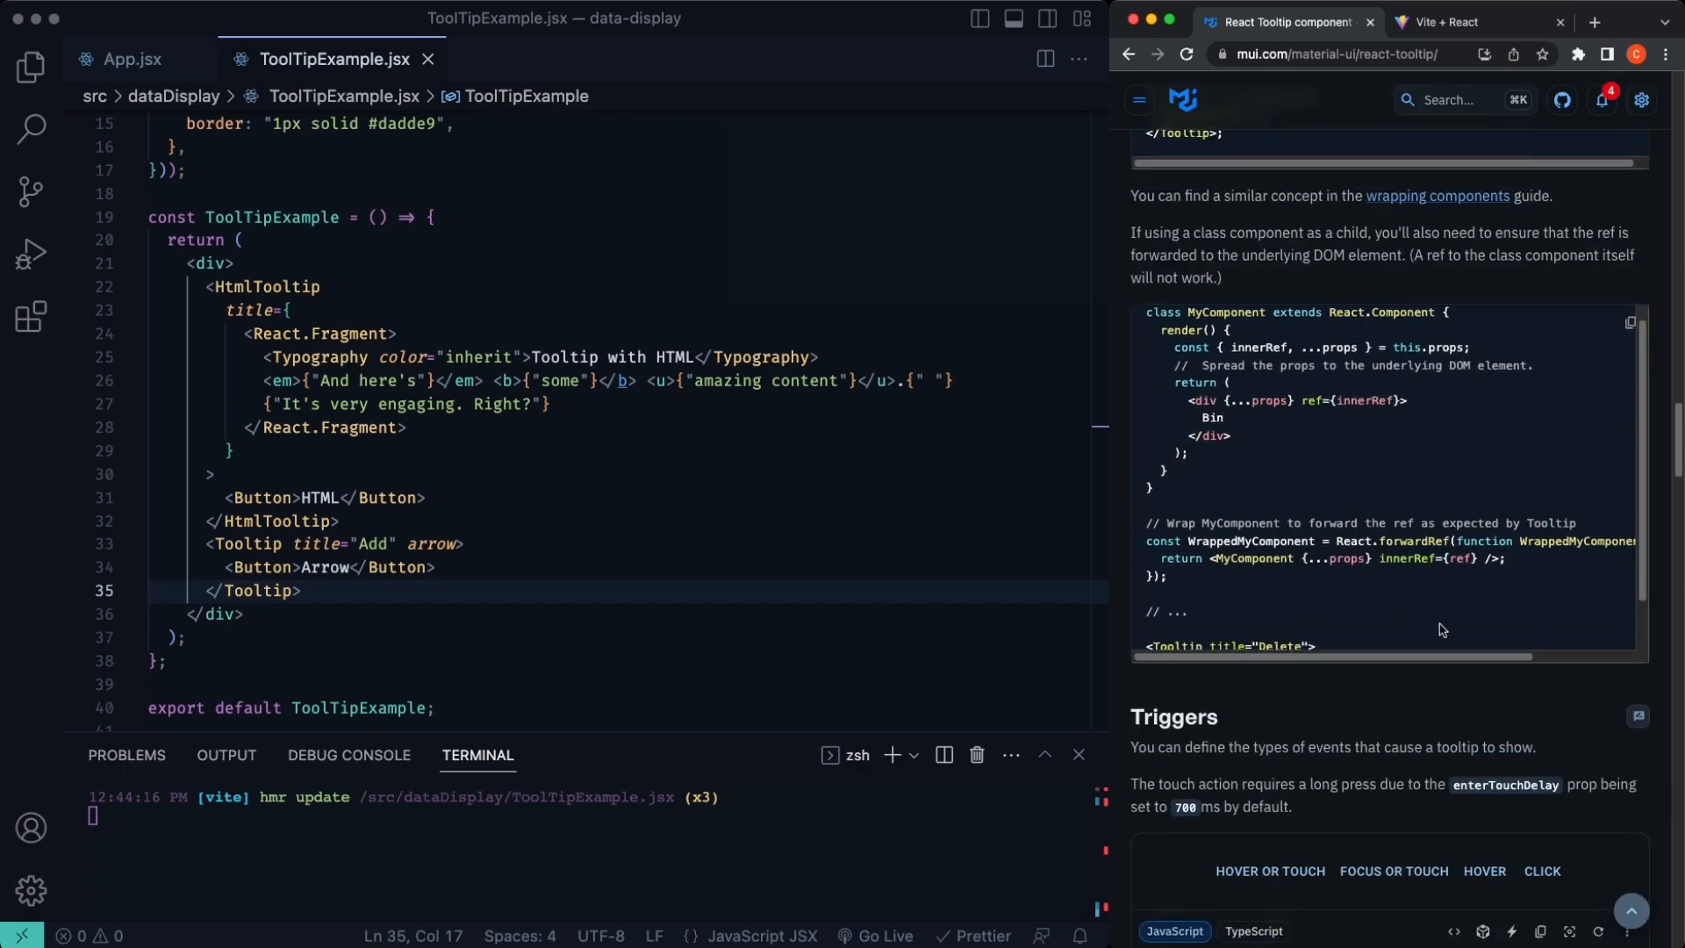
{"action": "scroll", "scroll_direction": "down", "scroll_amount": 3}
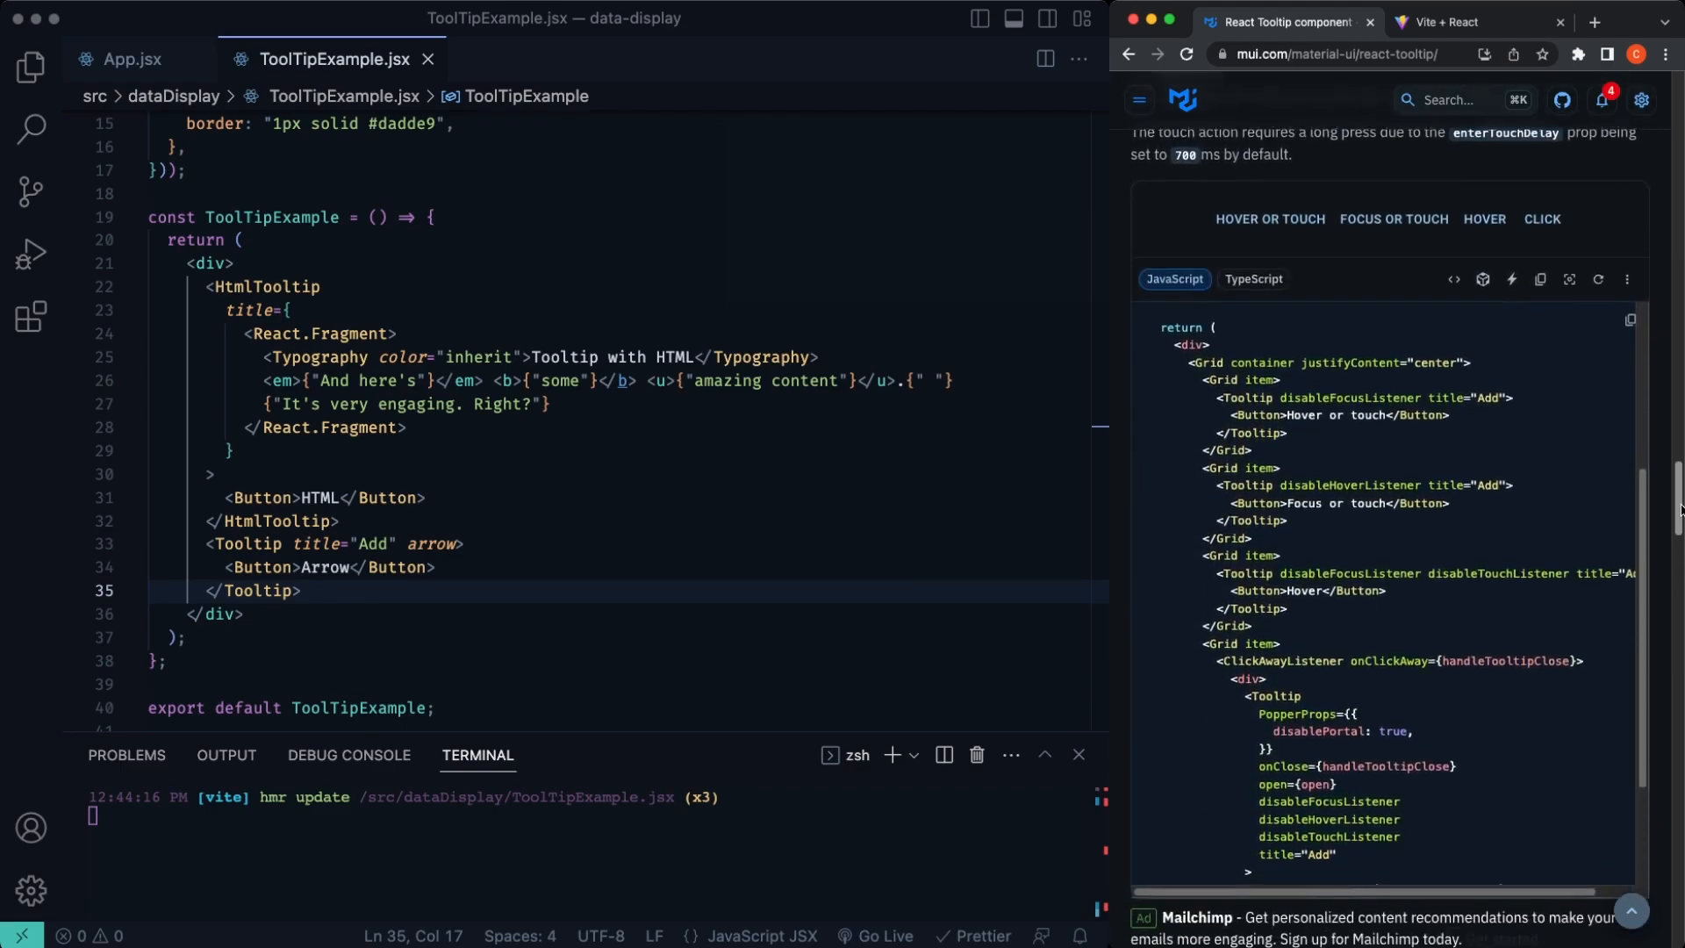
{"action": "scroll", "scroll_direction": "up", "scroll_amount": 3}
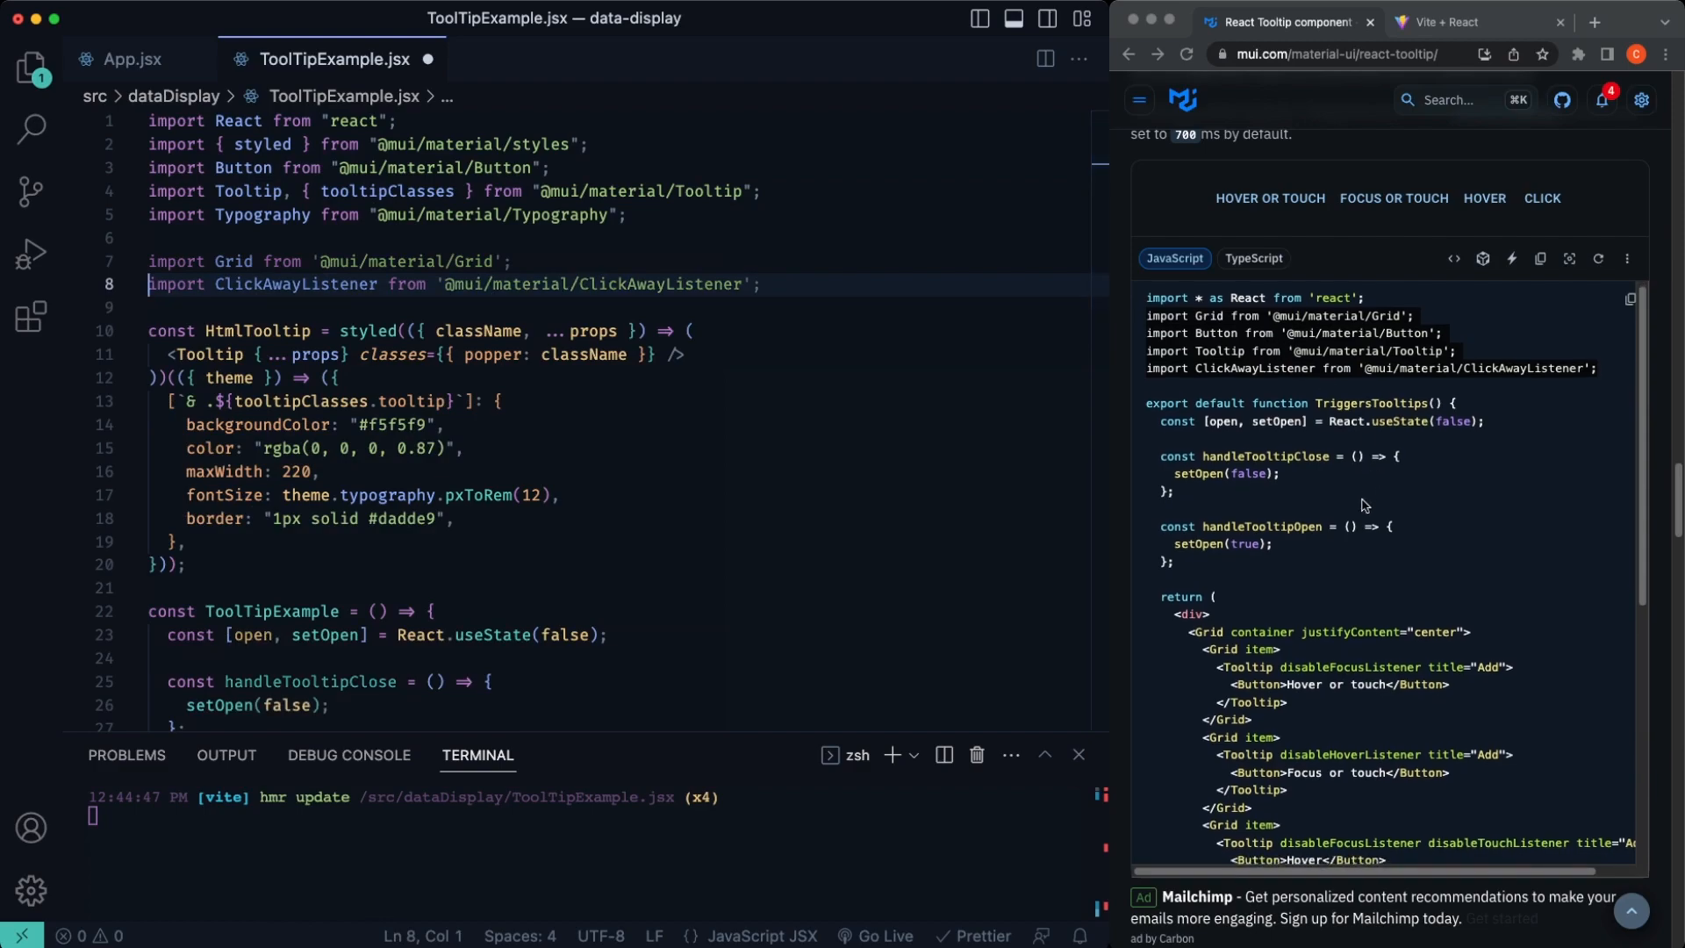
Step: Copy the Grid and ClickAwayListener imports plus the open state and handleTooltipClose/Open handlers into ToolTipExample.jsx
{"action": "scroll", "scroll_direction": "down", "scroll_amount": 3}
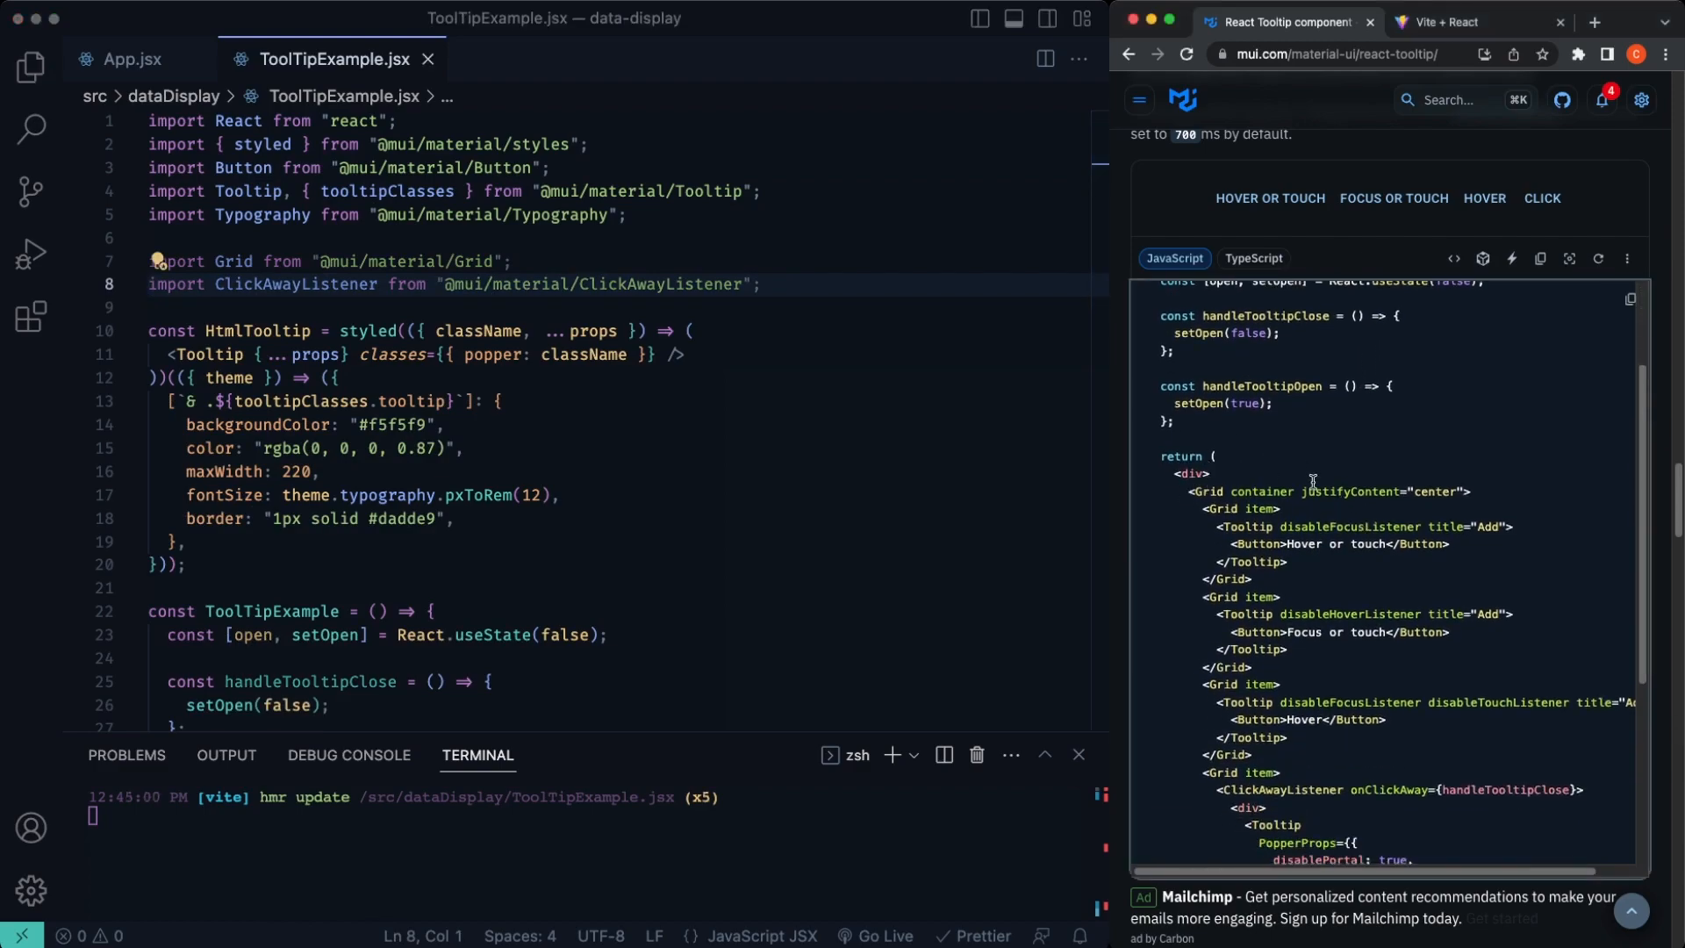
{"action": "mouse_move", "coordinate": [1527, 221]}
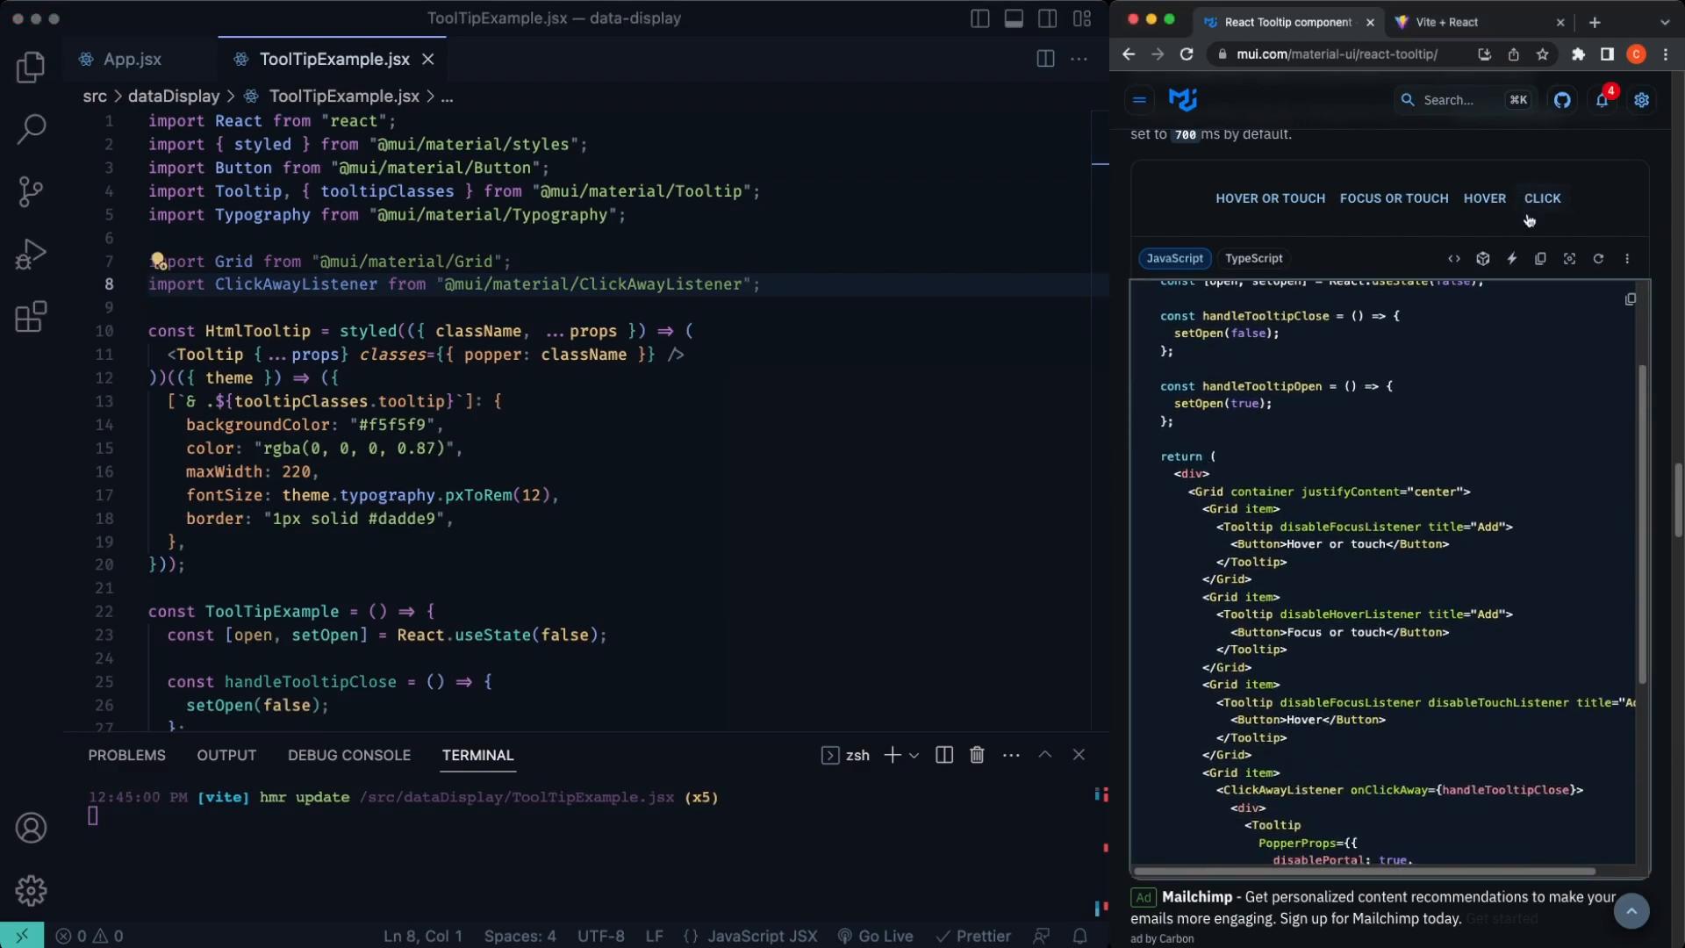
{"action": "scroll", "scroll_direction": "down", "scroll_amount": 3}
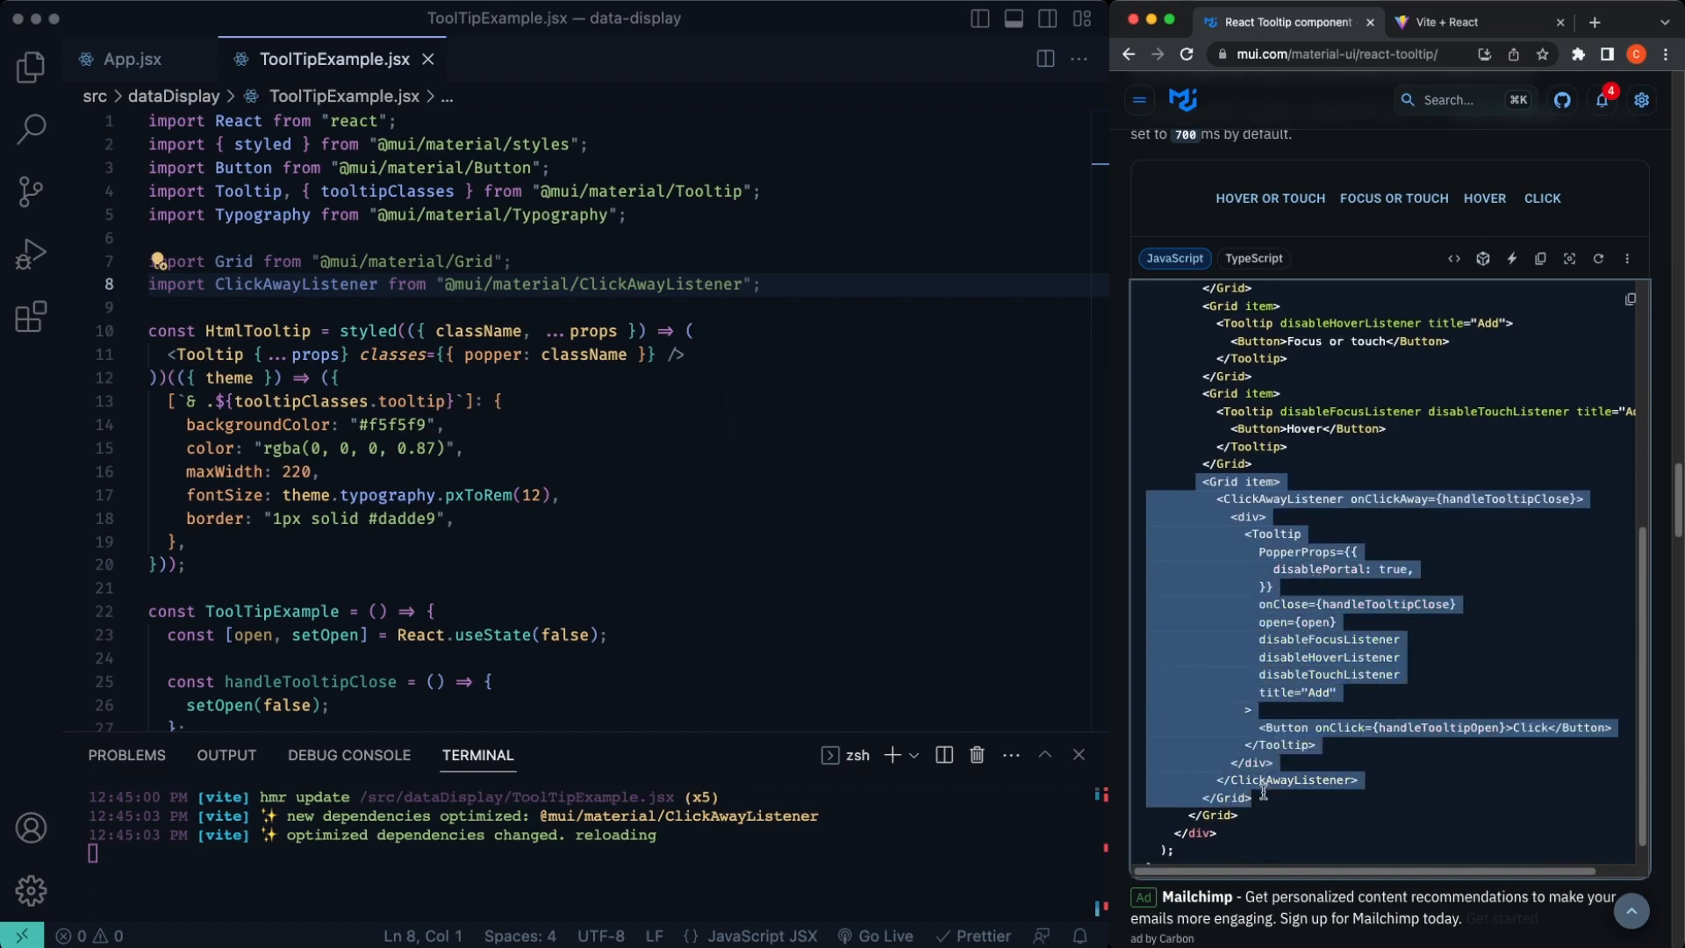
{"action": "scroll", "scroll_direction": "down", "scroll_amount": 3}
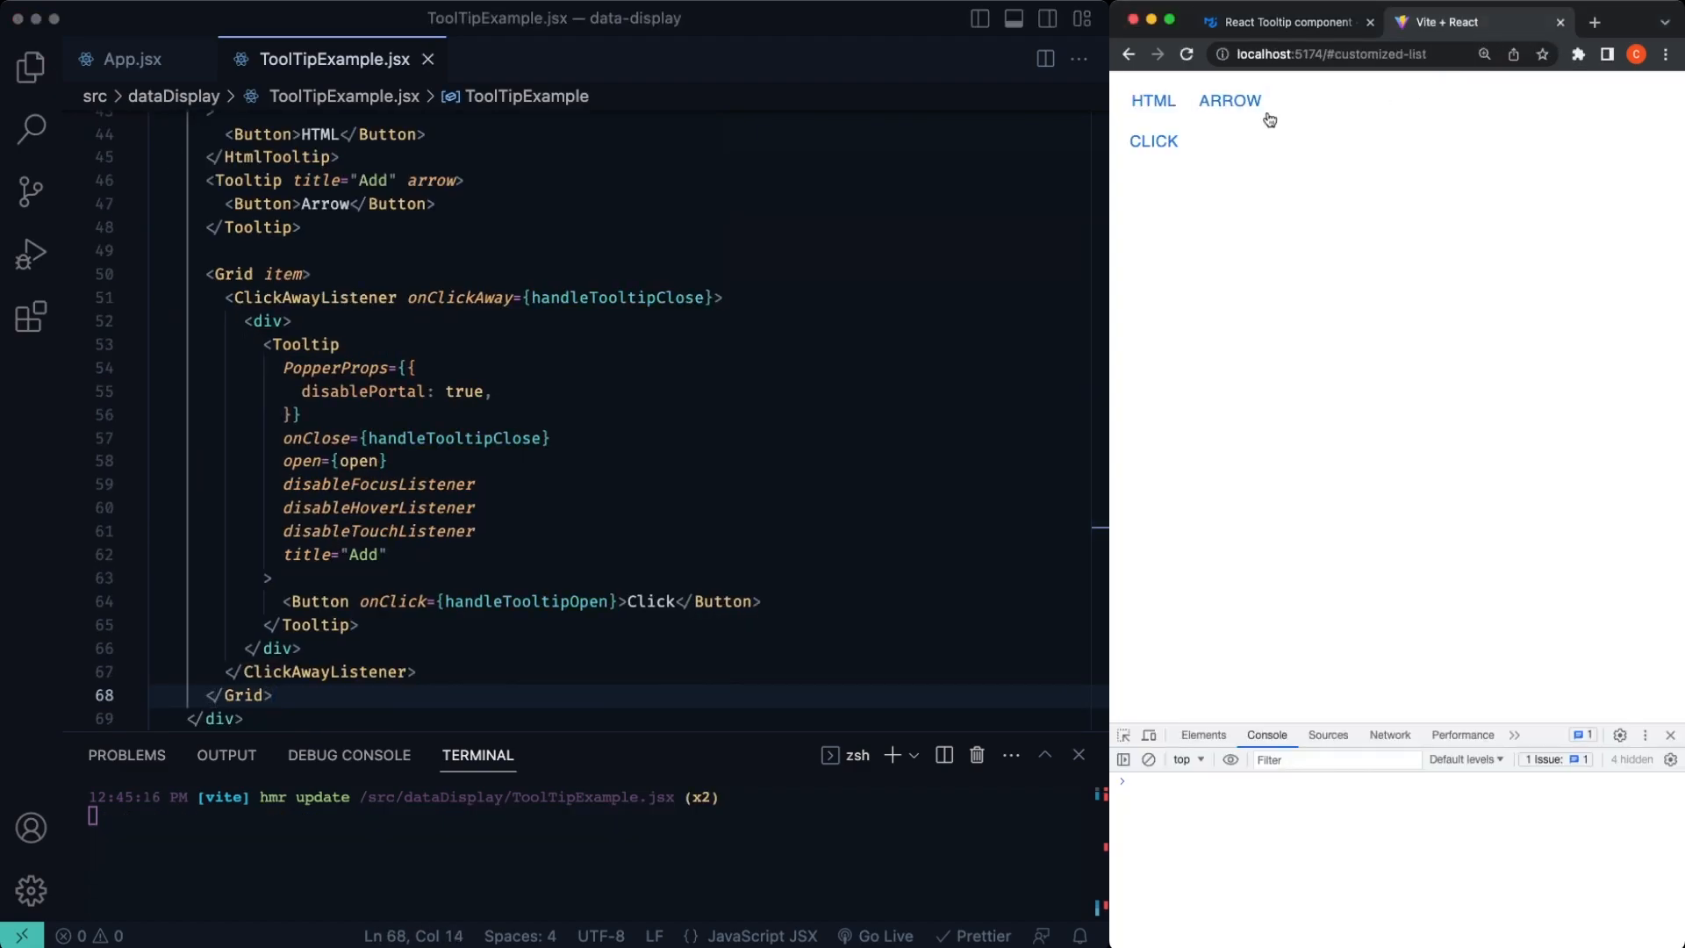
{"action": "mouse_move", "coordinate": [1204, 177]}
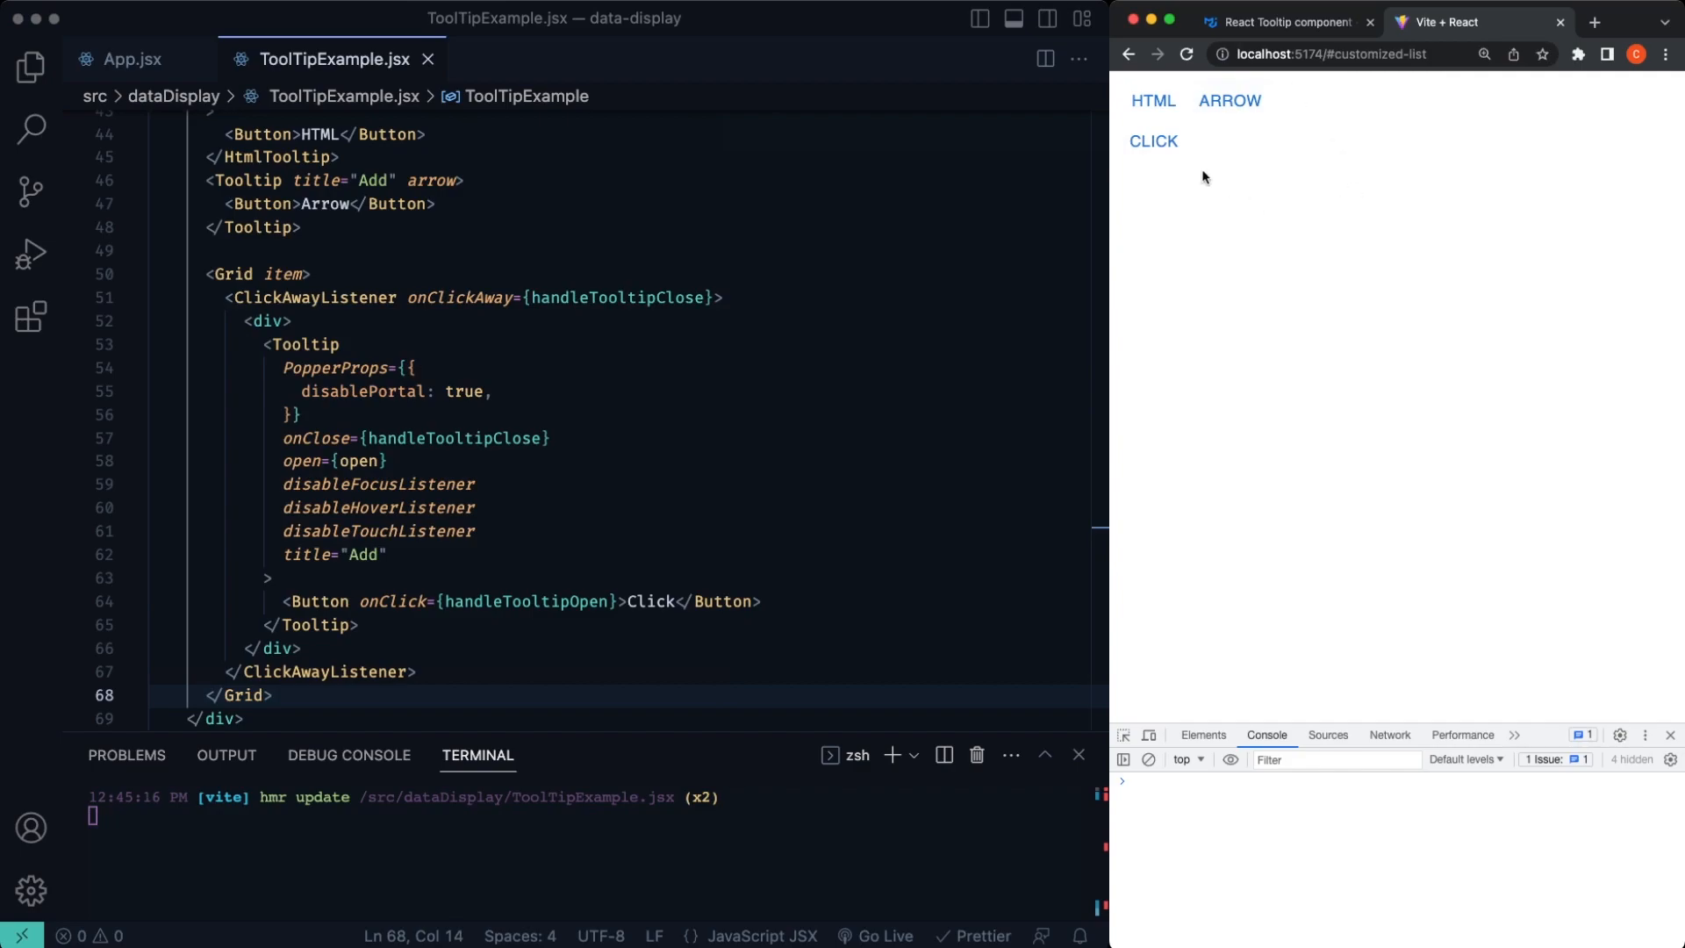
Step: Verify the CLICK button opens the Add tooltip and clicking away closes it in the running app
{"action": "left_click", "coordinate": [1153, 141]}
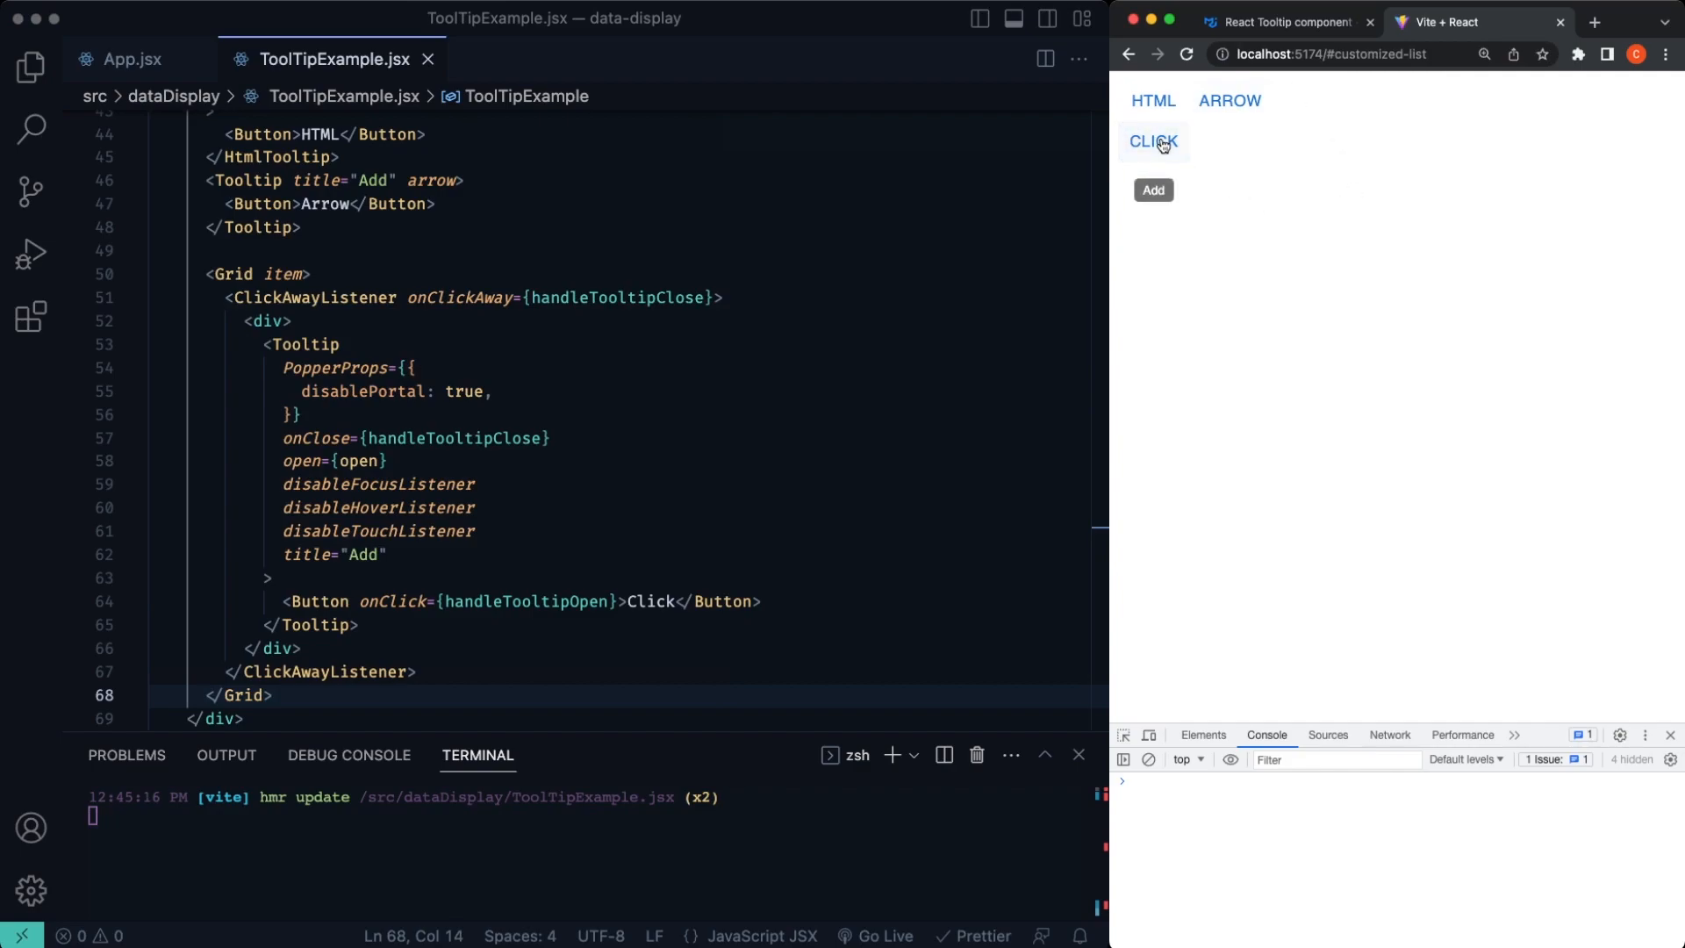
{"action": "mouse_move", "coordinate": [1274, 212]}
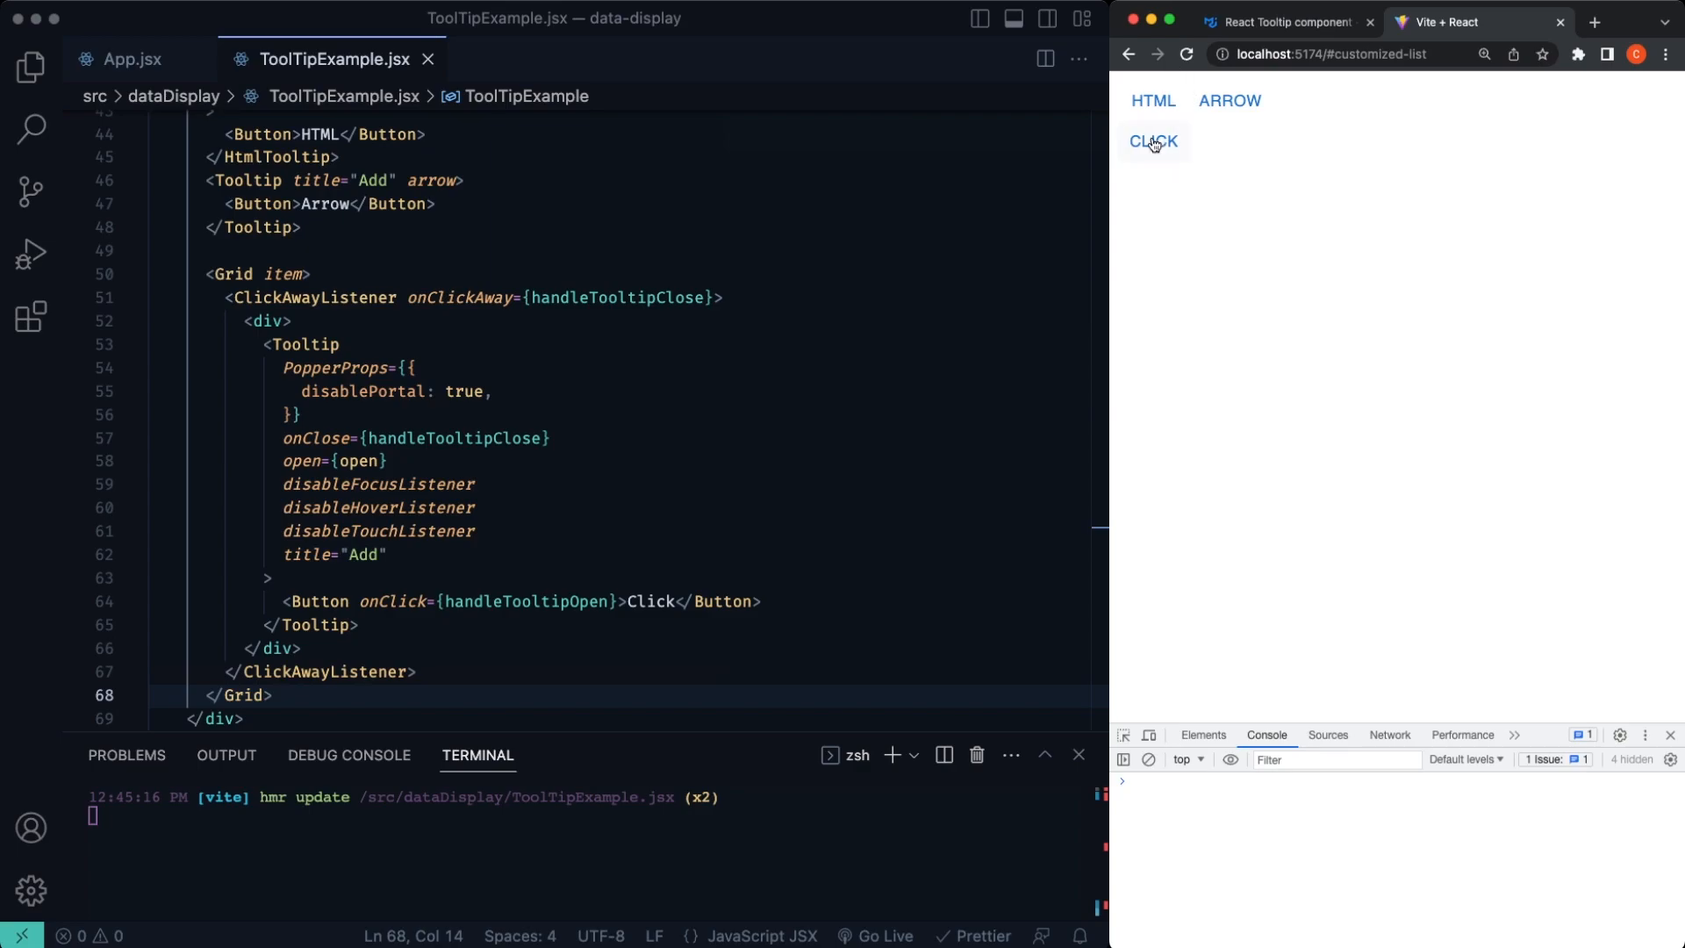
{"action": "mouse_move", "coordinate": [1148, 147]}
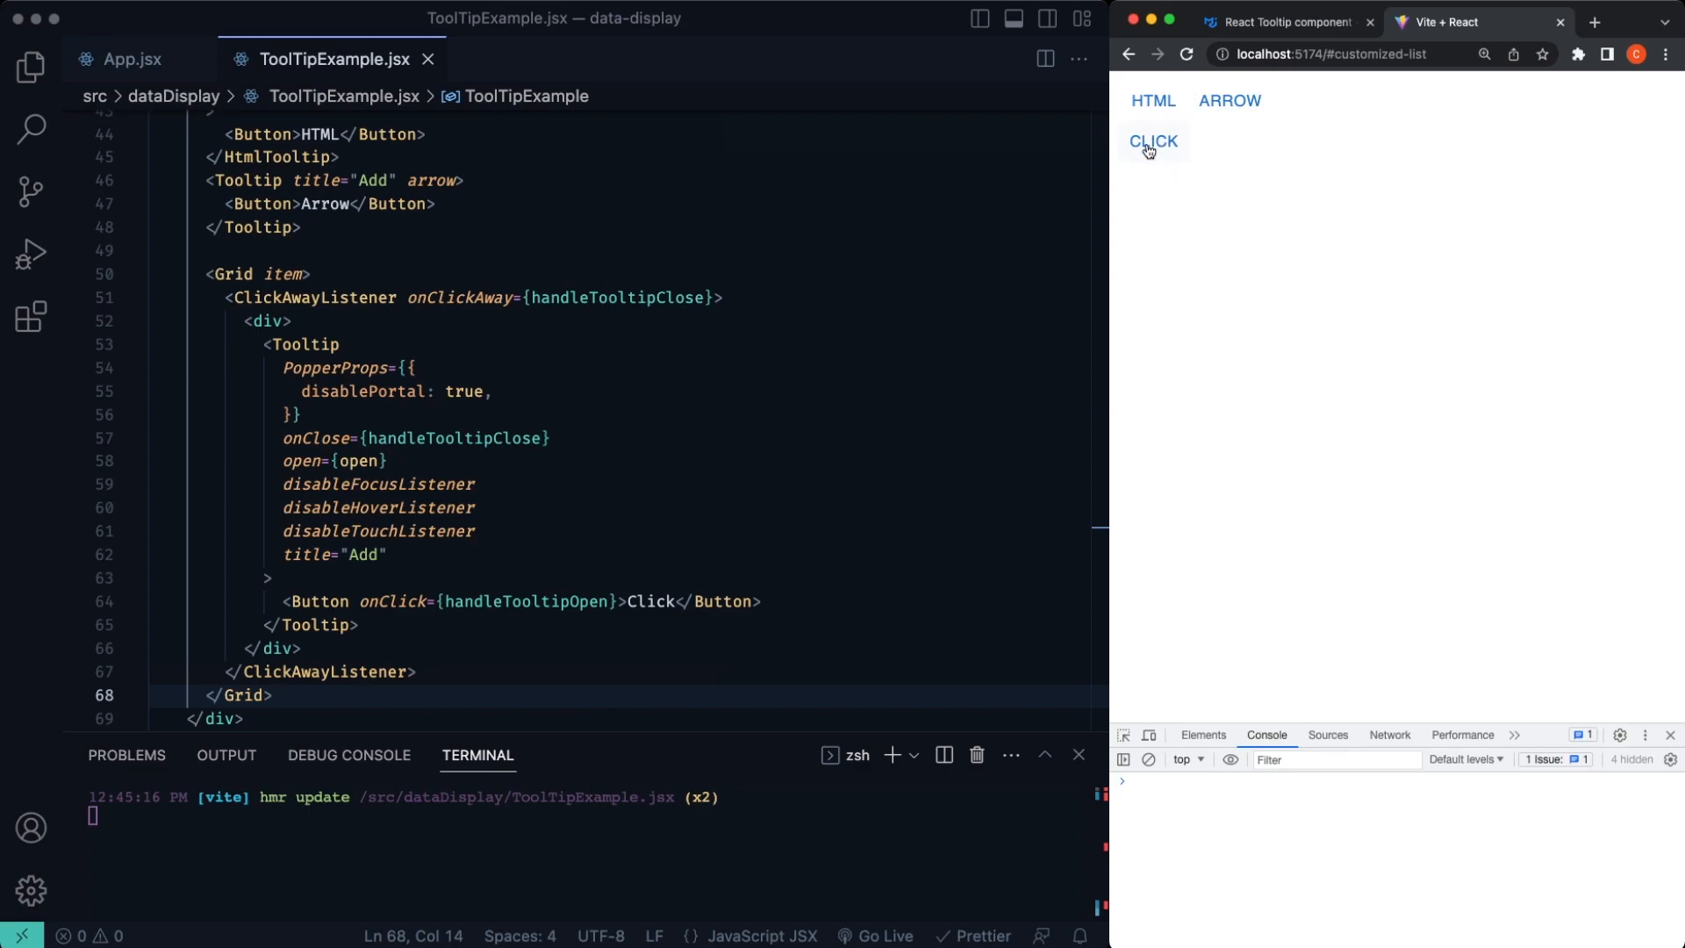
{"action": "left_click", "coordinate": [1152, 140]}
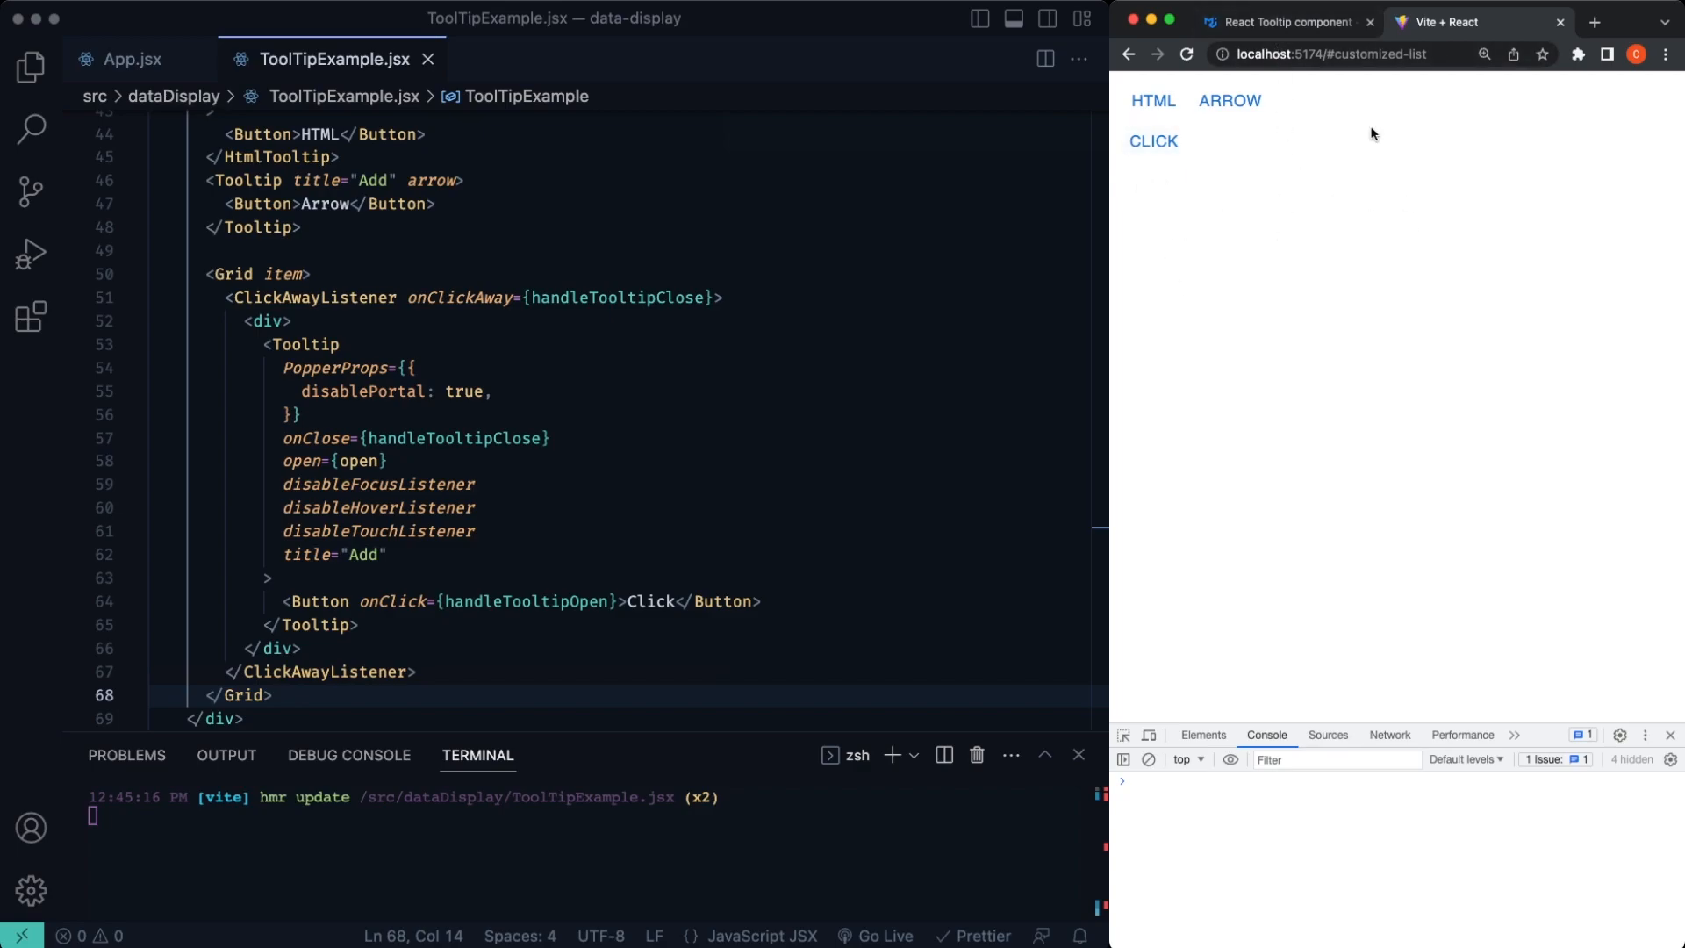
{"action": "left_click", "coordinate": [1282, 21]}
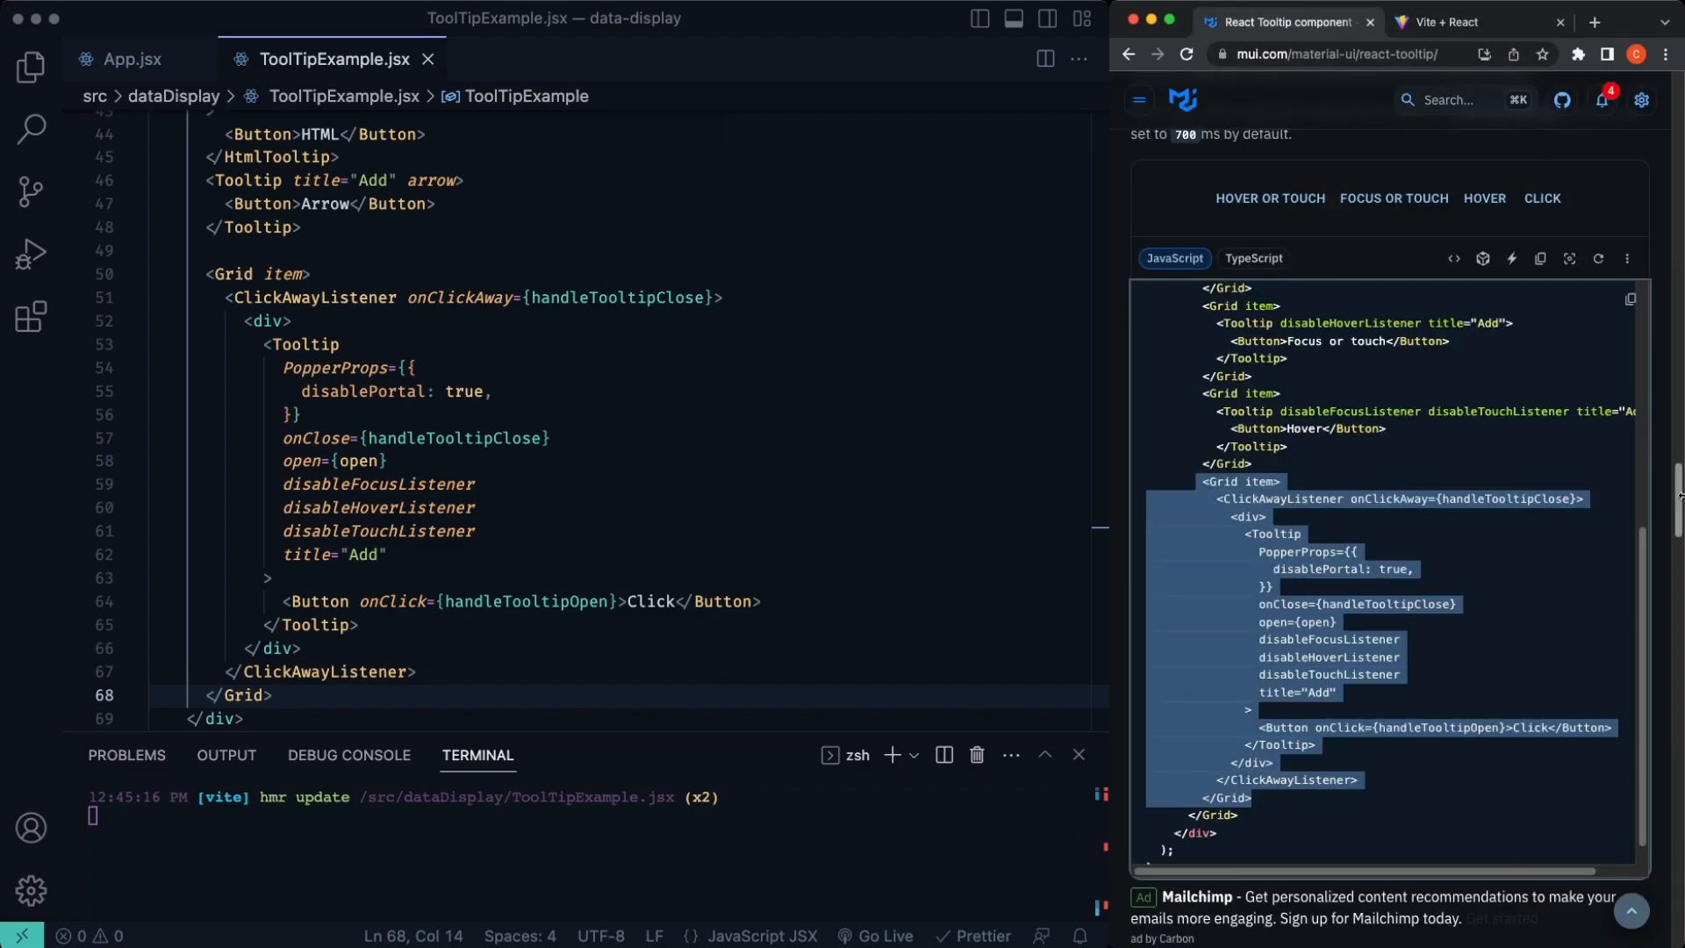
Step: Copy the Variable width demo source into ToolTipExample.jsx below the imports and remove the duplicate Tooltip import
{"action": "scroll", "scroll_direction": "down", "scroll_amount": 3}
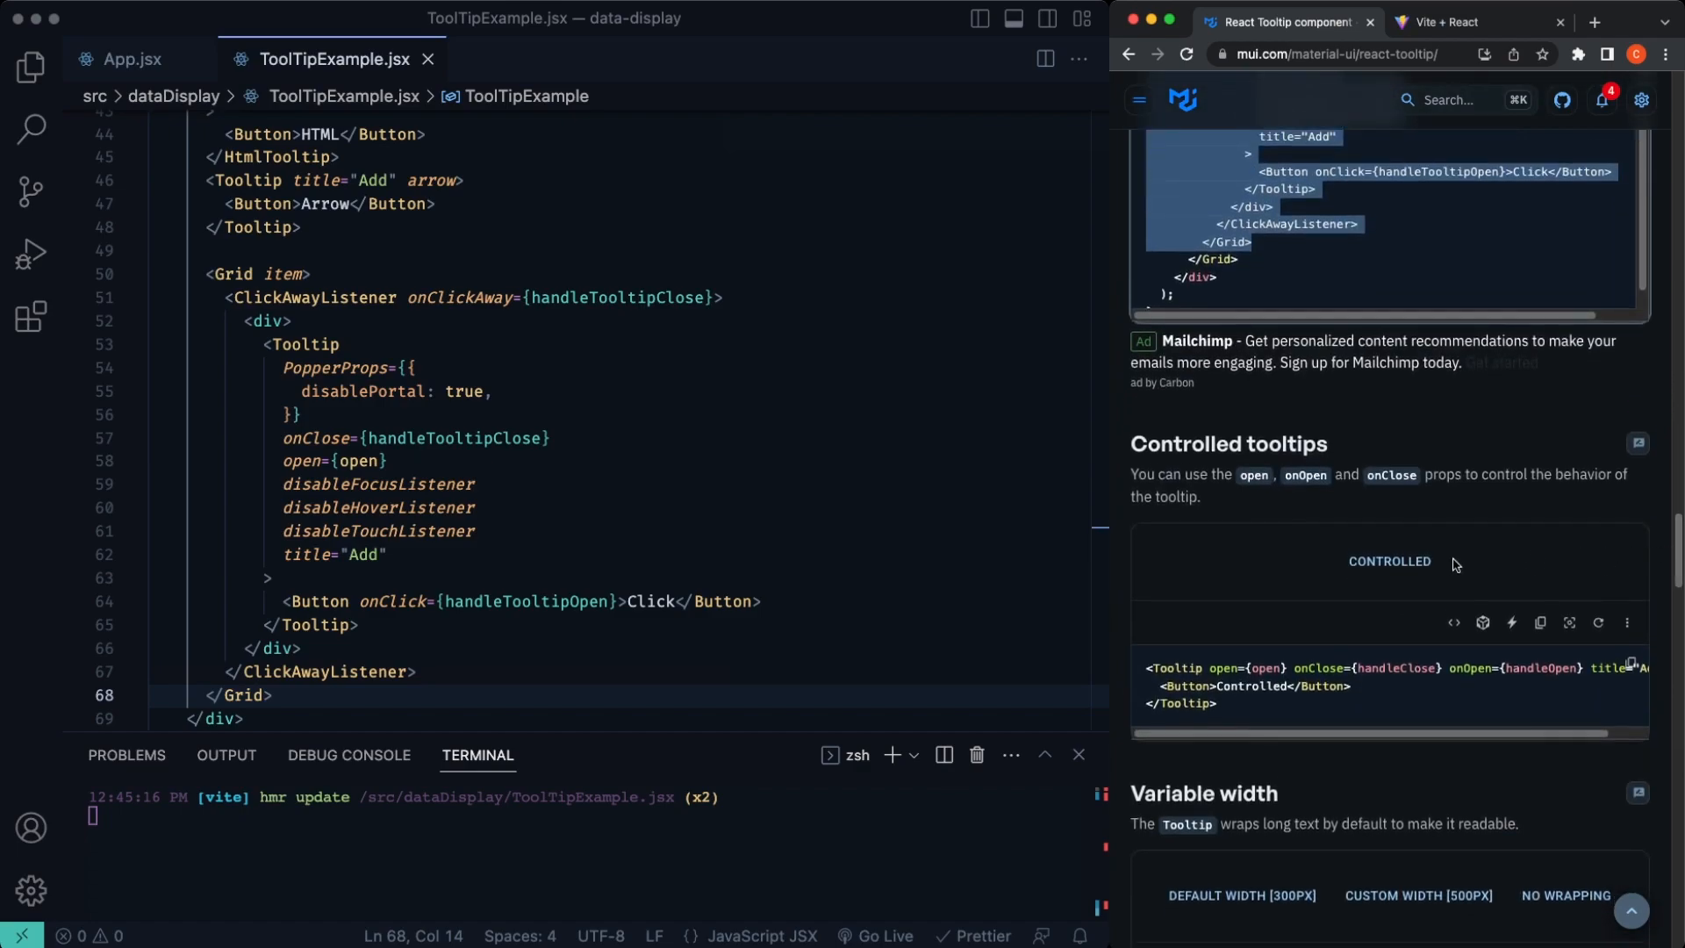
{"action": "mouse_move", "coordinate": [1506, 570]}
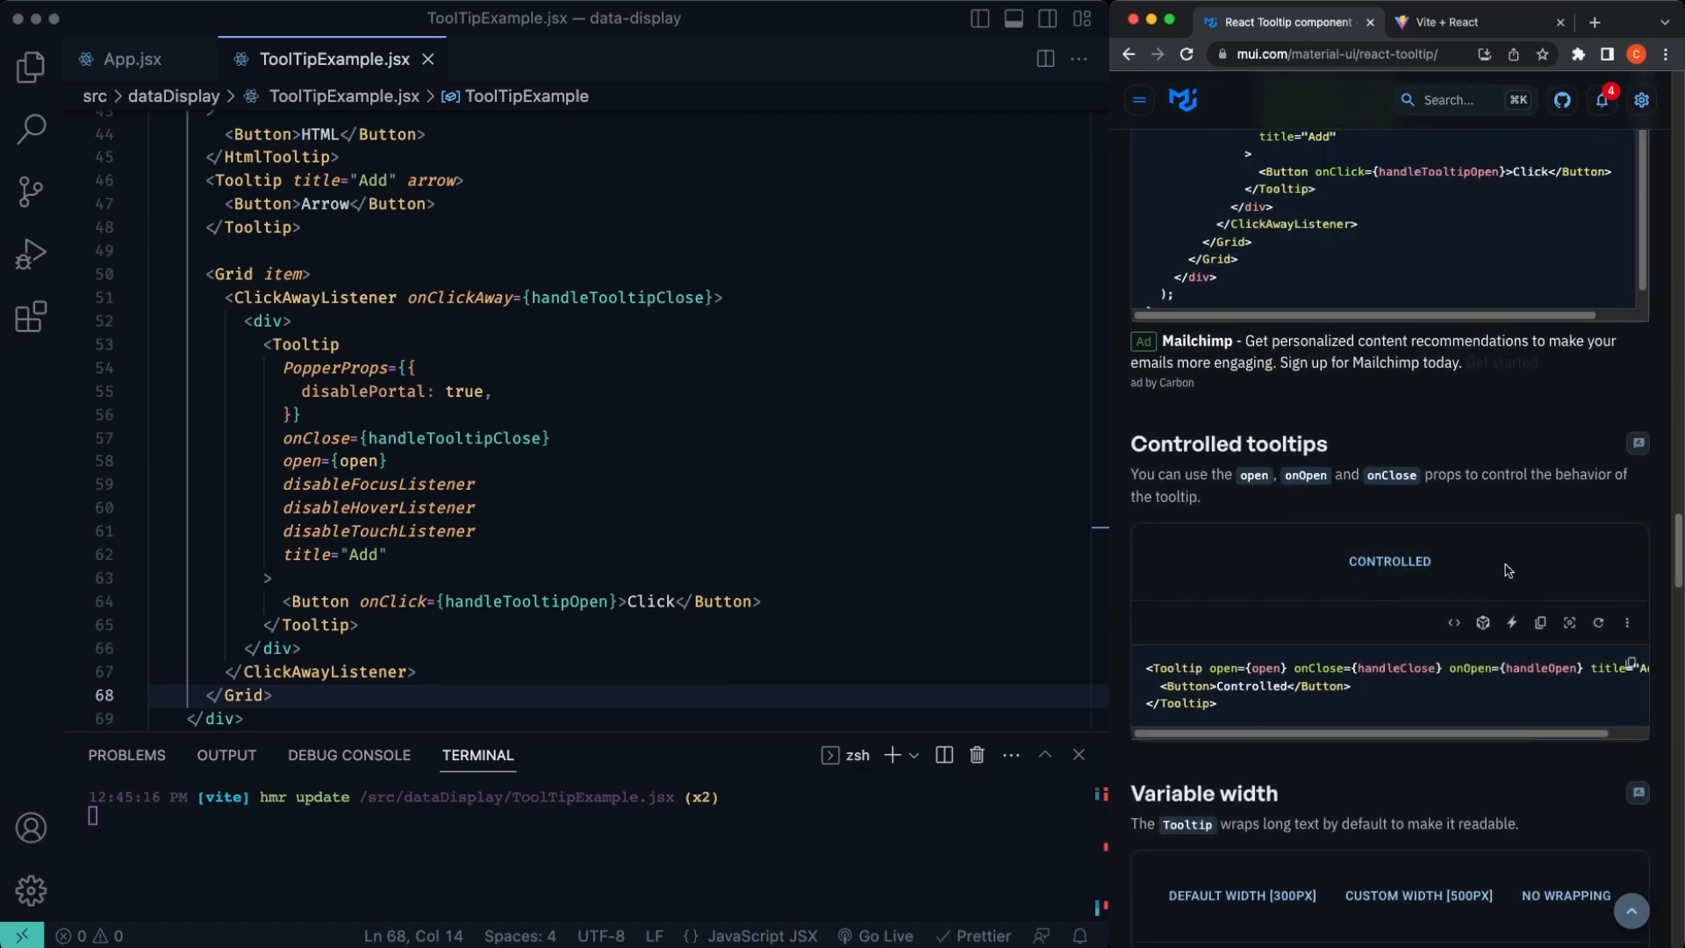
{"action": "scroll", "scroll_direction": "down", "scroll_amount": 3}
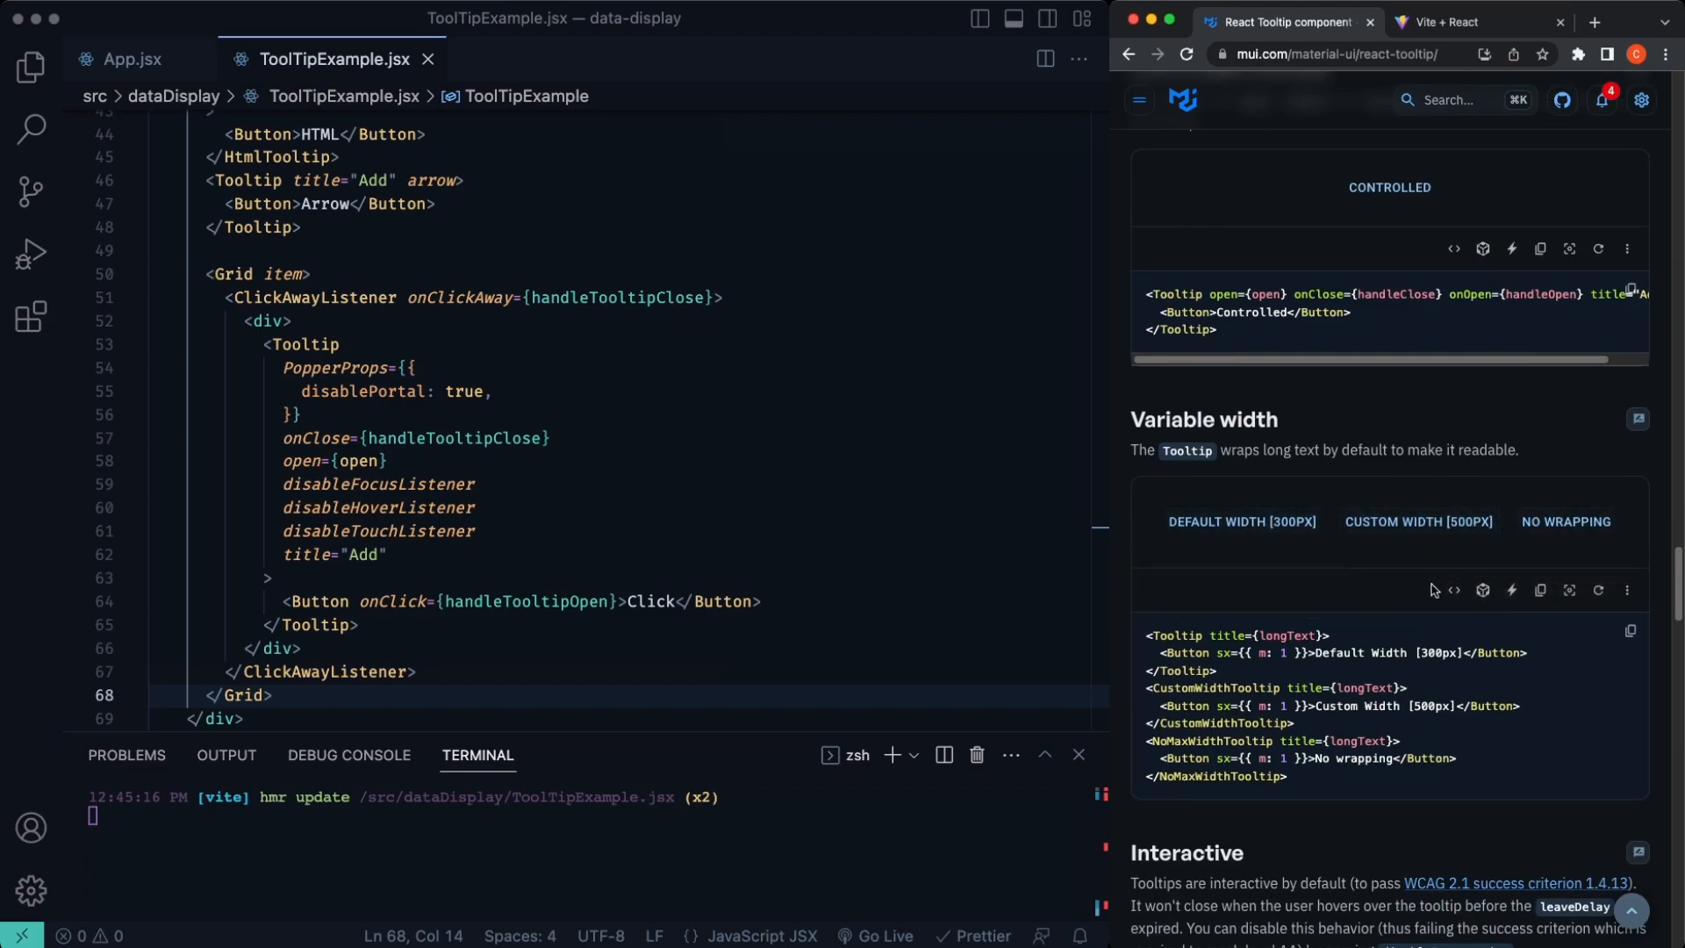
{"action": "left_click", "coordinate": [1453, 590]}
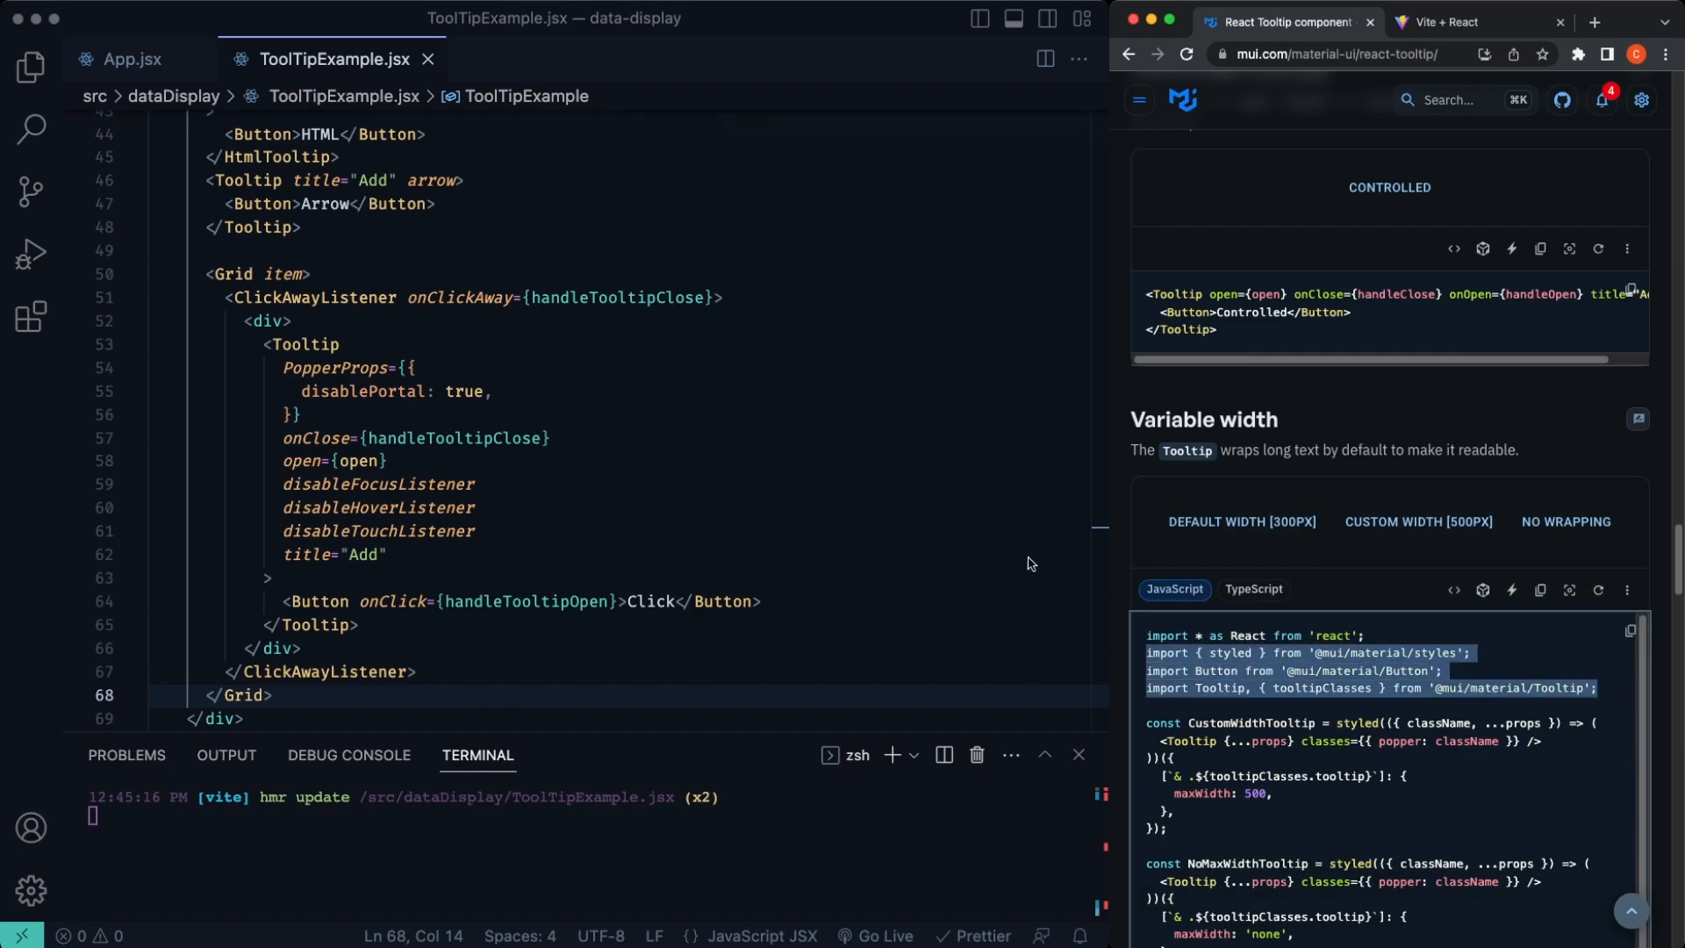
{"action": "mouse_move", "coordinate": [437, 284]}
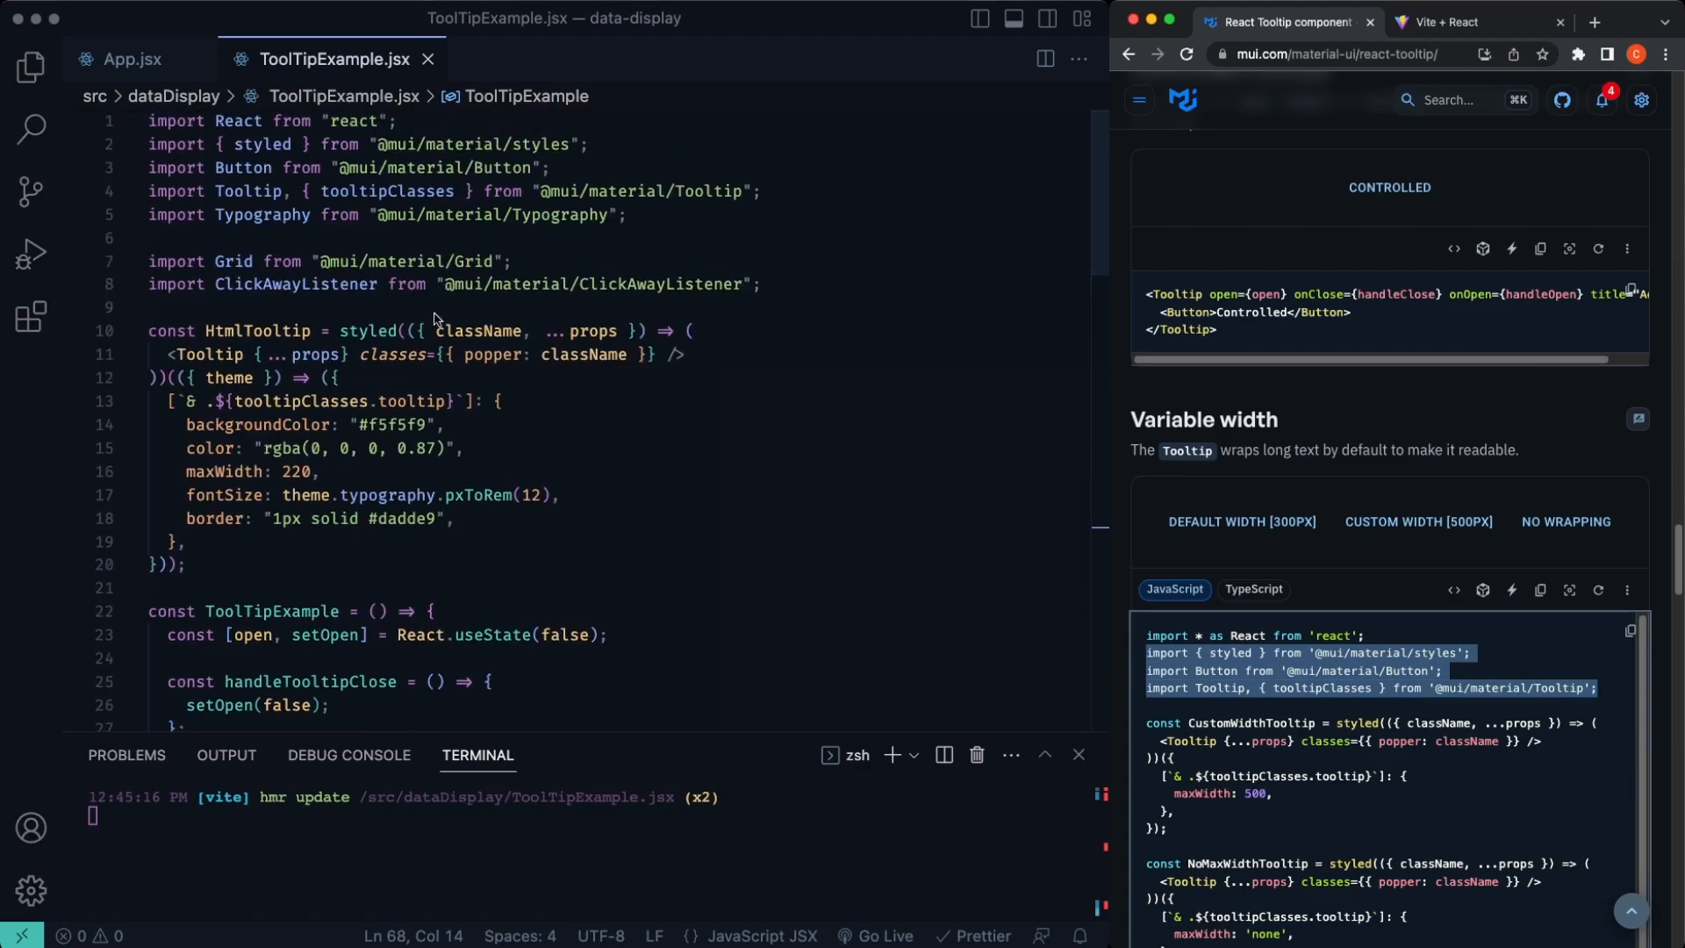
{"action": "left_click", "coordinate": [764, 284]}
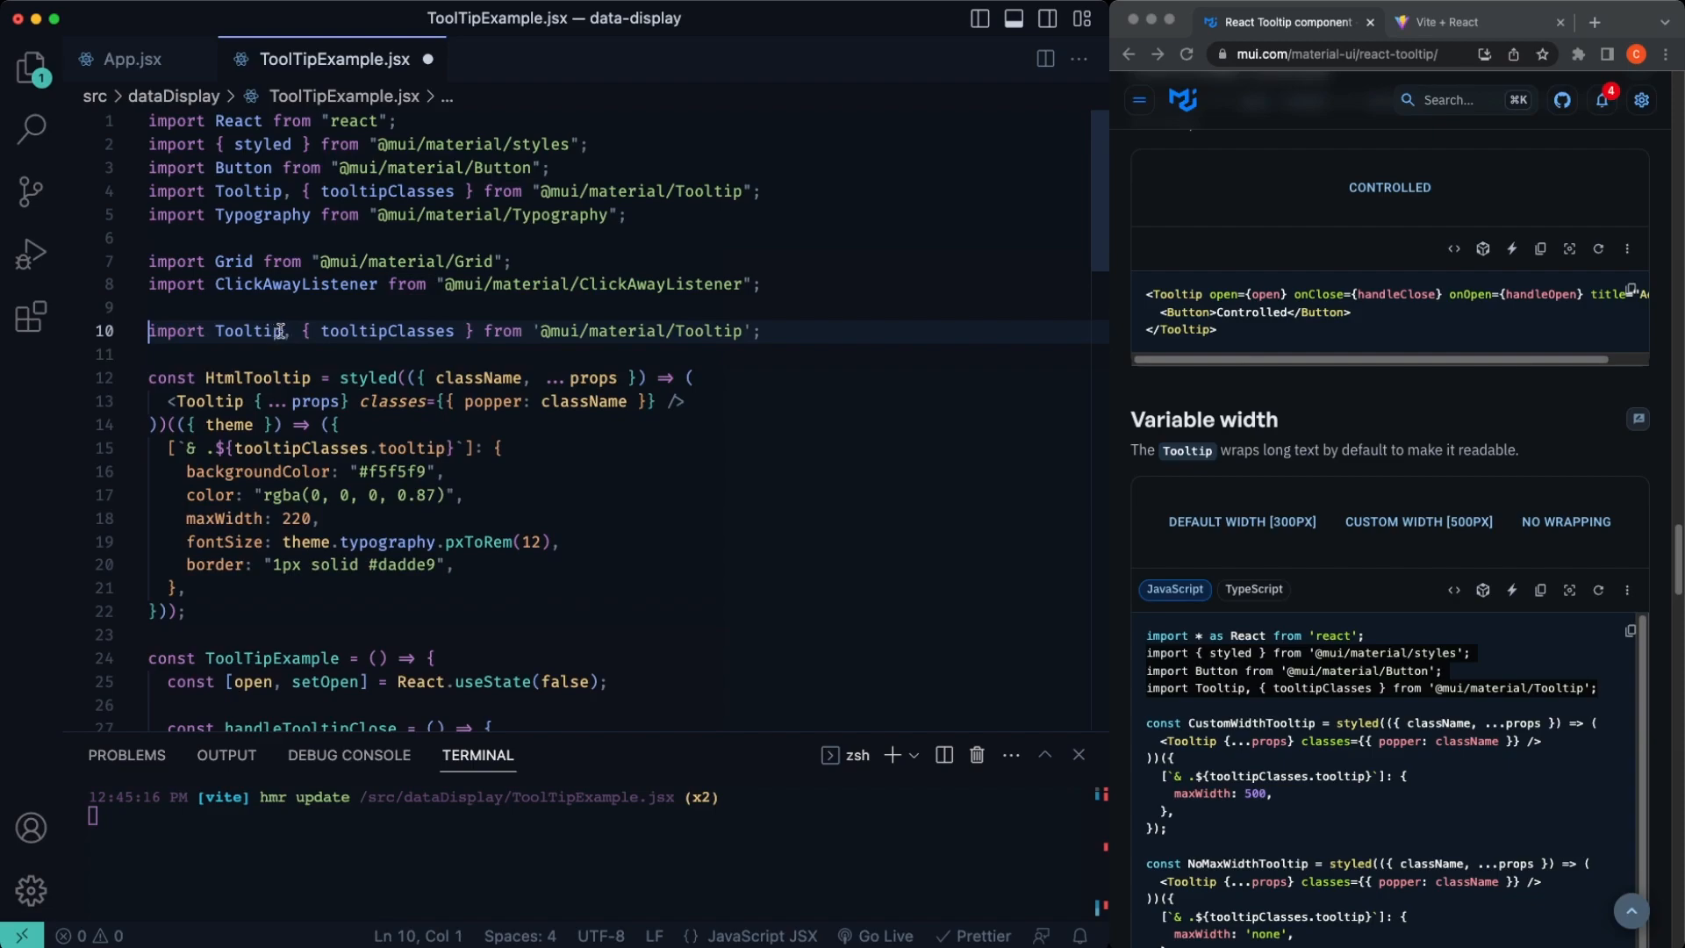
{"action": "key", "text": "Backspace"}
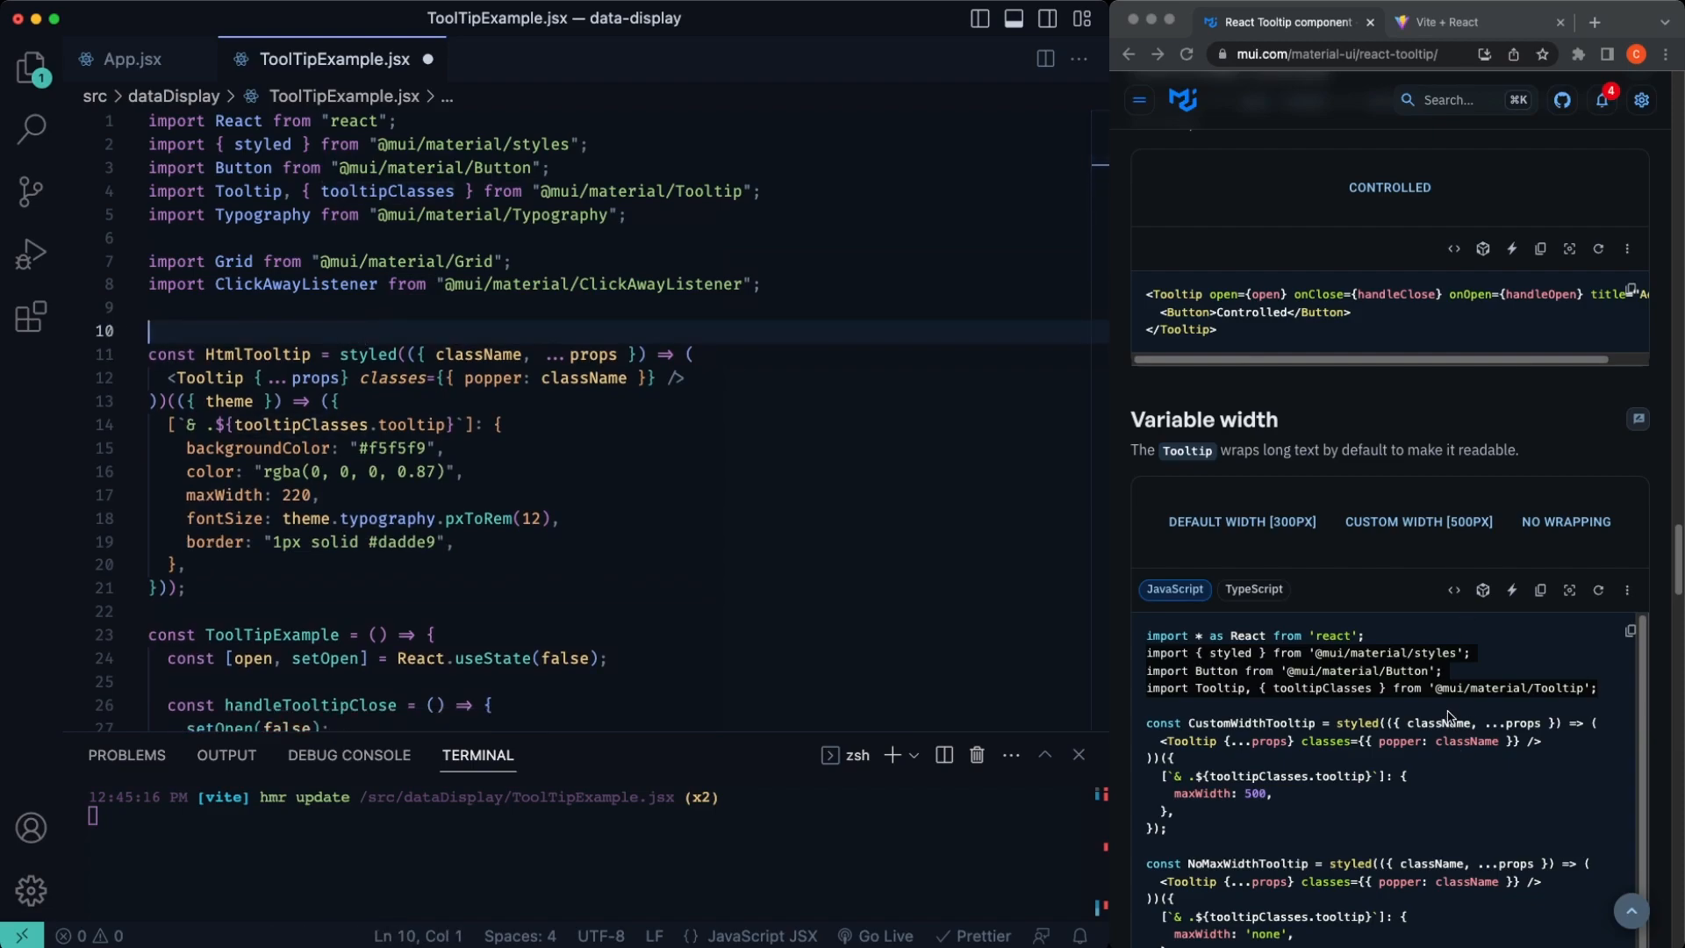
Step: Place the CustomWidthTooltip styled component with maxWidth 500 after HtmlTooltip
{"action": "scroll", "scroll_direction": "down", "scroll_amount": 3}
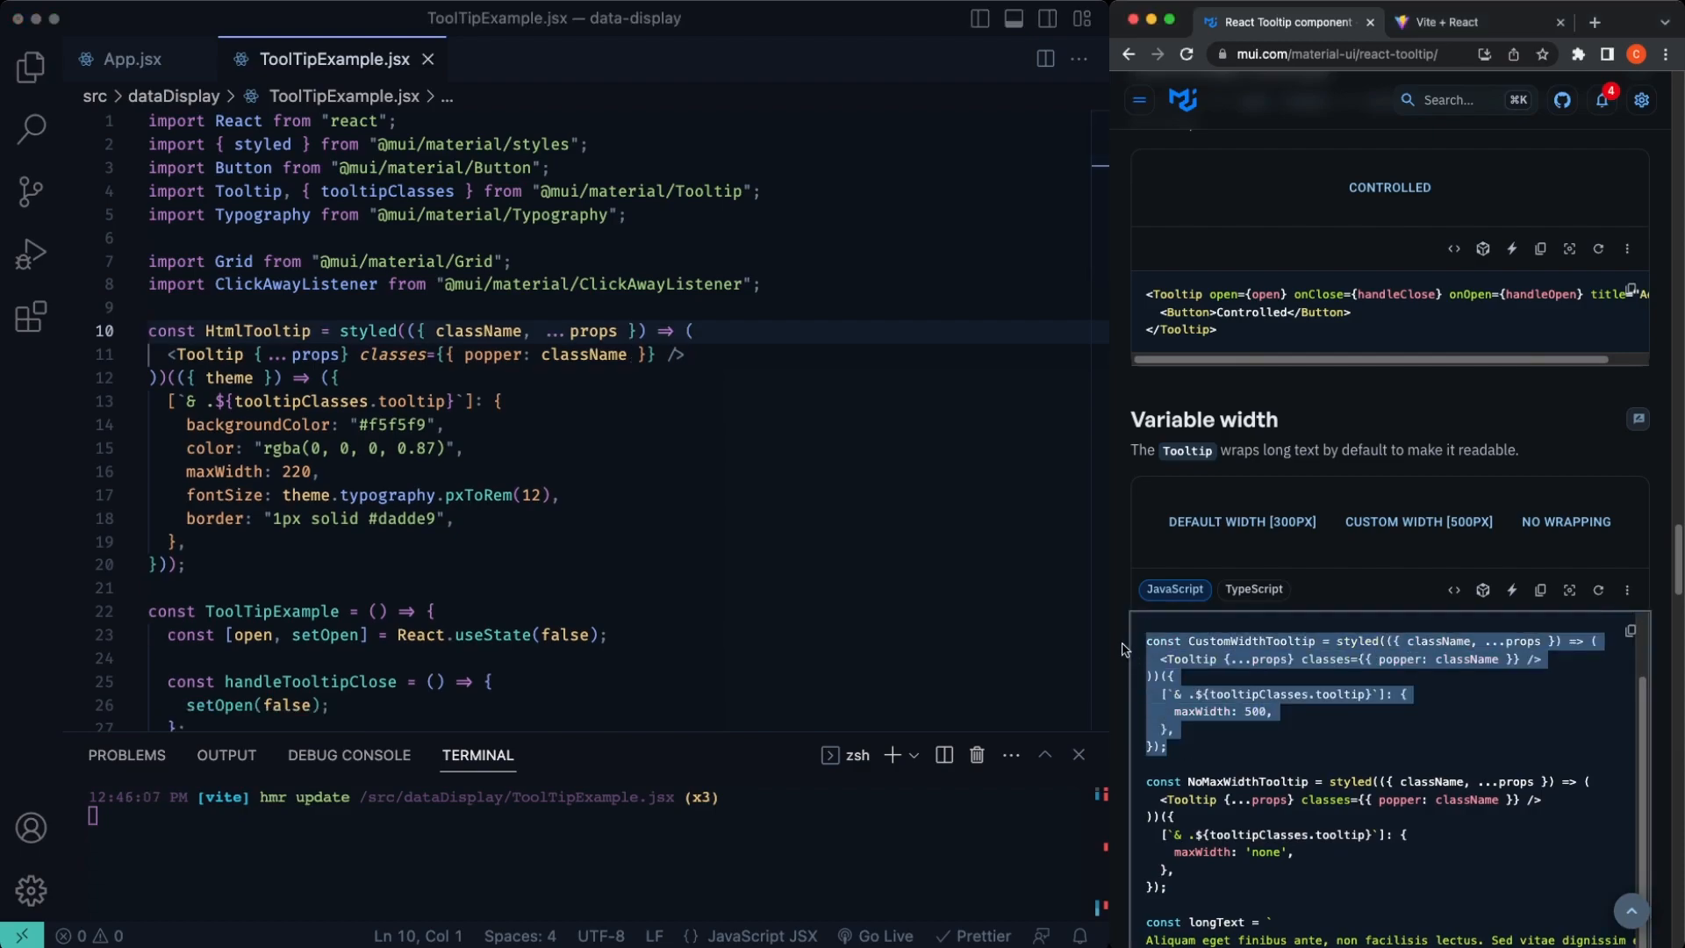
{"action": "mouse_move", "coordinate": [525, 436]}
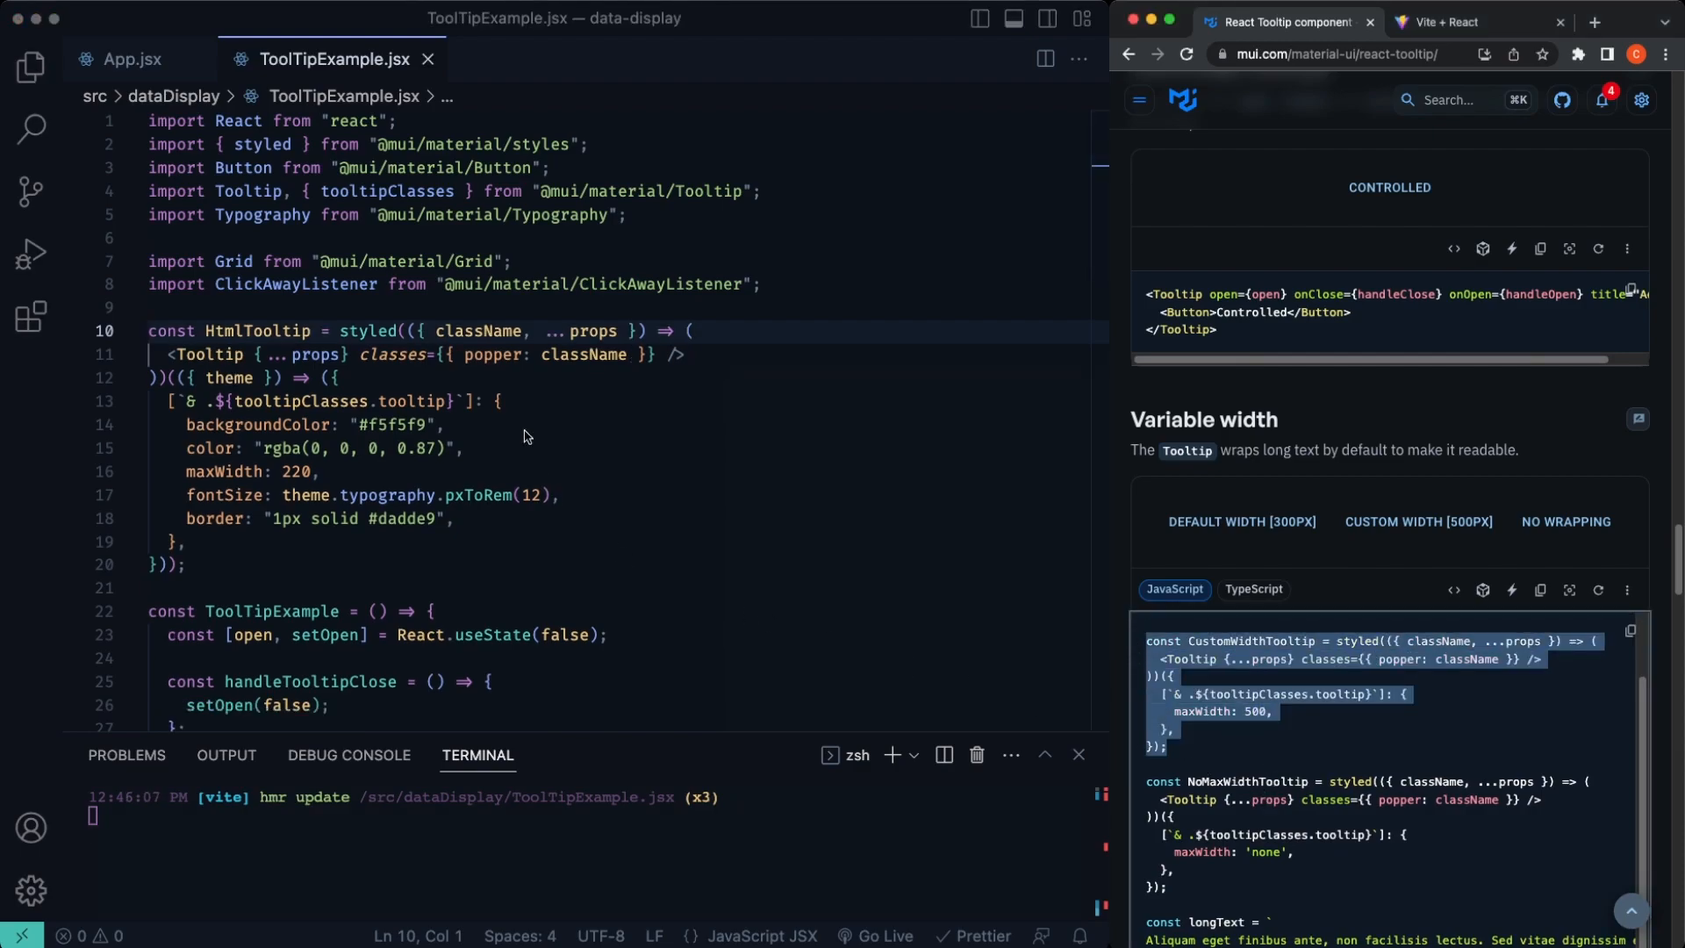
{"action": "mouse_move", "coordinate": [502, 519]}
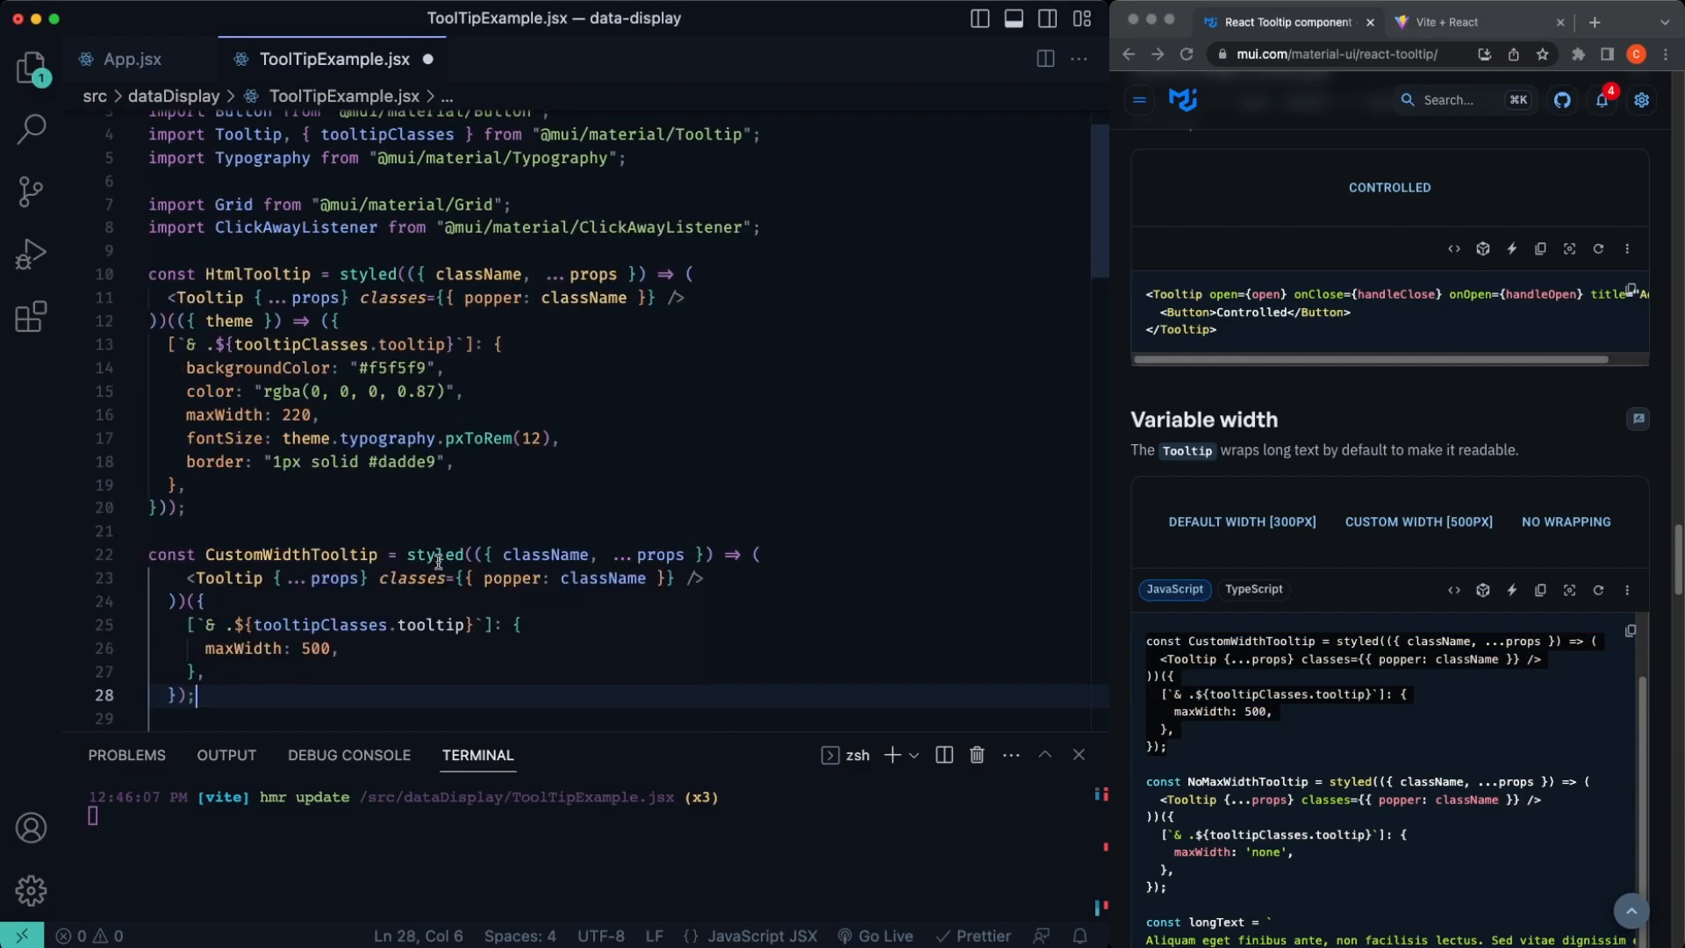
{"action": "scroll", "scroll_direction": "down", "scroll_amount": 3}
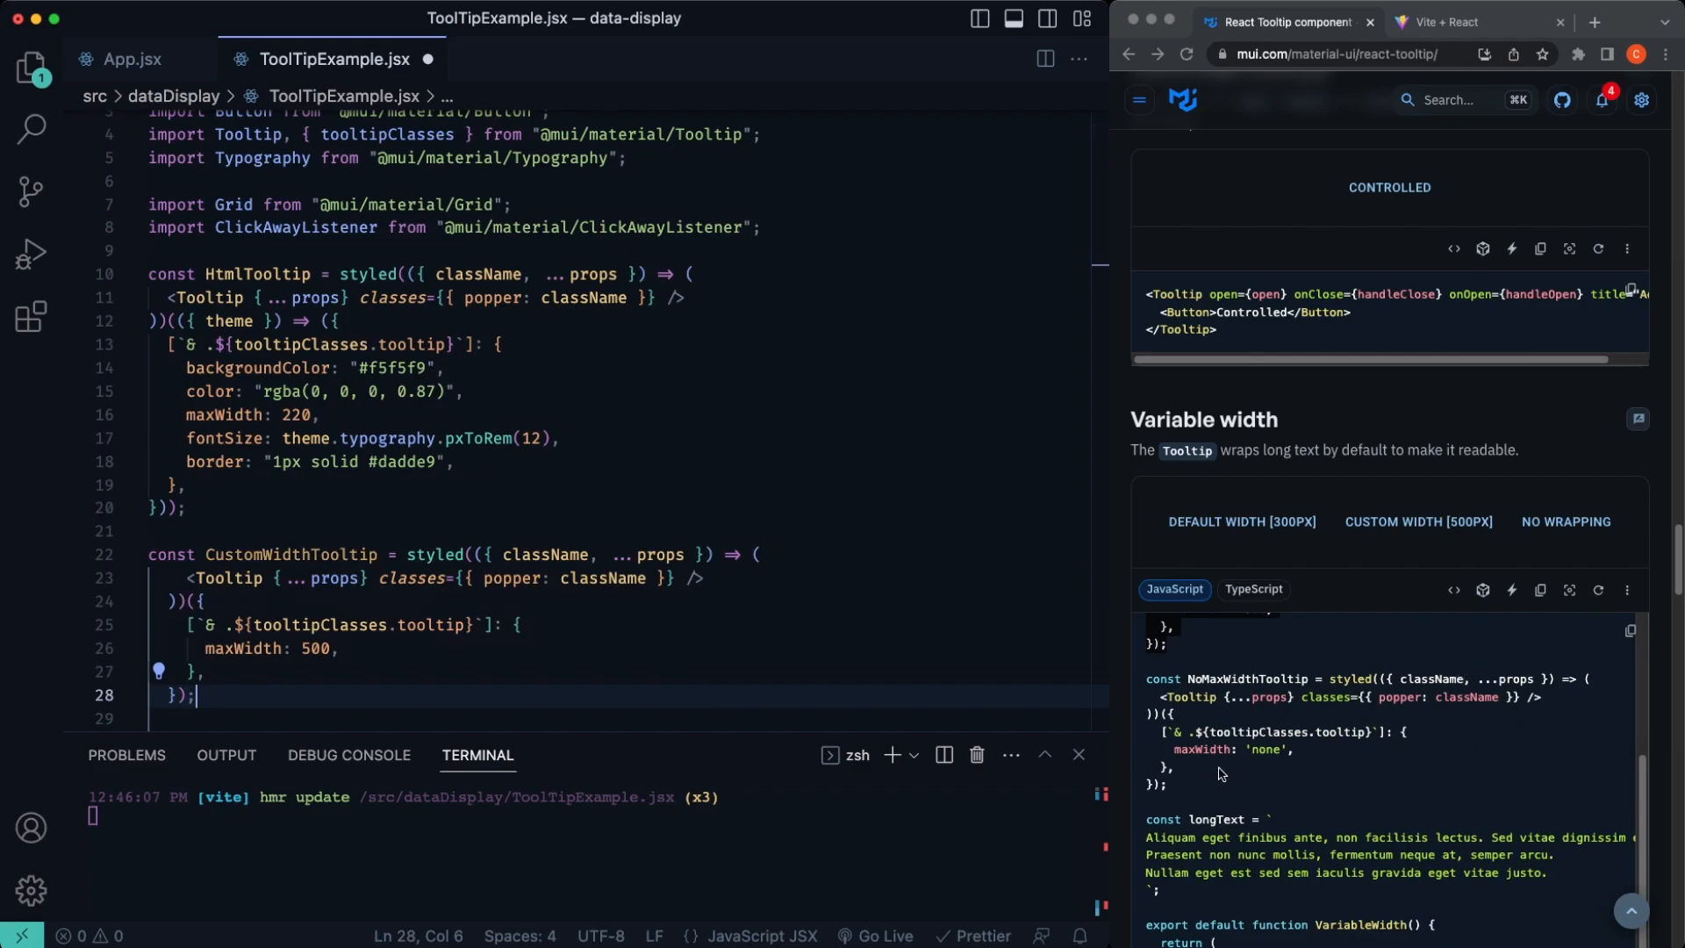
{"action": "scroll", "scroll_direction": "down", "scroll_amount": 3}
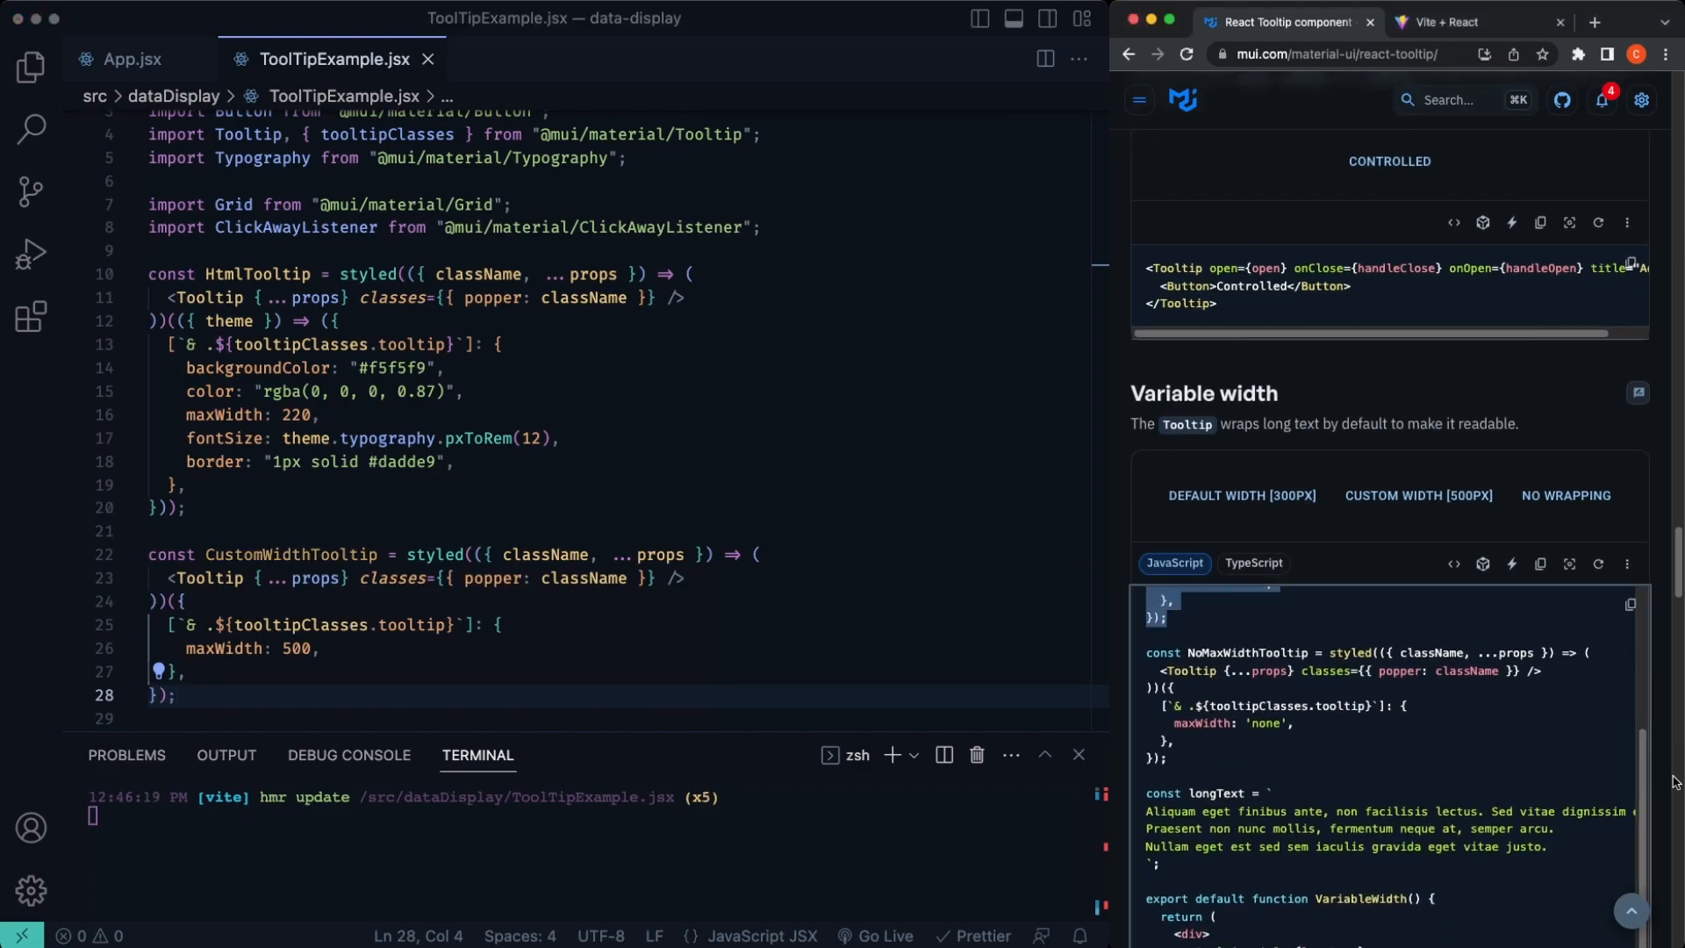
{"action": "scroll", "scroll_direction": "down", "scroll_amount": 3}
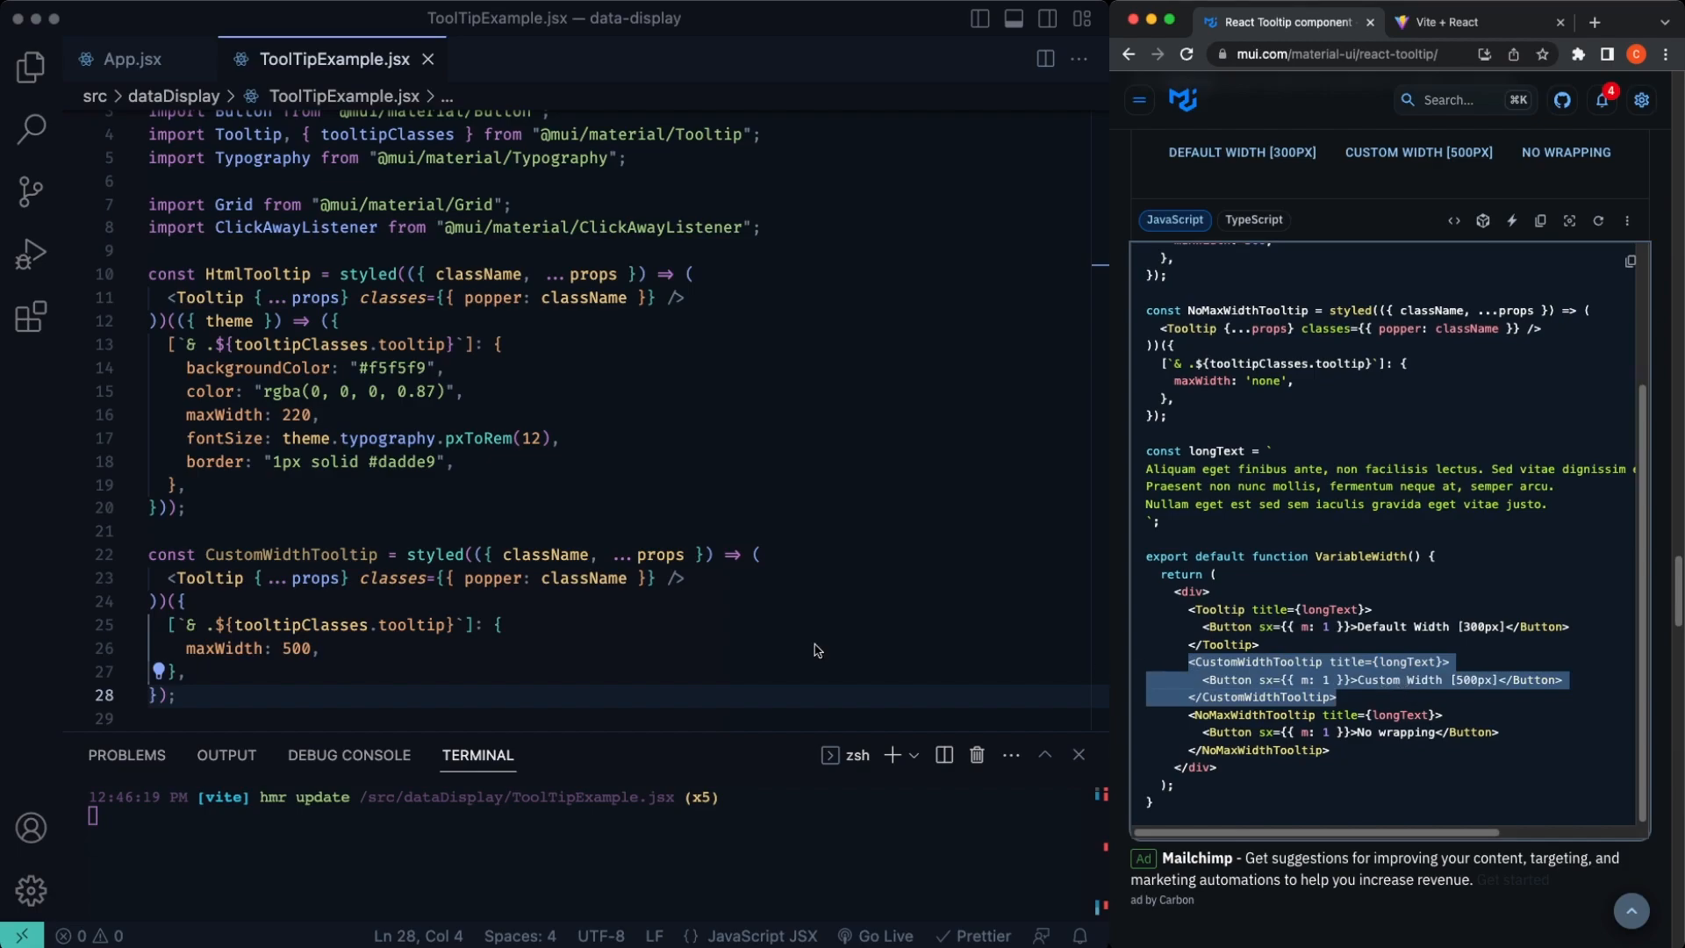
Step: Add the Custom Width [500px] button wrapped in CustomWidthTooltip and check it in the running app
{"action": "scroll", "scroll_direction": "down", "scroll_amount": 3}
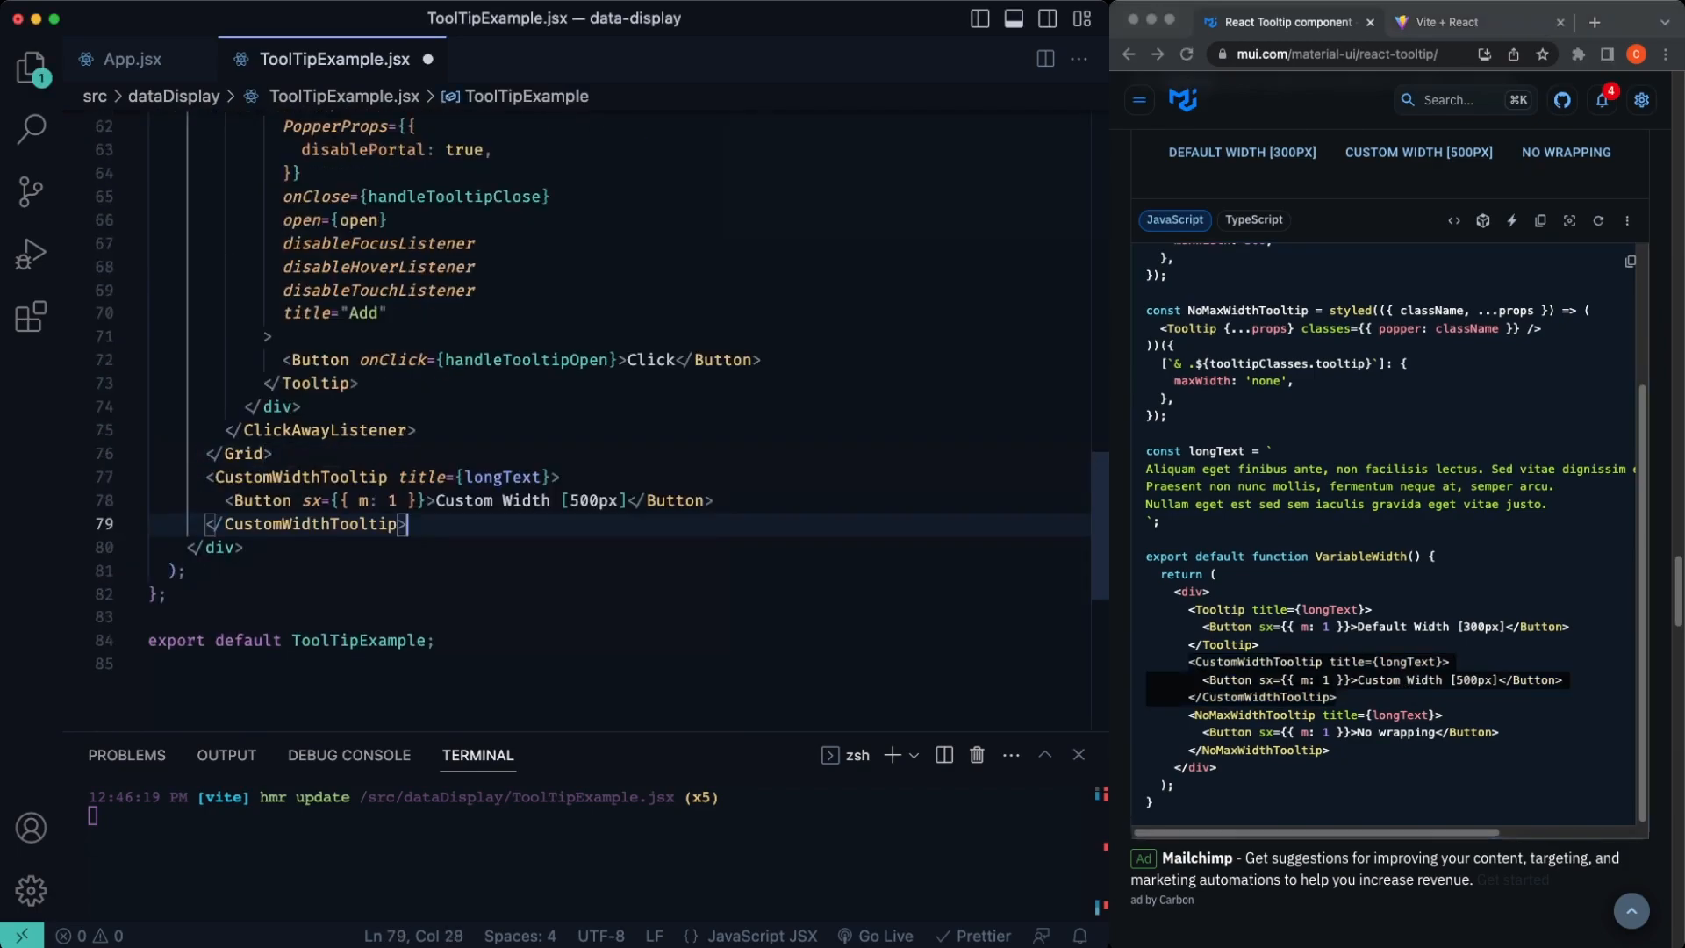
{"action": "left_click", "coordinate": [1451, 21]}
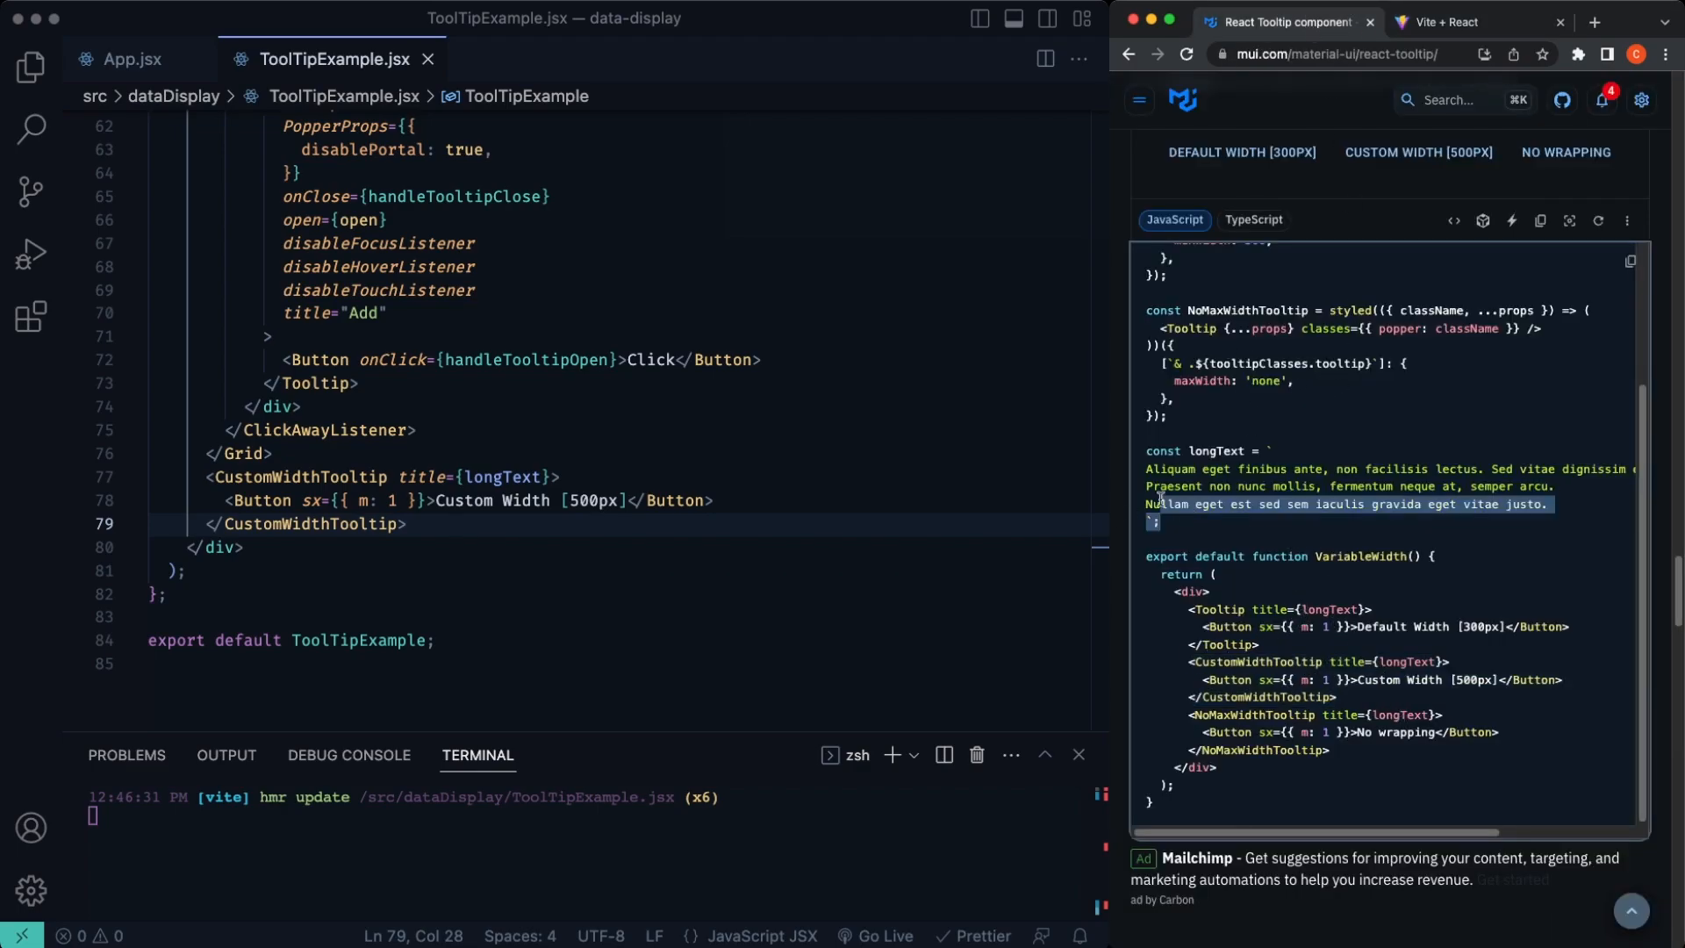
{"action": "scroll", "scroll_direction": "up", "scroll_amount": 3}
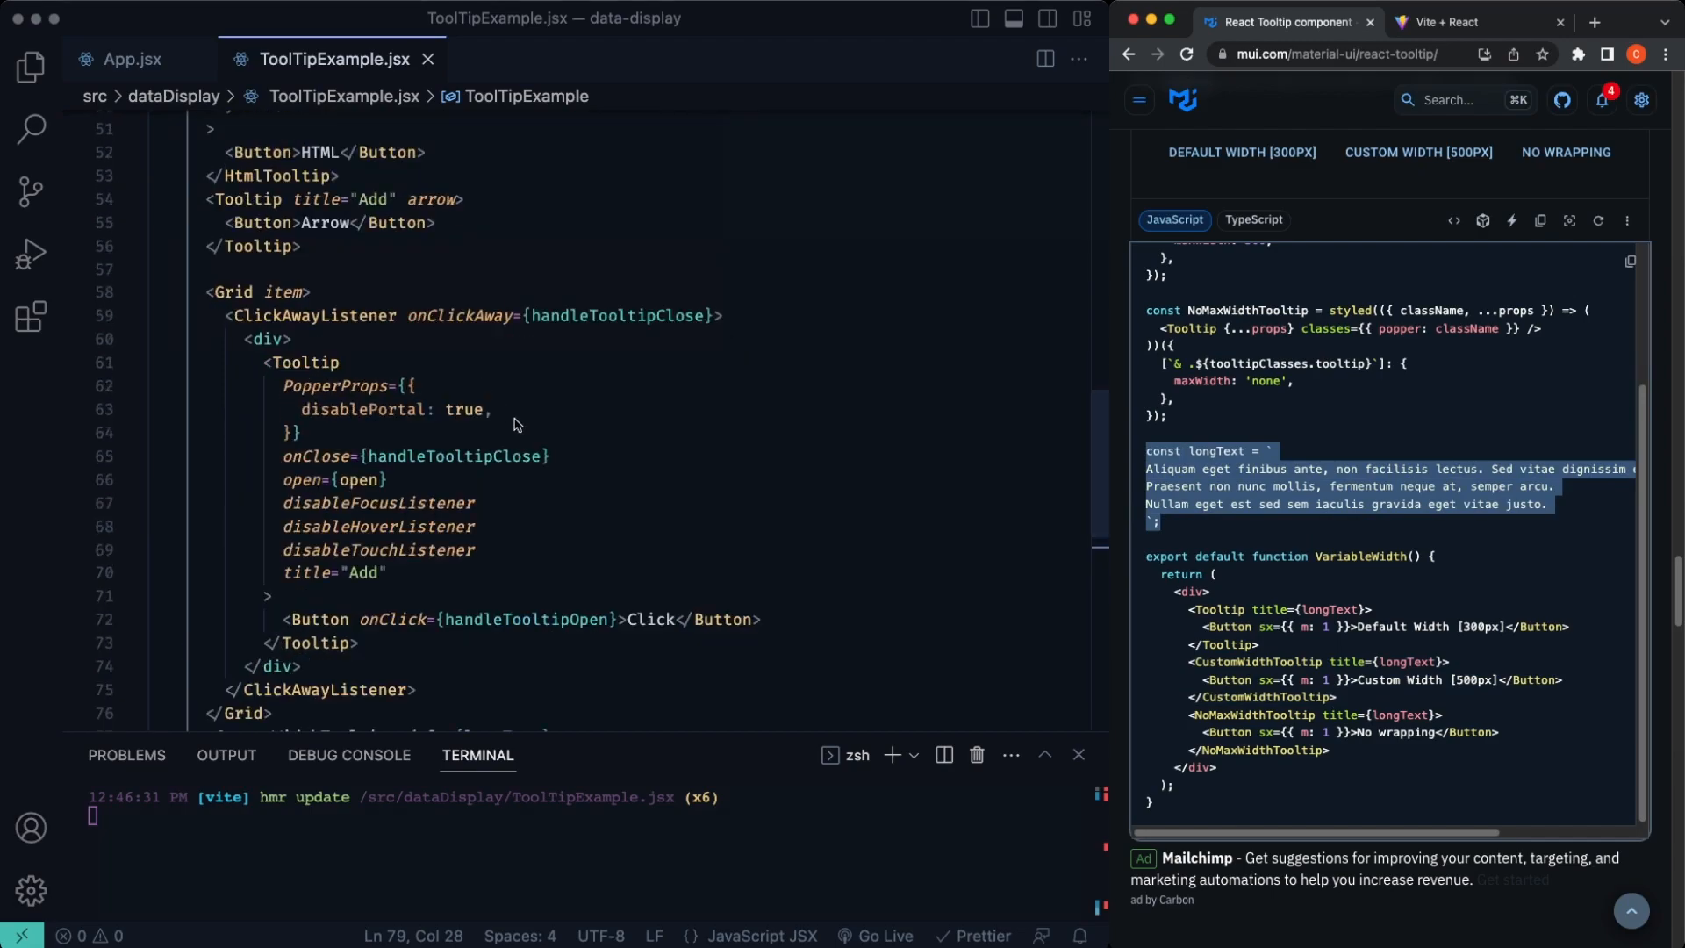
{"action": "scroll", "scroll_direction": "up", "scroll_amount": 3}
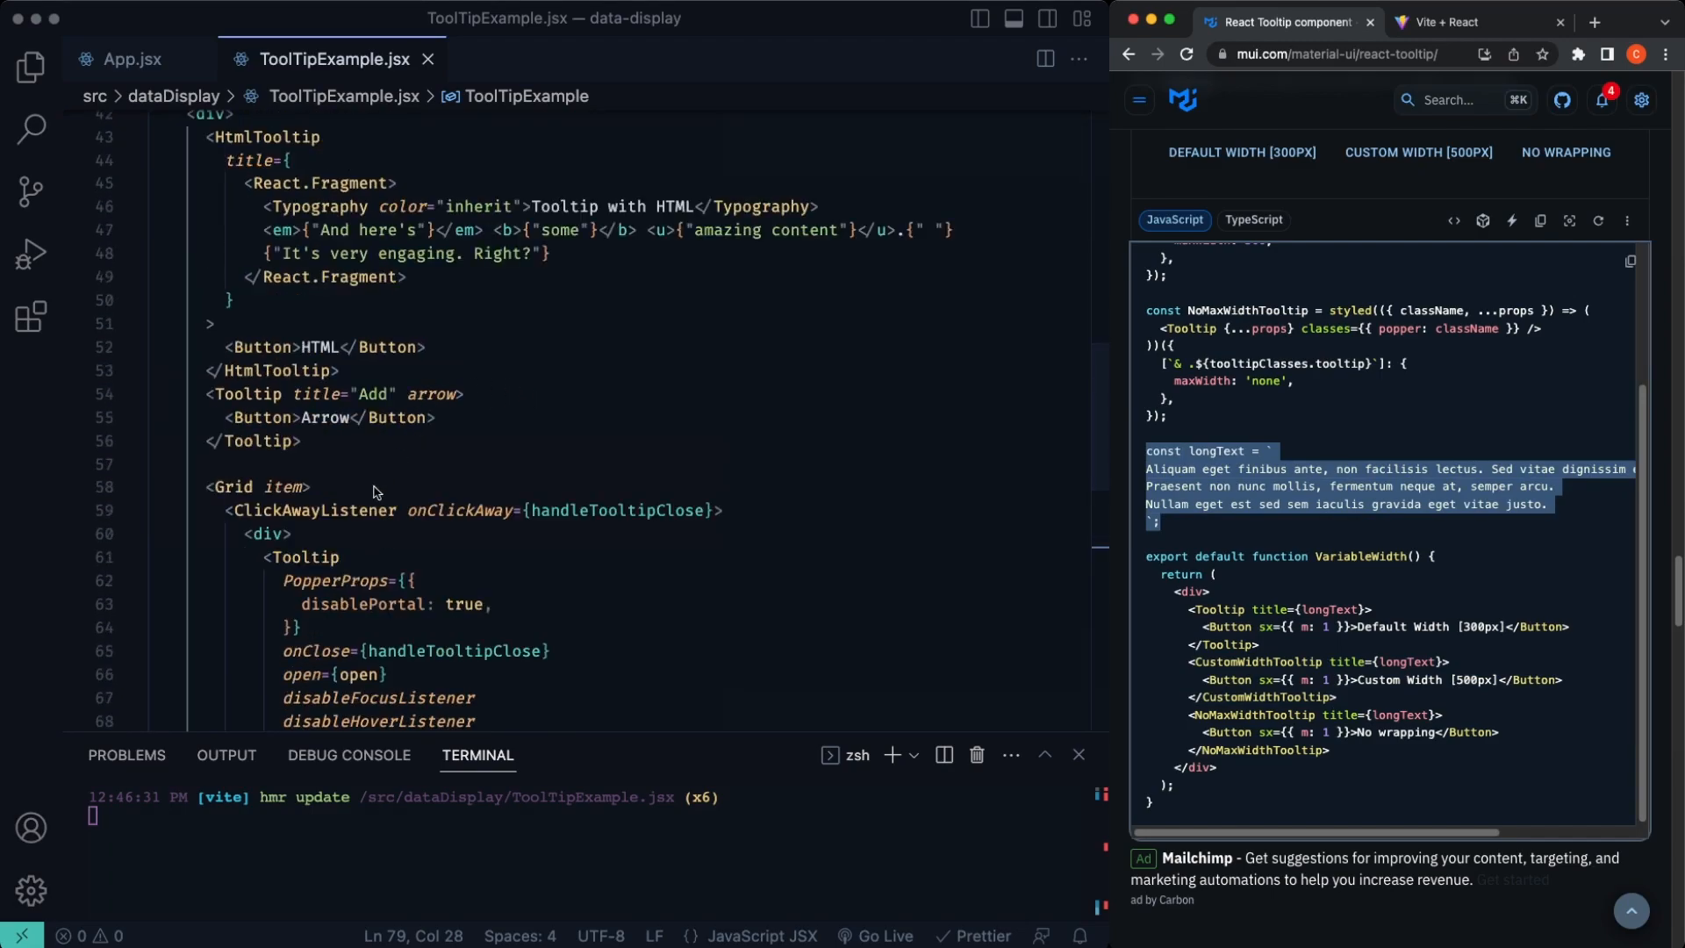
{"action": "scroll", "scroll_direction": "up", "scroll_amount": 3}
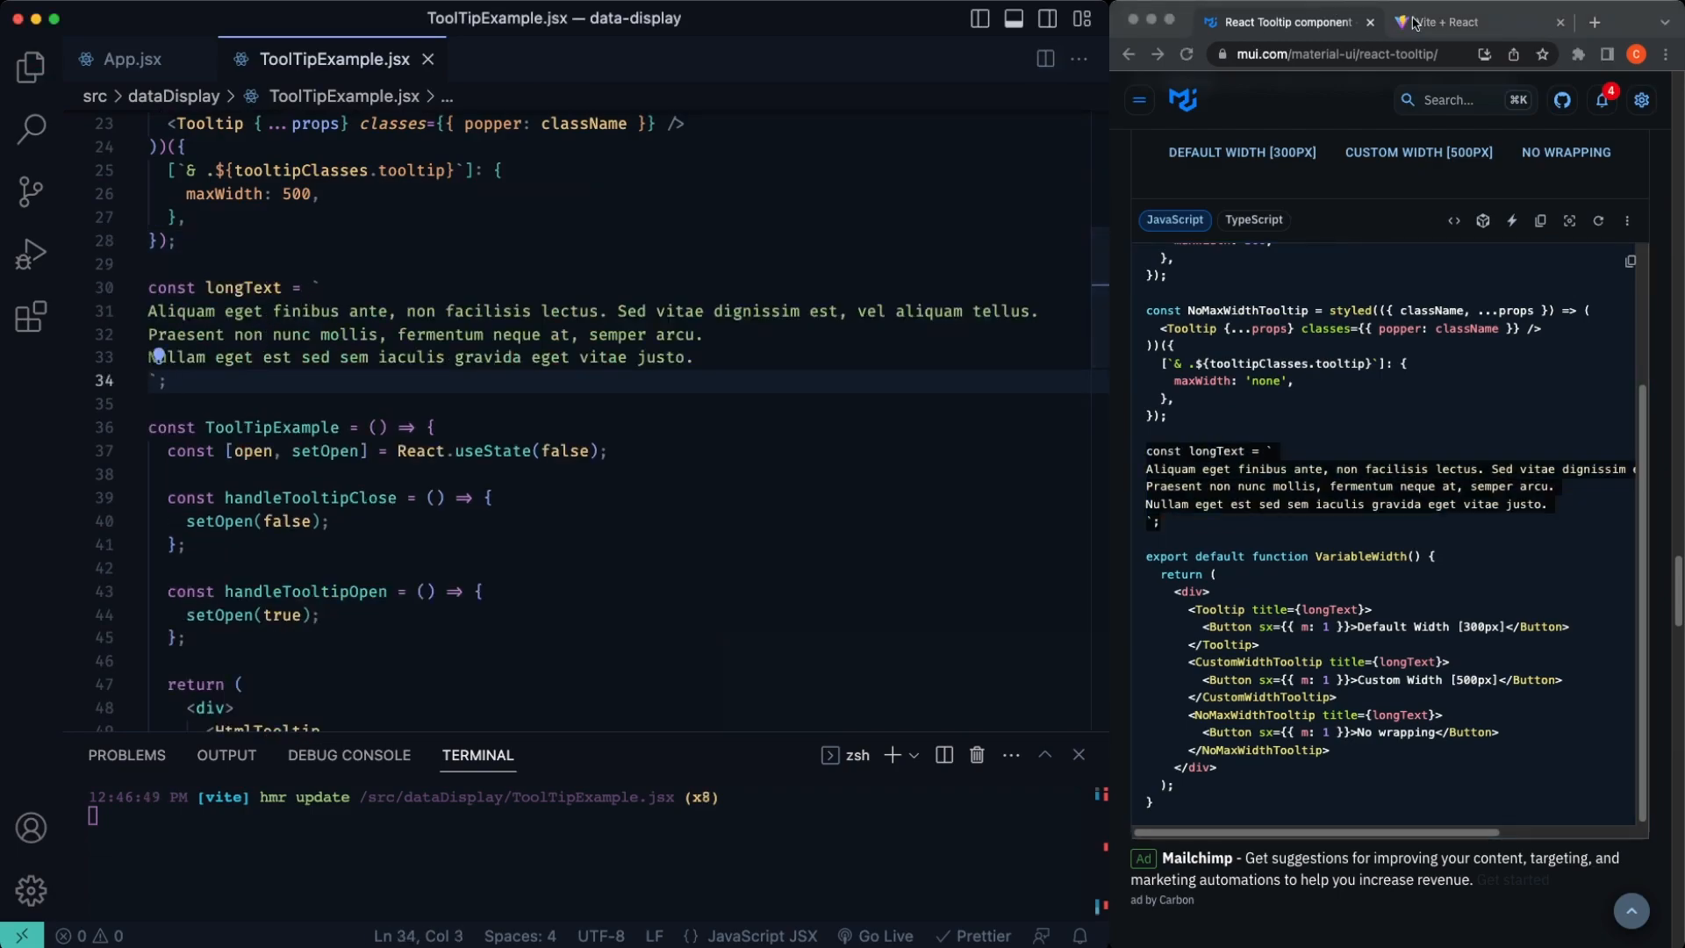
{"action": "left_click", "coordinate": [1440, 21]}
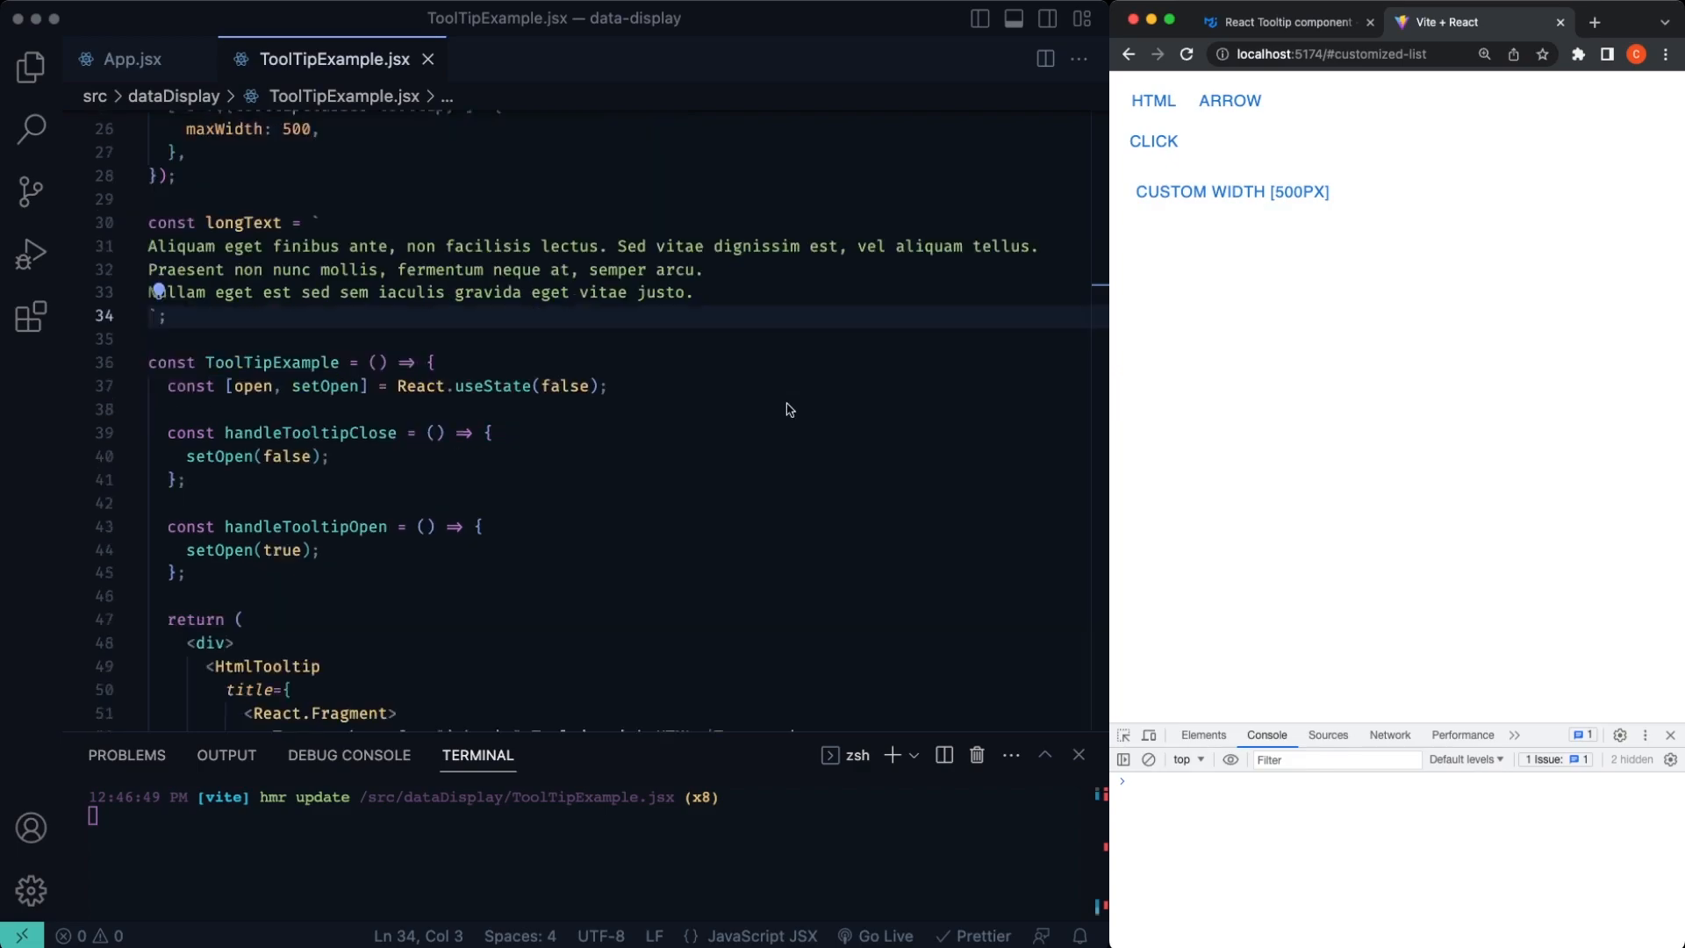
Step: Define the longText lorem-ipsum constant from the docs so the tooltip title resolves
{"action": "scroll", "scroll_direction": "down", "scroll_amount": 3}
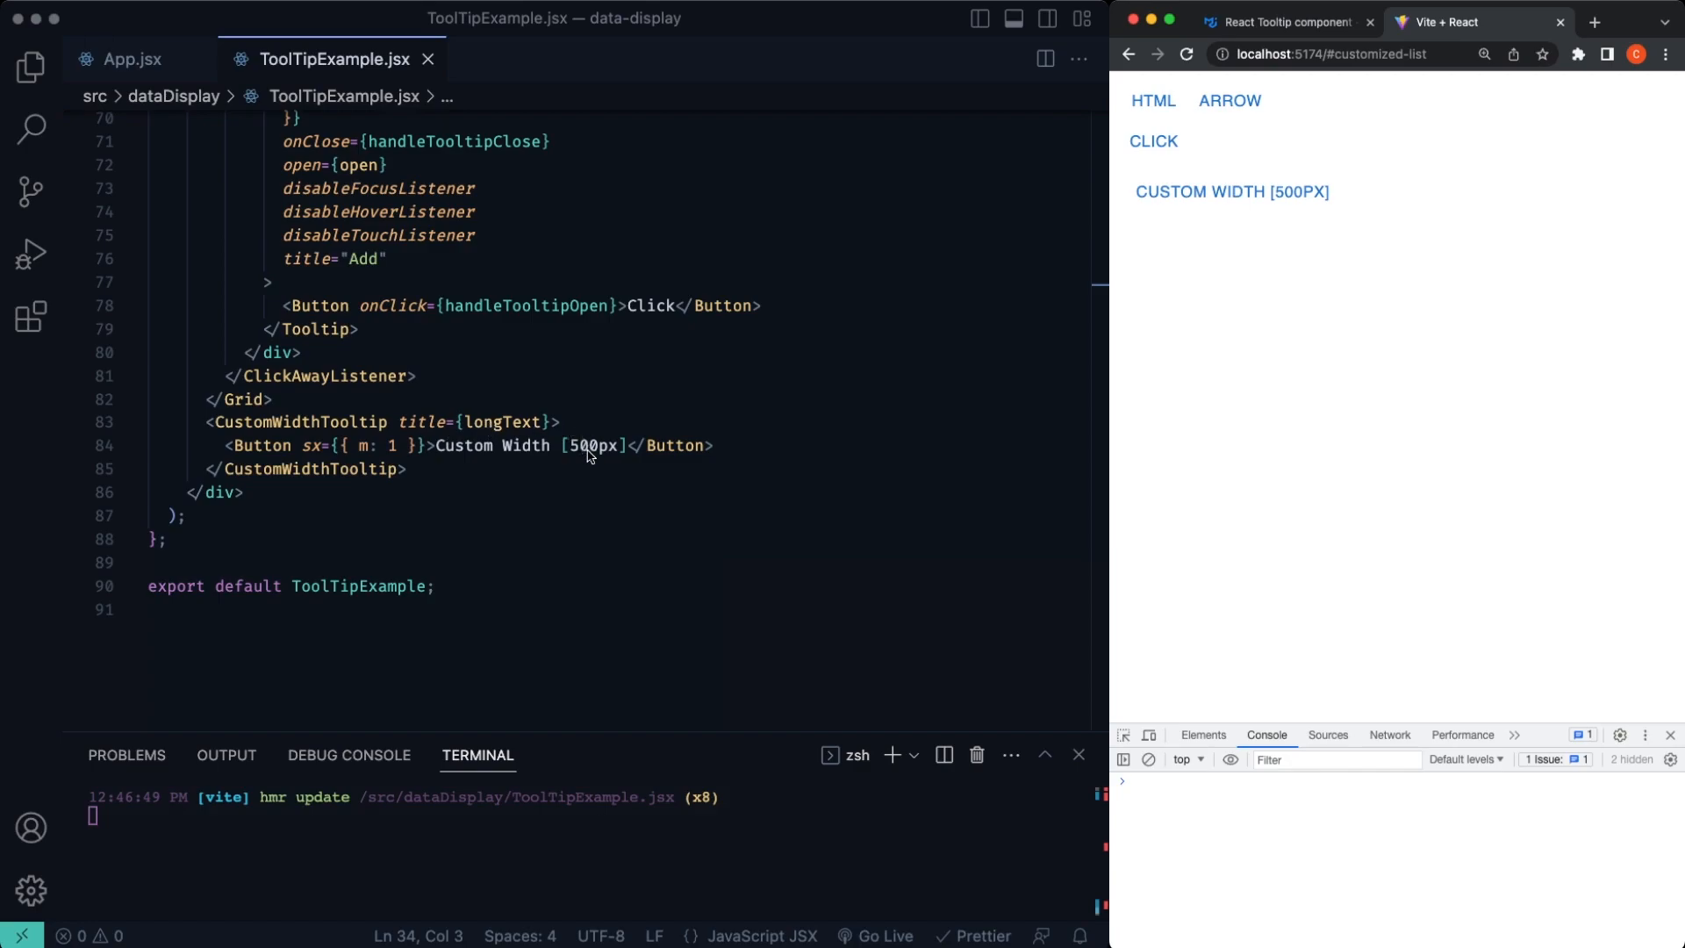
{"action": "double_click", "coordinate": [500, 422]}
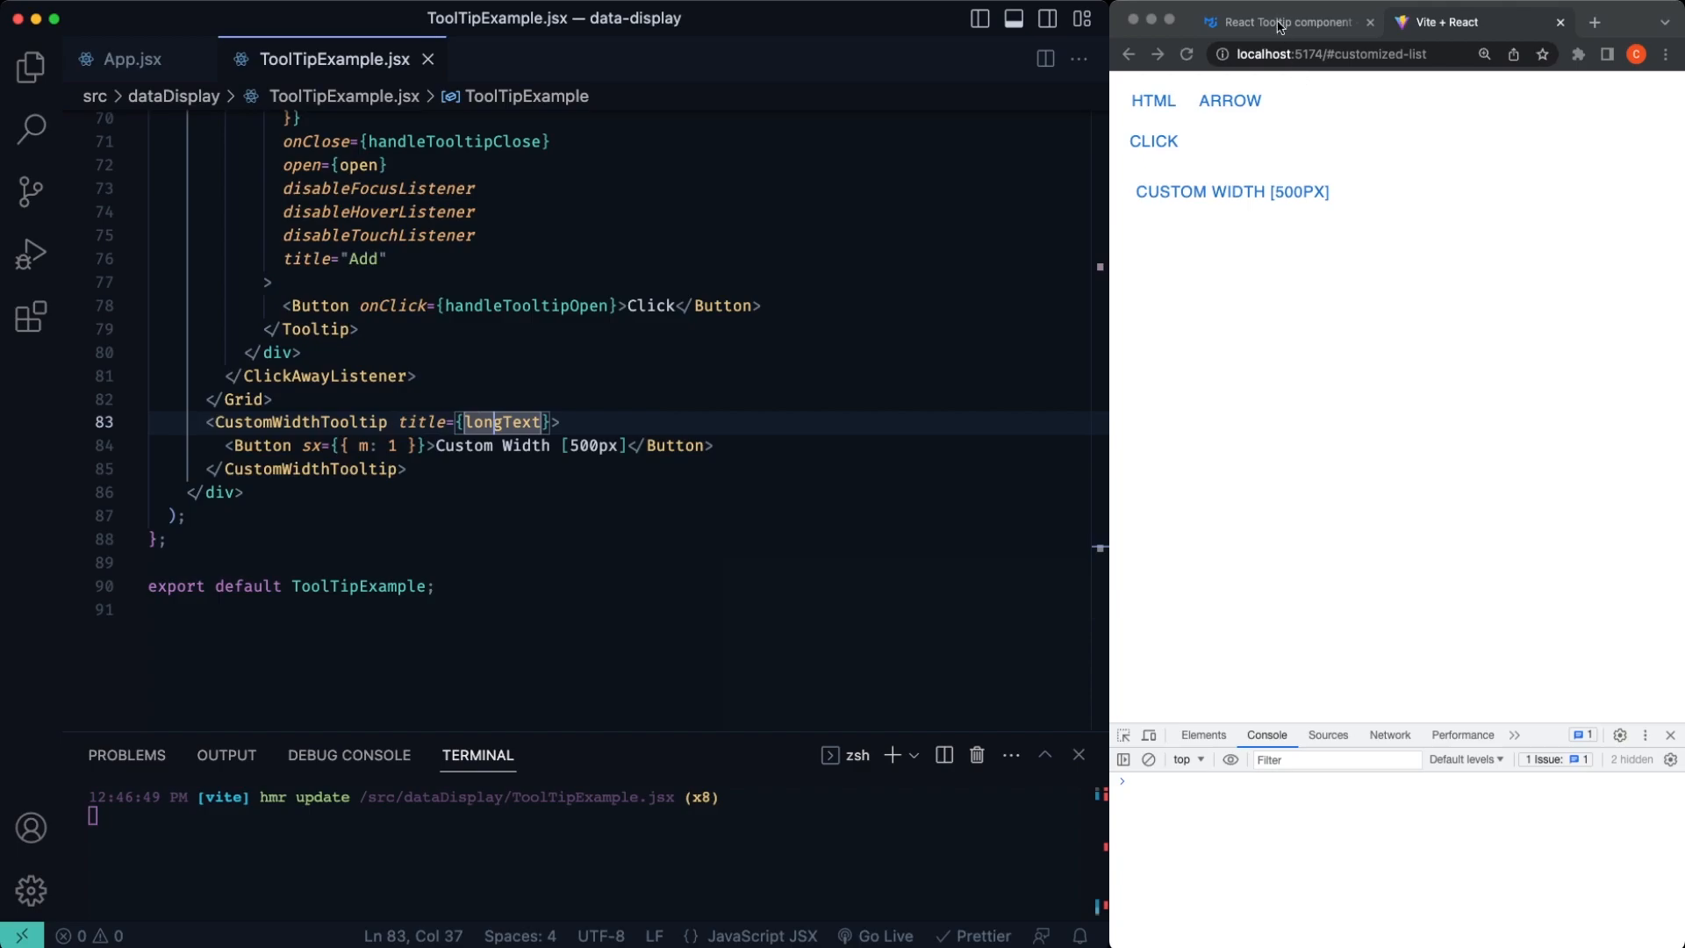
{"action": "left_click", "coordinate": [1286, 21]}
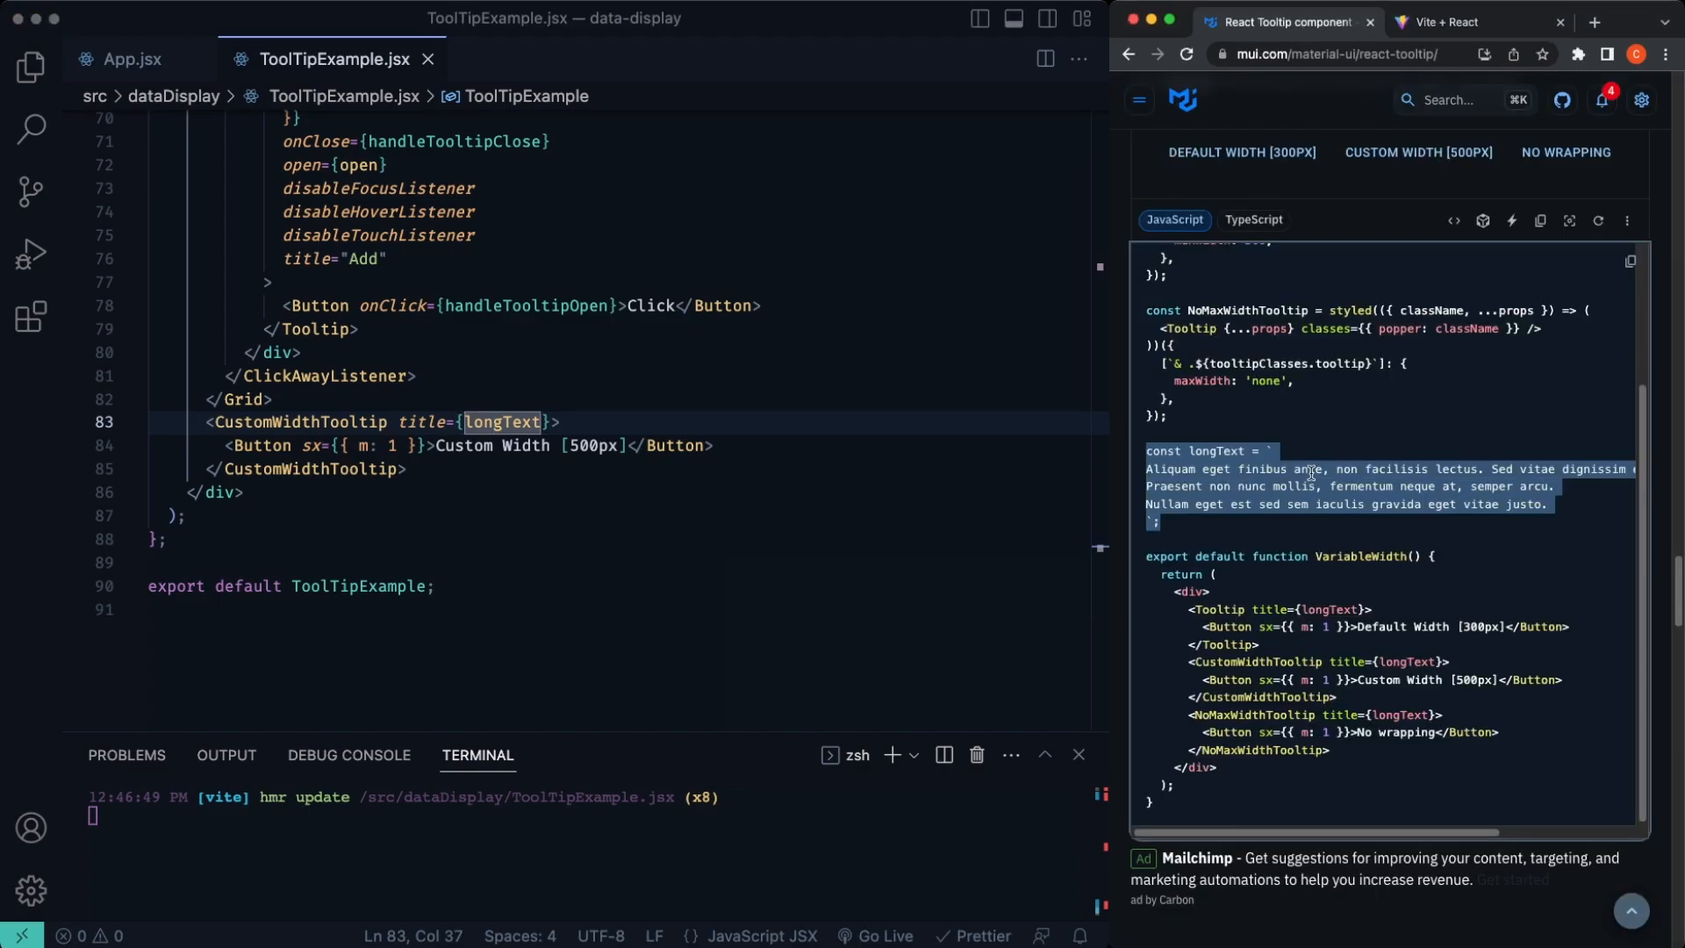
{"action": "scroll", "scroll_direction": "up", "scroll_amount": 3}
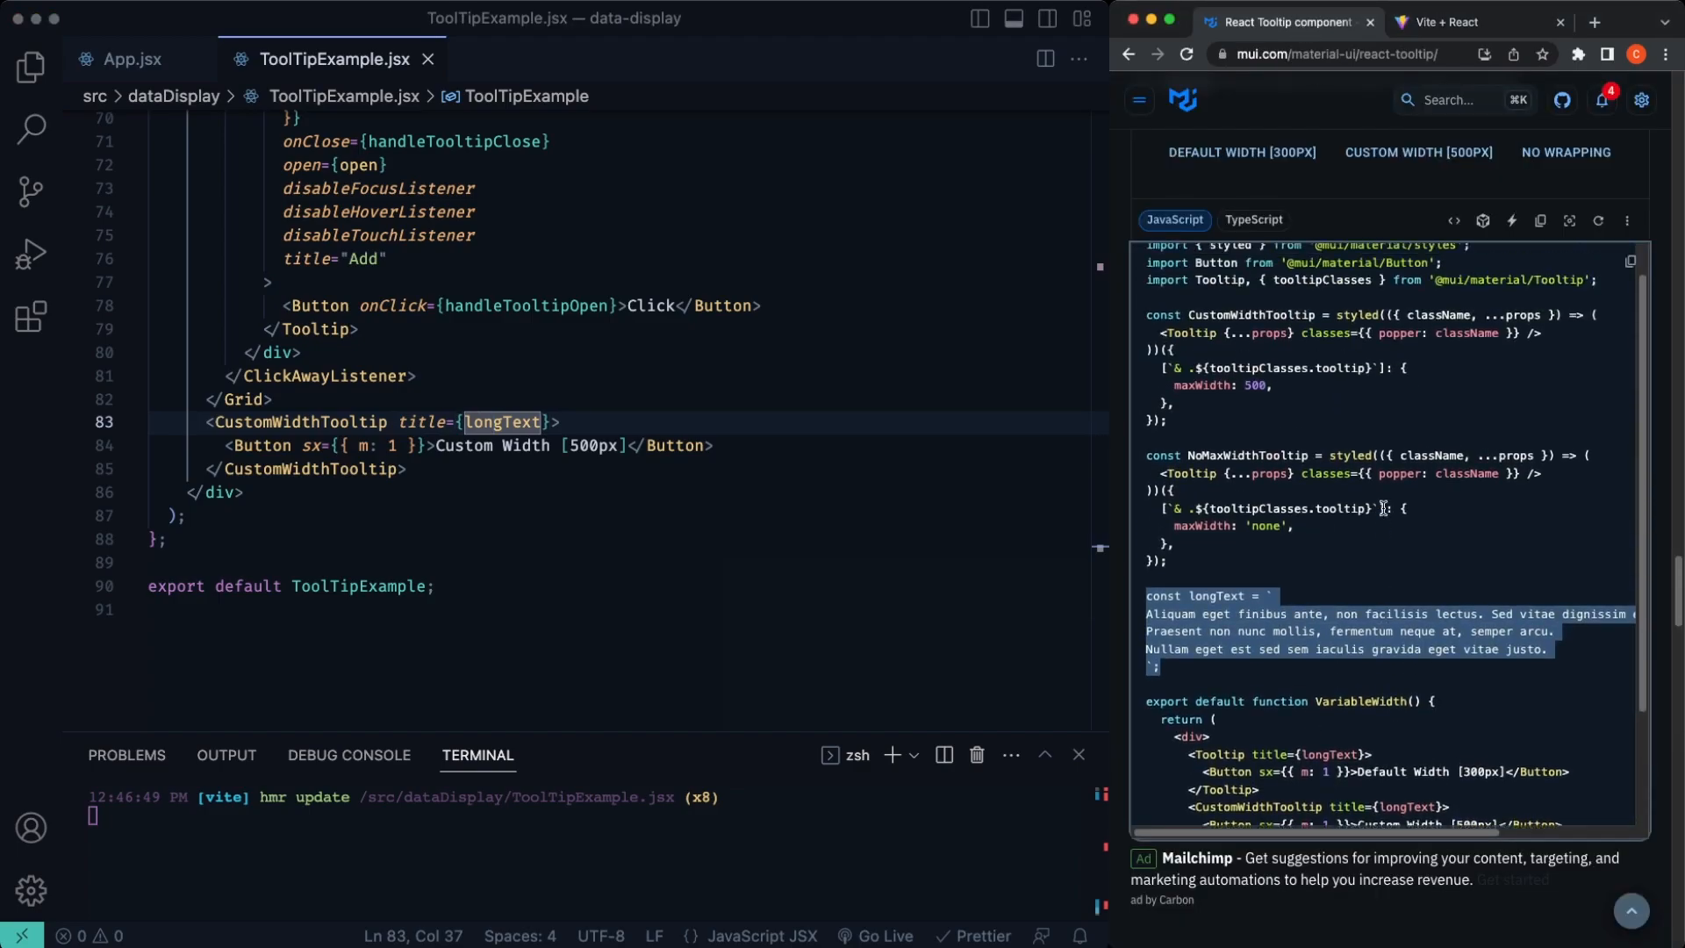
{"action": "scroll", "scroll_direction": "down", "scroll_amount": 3}
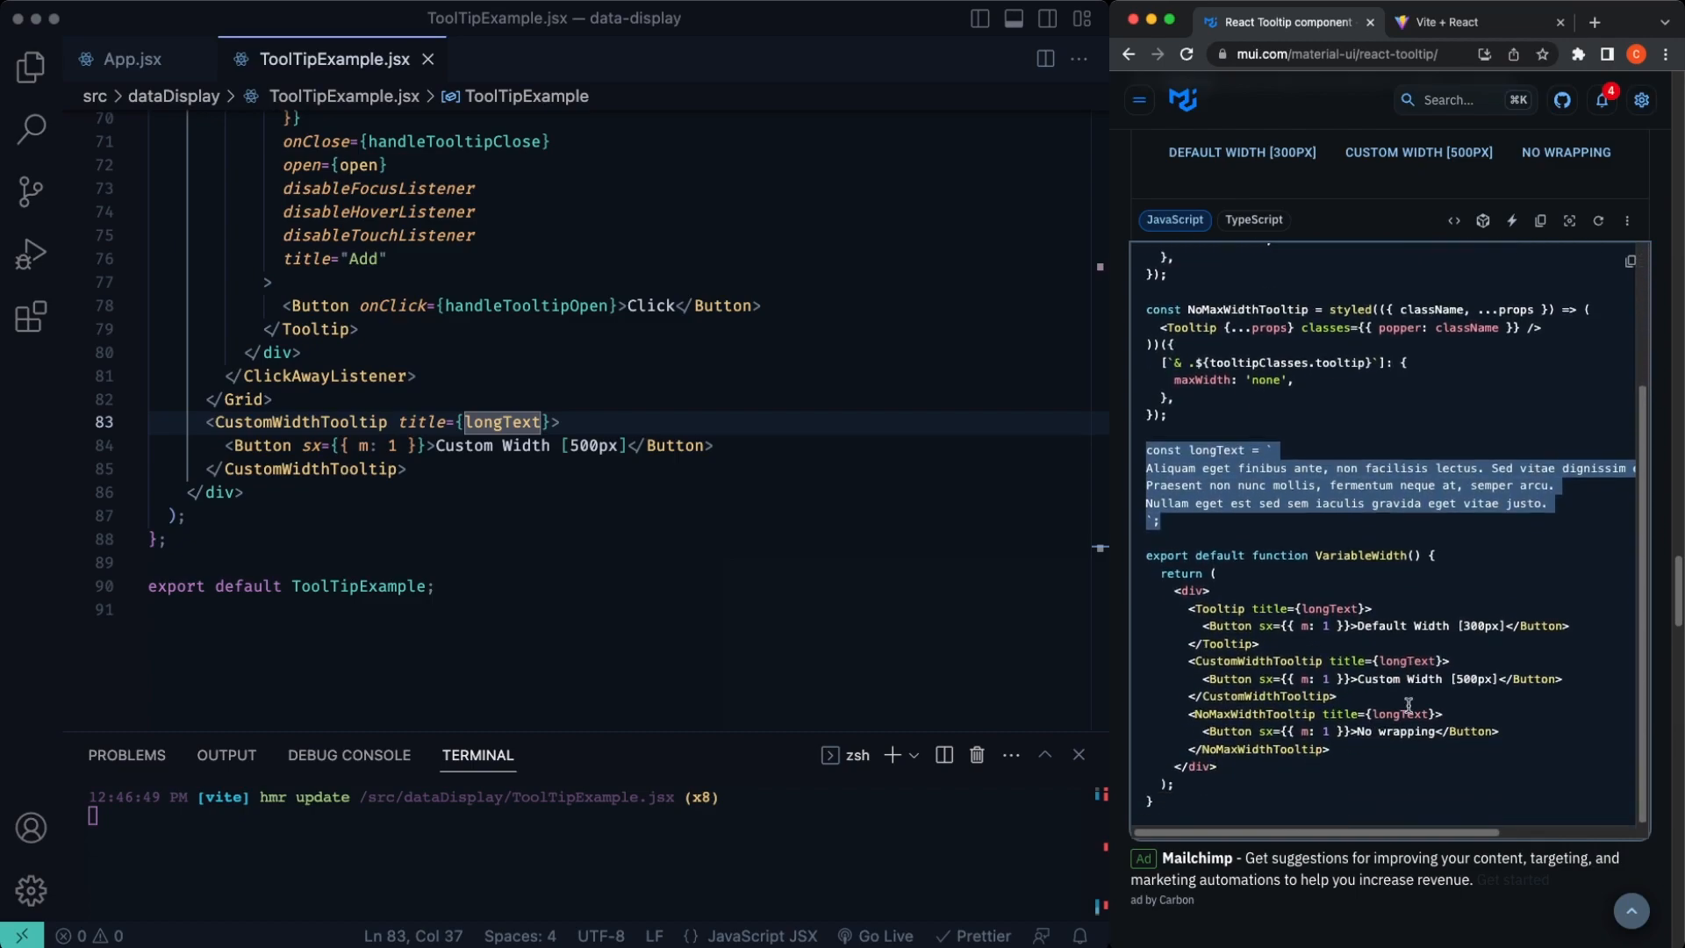
{"action": "scroll", "scroll_direction": "up", "scroll_amount": 3}
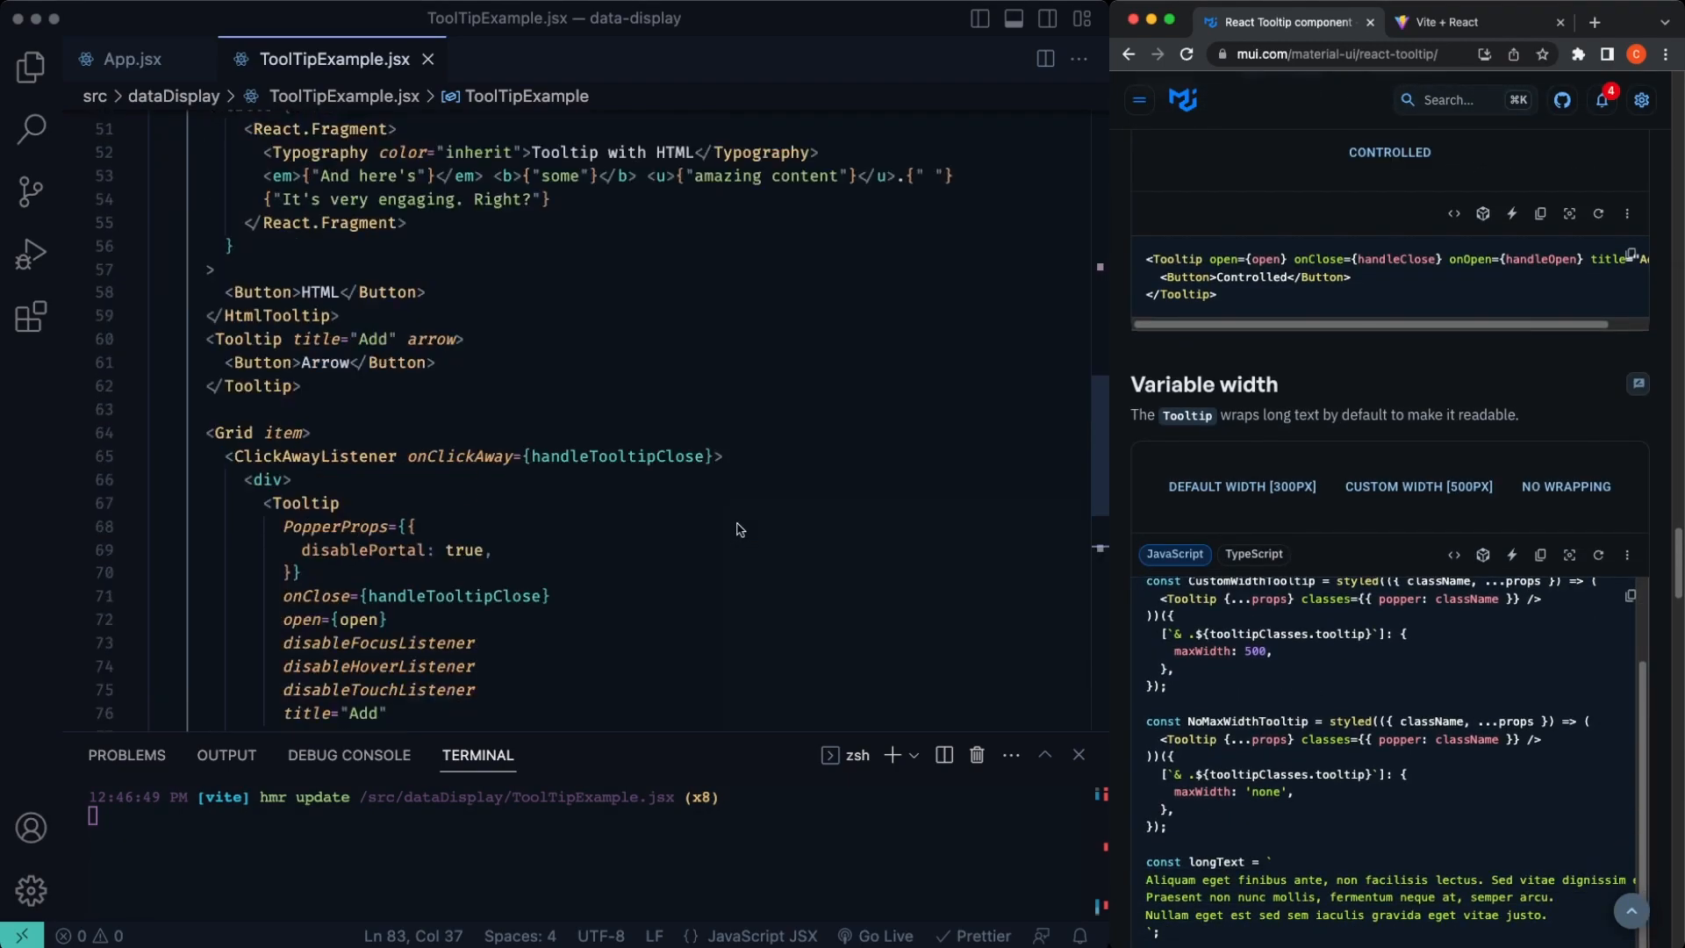
Step: Test narrower maxWidth values (25, 175) on CustomWidthTooltip, settle on 300 and save
{"action": "scroll", "scroll_direction": "up", "scroll_amount": 3}
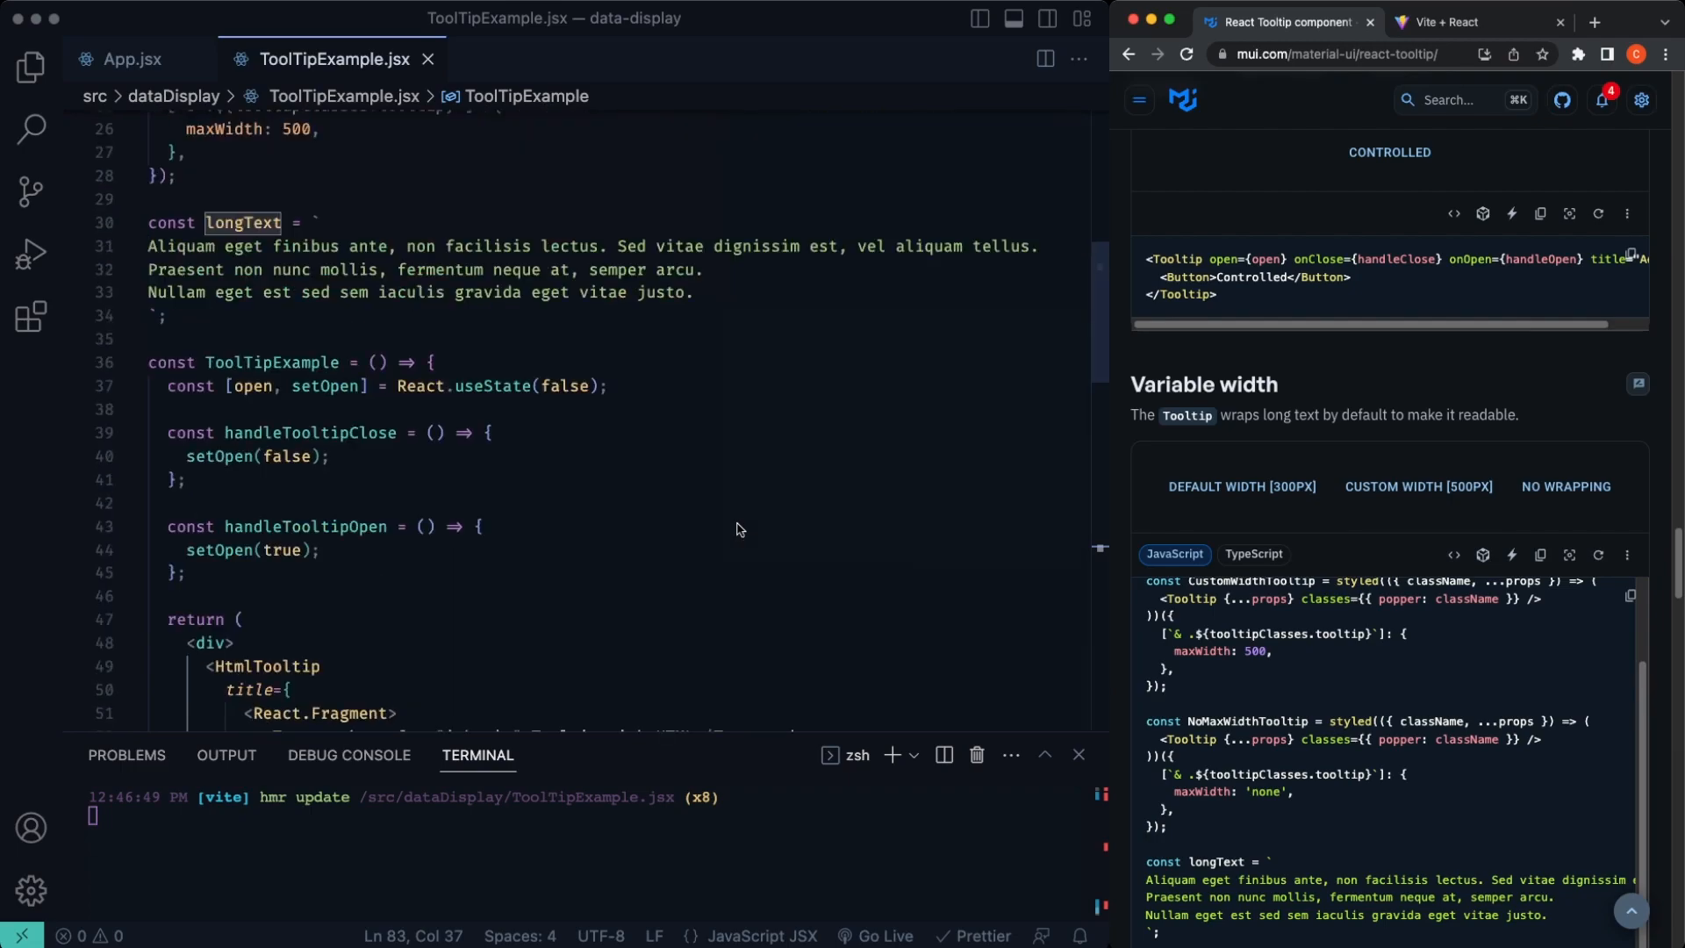
{"action": "scroll", "scroll_direction": "up", "scroll_amount": 3}
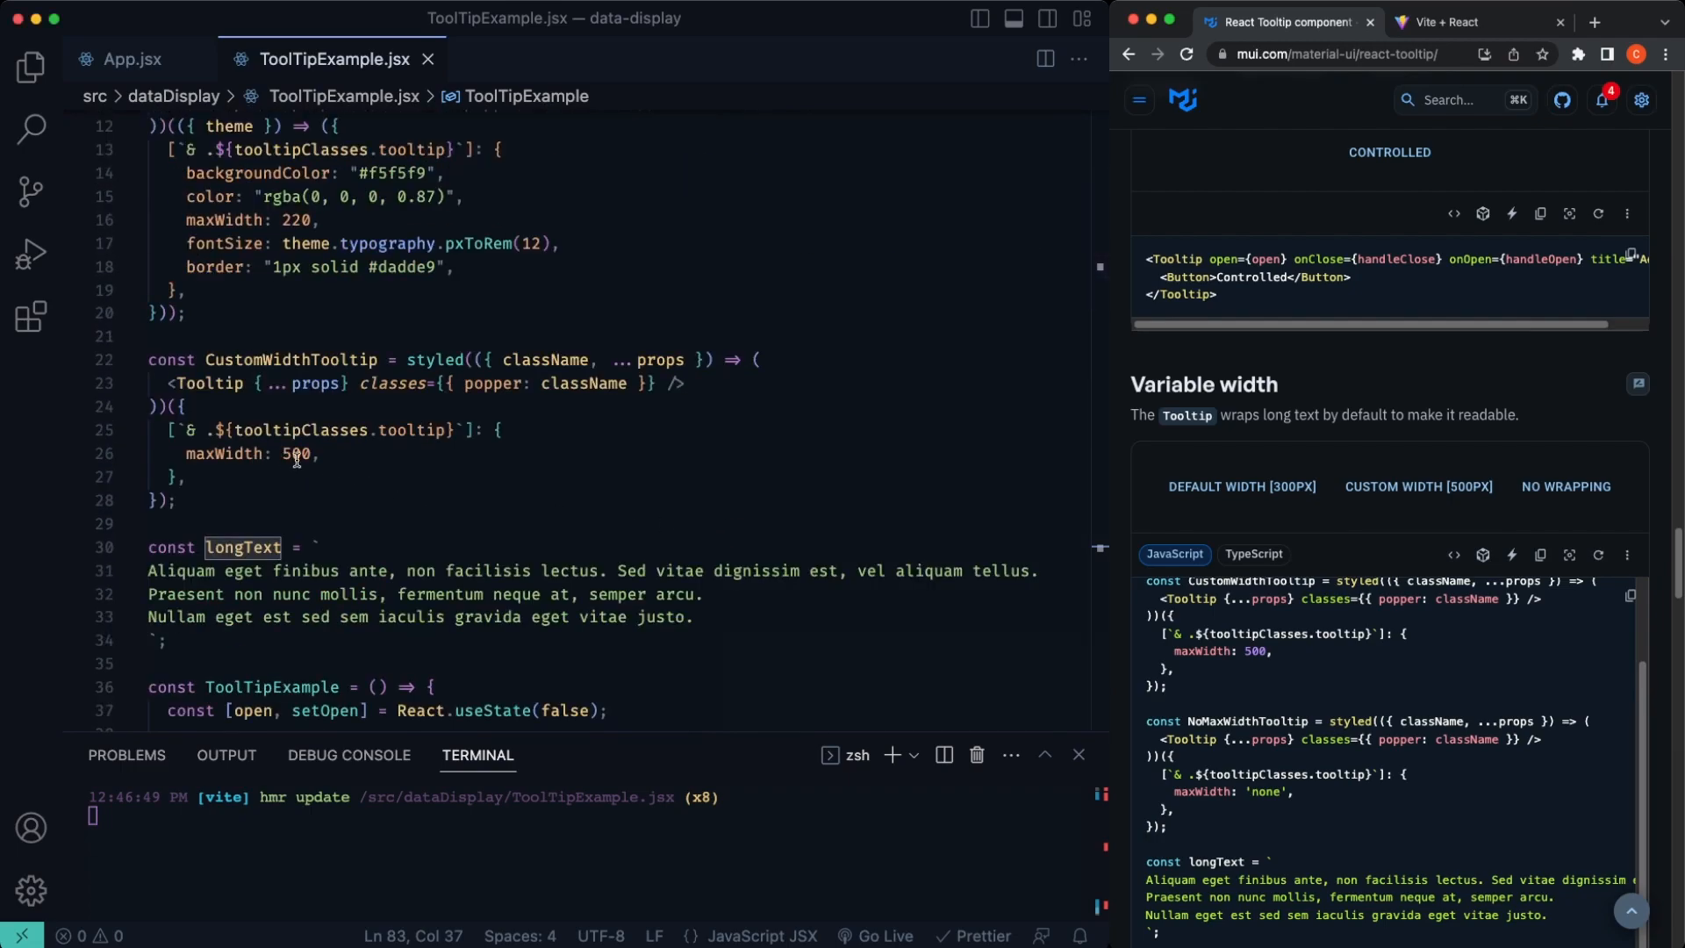
{"action": "type", "text": "25"}
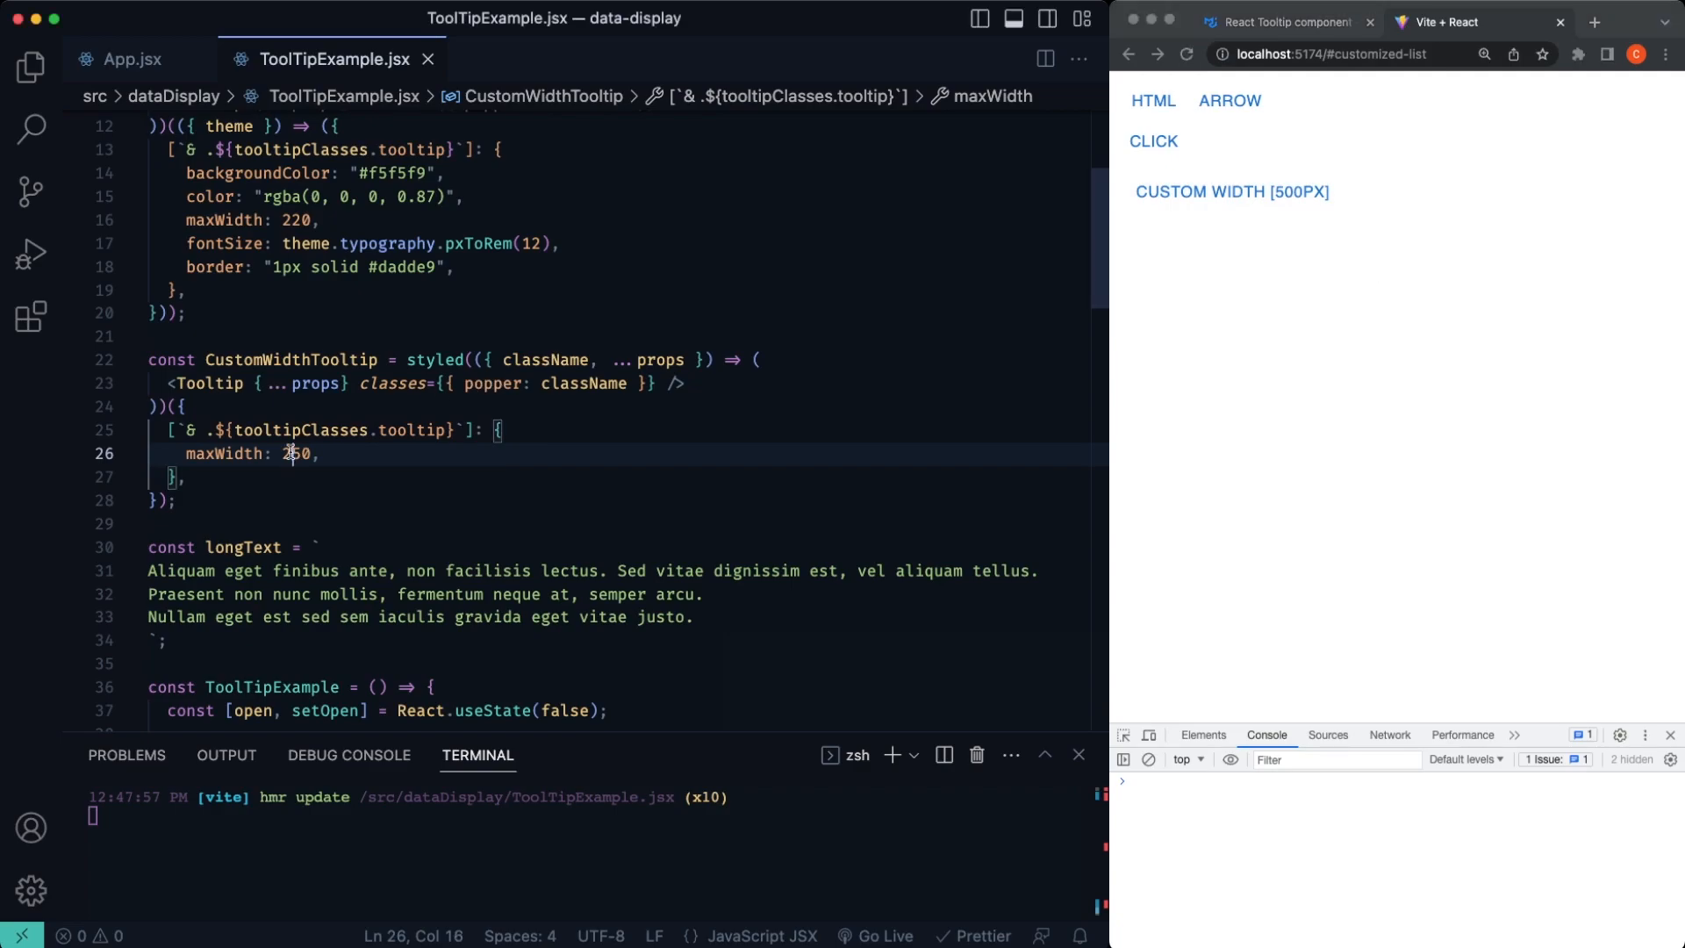
{"action": "type", "text": "175"}
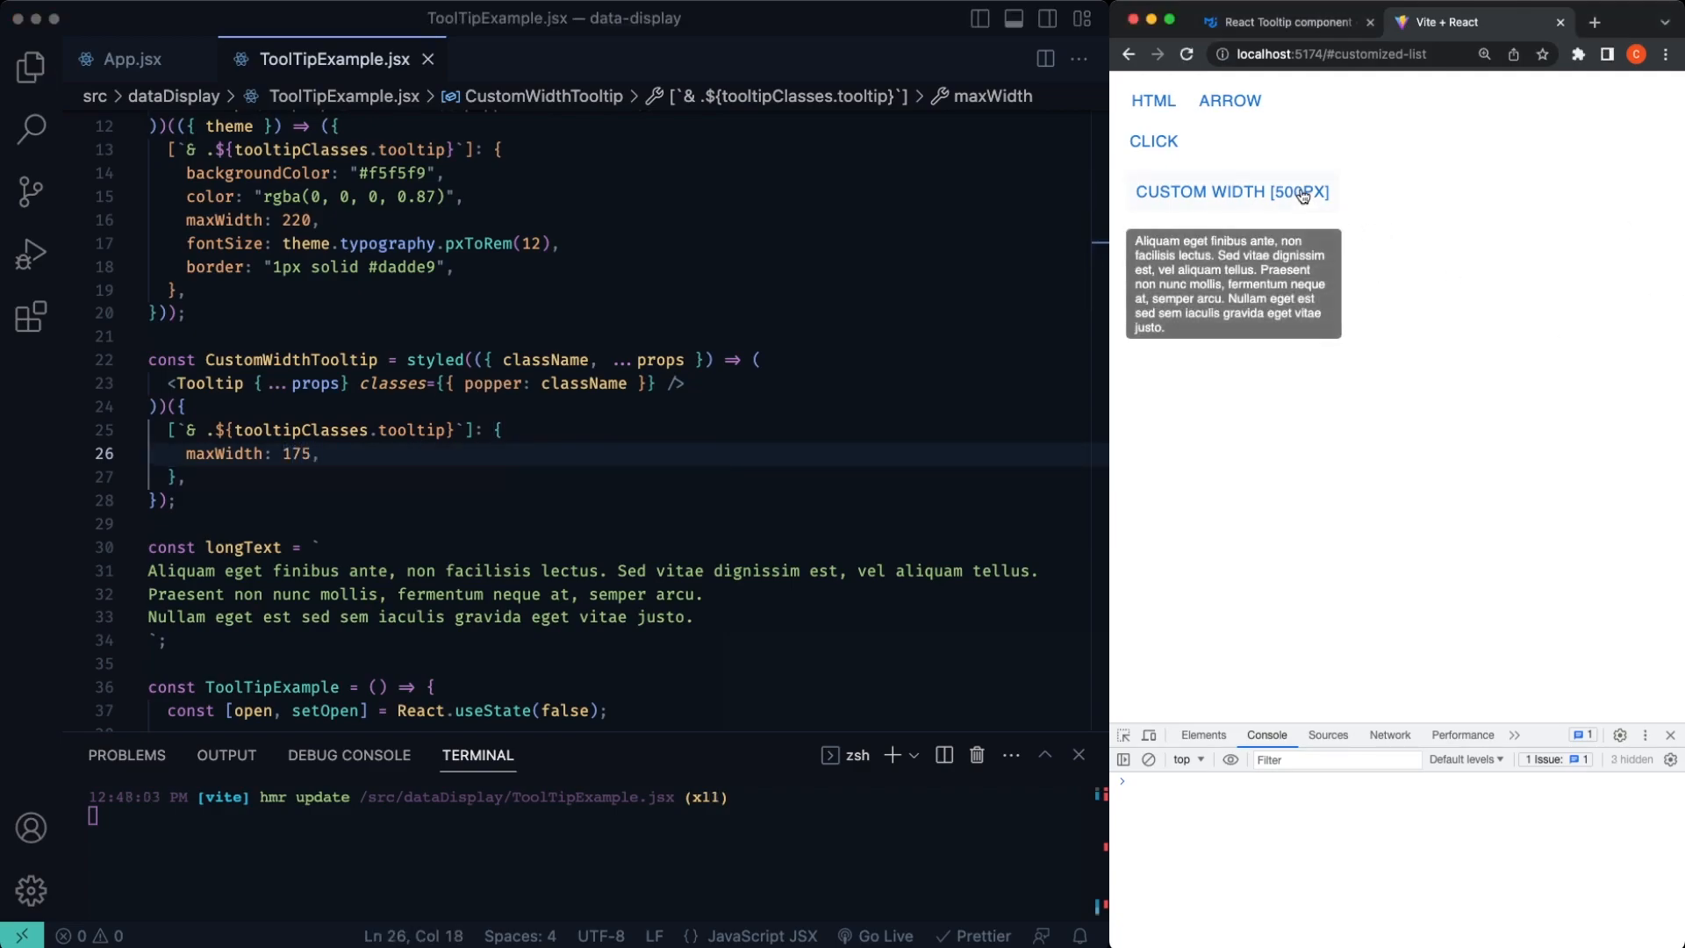
{"action": "mouse_move", "coordinate": [439, 393]}
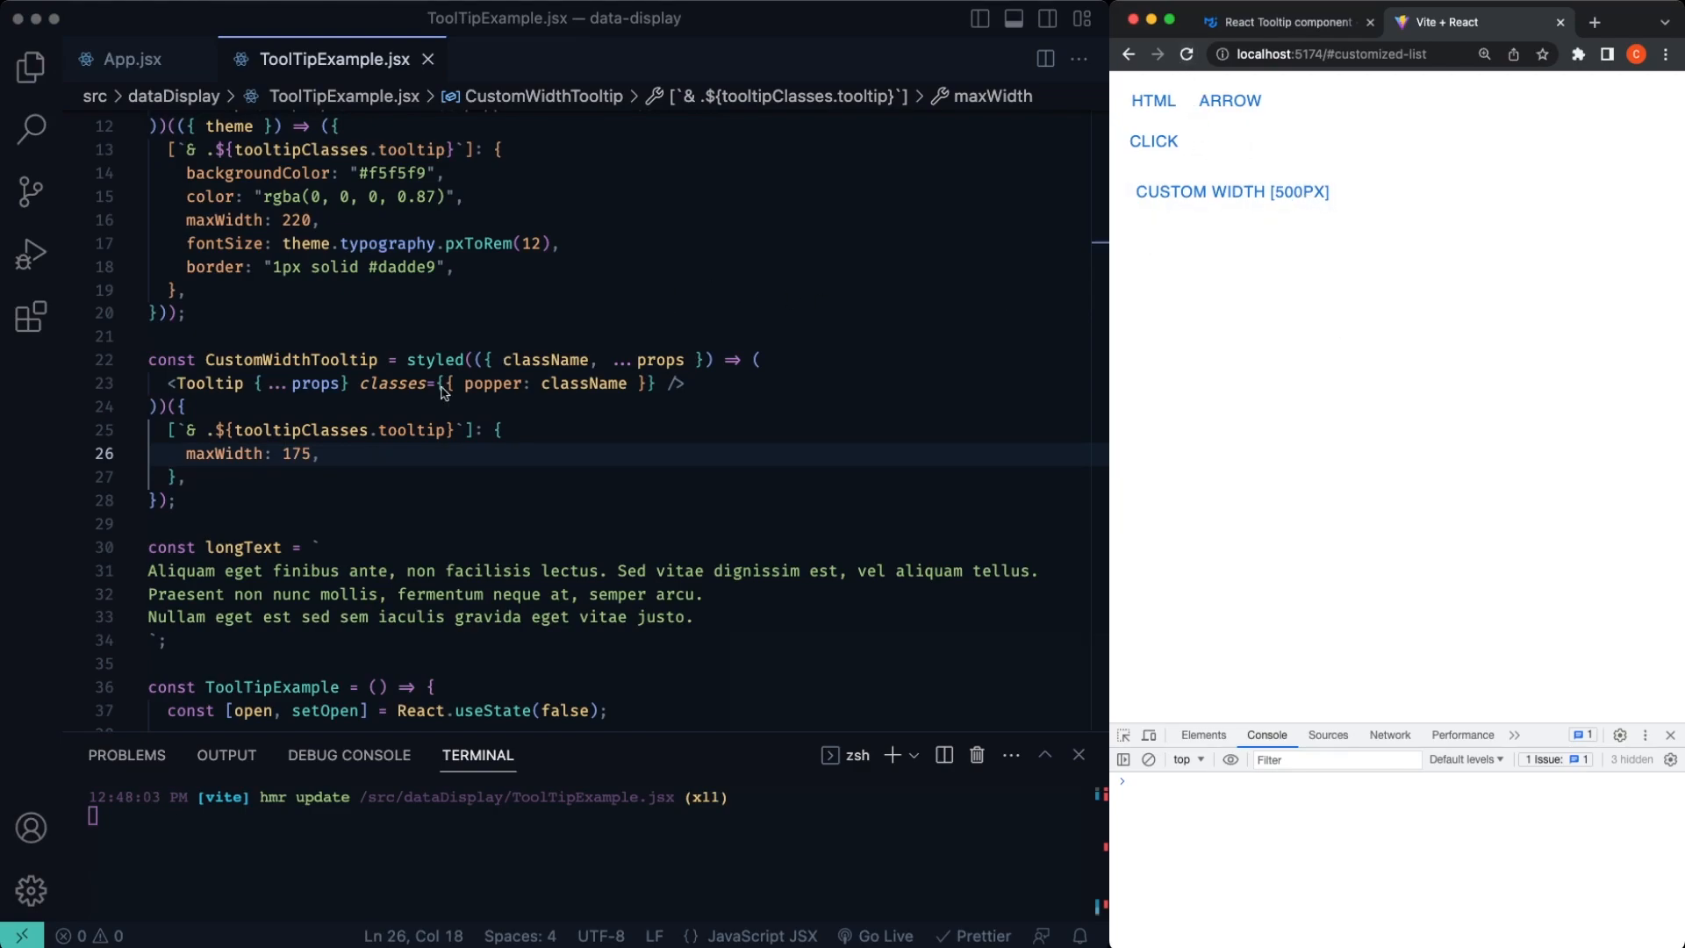
{"action": "type", "text": "30"}
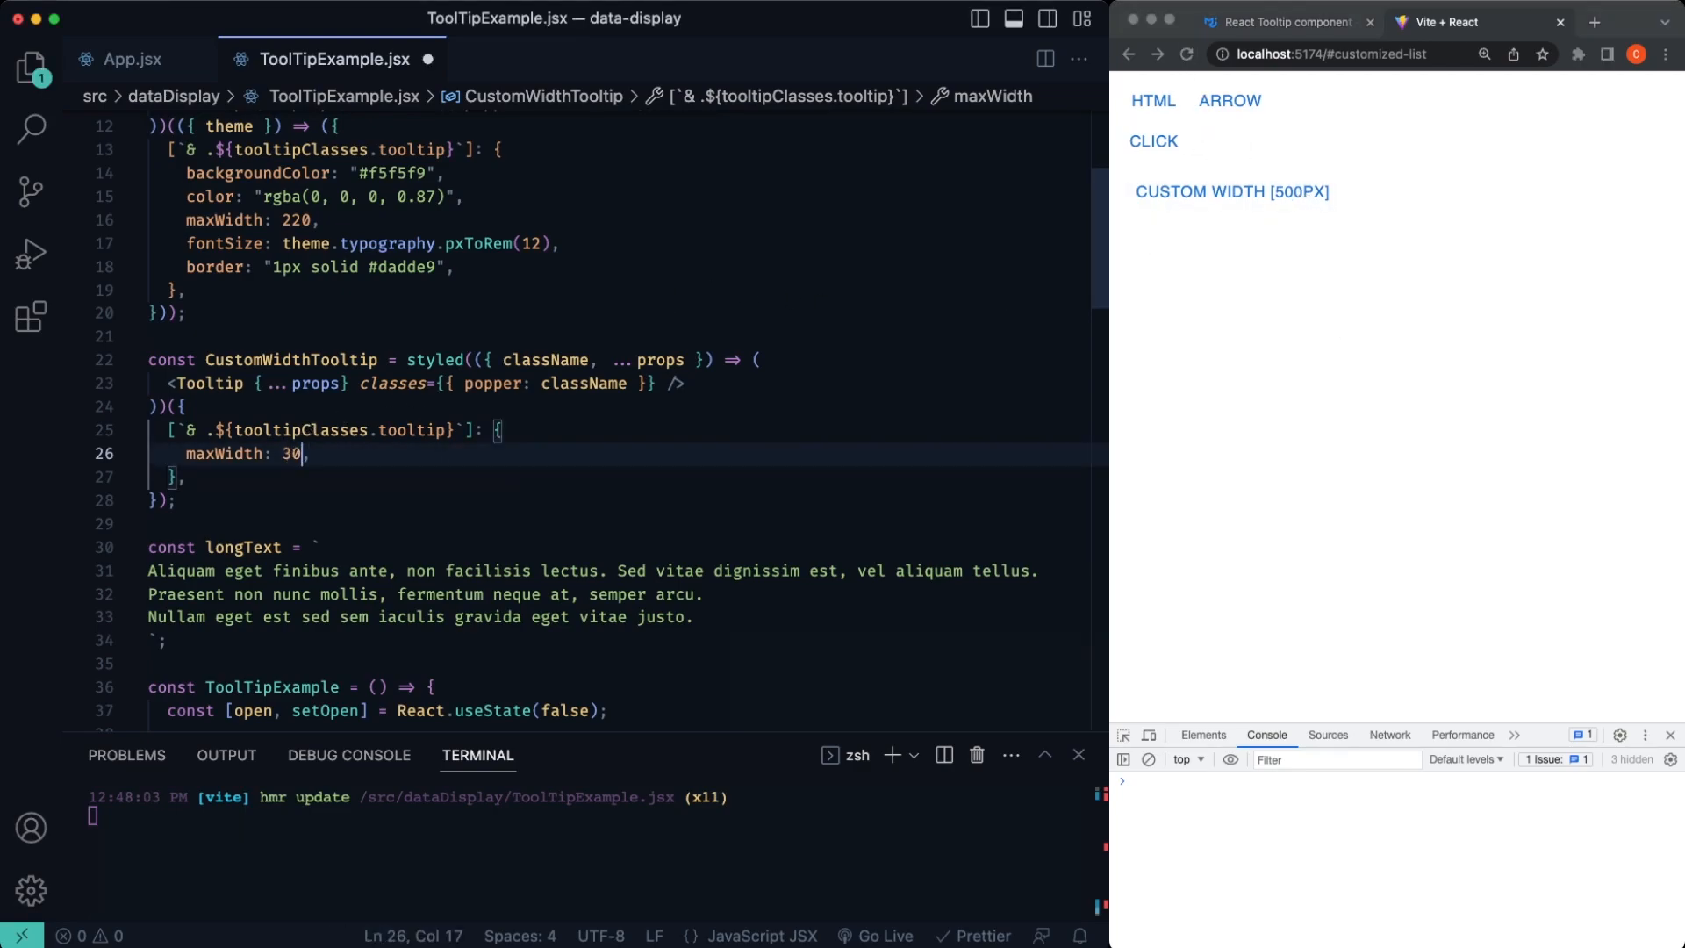
{"action": "type", "text": "0"}
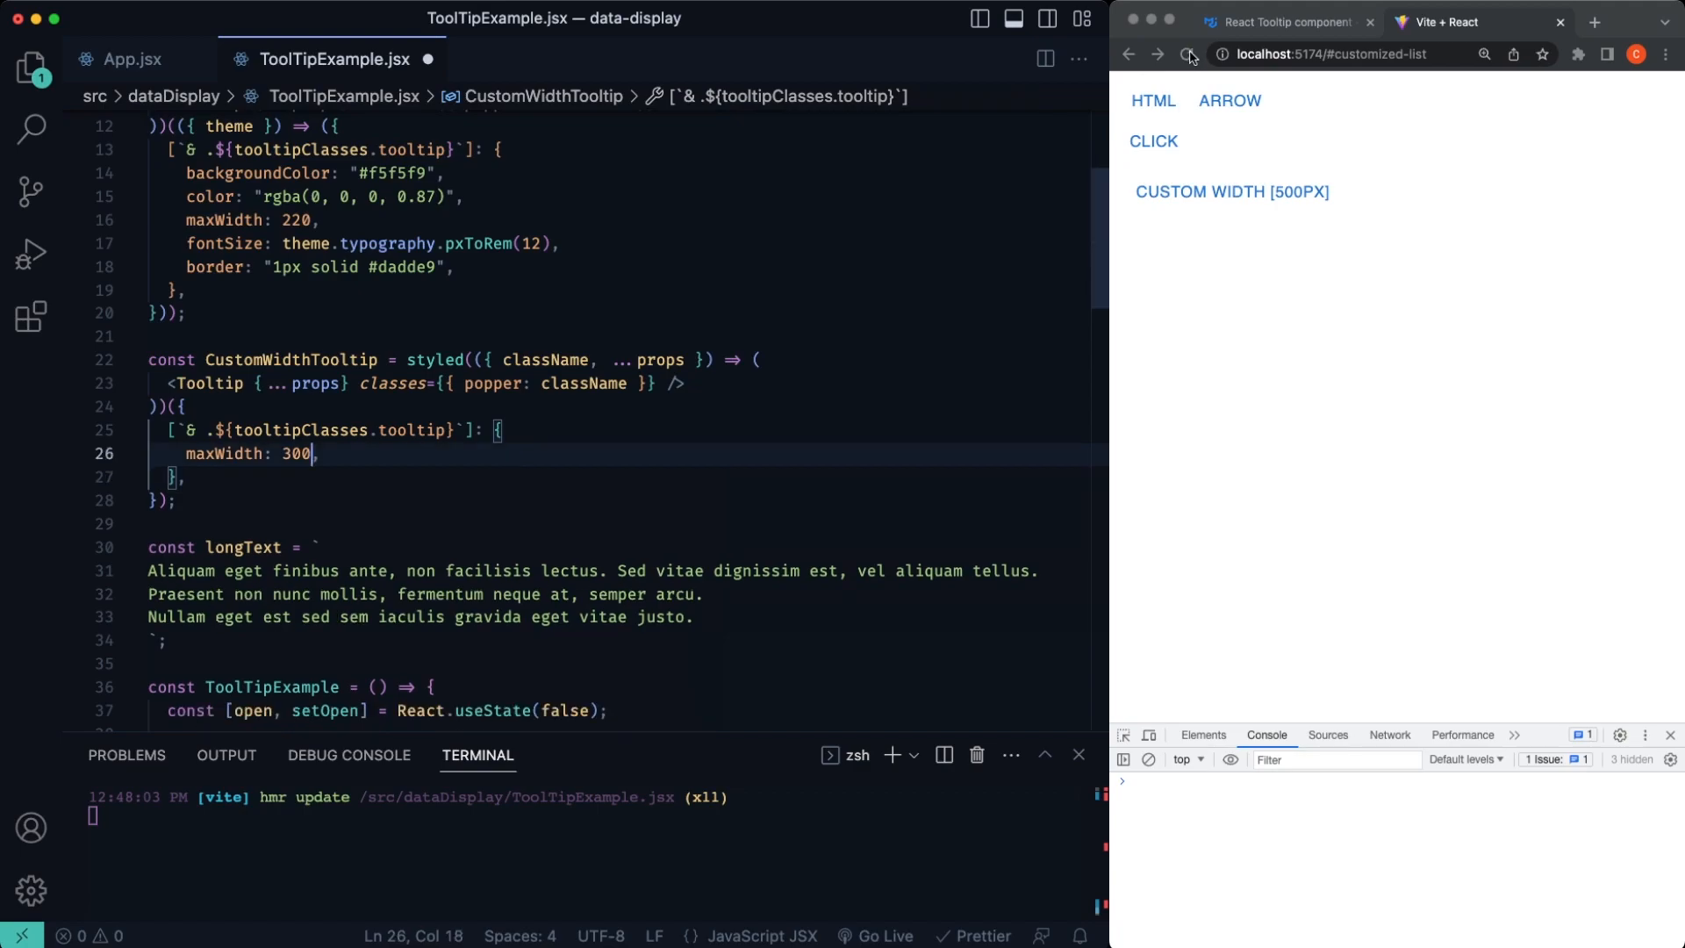
{"action": "left_click", "coordinate": [1186, 54]}
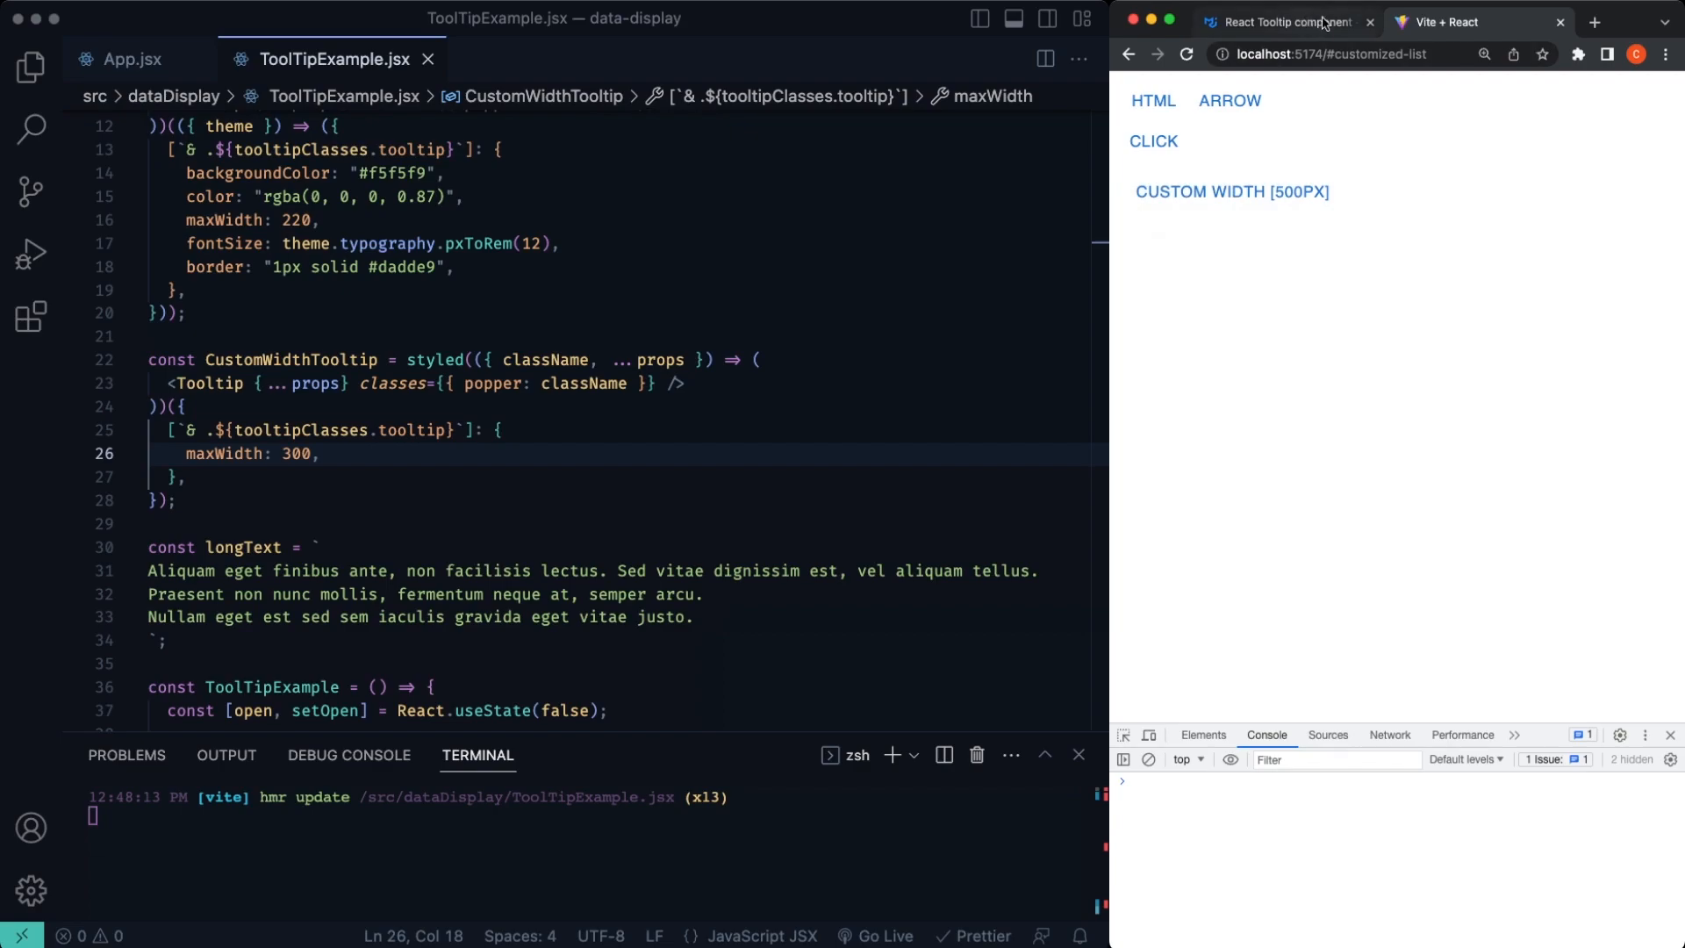
Step: Try the Grow and Zoom tooltips in the docs' Transitions demo and adopt its Grow, Fade and Zoom buttons
{"action": "left_click", "coordinate": [1279, 22]}
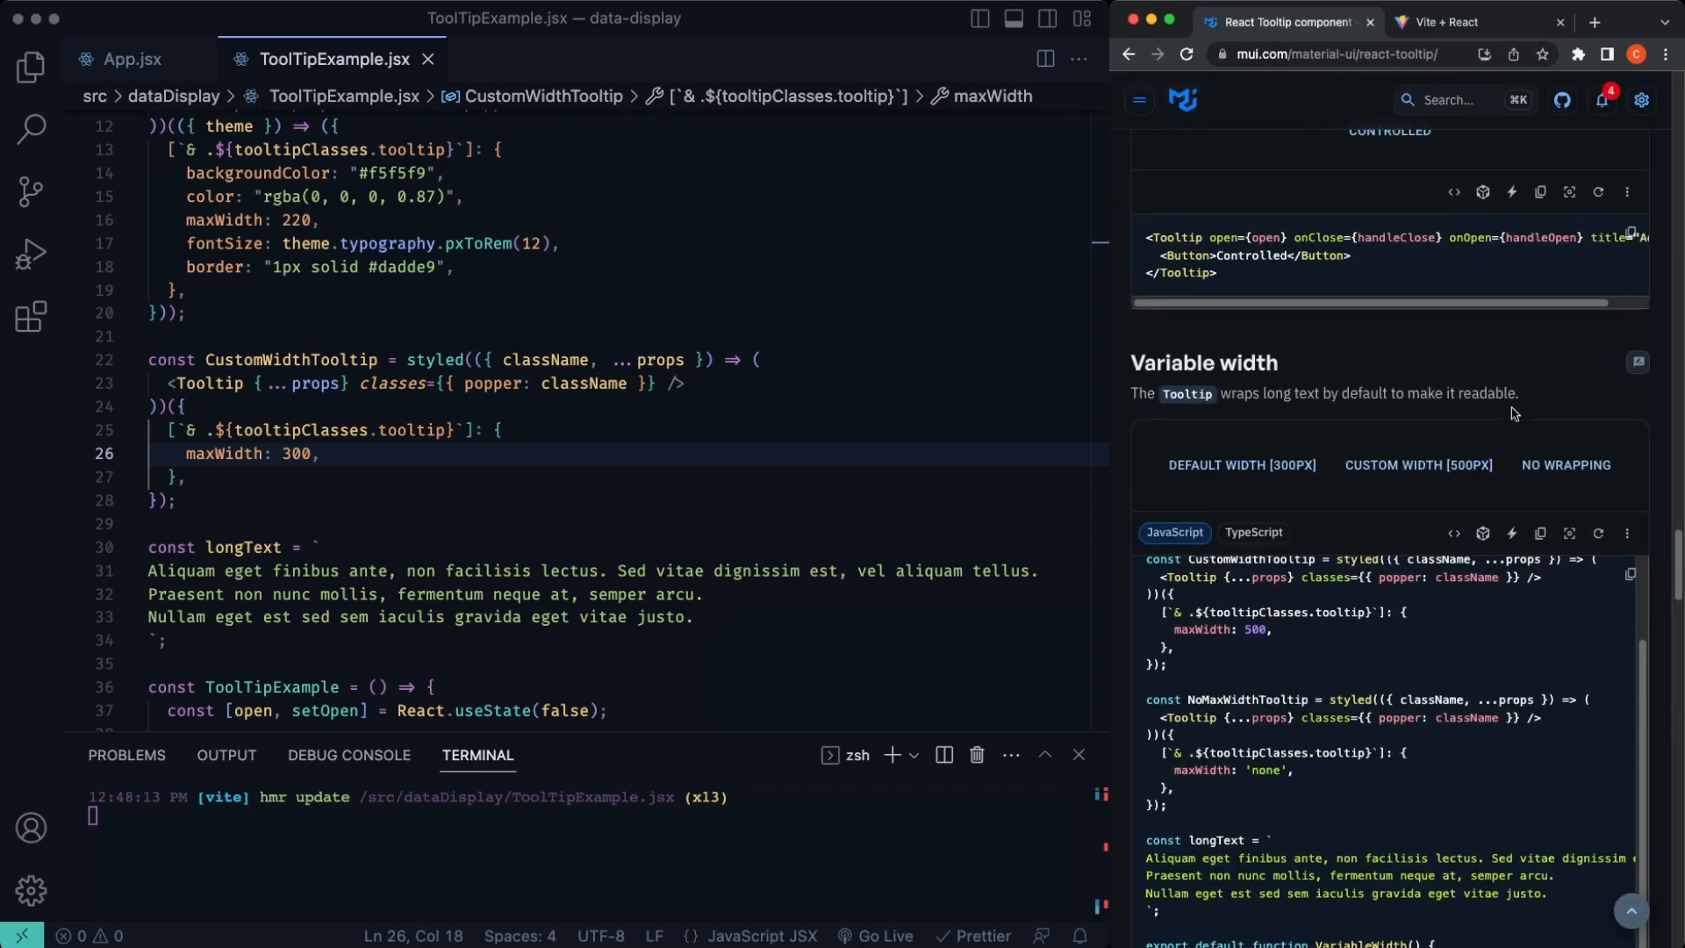
{"action": "scroll", "scroll_direction": "down", "scroll_amount": 3}
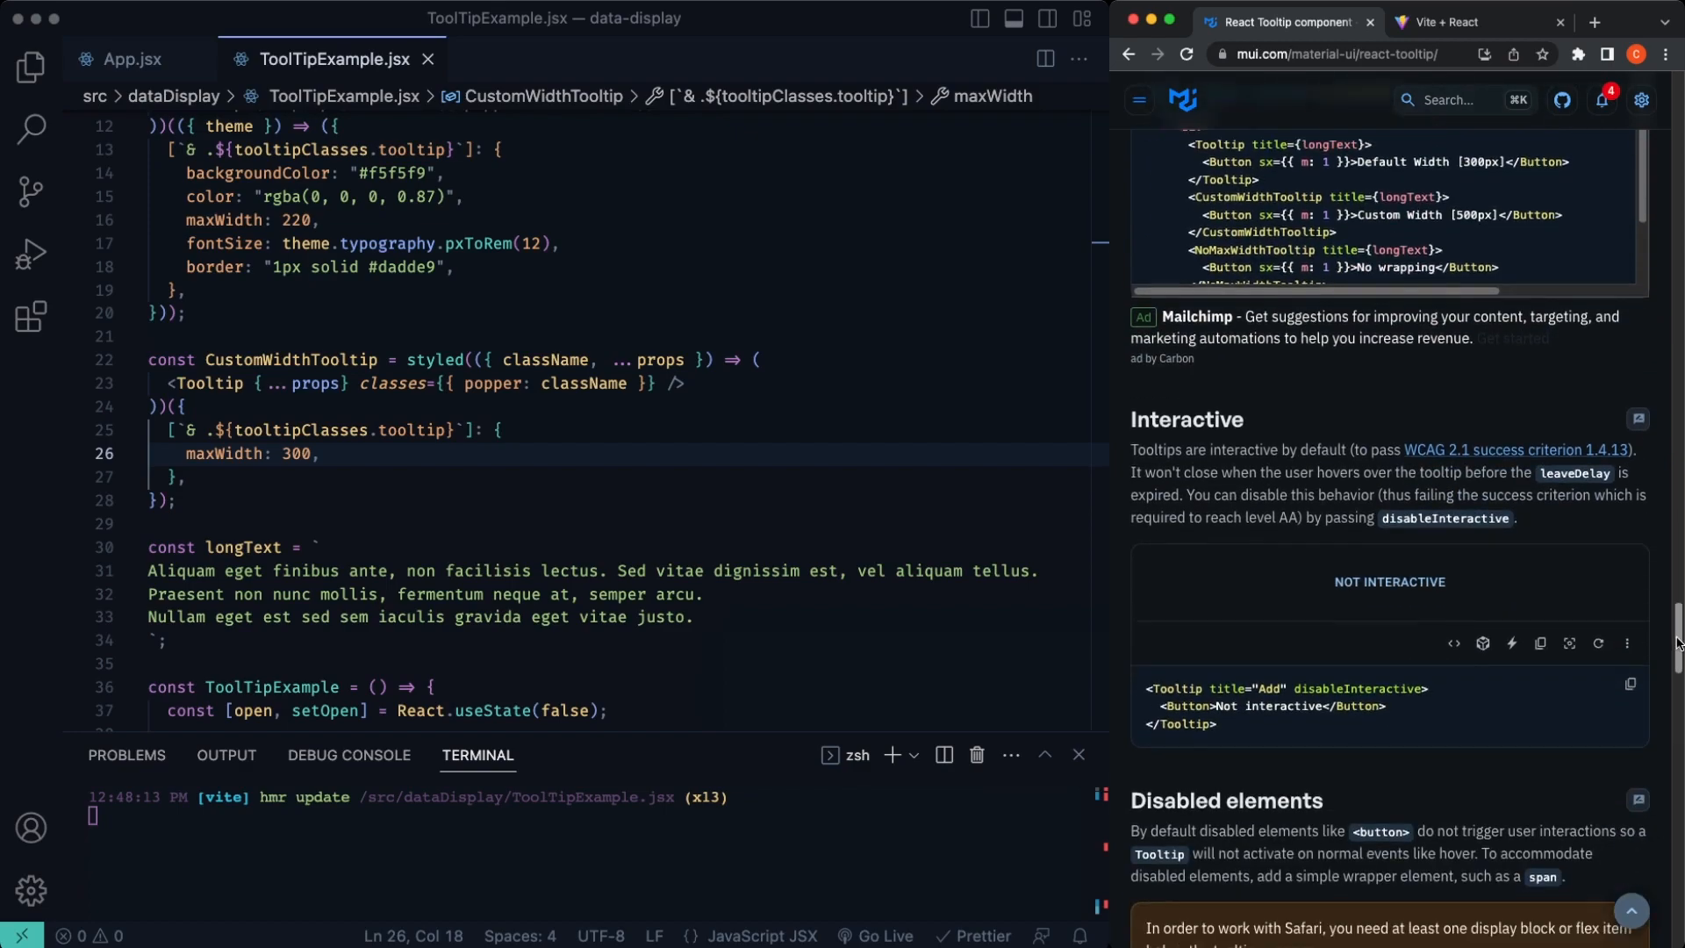
{"action": "scroll", "scroll_direction": "down", "scroll_amount": 3}
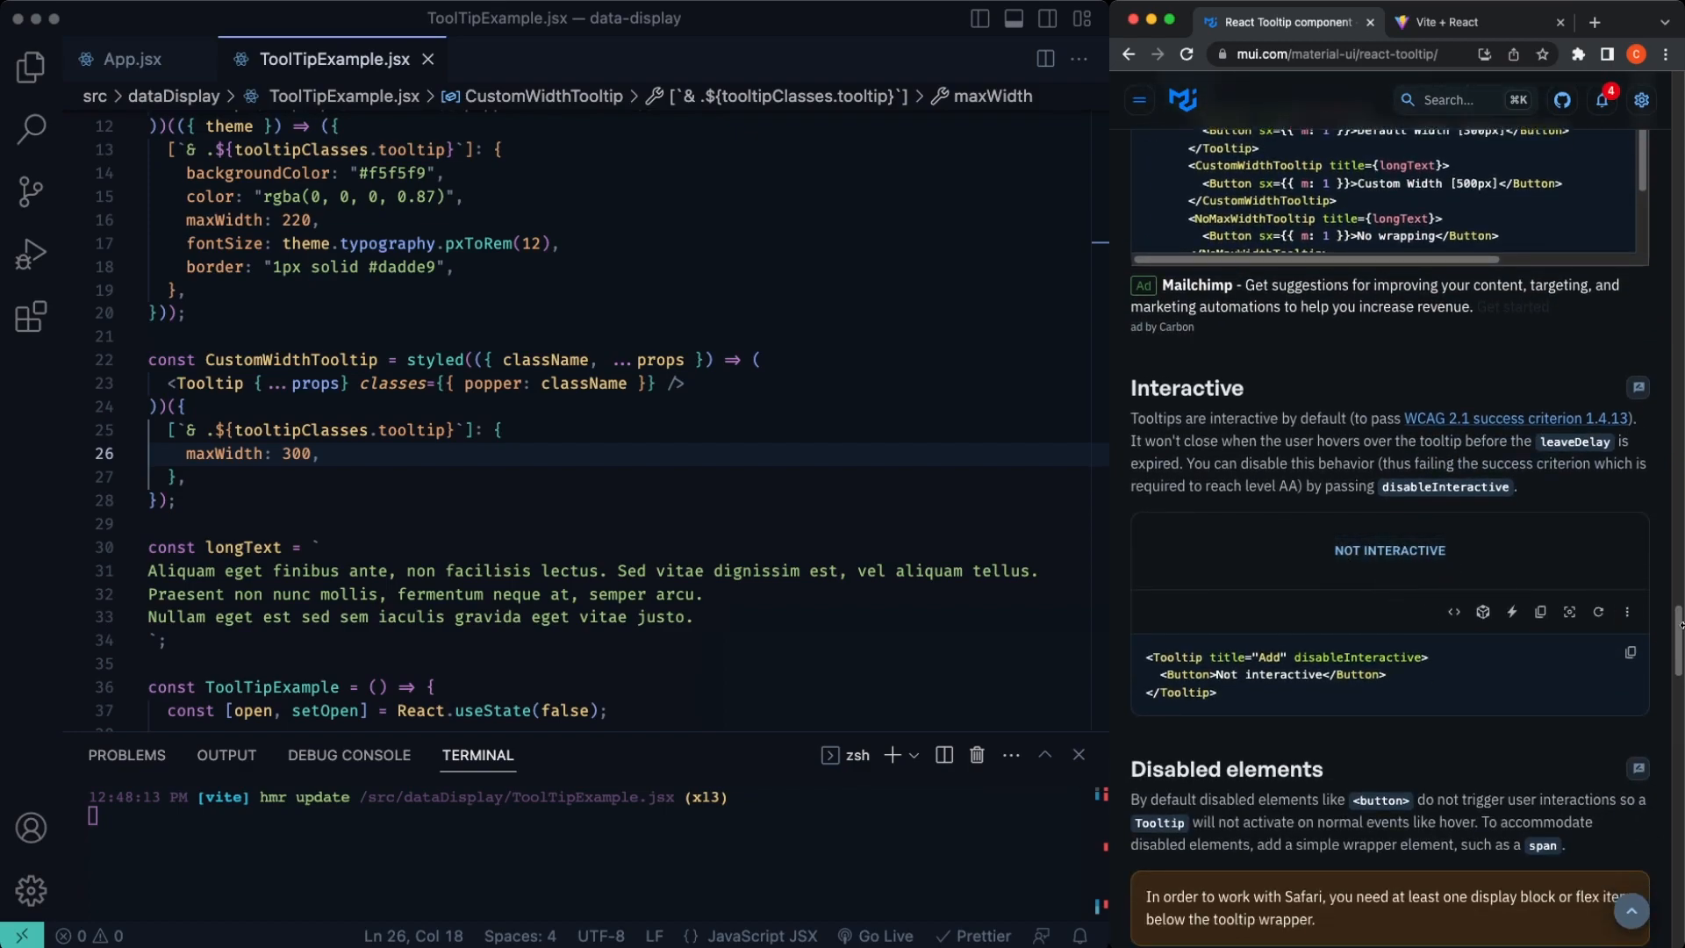
{"action": "scroll", "scroll_direction": "down", "scroll_amount": 3}
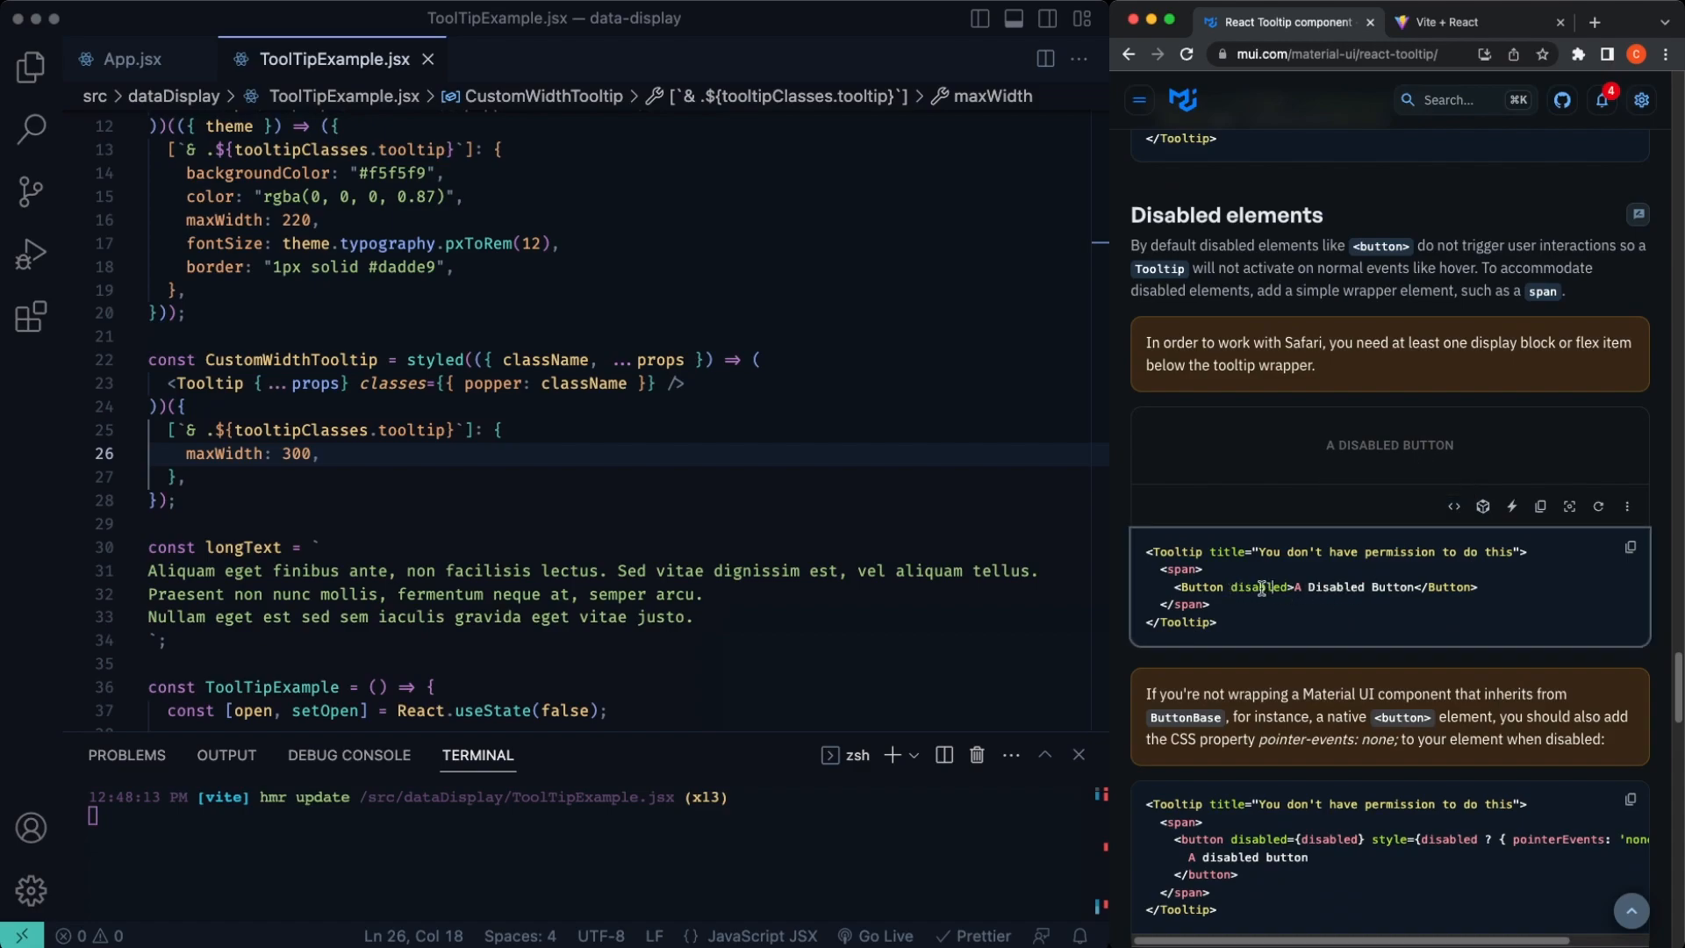
{"action": "scroll", "scroll_direction": "down", "scroll_amount": 3}
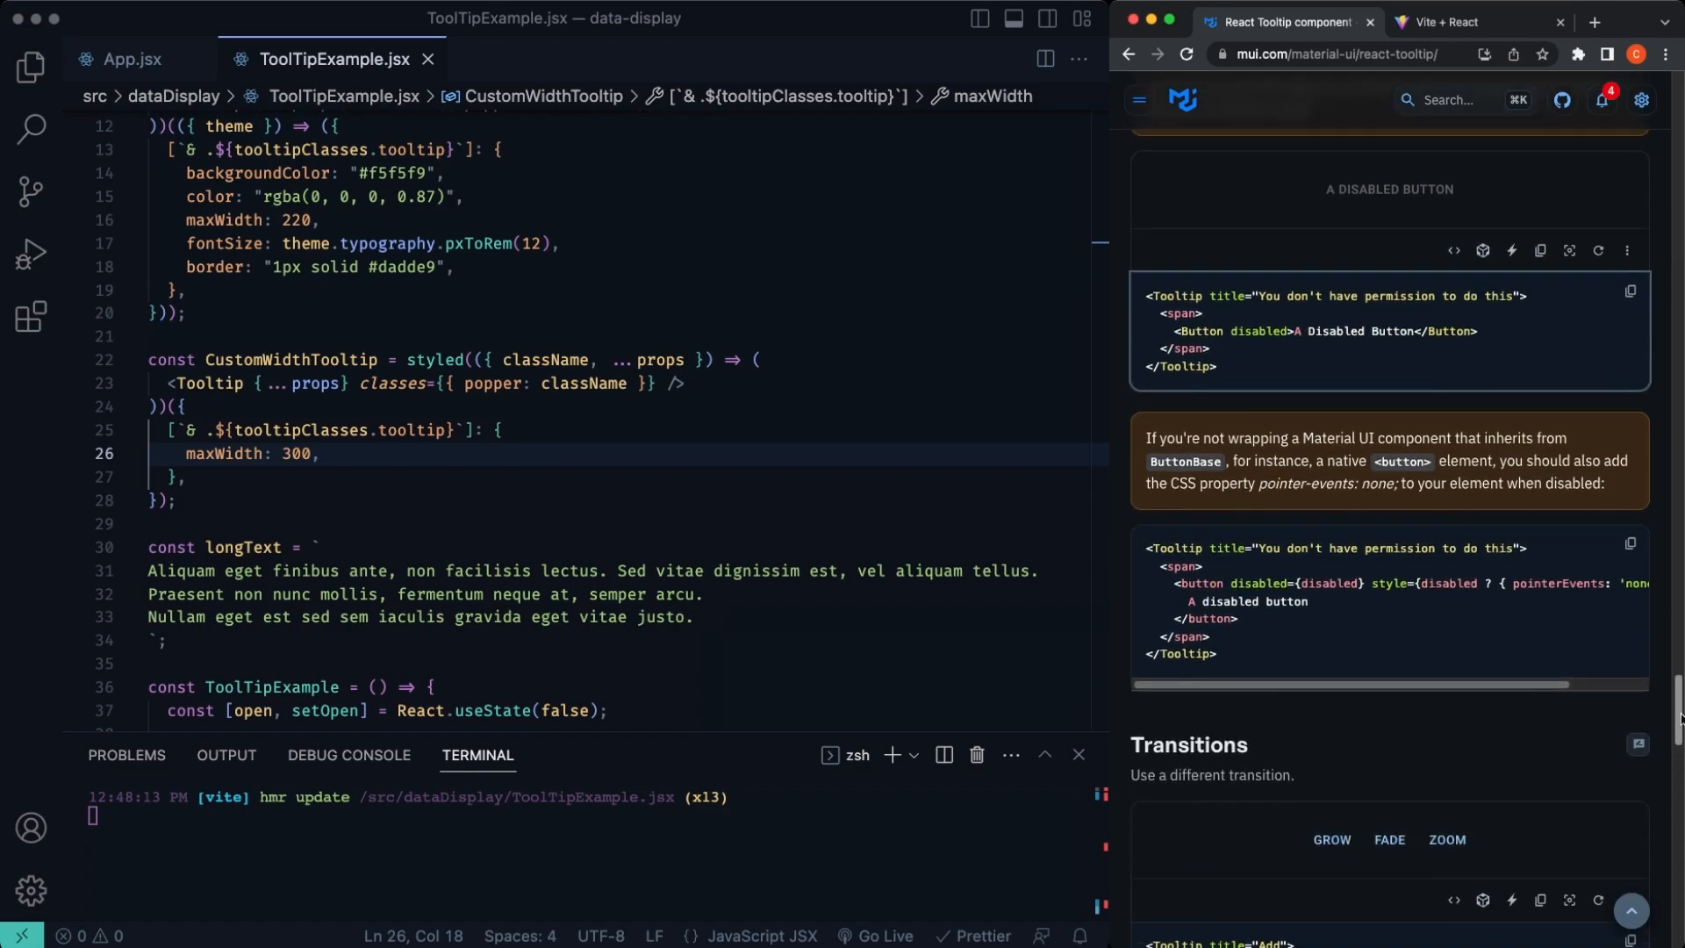
{"action": "scroll", "scroll_direction": "down", "scroll_amount": 3}
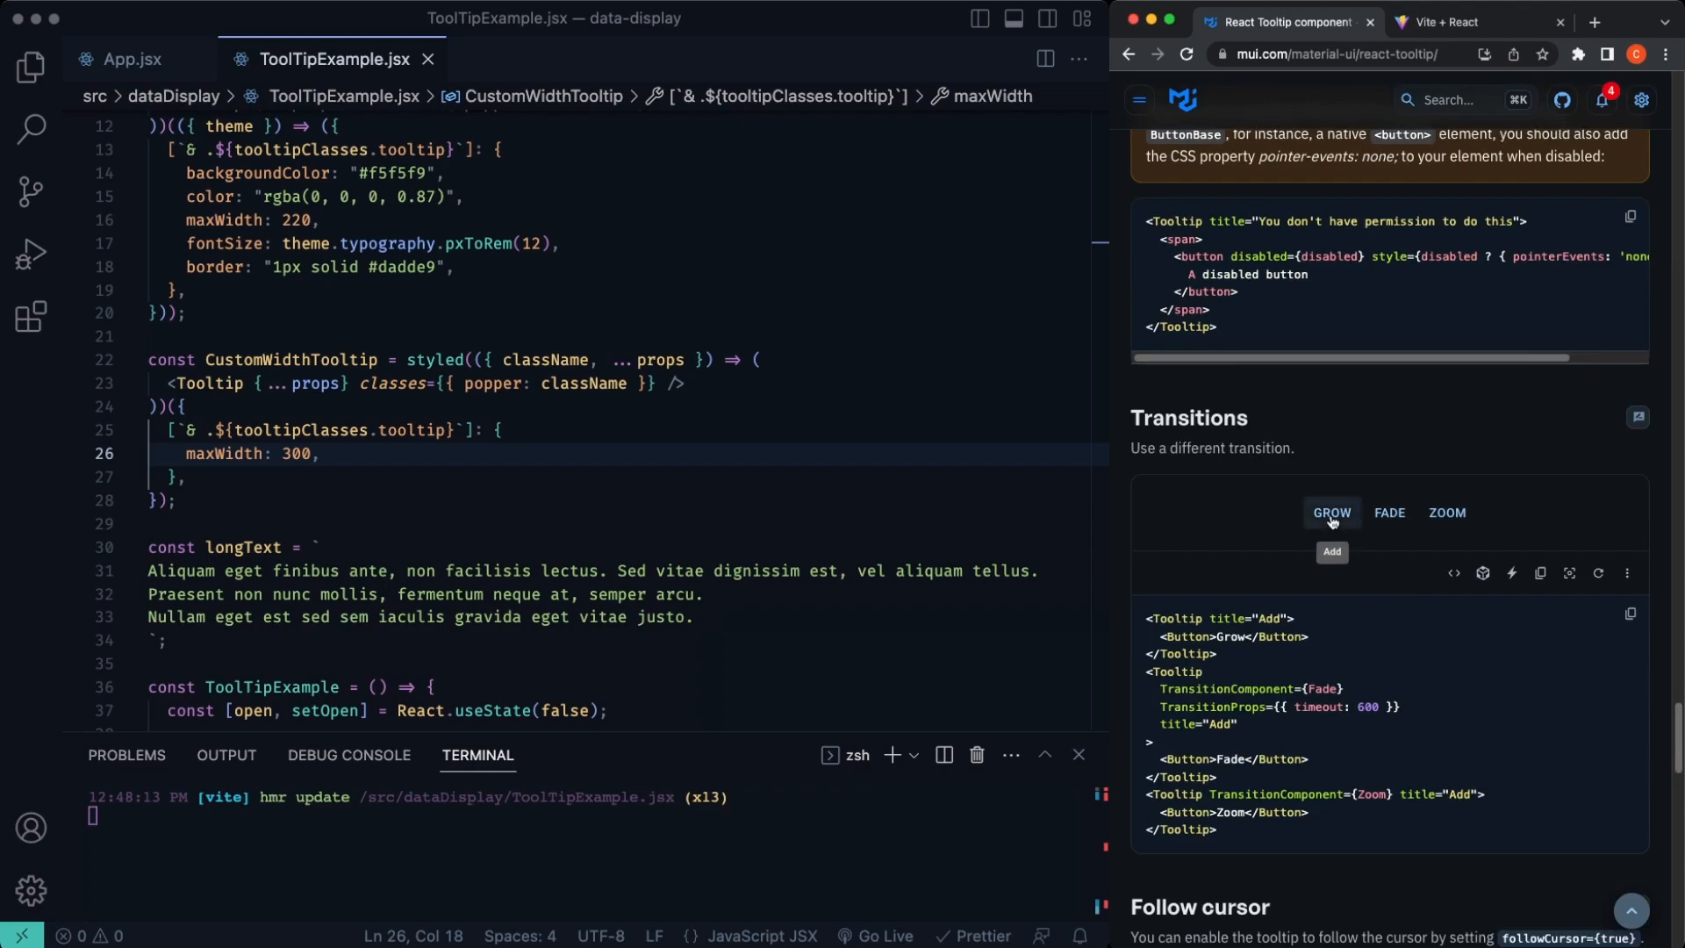
{"action": "left_click", "coordinate": [1446, 512]}
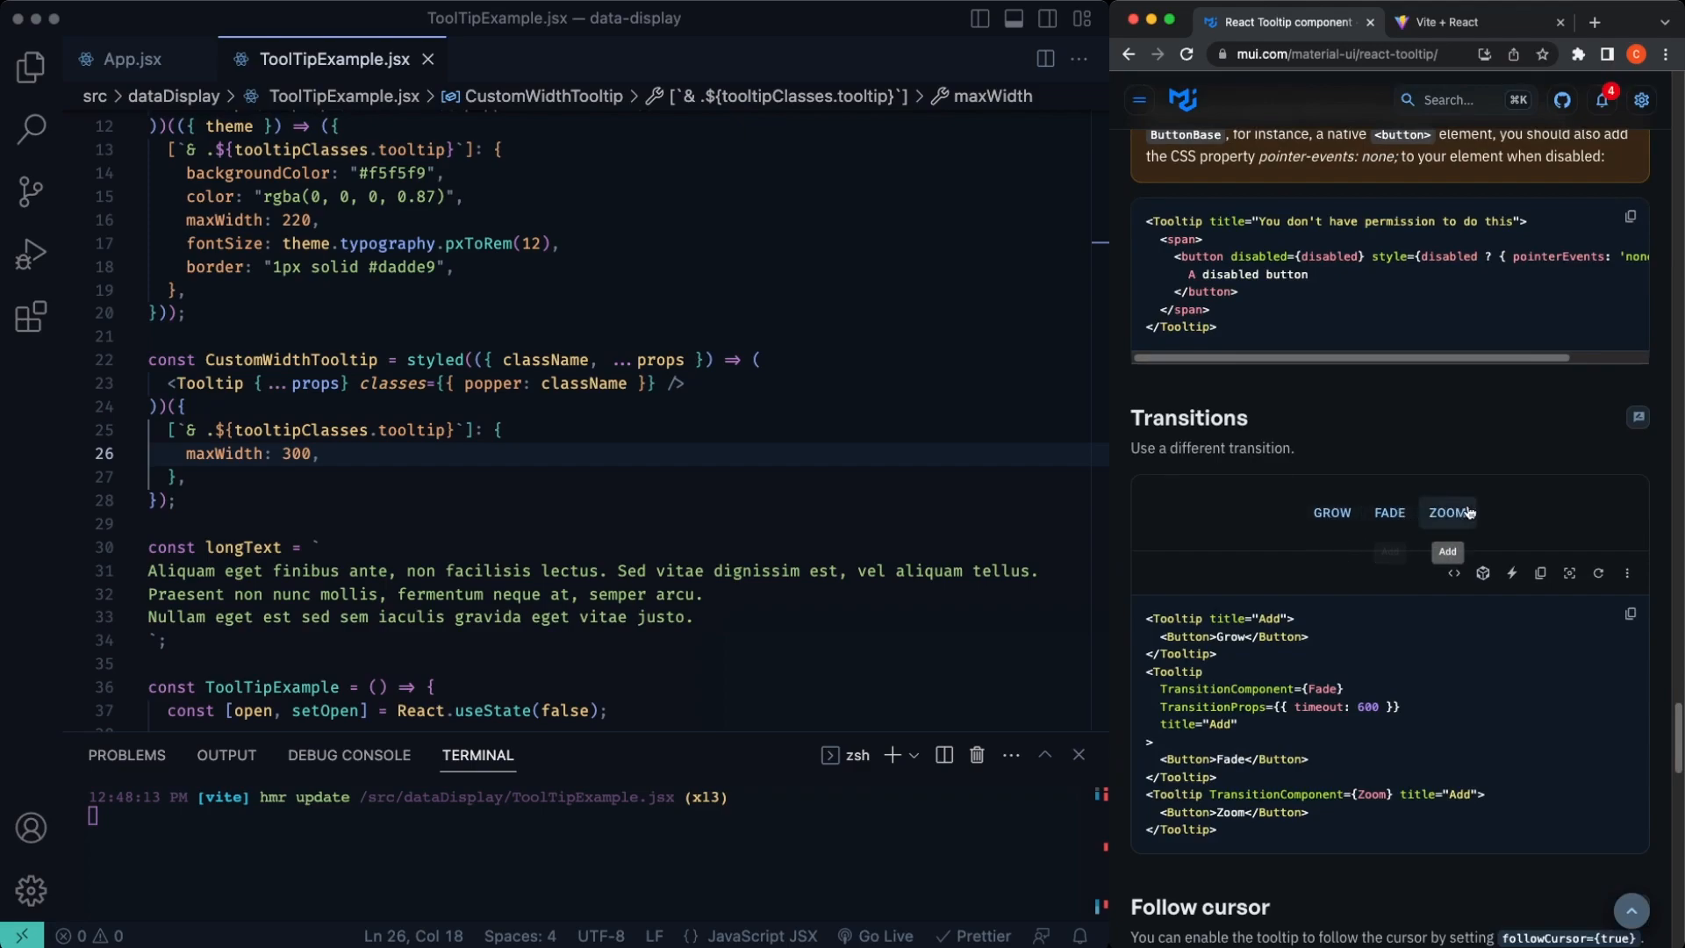
{"action": "left_click", "coordinate": [1481, 572]}
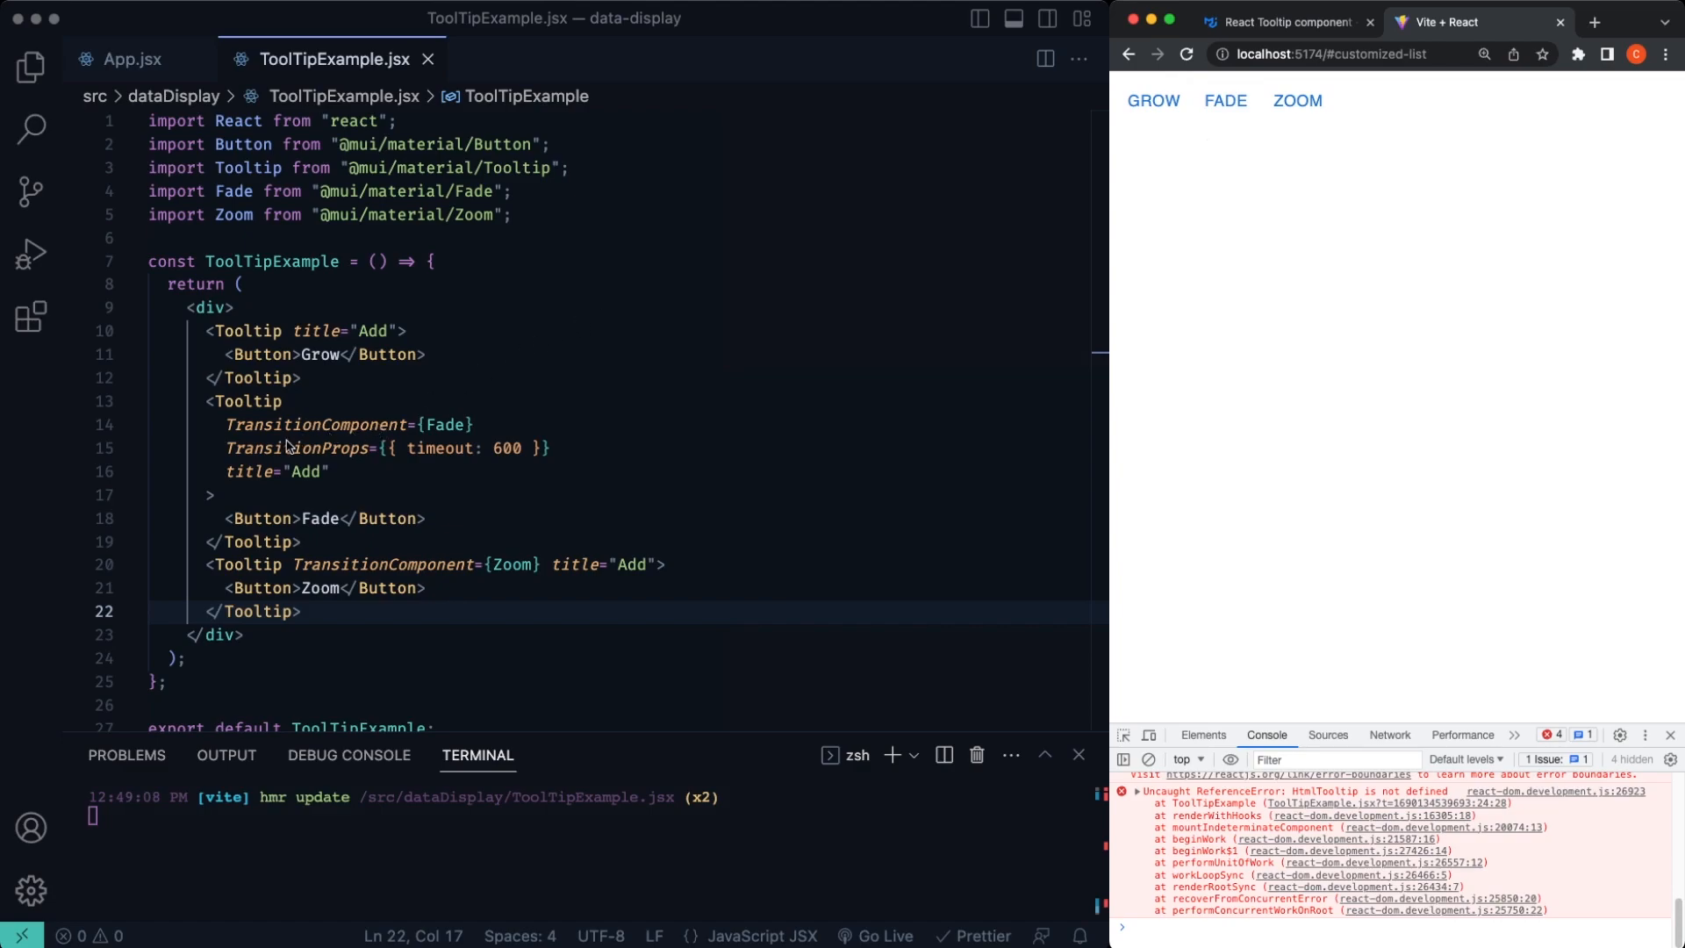
{"action": "mouse_move", "coordinate": [407, 430]}
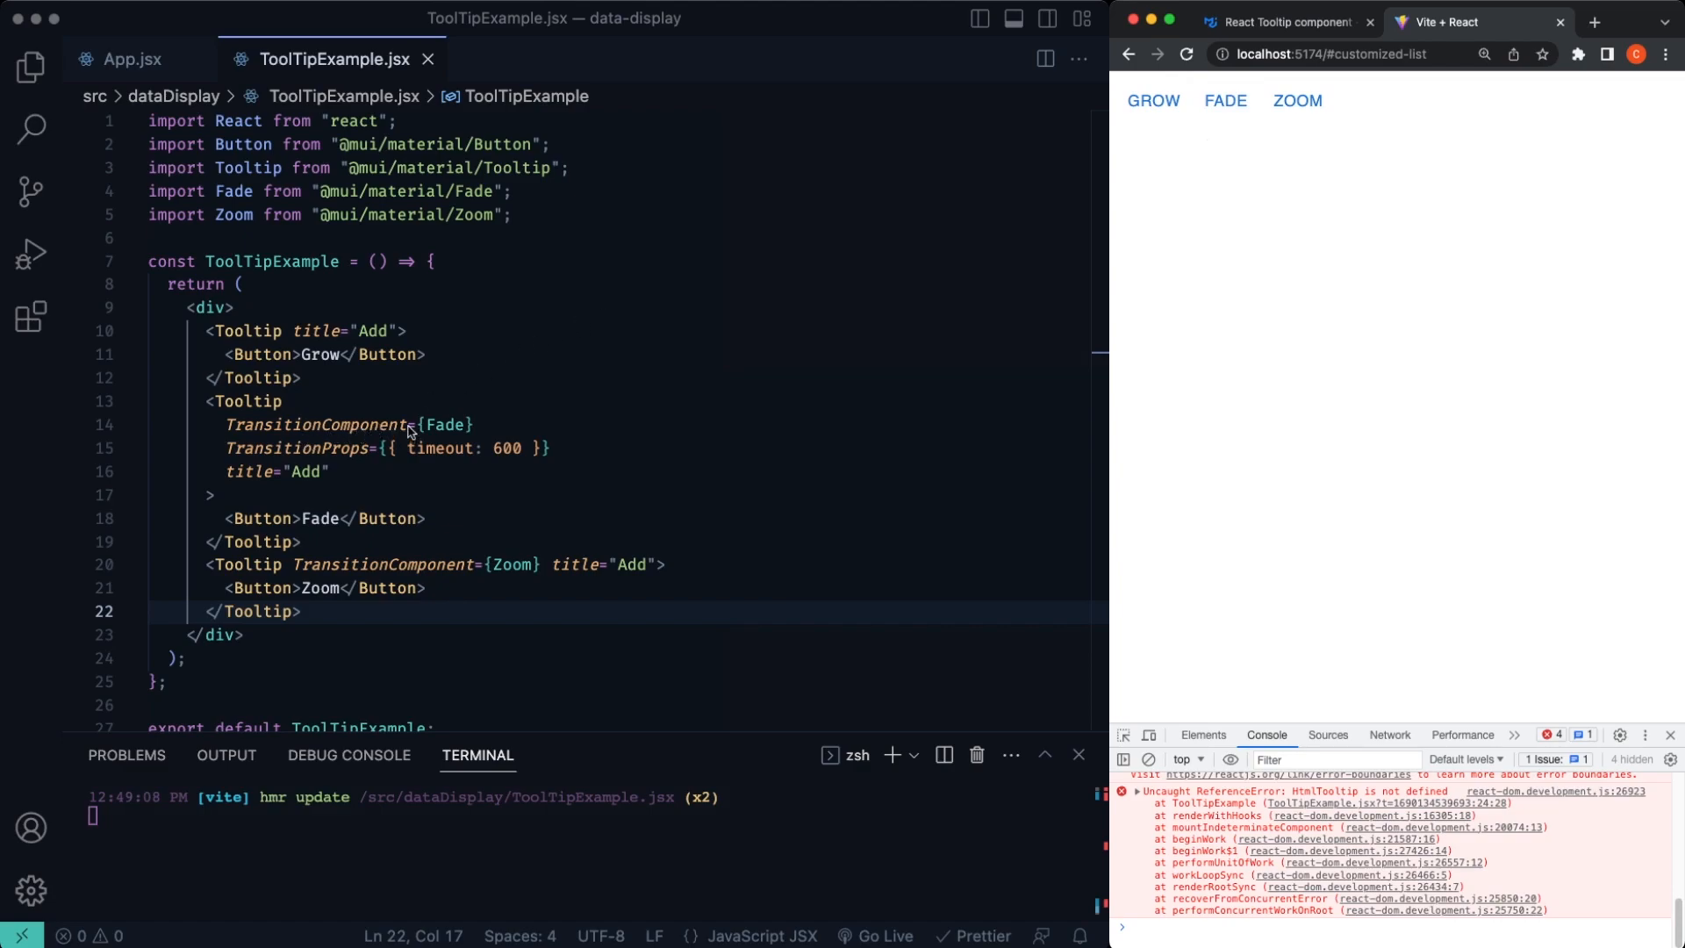
{"action": "mouse_move", "coordinate": [1298, 102]}
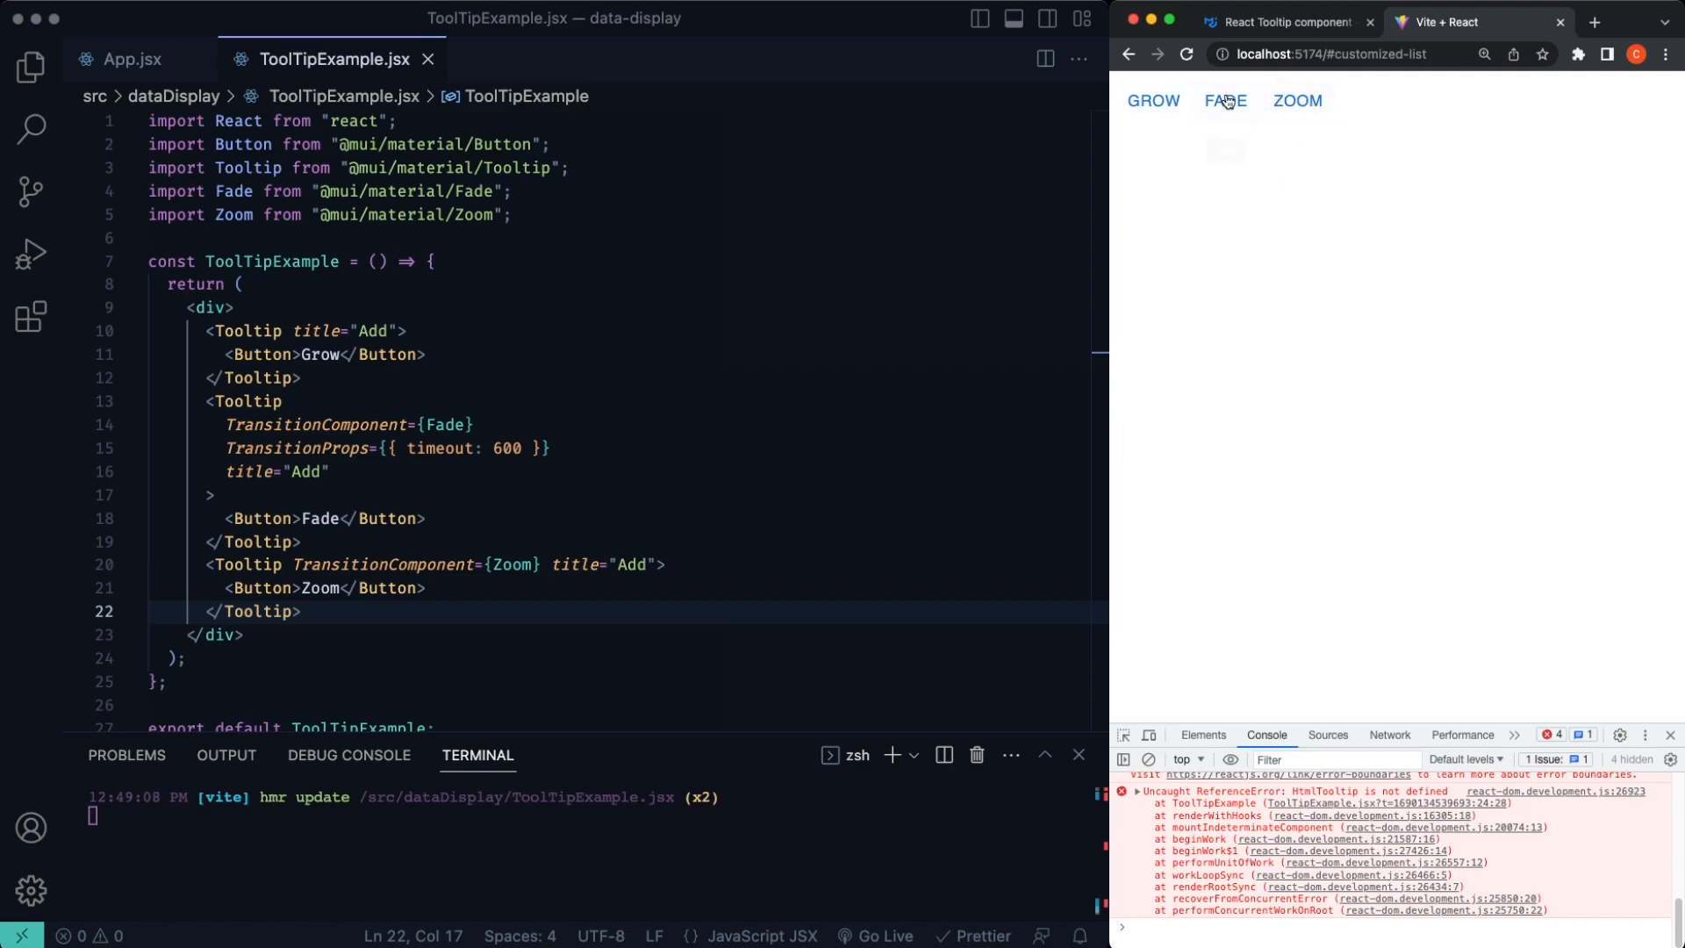
Step: Scroll the MUI Tooltip docs down to the Virtual element example with its blue Hover box
{"action": "left_click", "coordinate": [1280, 21]}
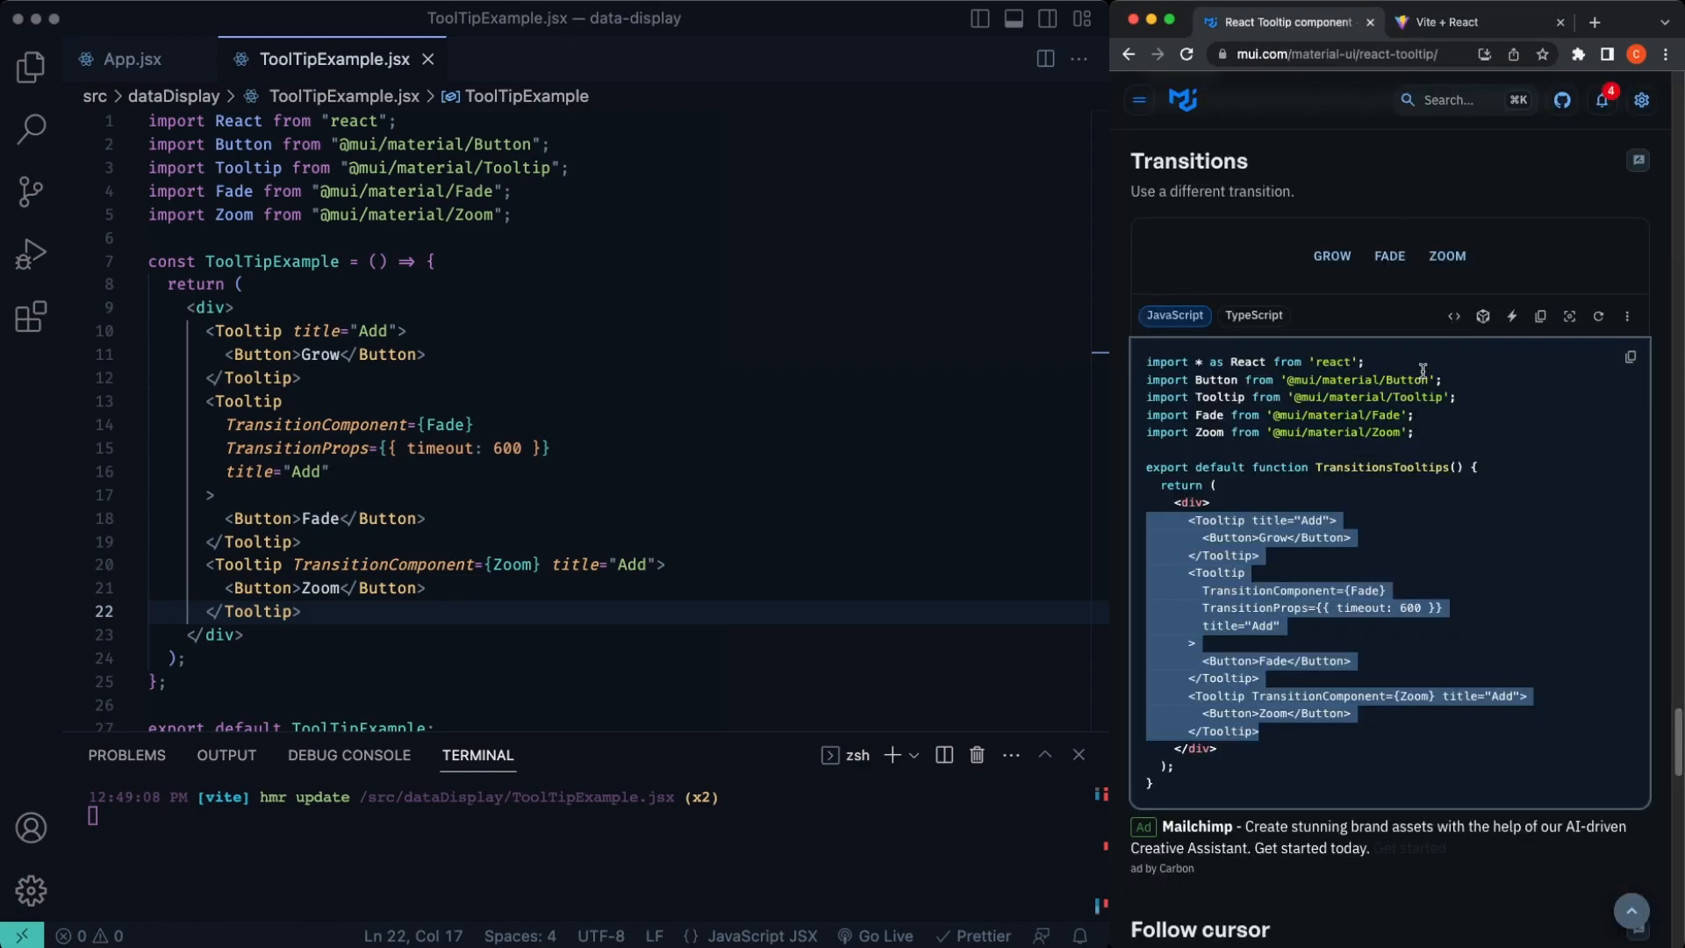
{"action": "scroll", "scroll_direction": "down", "scroll_amount": 3}
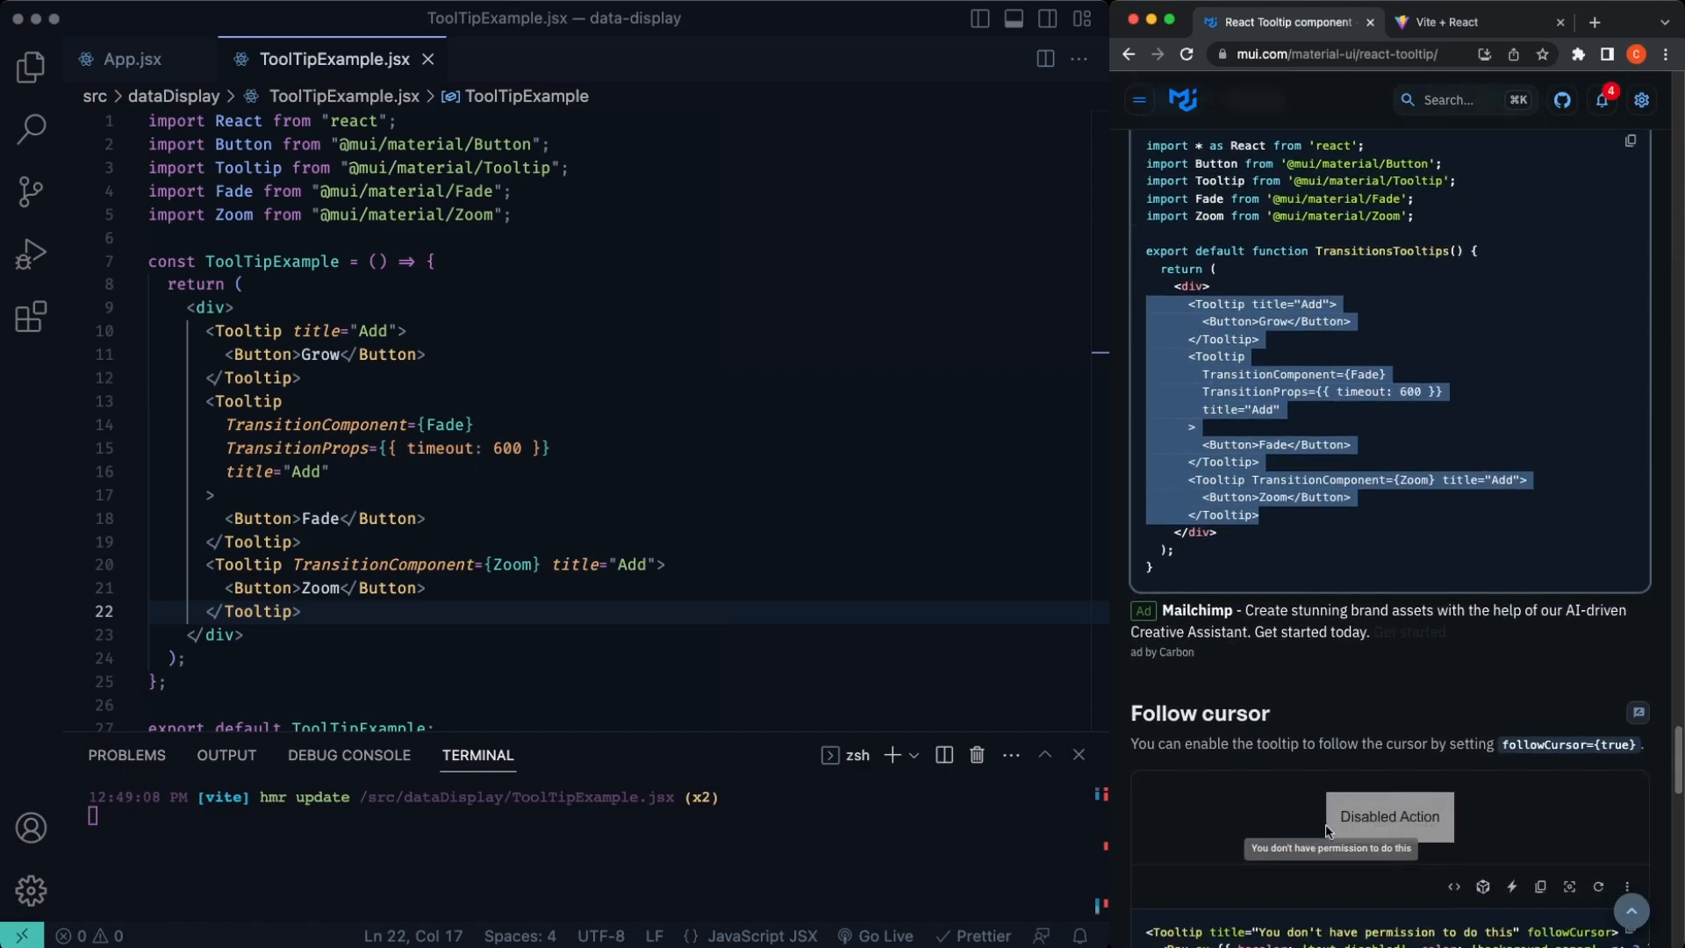
{"action": "scroll", "scroll_direction": "down", "scroll_amount": 3}
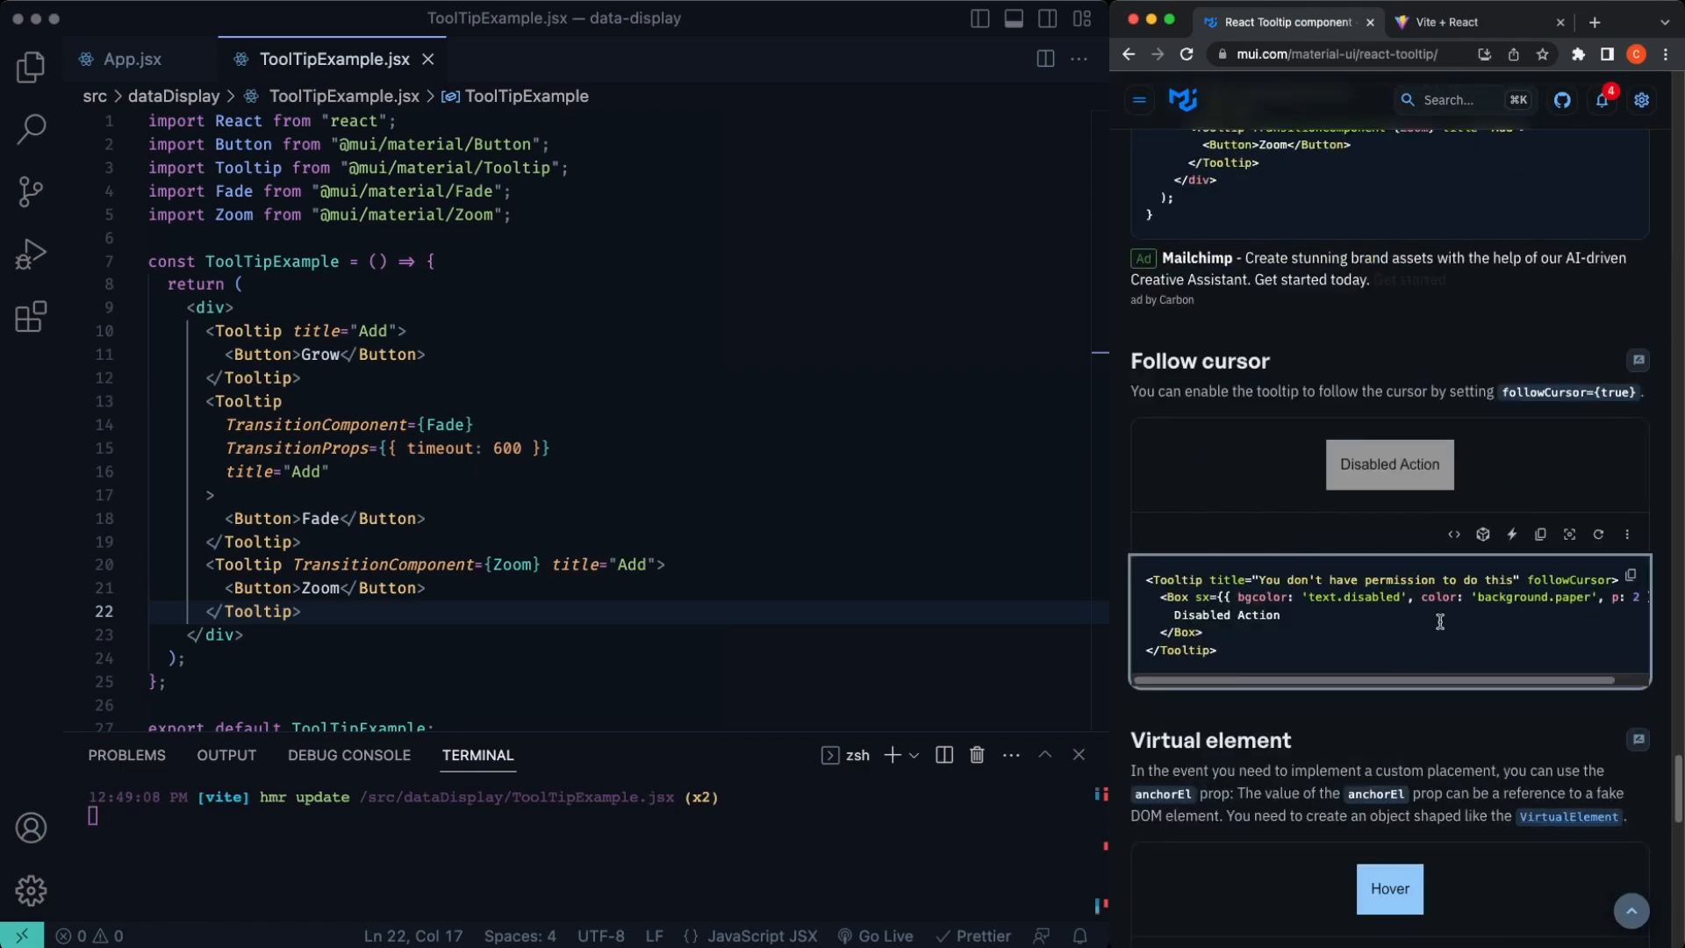
{"action": "scroll", "scroll_direction": "down", "scroll_amount": 3}
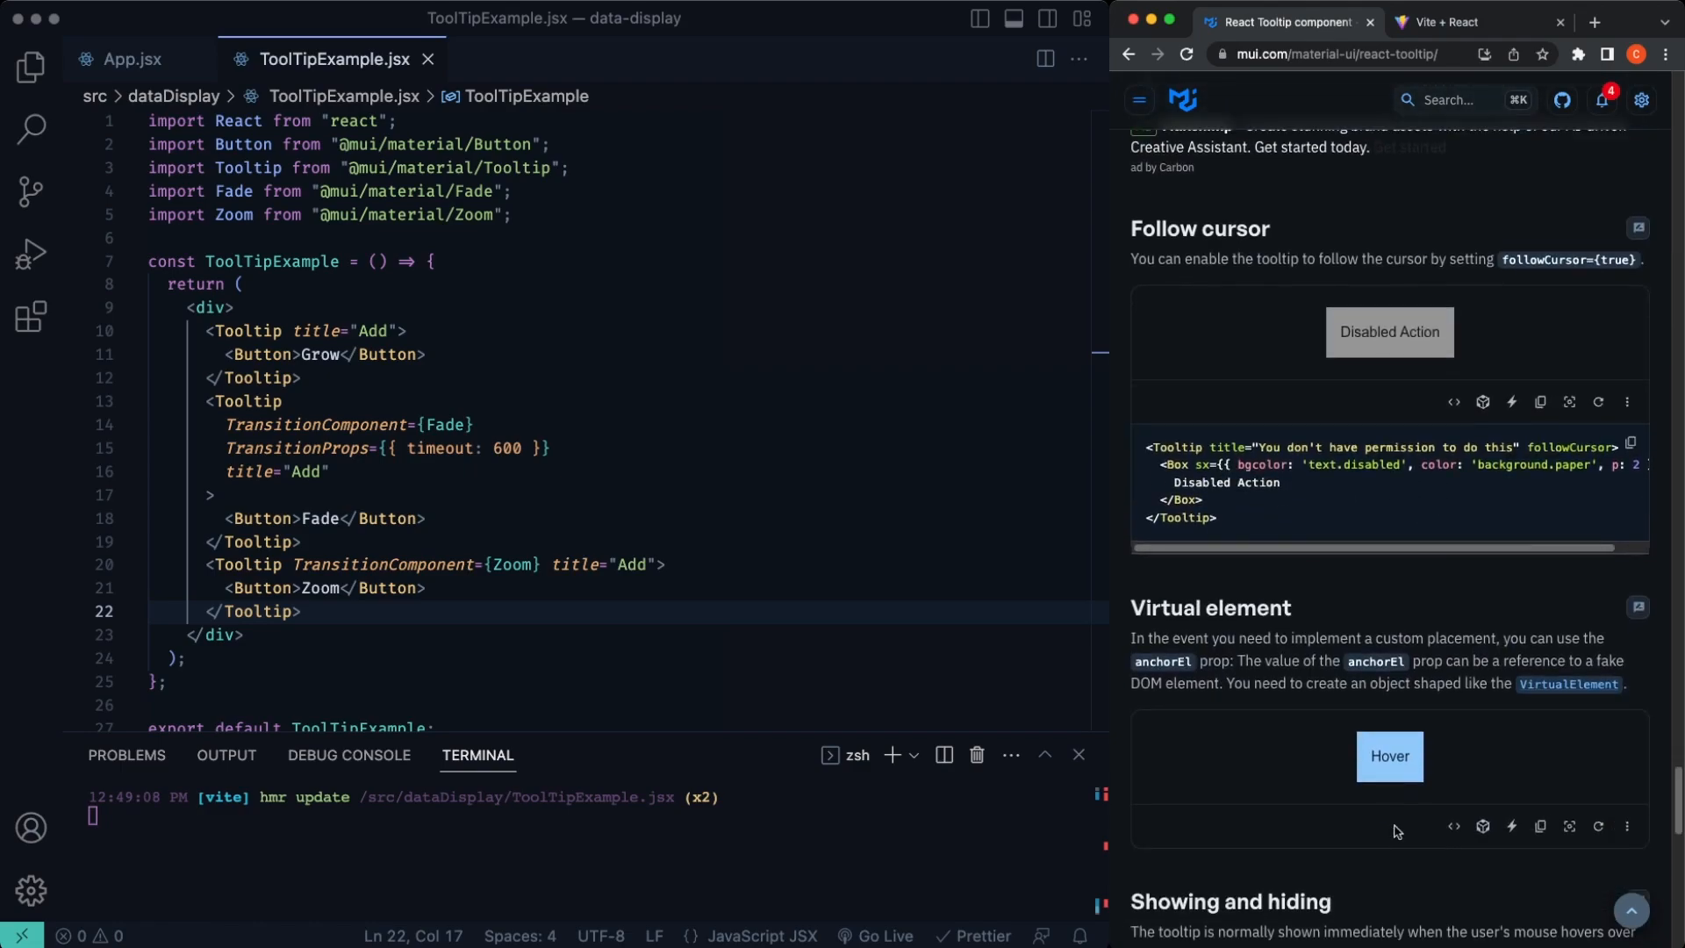
{"action": "mouse_move", "coordinate": [1391, 755]}
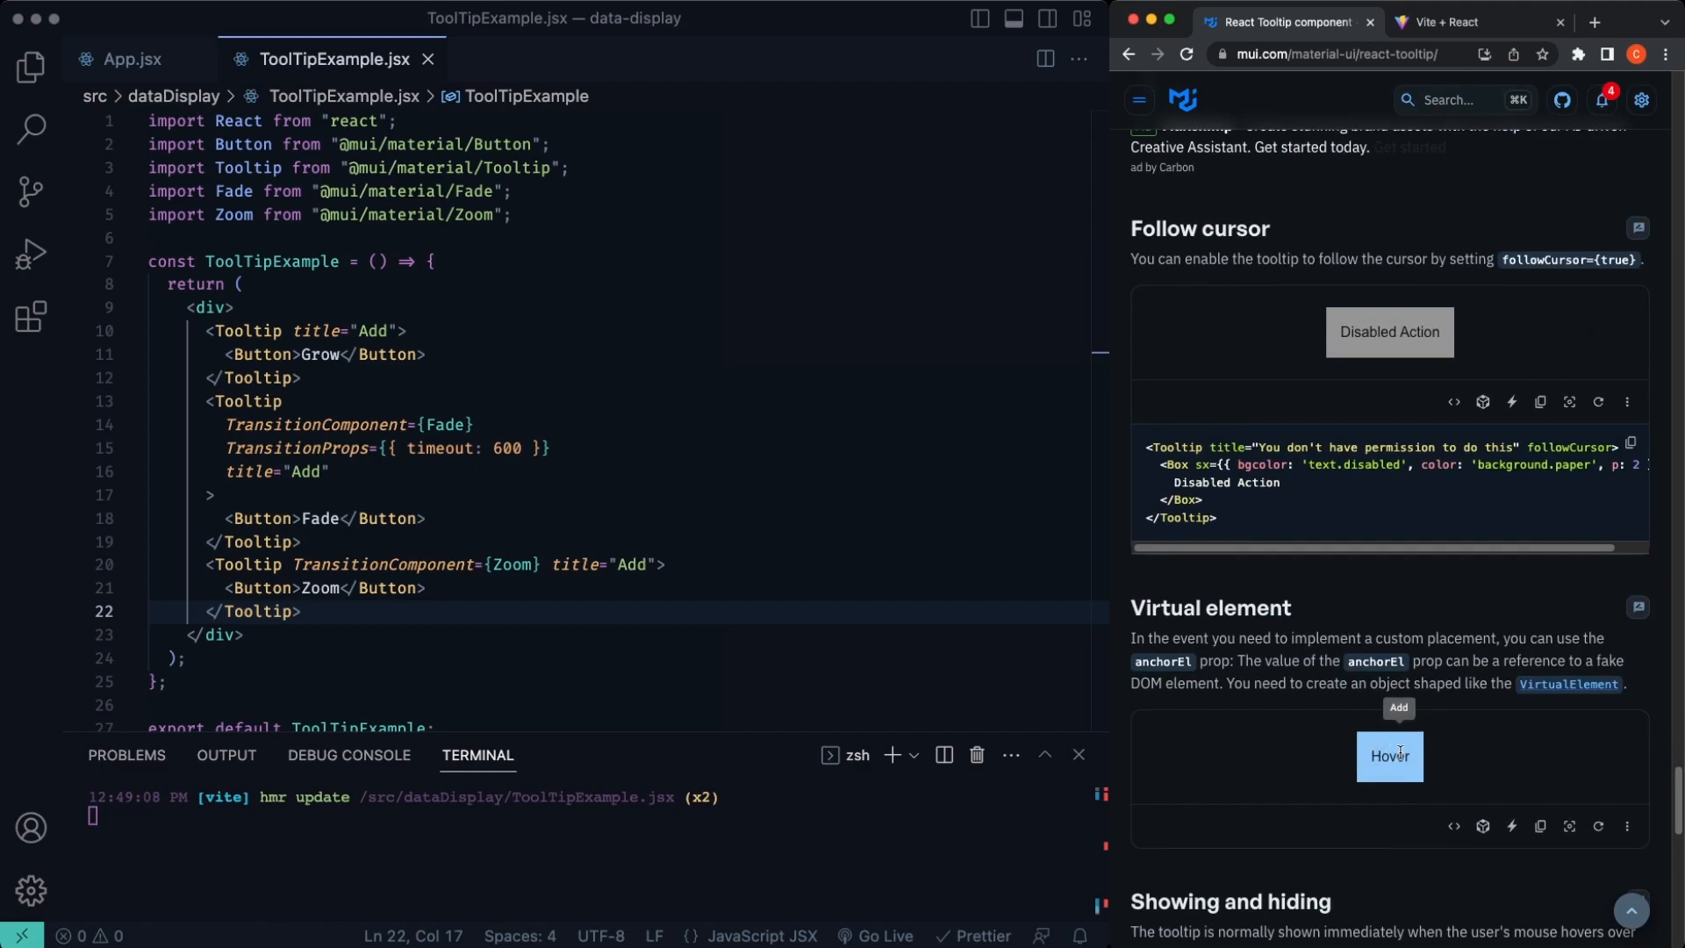
{"action": "scroll", "scroll_direction": "down", "scroll_amount": 3}
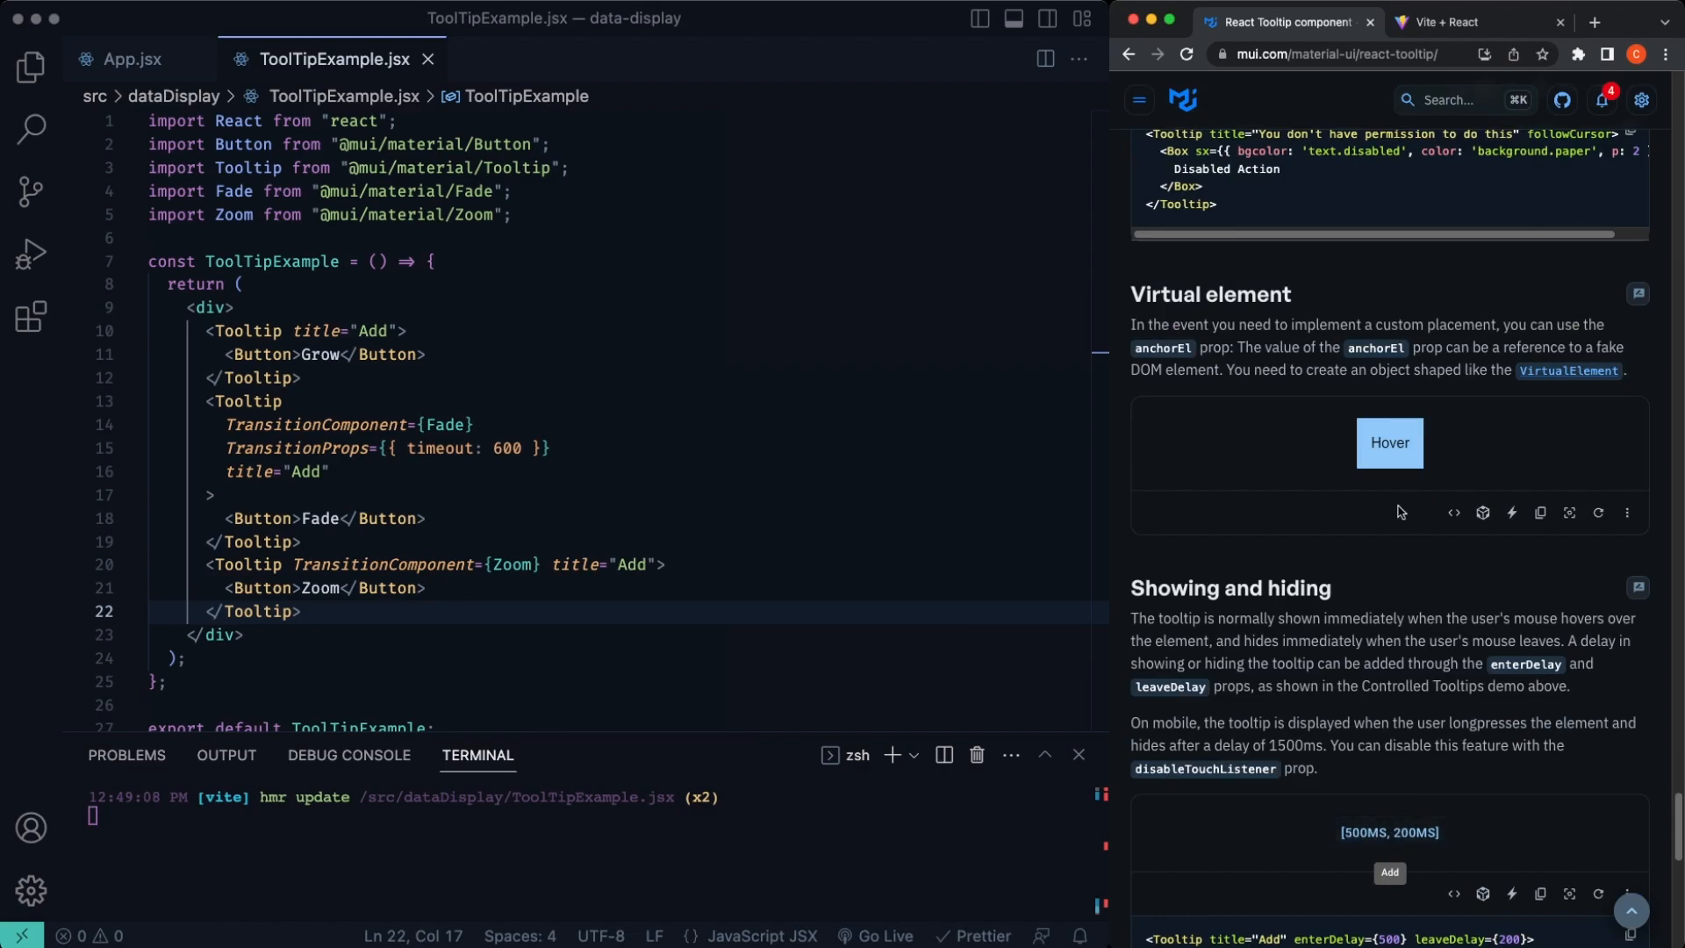
Step: Replace the component with the Virtual element demo's imports, positionRef, handleMouseMove and blue Hover box JSX
{"action": "left_click", "coordinate": [1453, 511]}
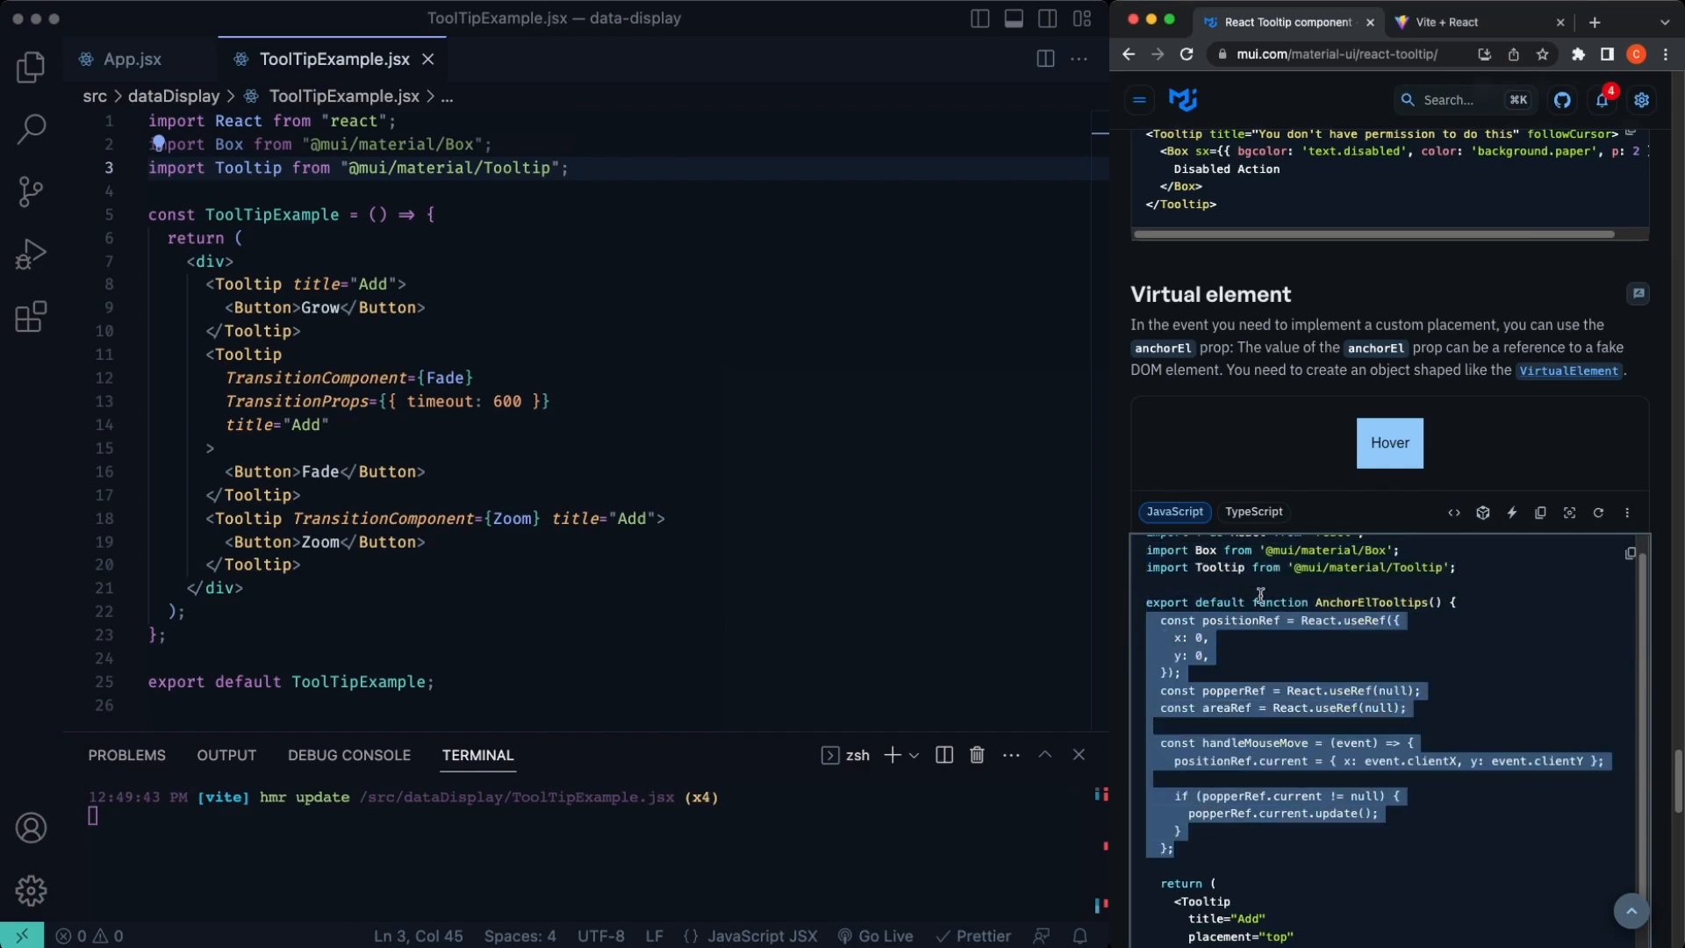
{"action": "left_click", "coordinate": [459, 212]}
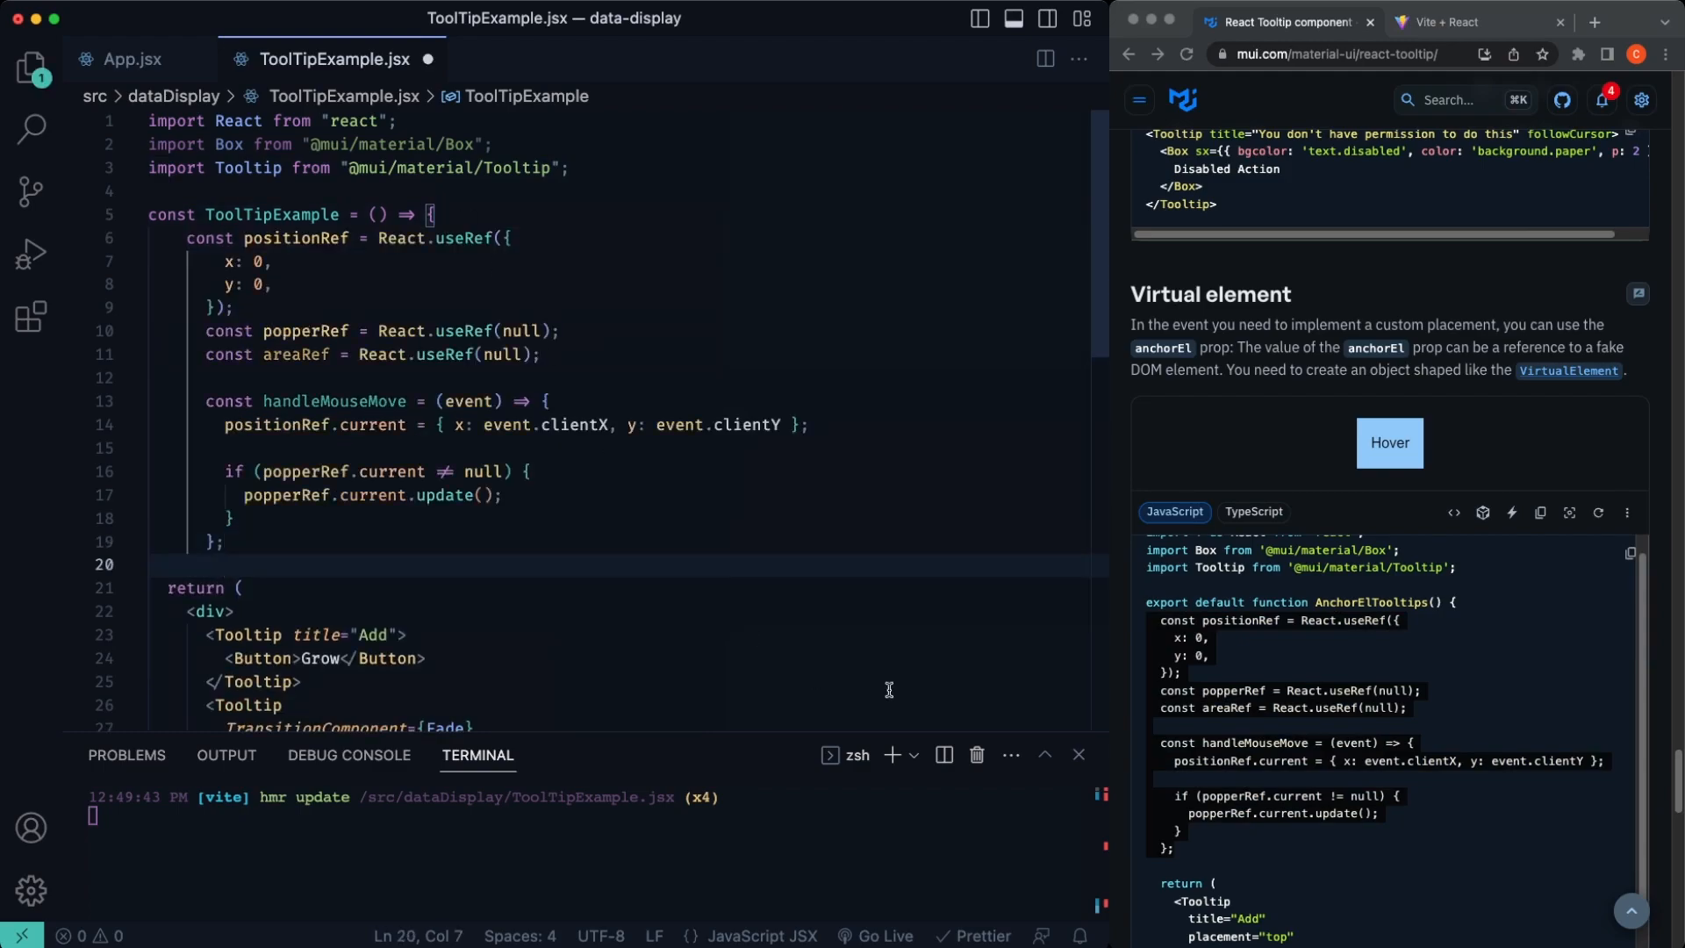
{"action": "scroll", "scroll_direction": "down", "scroll_amount": 3}
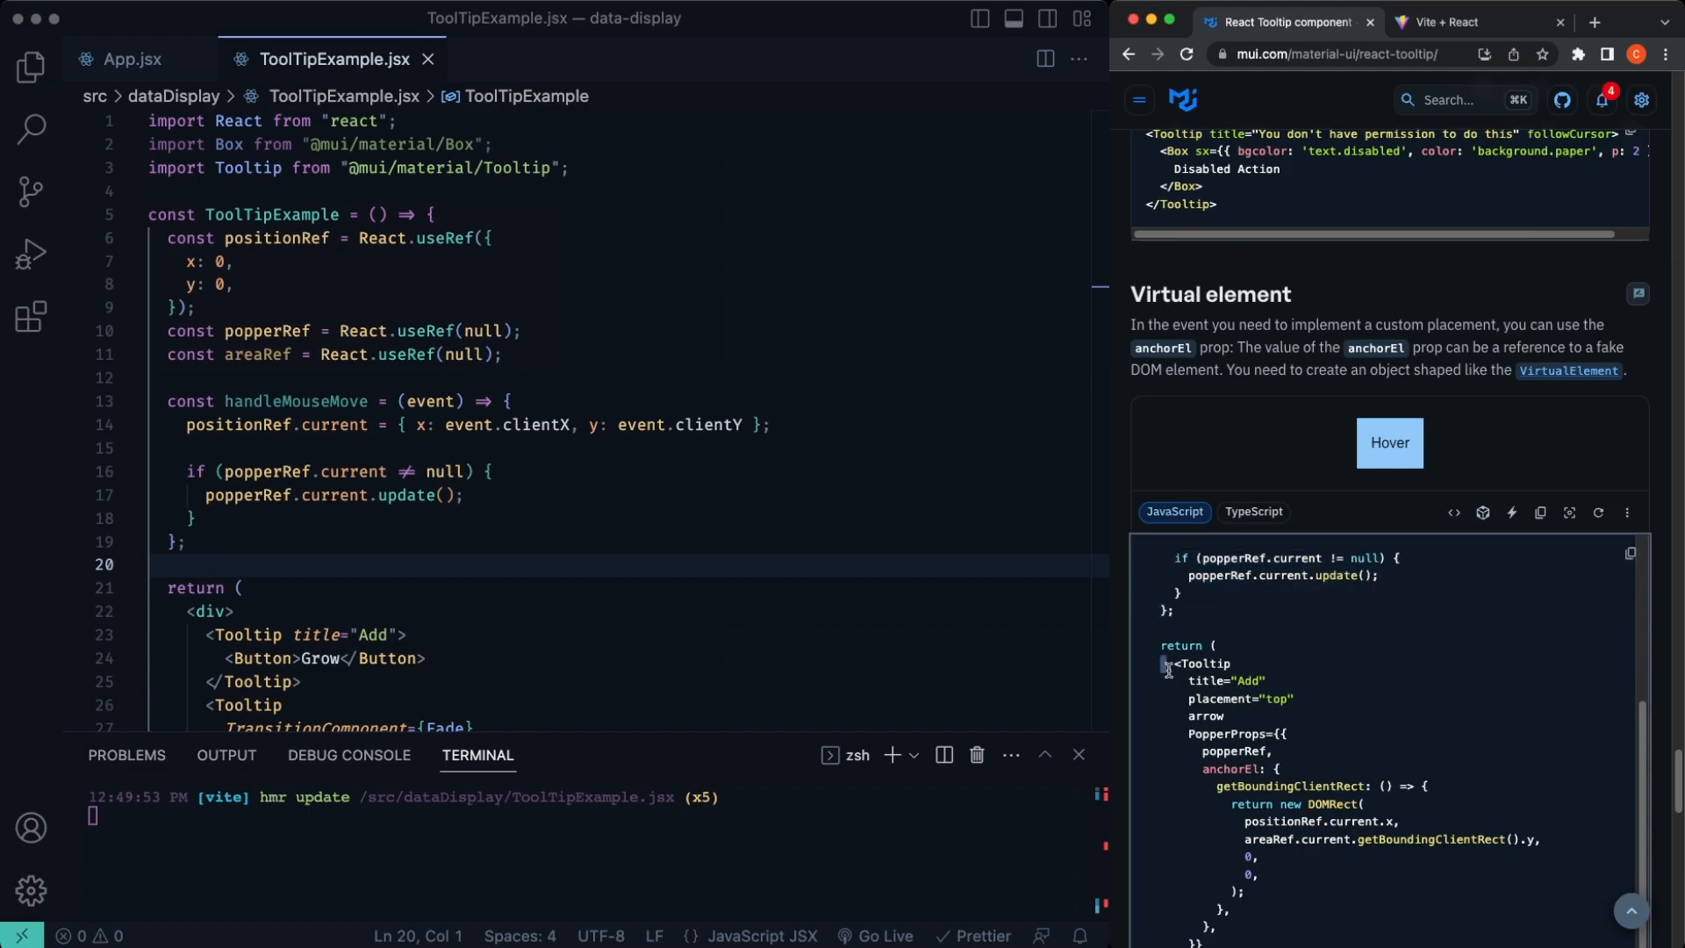
{"action": "scroll", "scroll_direction": "down", "scroll_amount": 3}
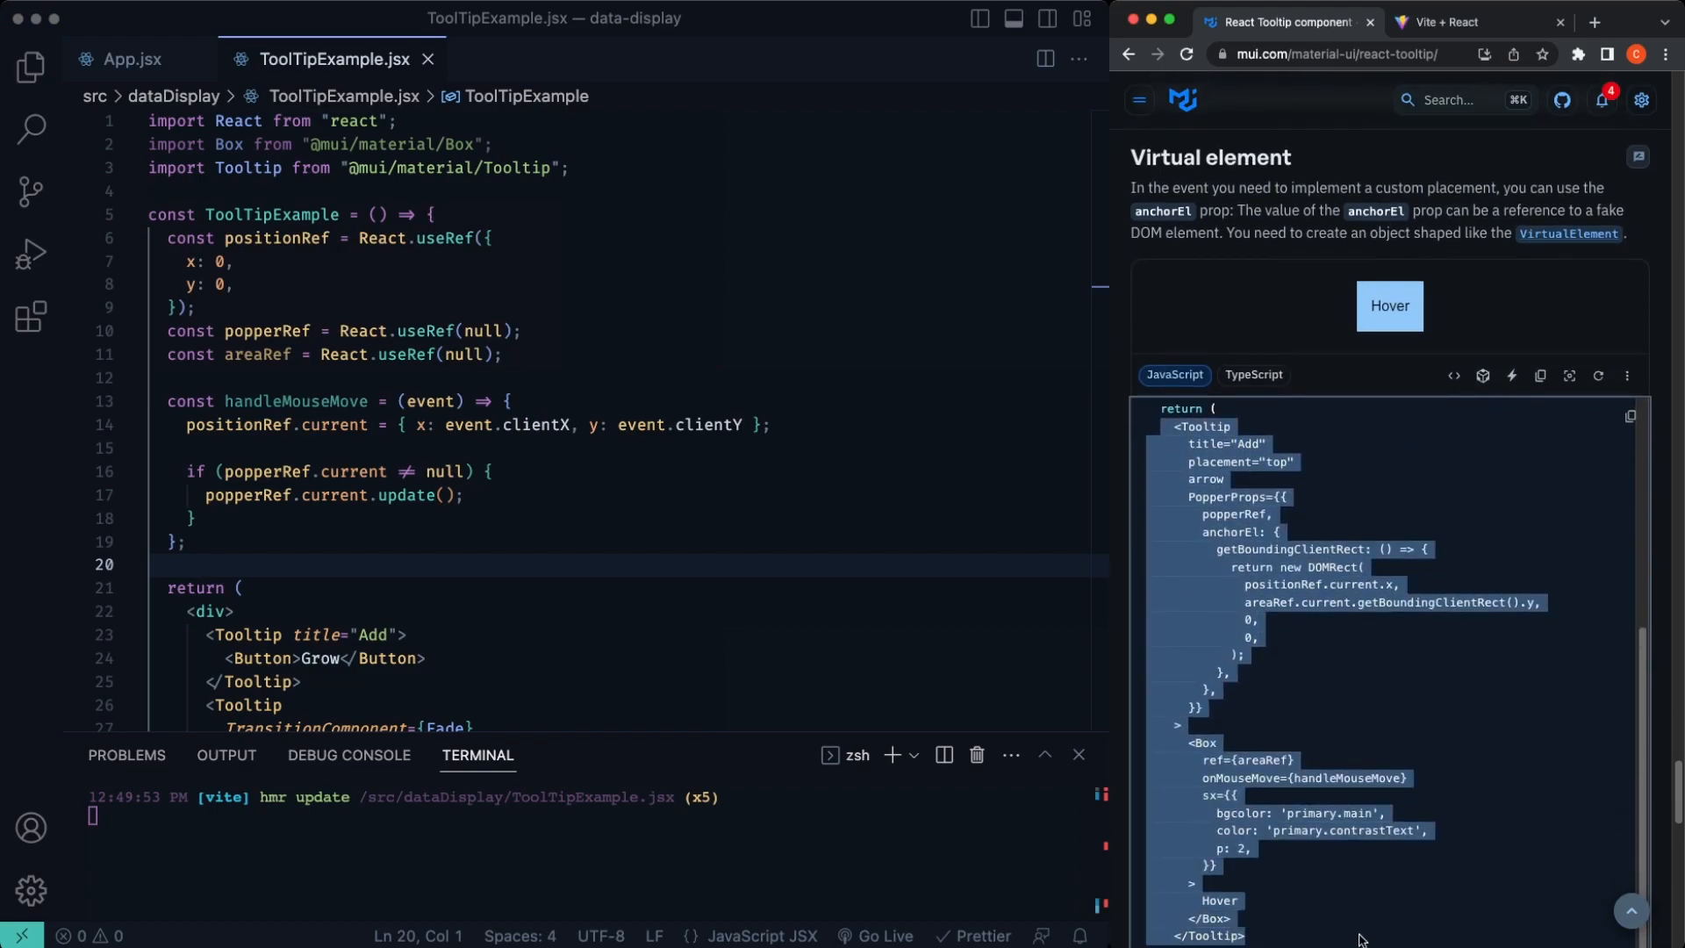
{"action": "scroll", "scroll_direction": "down", "scroll_amount": 3}
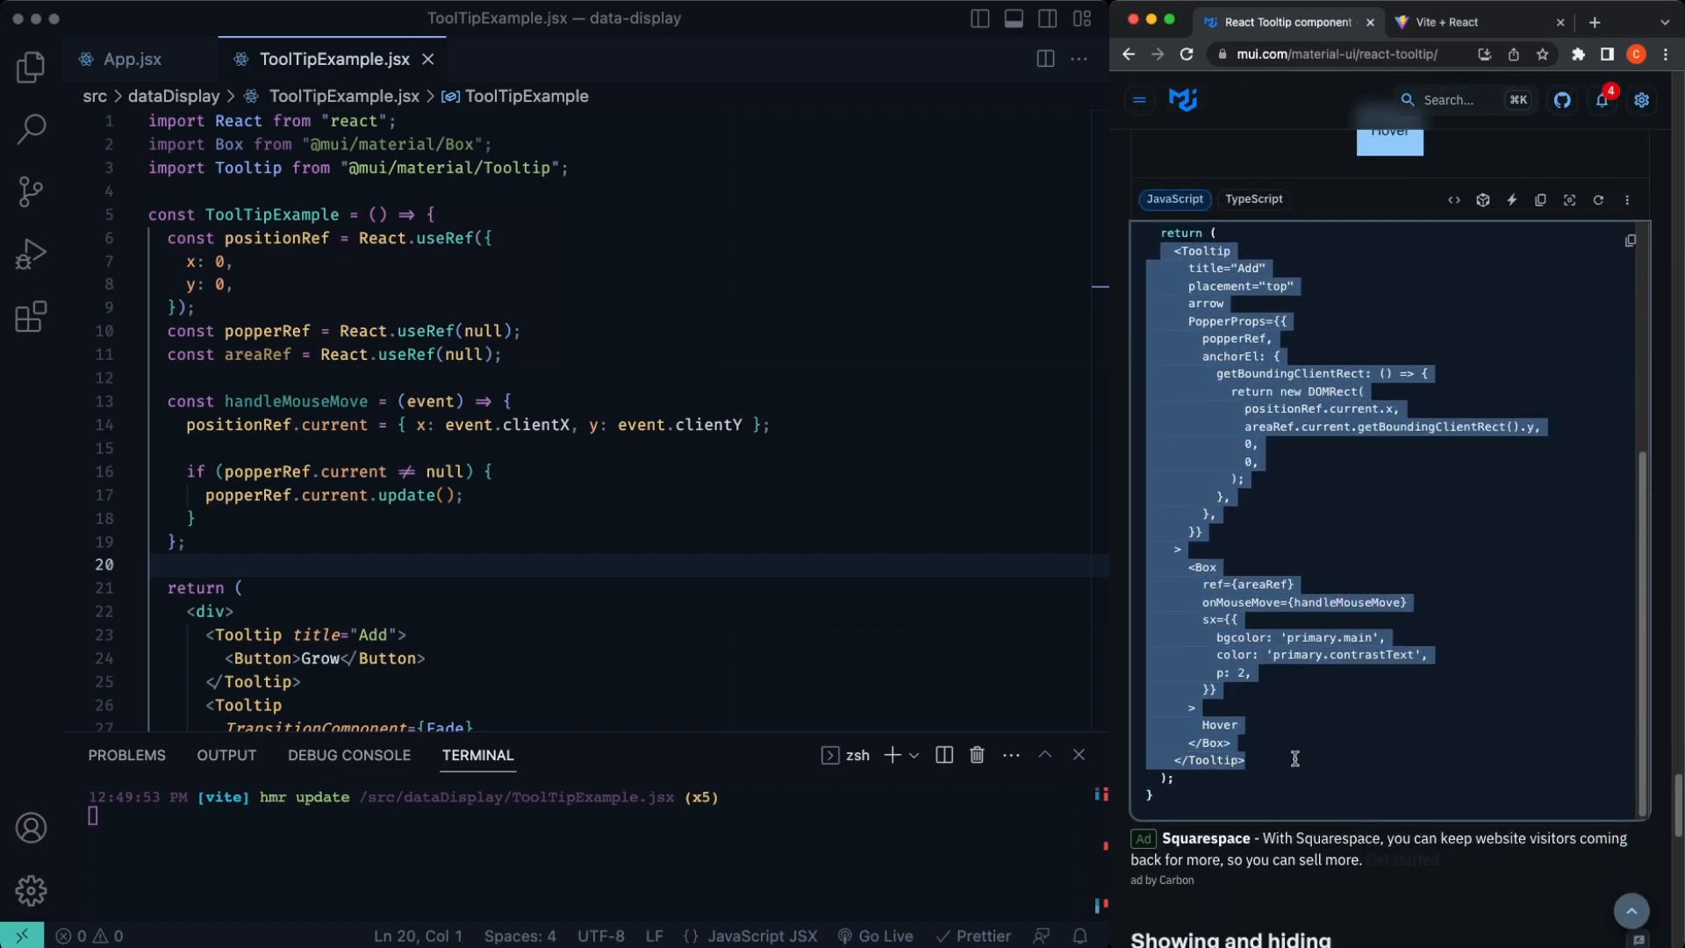
{"action": "mouse_move", "coordinate": [295, 567]}
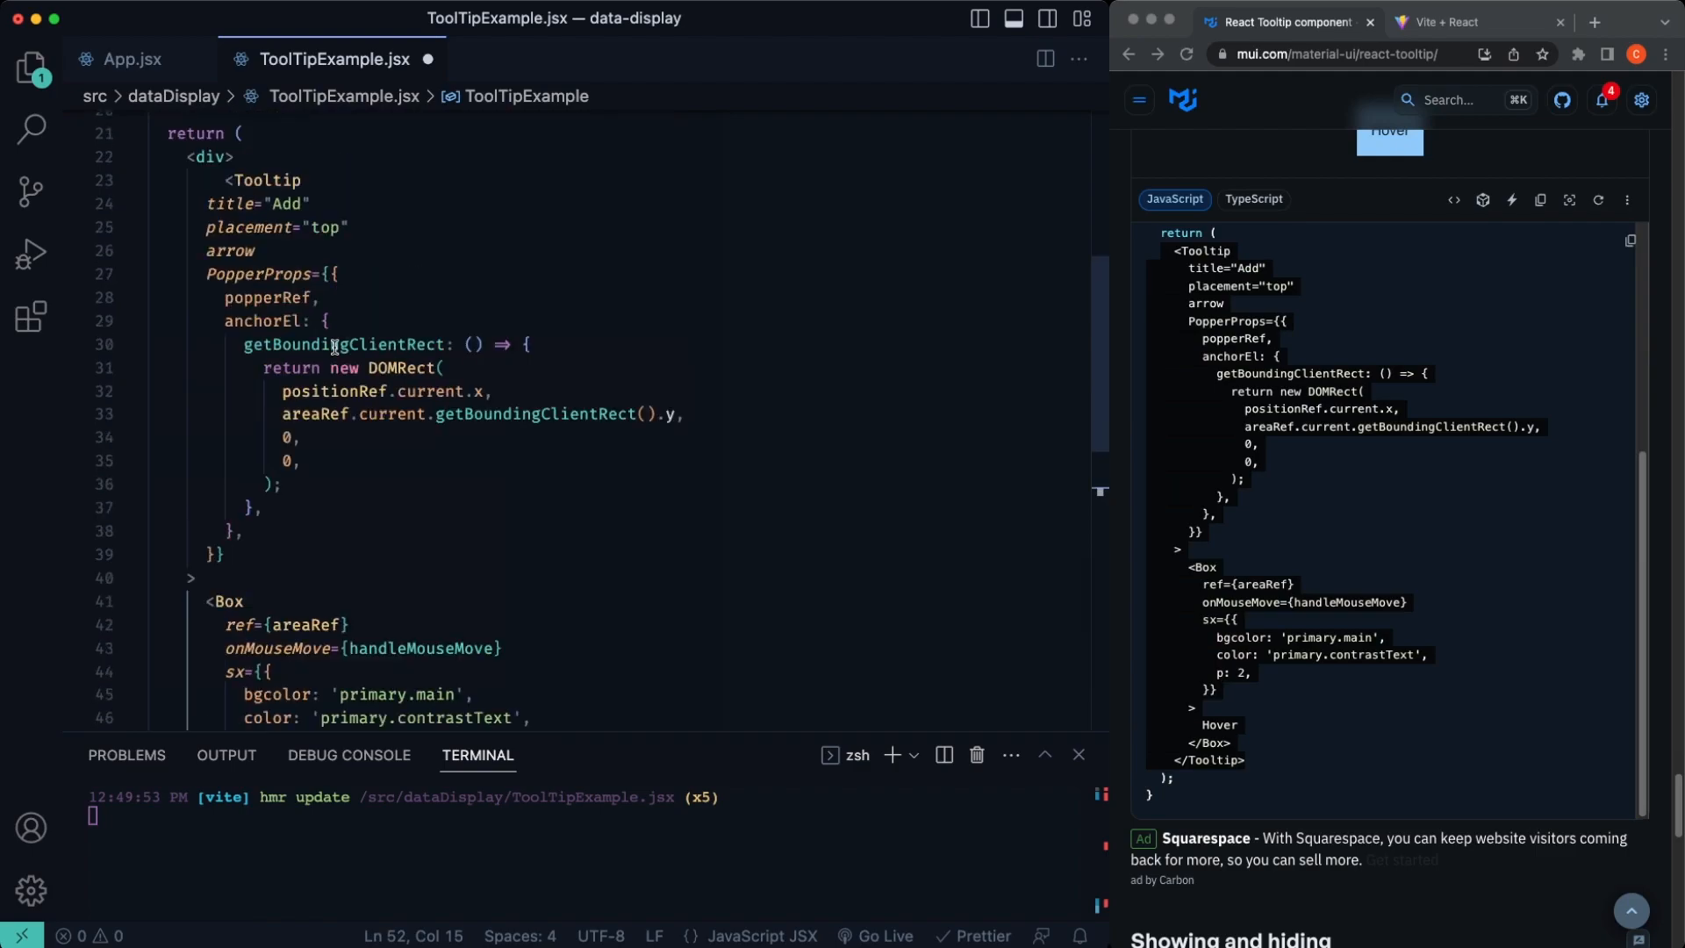
{"action": "left_click", "coordinate": [1457, 21]}
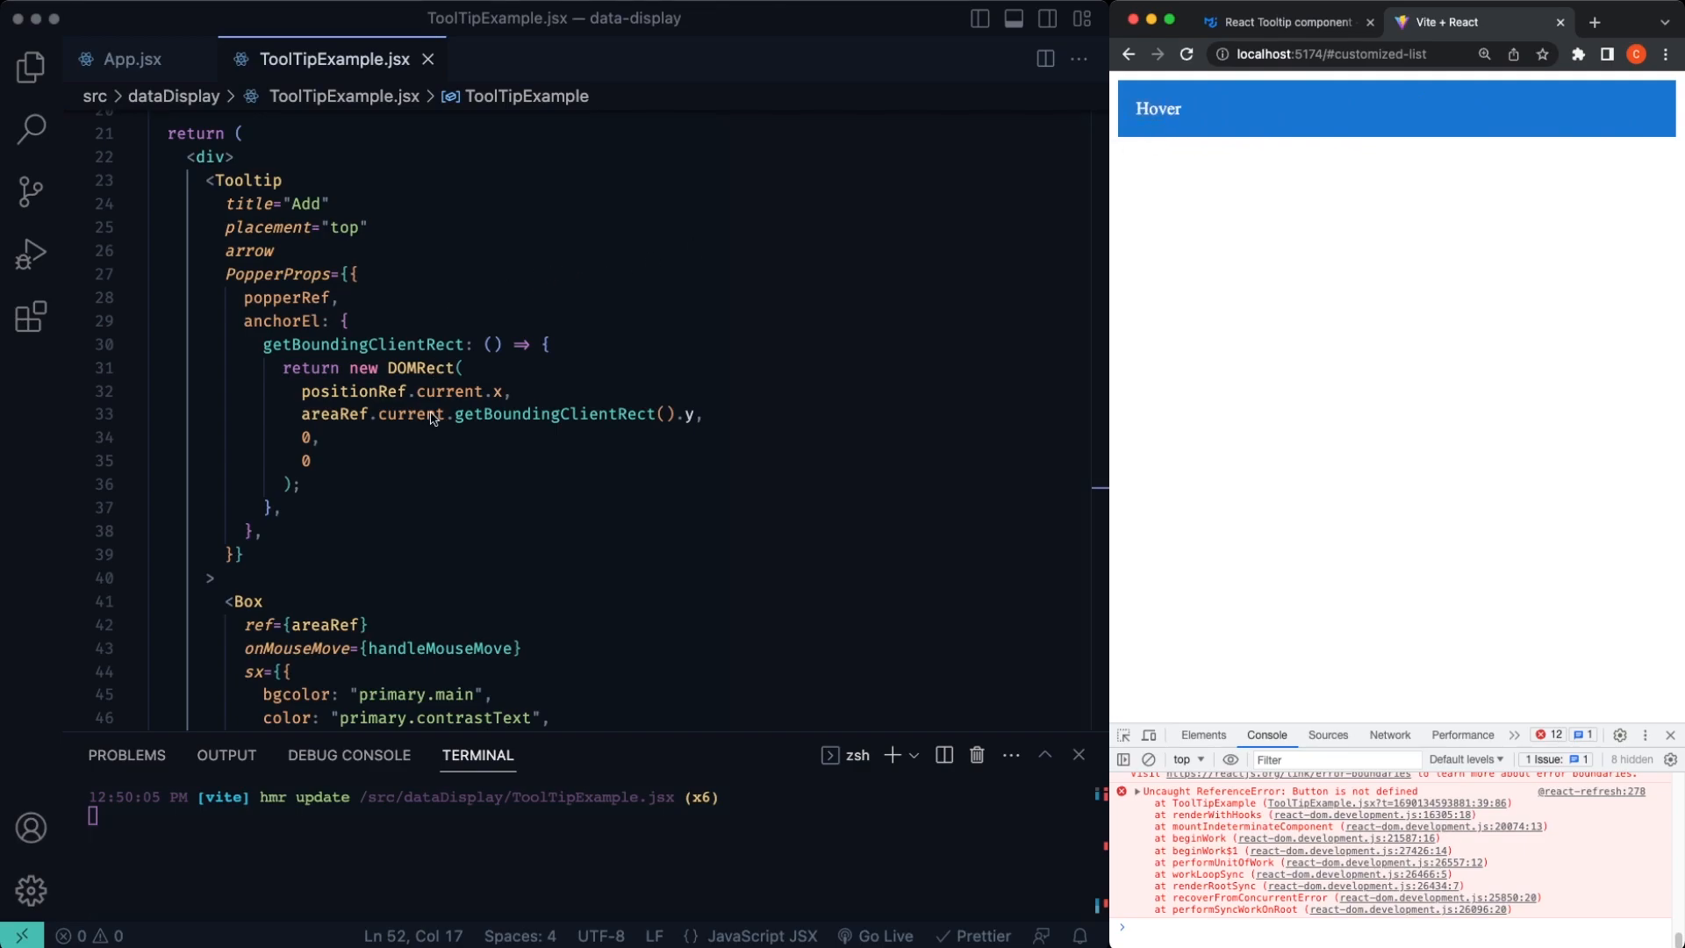
Step: Hover across the blue Hover bar to see the Add tooltip follow the mouse, then go back to the docs
{"action": "scroll", "scroll_direction": "up", "scroll_amount": 3}
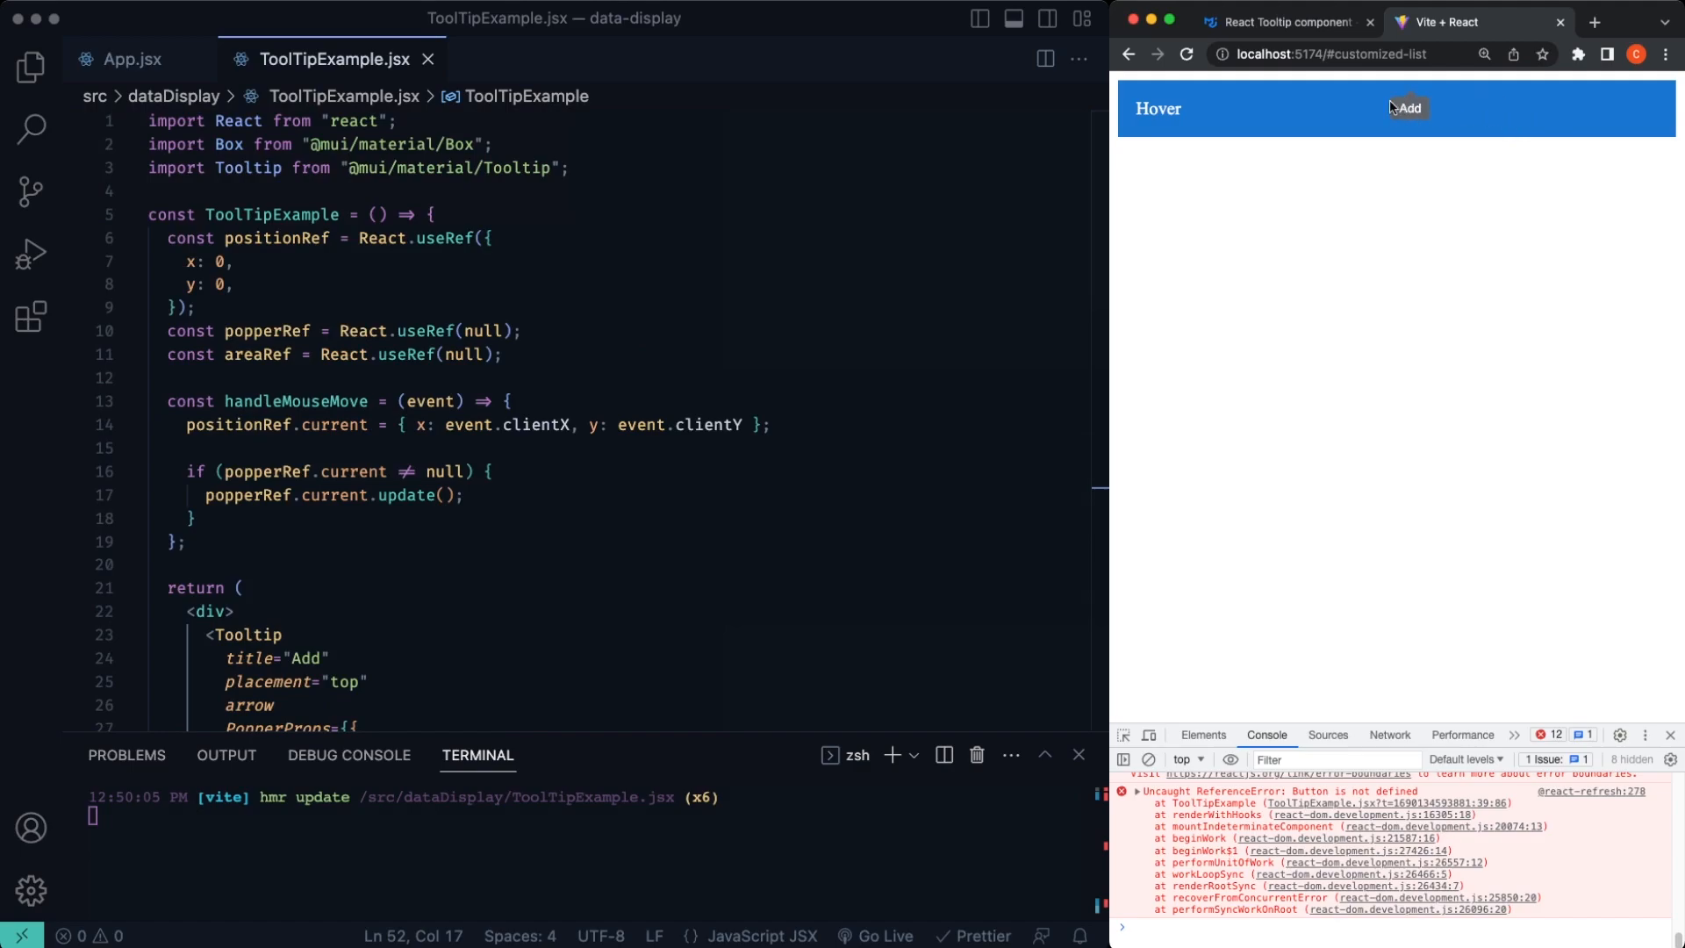
{"action": "mouse_move", "coordinate": [1454, 131]}
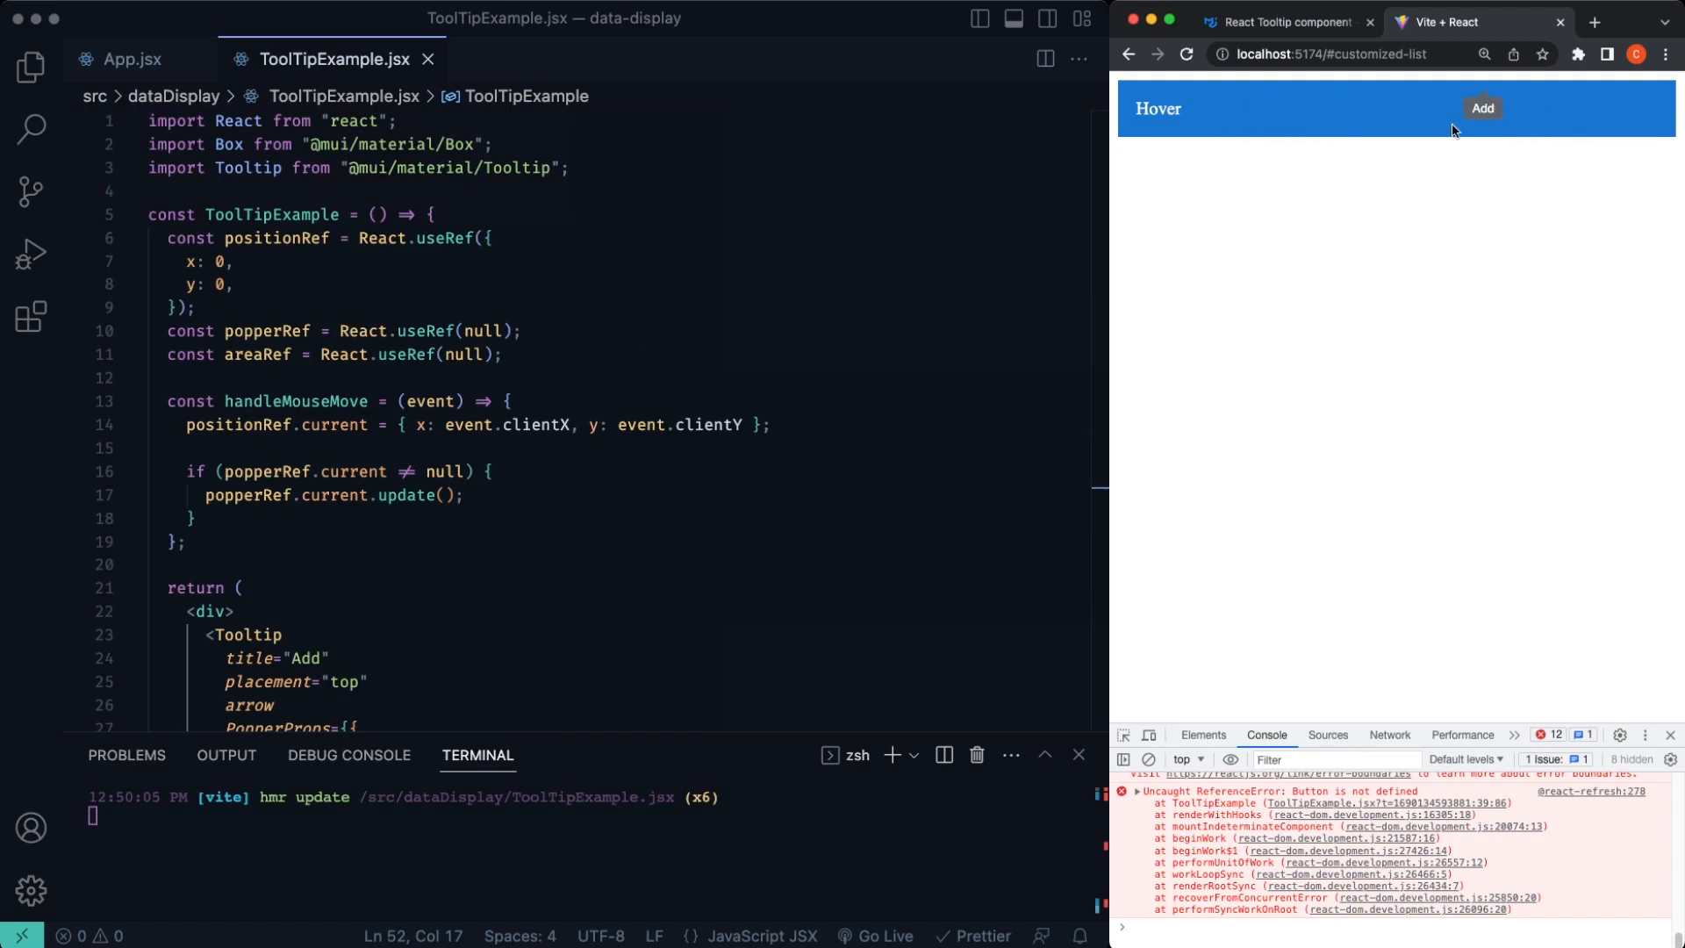
{"action": "left_click", "coordinate": [1284, 21]}
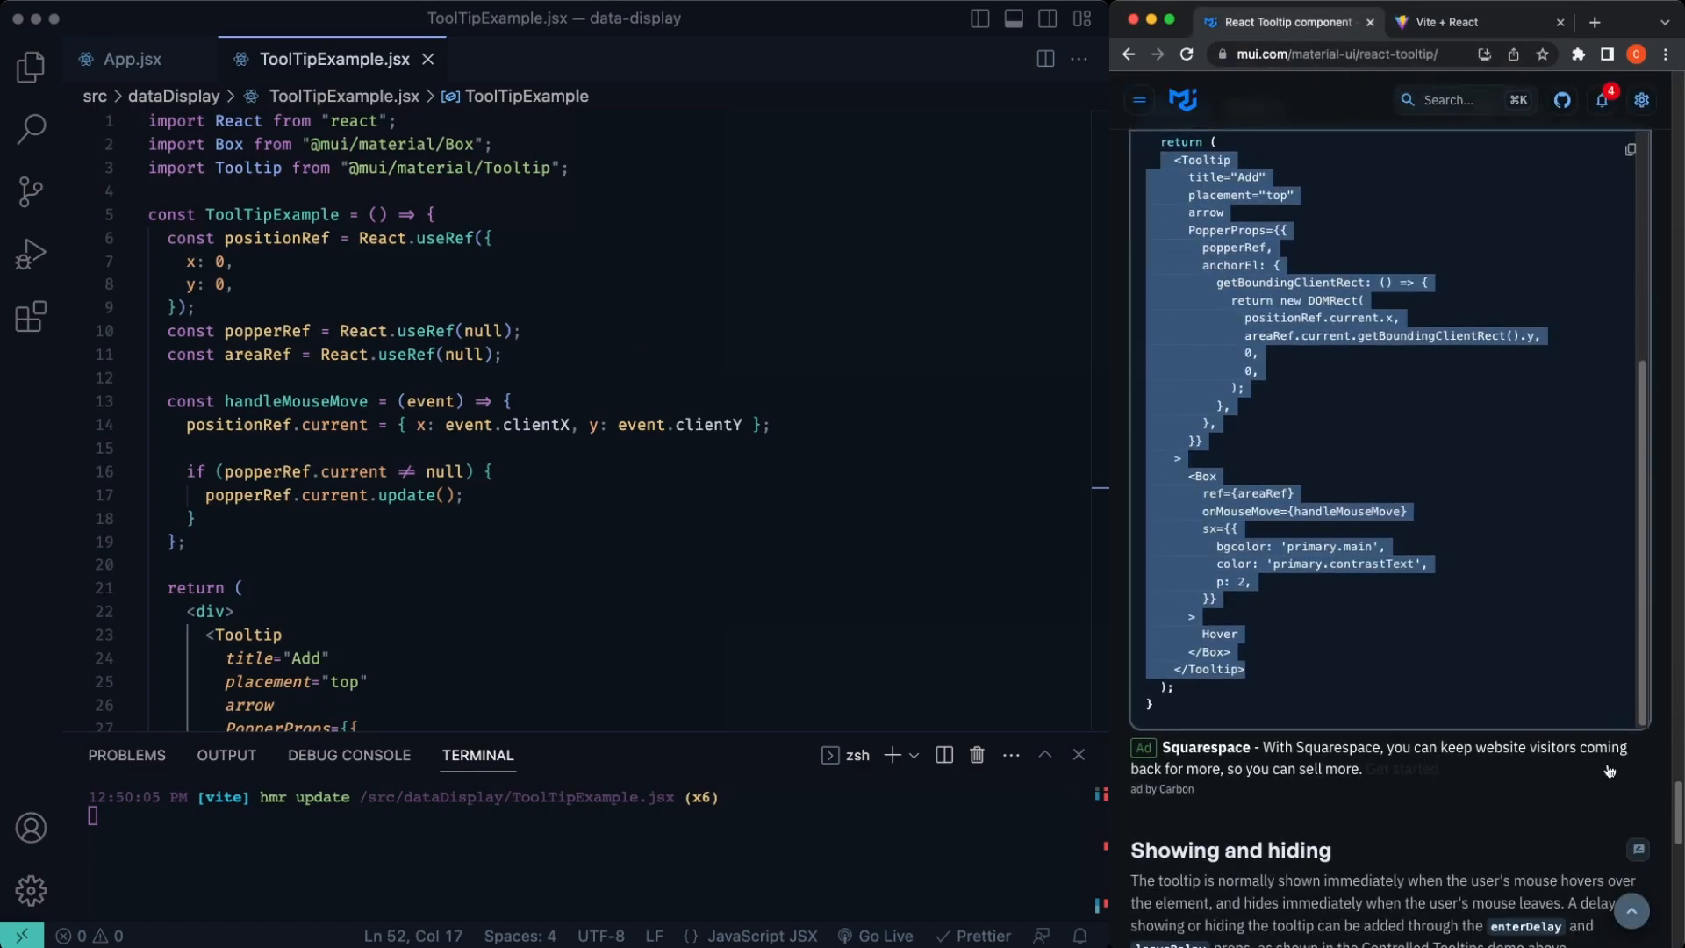
{"action": "scroll", "scroll_direction": "down", "scroll_amount": 3}
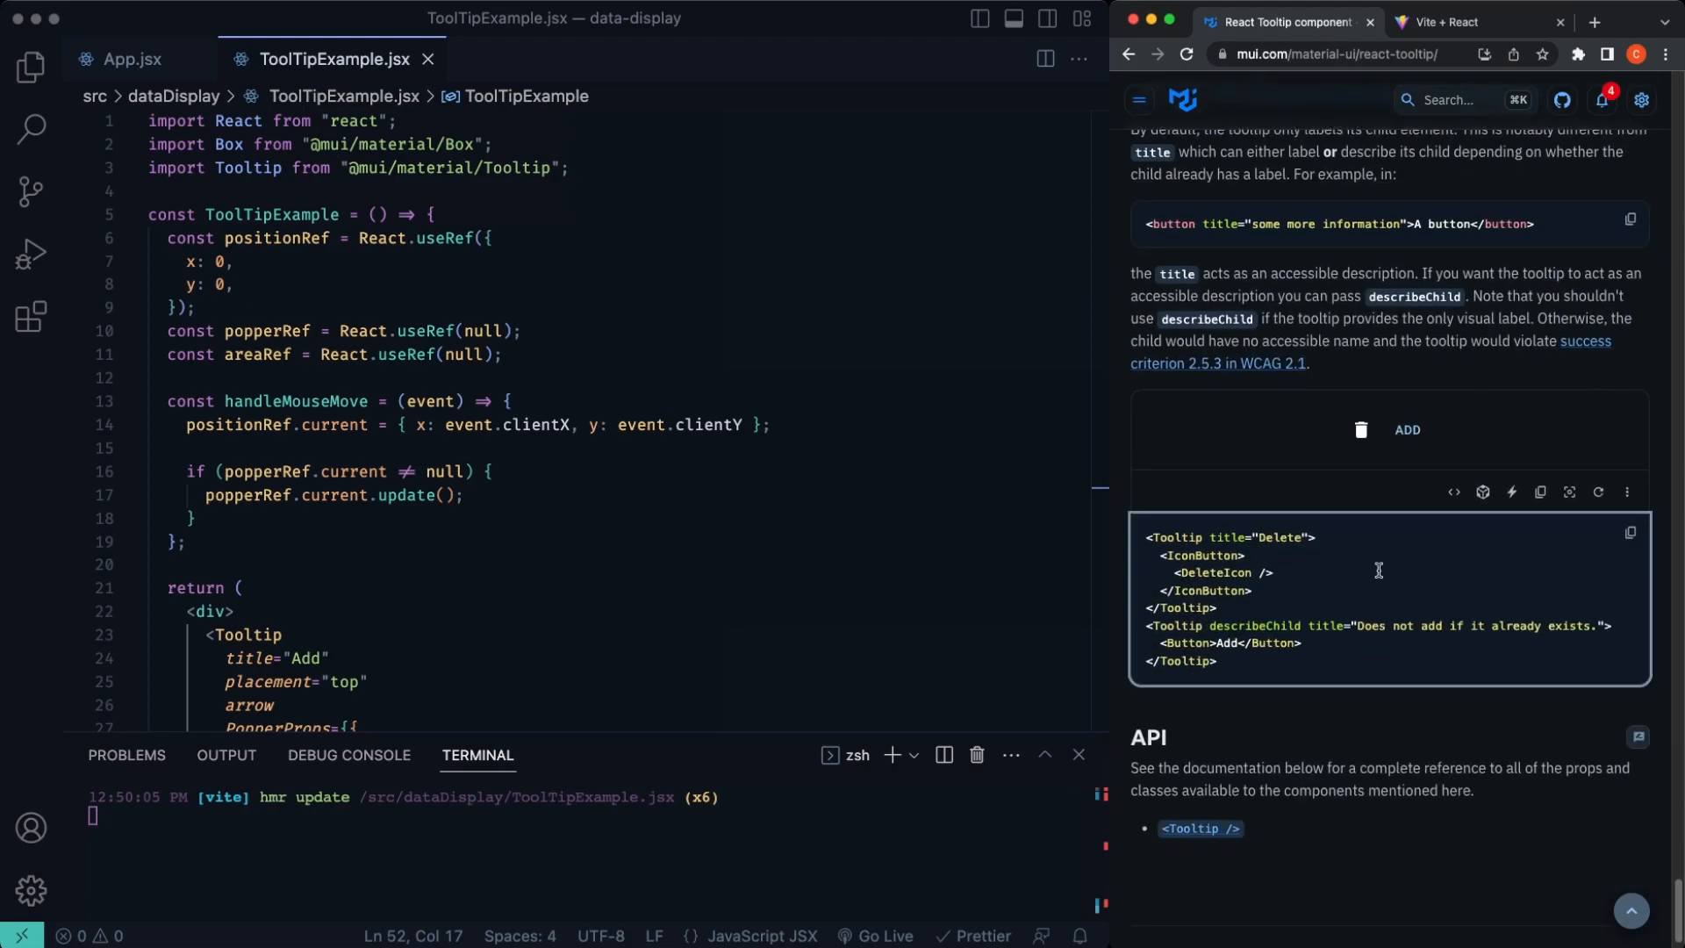
{"action": "scroll", "scroll_direction": "up", "scroll_amount": 3}
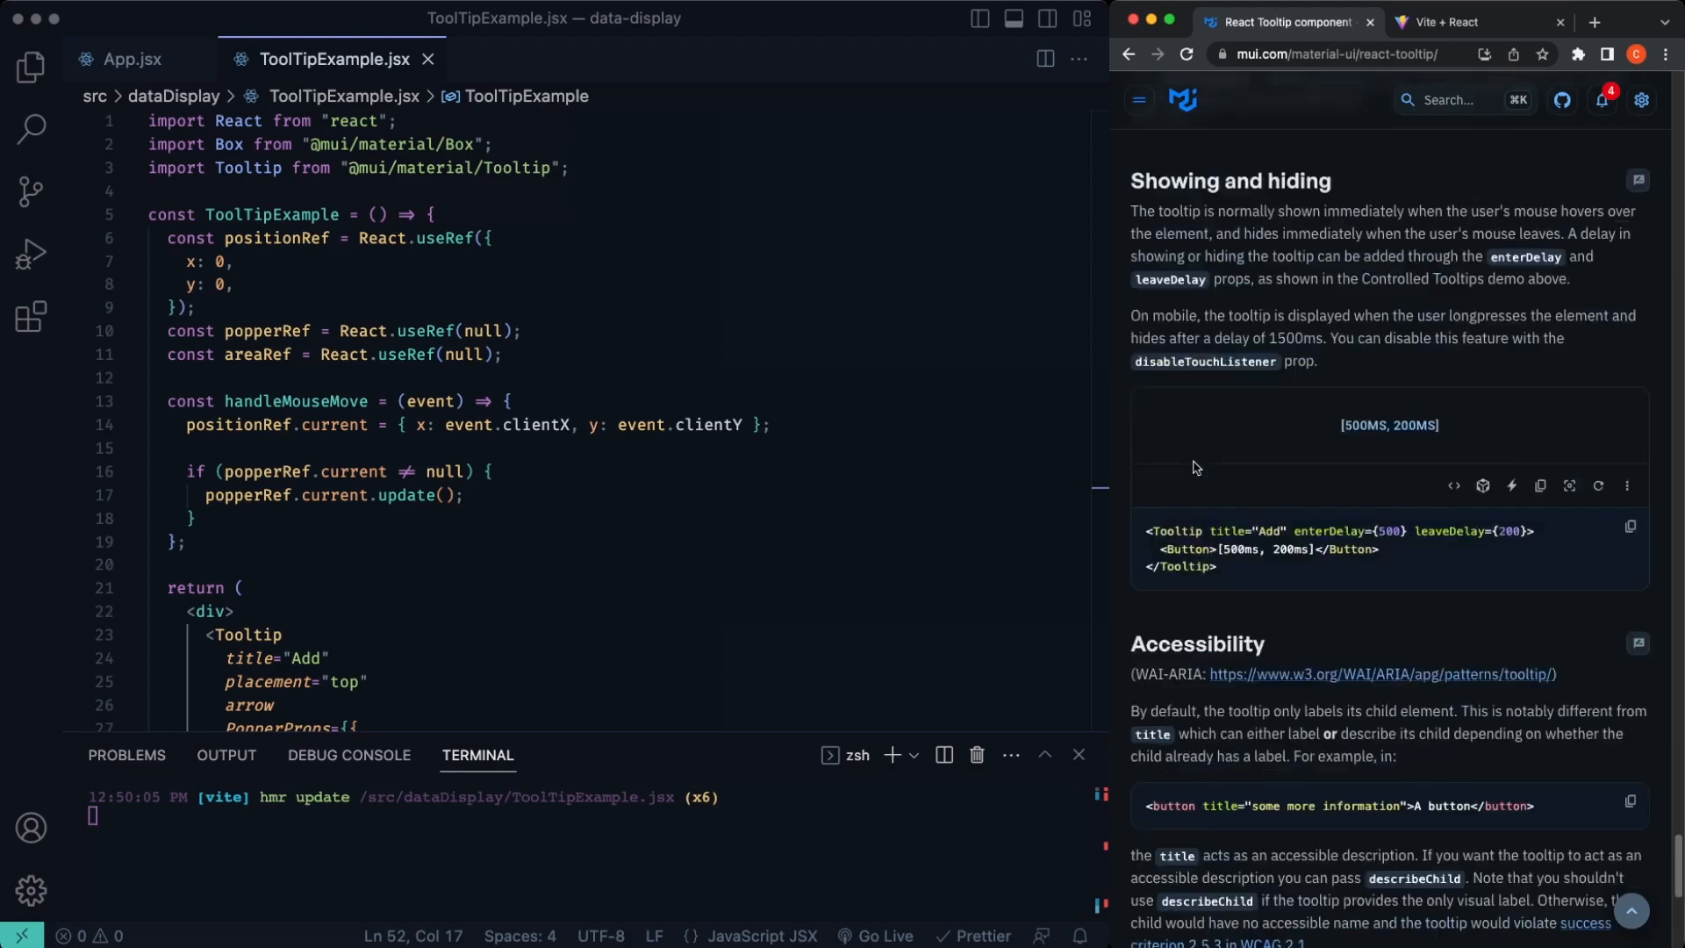
{"action": "scroll", "scroll_direction": "down", "scroll_amount": 3}
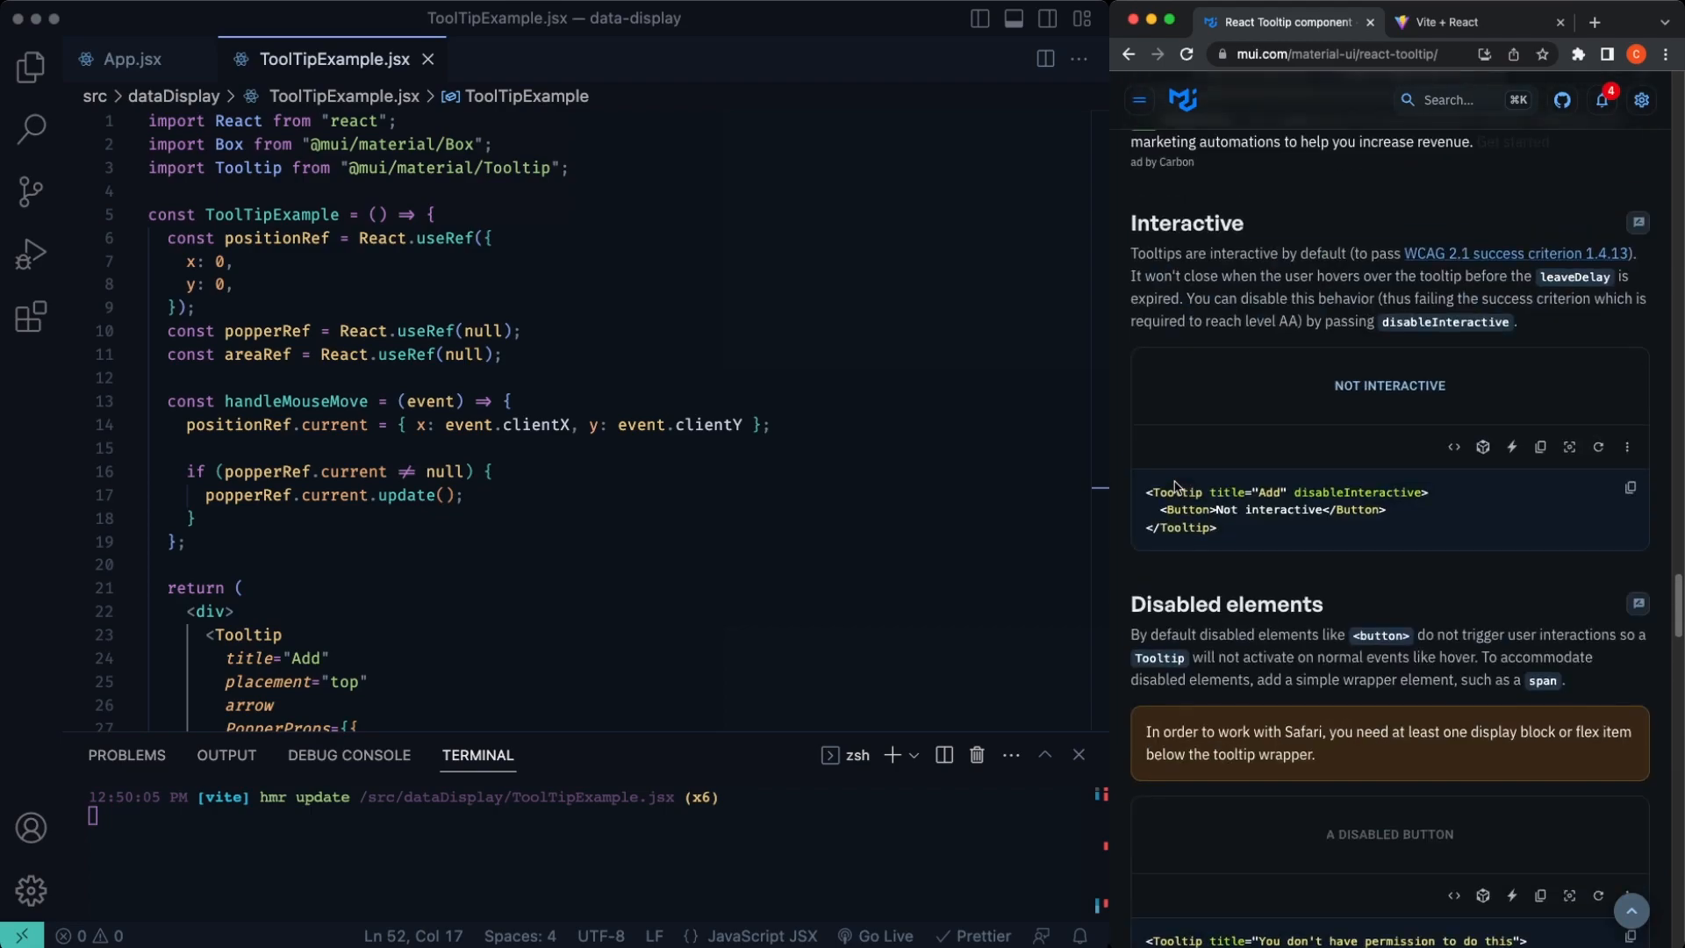